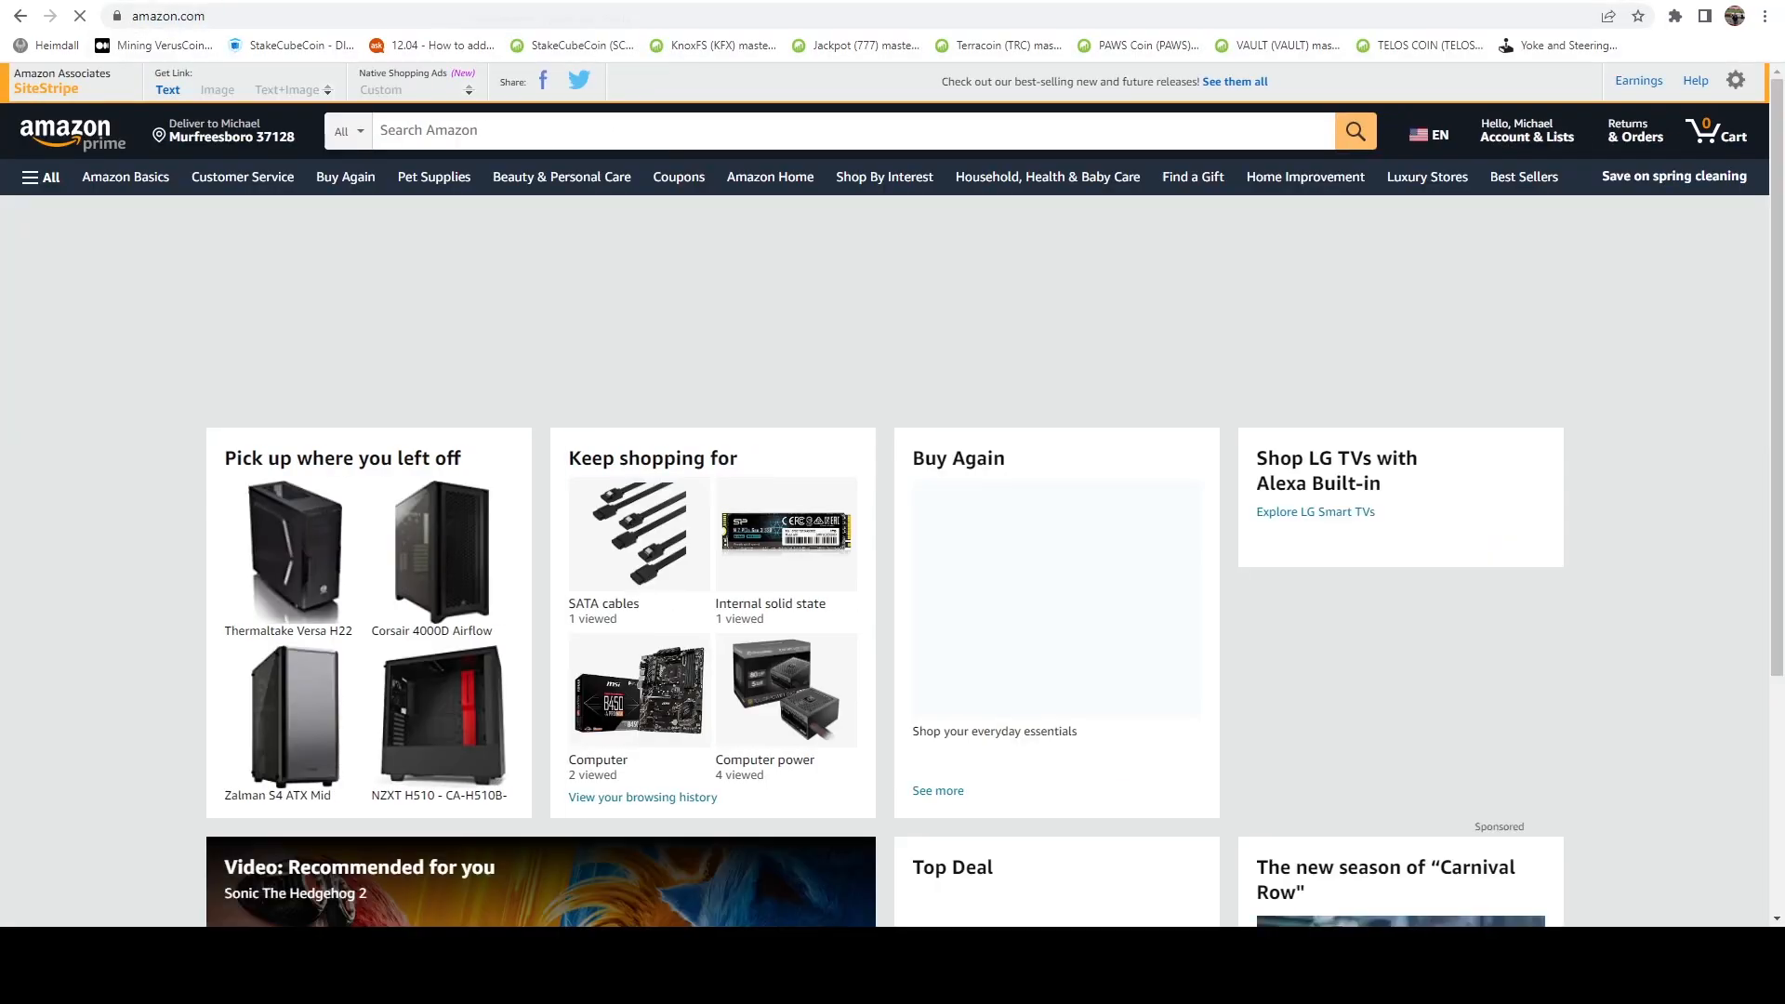
# Search Amazon for ds220, browse the Synology DS220+ listing photos, then go to storj.io
pyautogui.click(851, 130)
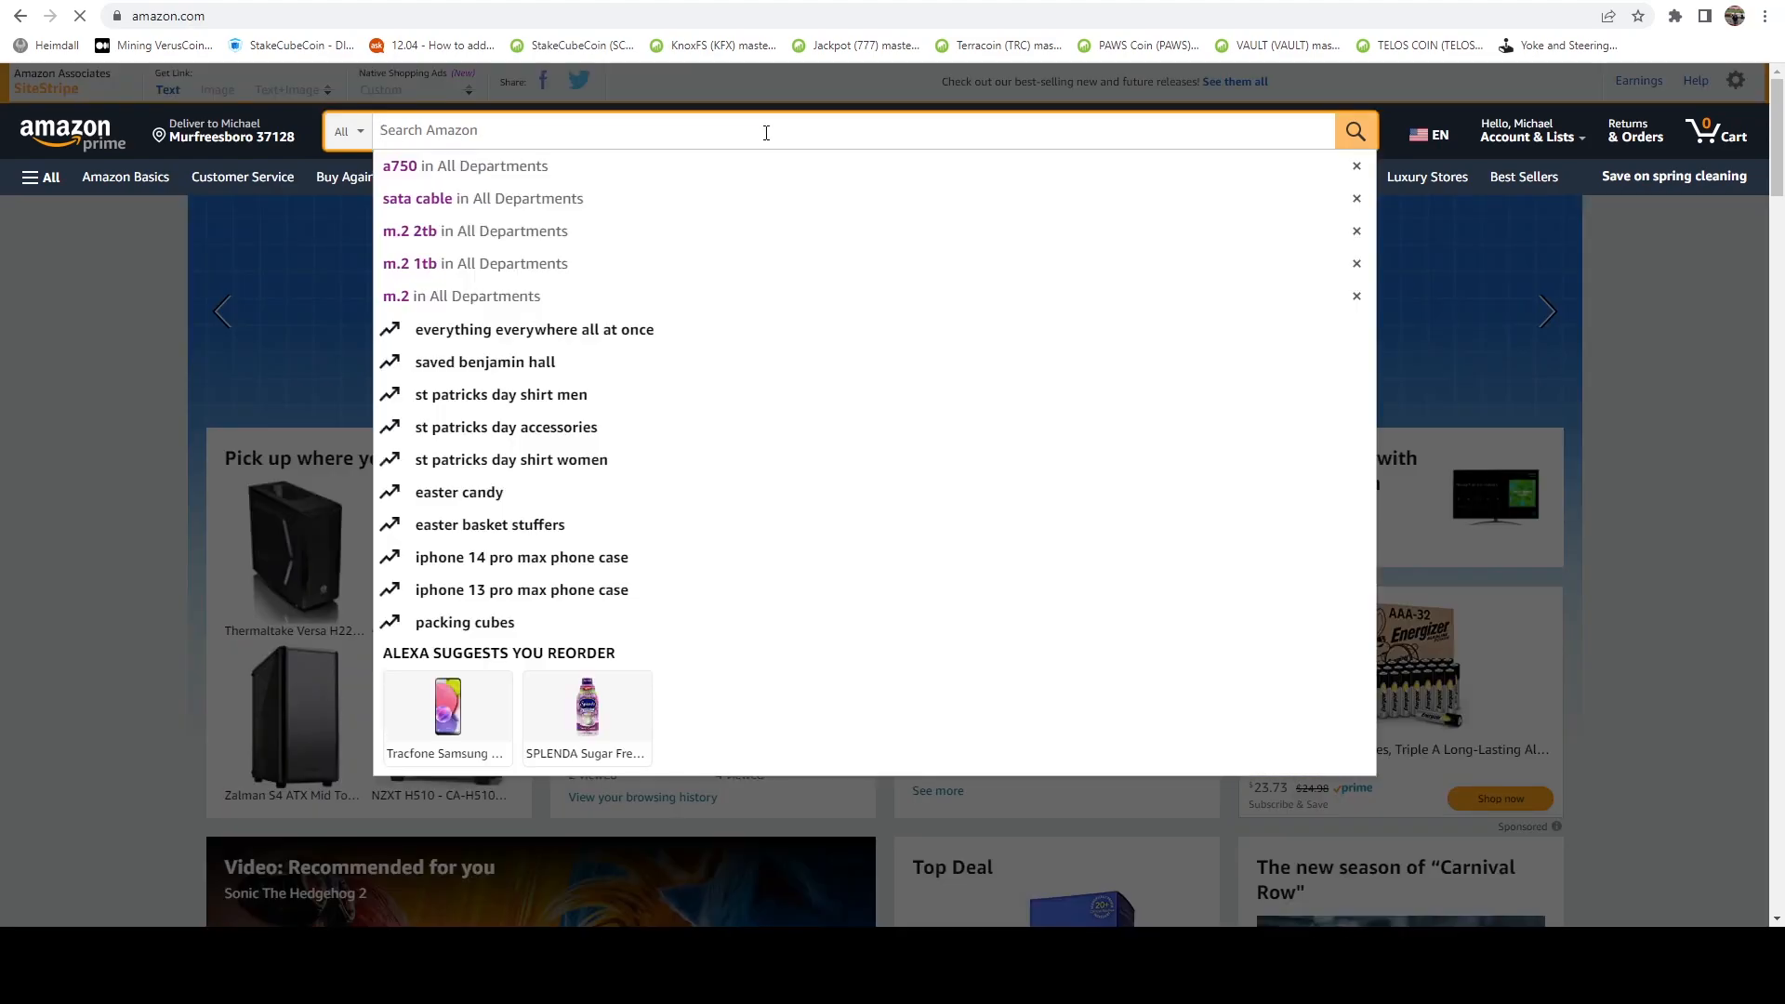
pyautogui.write('ds220')
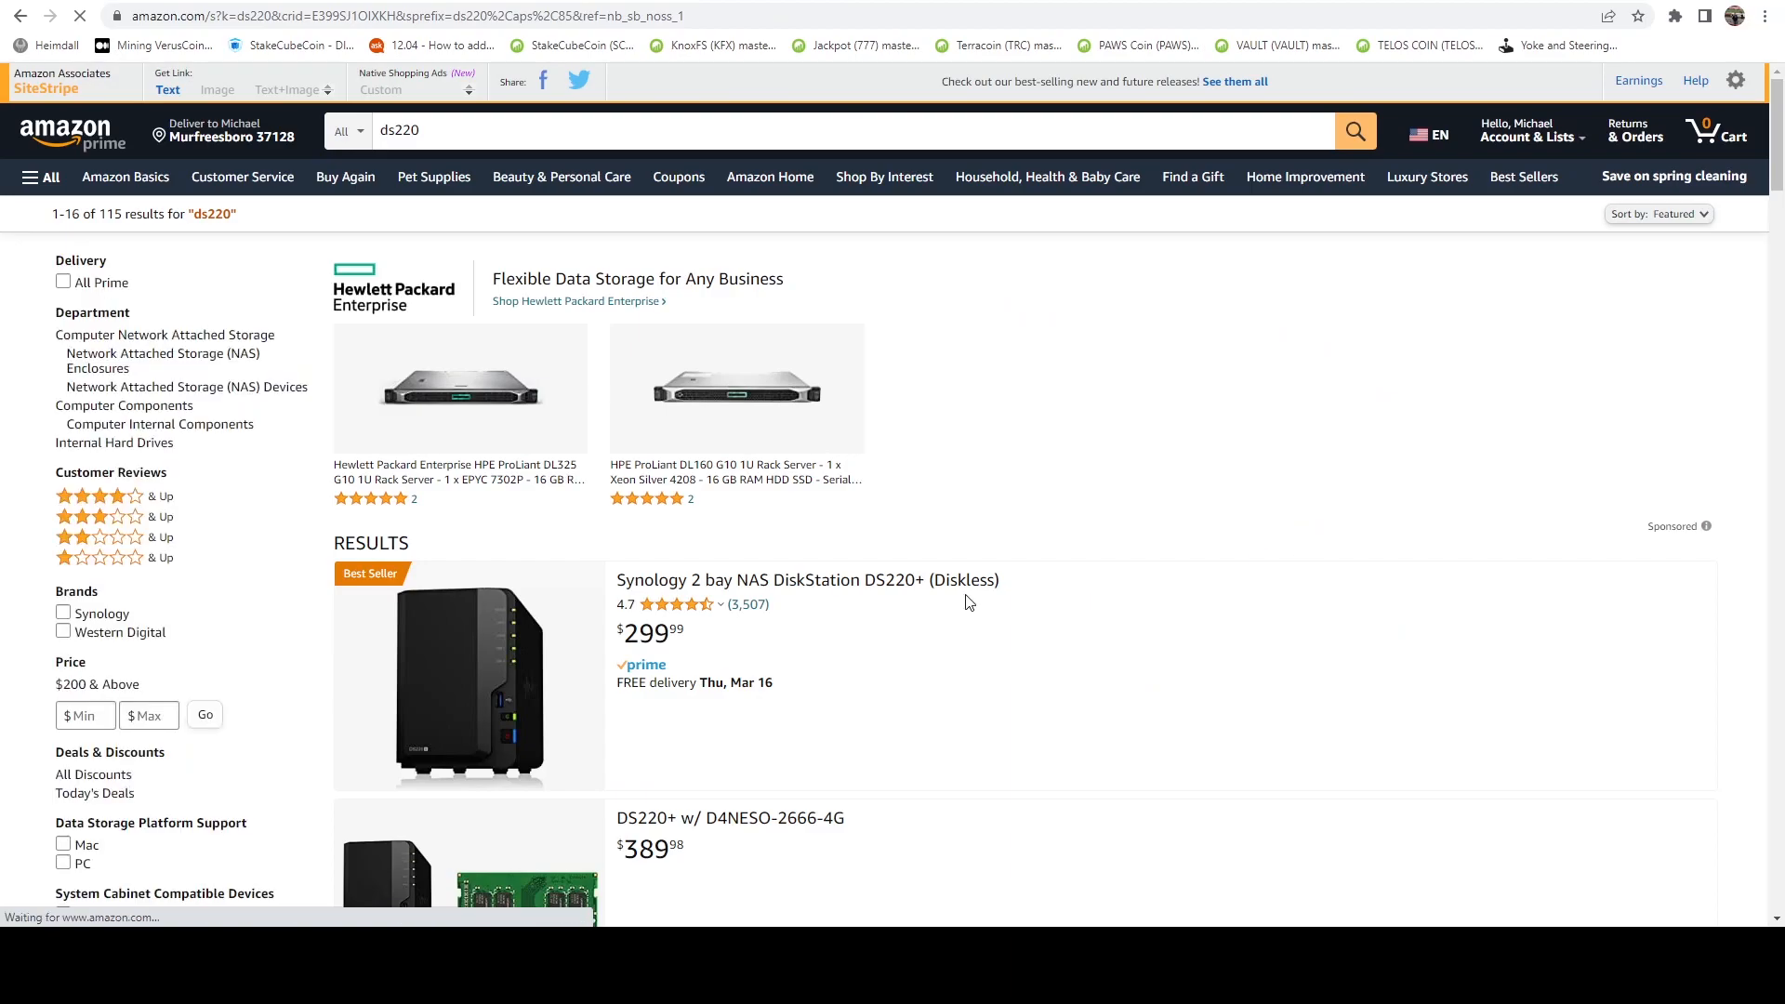
pyautogui.click(806, 579)
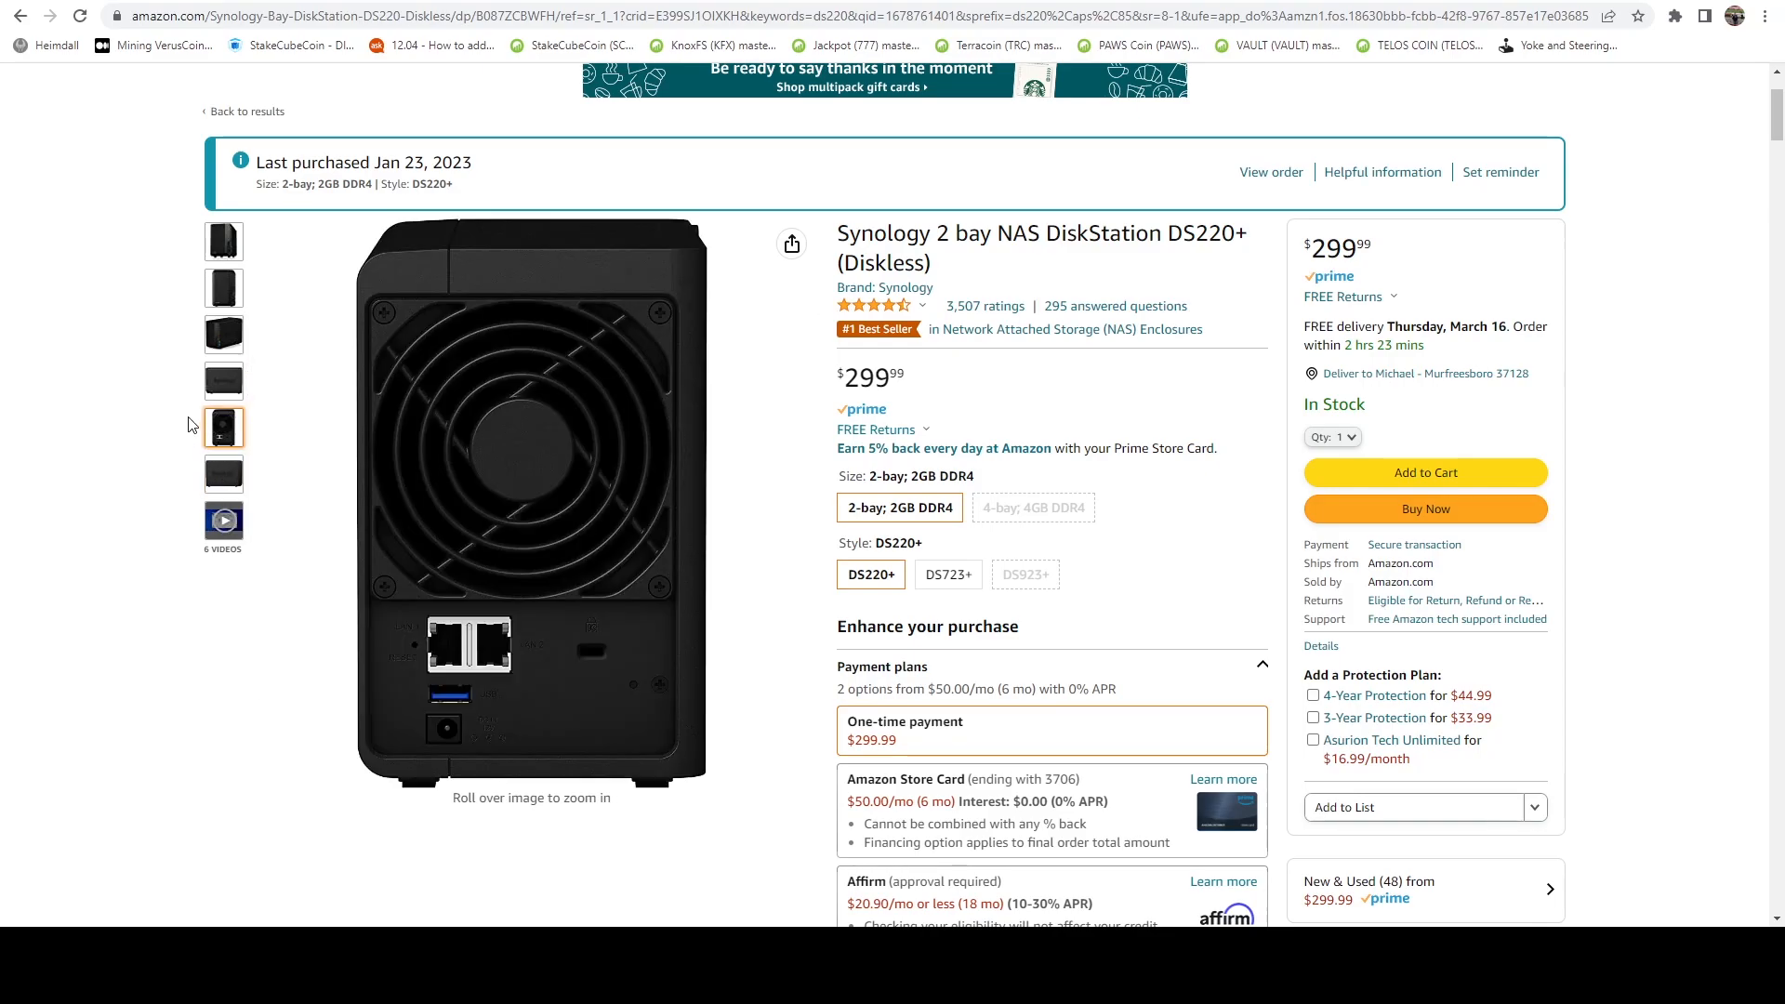
pyautogui.click(223, 333)
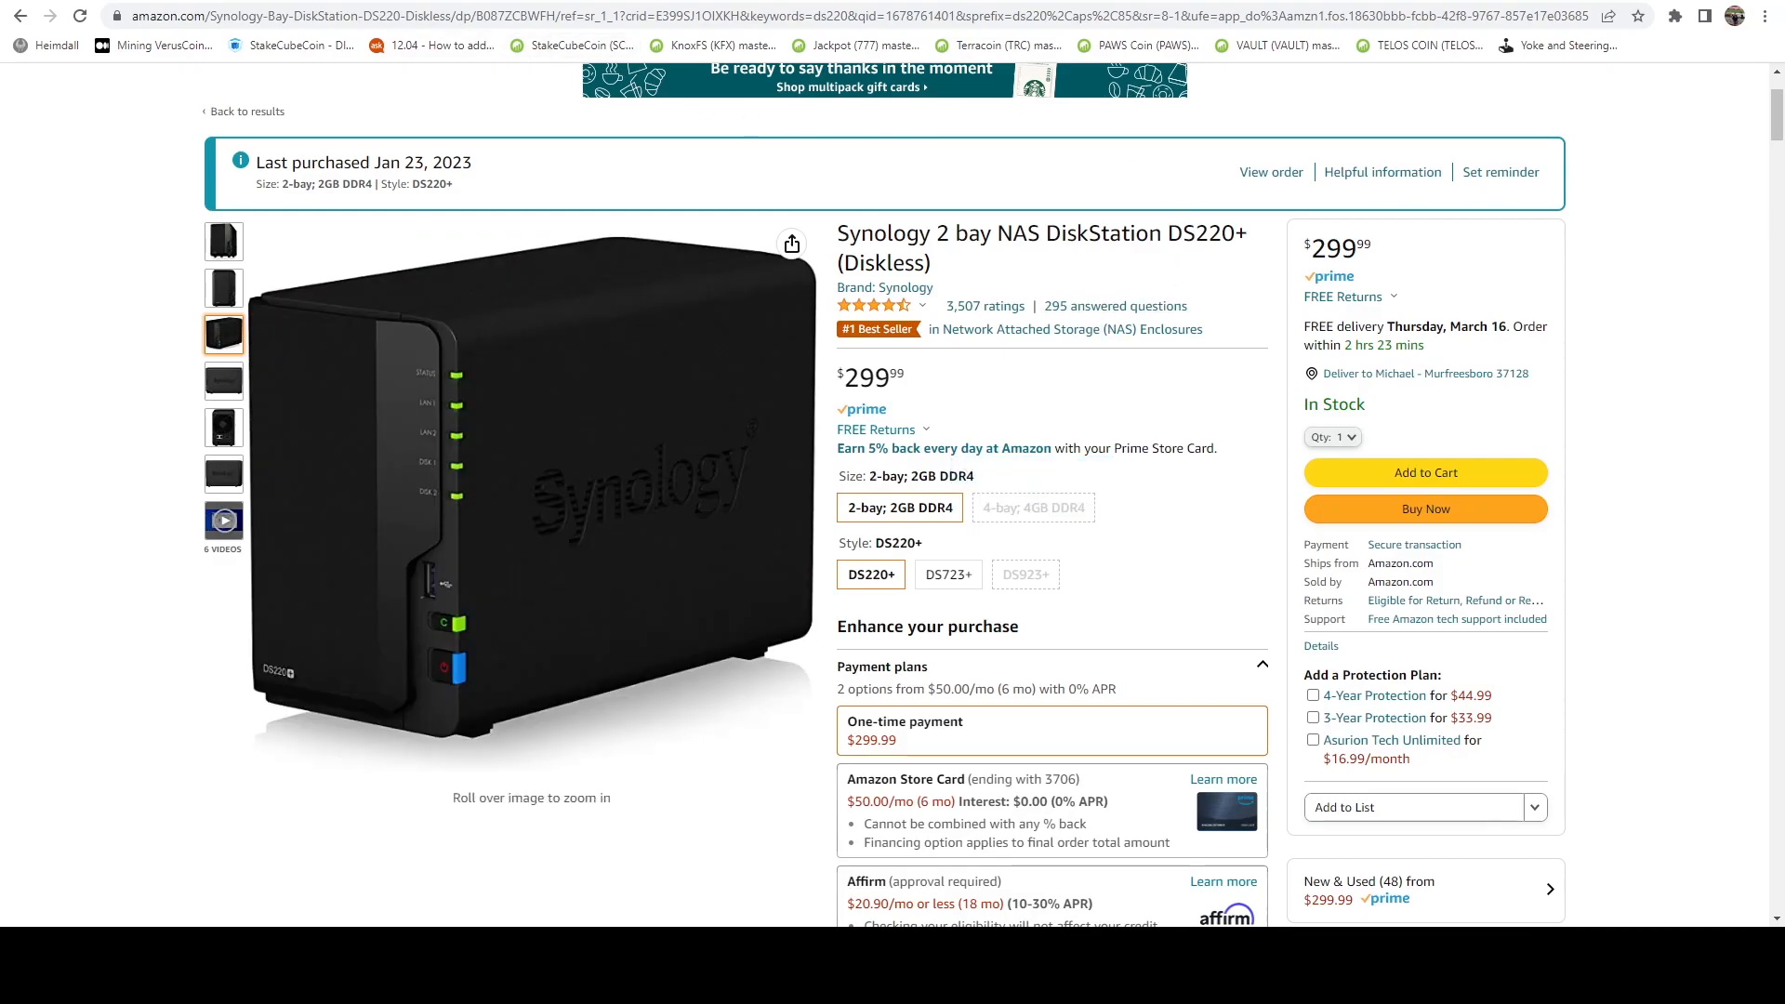
pyautogui.write('storj.io')
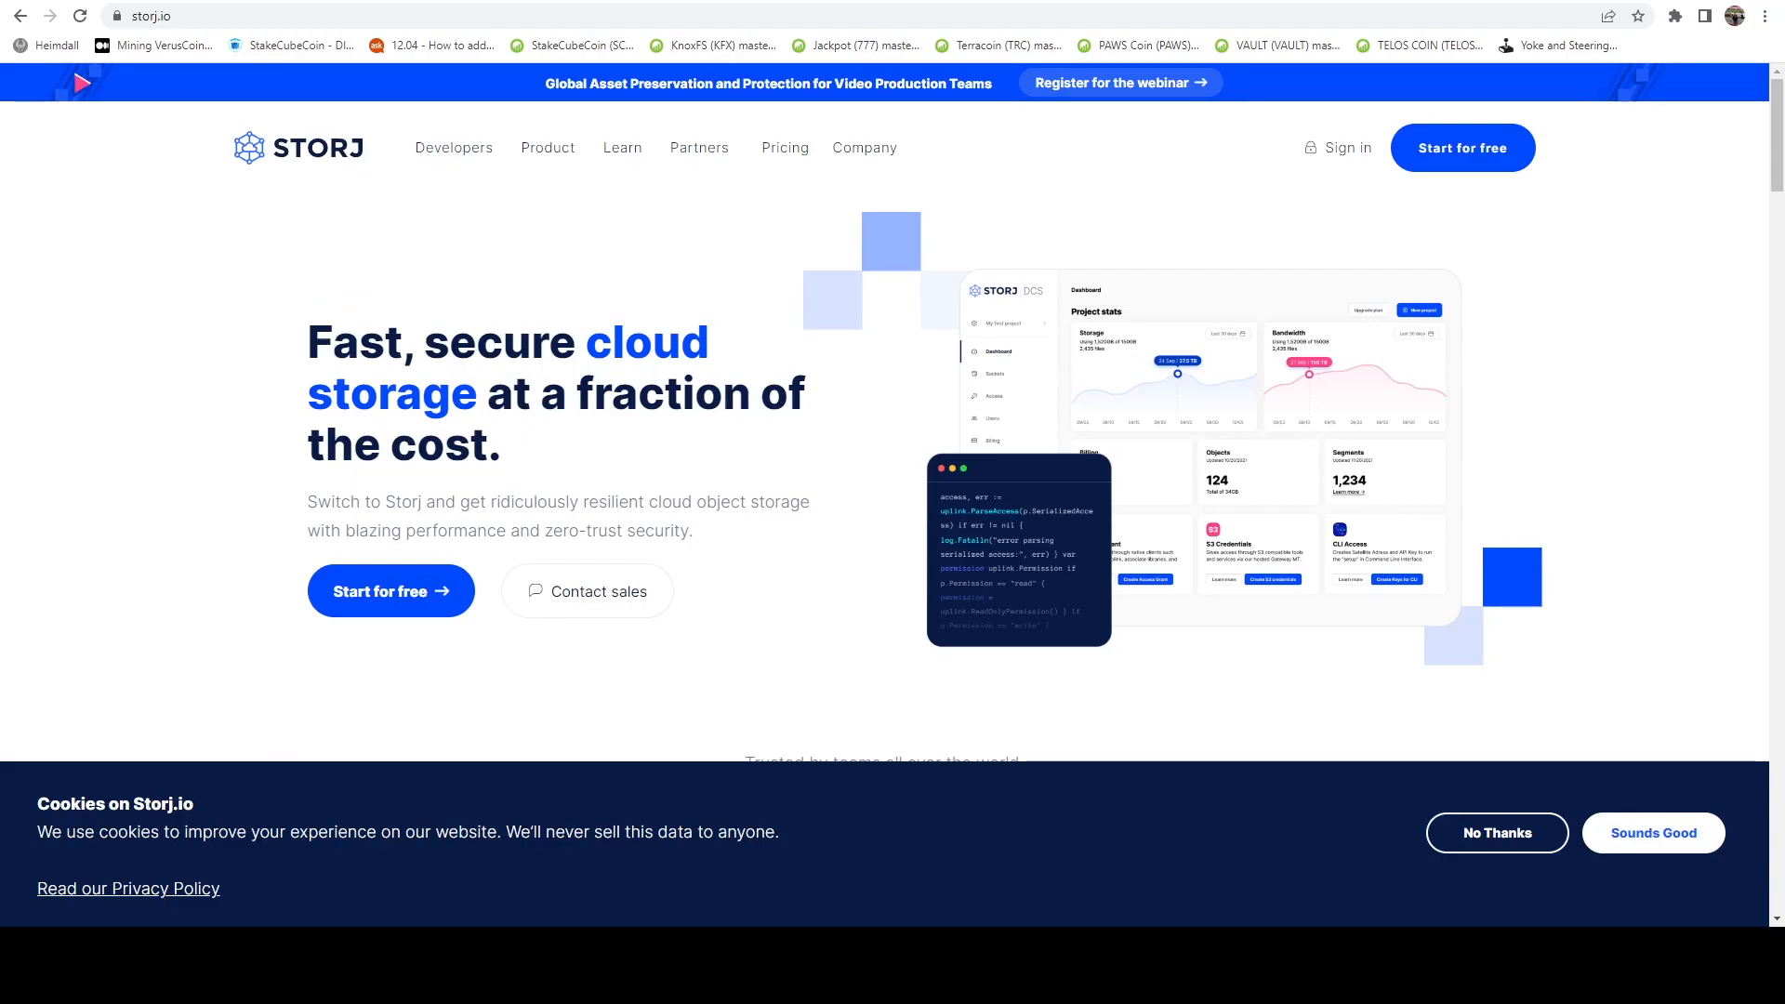
pyautogui.moveTo(210, 206)
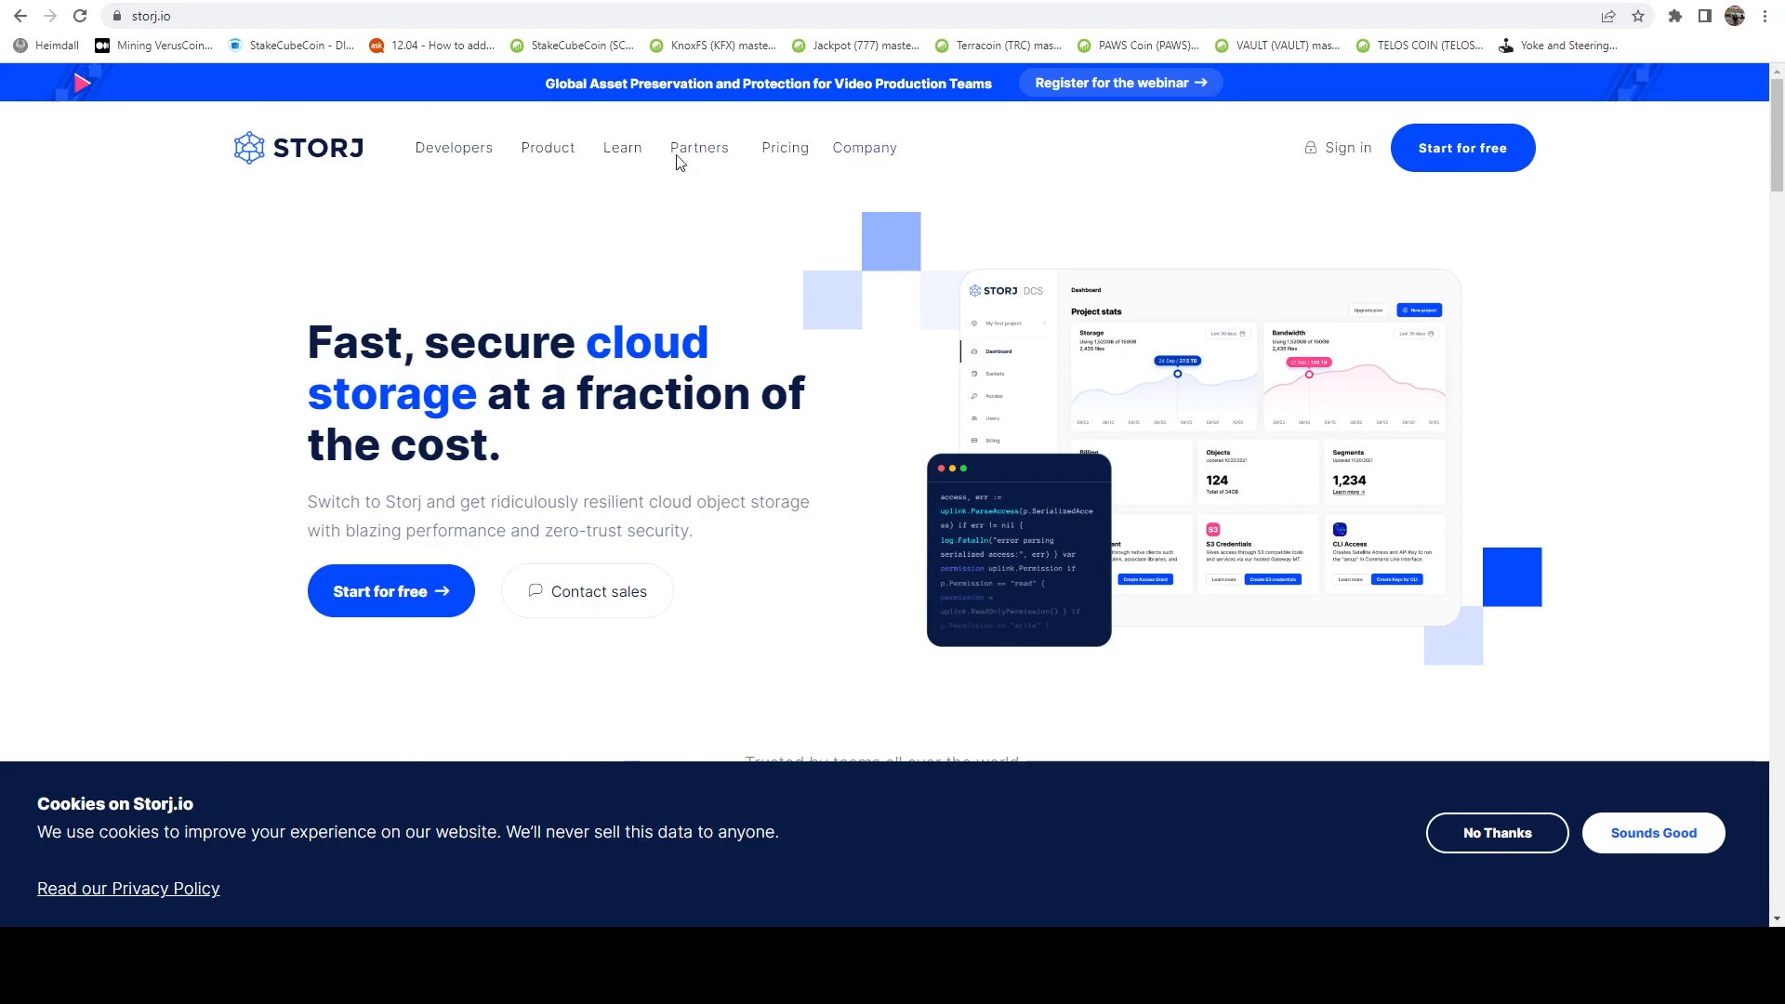
# Sign up for a free Storj account, checking the US1 region, and confirm the email
pyautogui.click(389, 590)
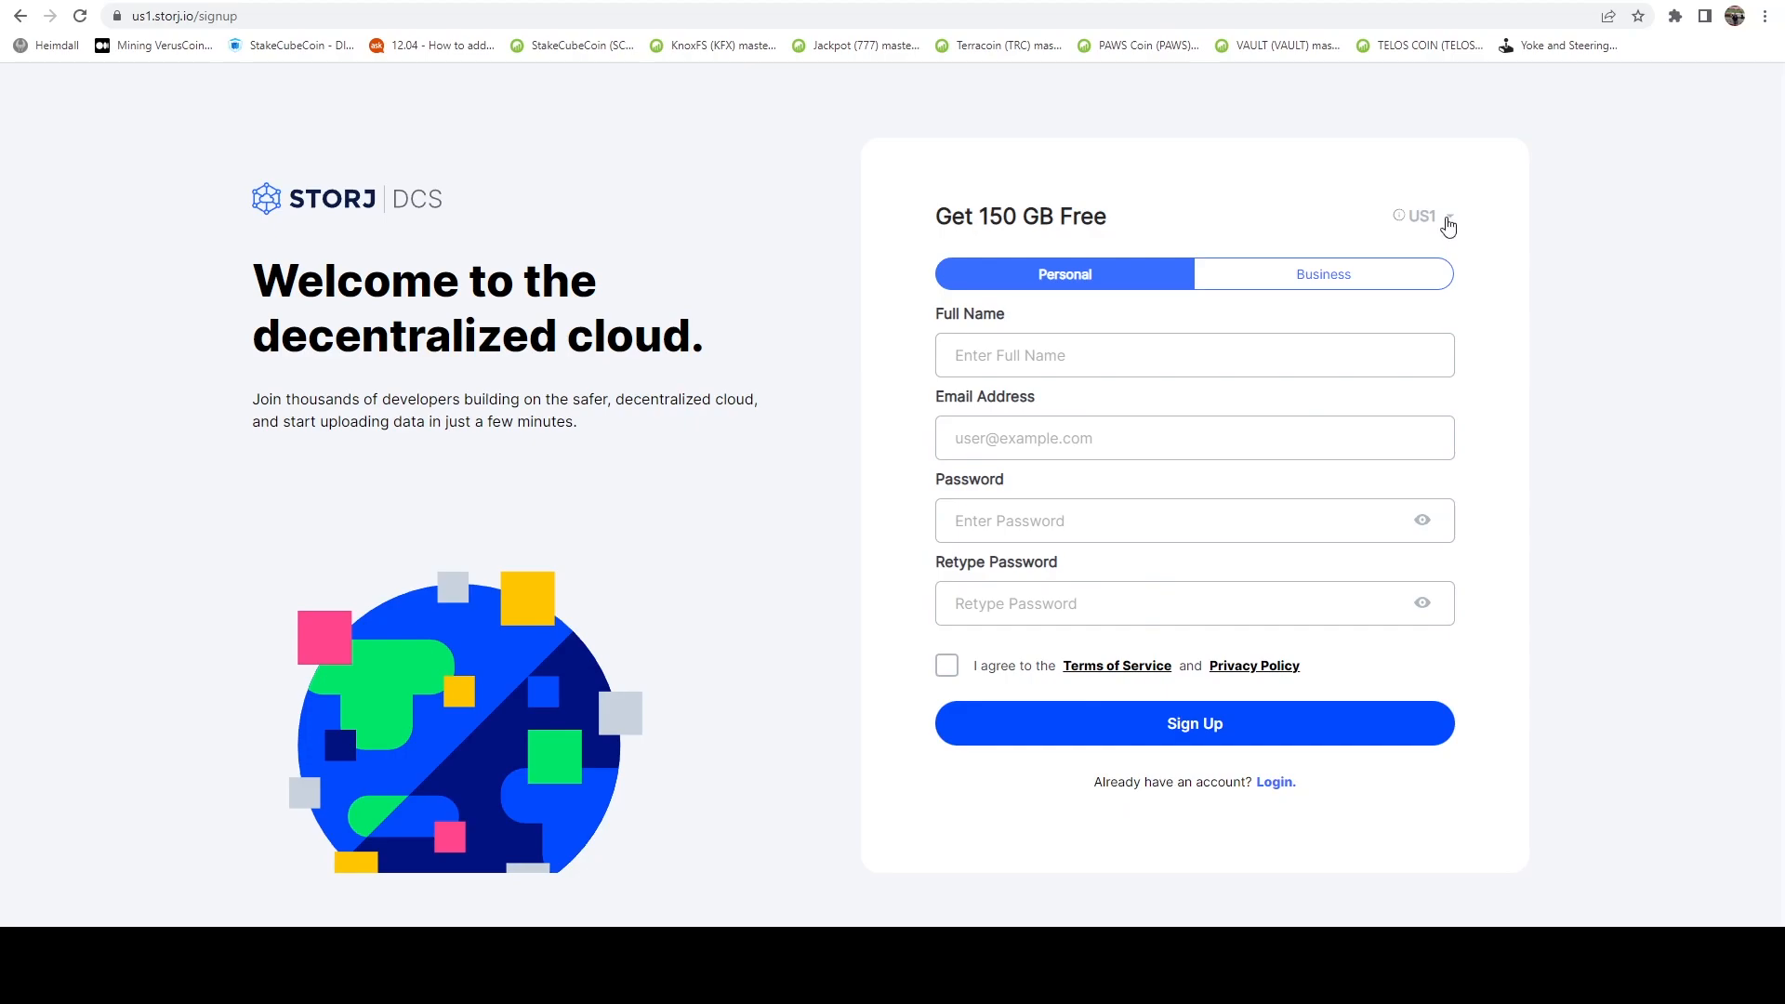
pyautogui.click(1421, 217)
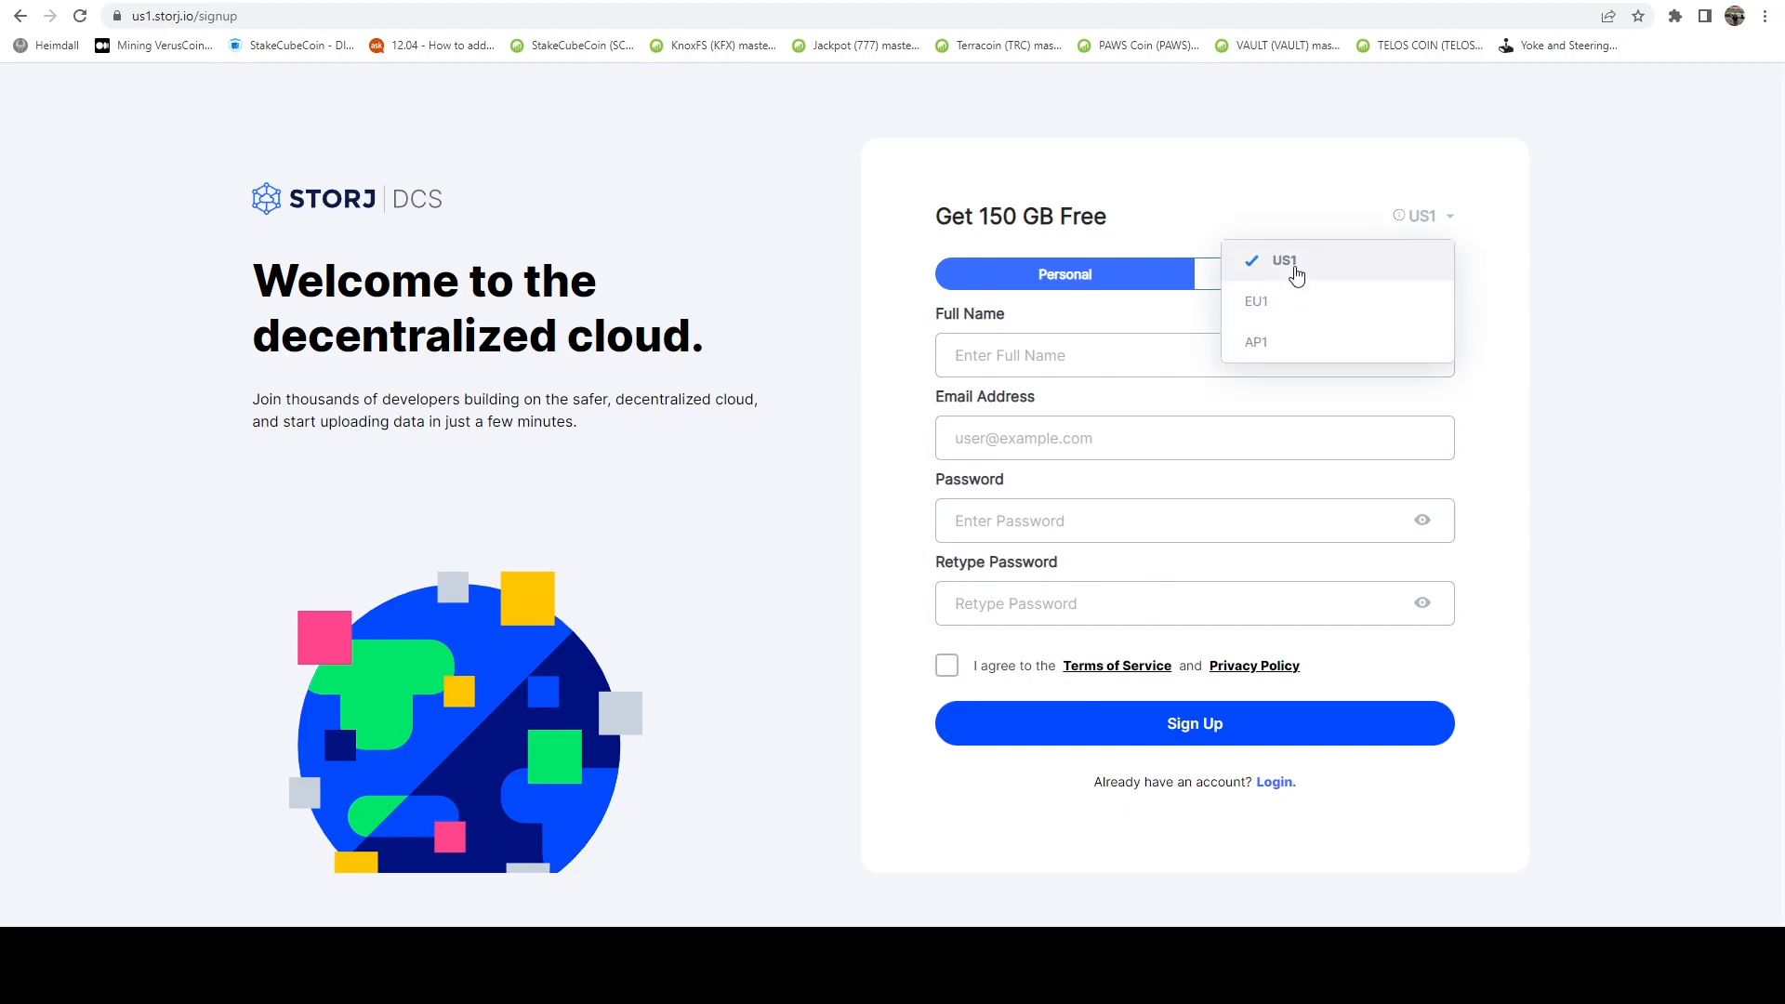
pyautogui.moveTo(1269, 347)
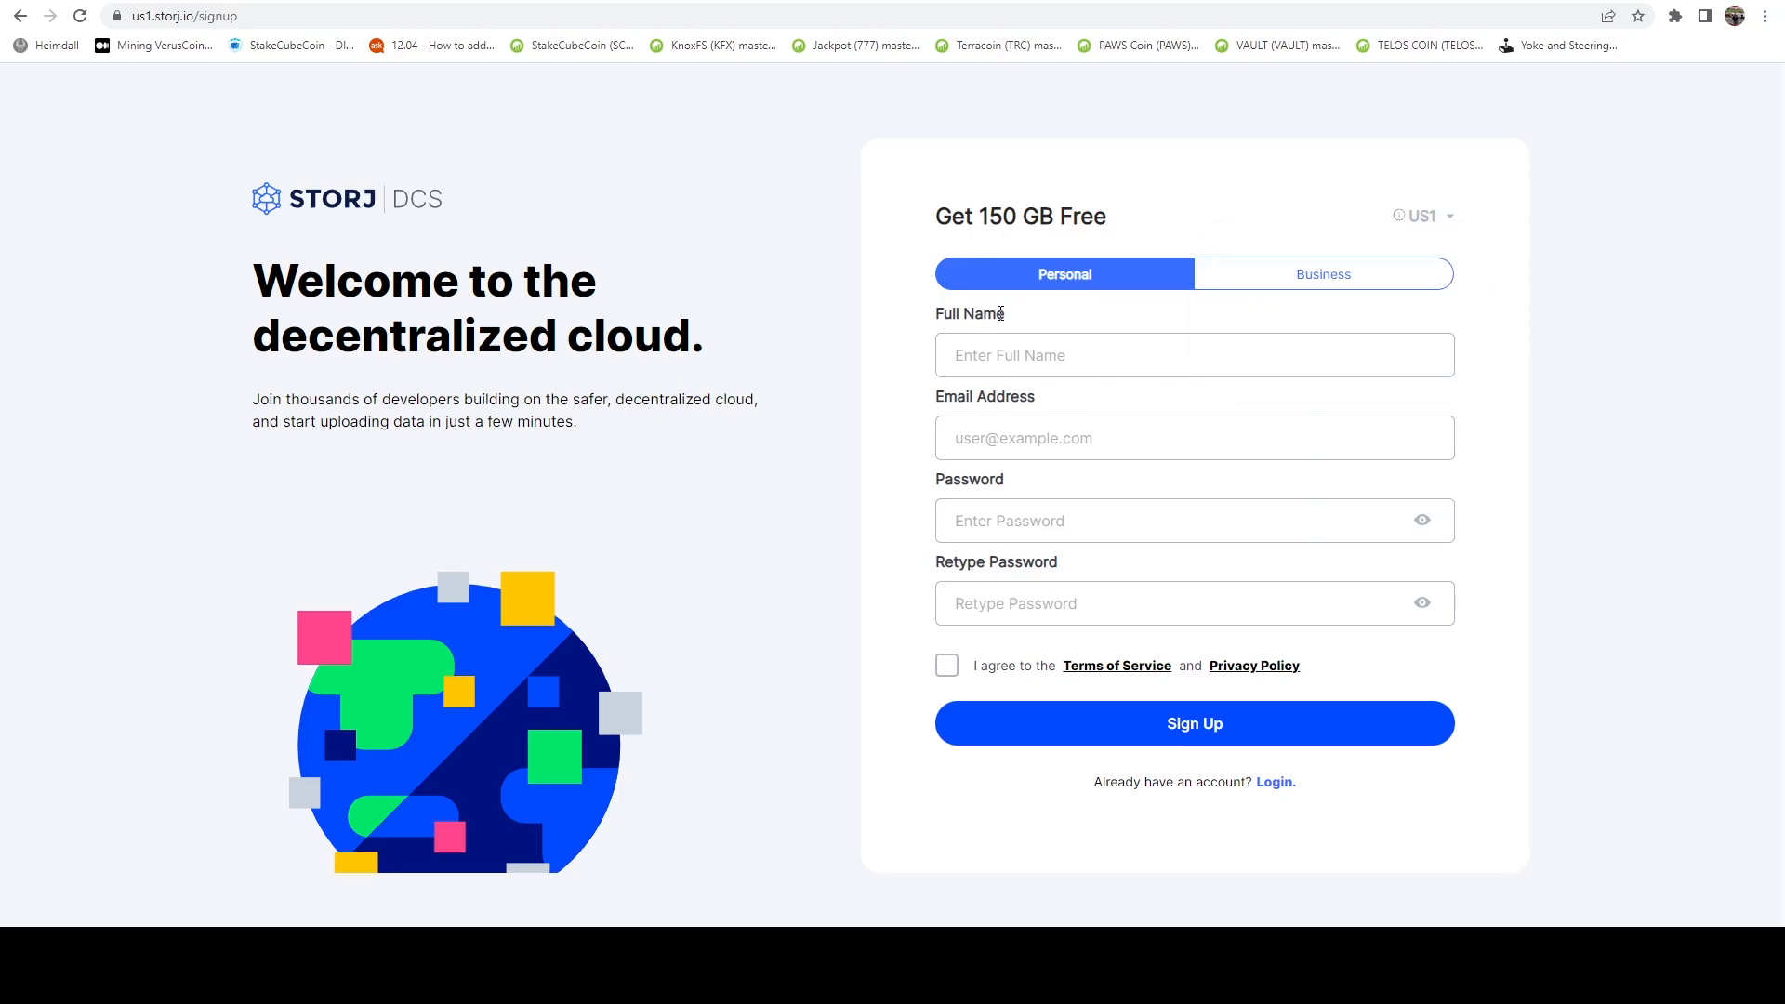
pyautogui.moveTo(1070, 366)
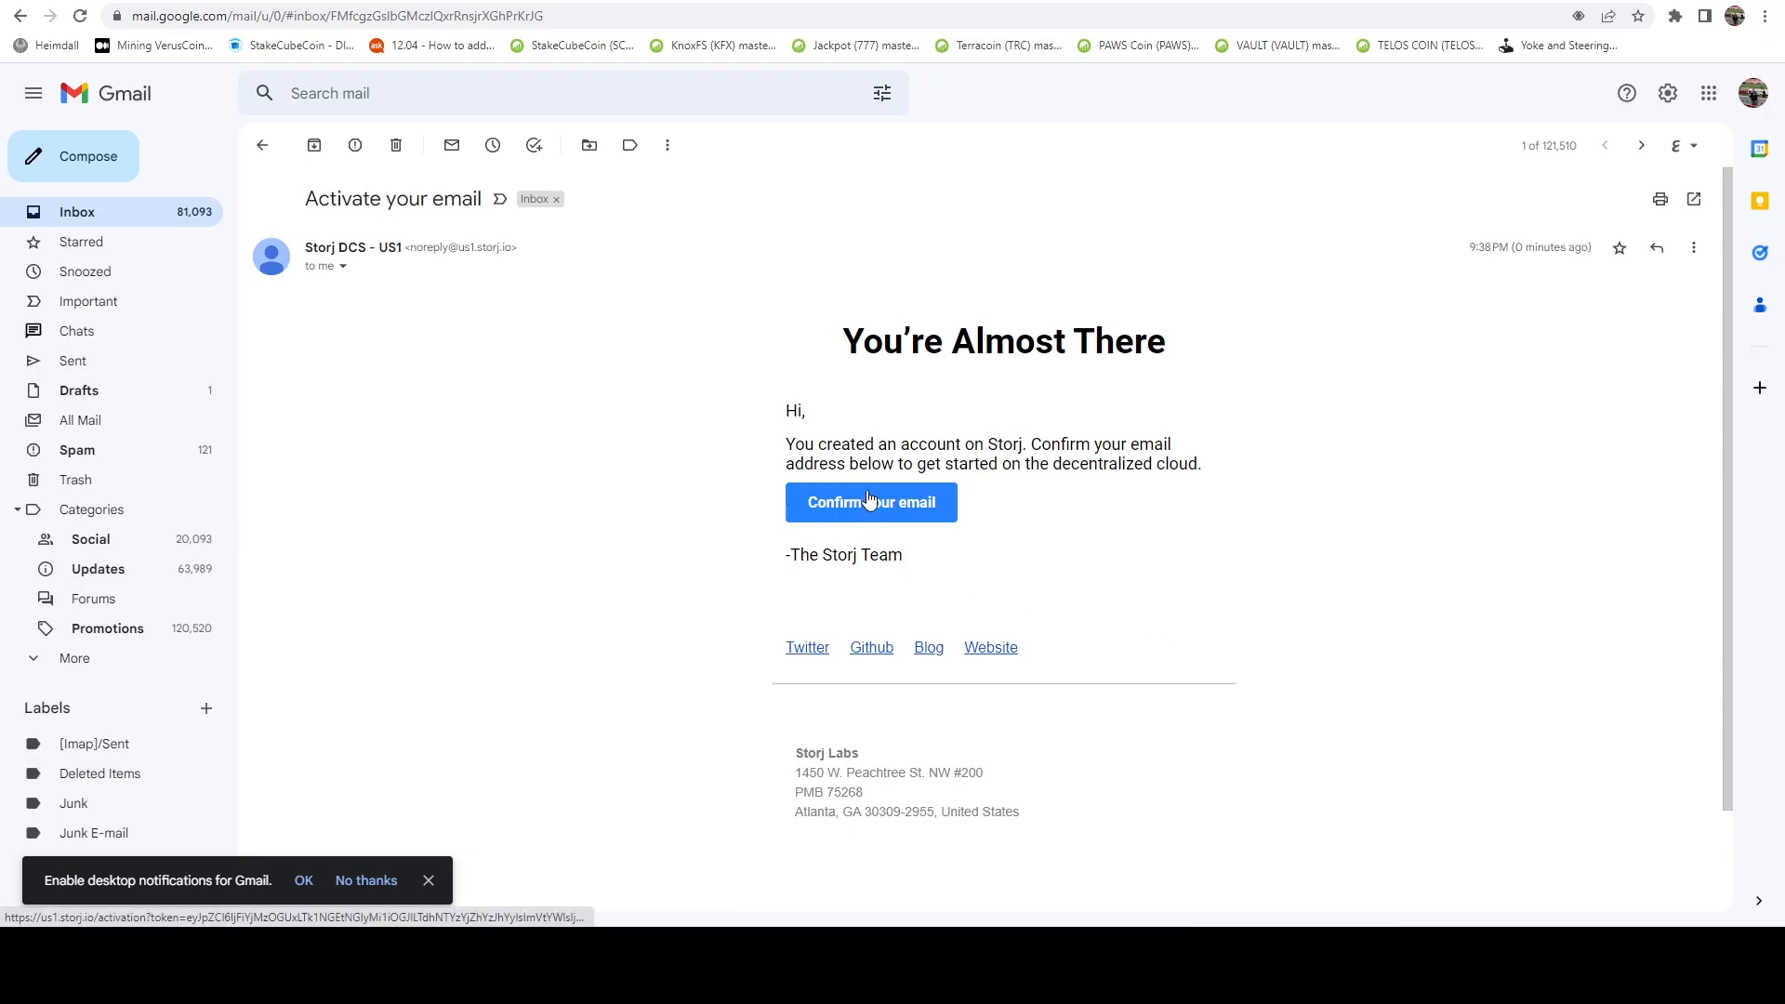
pyautogui.click(871, 502)
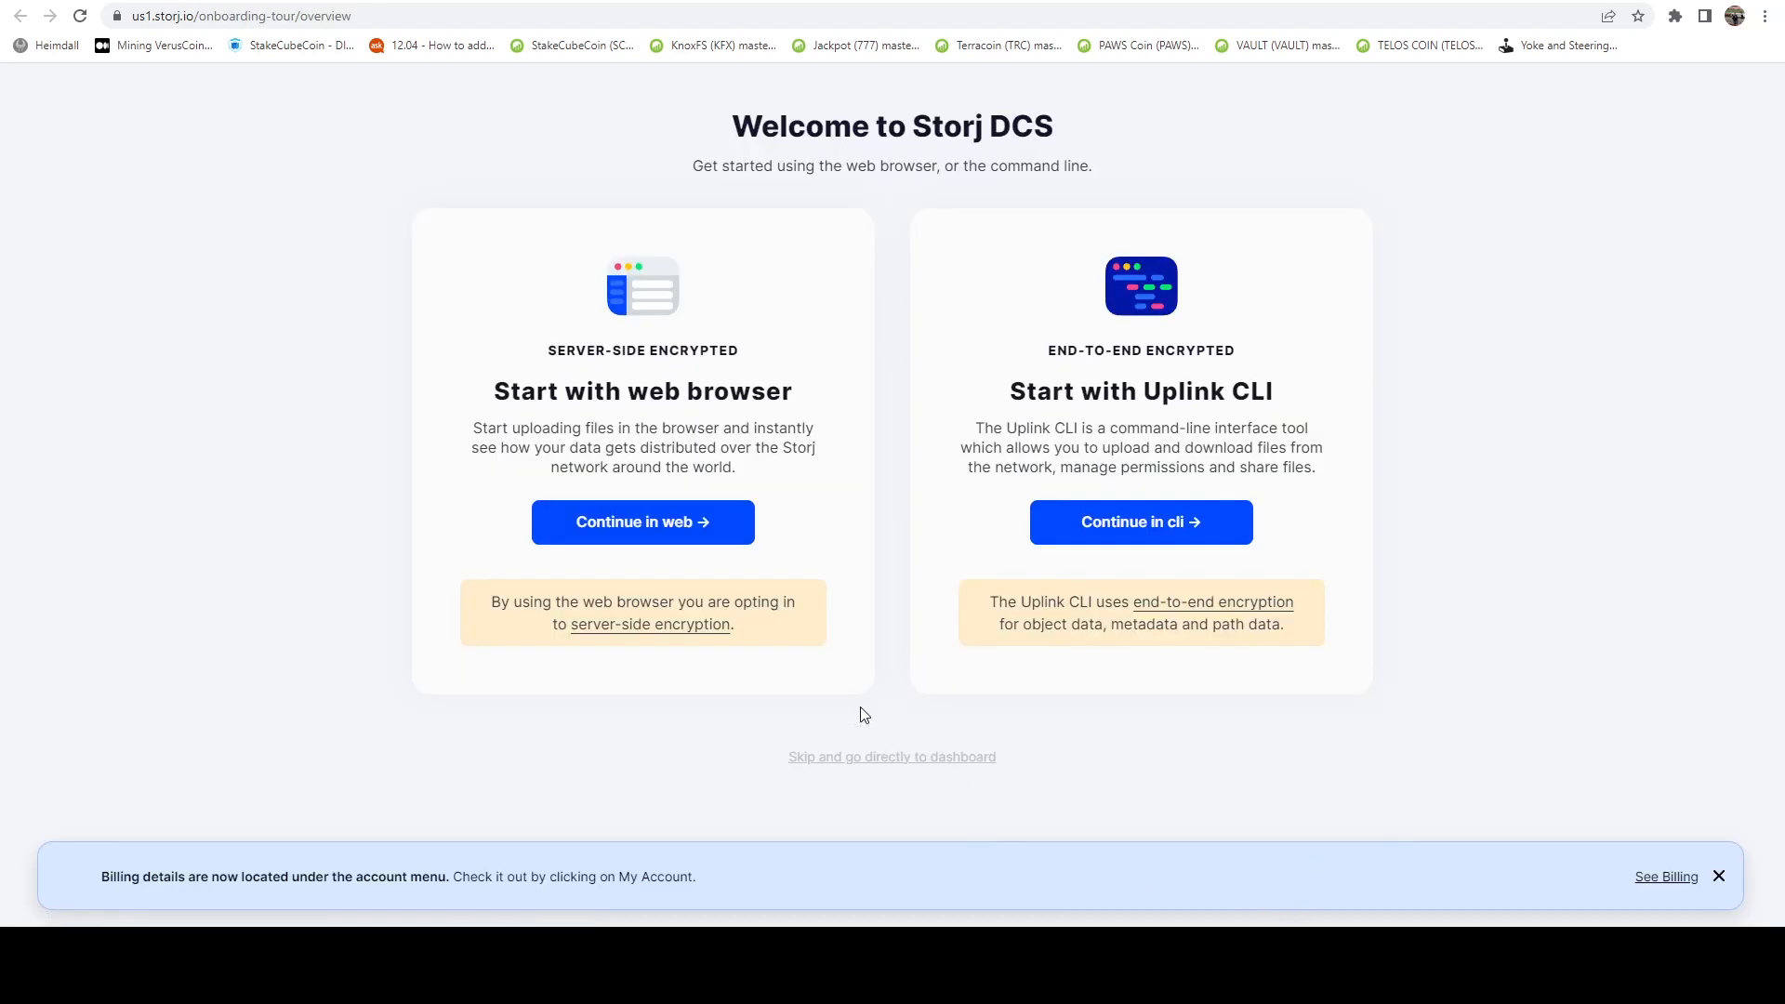
pyautogui.moveTo(691, 456)
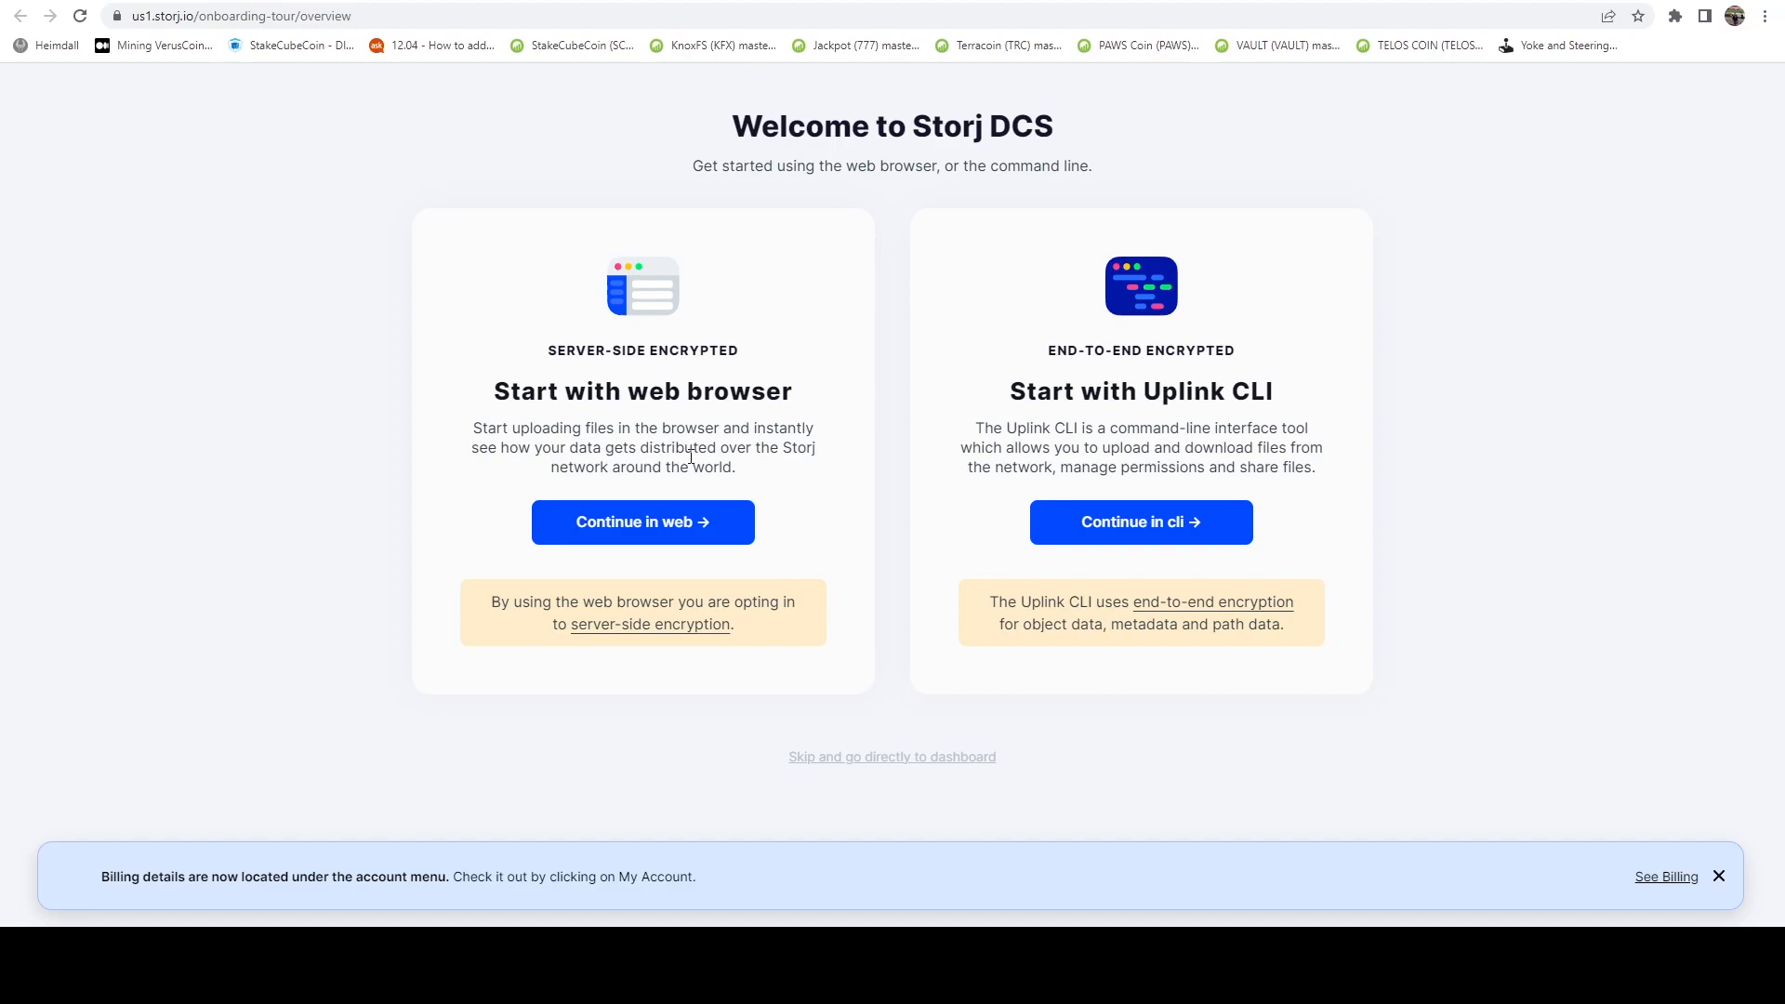
pyautogui.moveTo(777, 665)
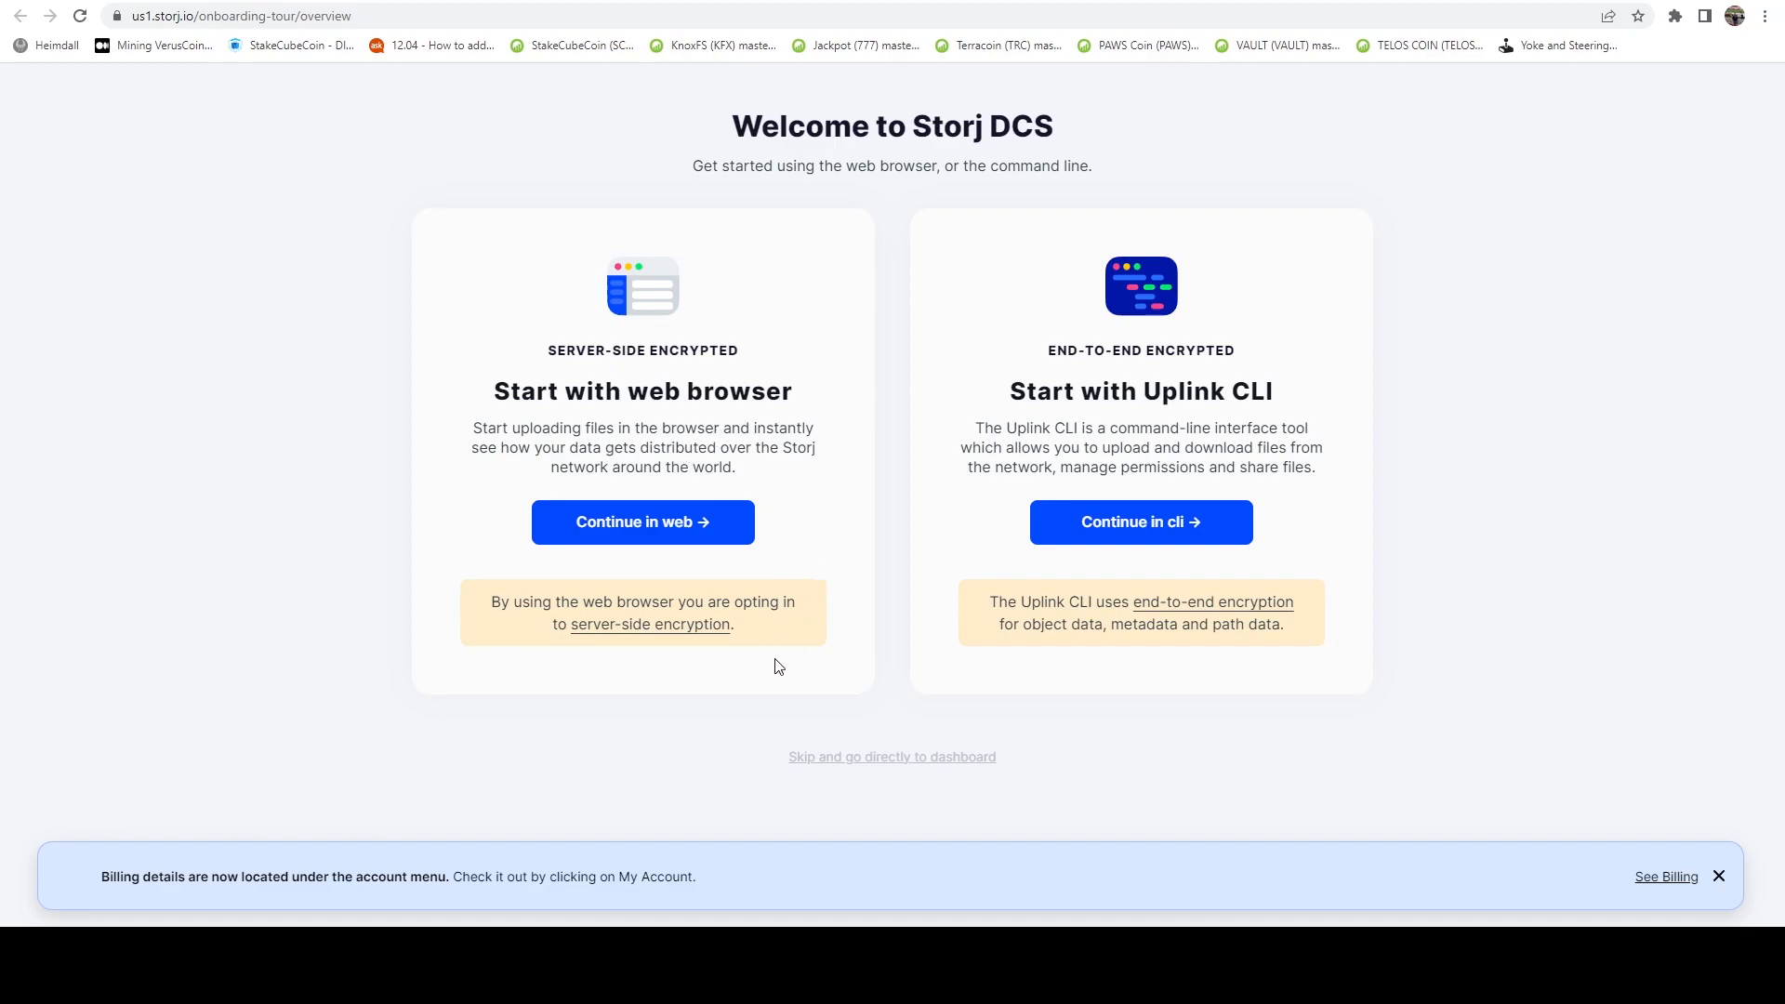
pyautogui.moveTo(508, 417)
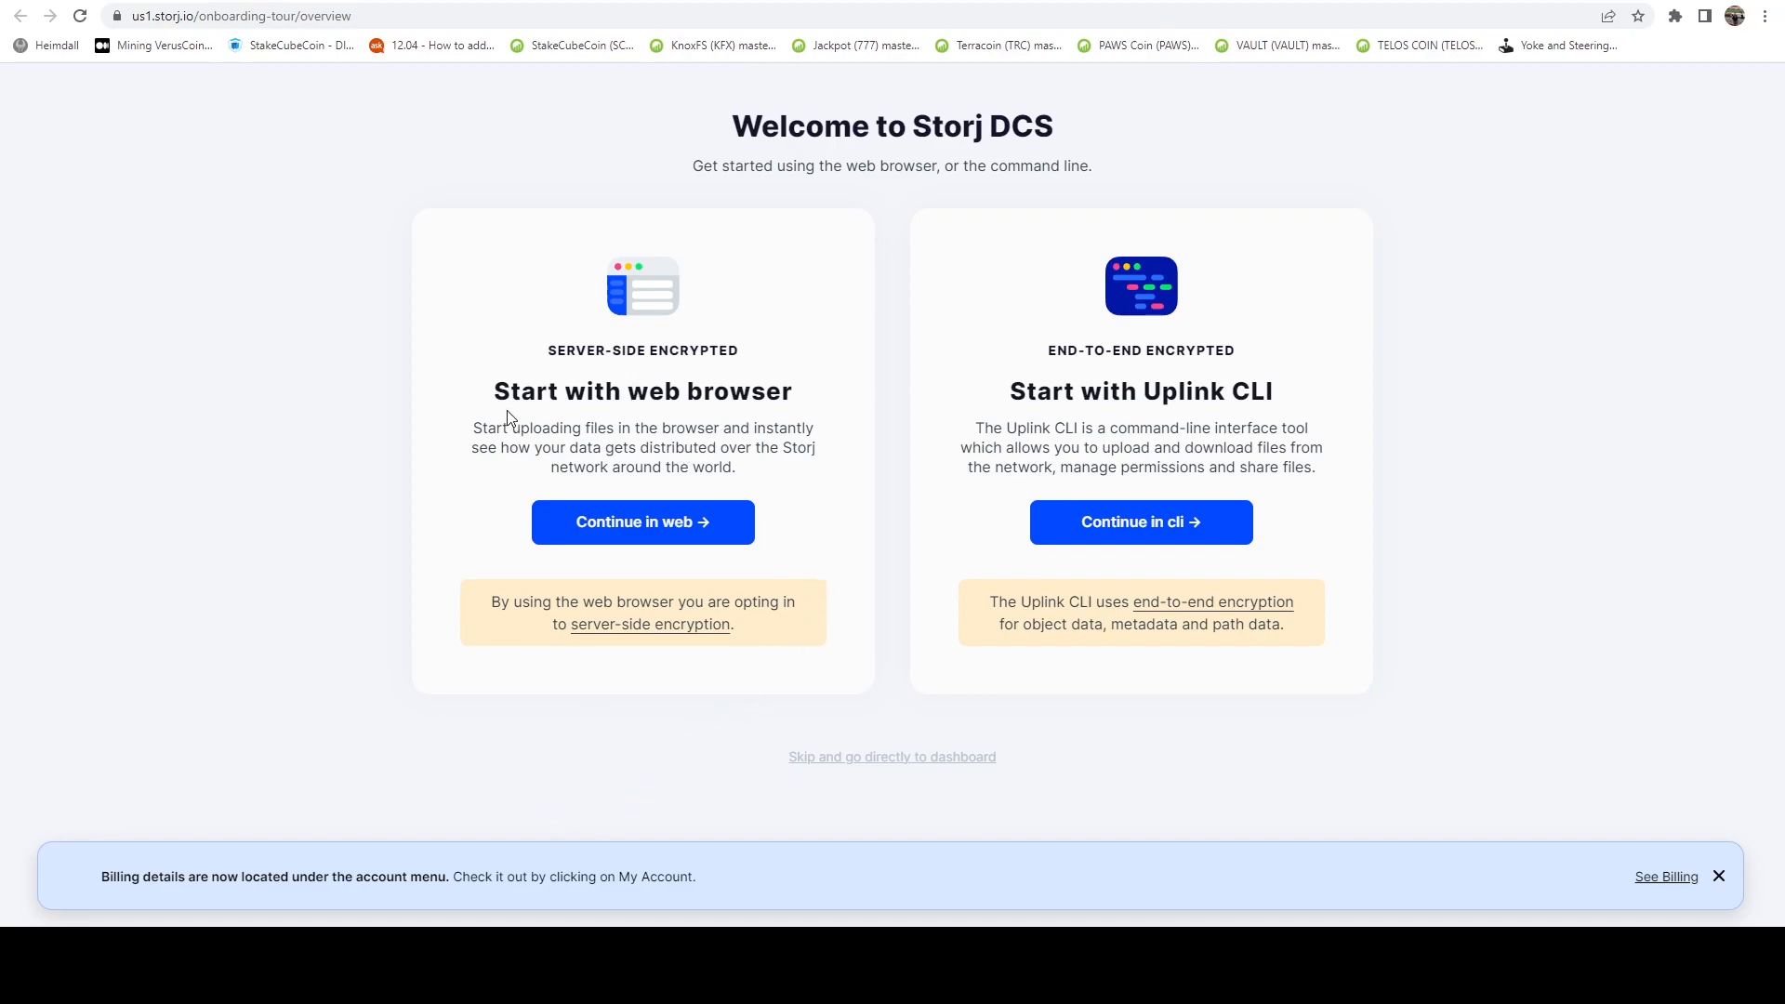
pyautogui.moveTo(894, 503)
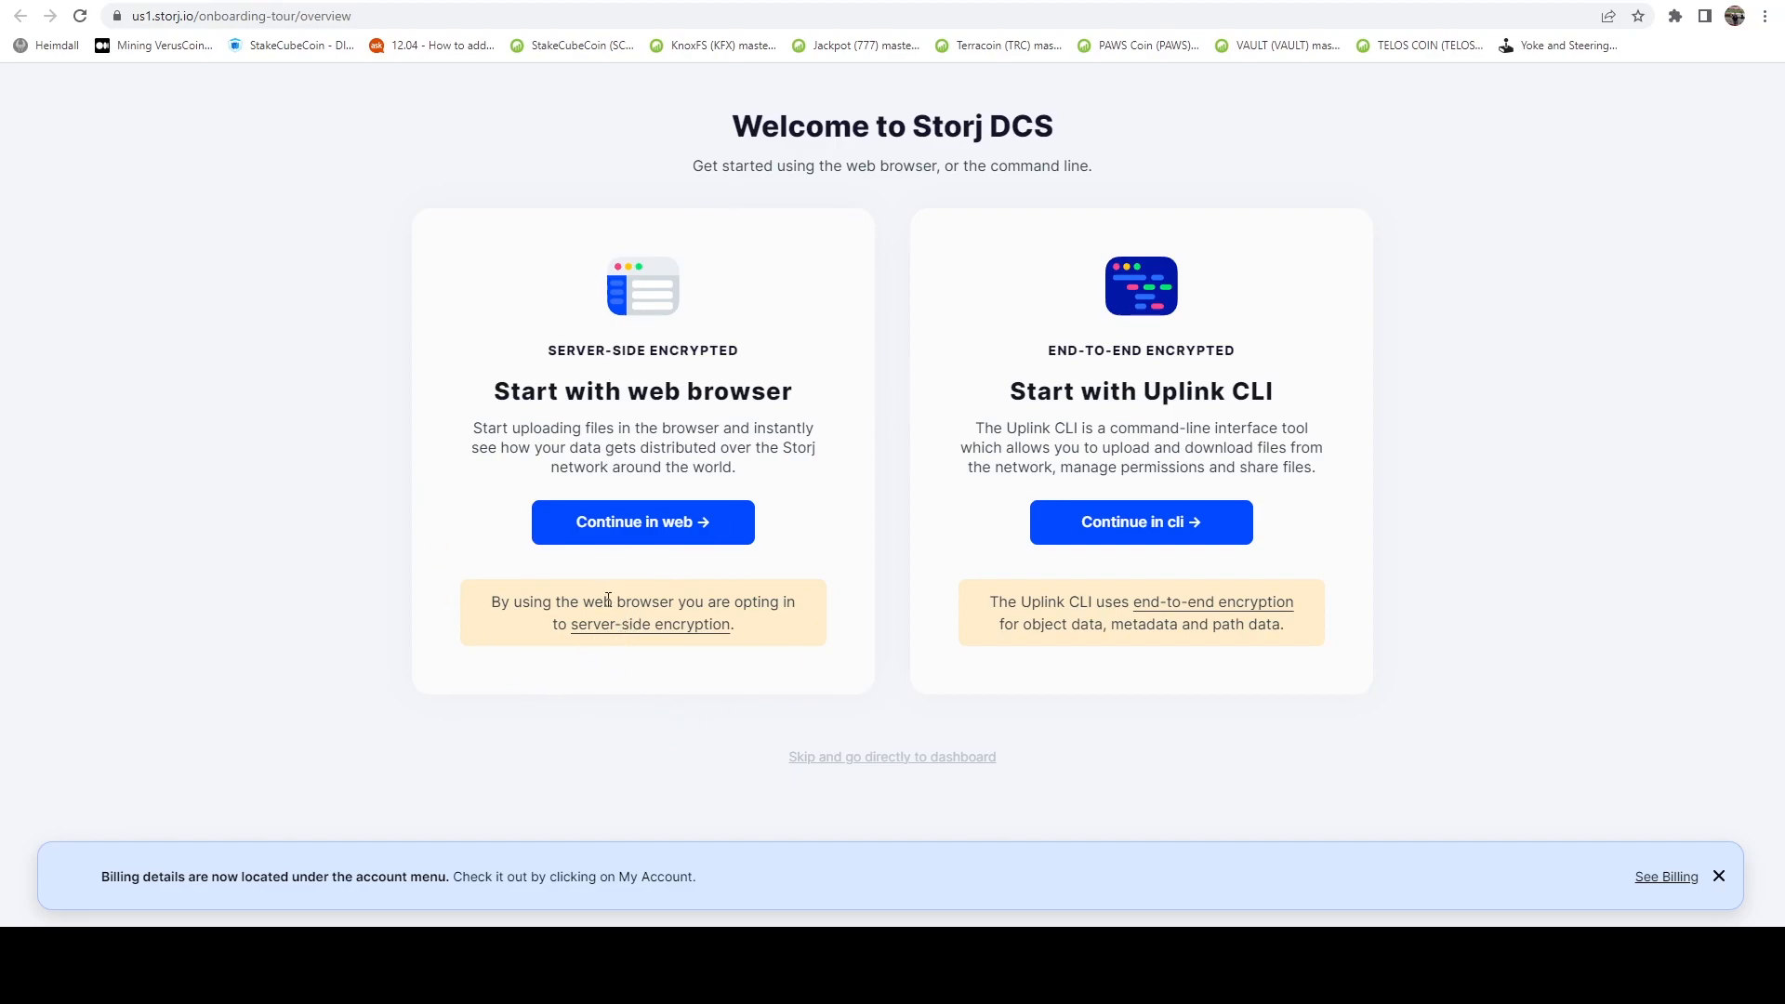
pyautogui.moveTo(567, 775)
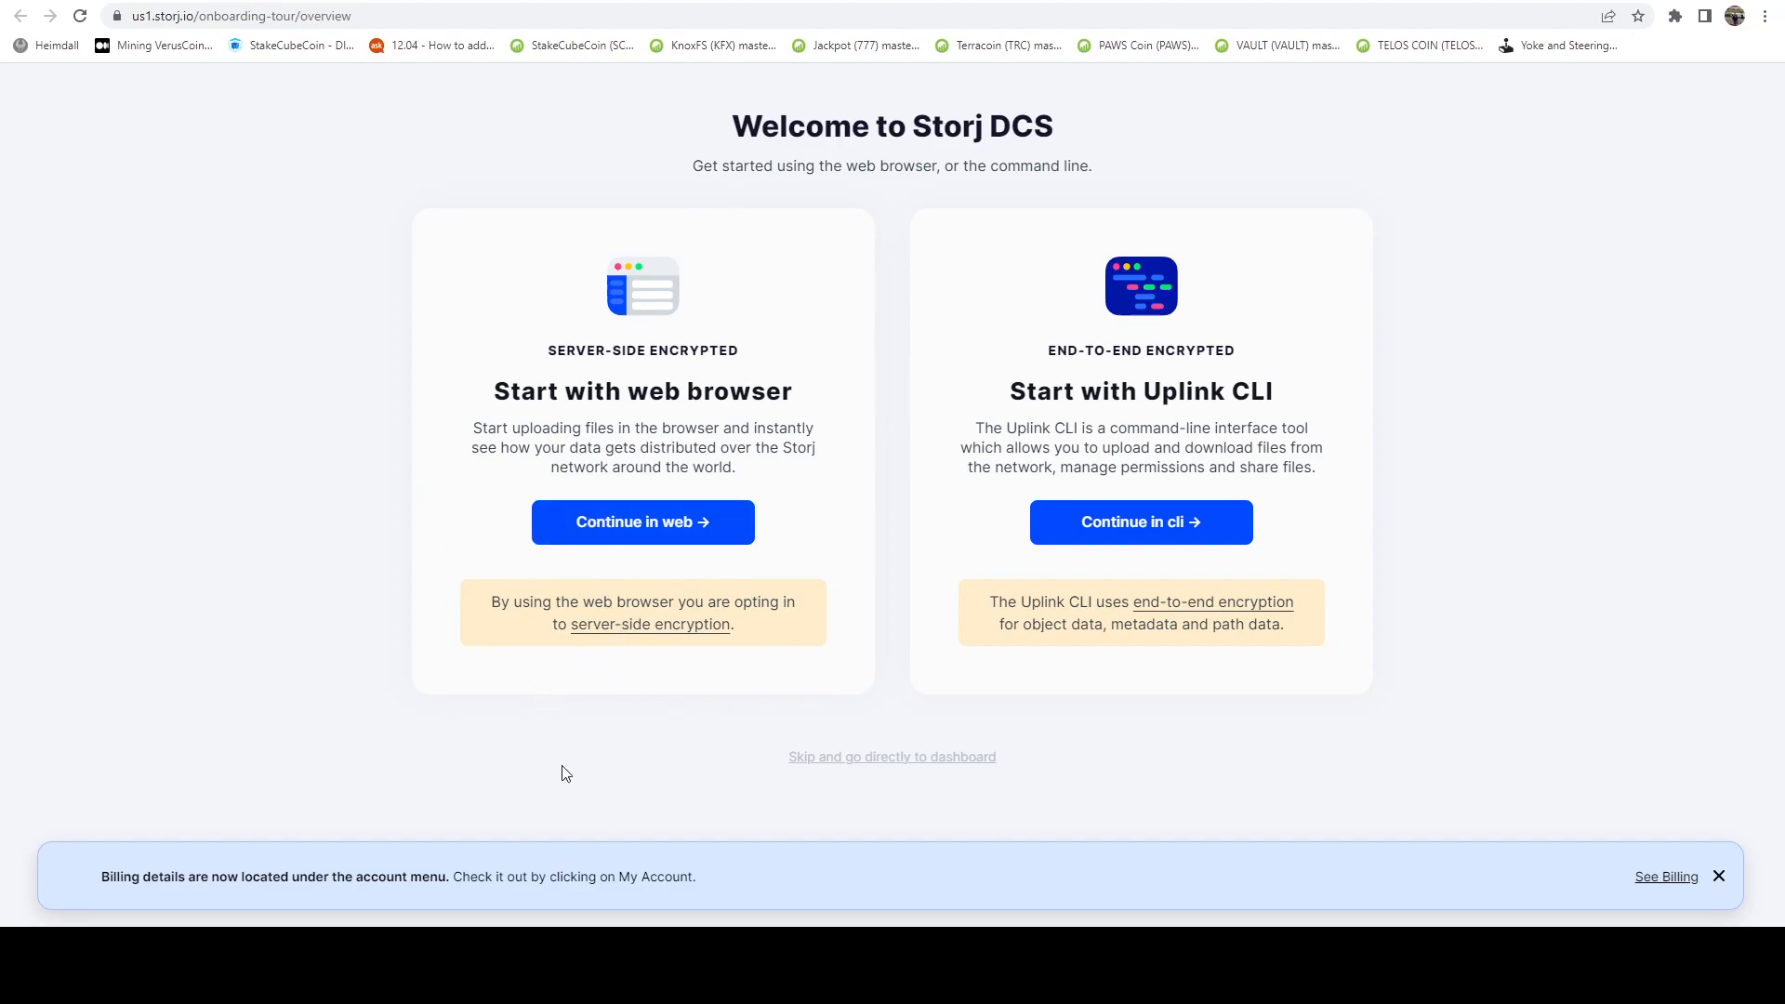
pyautogui.moveTo(638, 668)
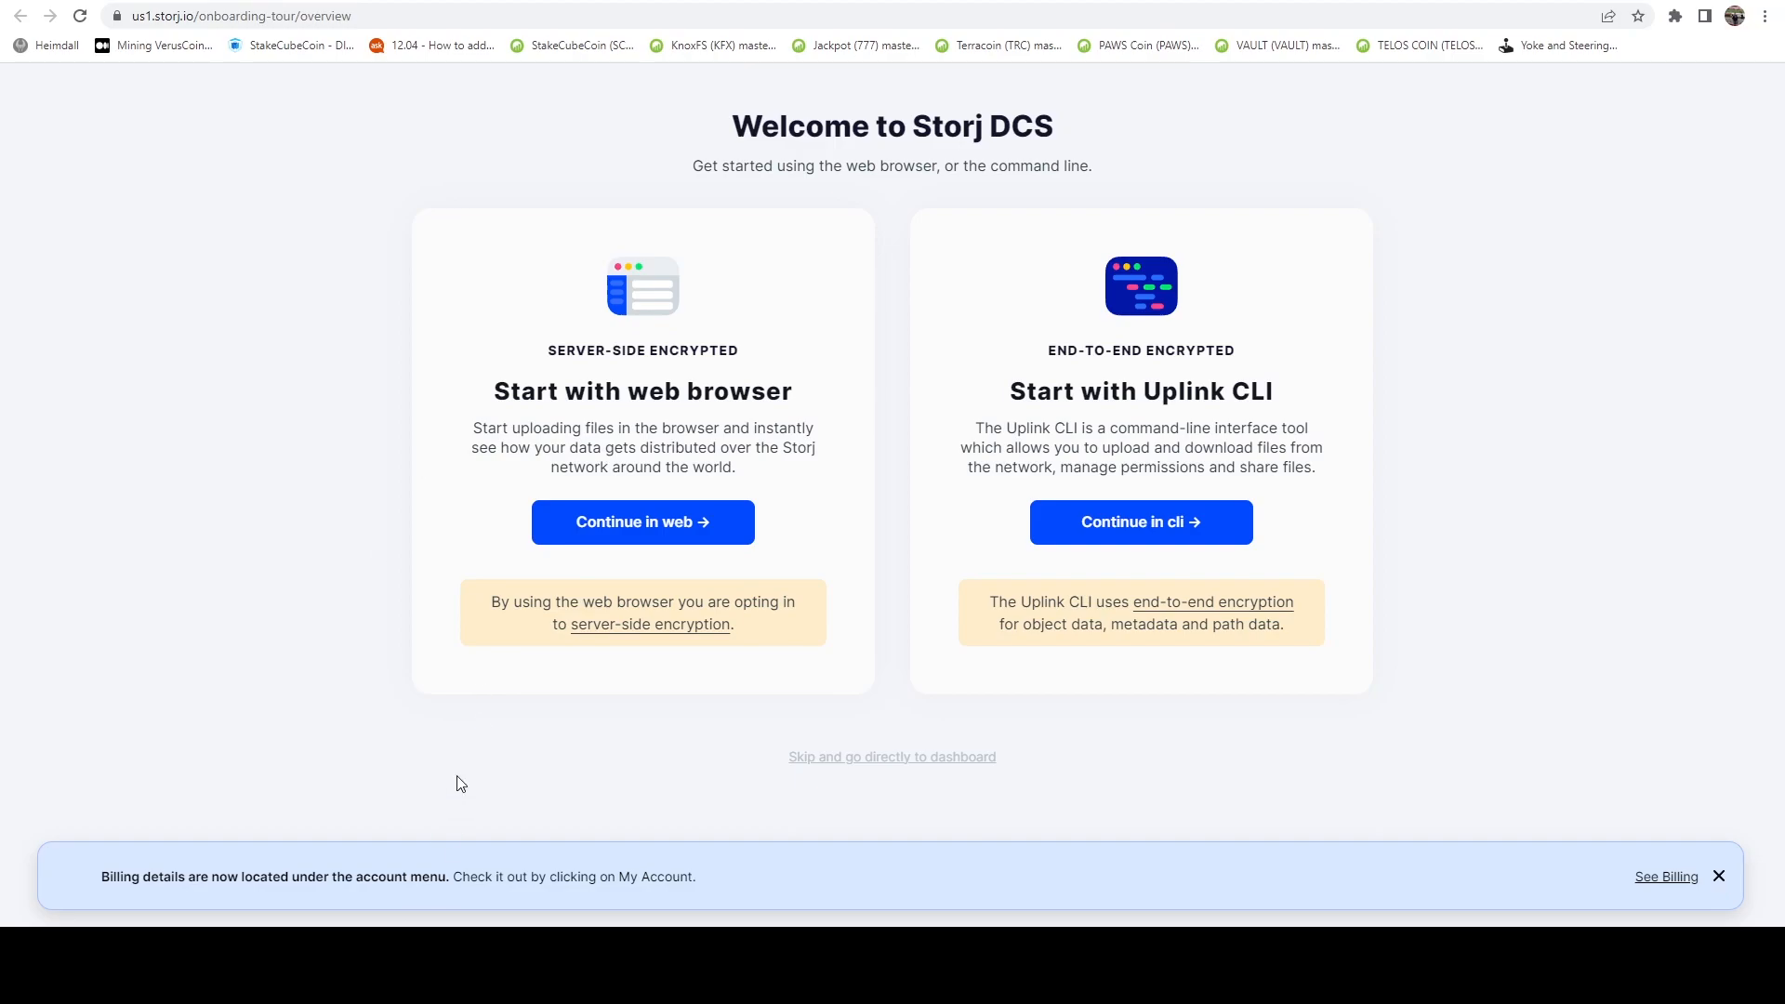
pyautogui.moveTo(1161, 491)
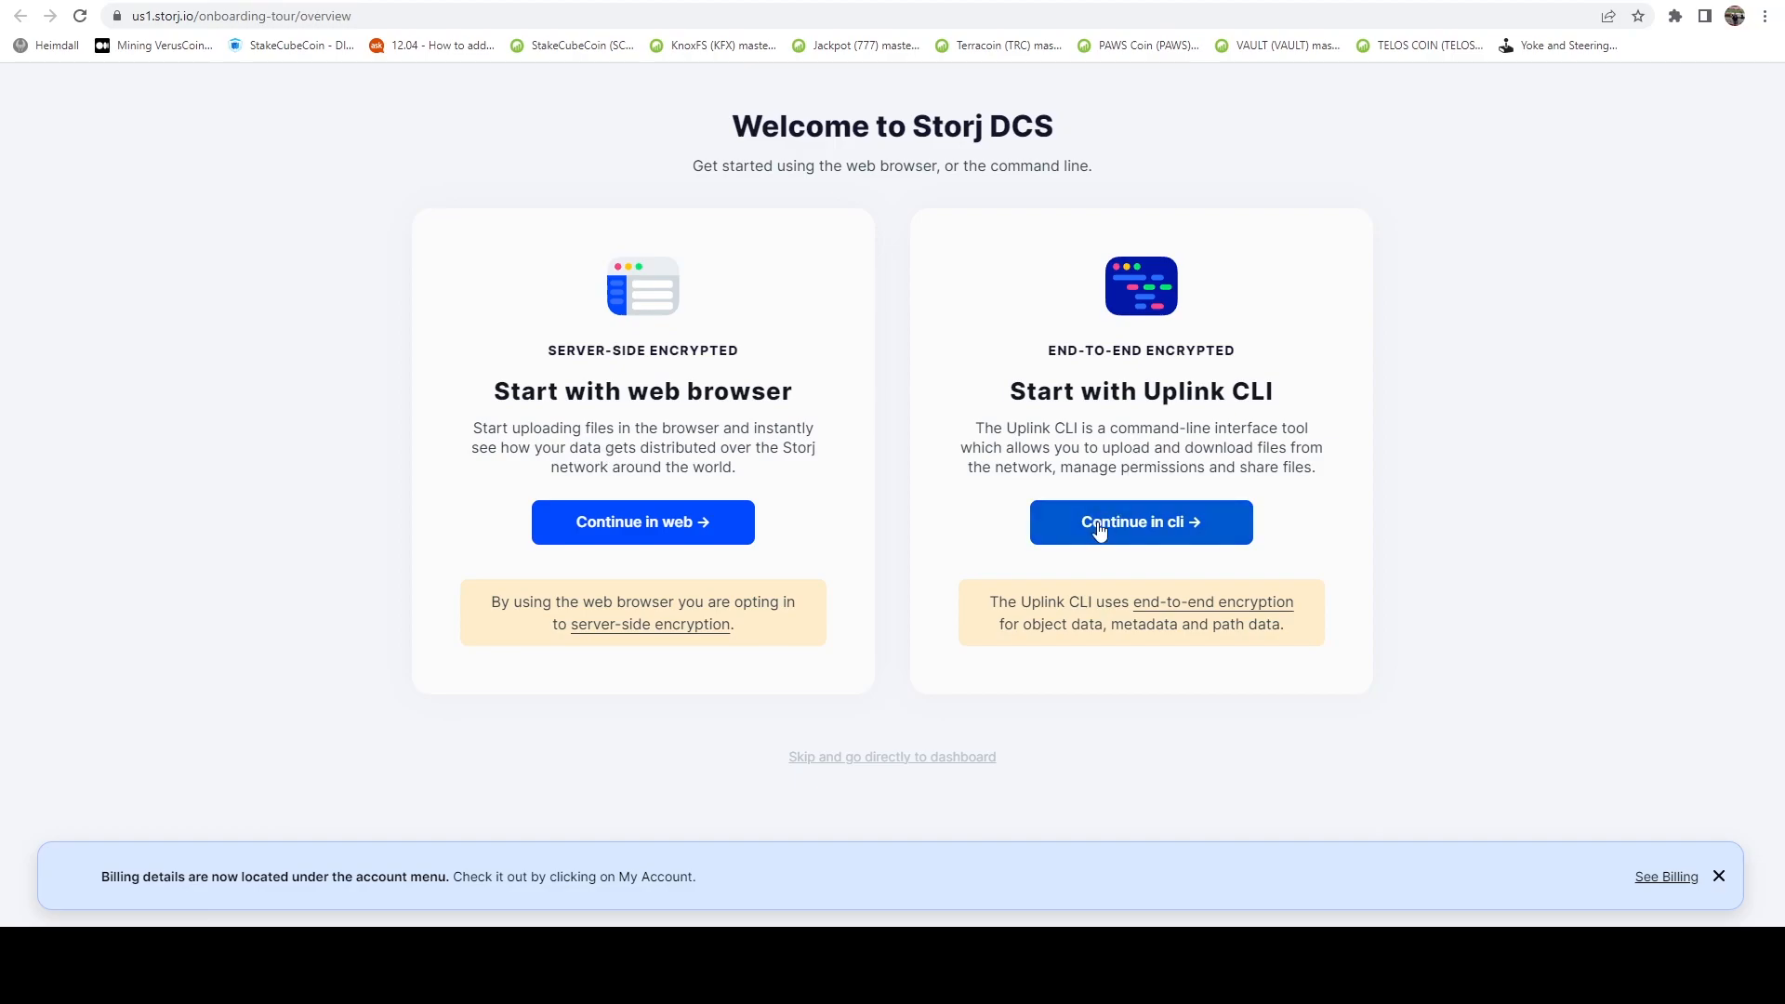
pyautogui.moveTo(1145, 503)
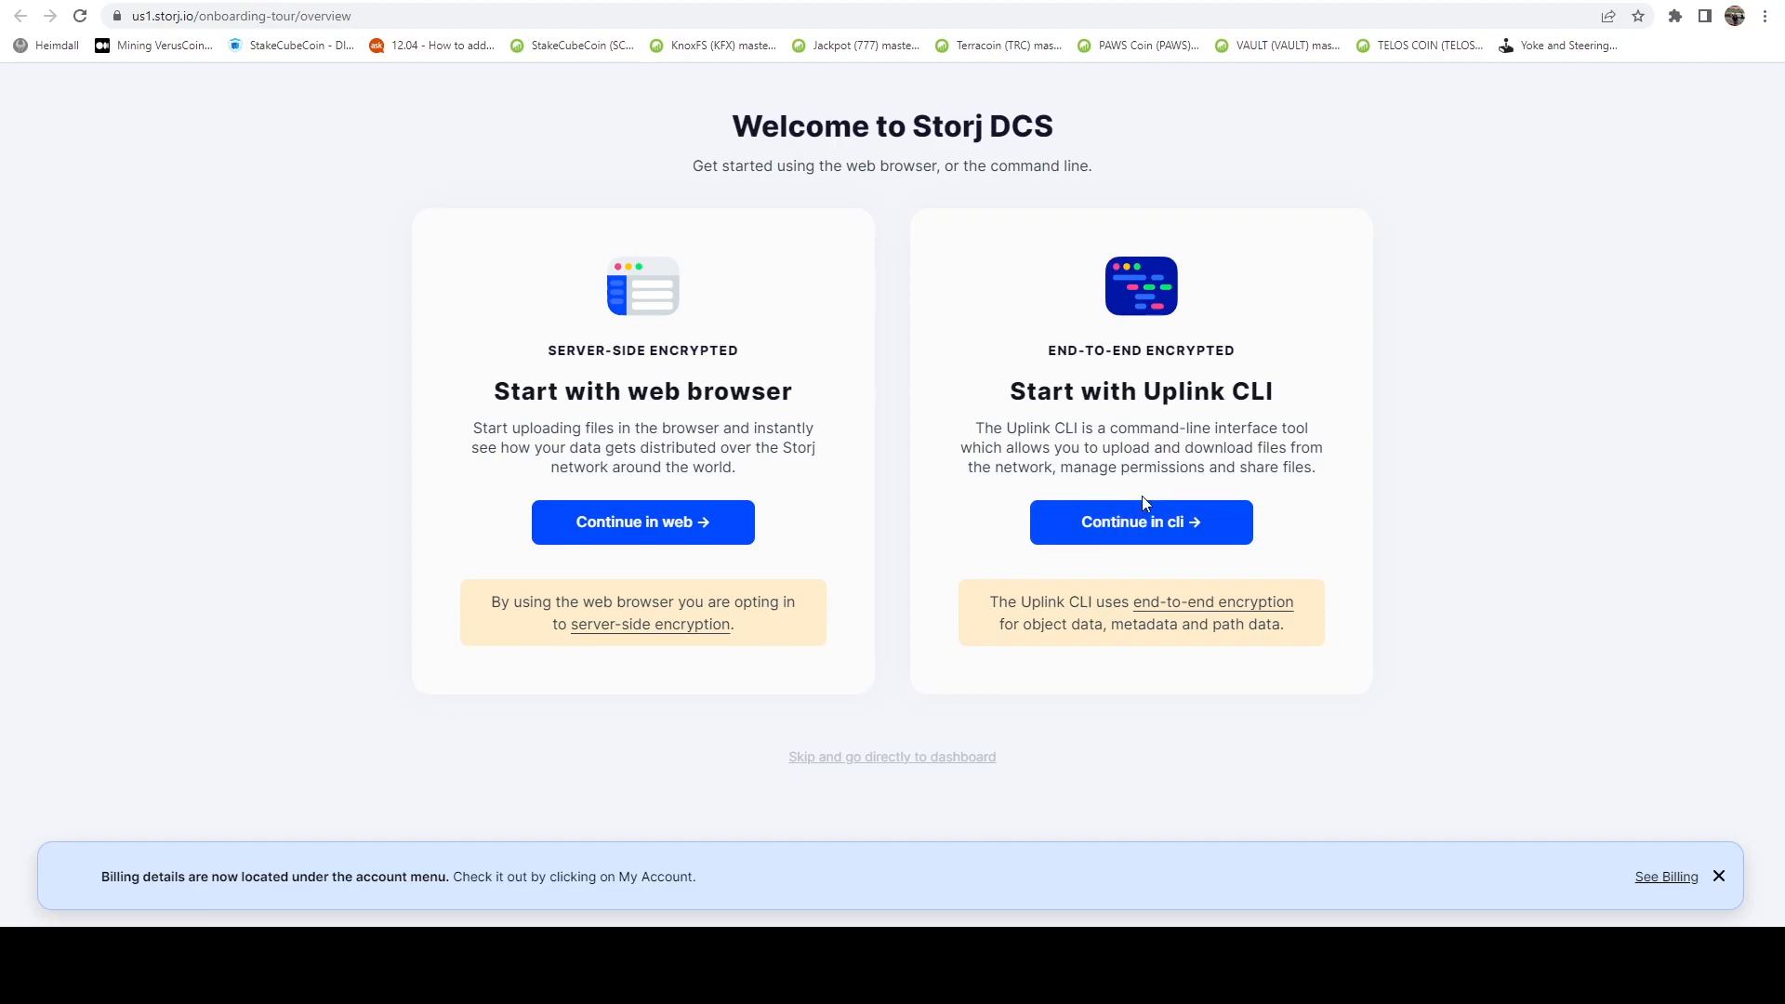
pyautogui.moveTo(1160, 471)
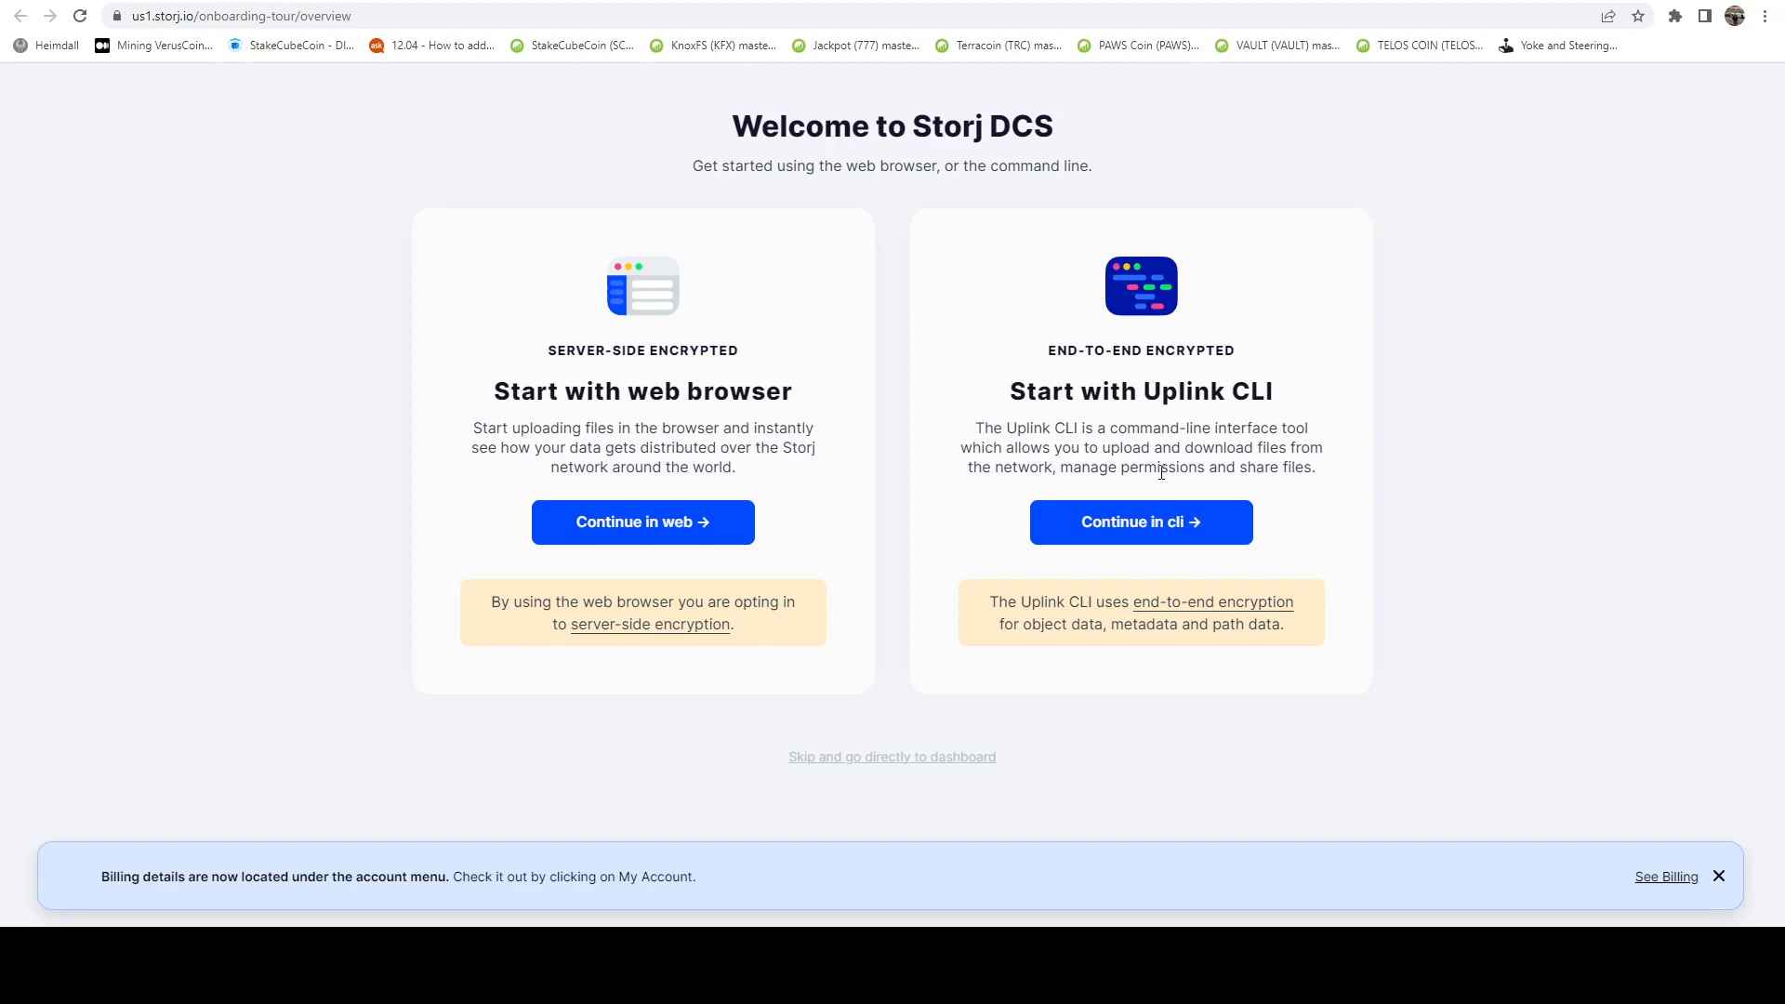
pyautogui.moveTo(1178, 467)
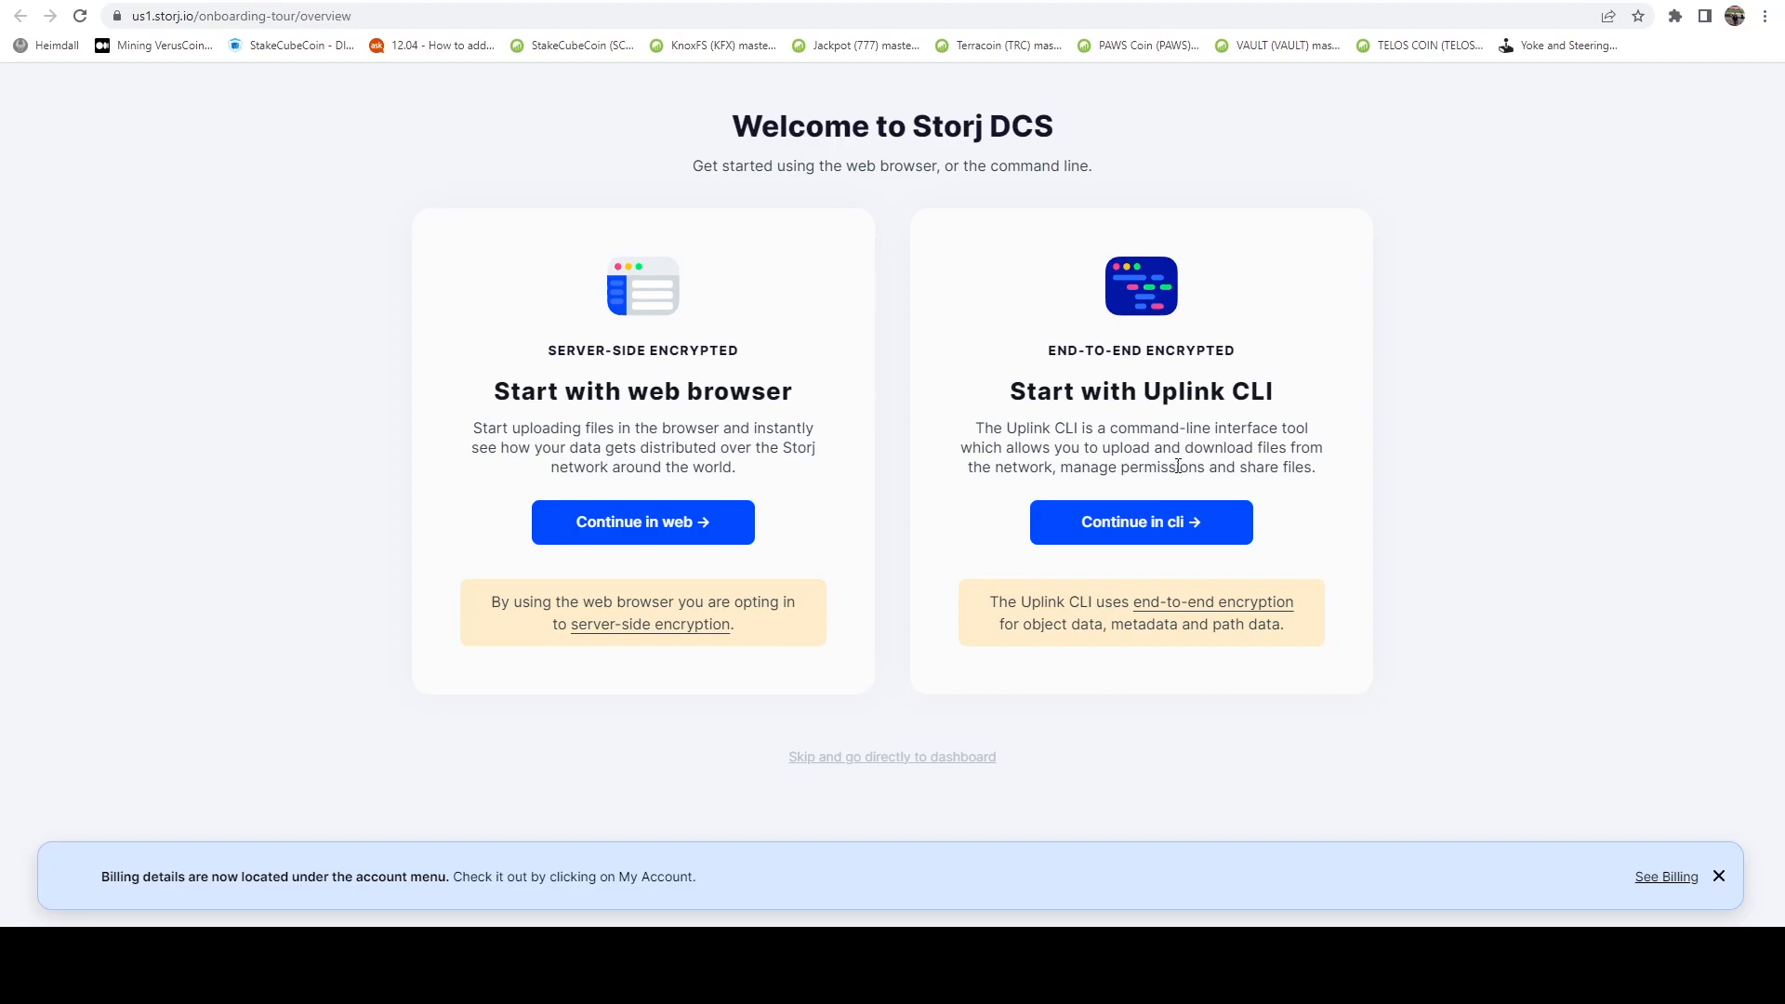
pyautogui.moveTo(1171, 487)
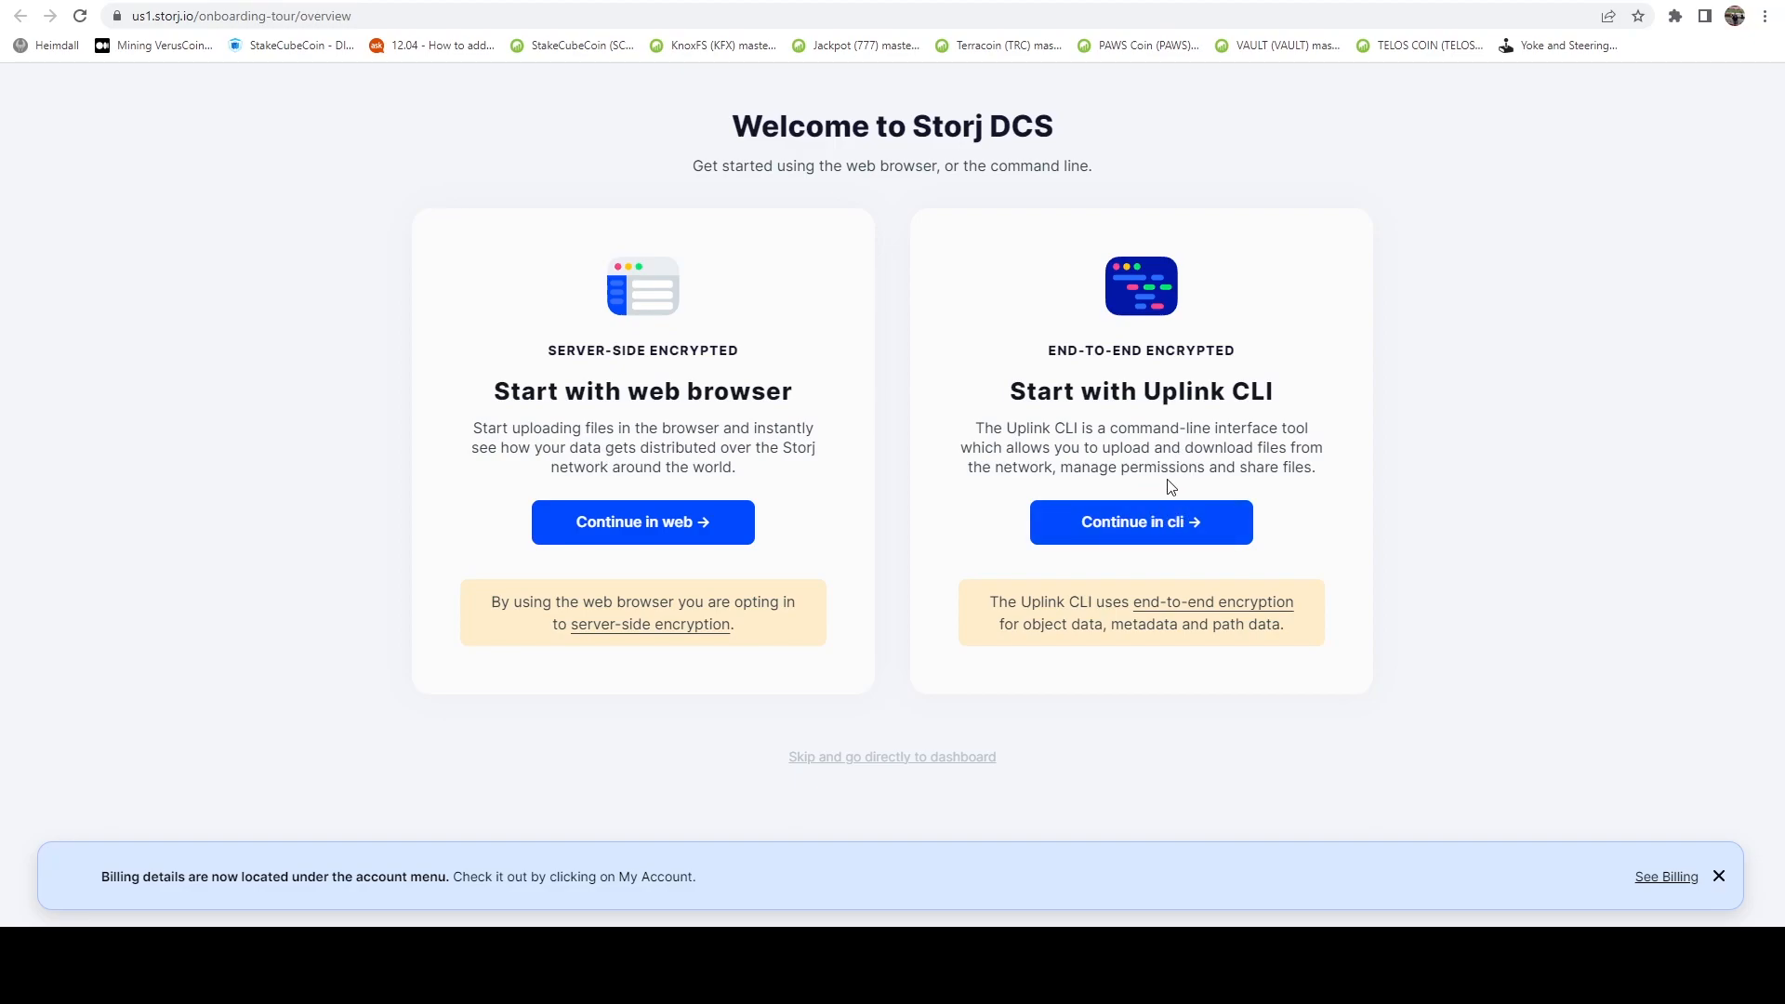
pyautogui.moveTo(690, 303)
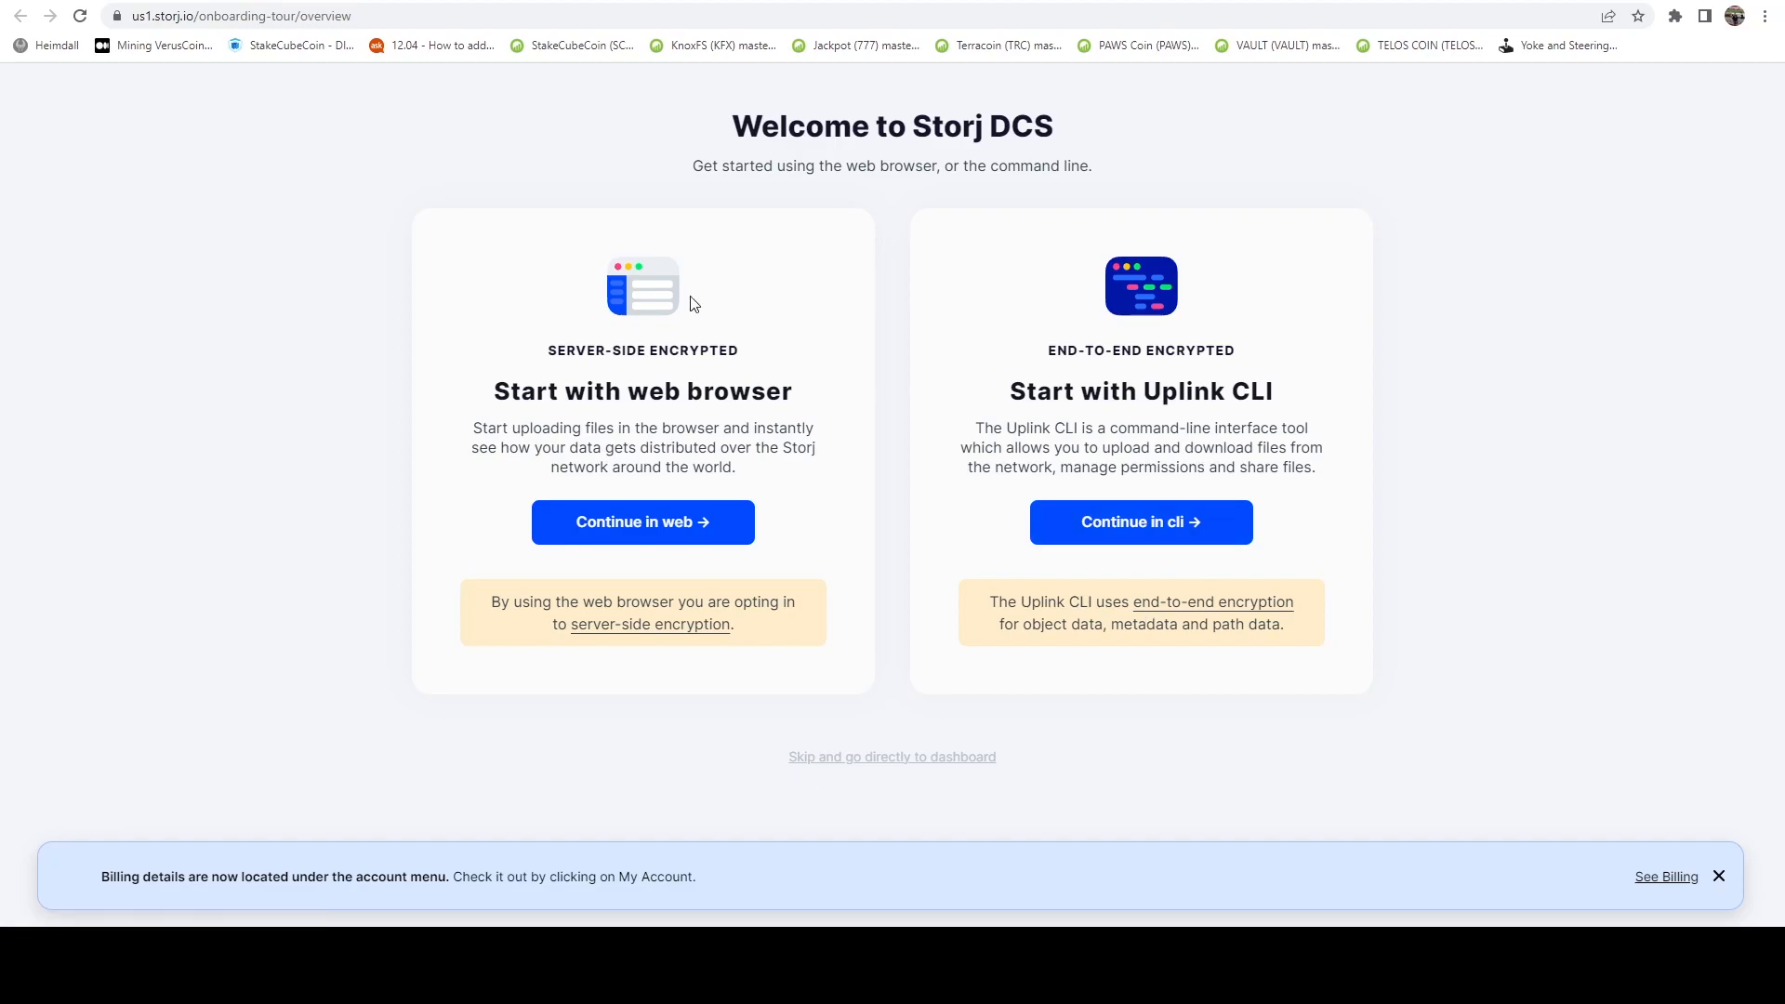
pyautogui.moveTo(801, 780)
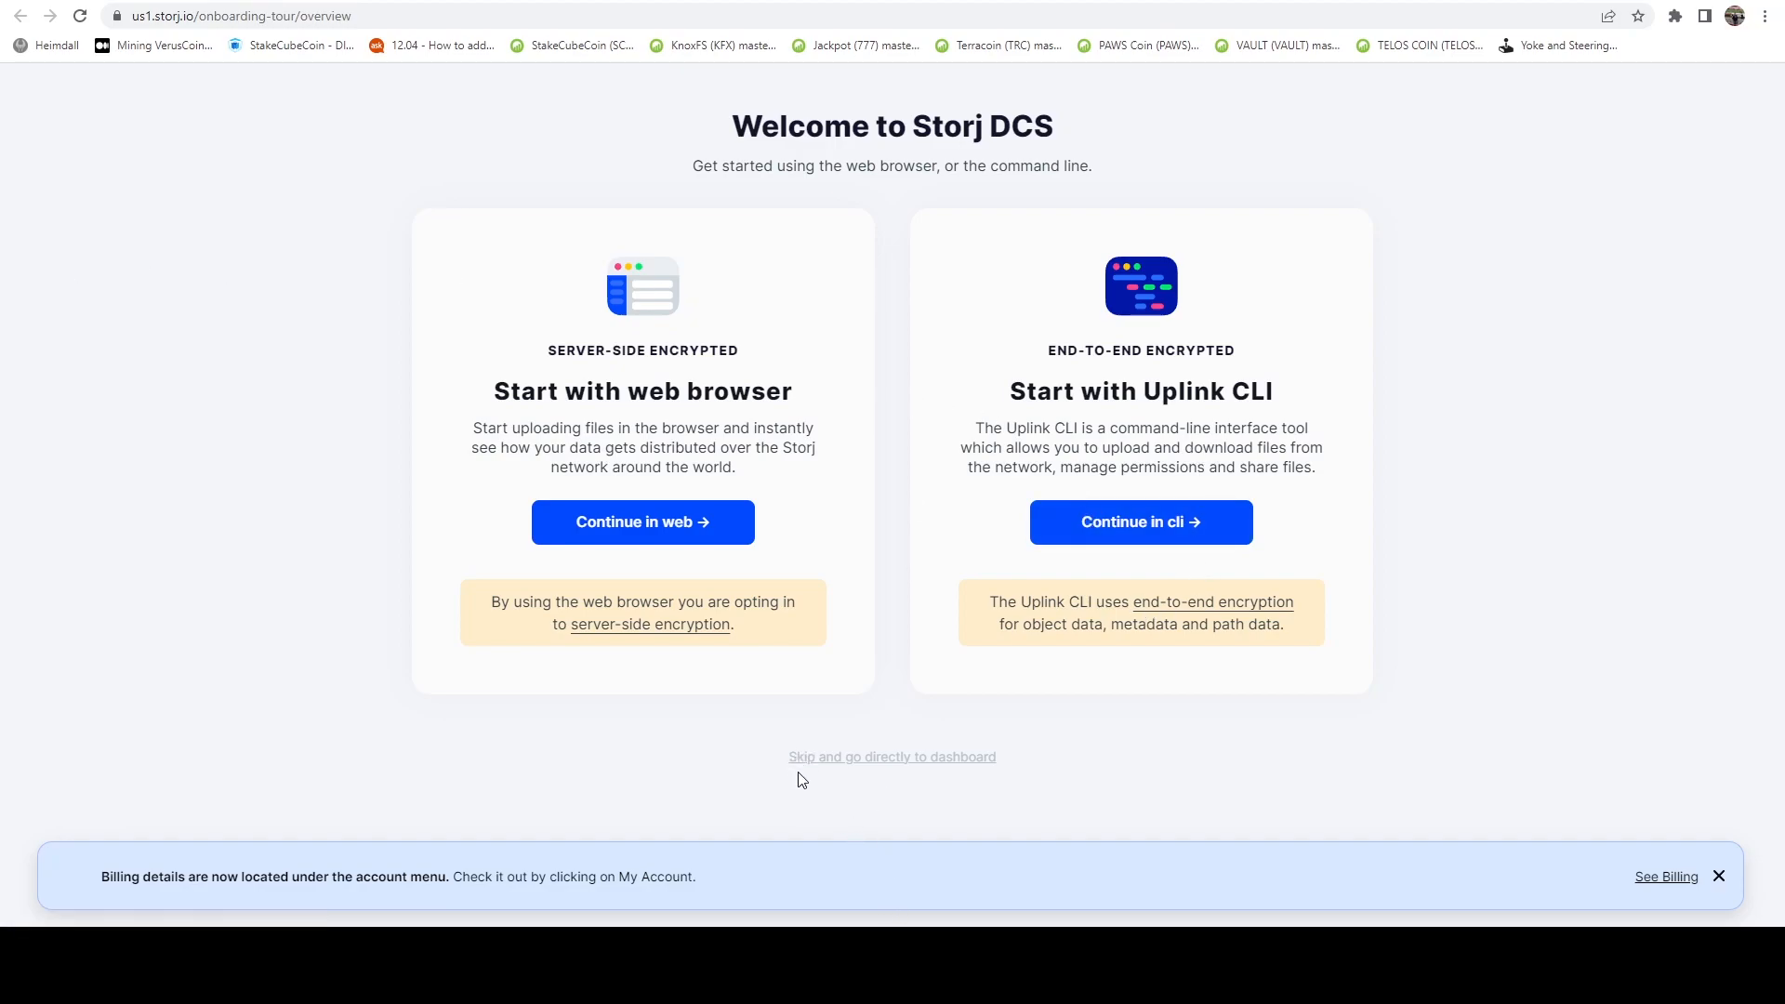
pyautogui.moveTo(946, 757)
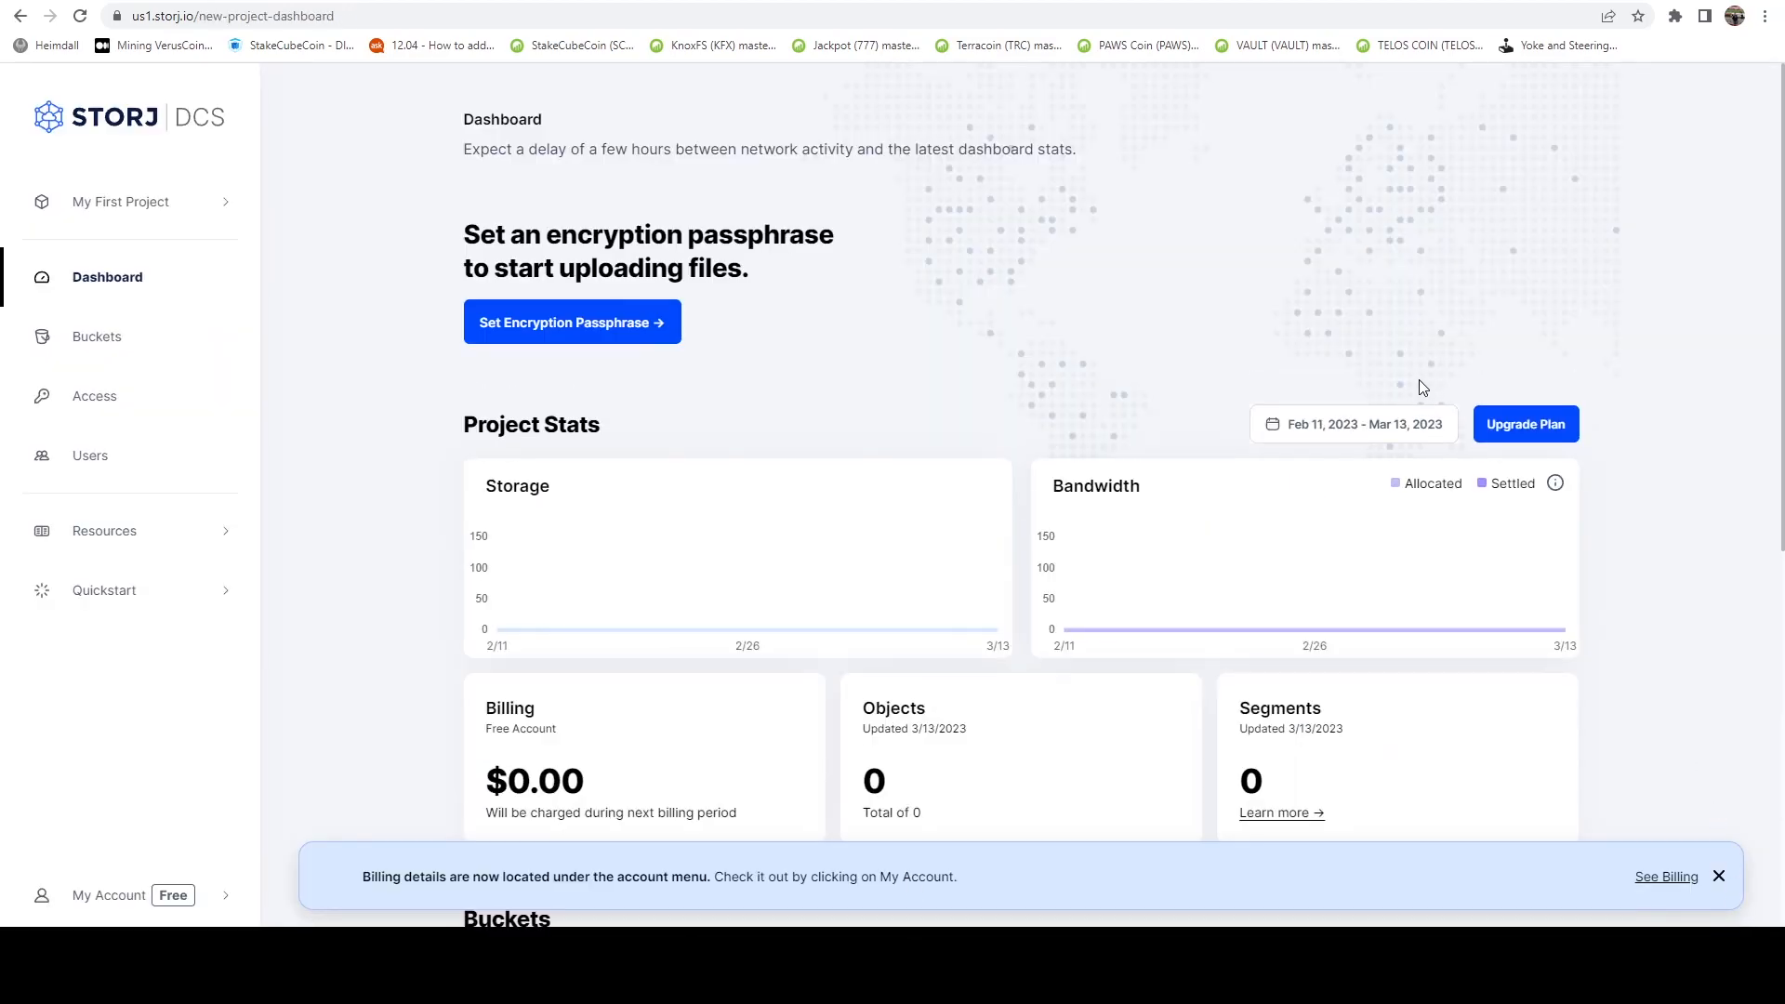
pyautogui.moveTo(539, 899)
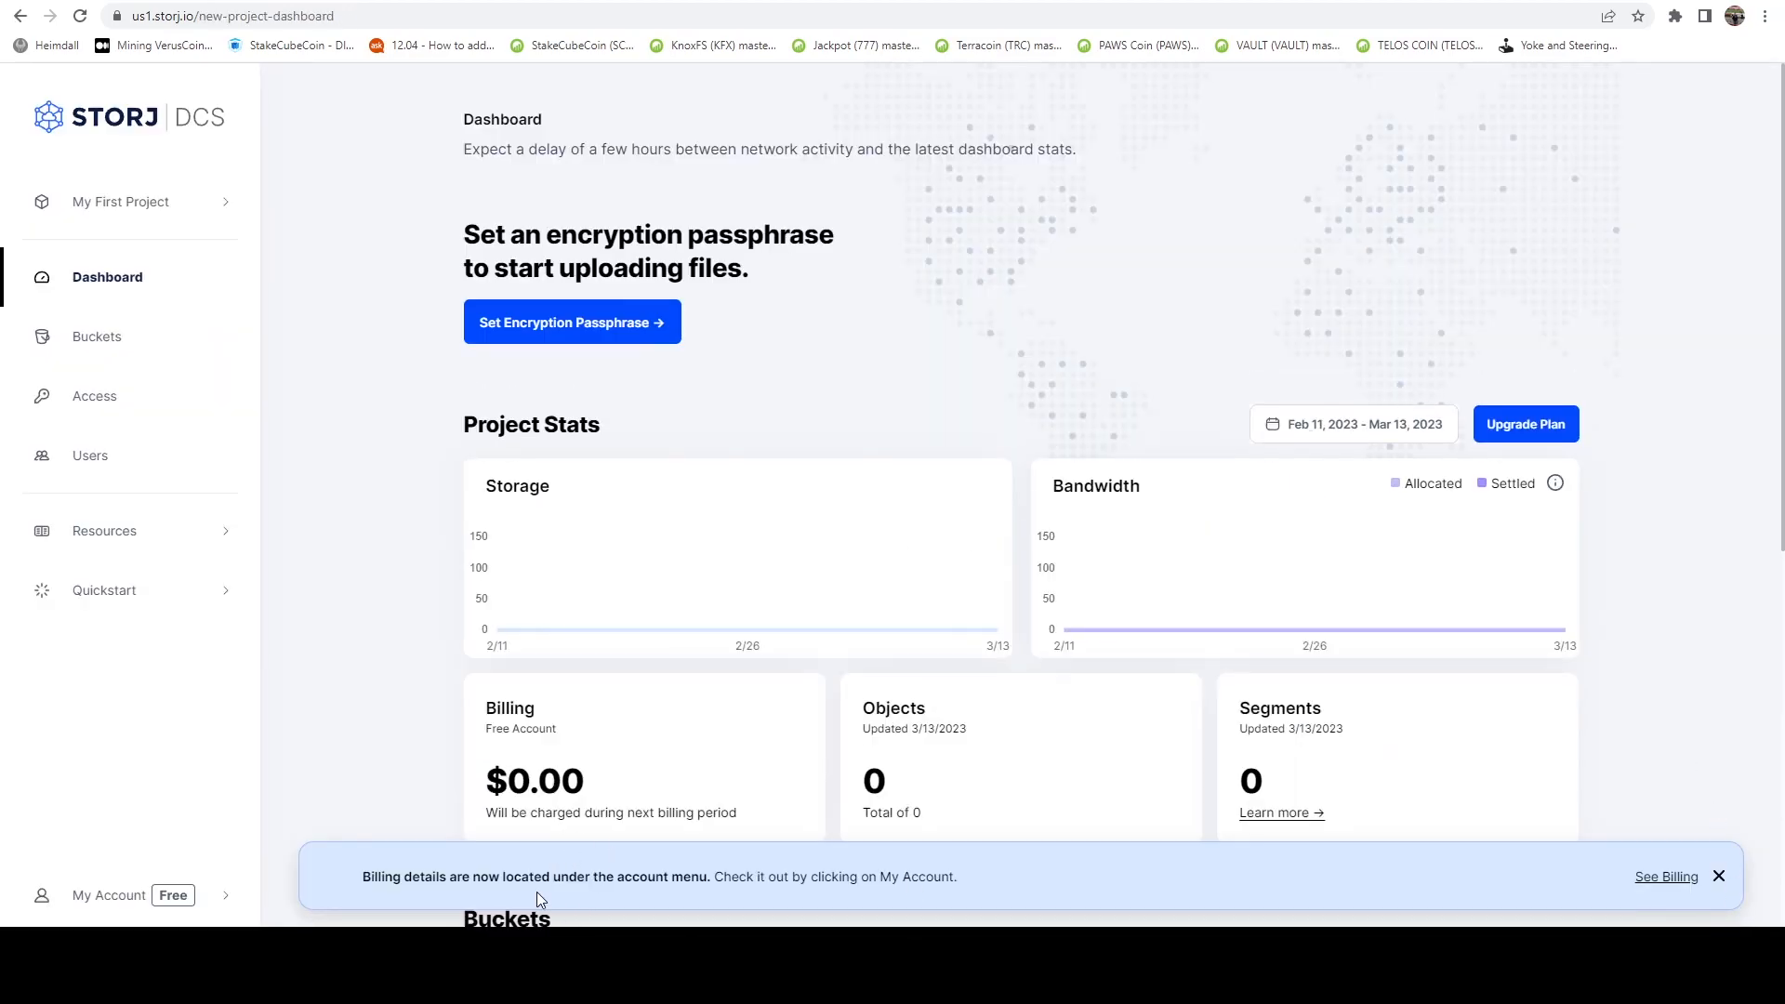
pyautogui.moveTo(1639, 911)
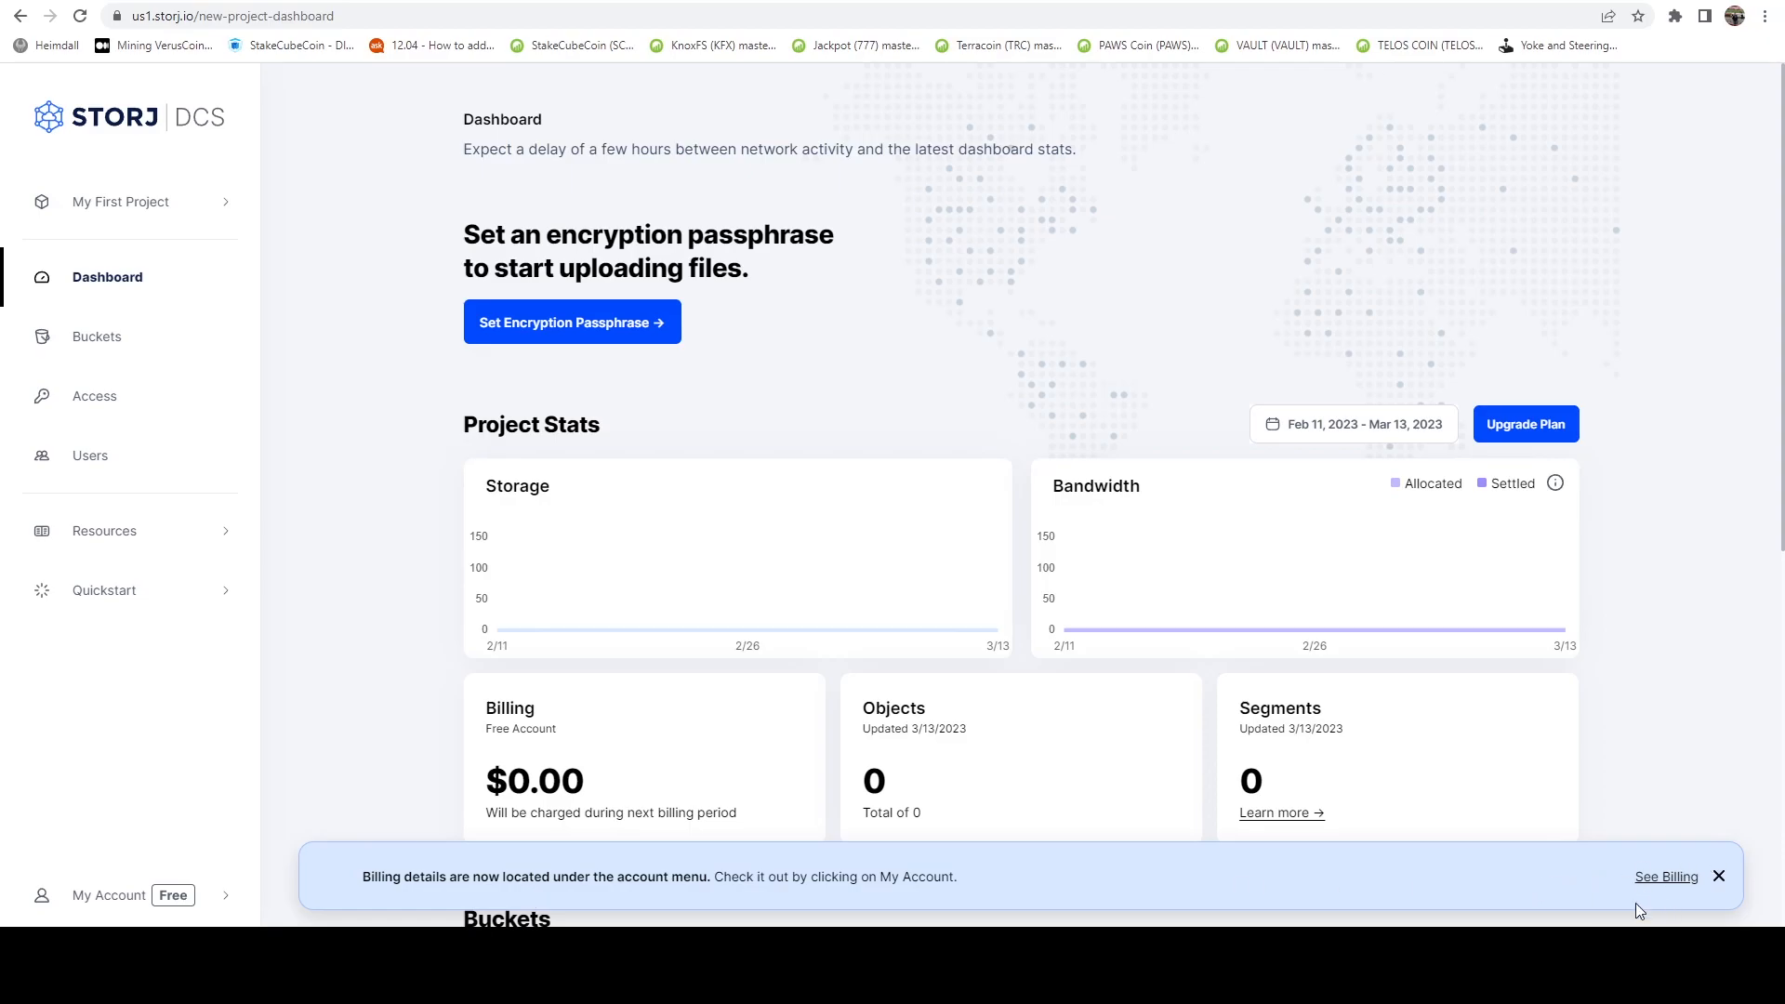
pyautogui.moveTo(830, 692)
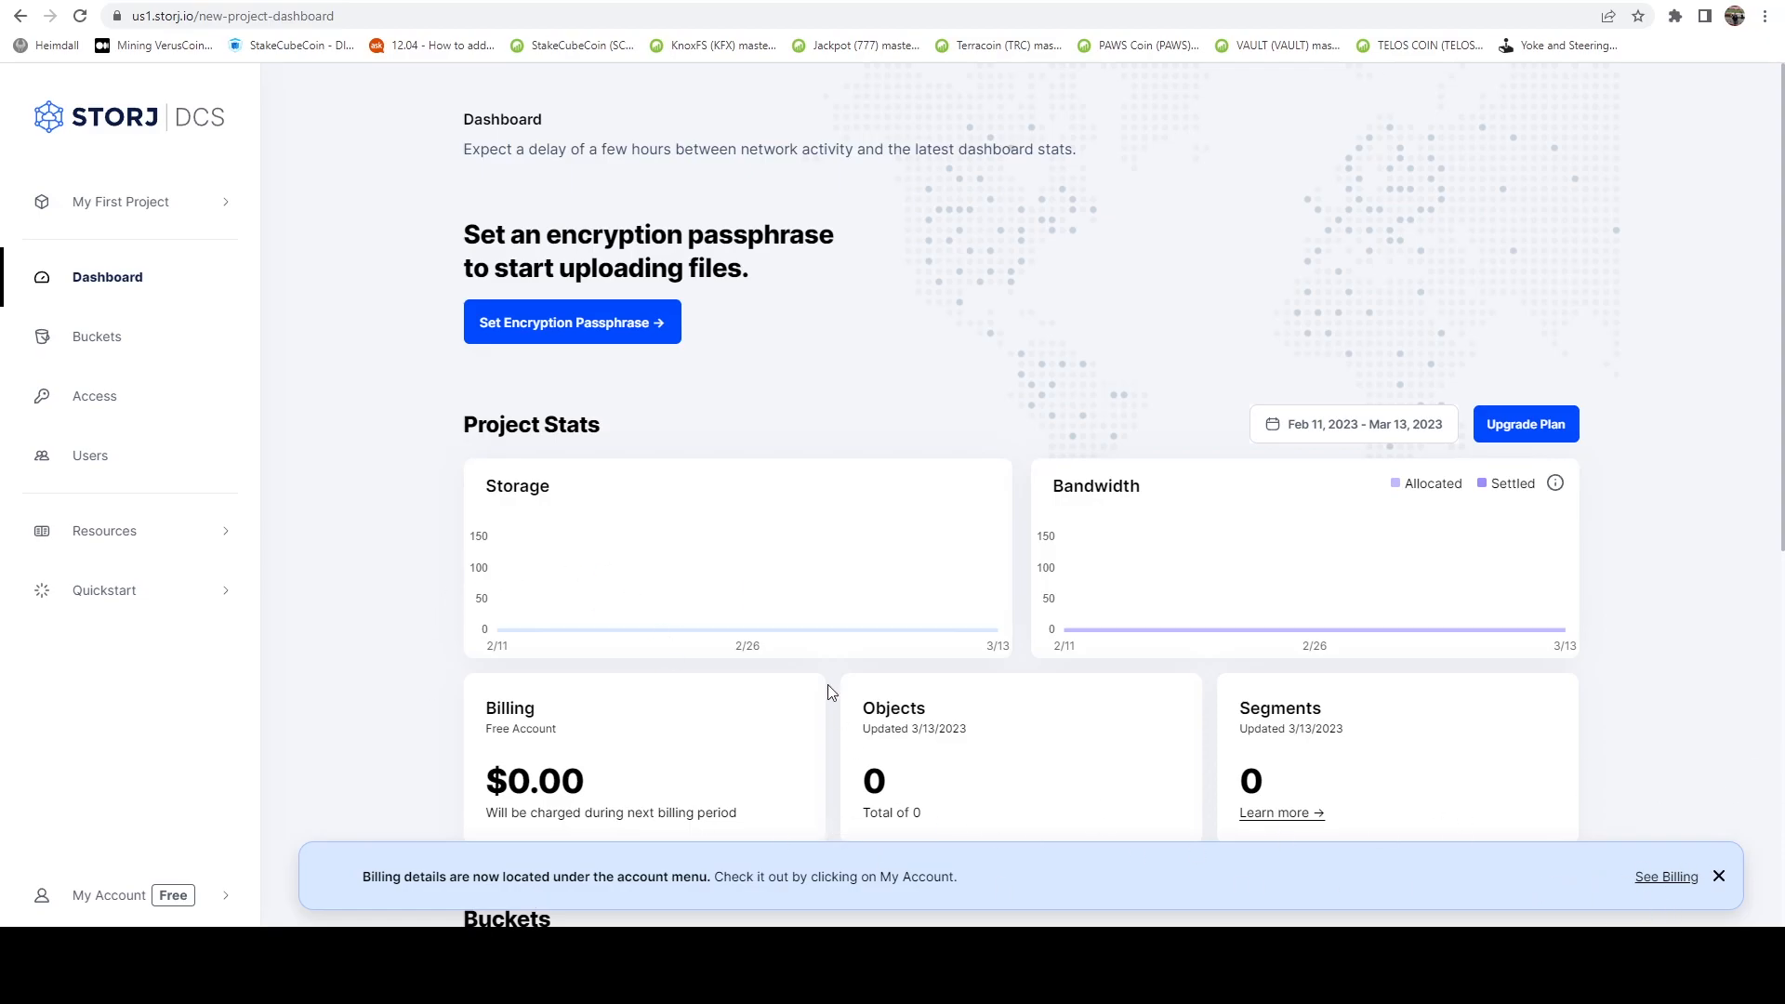
# Open the Billing overview from the dashboard's See Billing banner
pyautogui.click(1666, 876)
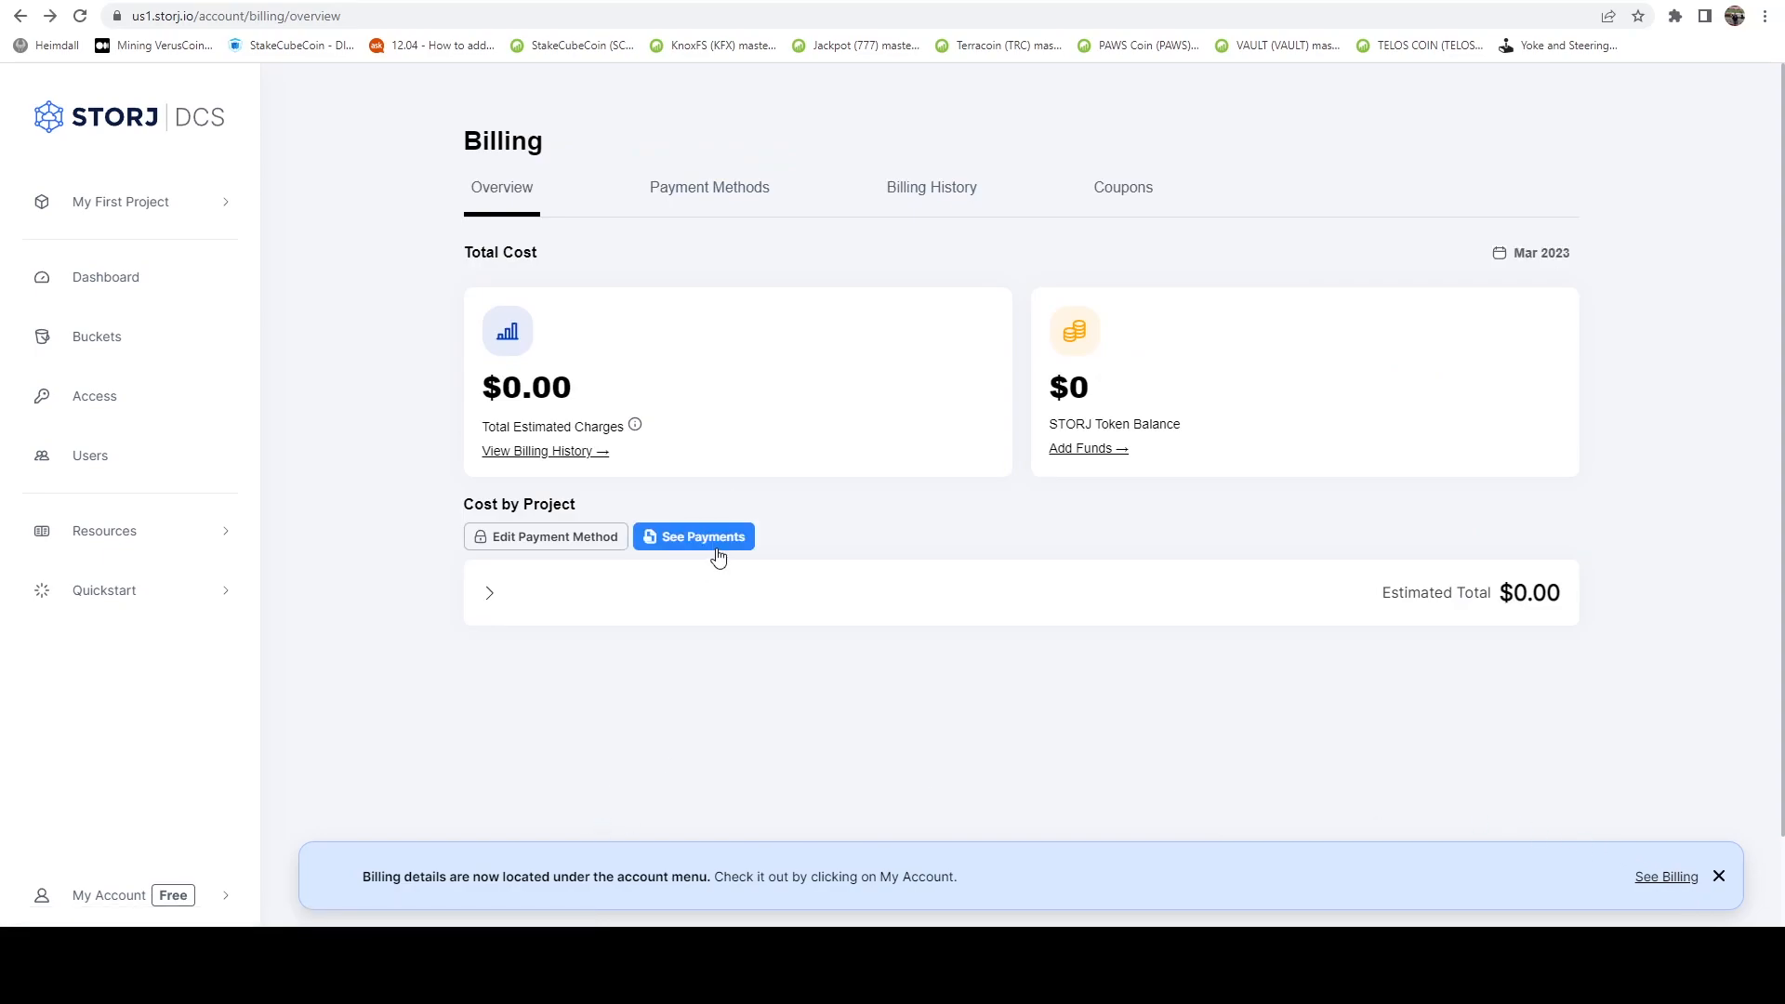
pyautogui.moveTo(762, 615)
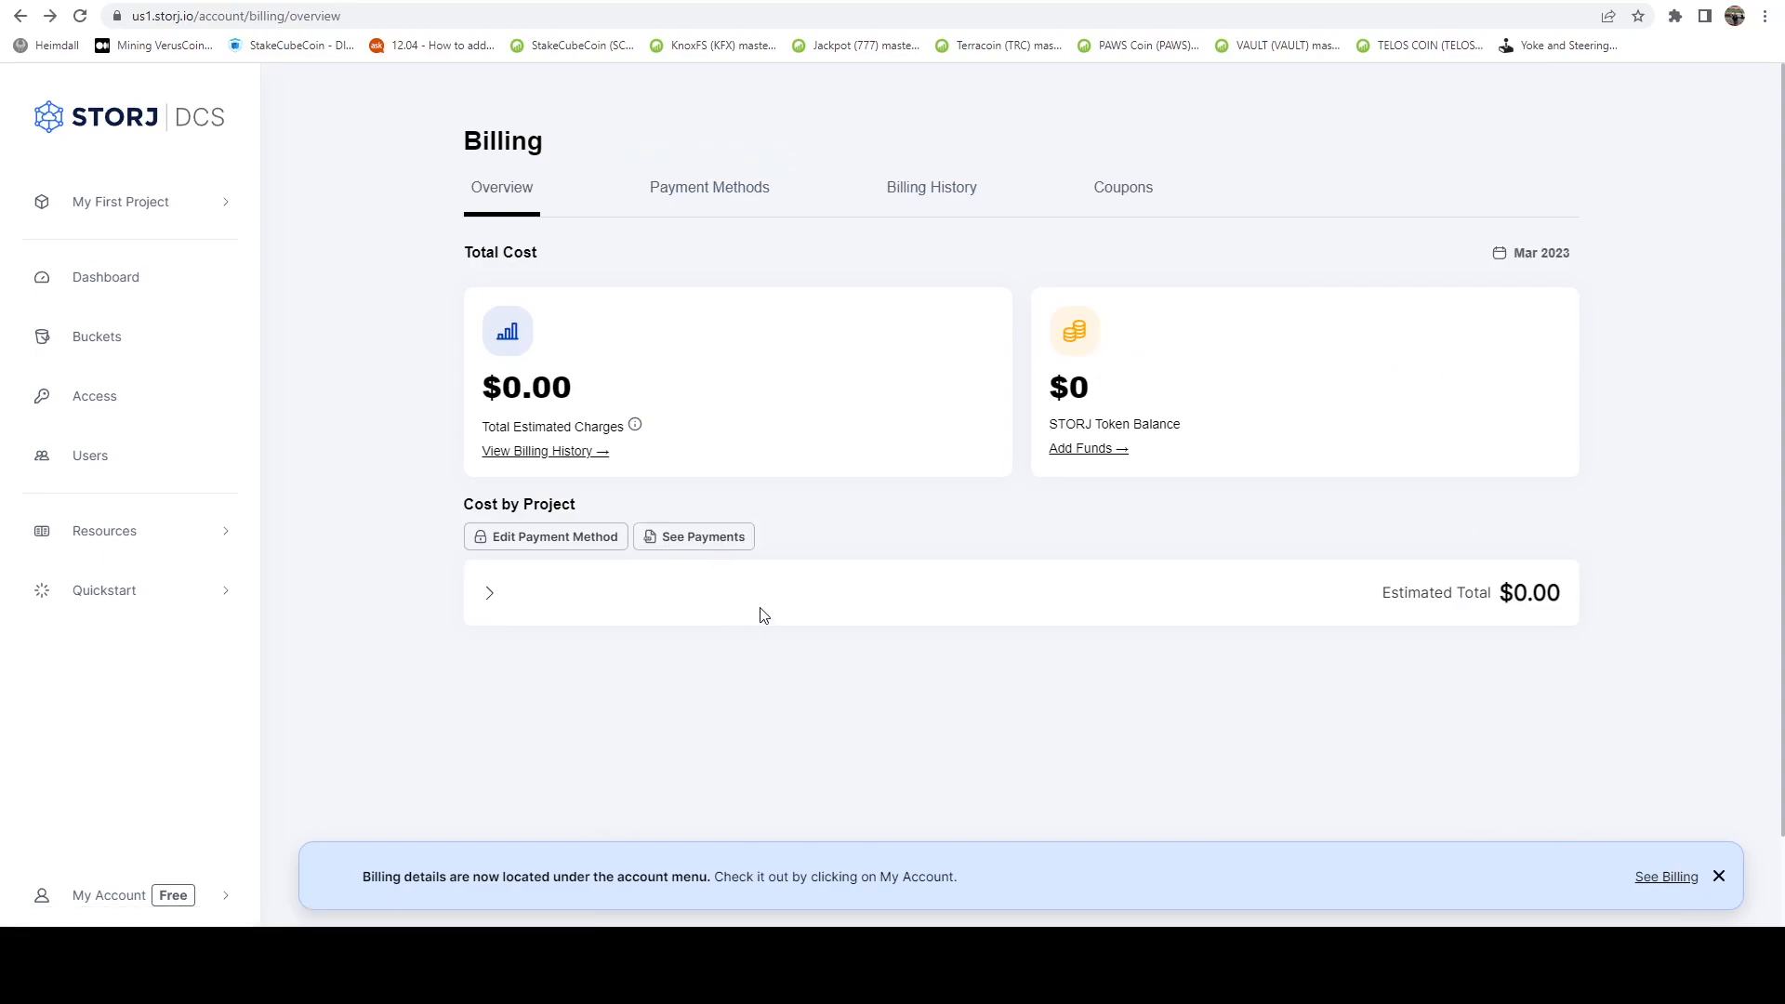
pyautogui.moveTo(399, 843)
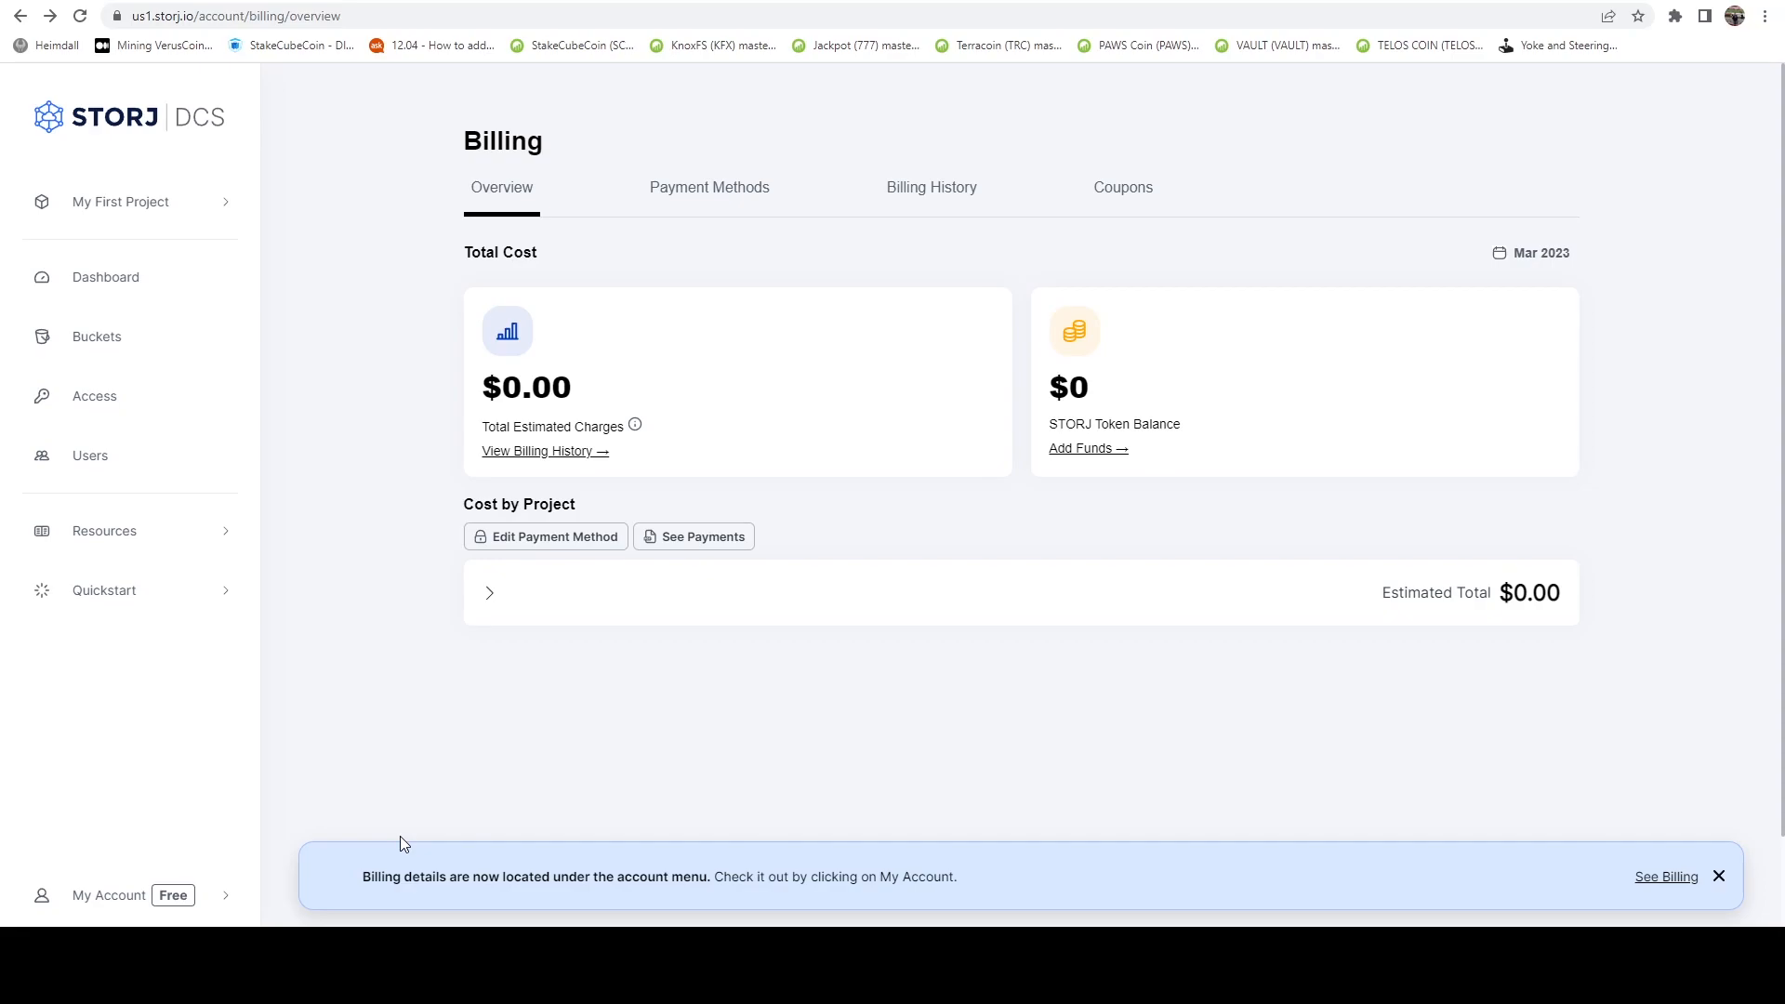
pyautogui.moveTo(1228, 417)
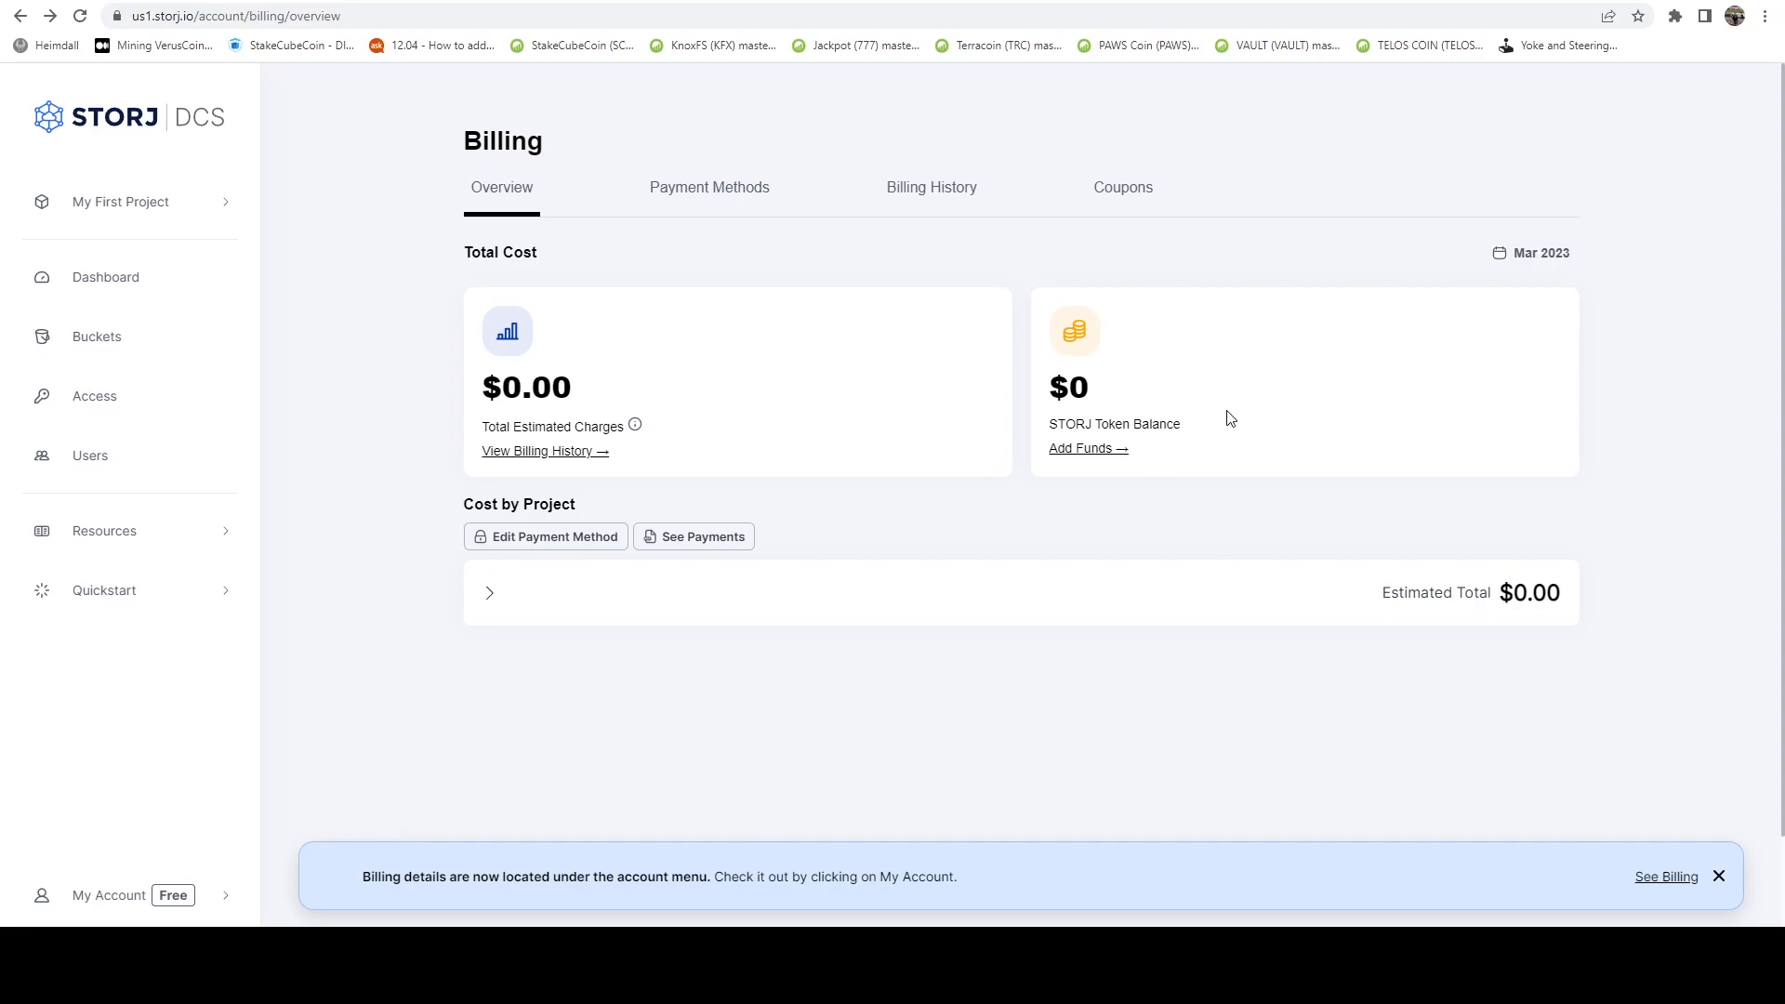
pyautogui.moveTo(1104, 420)
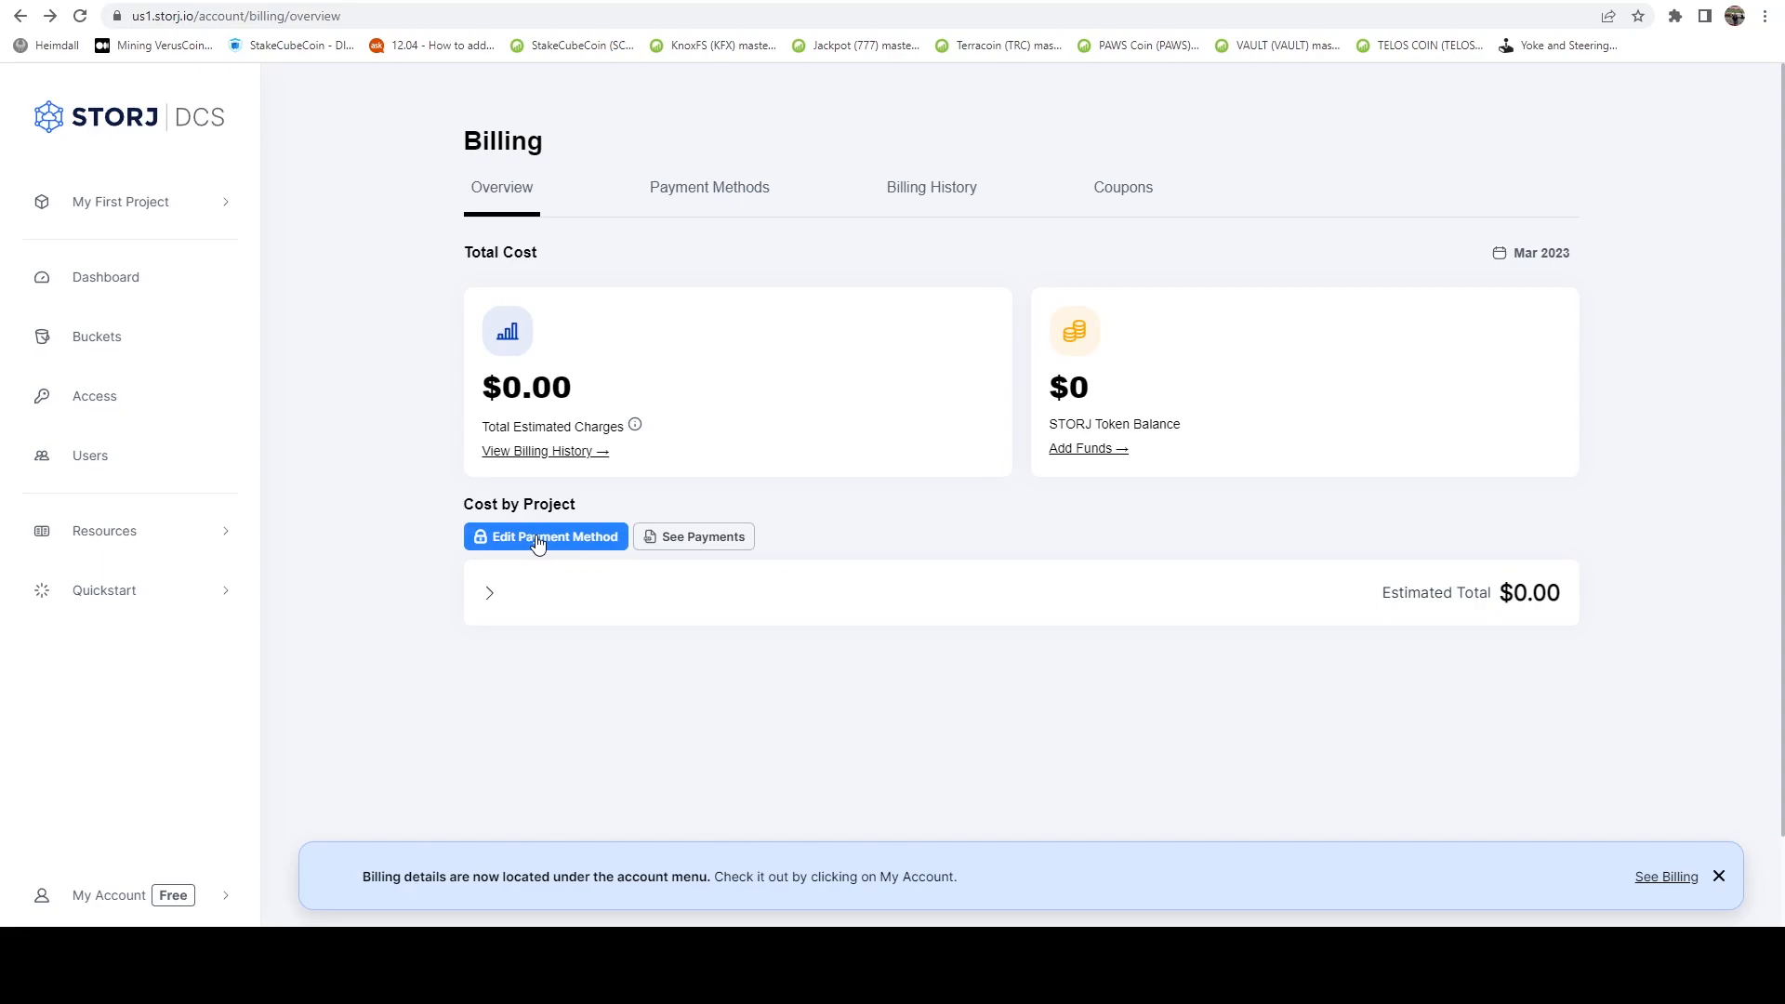
# Open the credit card payment form, close it without adding a card, then view Buckets
pyautogui.click(708, 187)
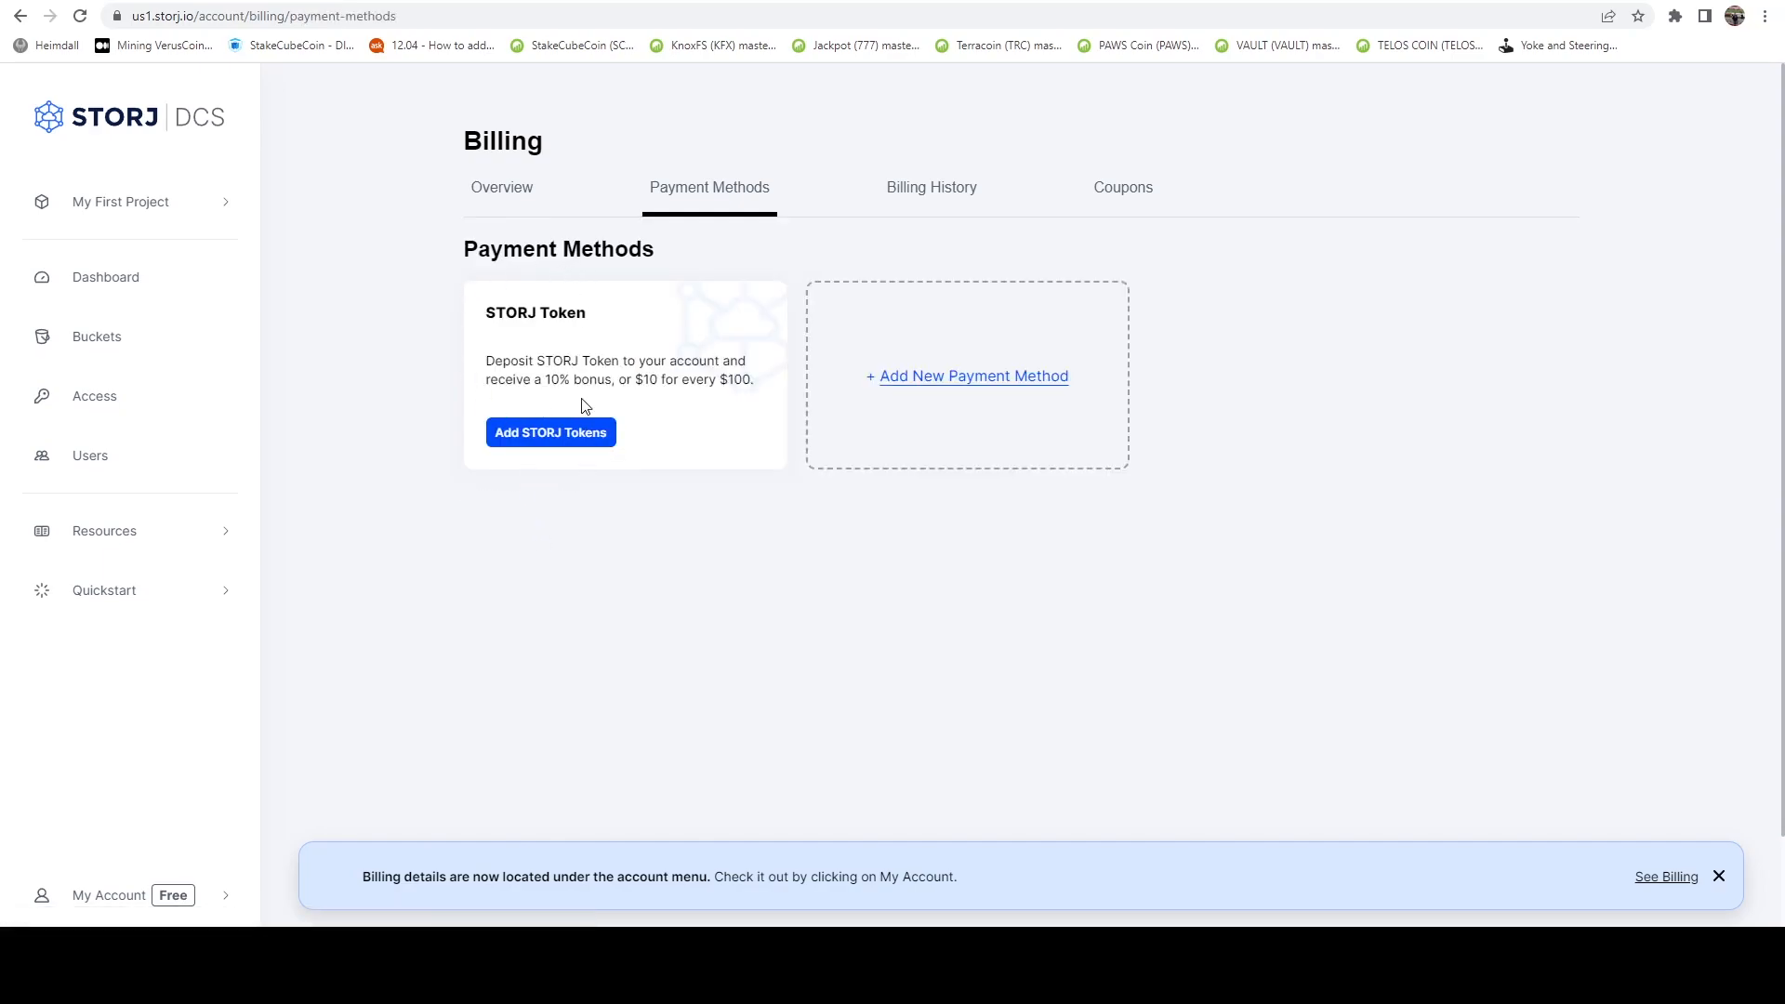
pyautogui.moveTo(551, 431)
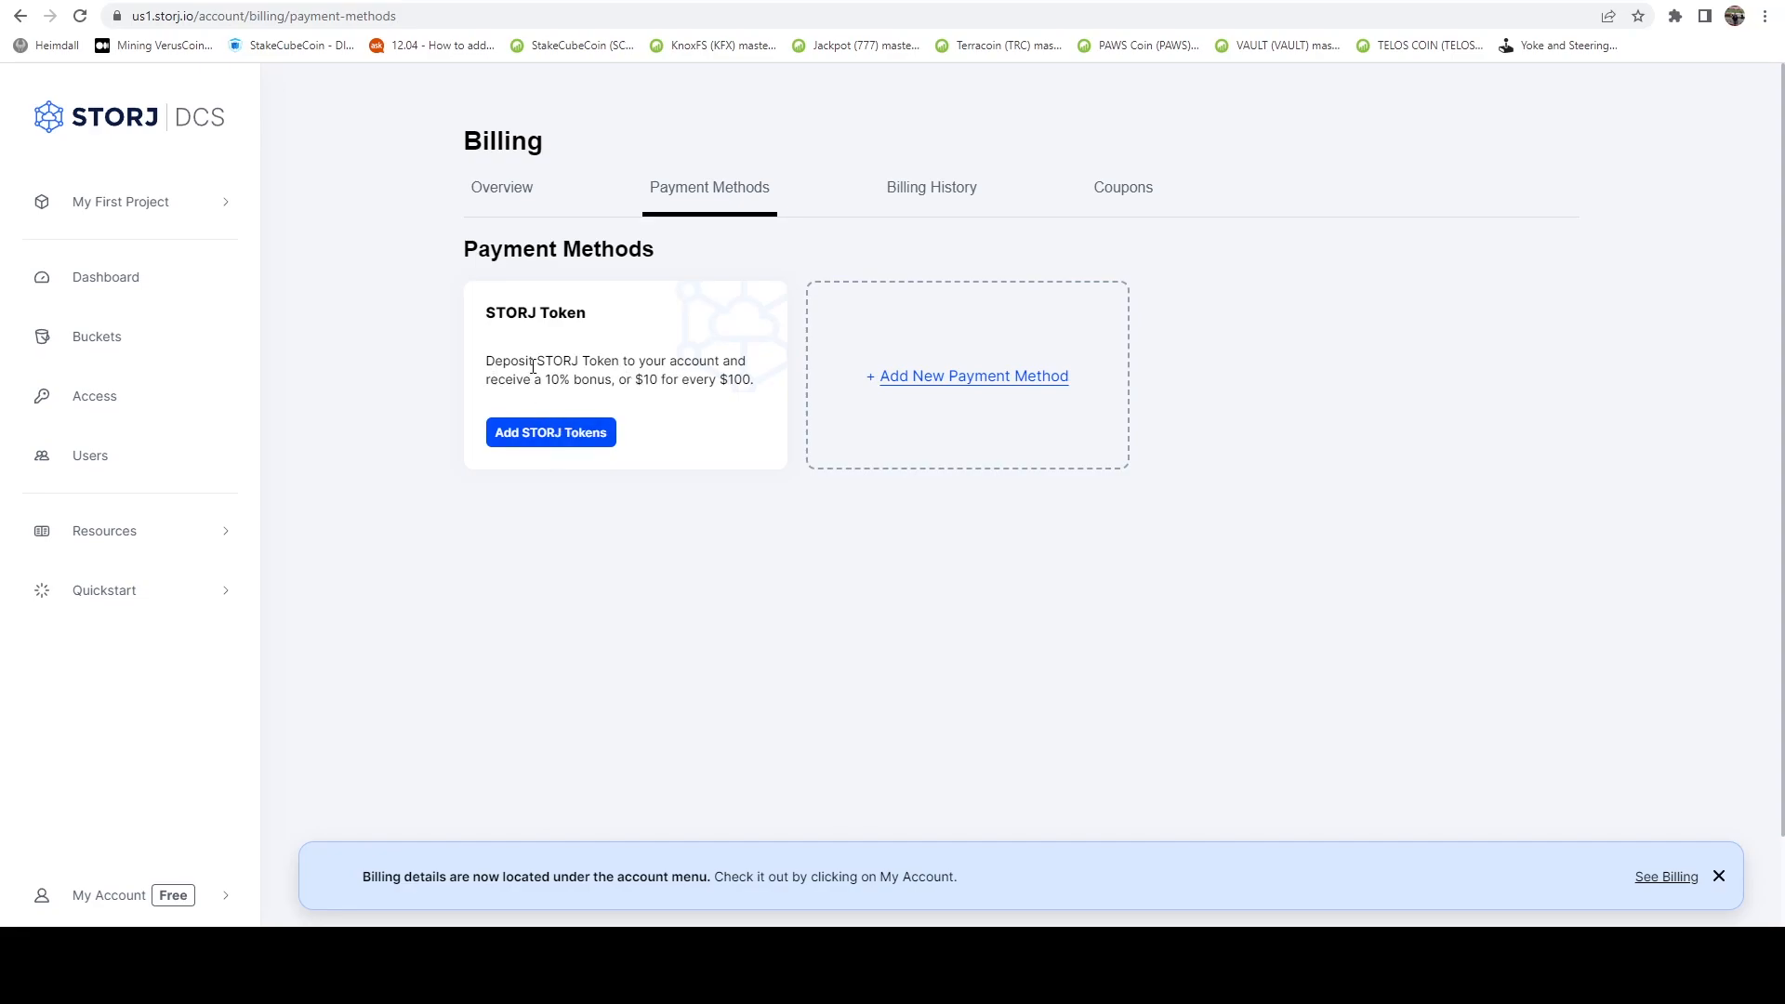
pyautogui.moveTo(573, 456)
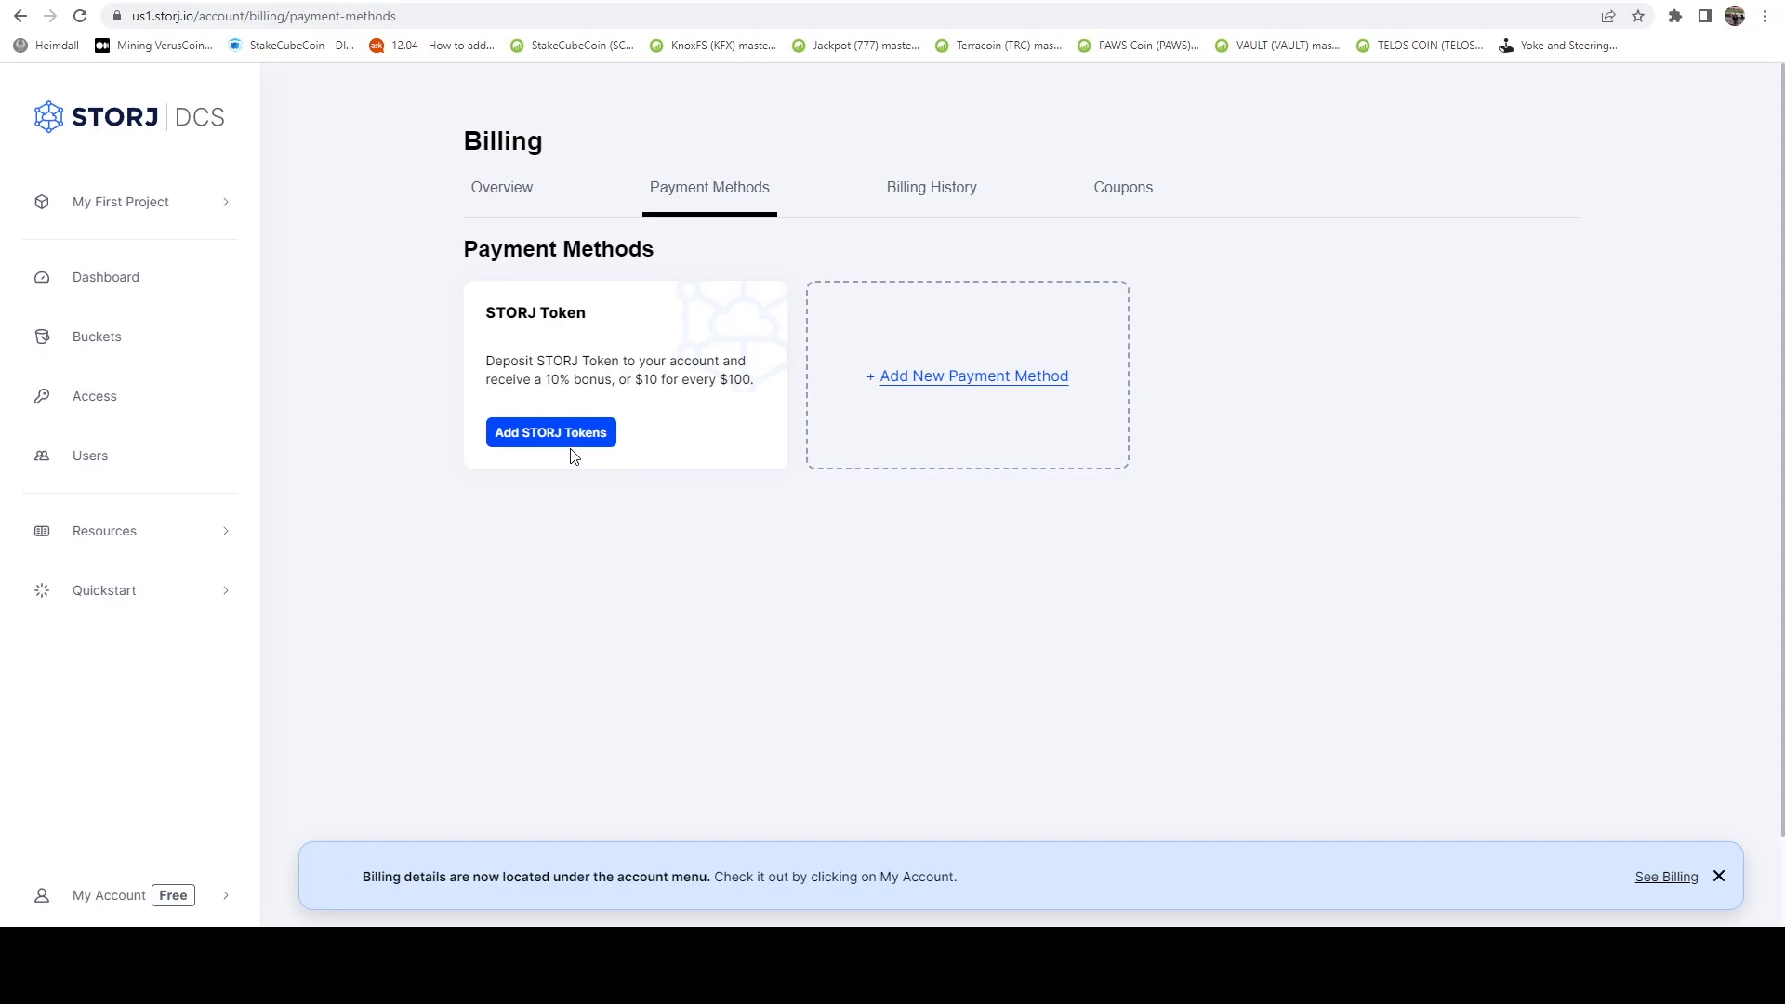
pyautogui.moveTo(567, 486)
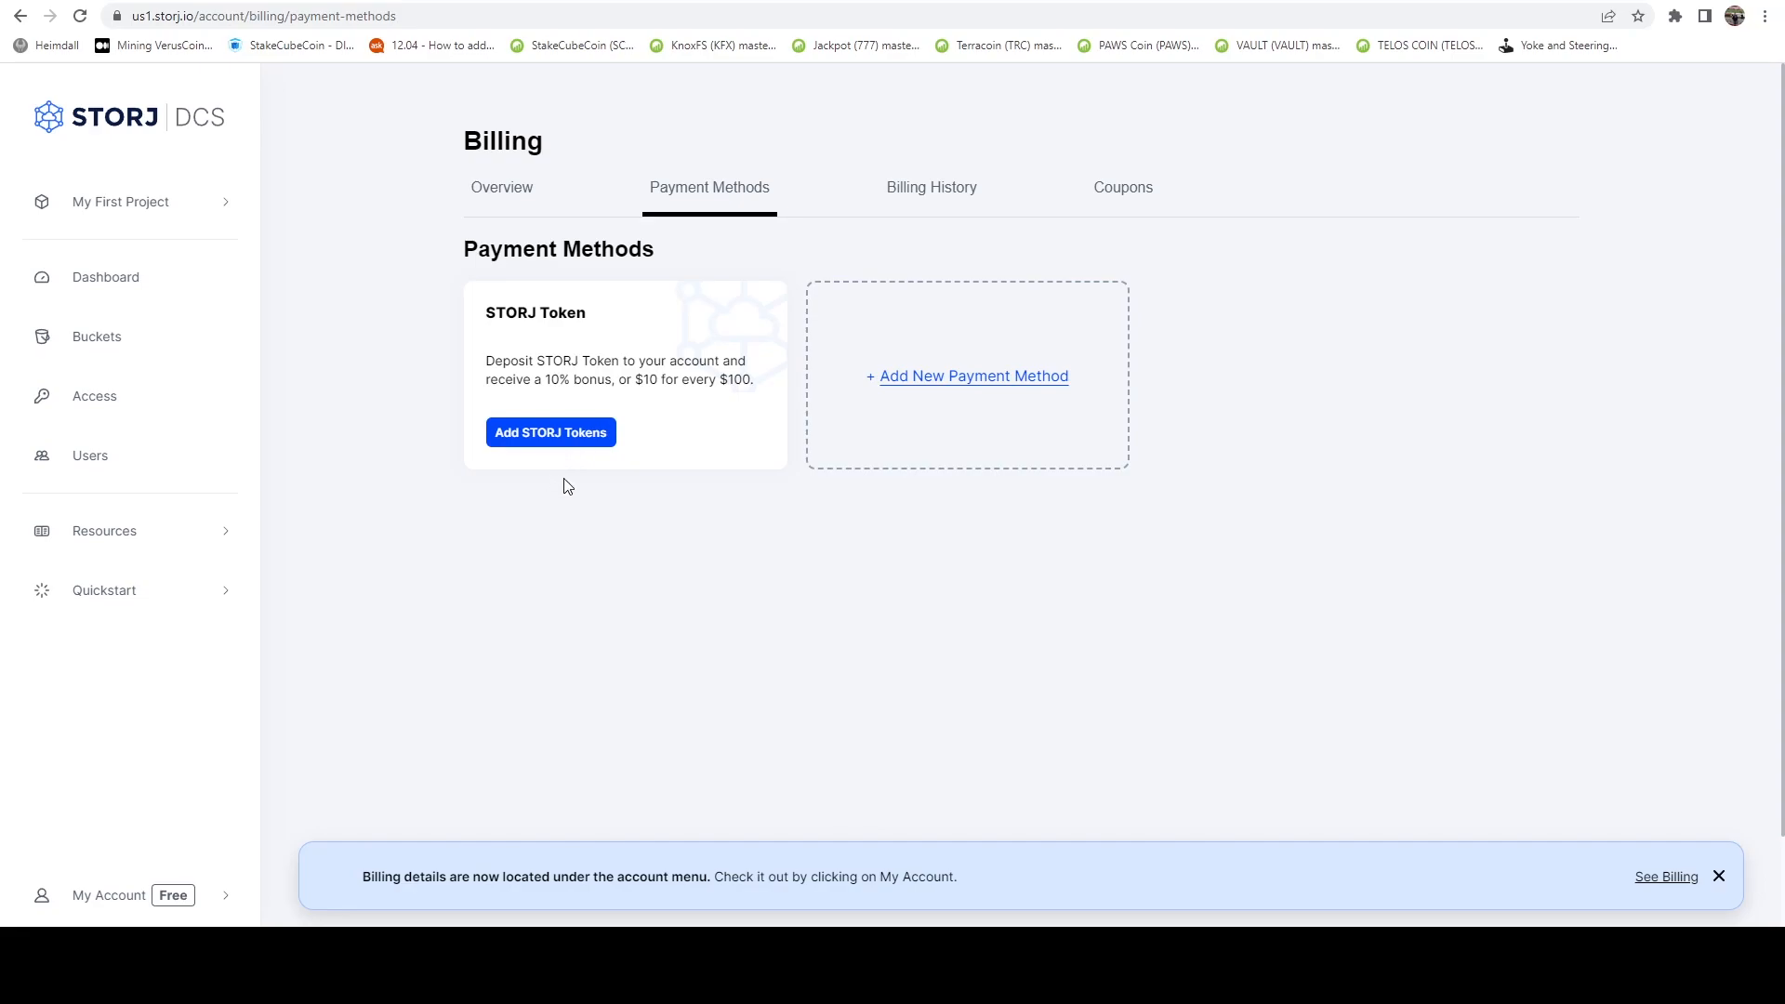
pyautogui.click(974, 376)
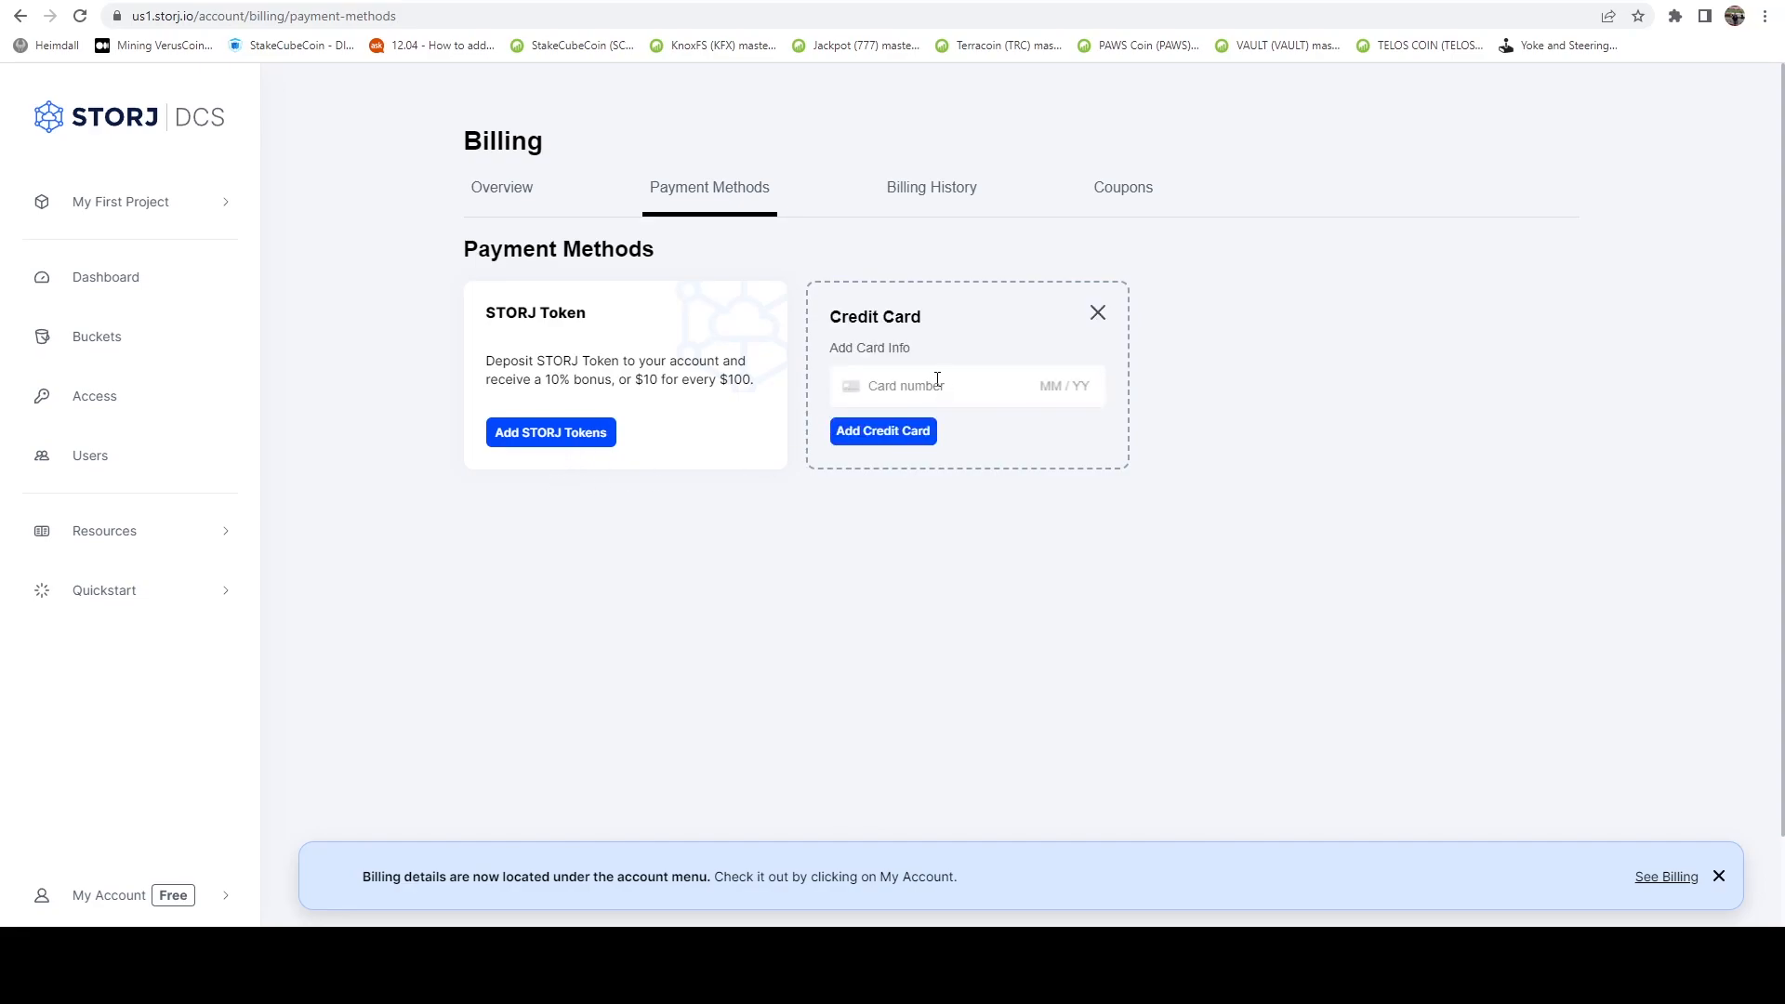
pyautogui.moveTo(1288, 361)
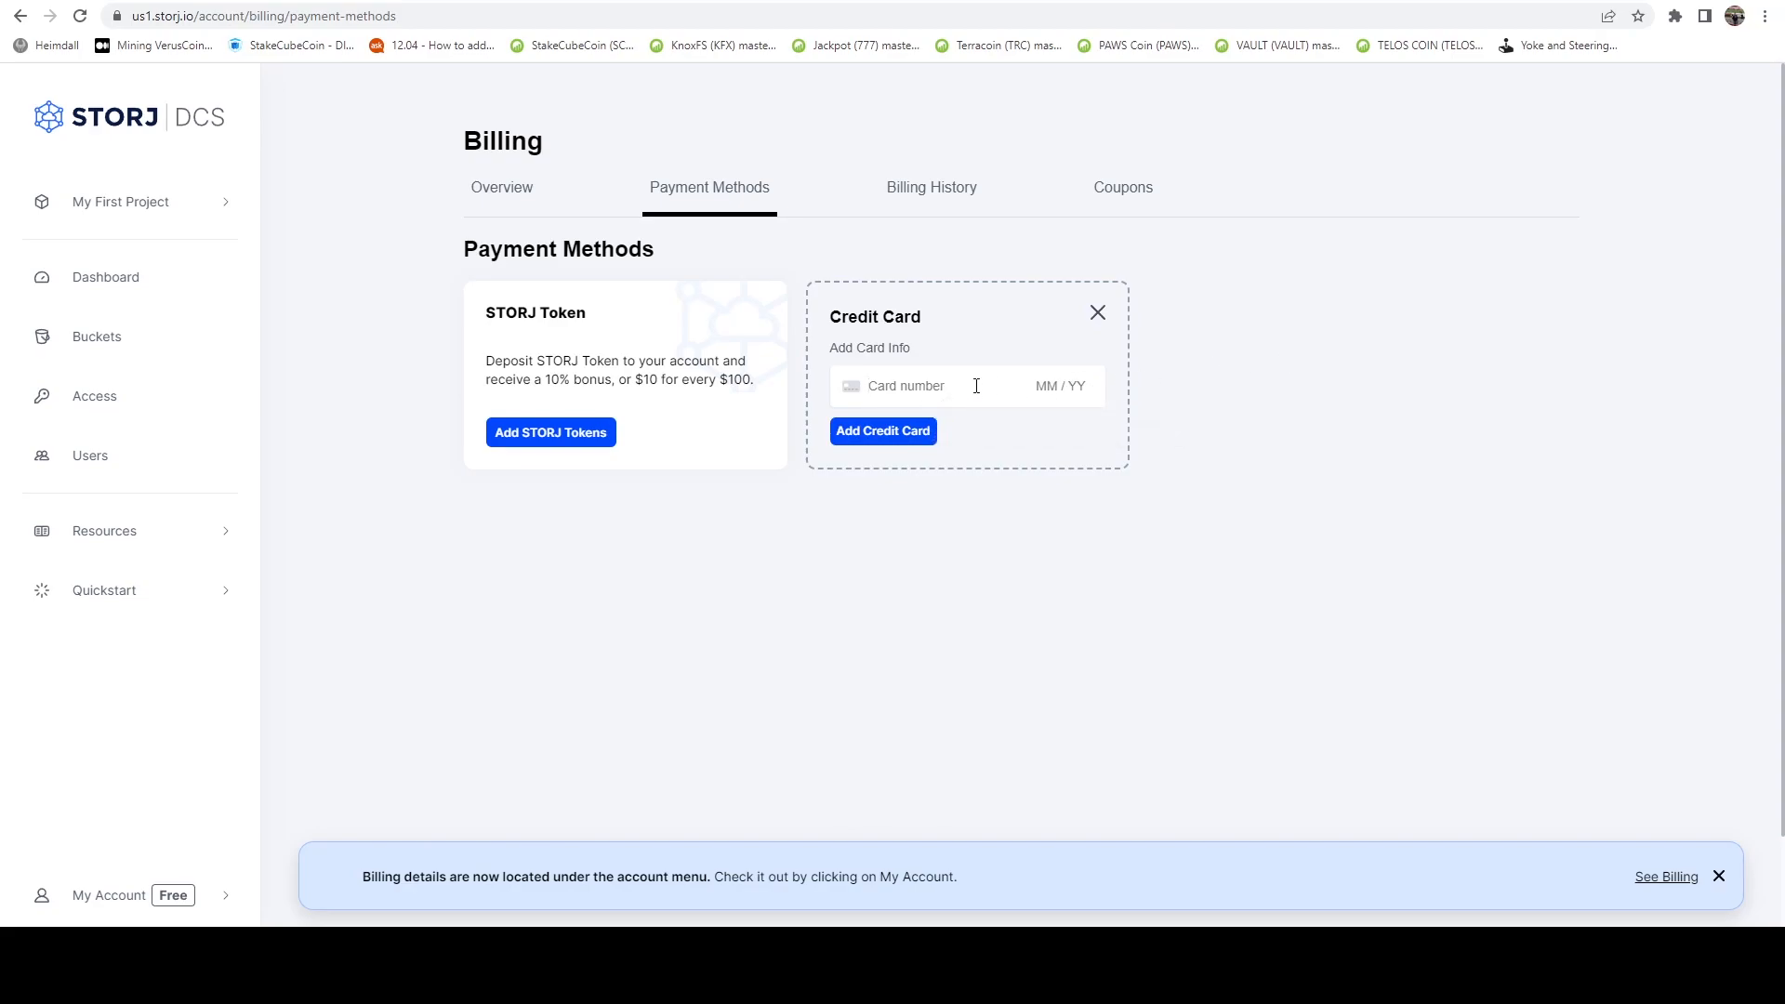
pyautogui.moveTo(990, 365)
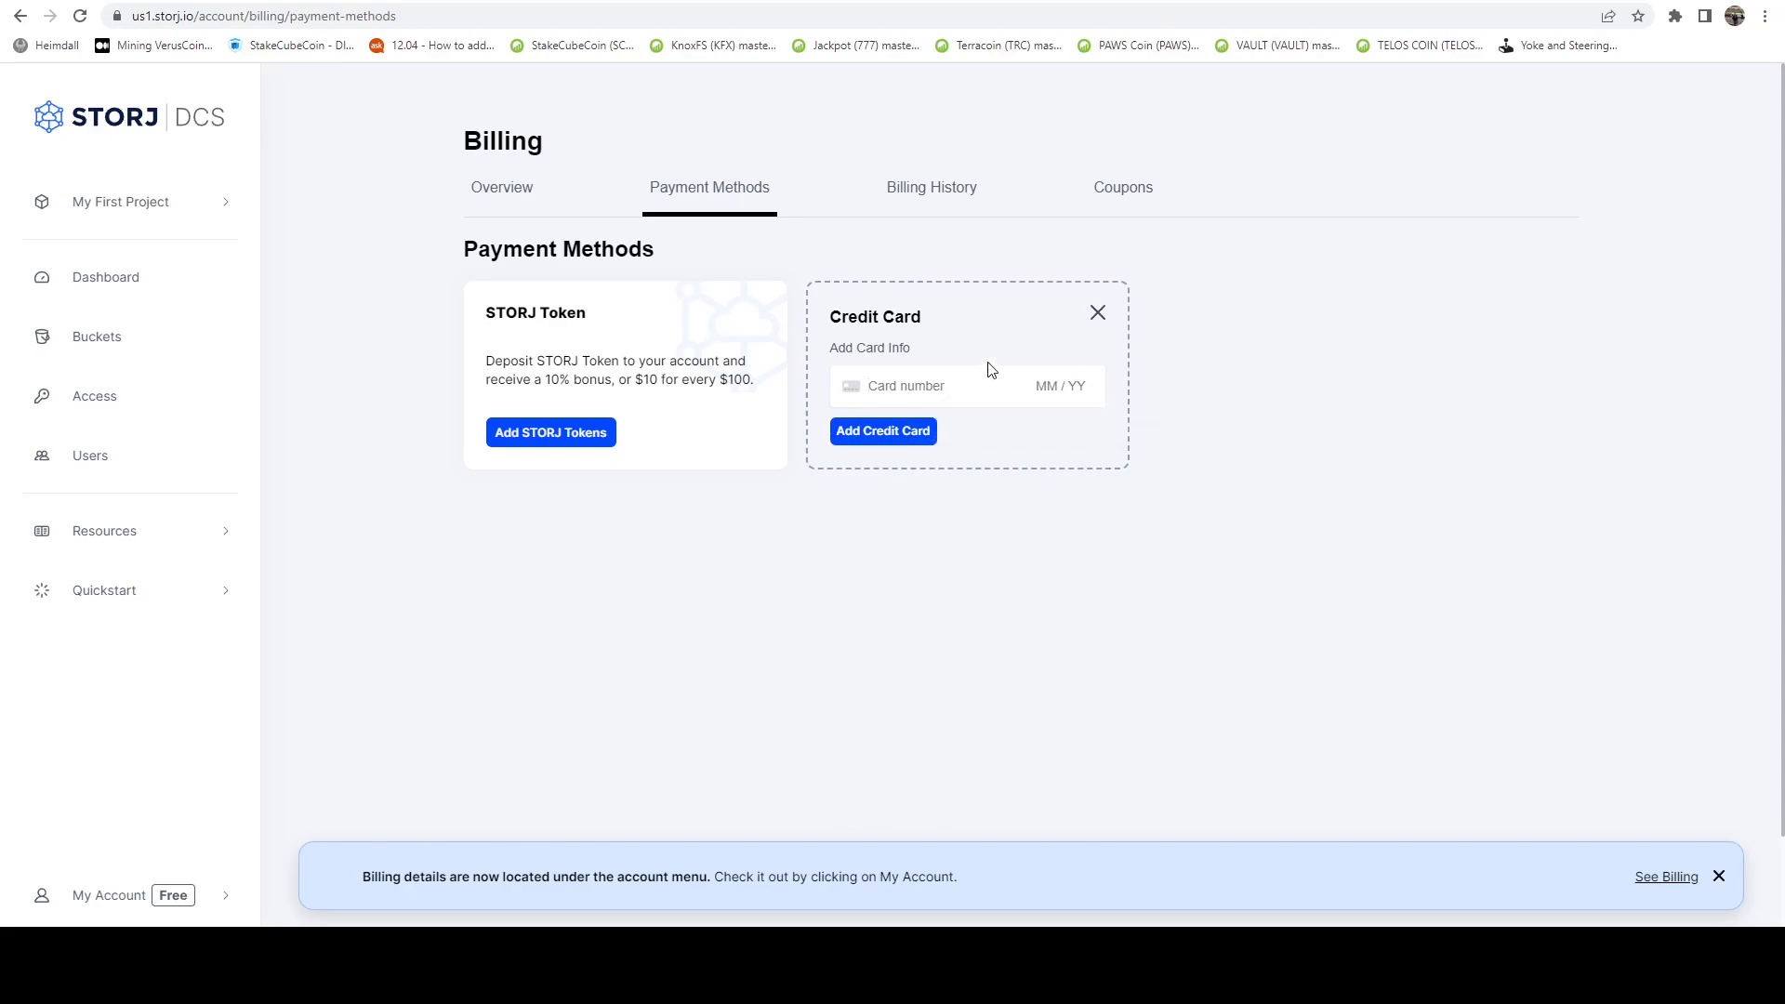
pyautogui.moveTo(922, 417)
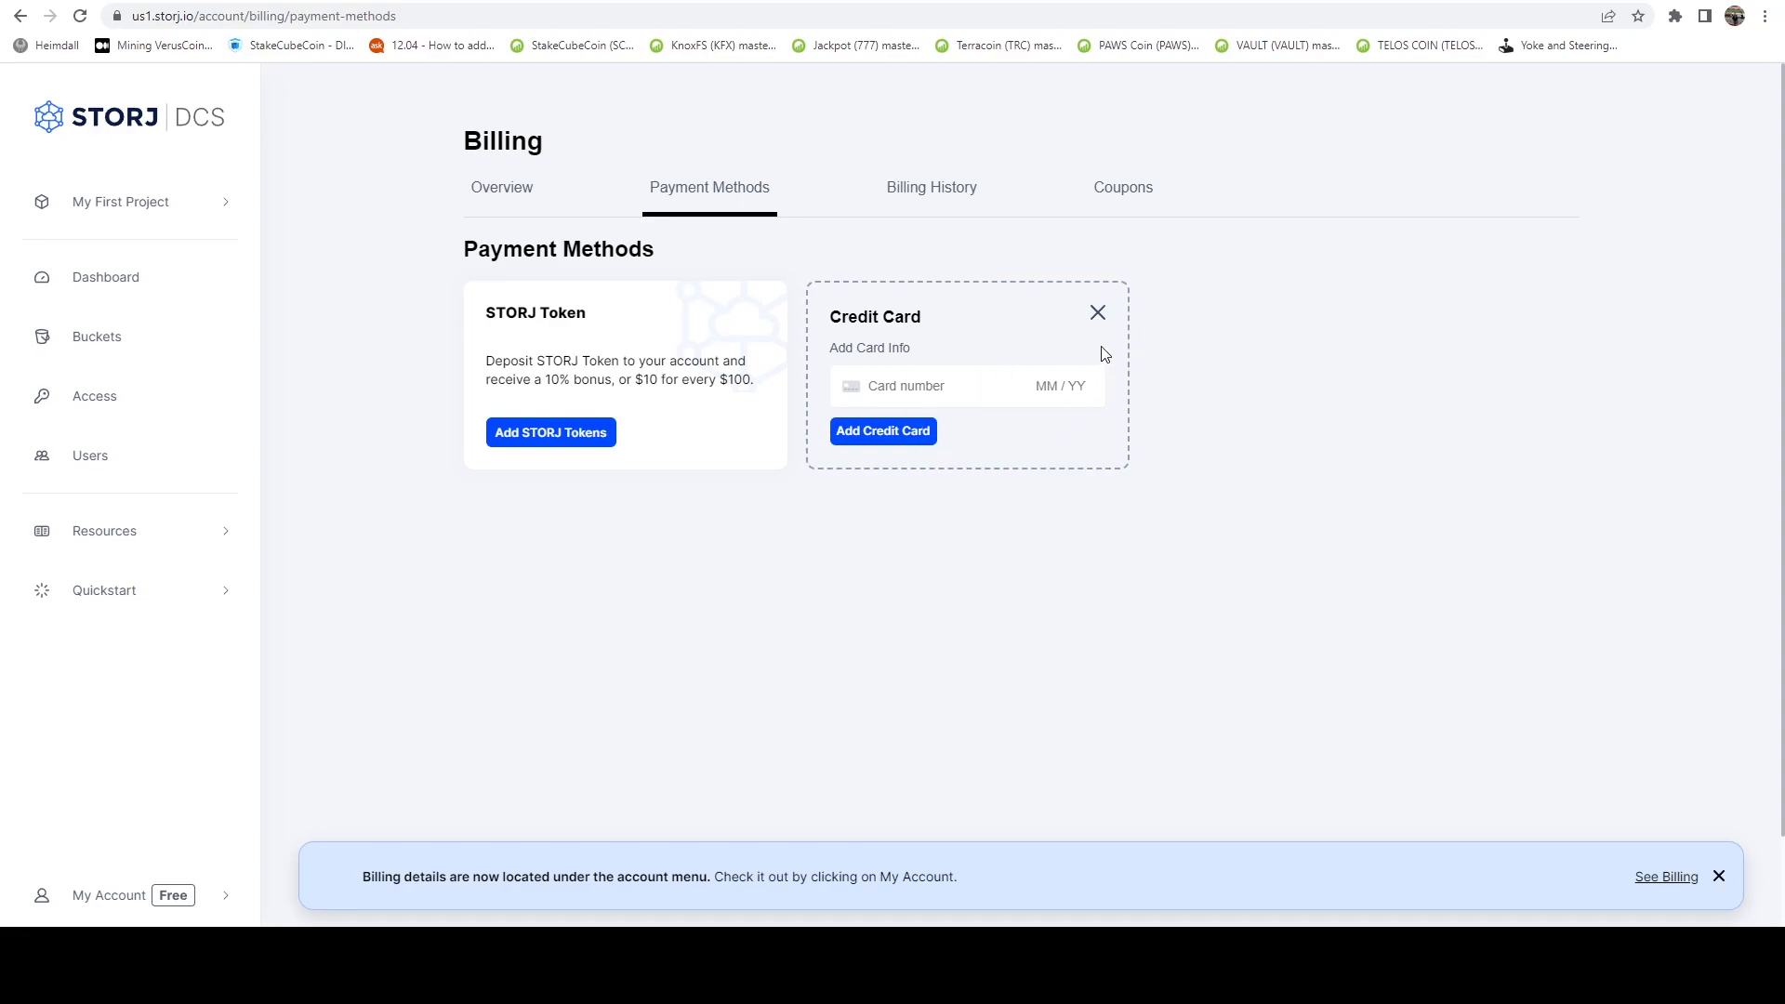
pyautogui.moveTo(1114, 319)
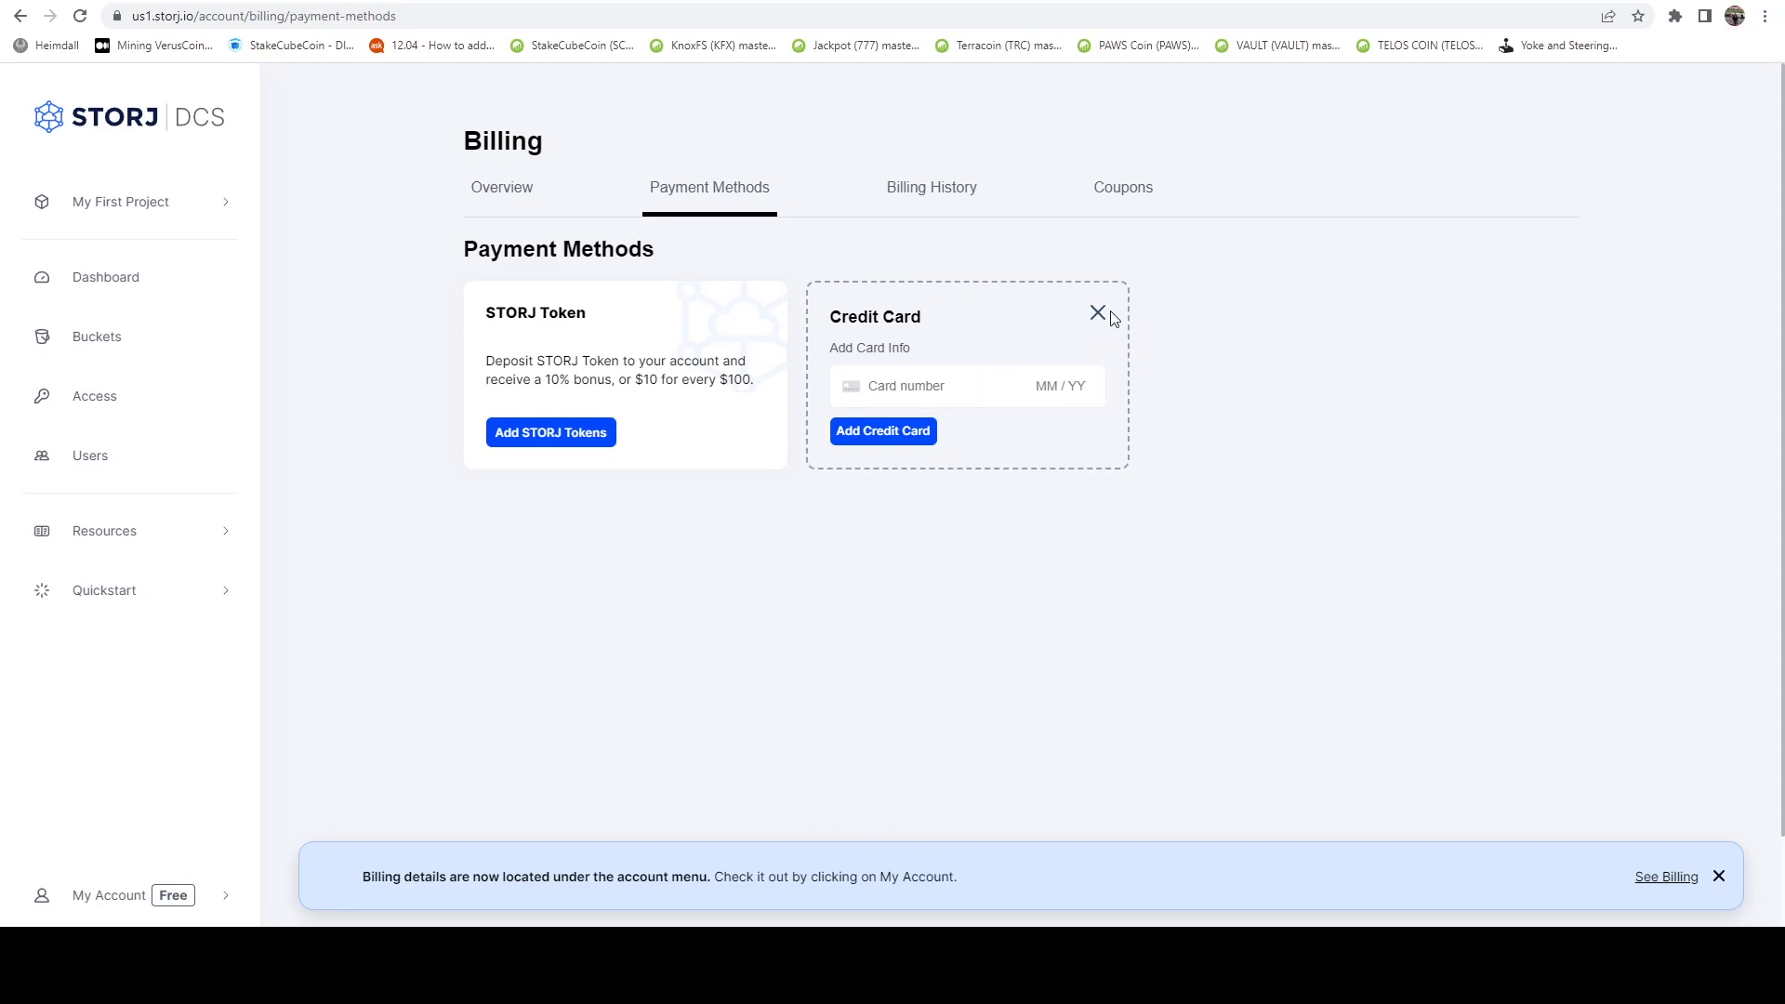
pyautogui.moveTo(580, 297)
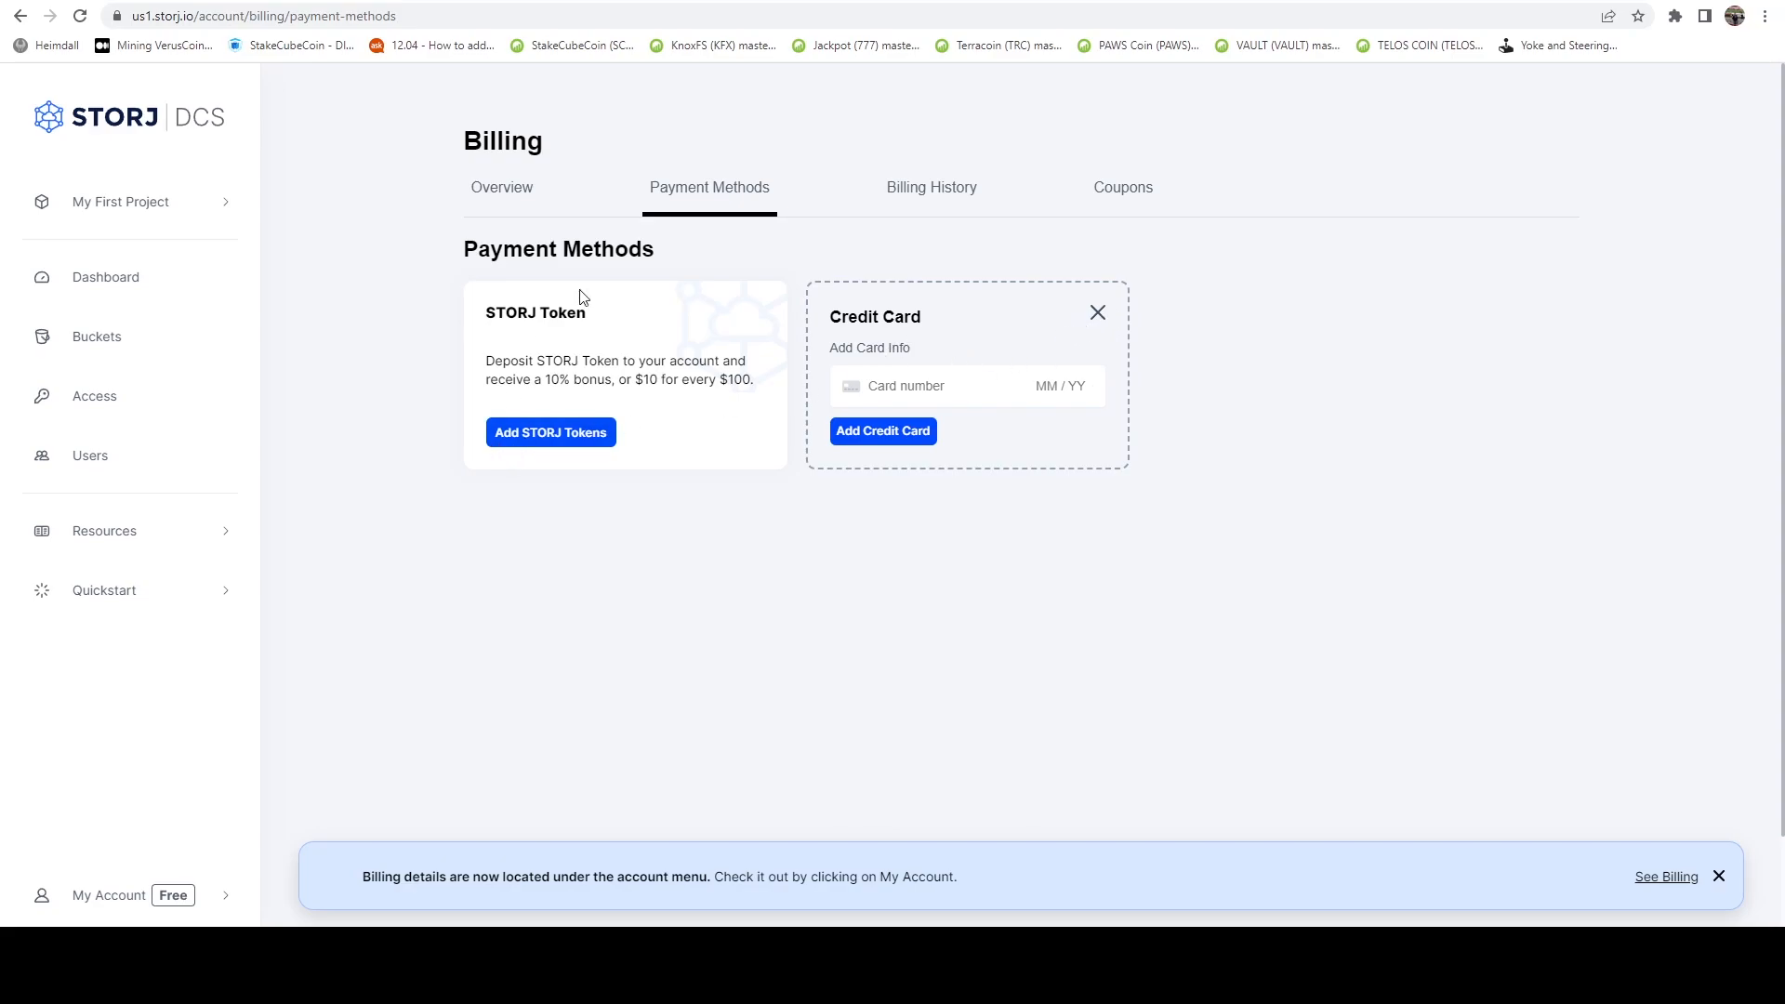
pyautogui.moveTo(558, 514)
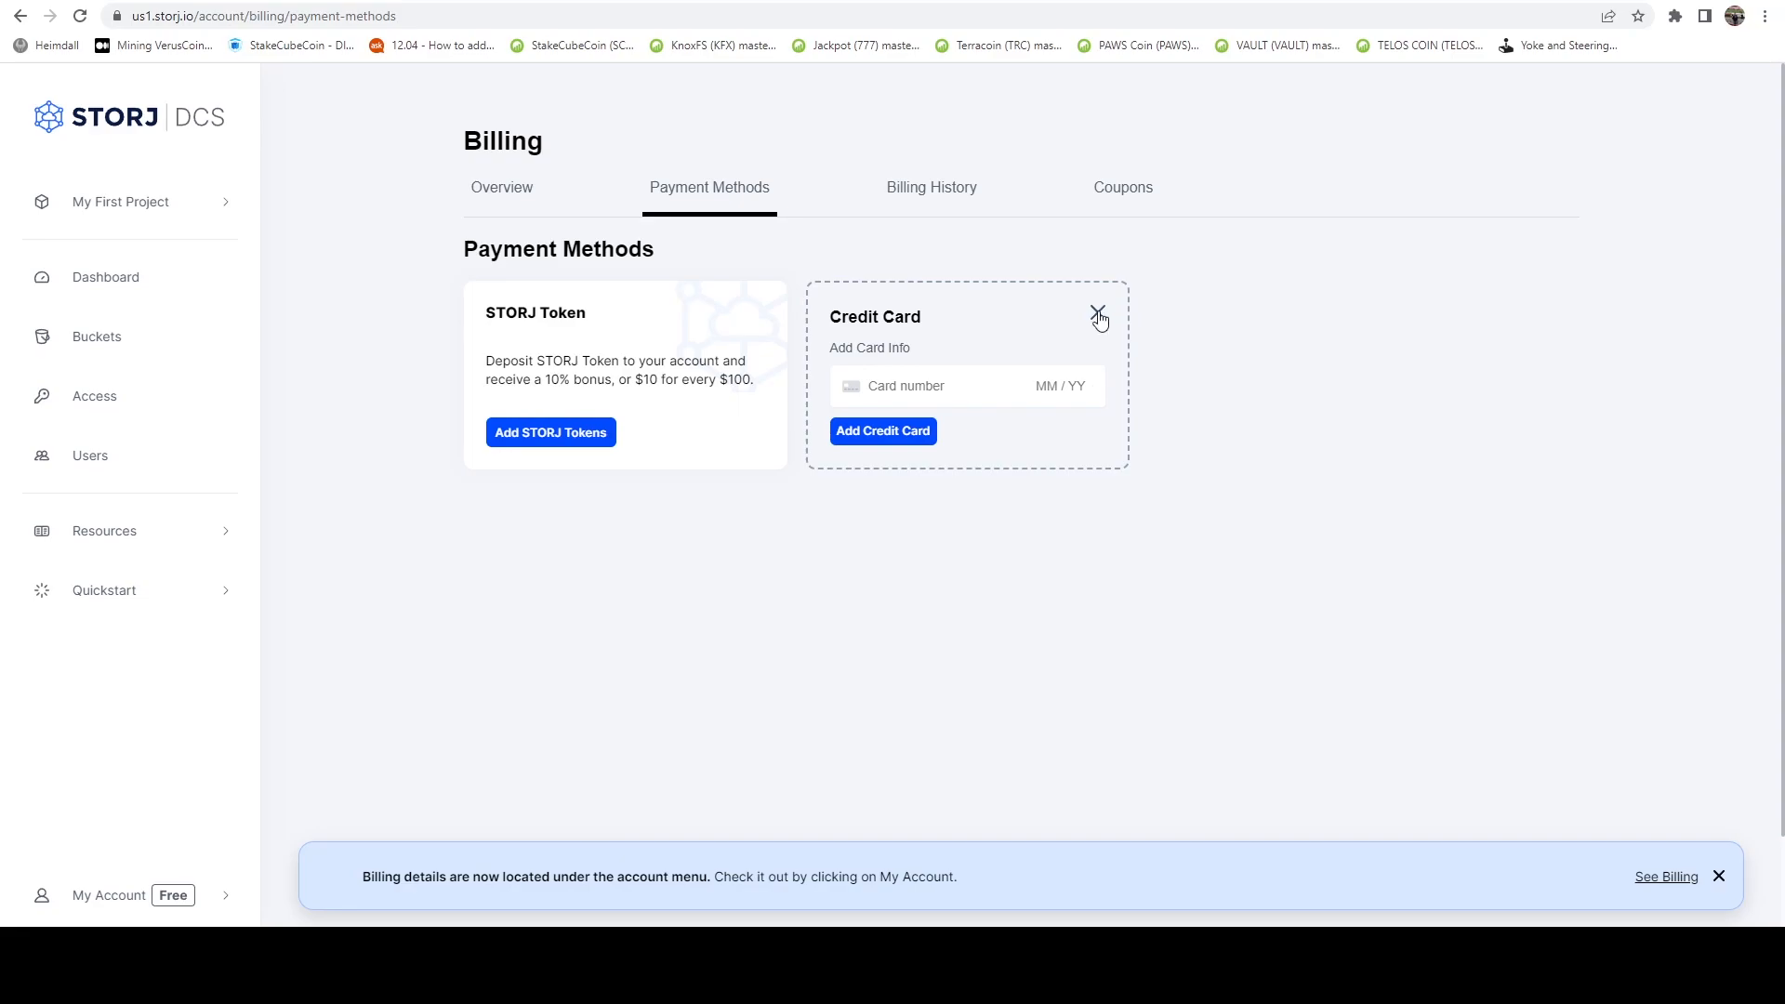
pyautogui.click(1096, 315)
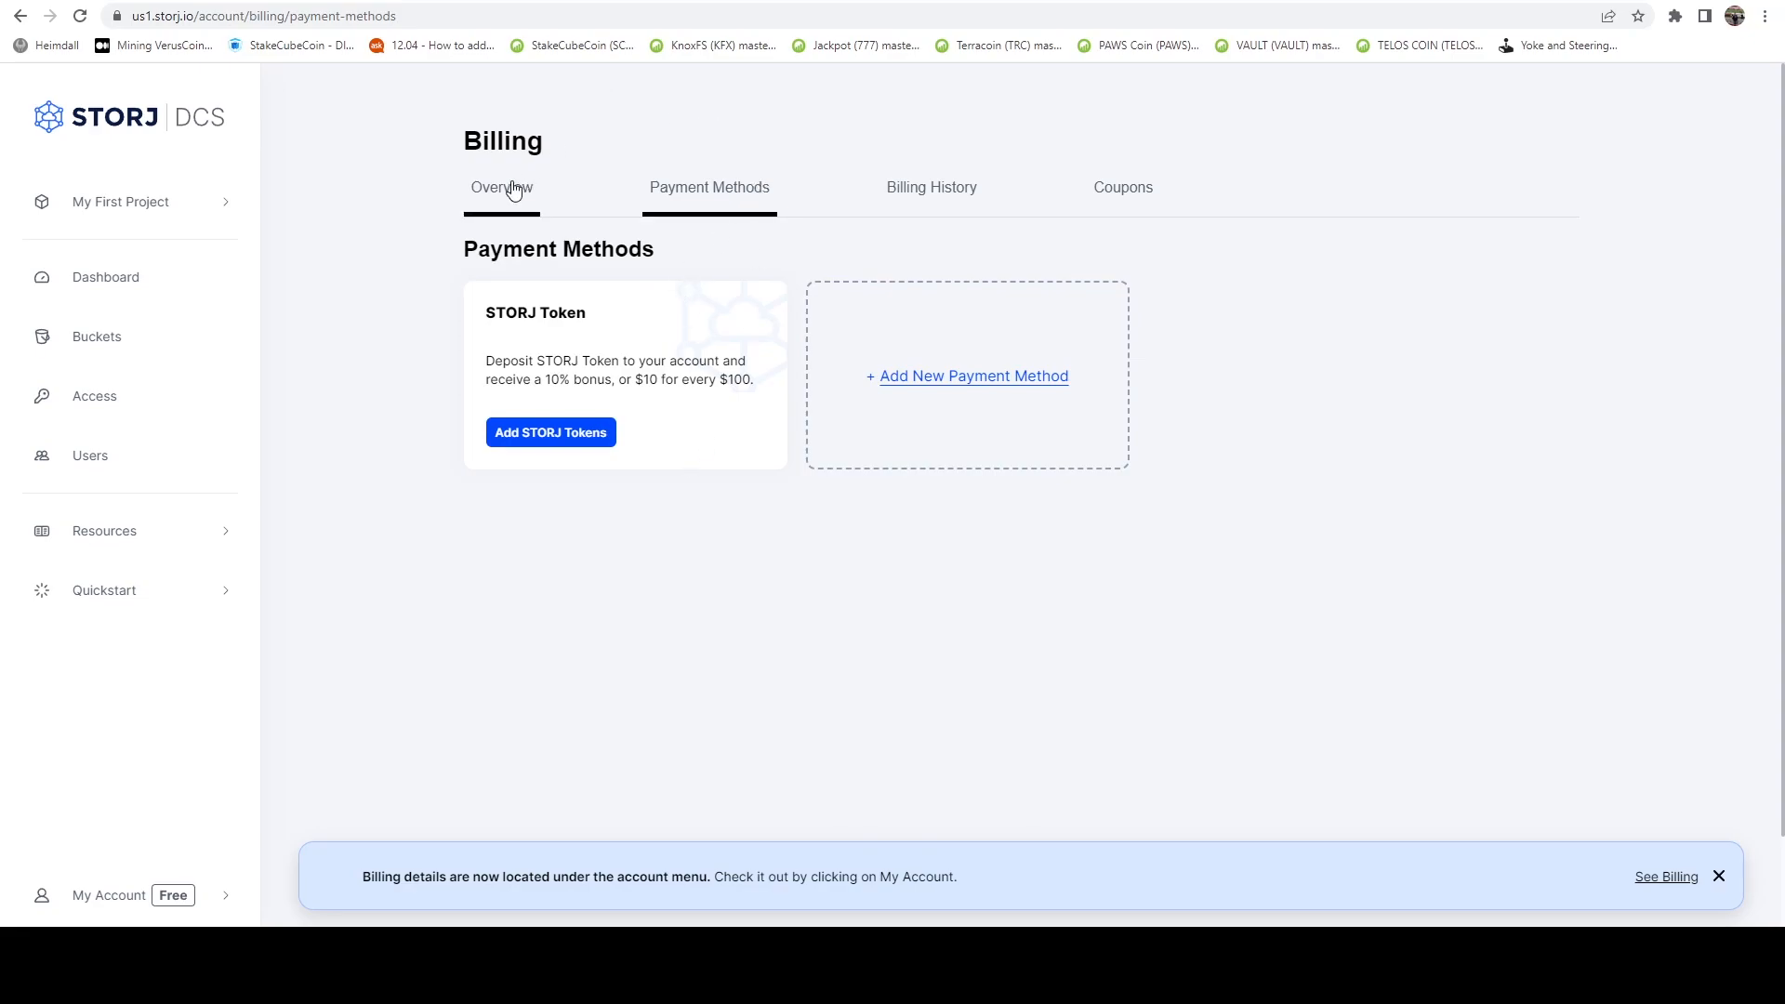
pyautogui.click(501, 187)
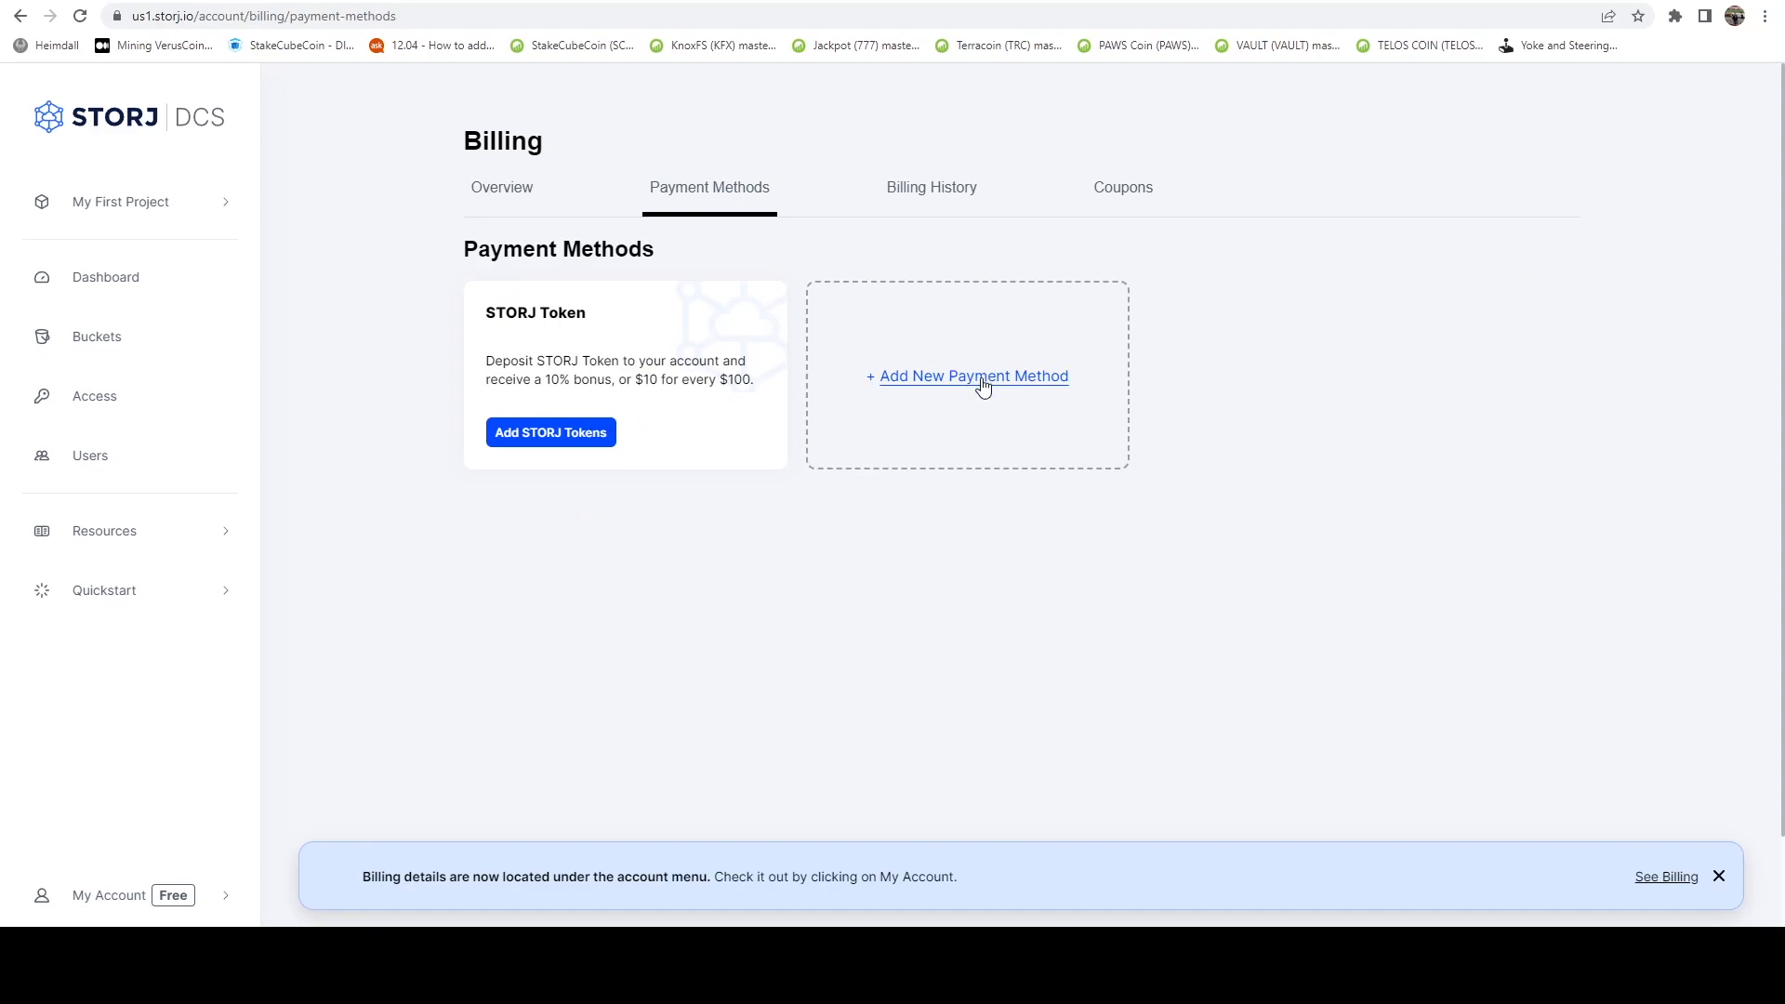
pyautogui.click(973, 376)
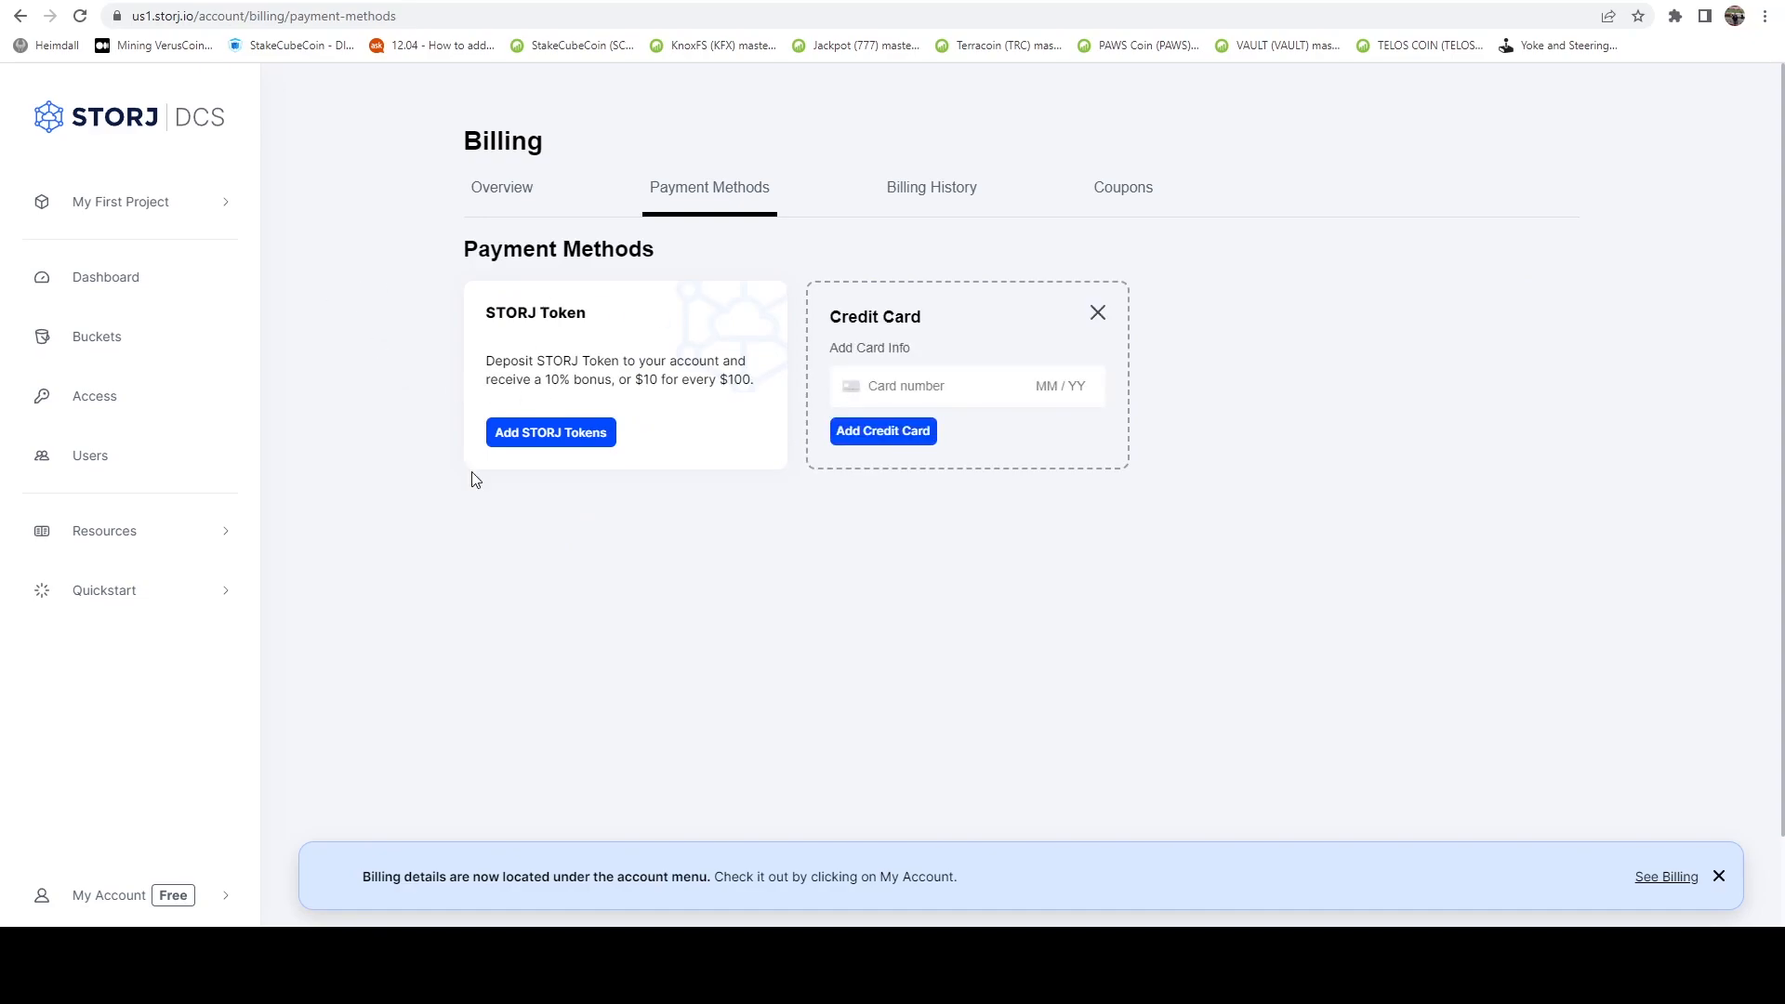
pyautogui.click(922, 385)
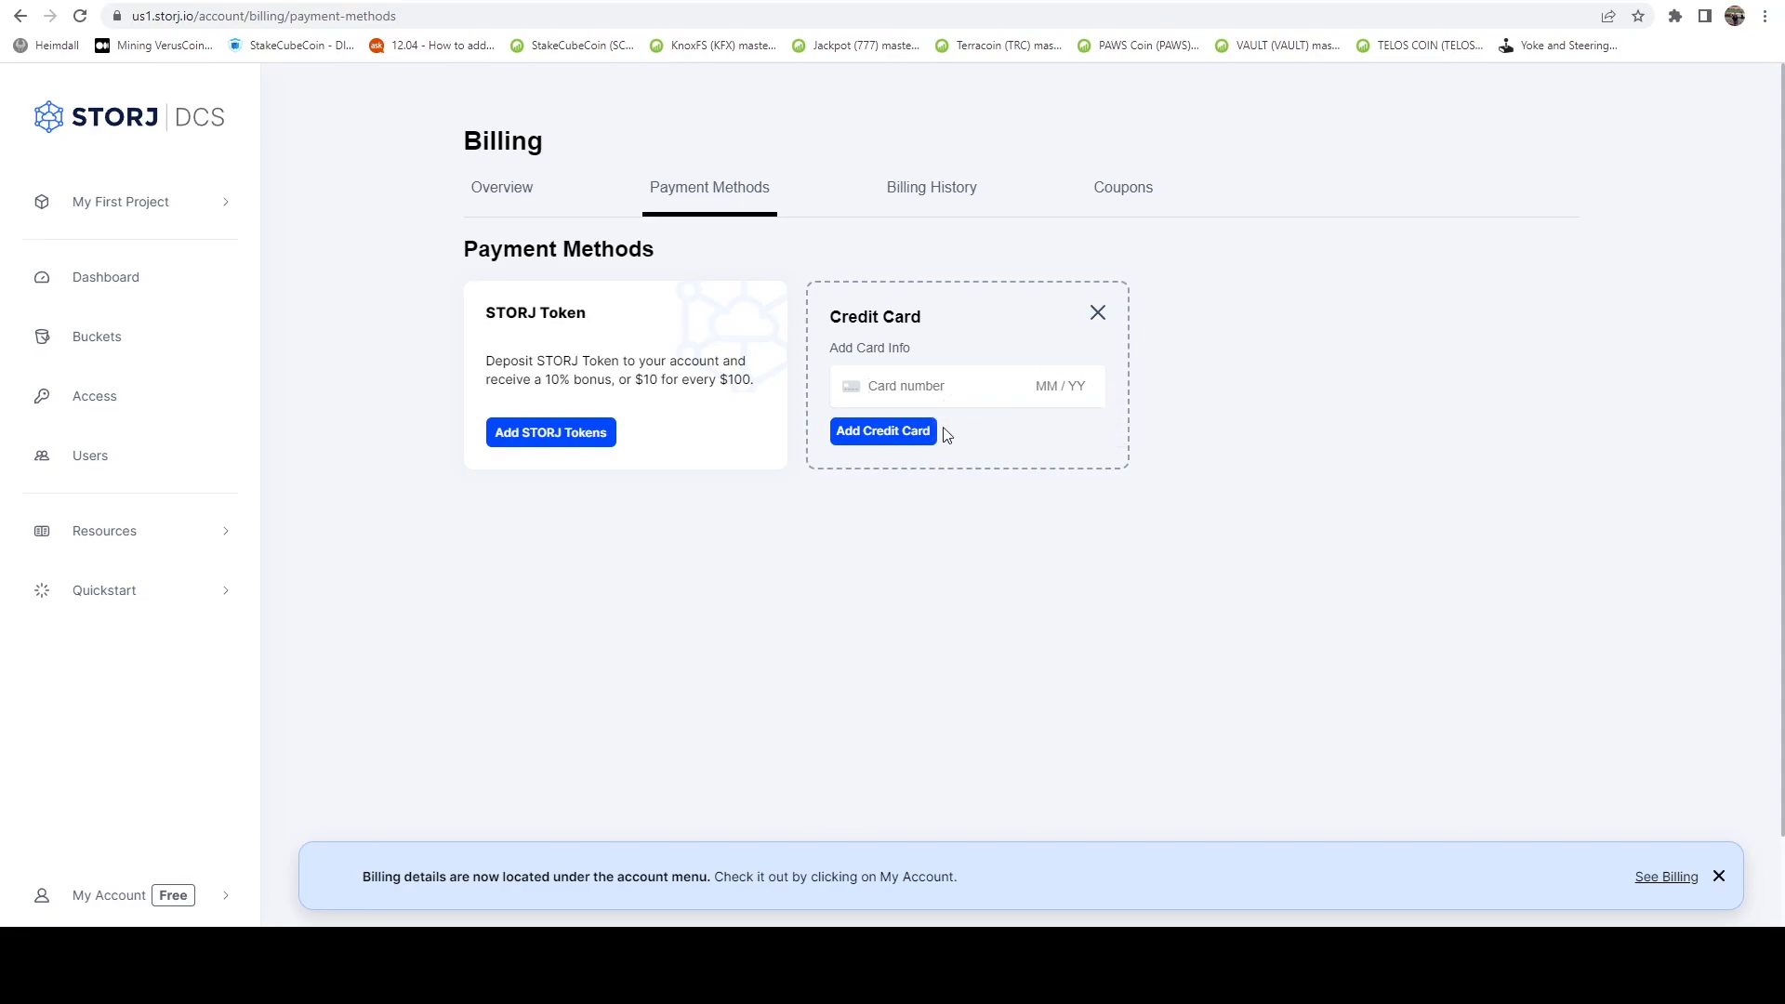
pyautogui.moveTo(1145, 455)
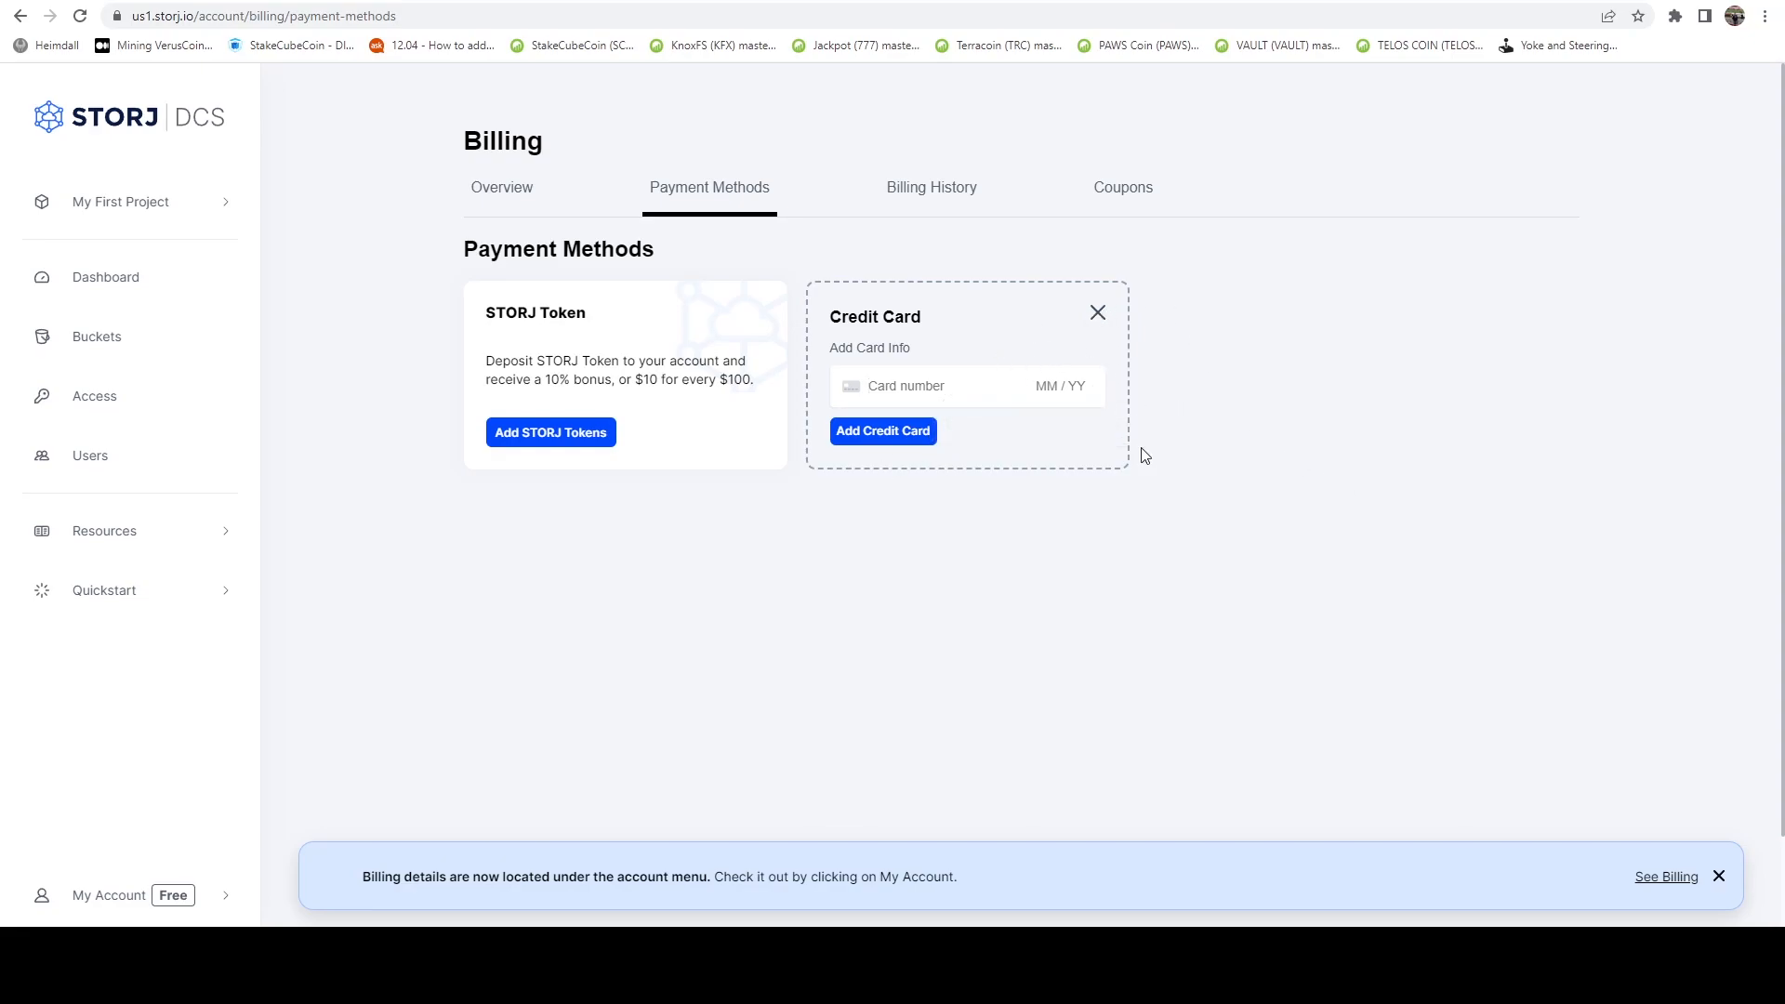
pyautogui.click(1095, 312)
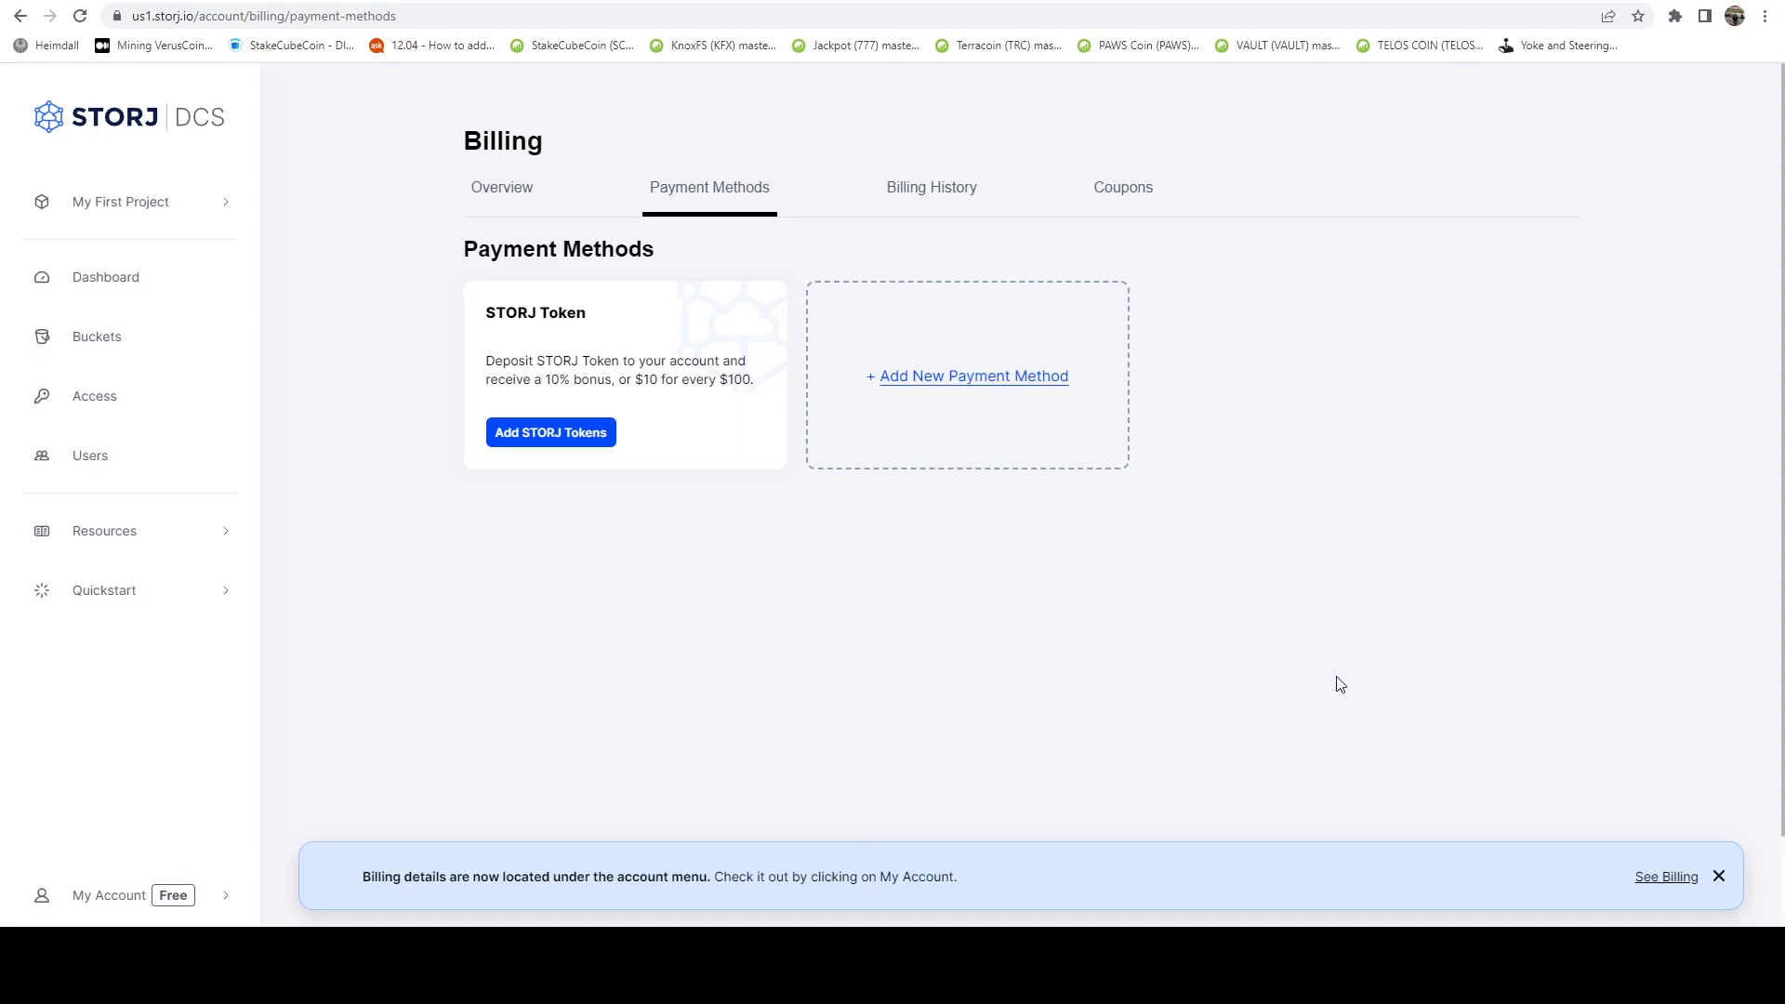
pyautogui.click(97, 336)
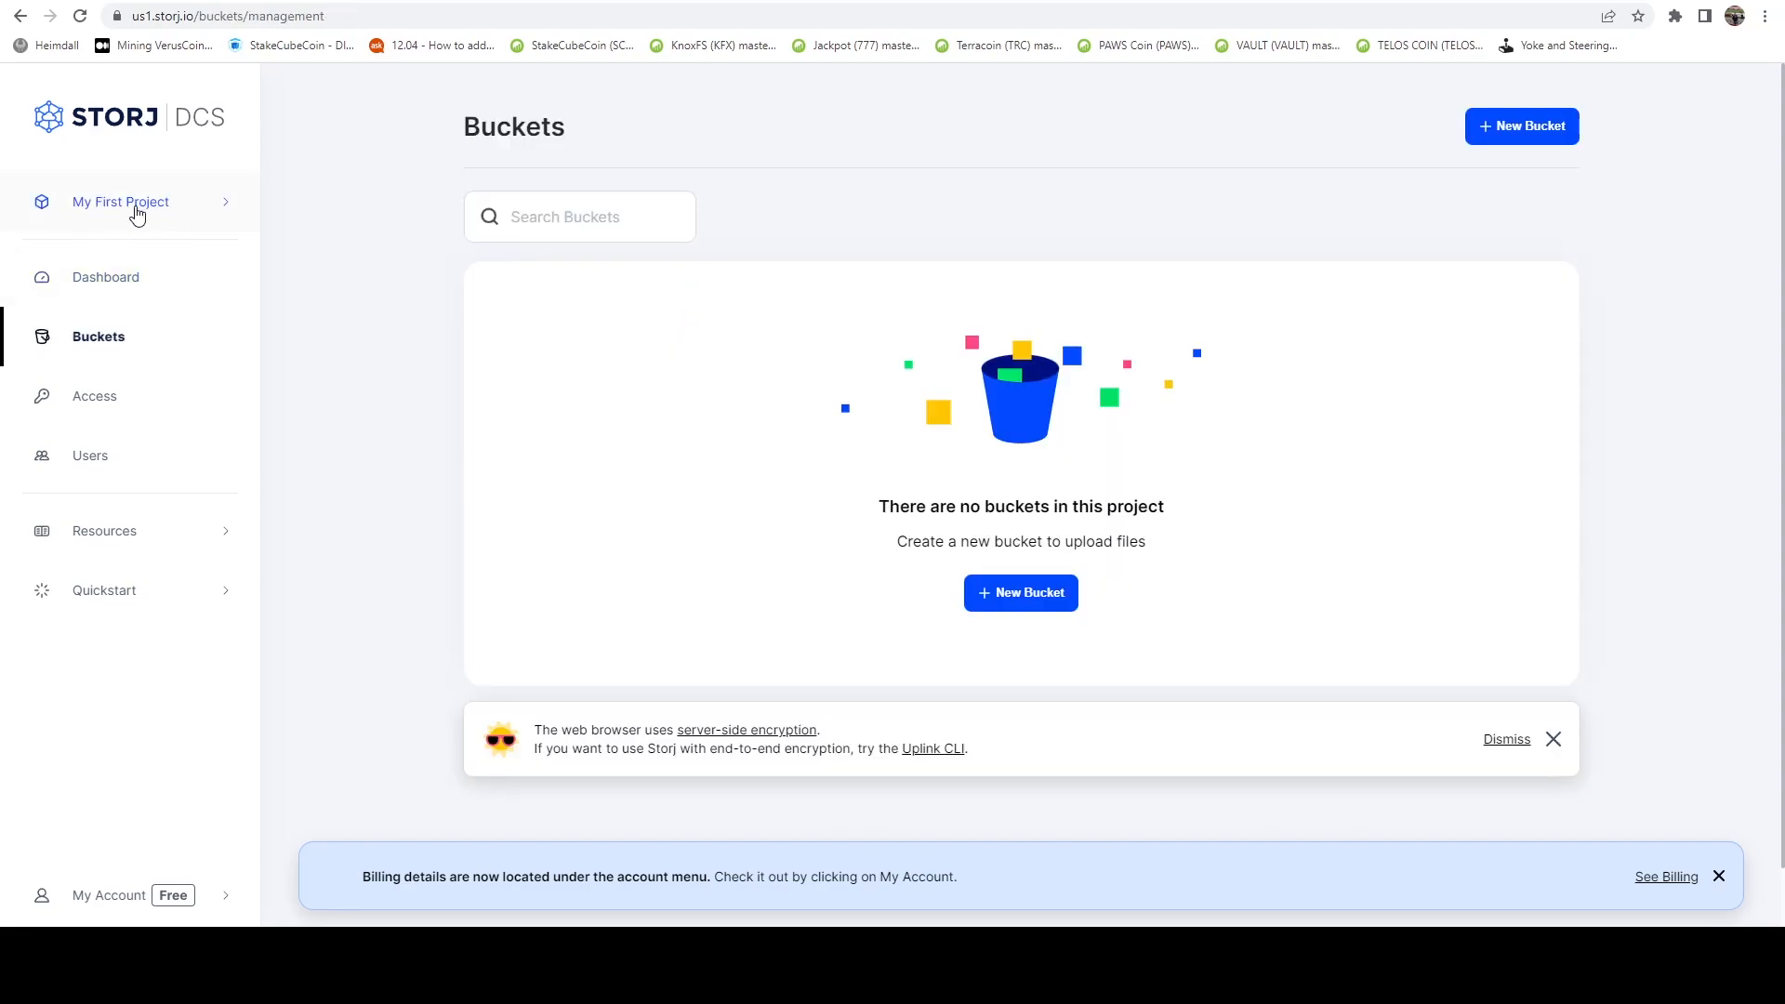
# Choose Manage Projects from the My First Project dropdown
pyautogui.click(130, 202)
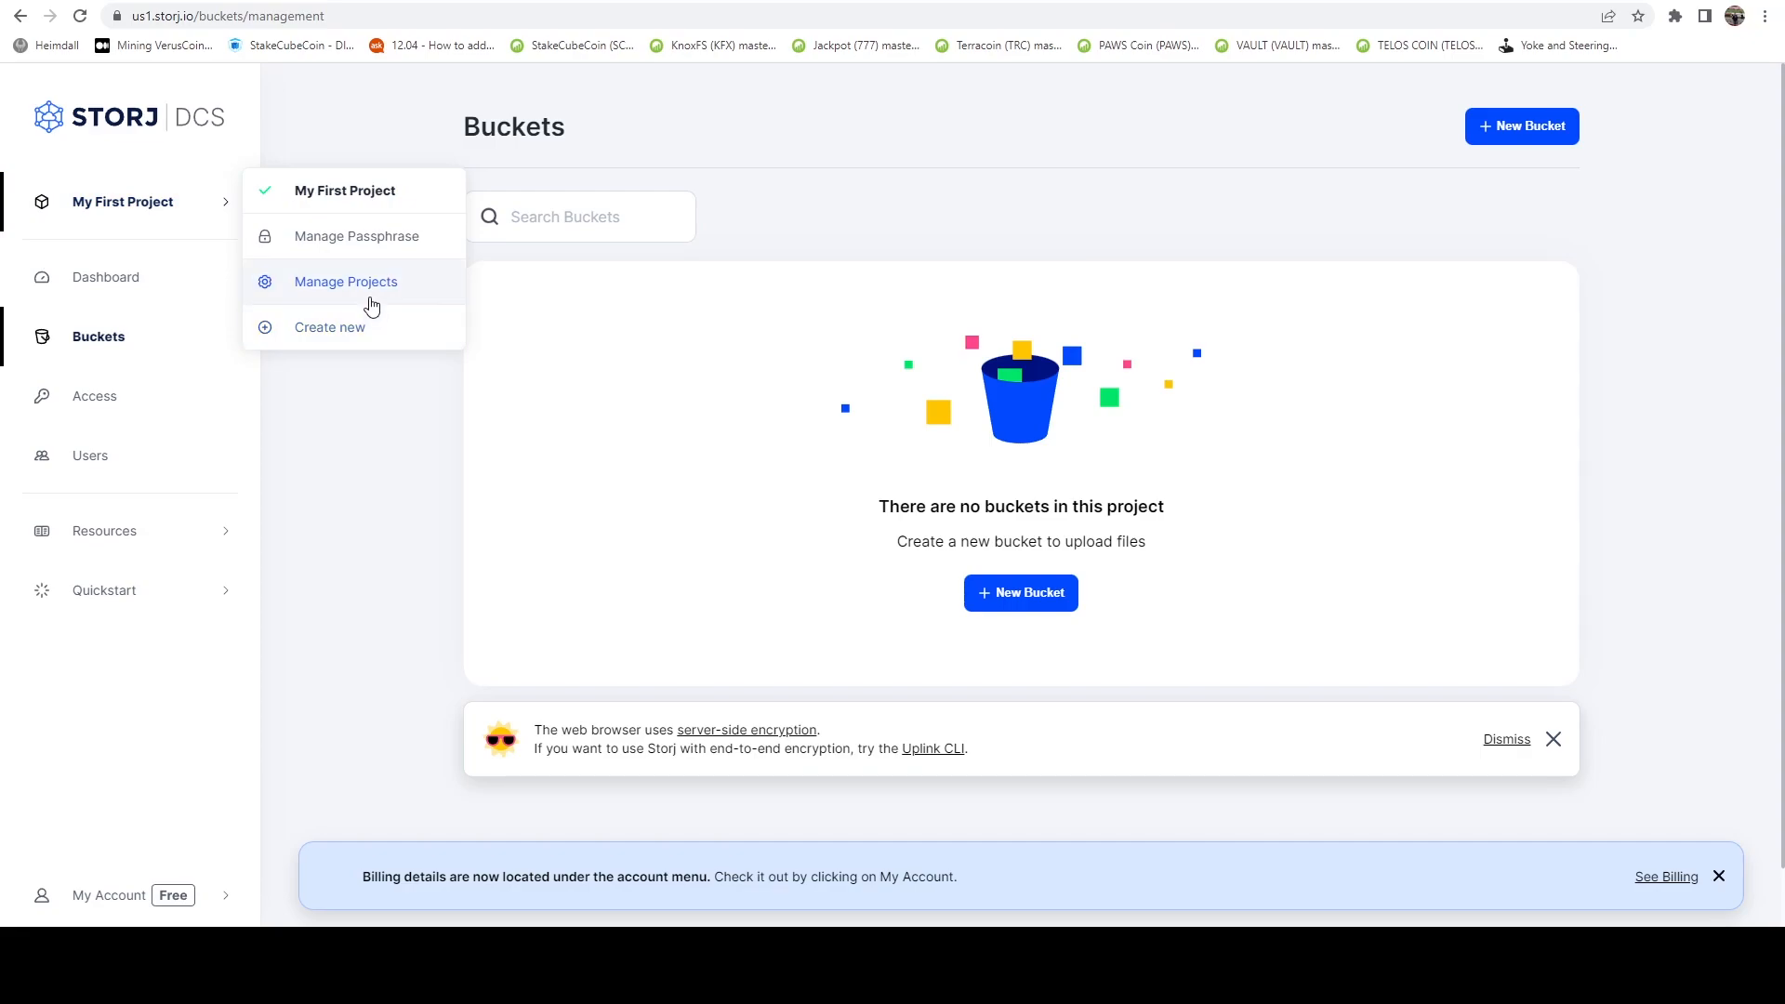
pyautogui.click(346, 280)
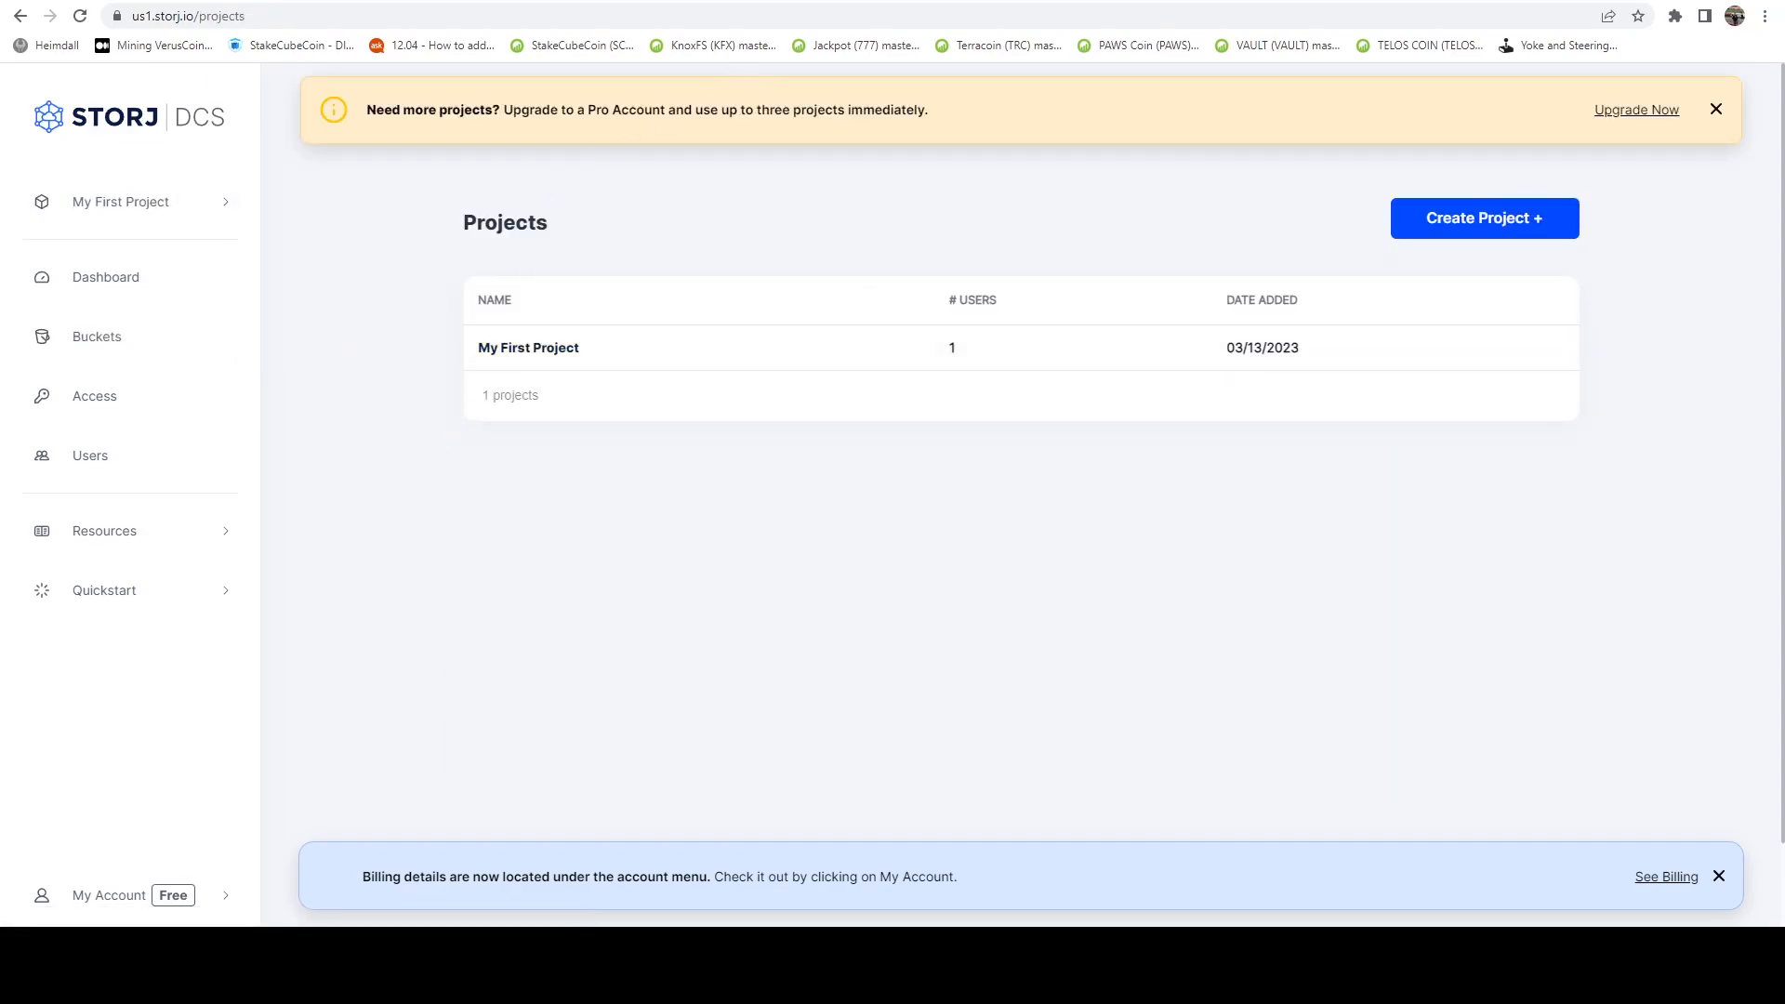
pyautogui.moveTo(486, 567)
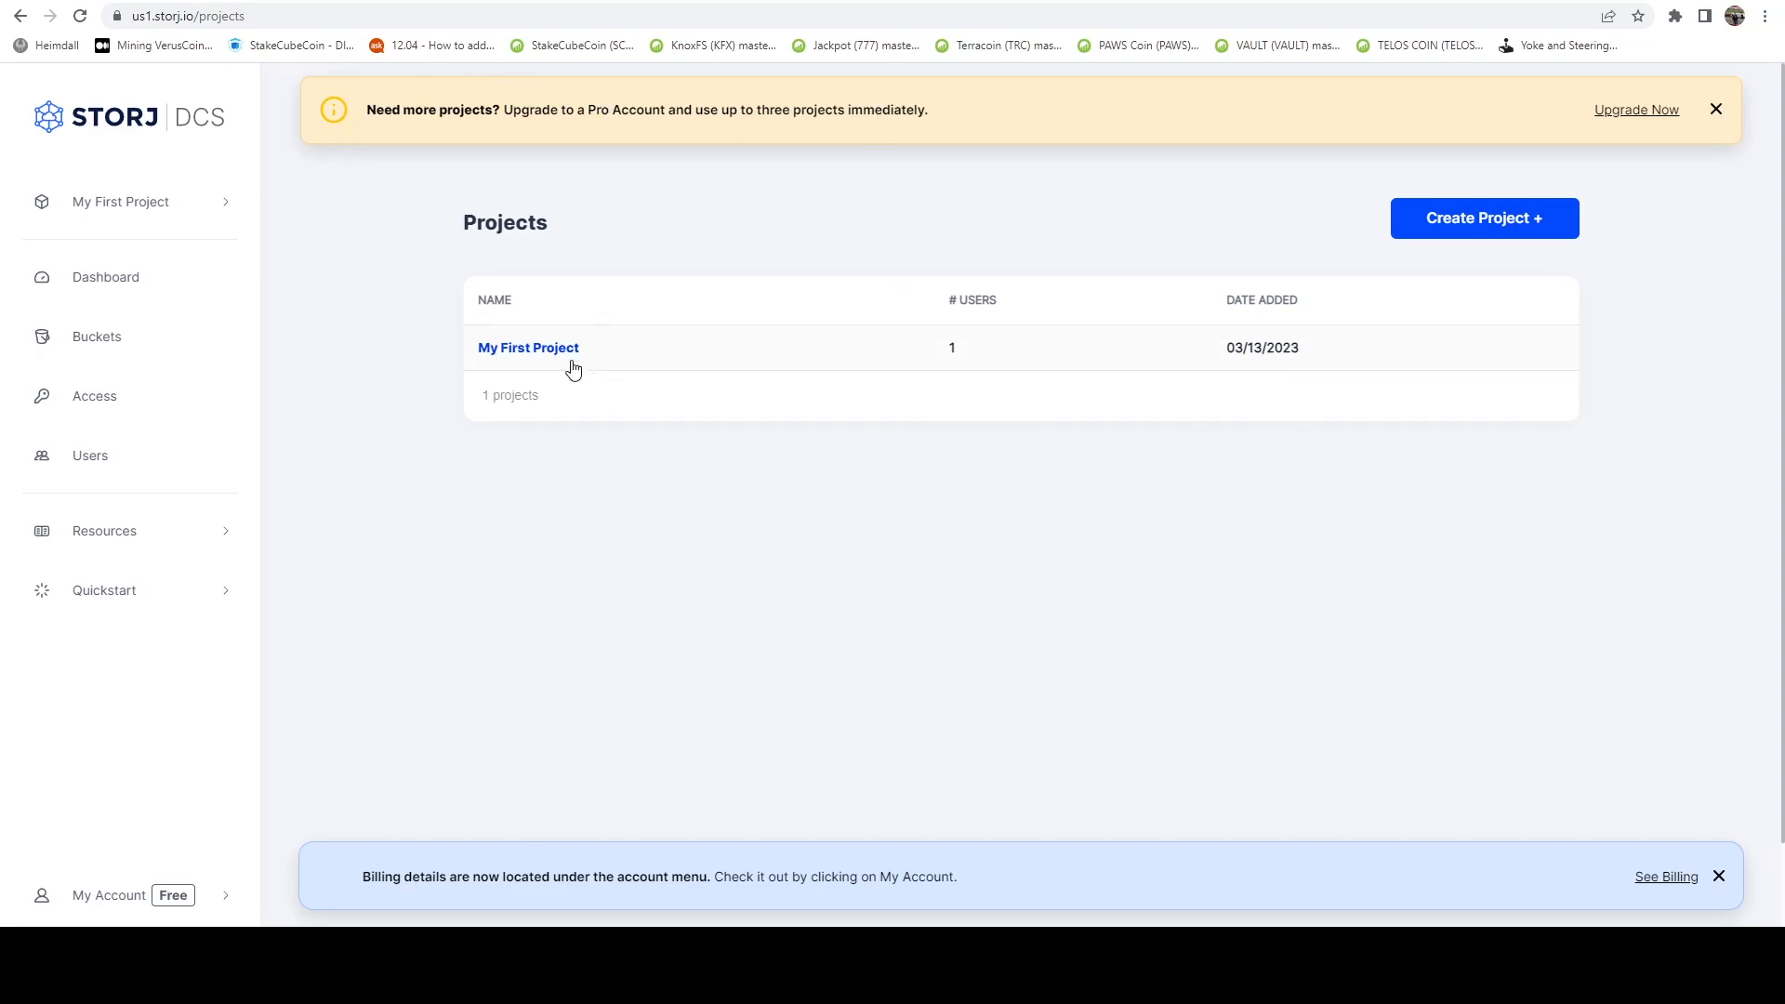
# Change the project name from 'My First Project' to 'My Home NAS' and save
pyautogui.click(527, 347)
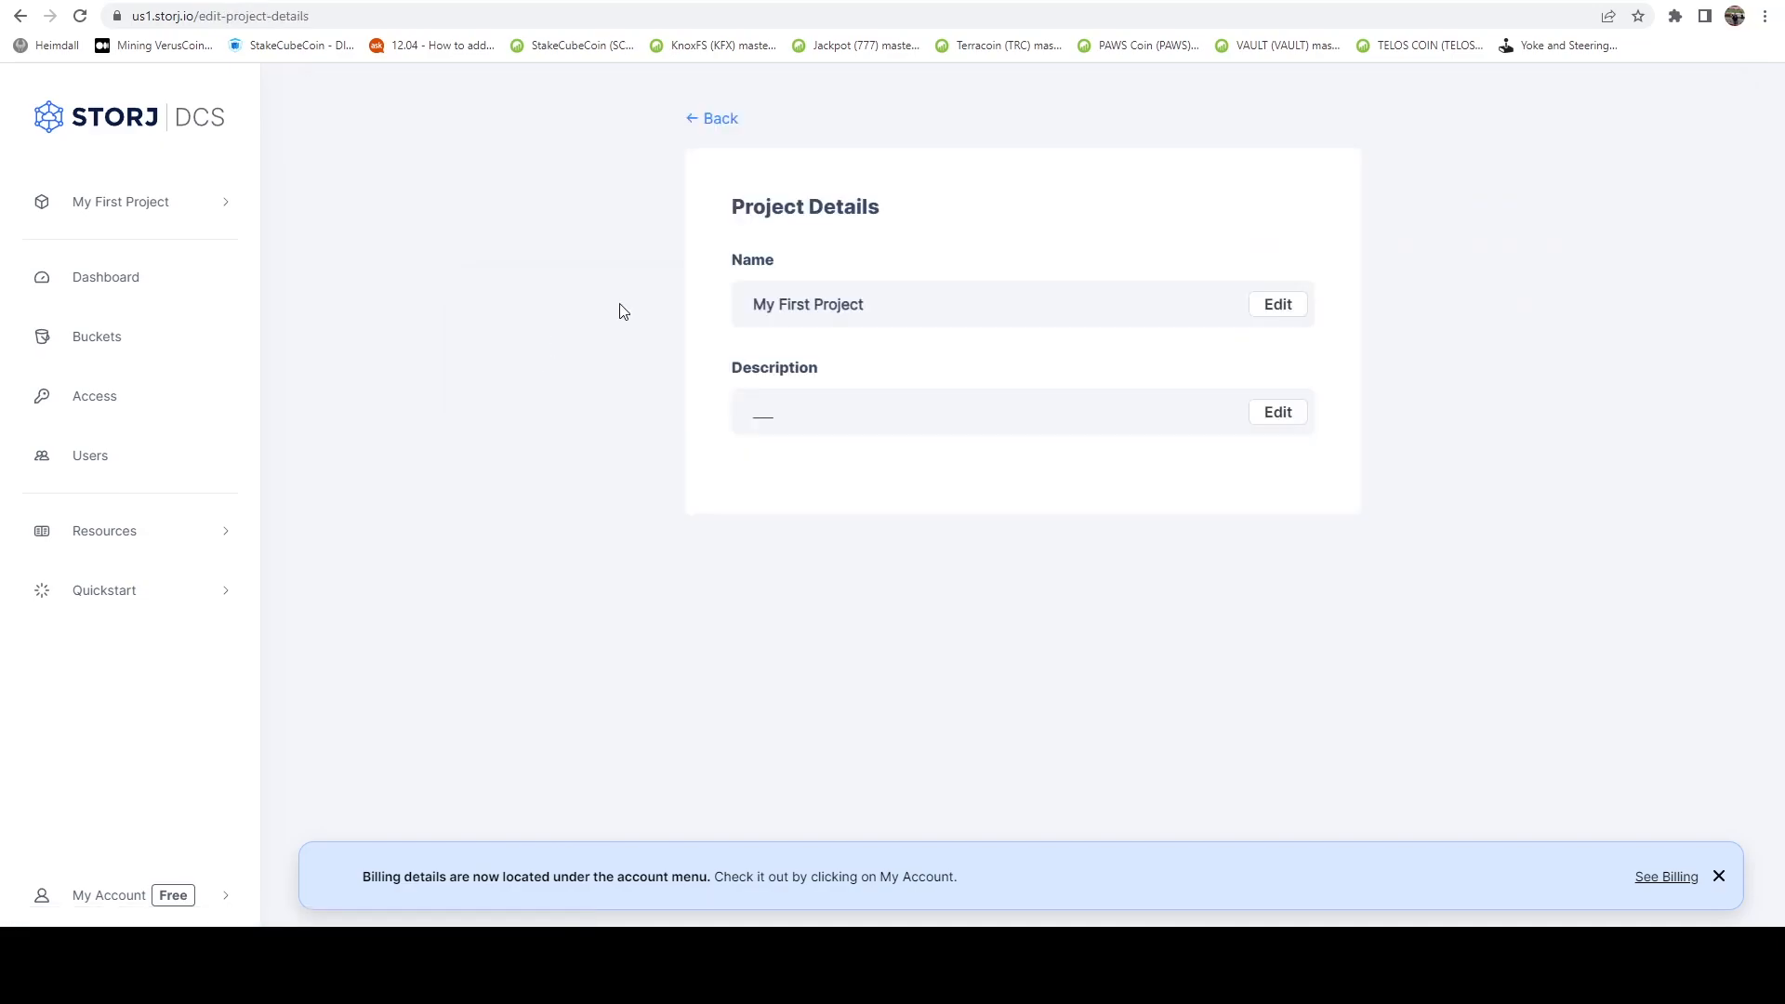
pyautogui.click(1274, 304)
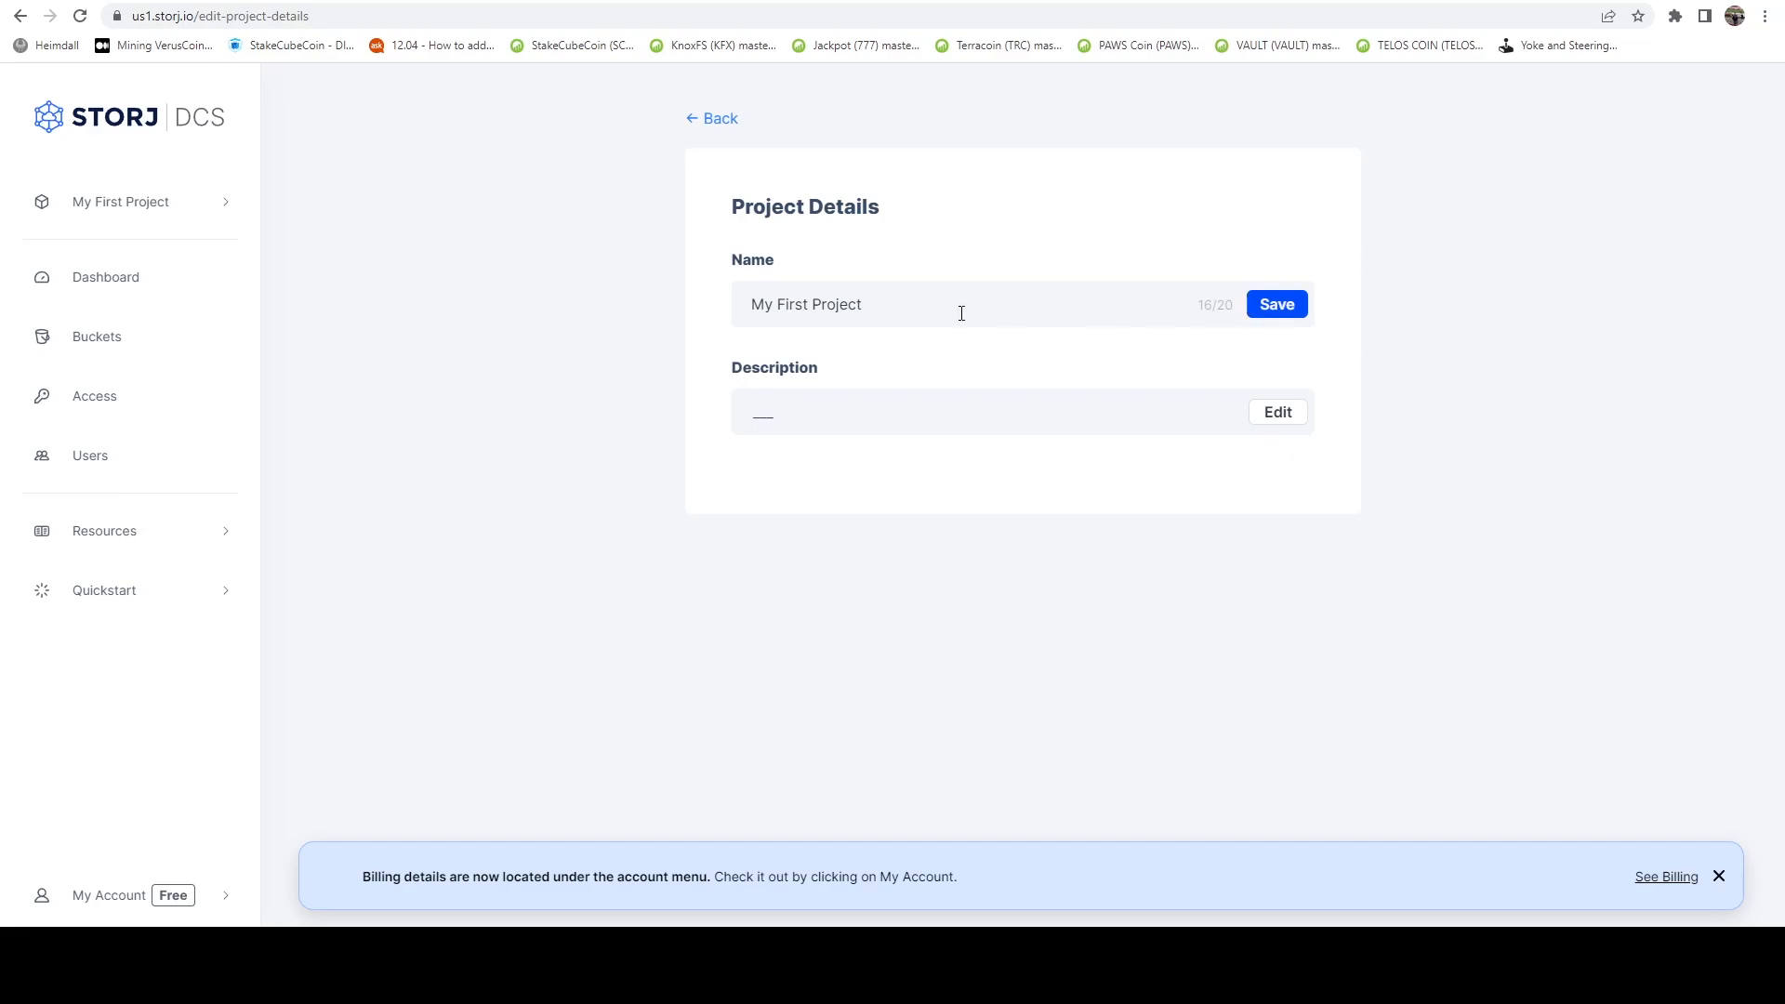
pyautogui.tripleClick(807, 304)
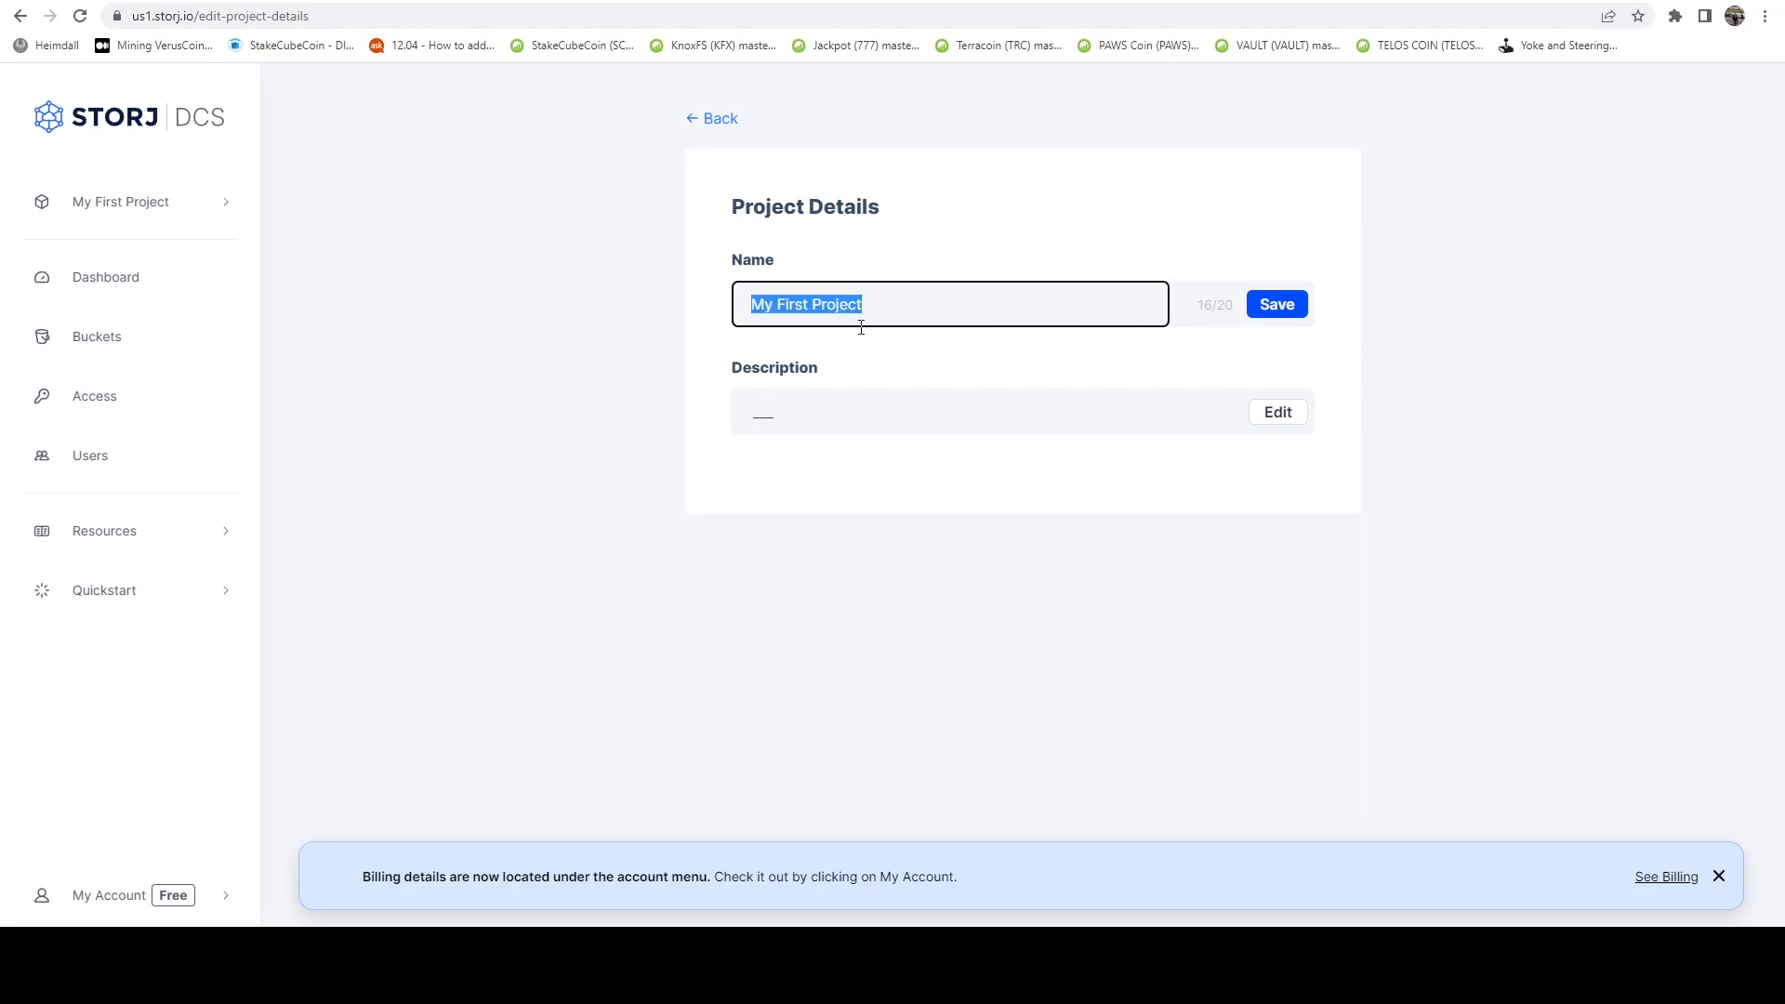
pyautogui.write('M')
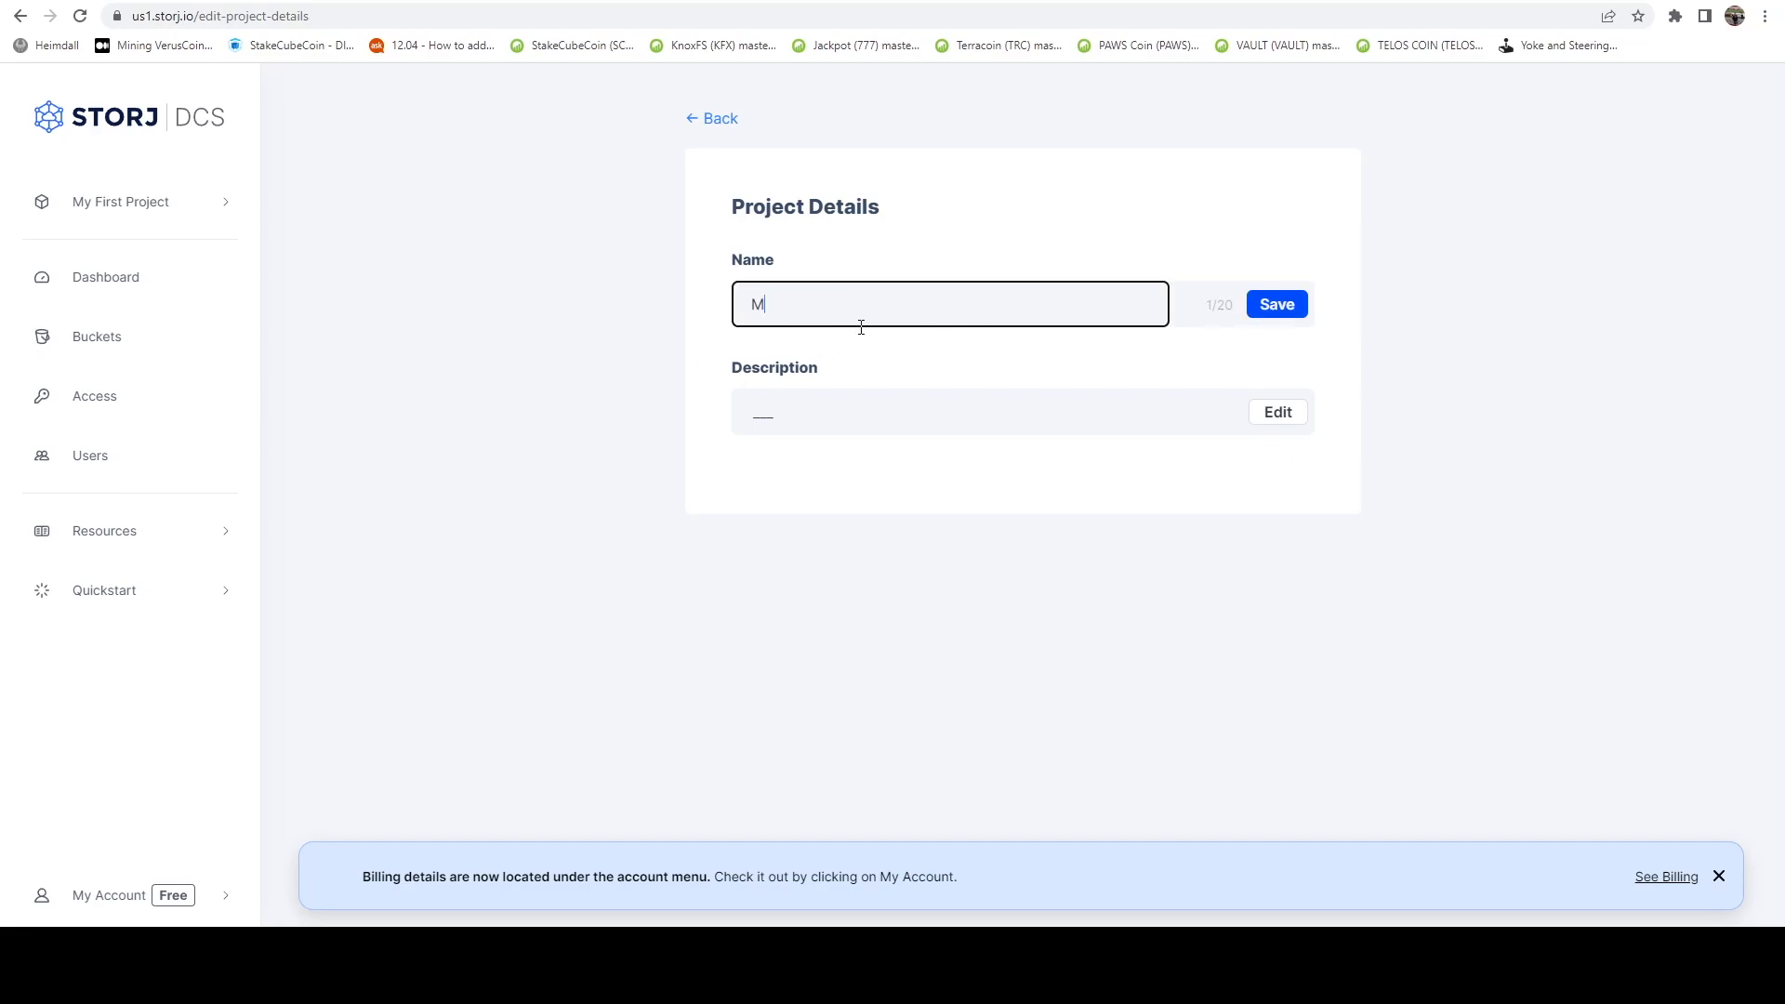
pyautogui.write('y NAS')
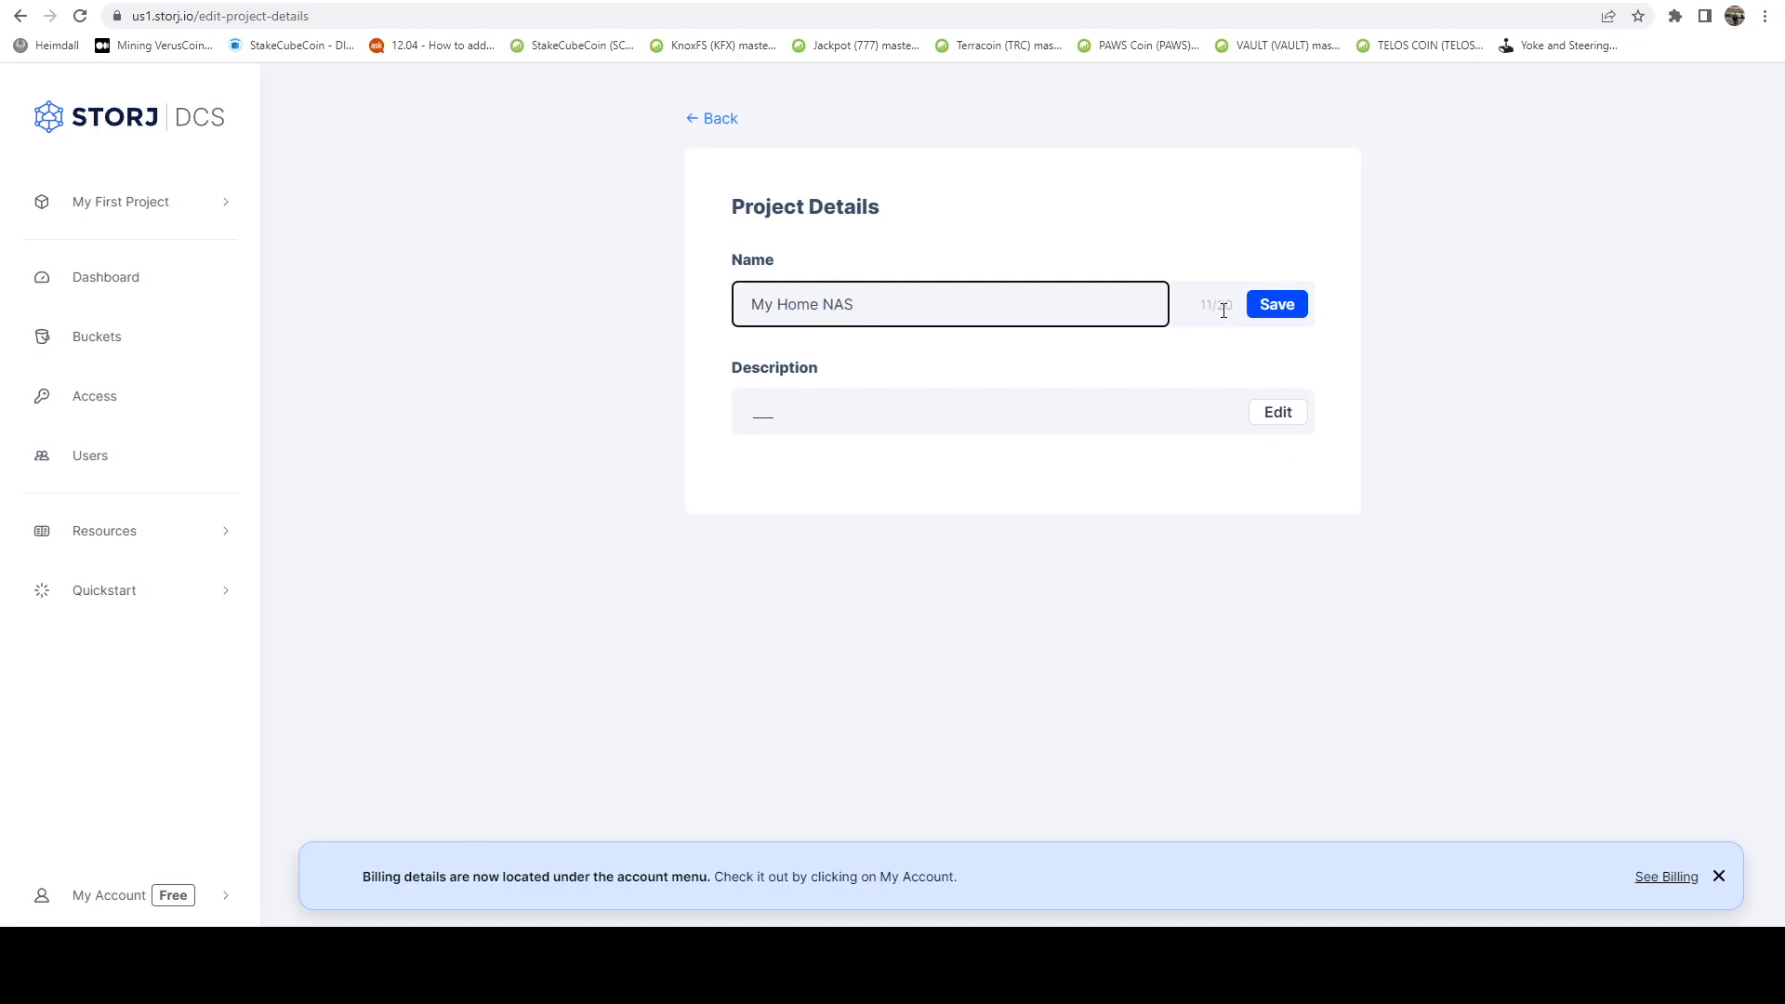
pyautogui.click(1275, 304)
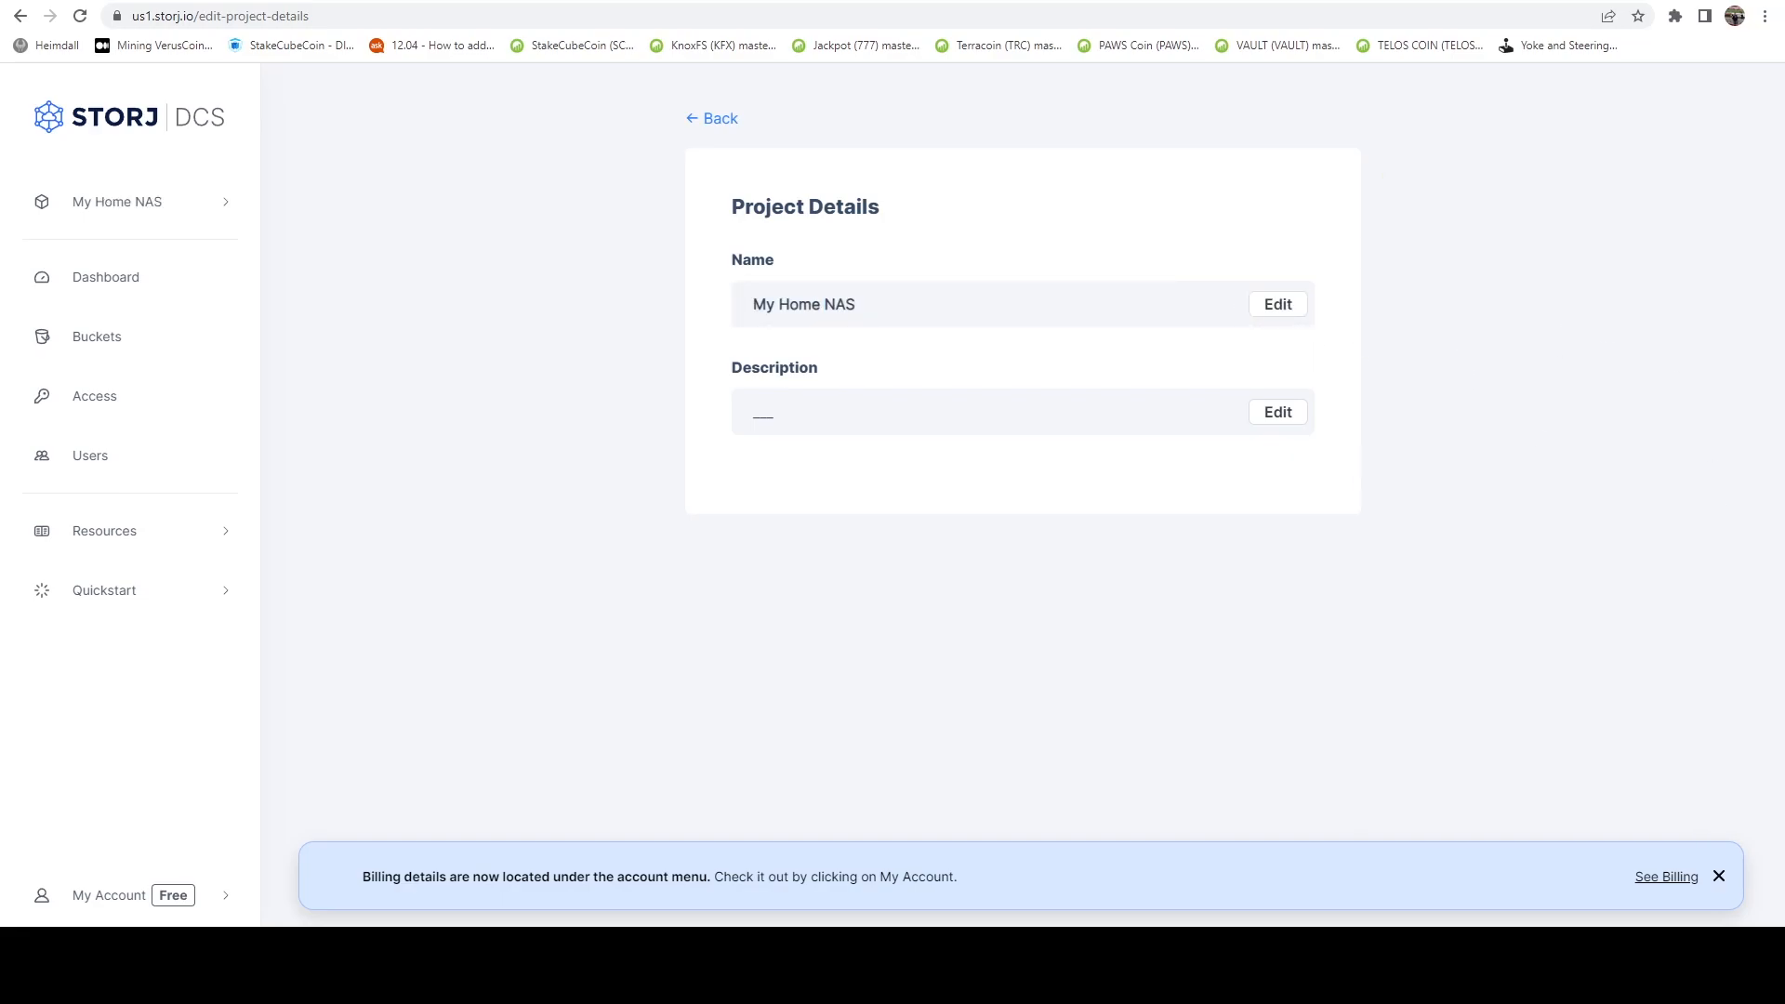
pyautogui.moveTo(96, 336)
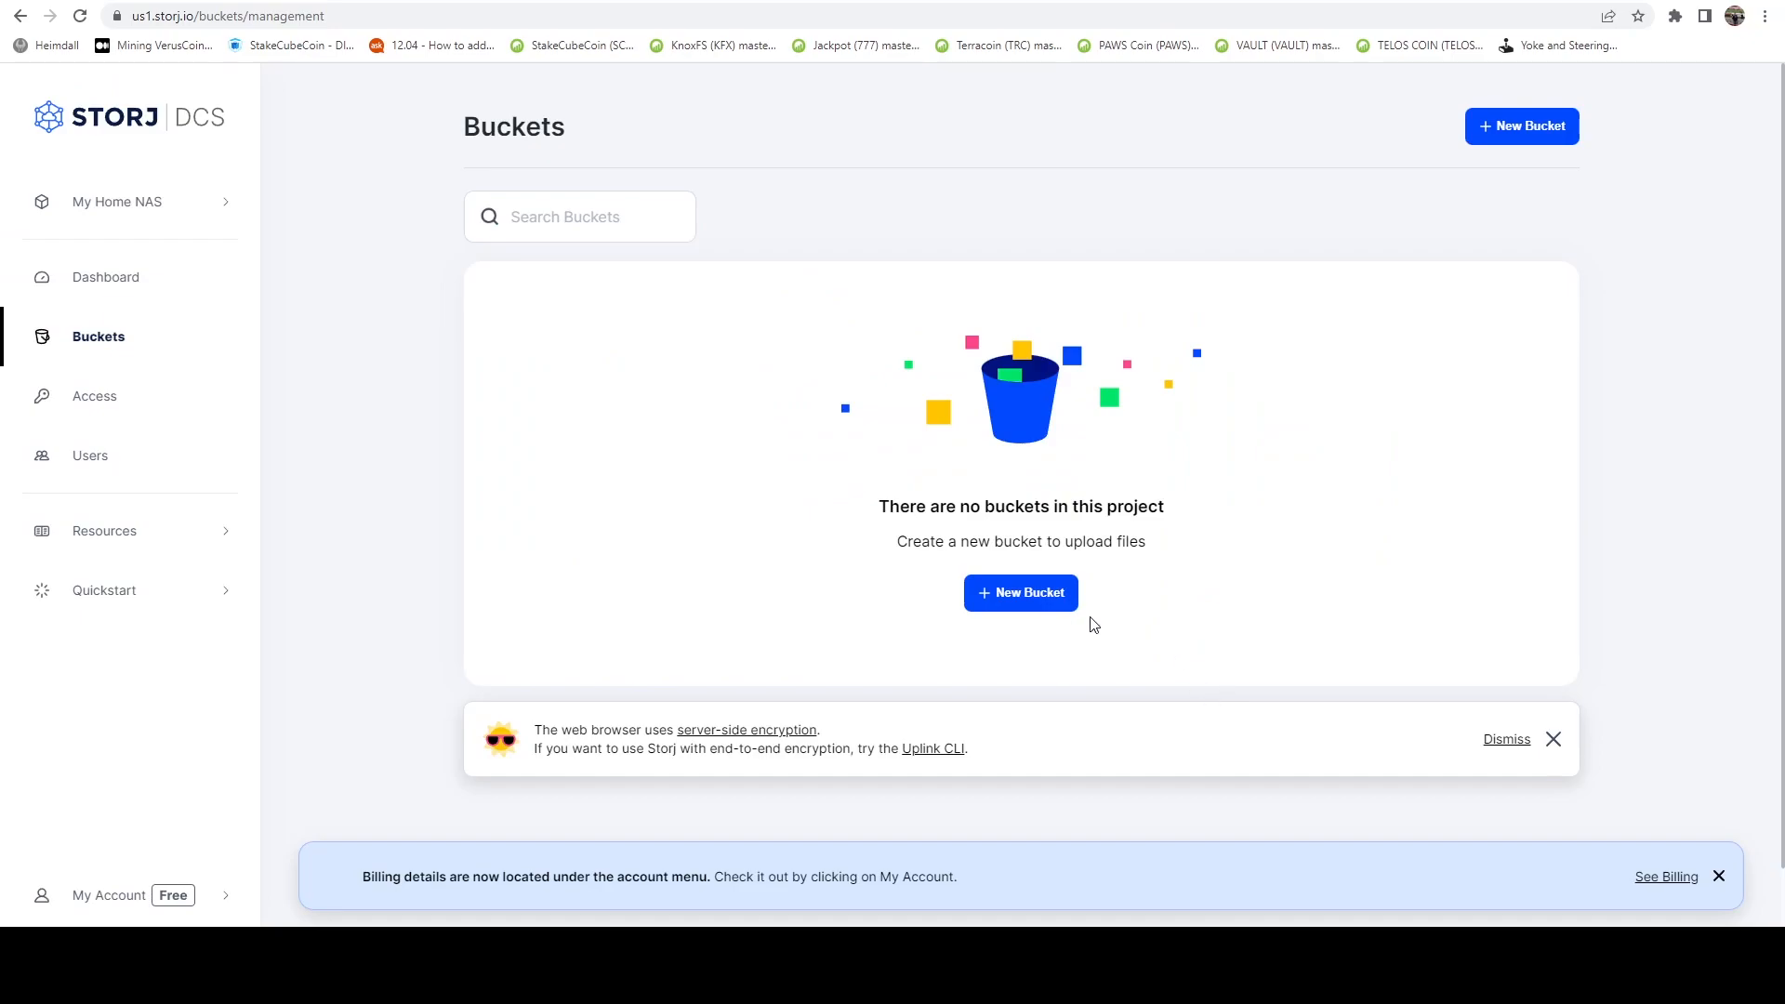
pyautogui.moveTo(1020, 593)
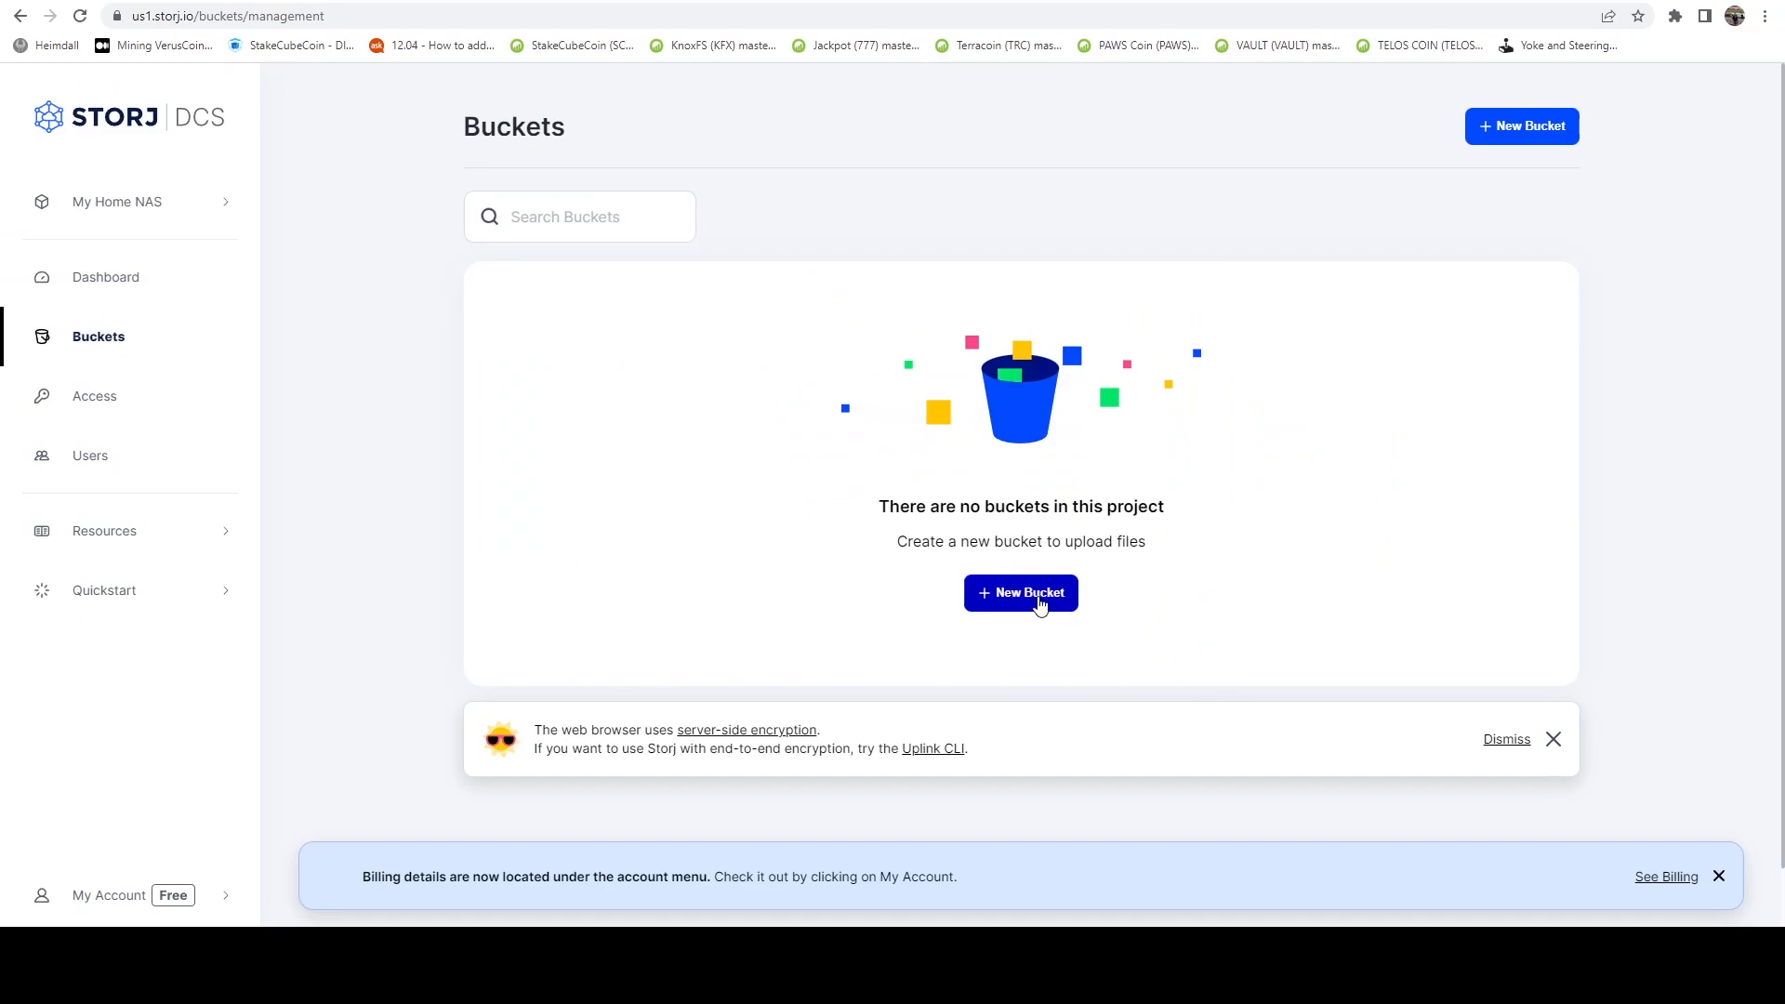
# Add a new bucket named 'nas-data' and create it
pyautogui.click(1020, 593)
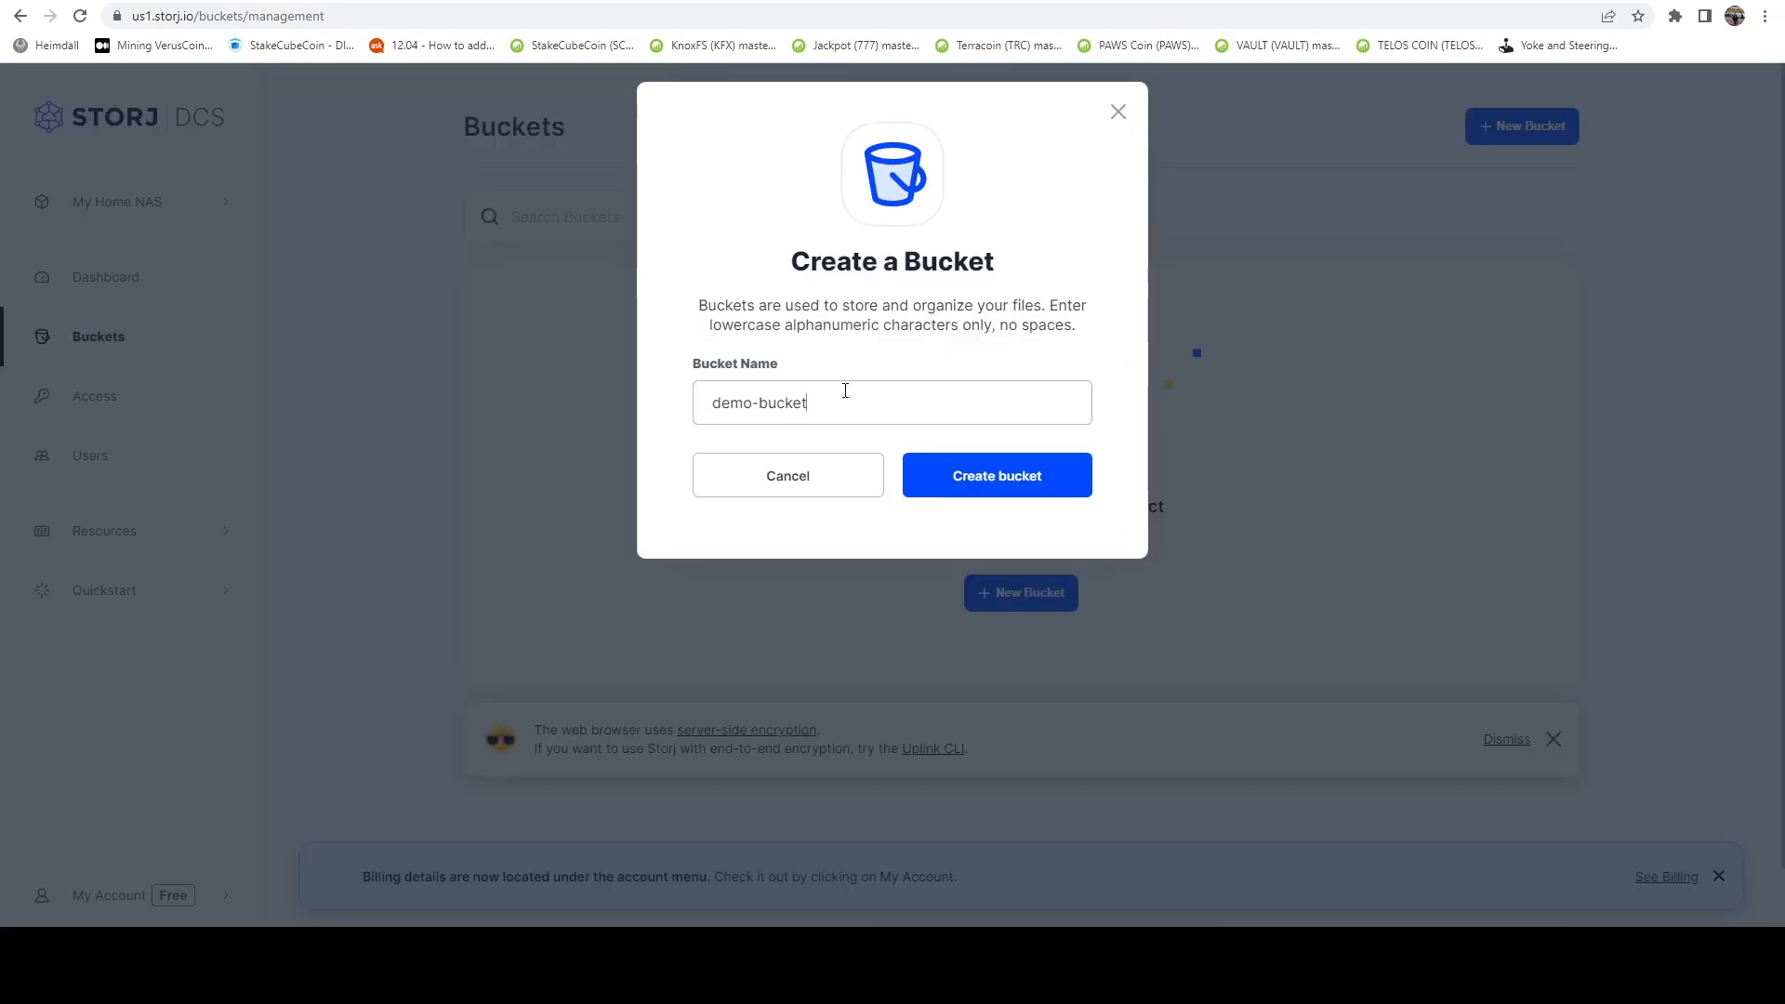
pyautogui.moveTo(908, 400)
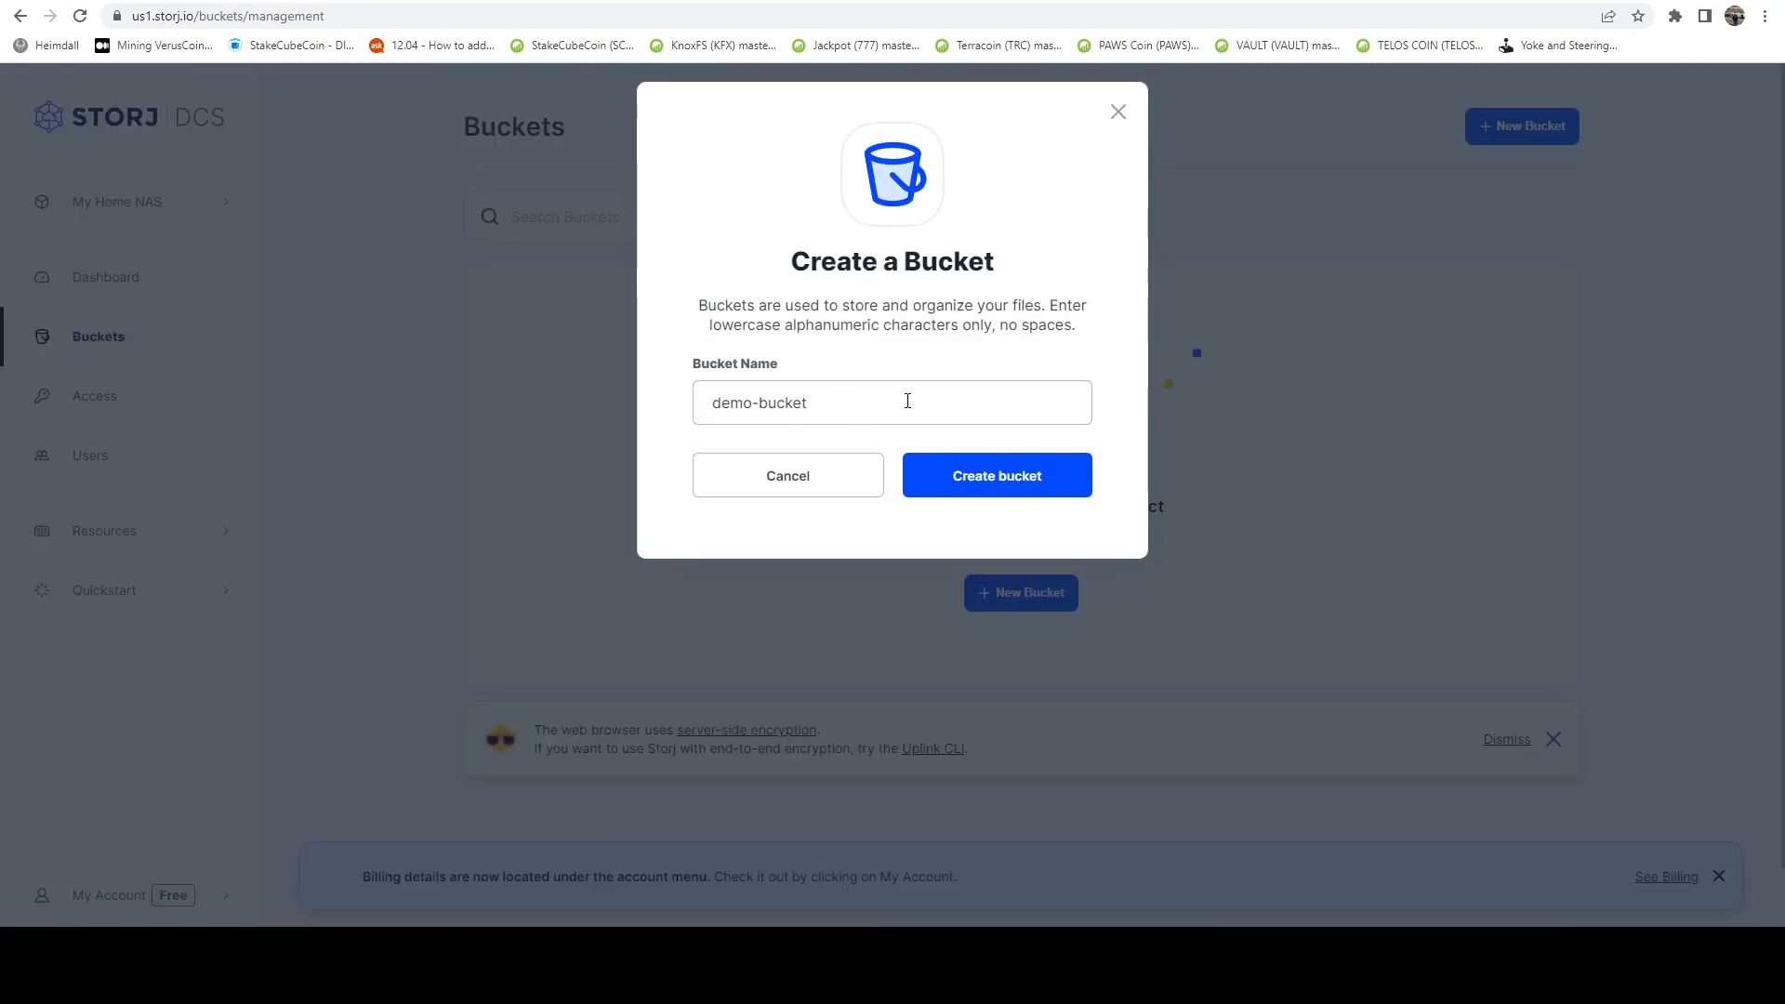
pyautogui.write('nas-')
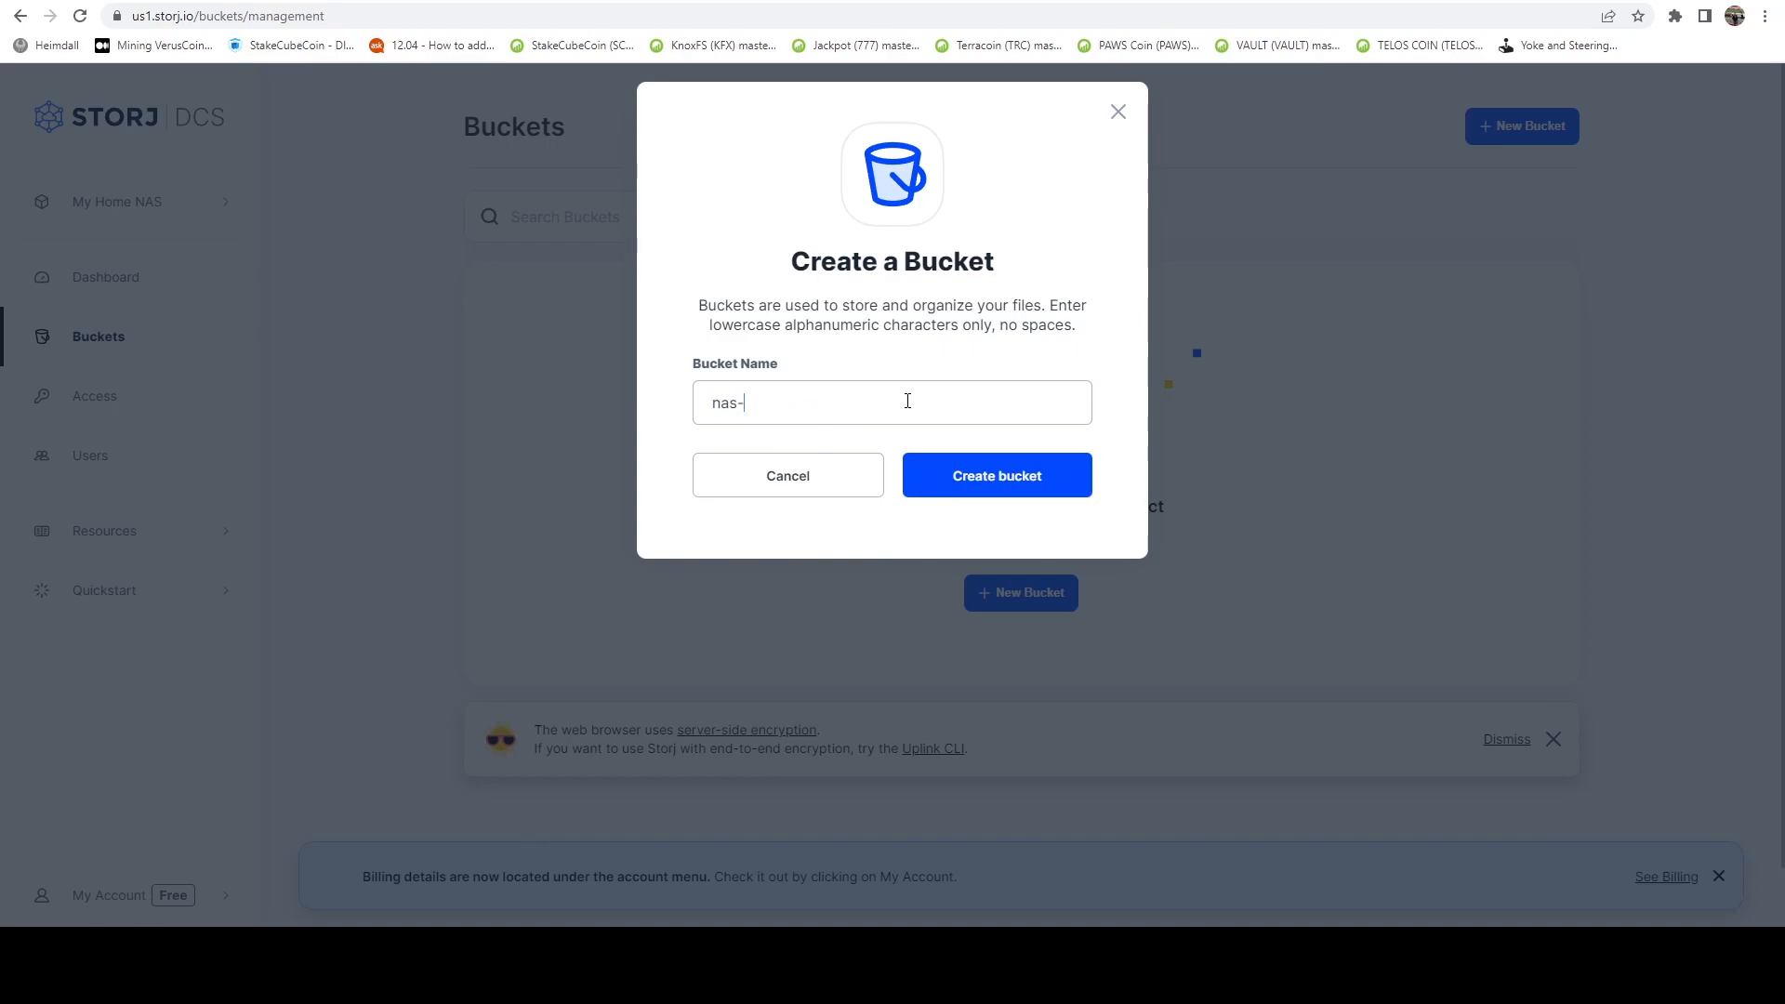
pyautogui.click(995, 475)
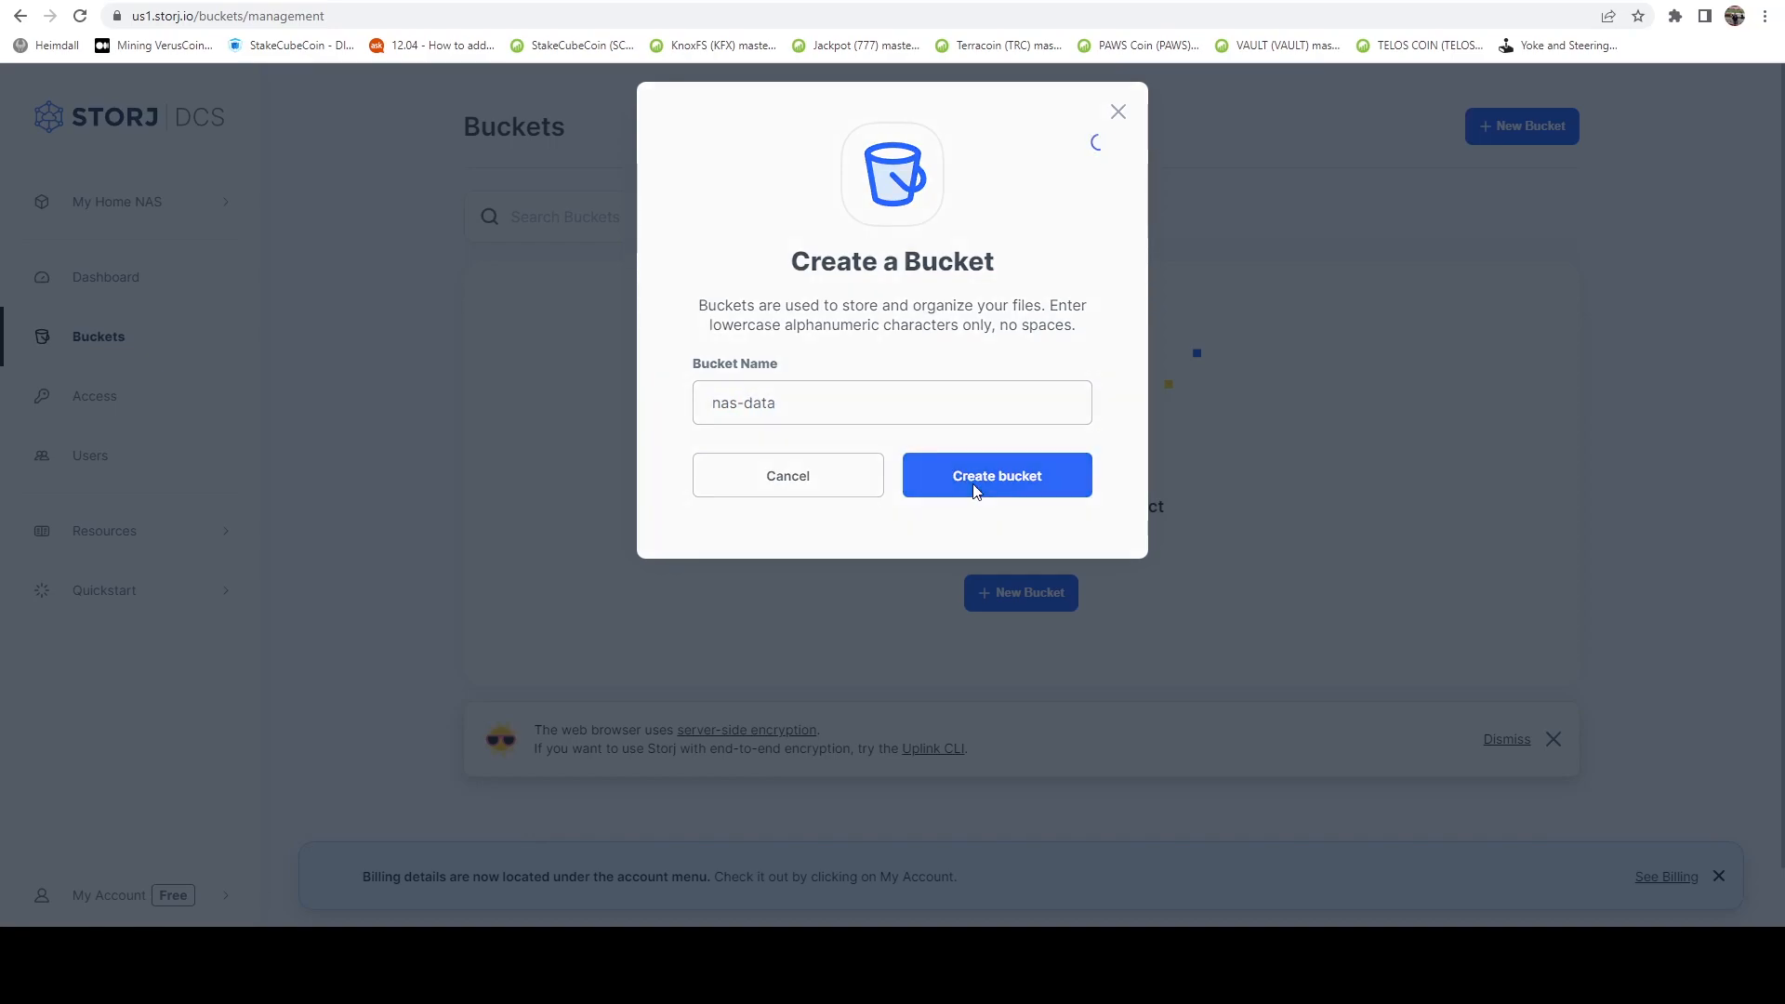
pyautogui.click(995, 475)
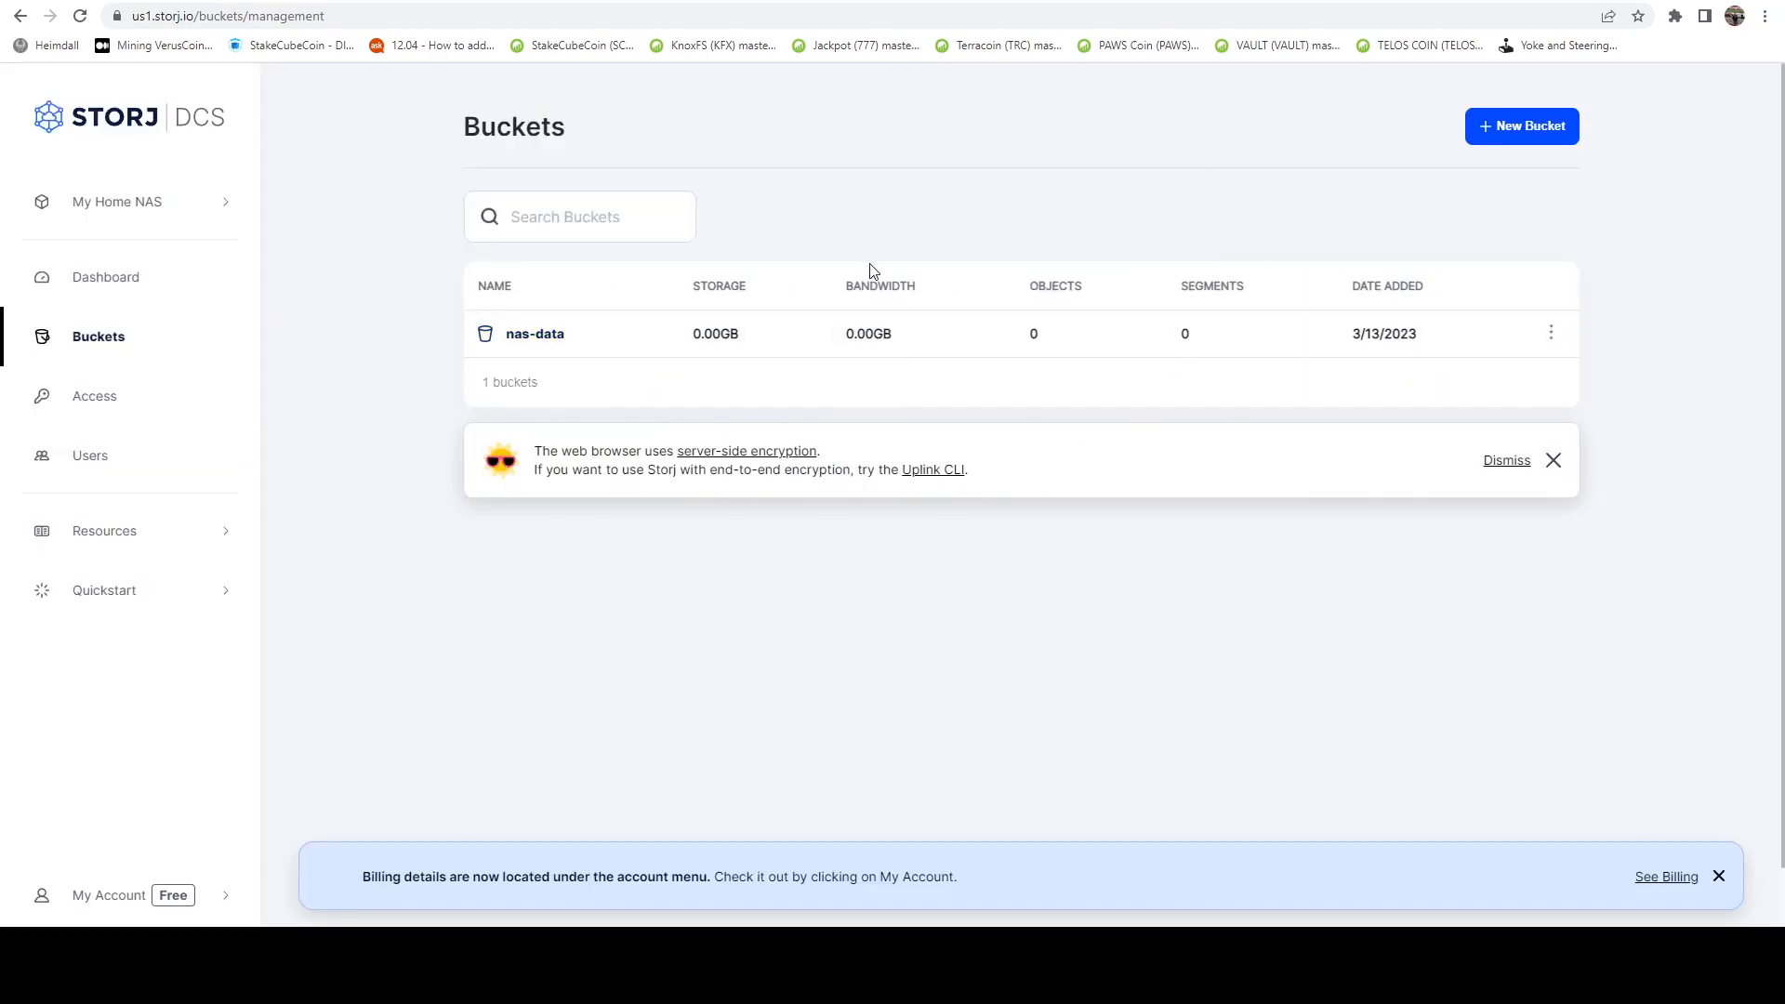
# Open nas-data and submit the encryption passphrase to reach its empty file list
pyautogui.click(534, 334)
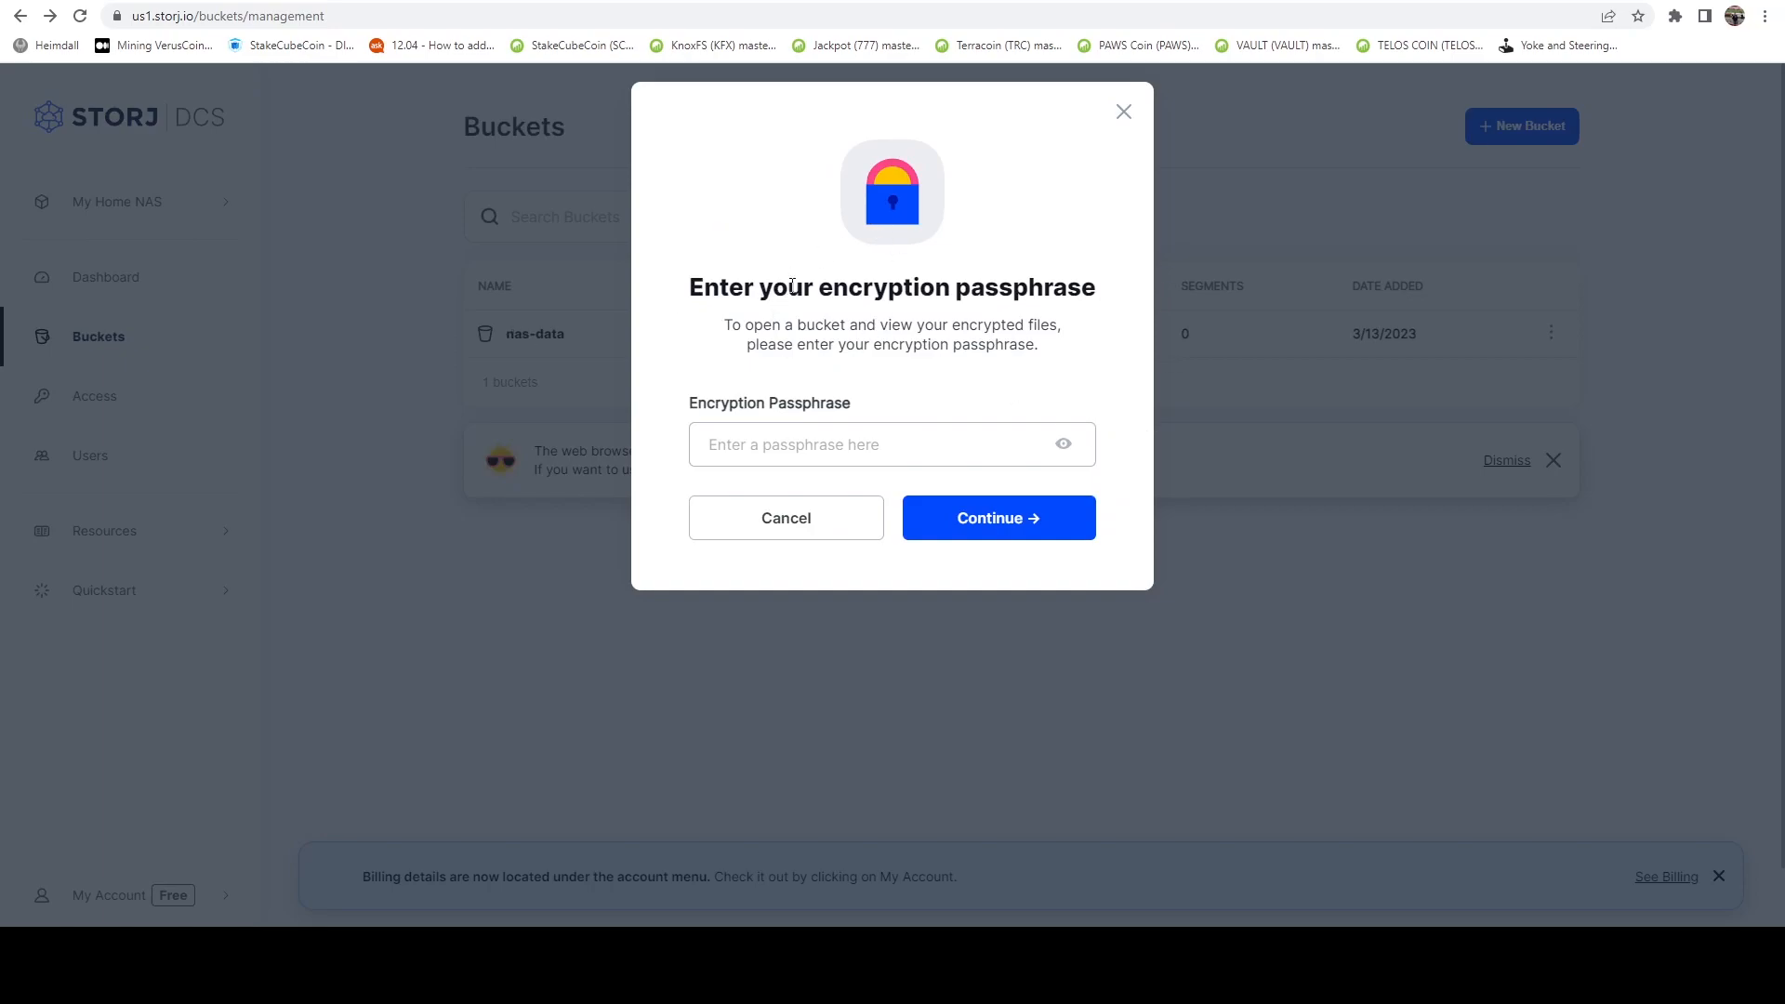
pyautogui.moveTo(820, 403)
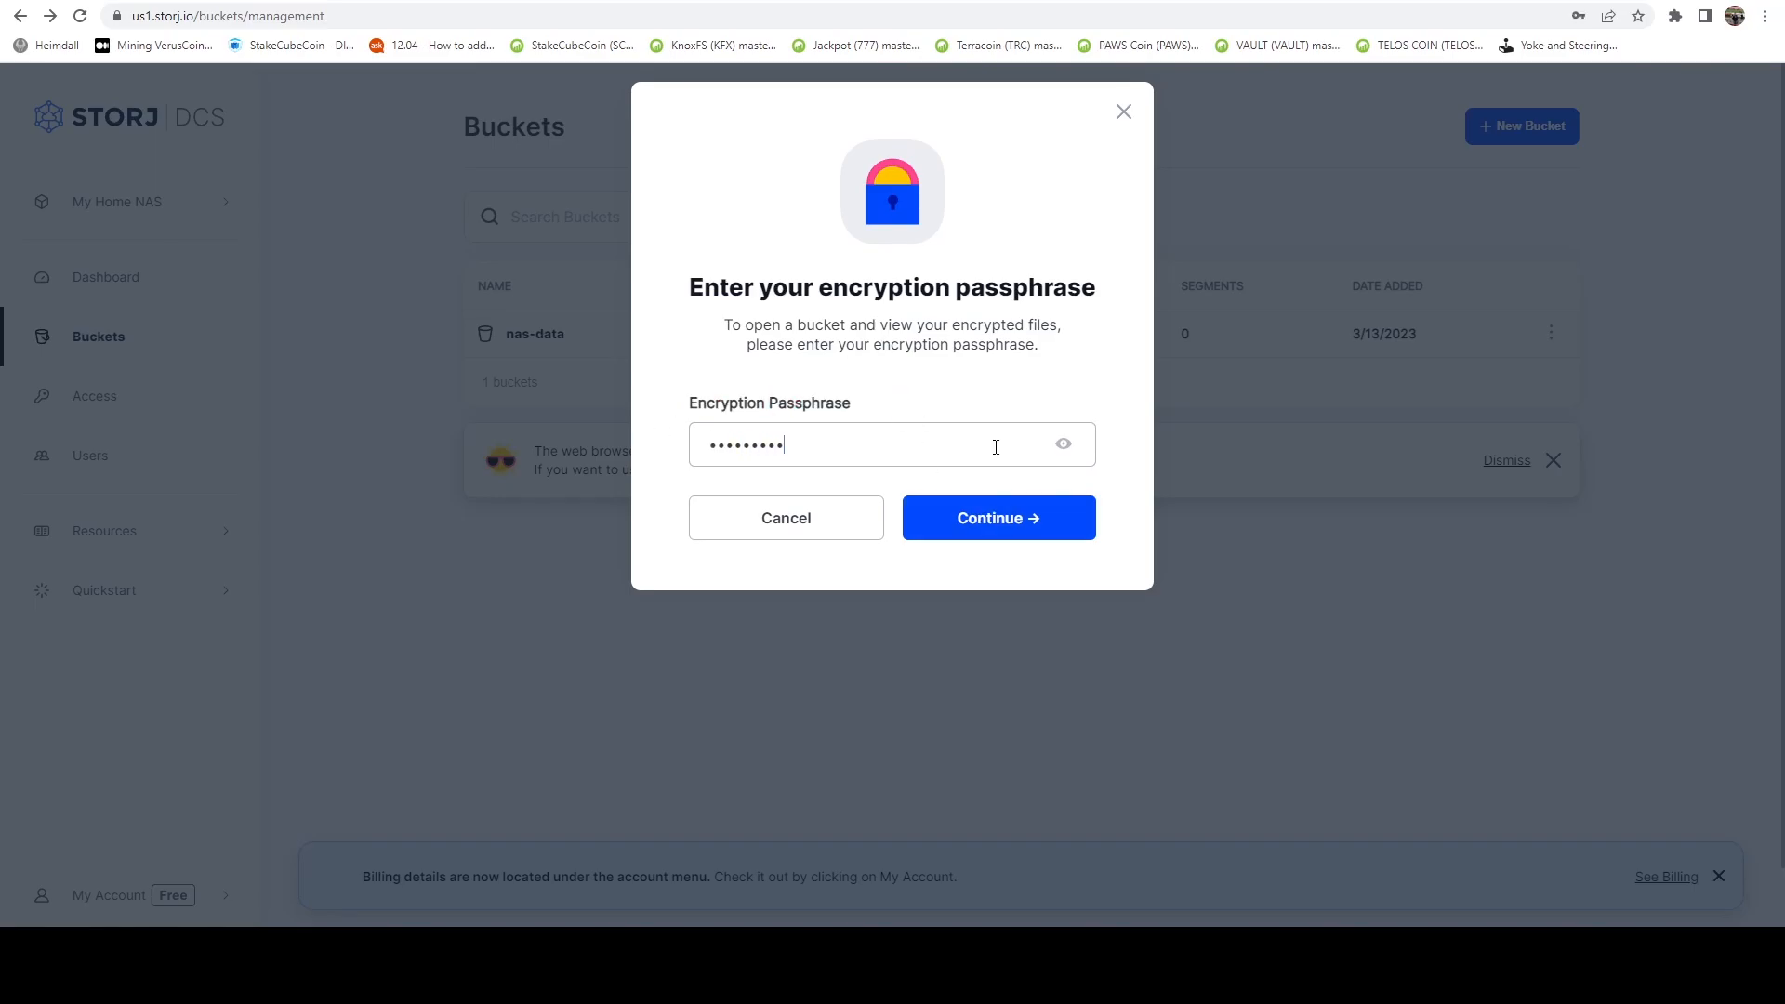
pyautogui.click(997, 518)
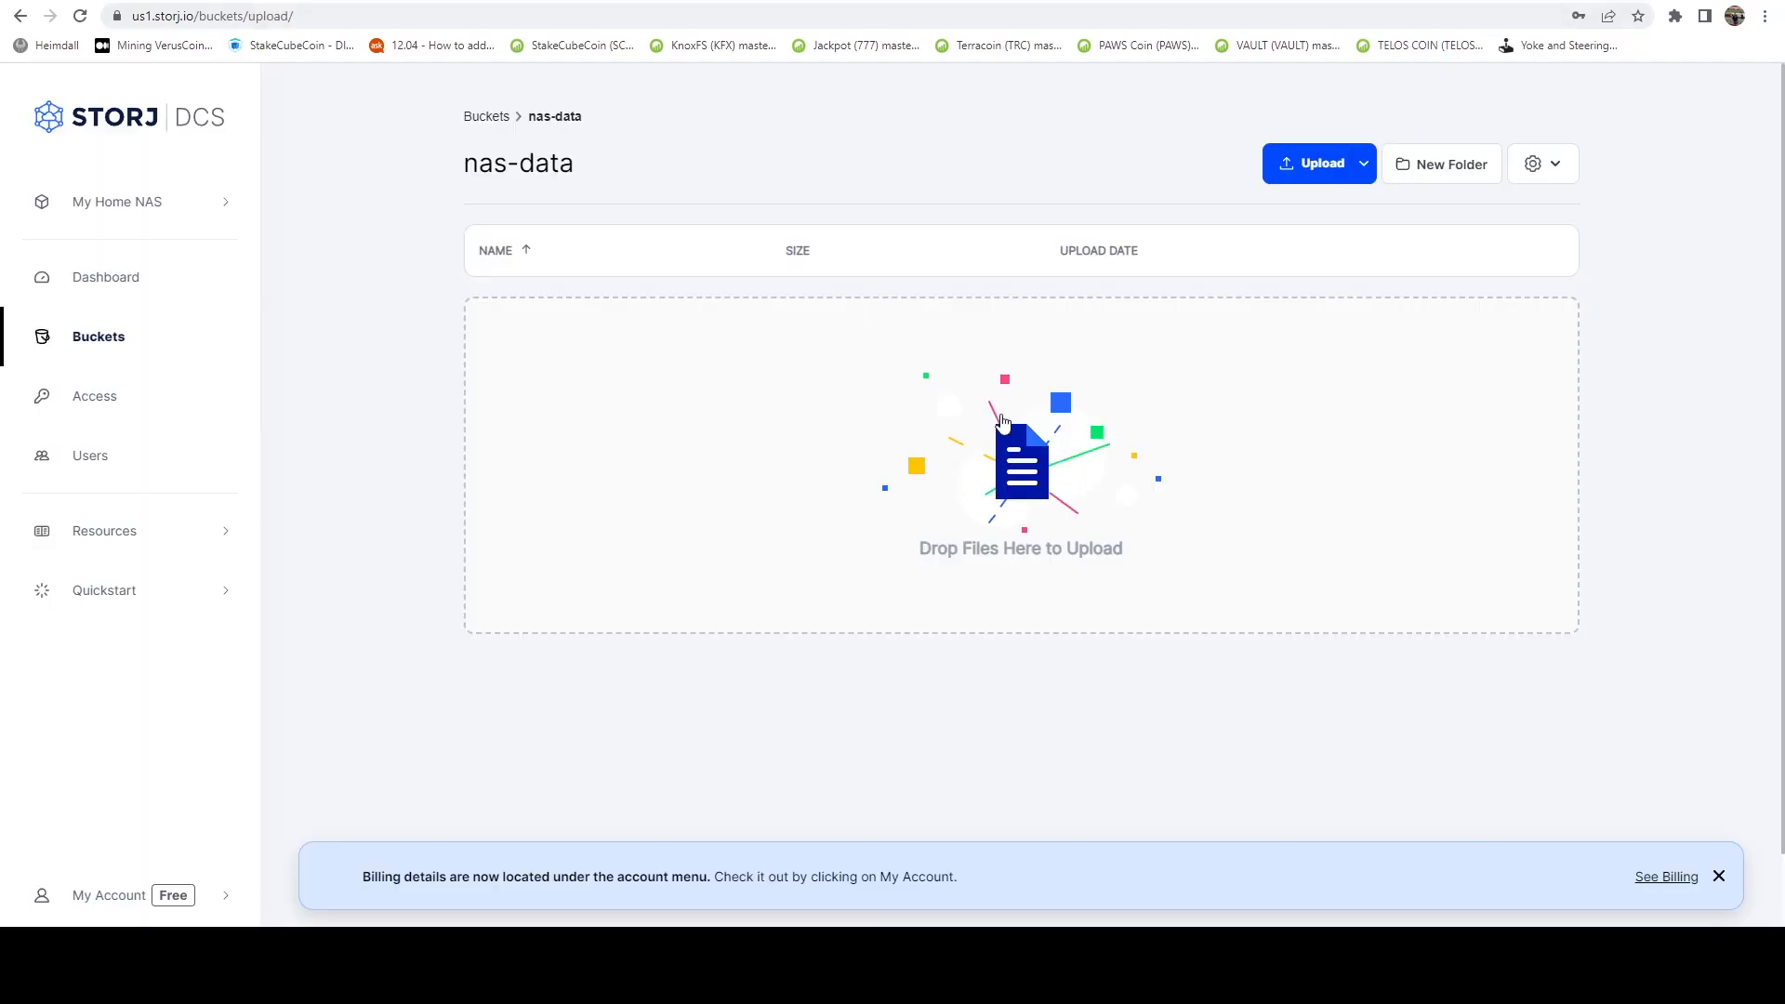
pyautogui.moveTo(1248, 745)
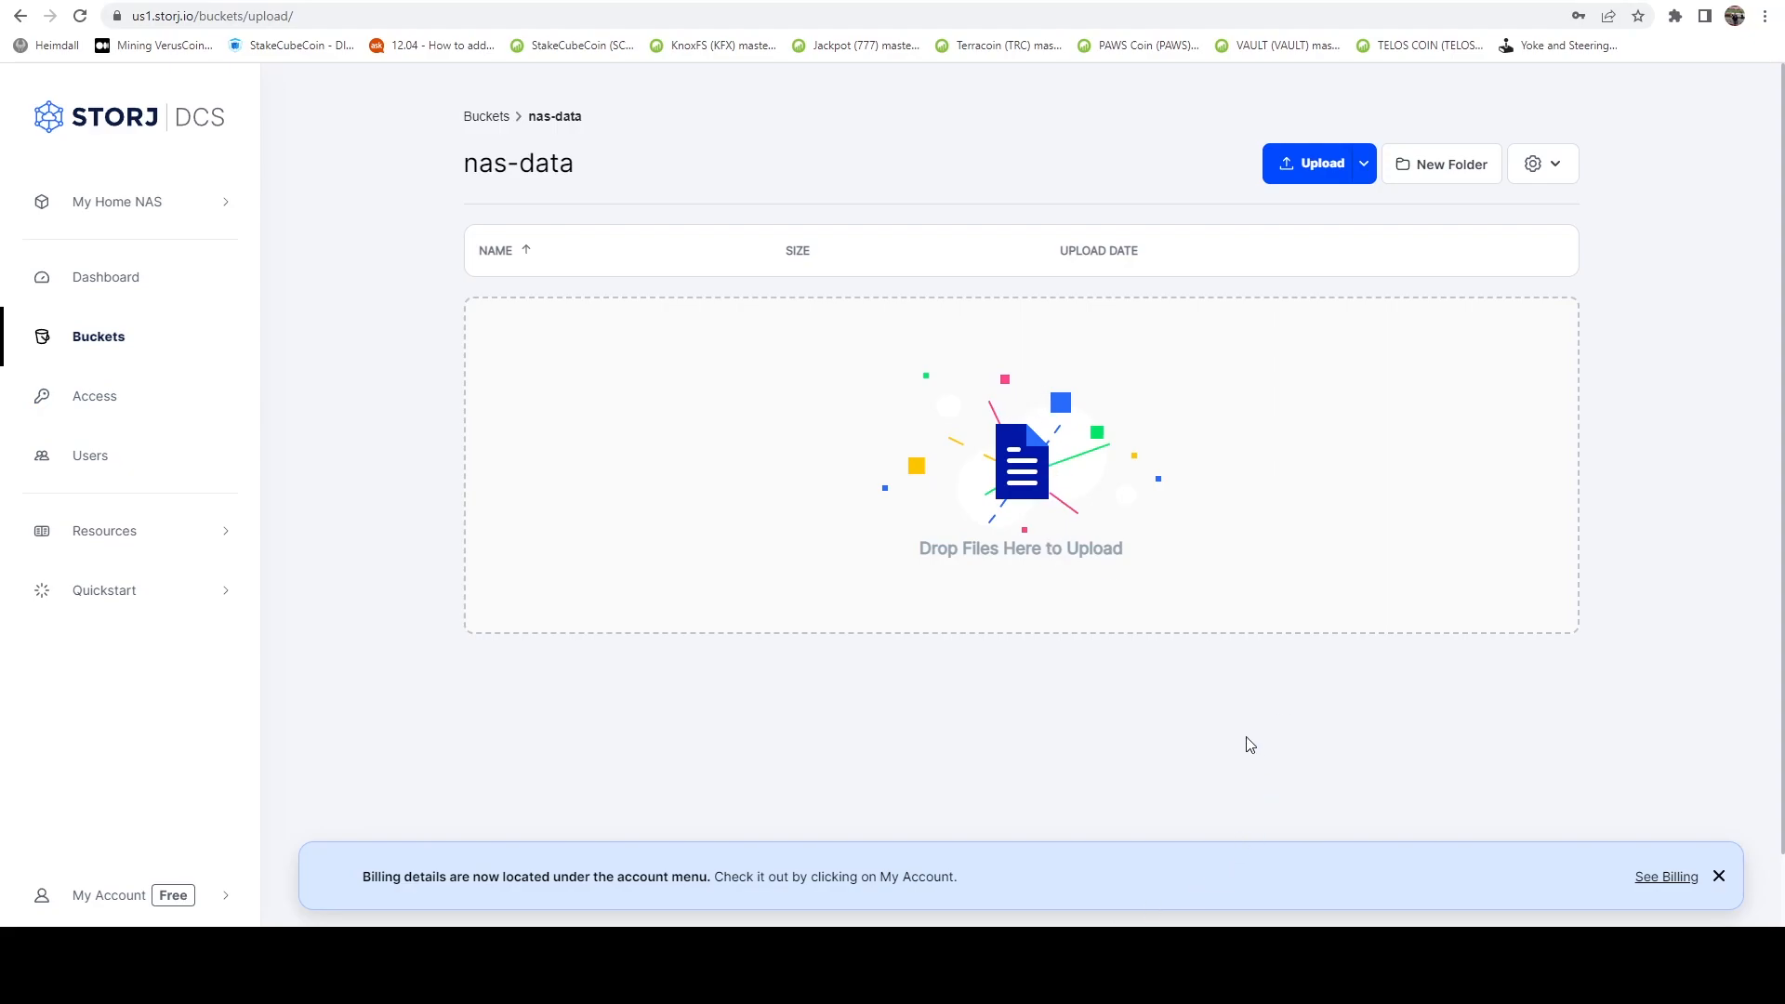
pyautogui.click(1097, 250)
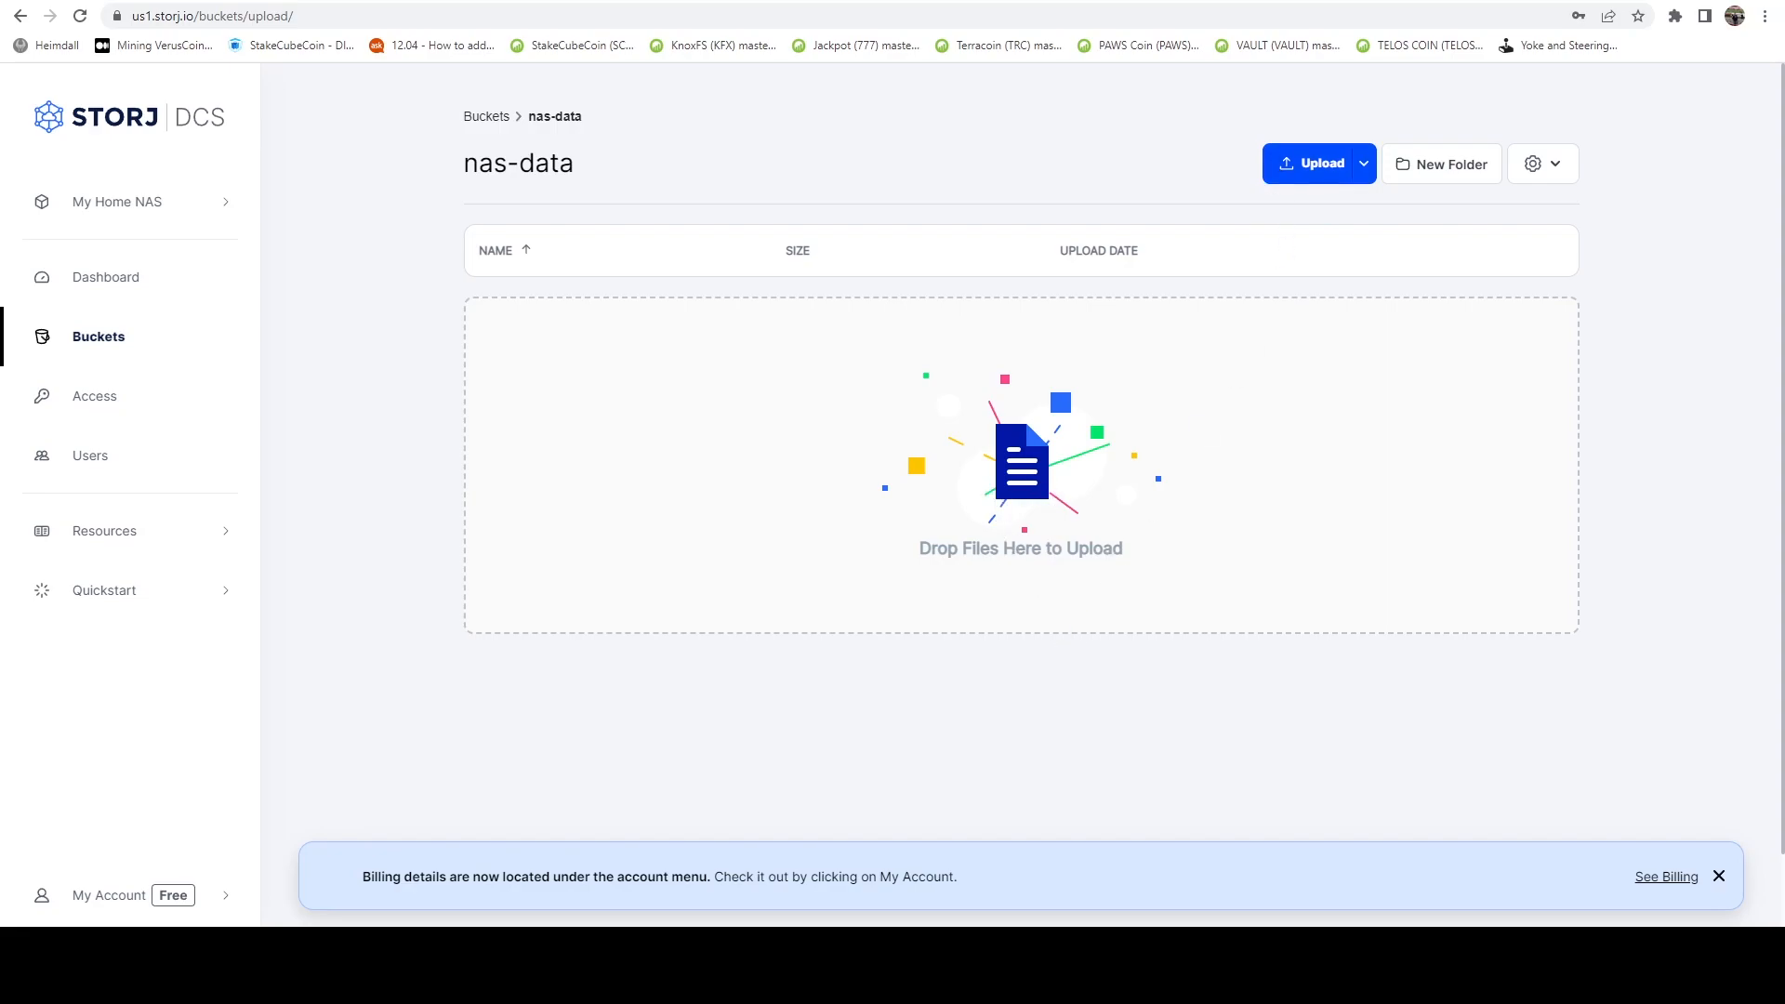
pyautogui.moveTo(336, 478)
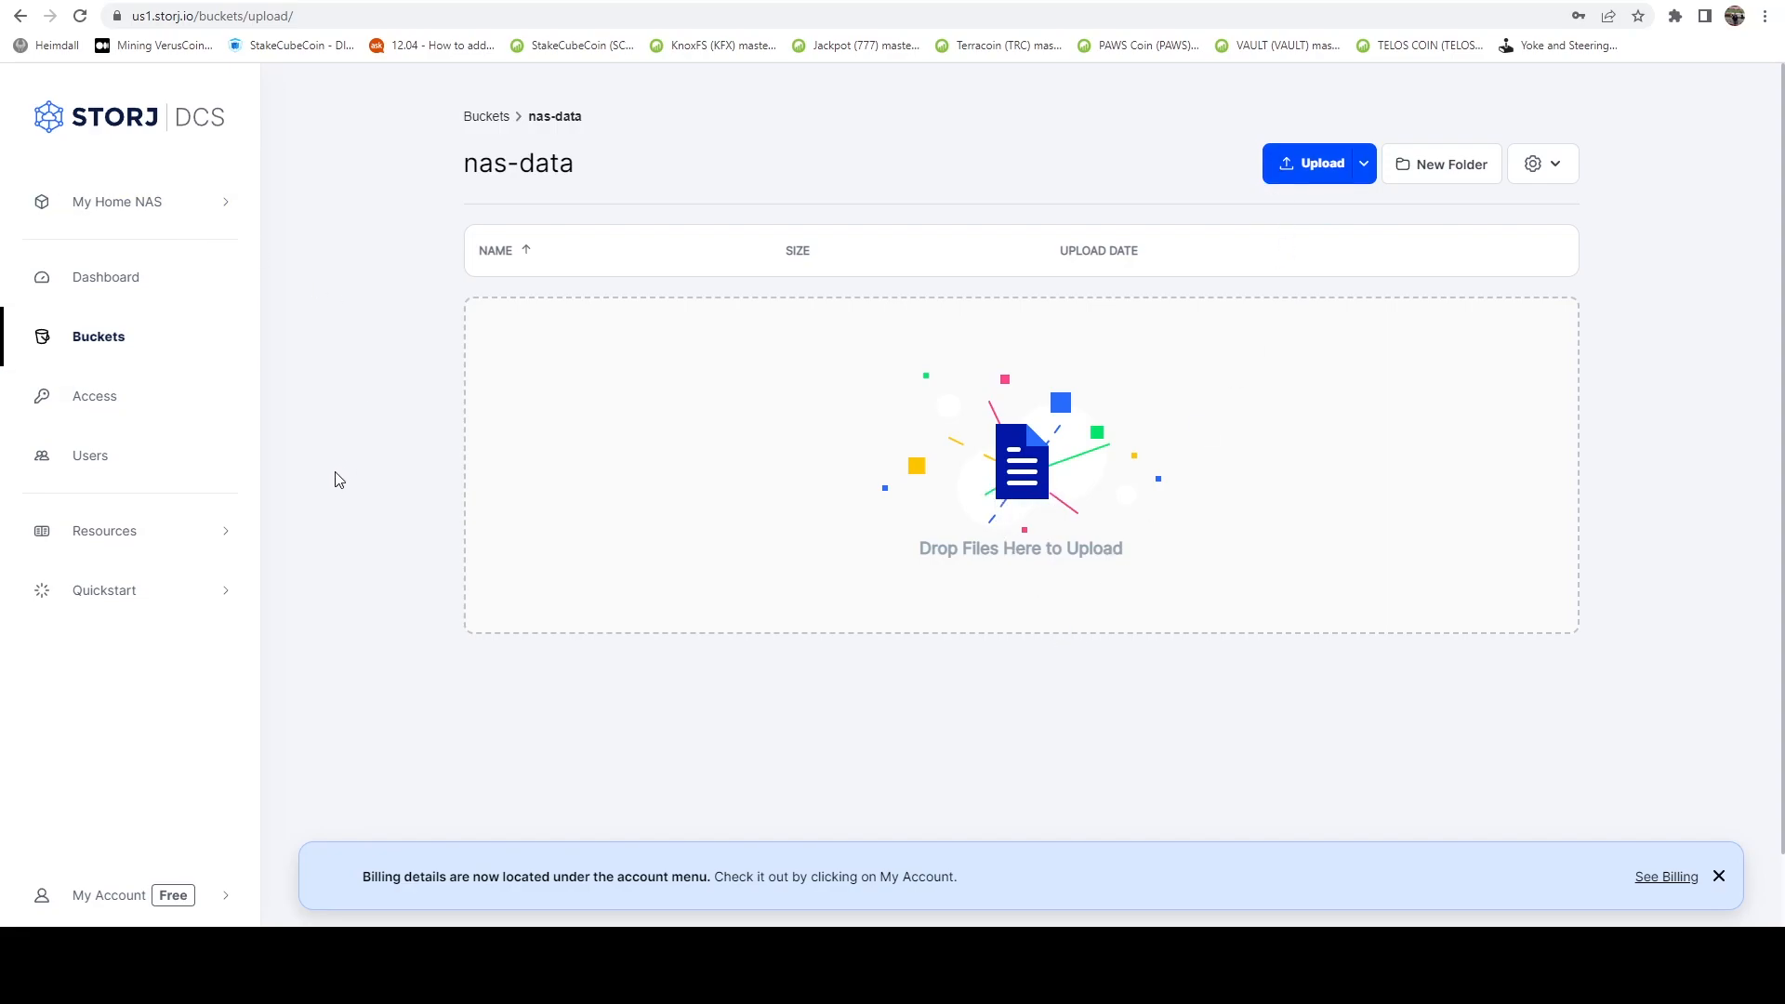
pyautogui.moveTo(856, 639)
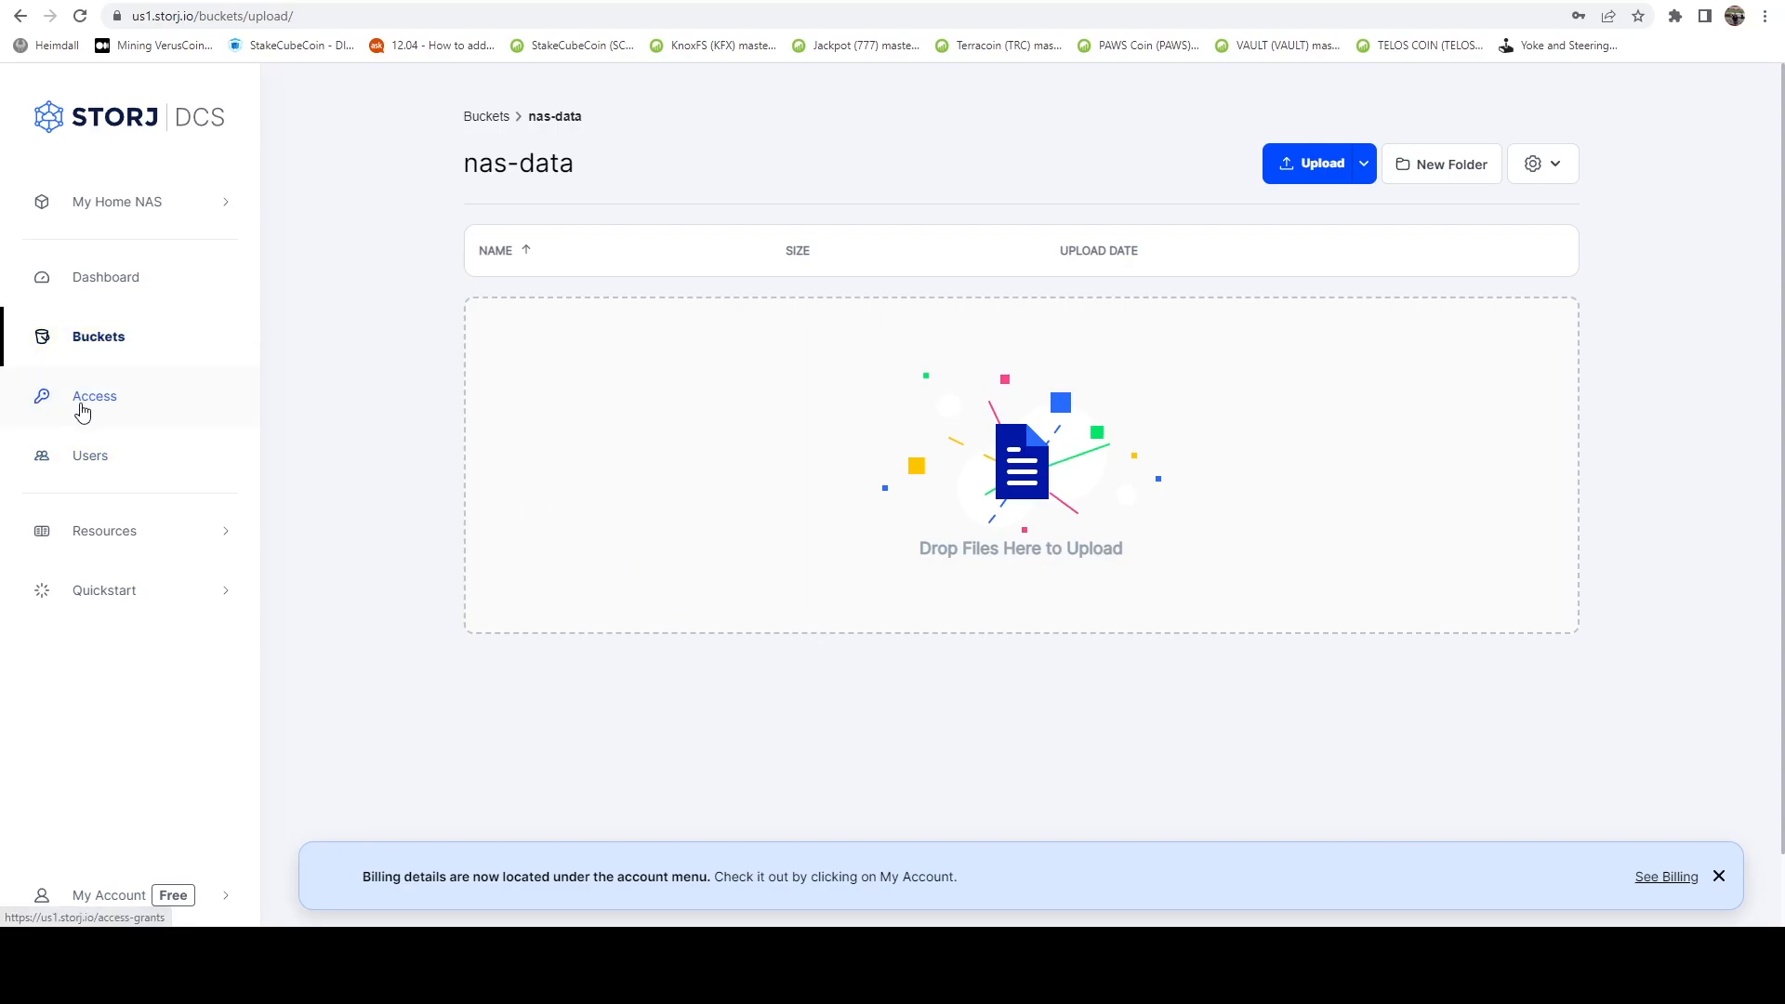
# Start S3 credentials 'NAS Backup' with all permissions, restricted to the nas-data bucket
pyautogui.click(95, 396)
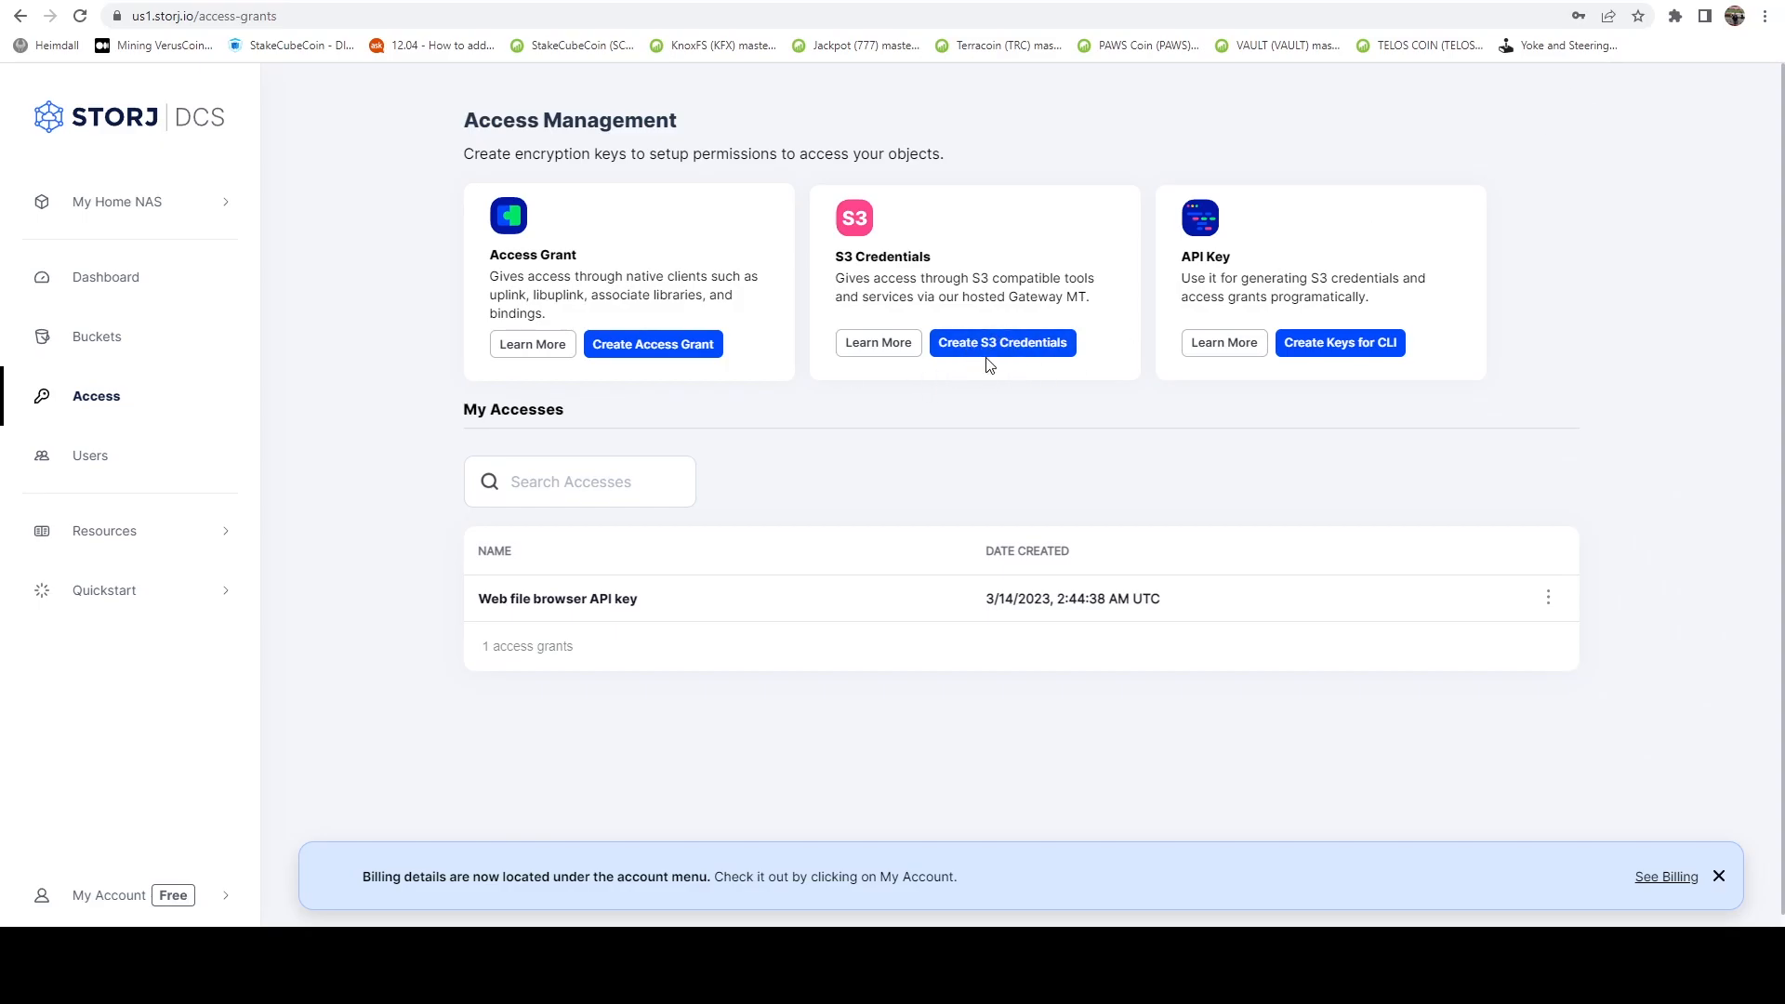
pyautogui.click(1001, 343)
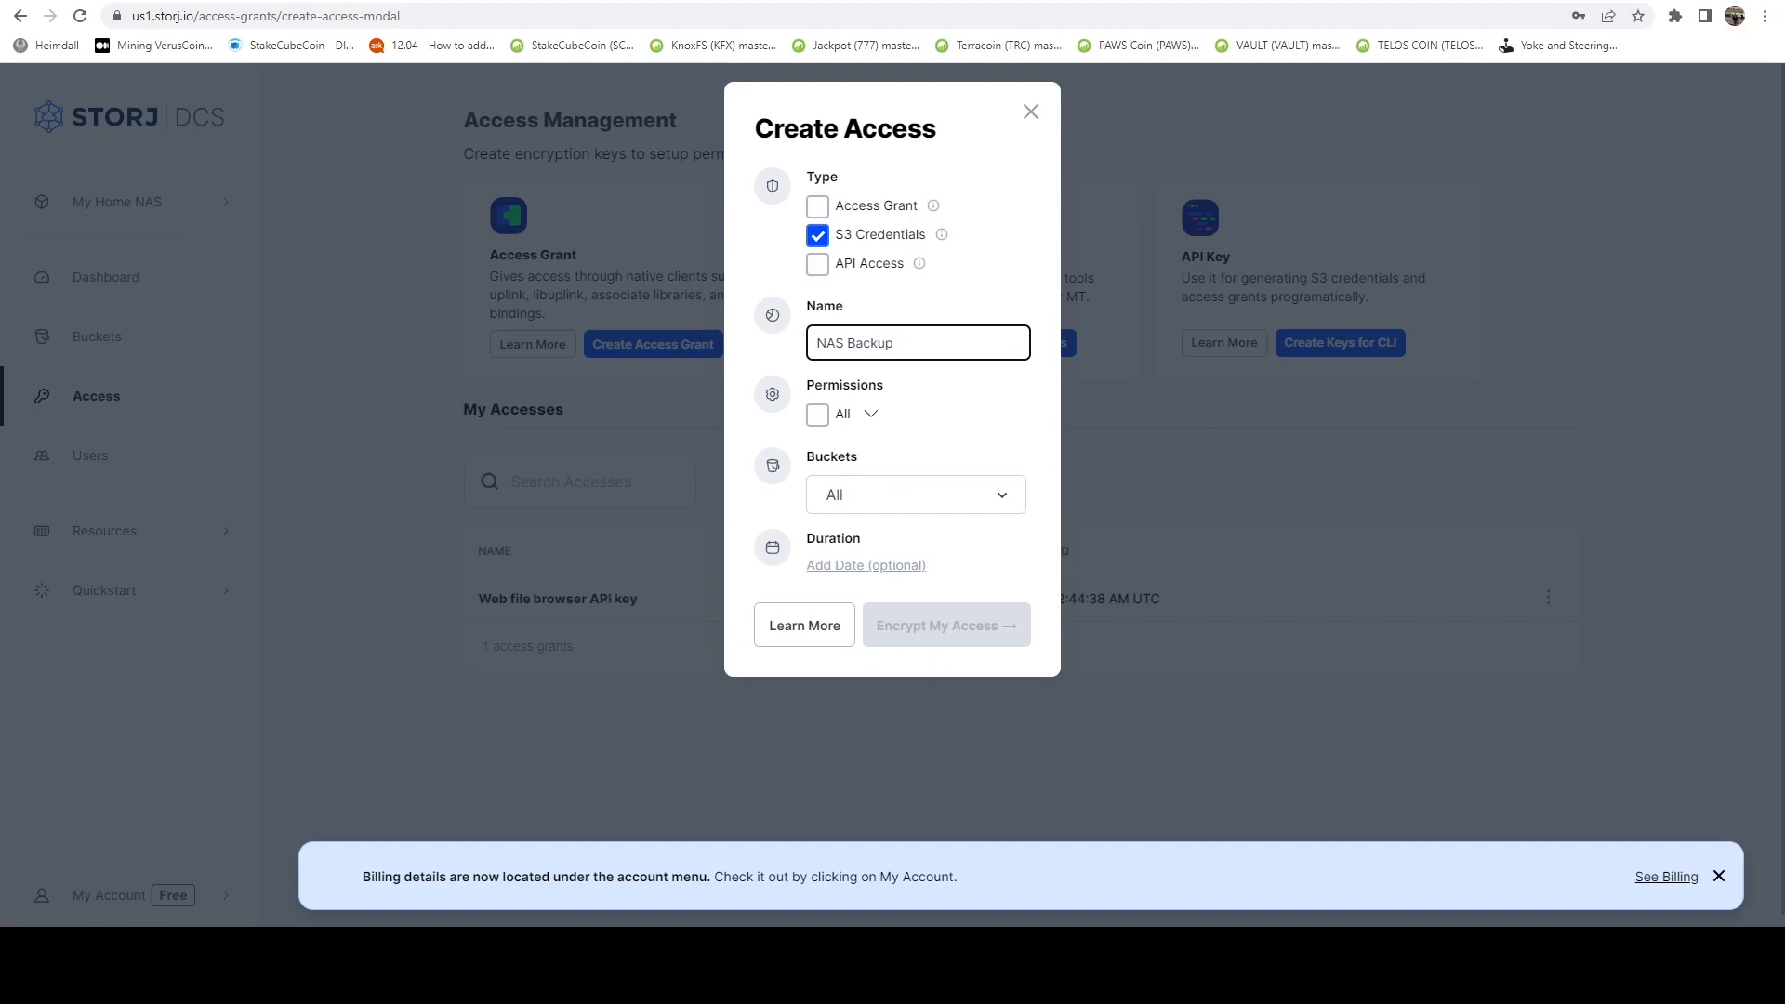
pyautogui.click(817, 413)
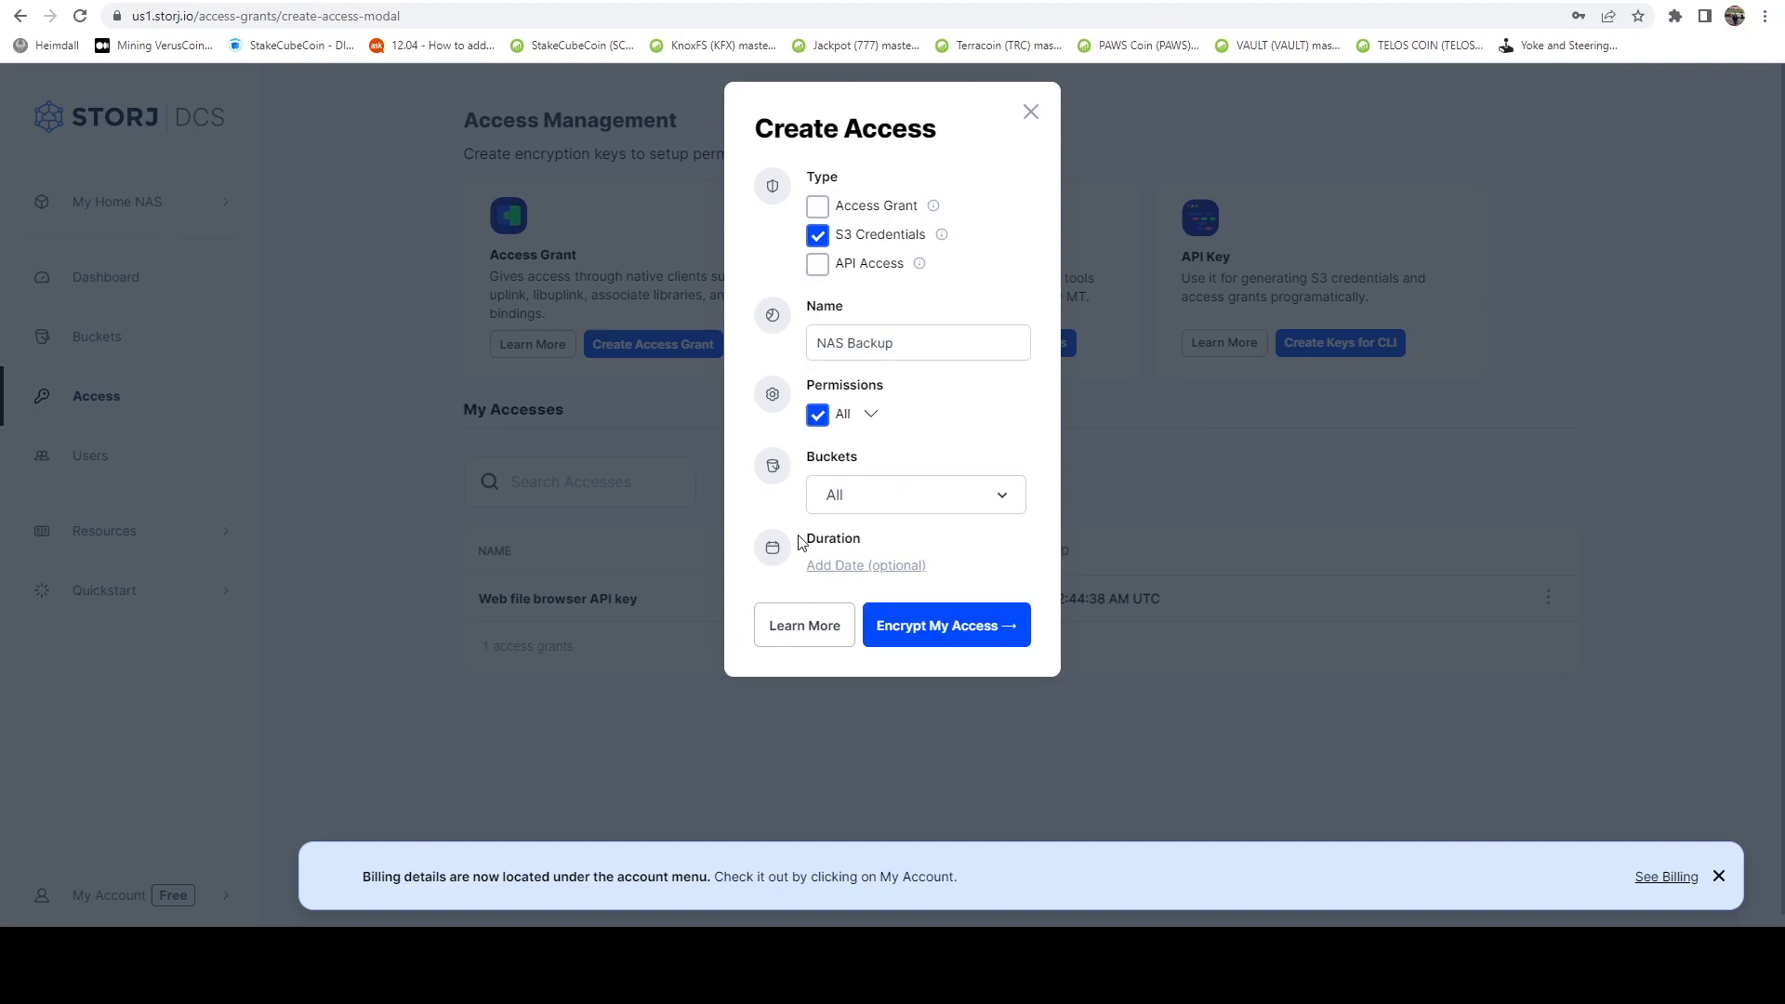
pyautogui.click(868, 413)
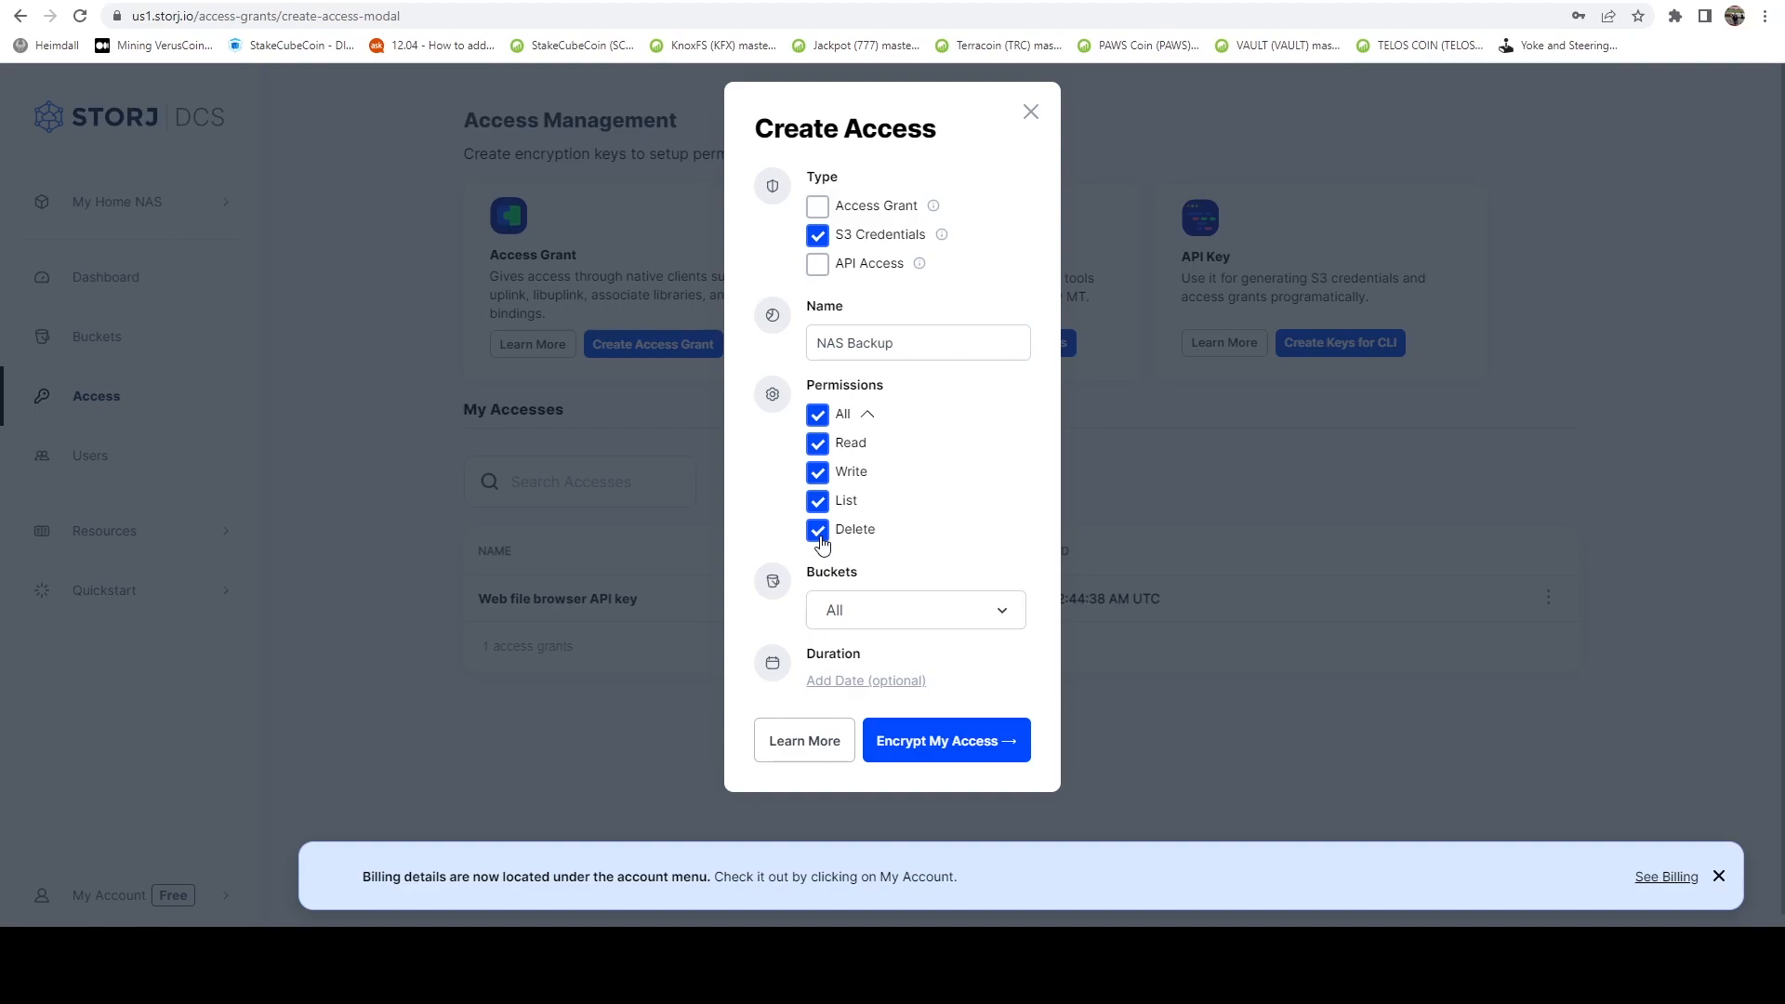
pyautogui.moveTo(841, 461)
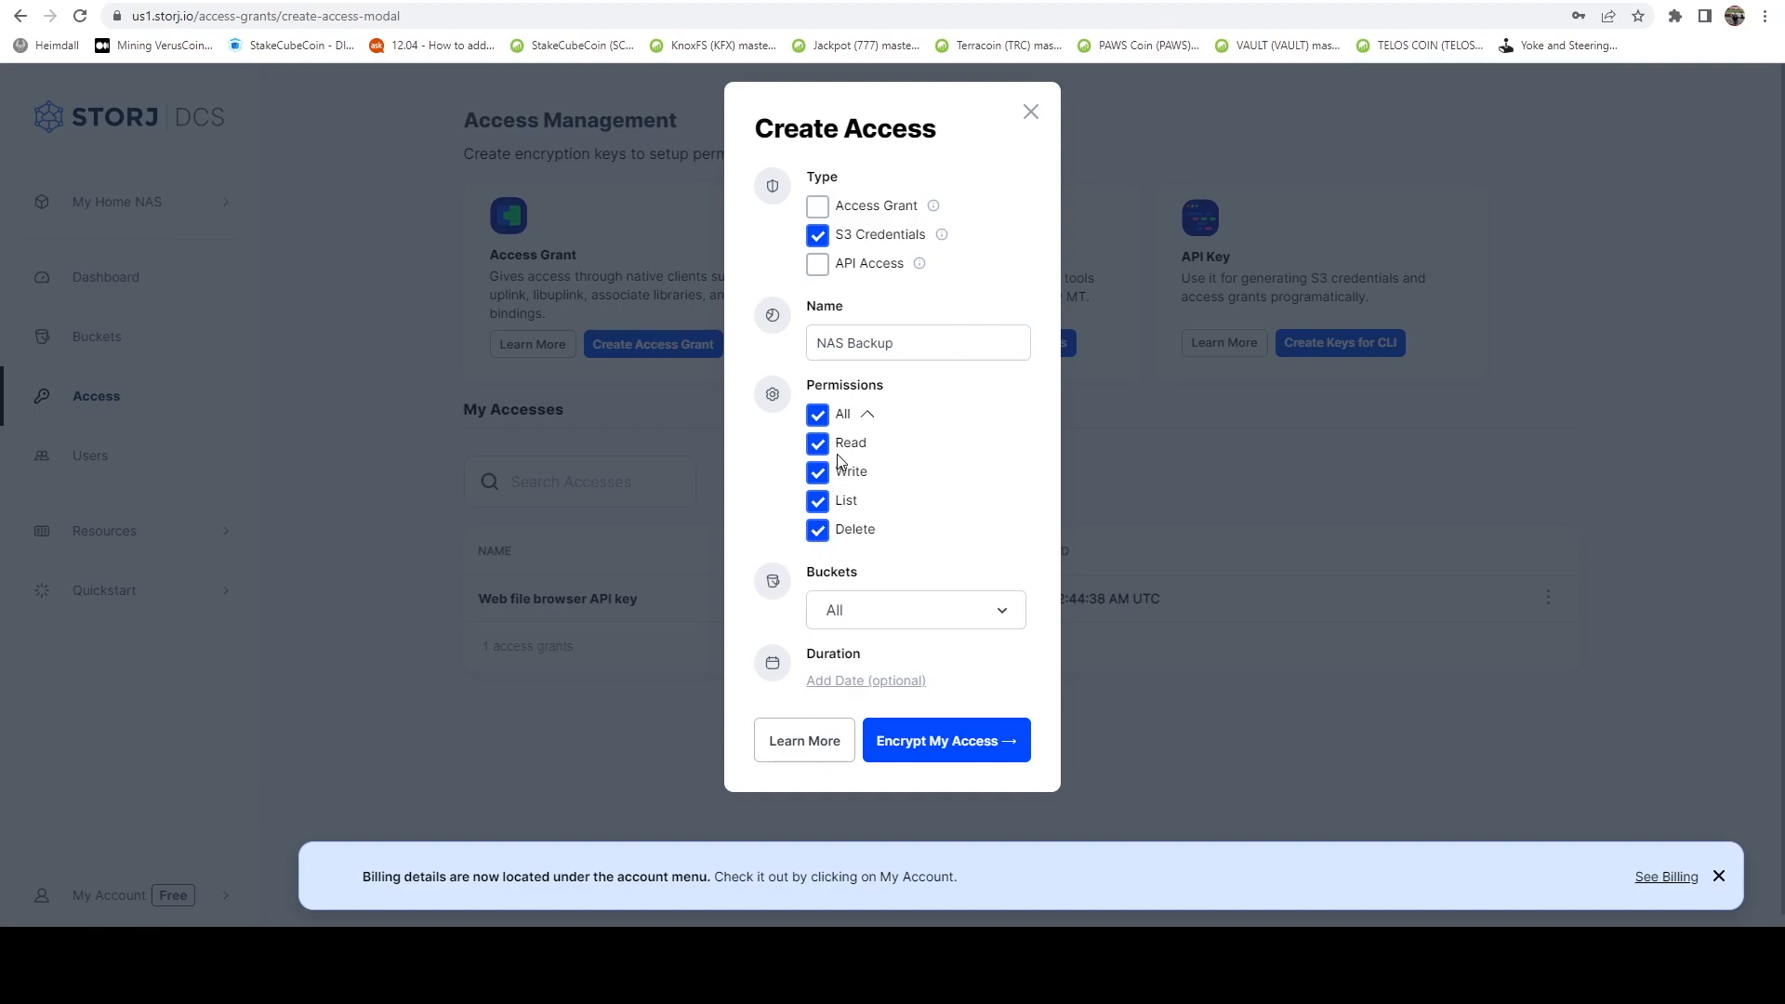
pyautogui.moveTo(936, 594)
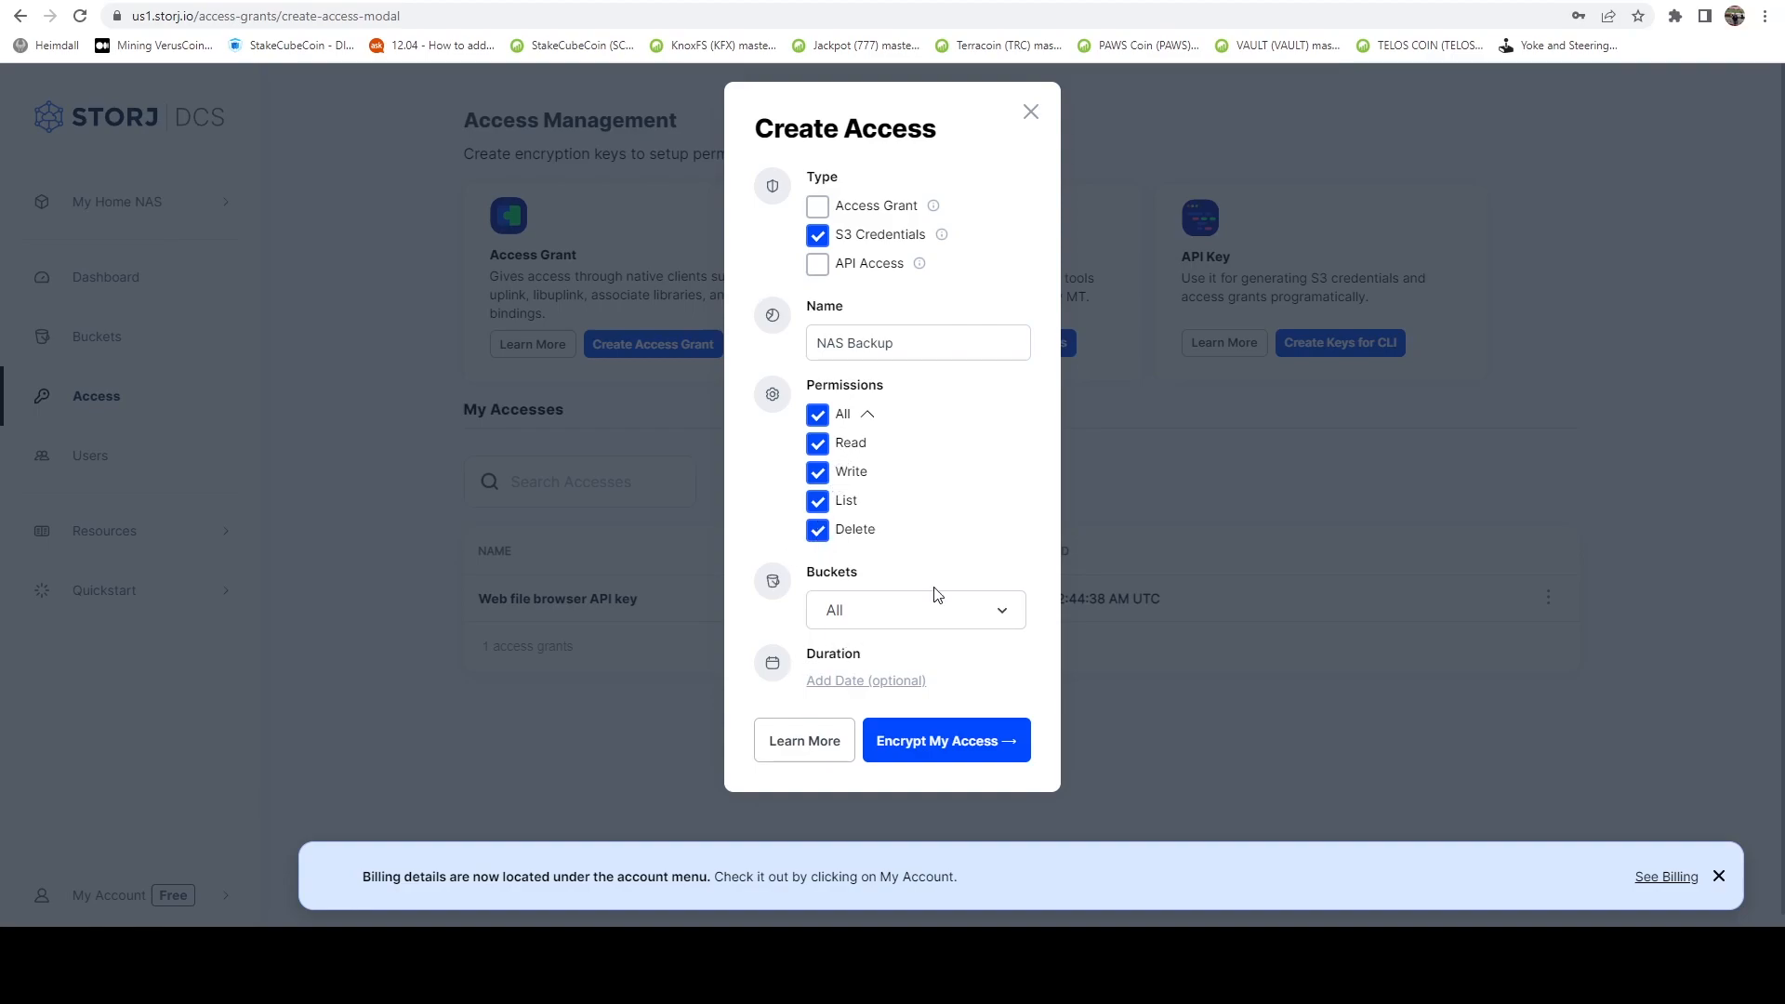
pyautogui.click(914, 609)
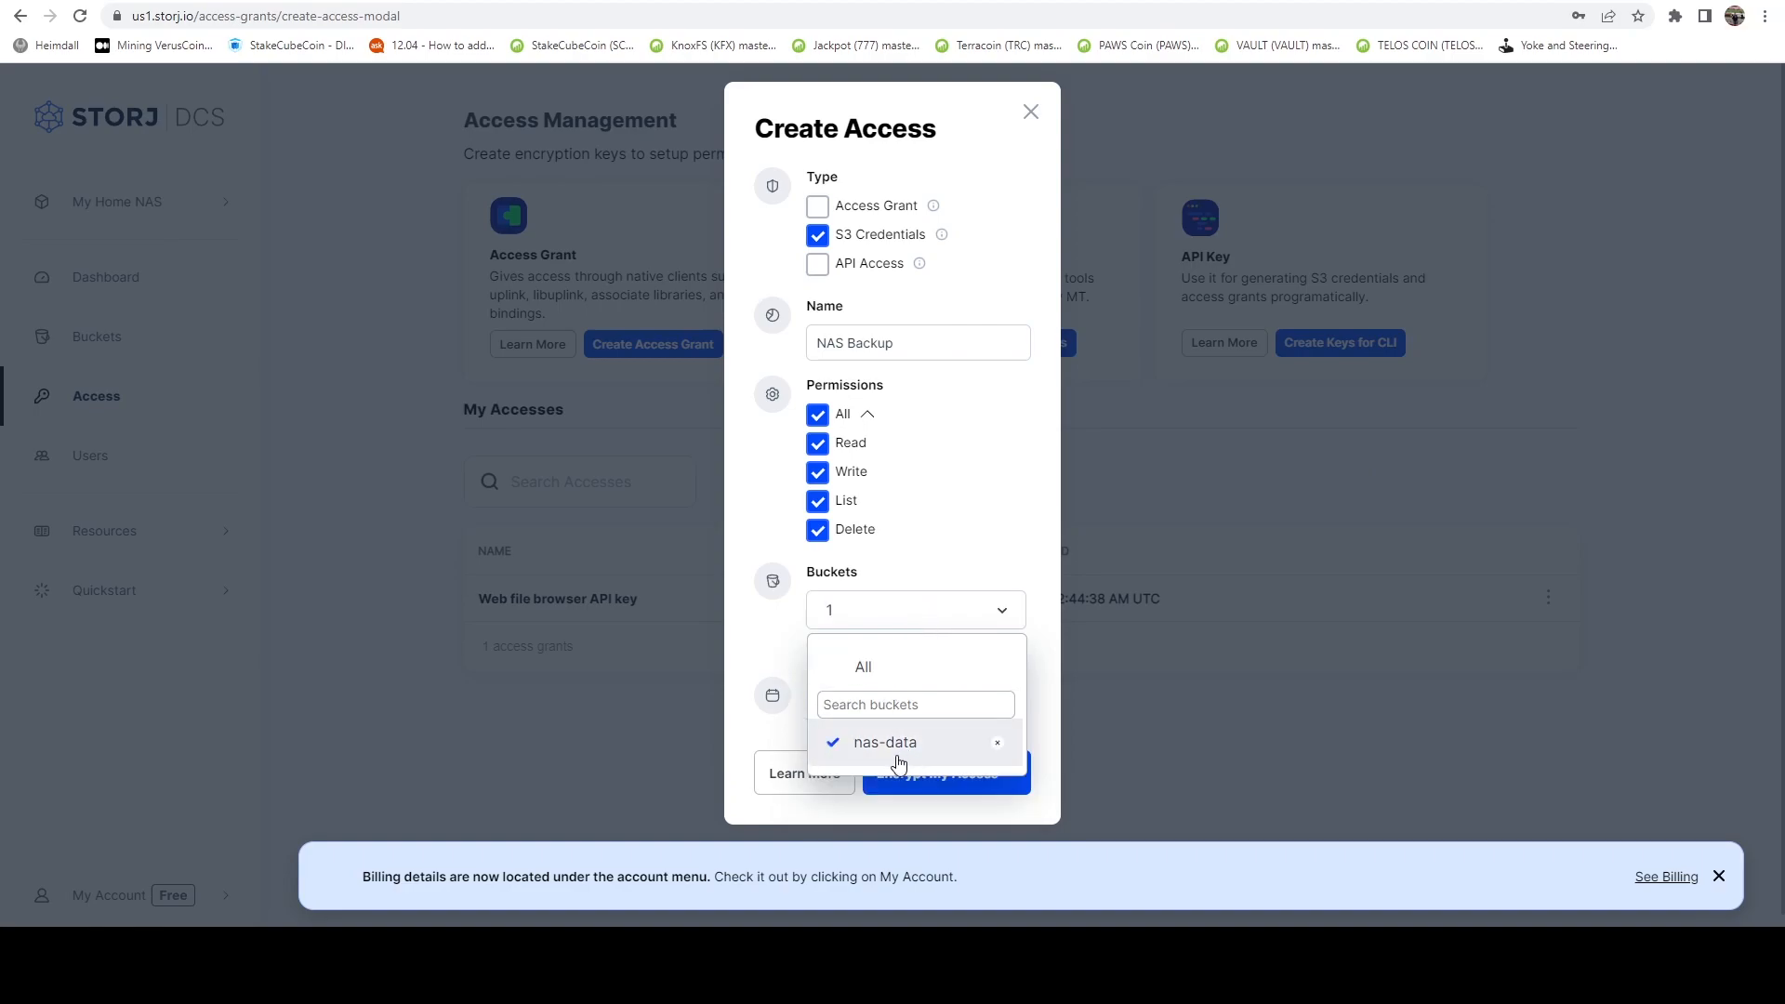
pyautogui.click(915, 609)
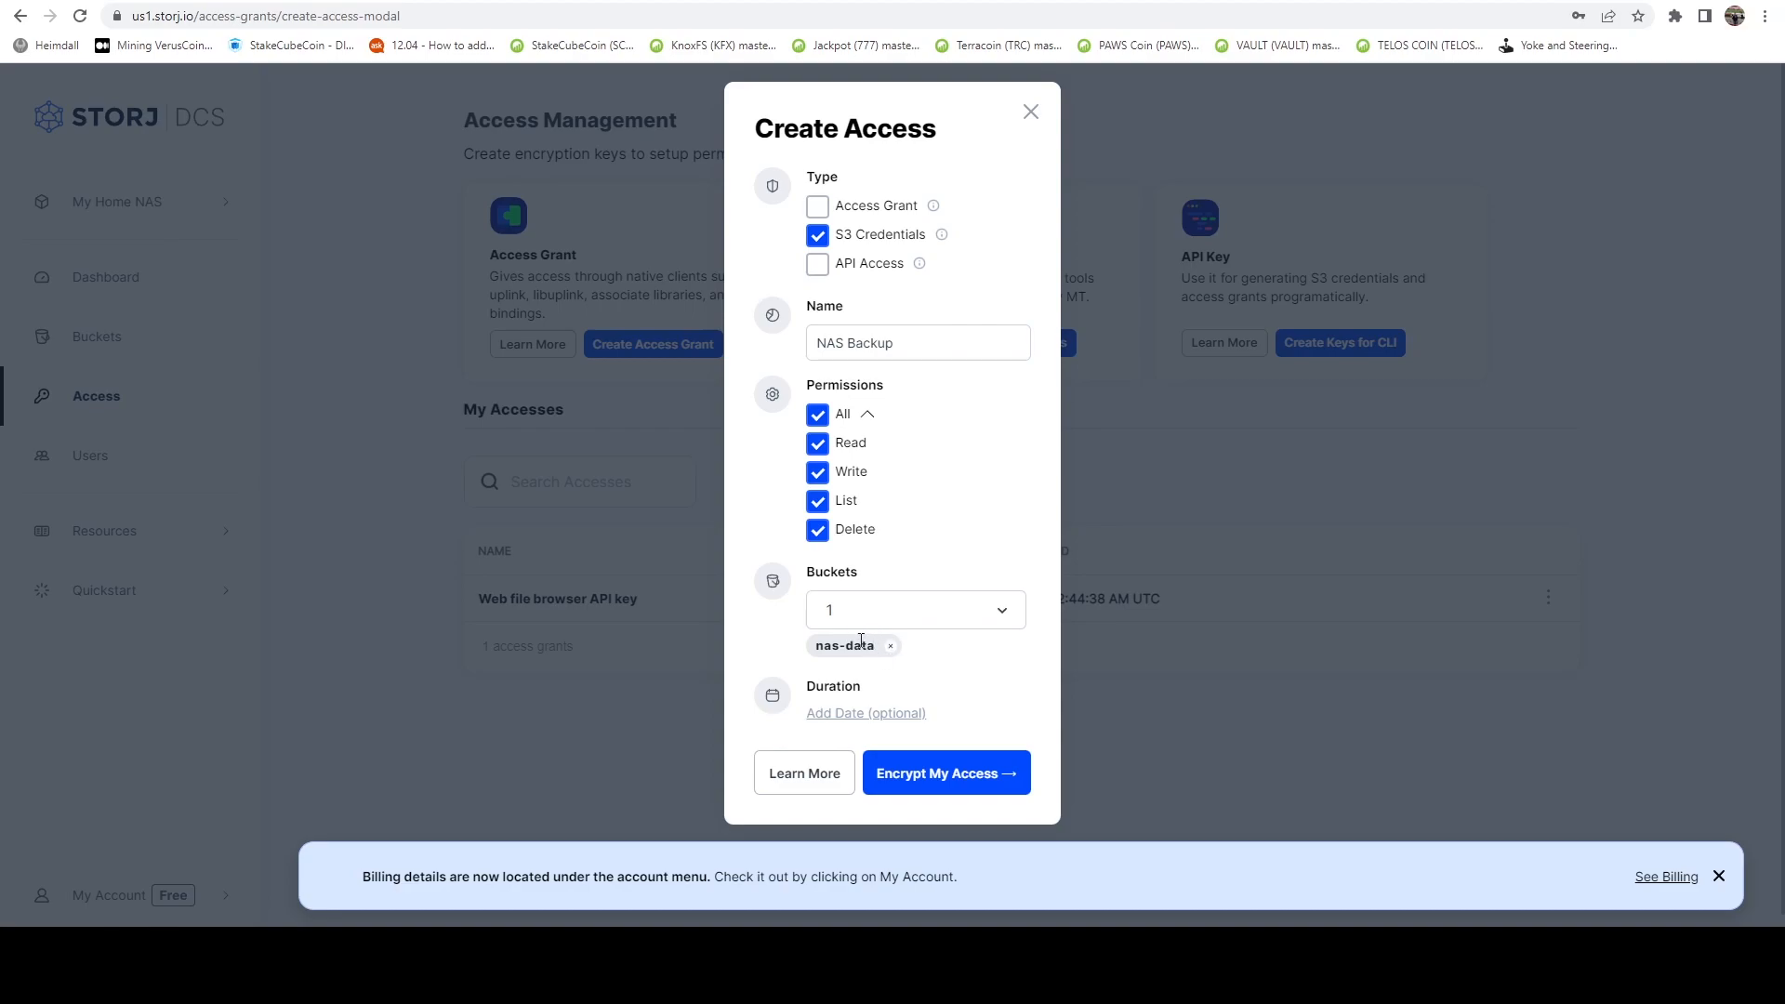
pyautogui.moveTo(883, 401)
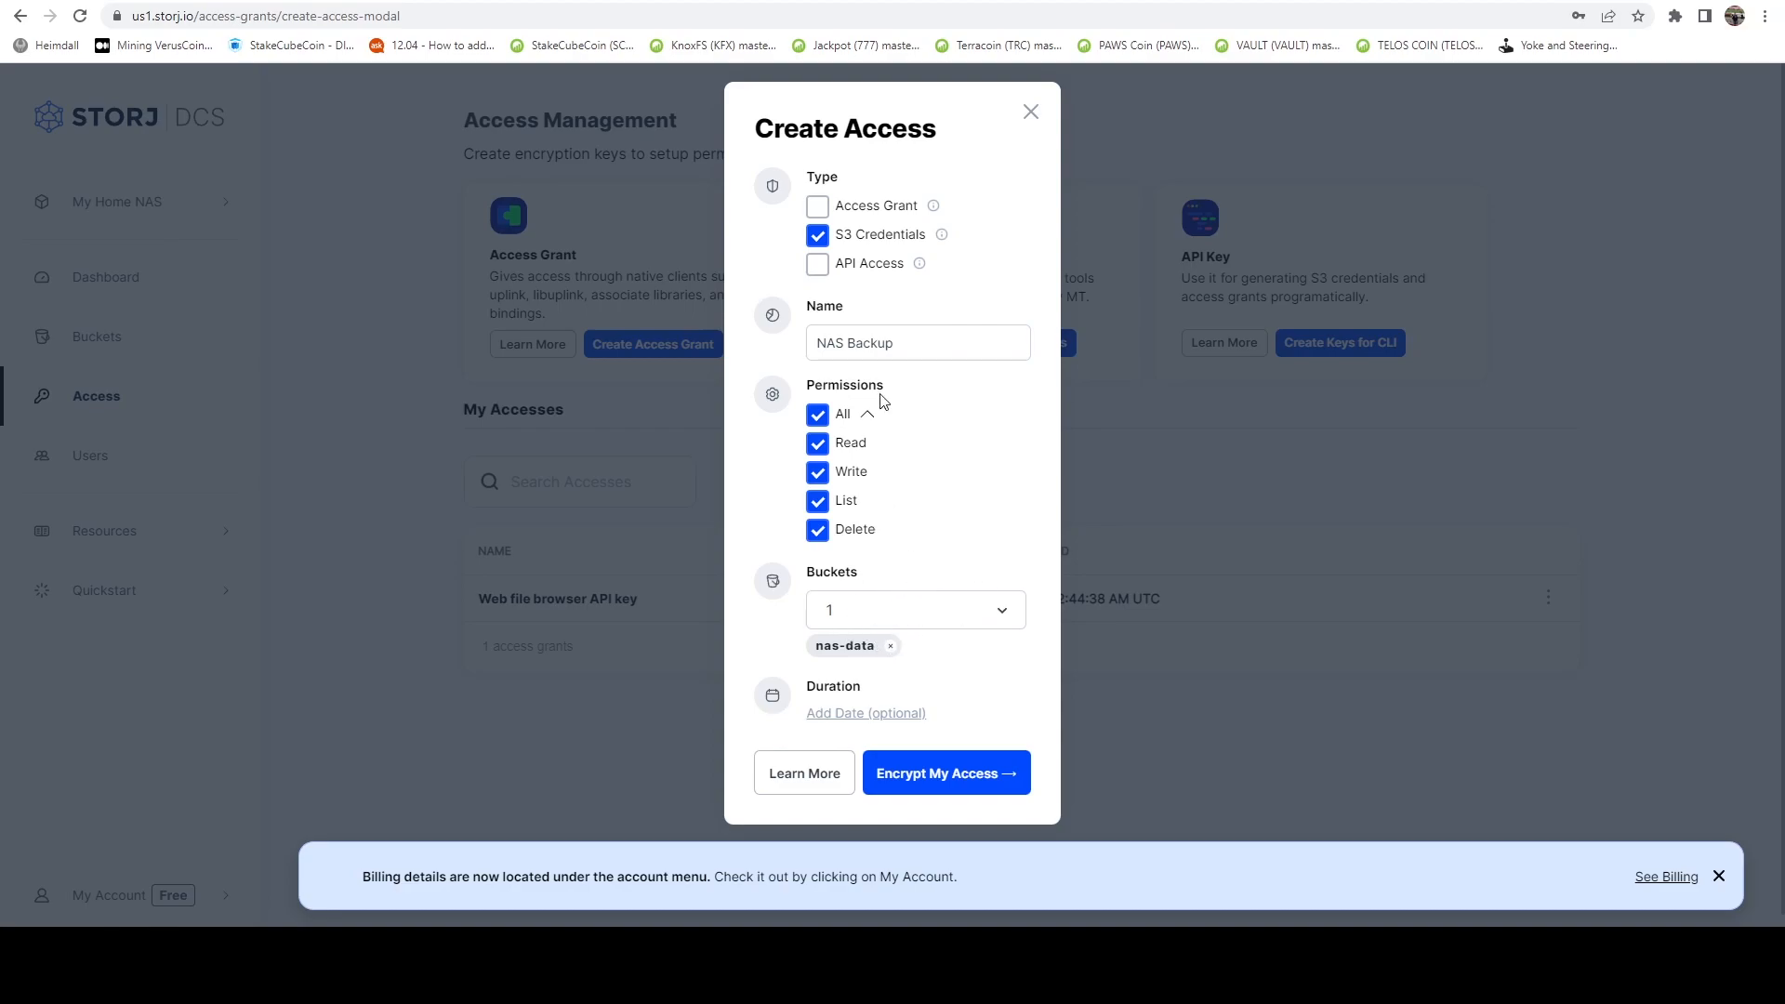
pyautogui.moveTo(918, 264)
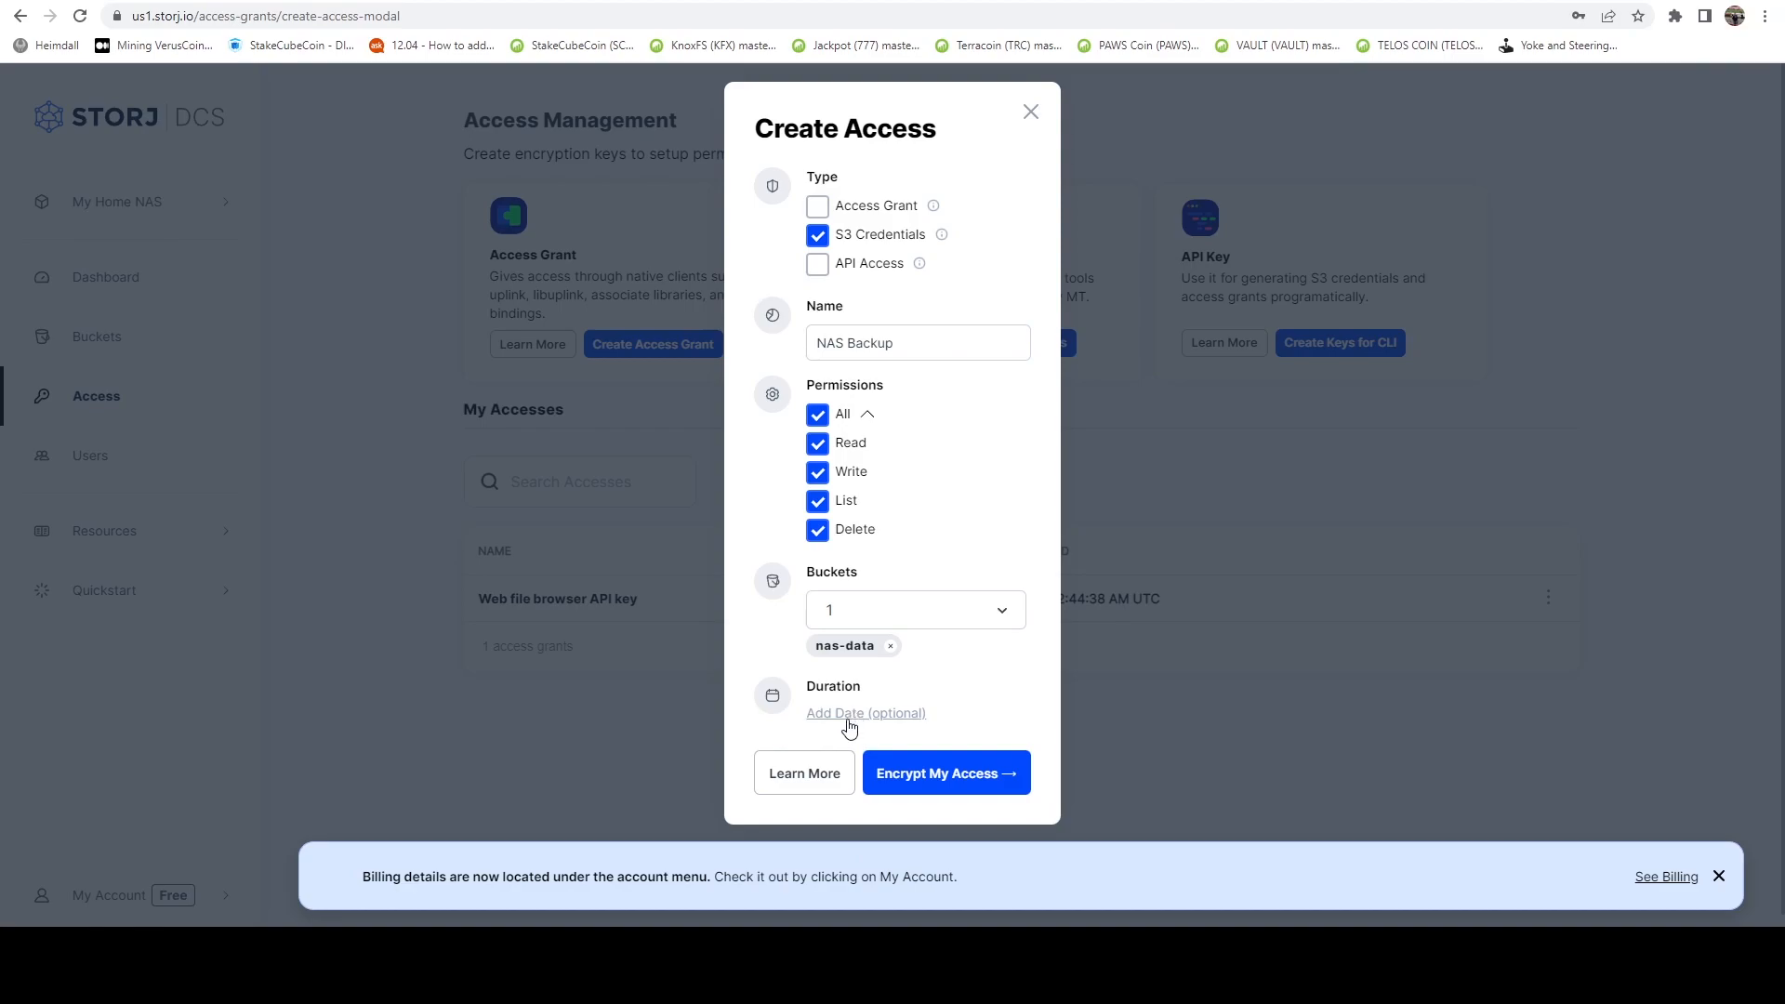
# Continue to encryption and accept the server-side encryption notice
pyautogui.click(944, 773)
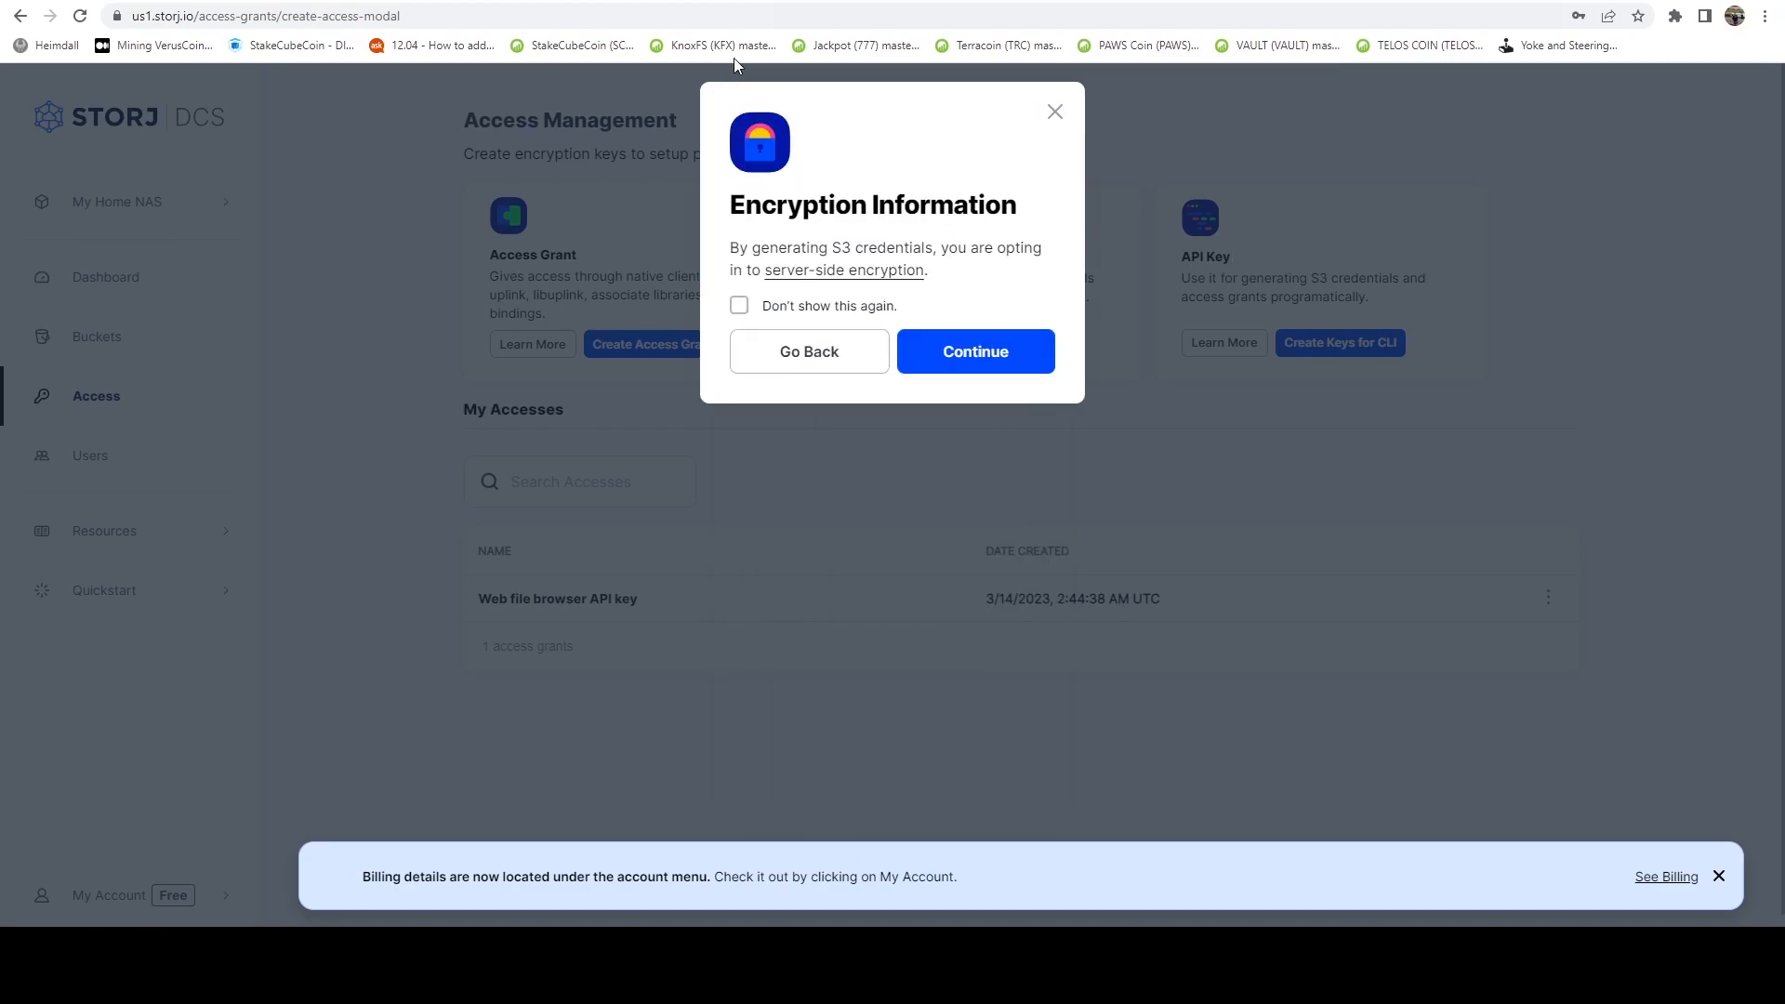
pyautogui.moveTo(854, 298)
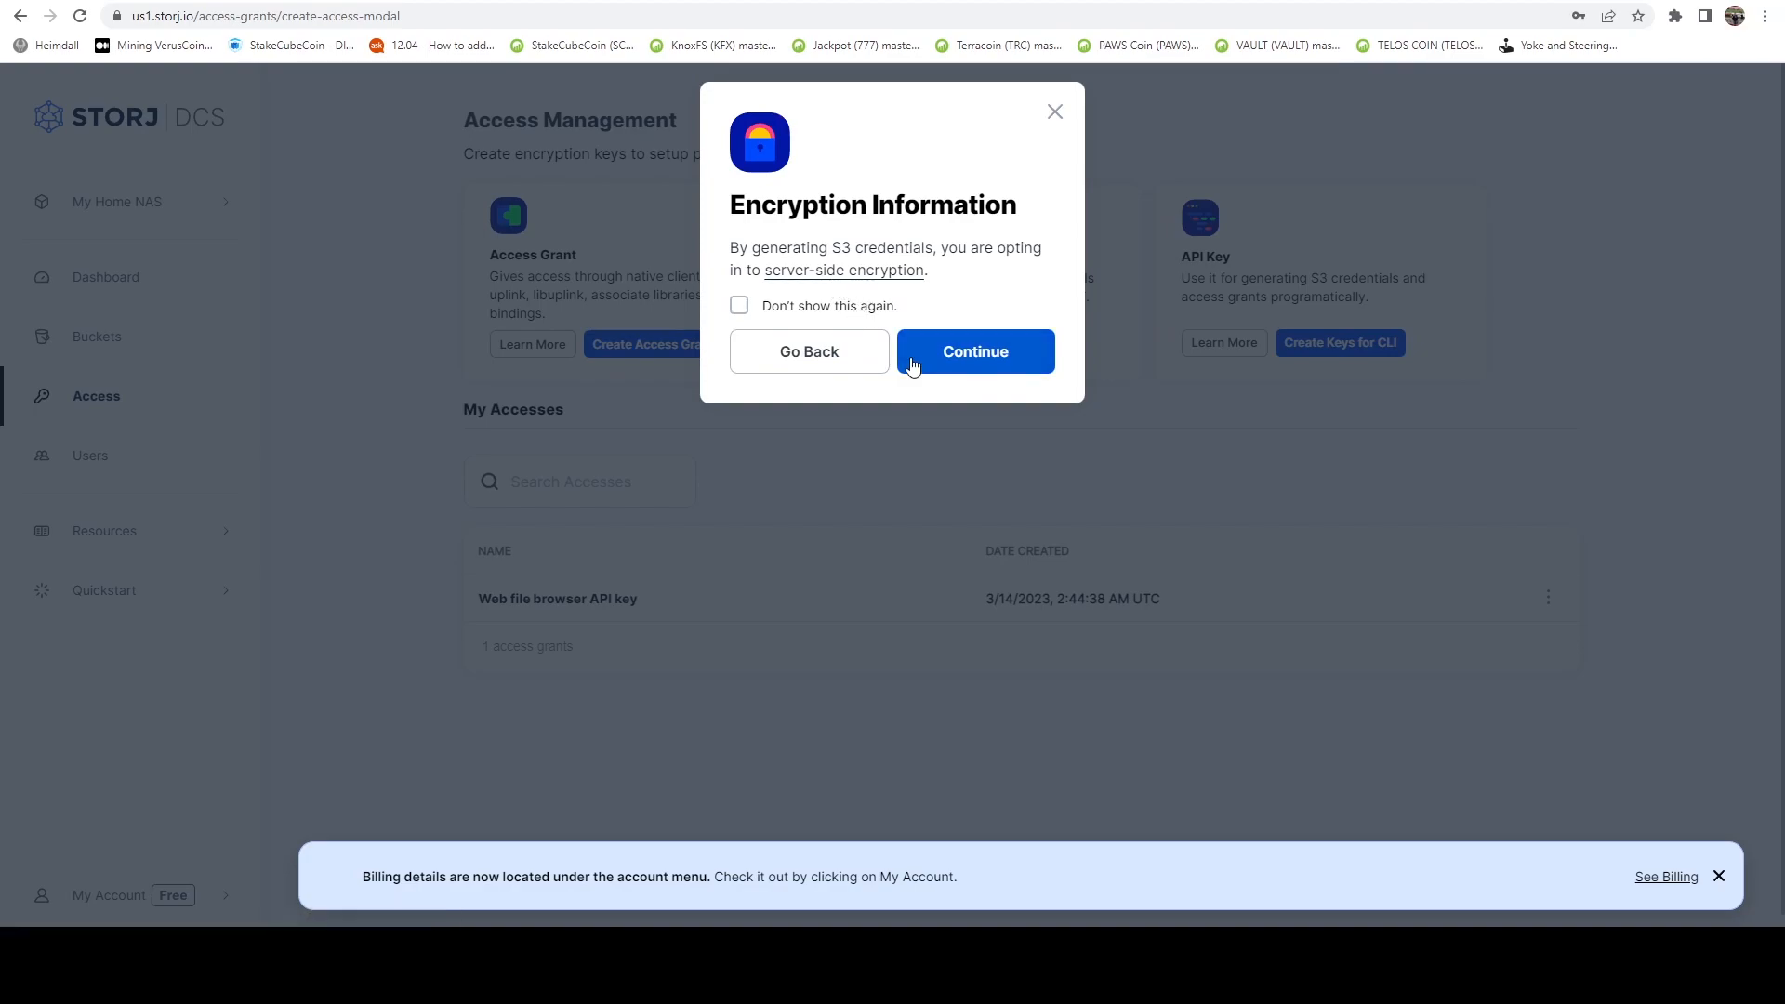
pyautogui.click(974, 351)
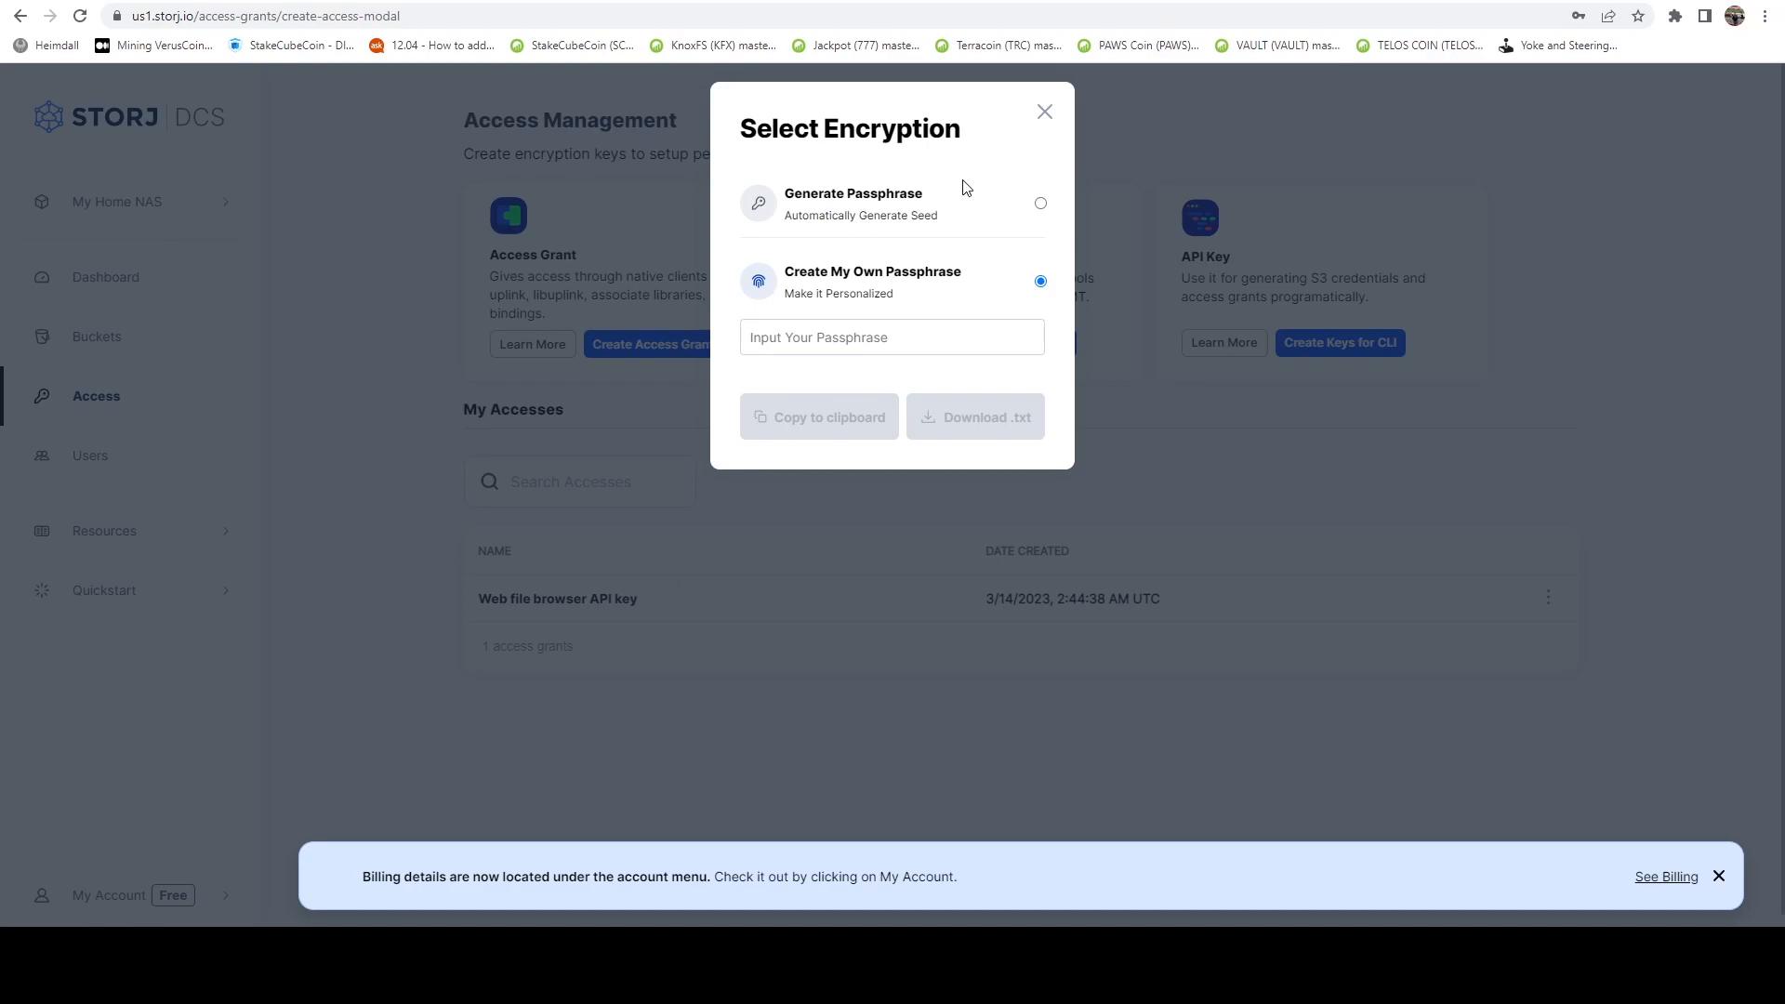
pyautogui.click(891, 337)
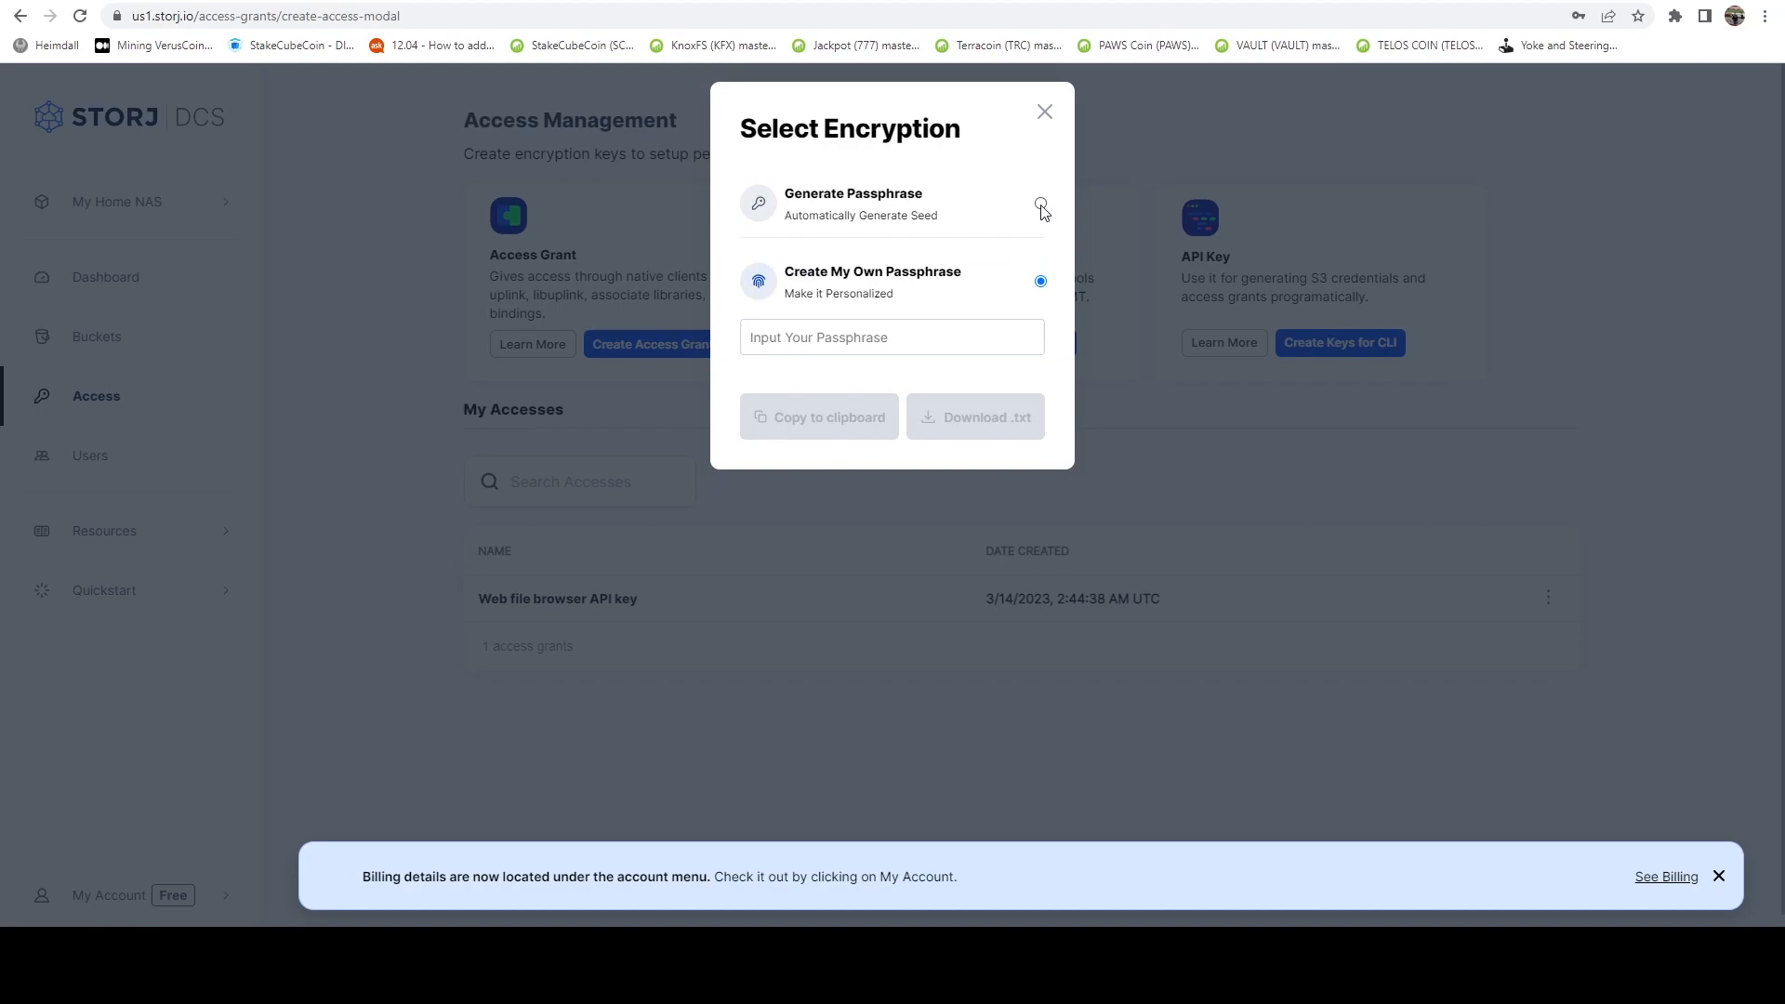
# Generate a passphrase, copy it, and download it as a .txt file
pyautogui.click(1038, 208)
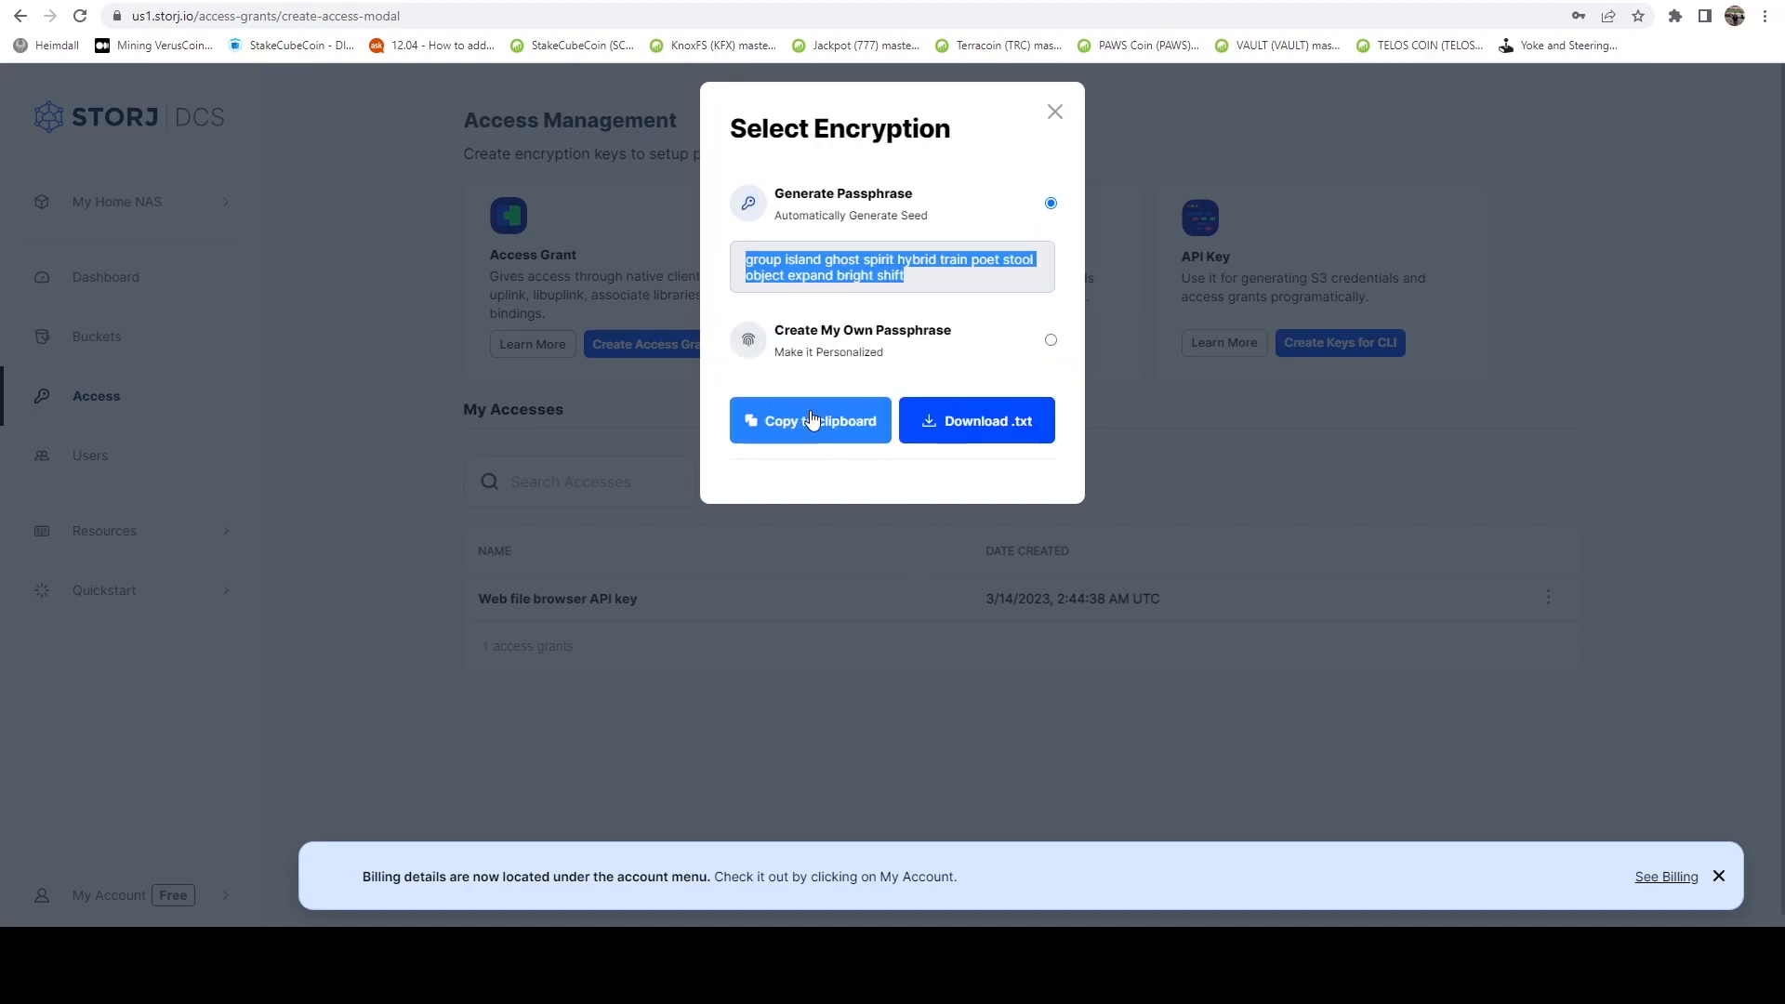
pyautogui.click(810, 420)
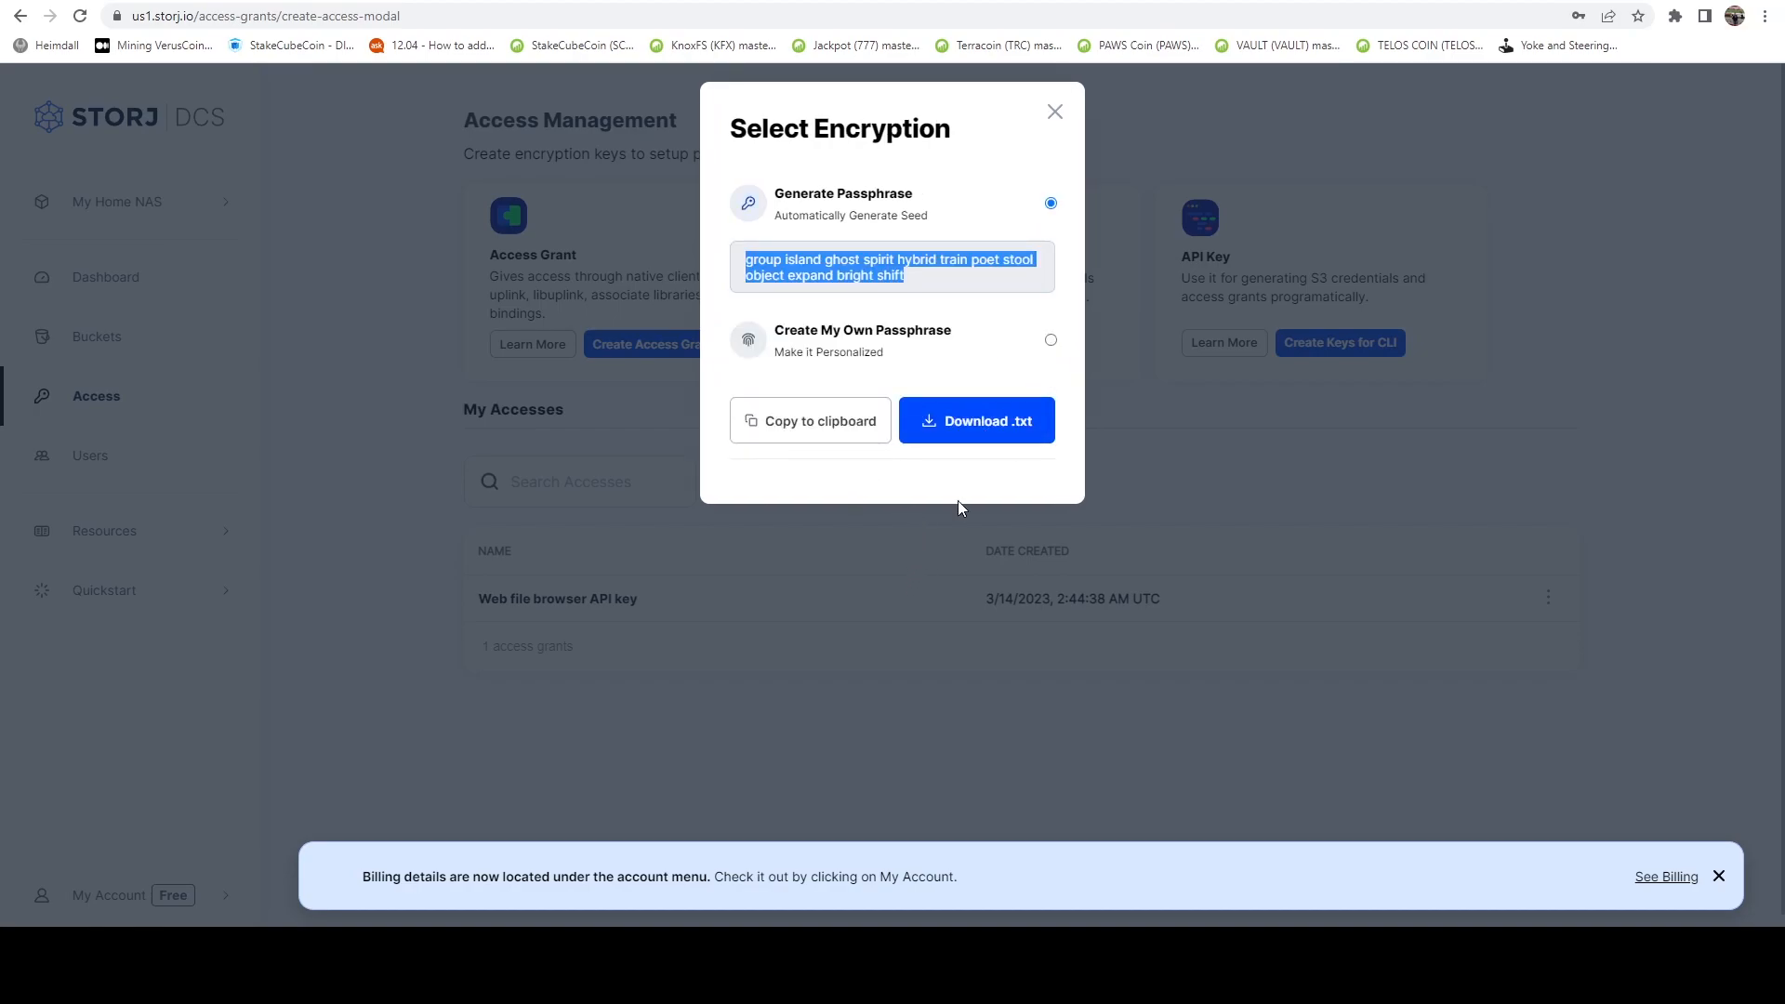
pyautogui.click(975, 420)
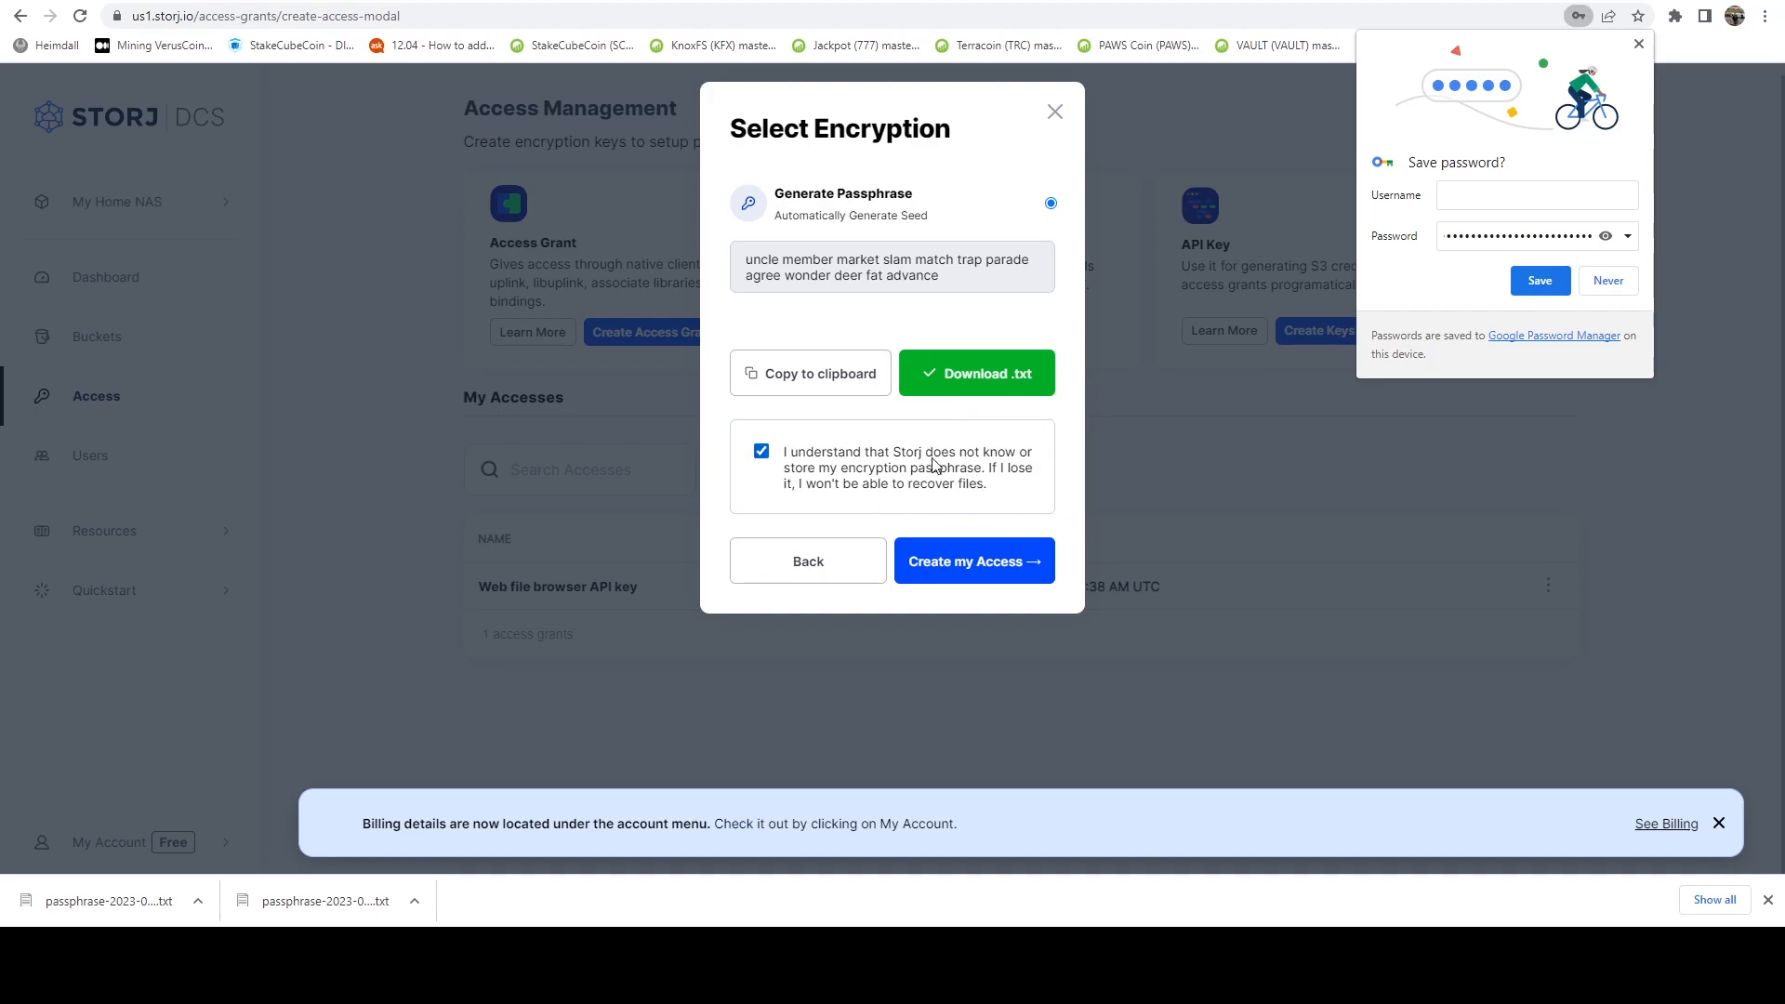
pyautogui.moveTo(973, 476)
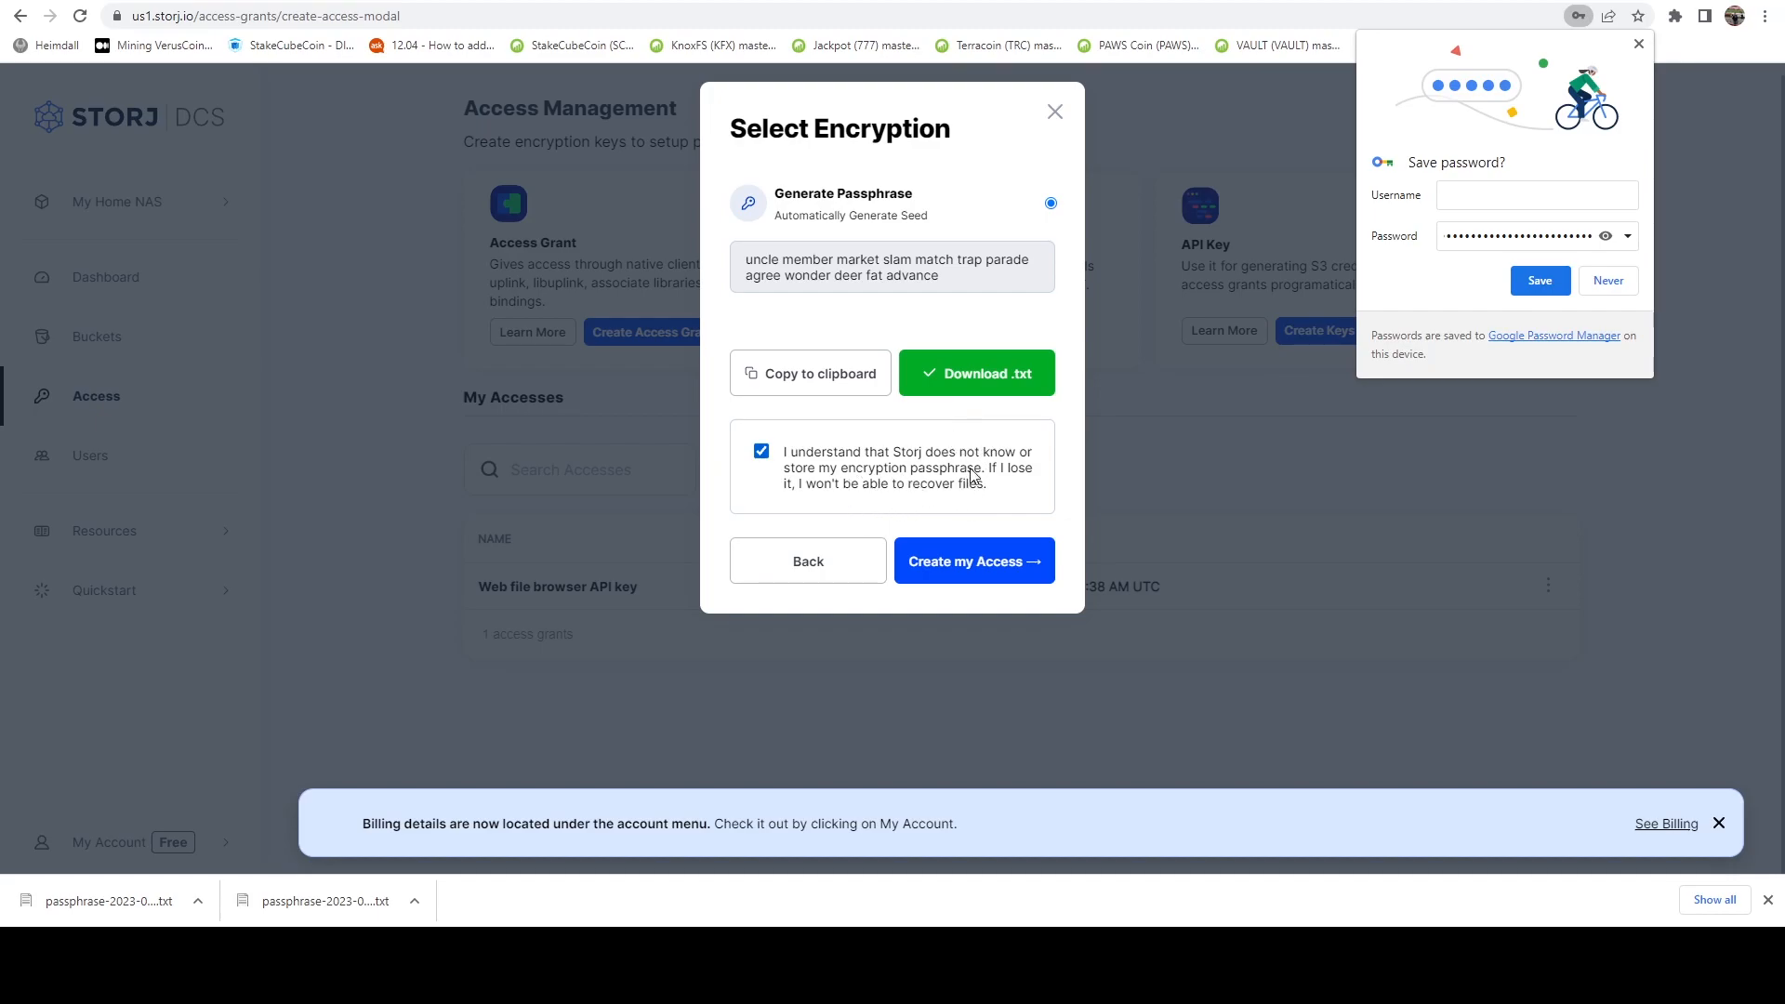
pyautogui.moveTo(922, 495)
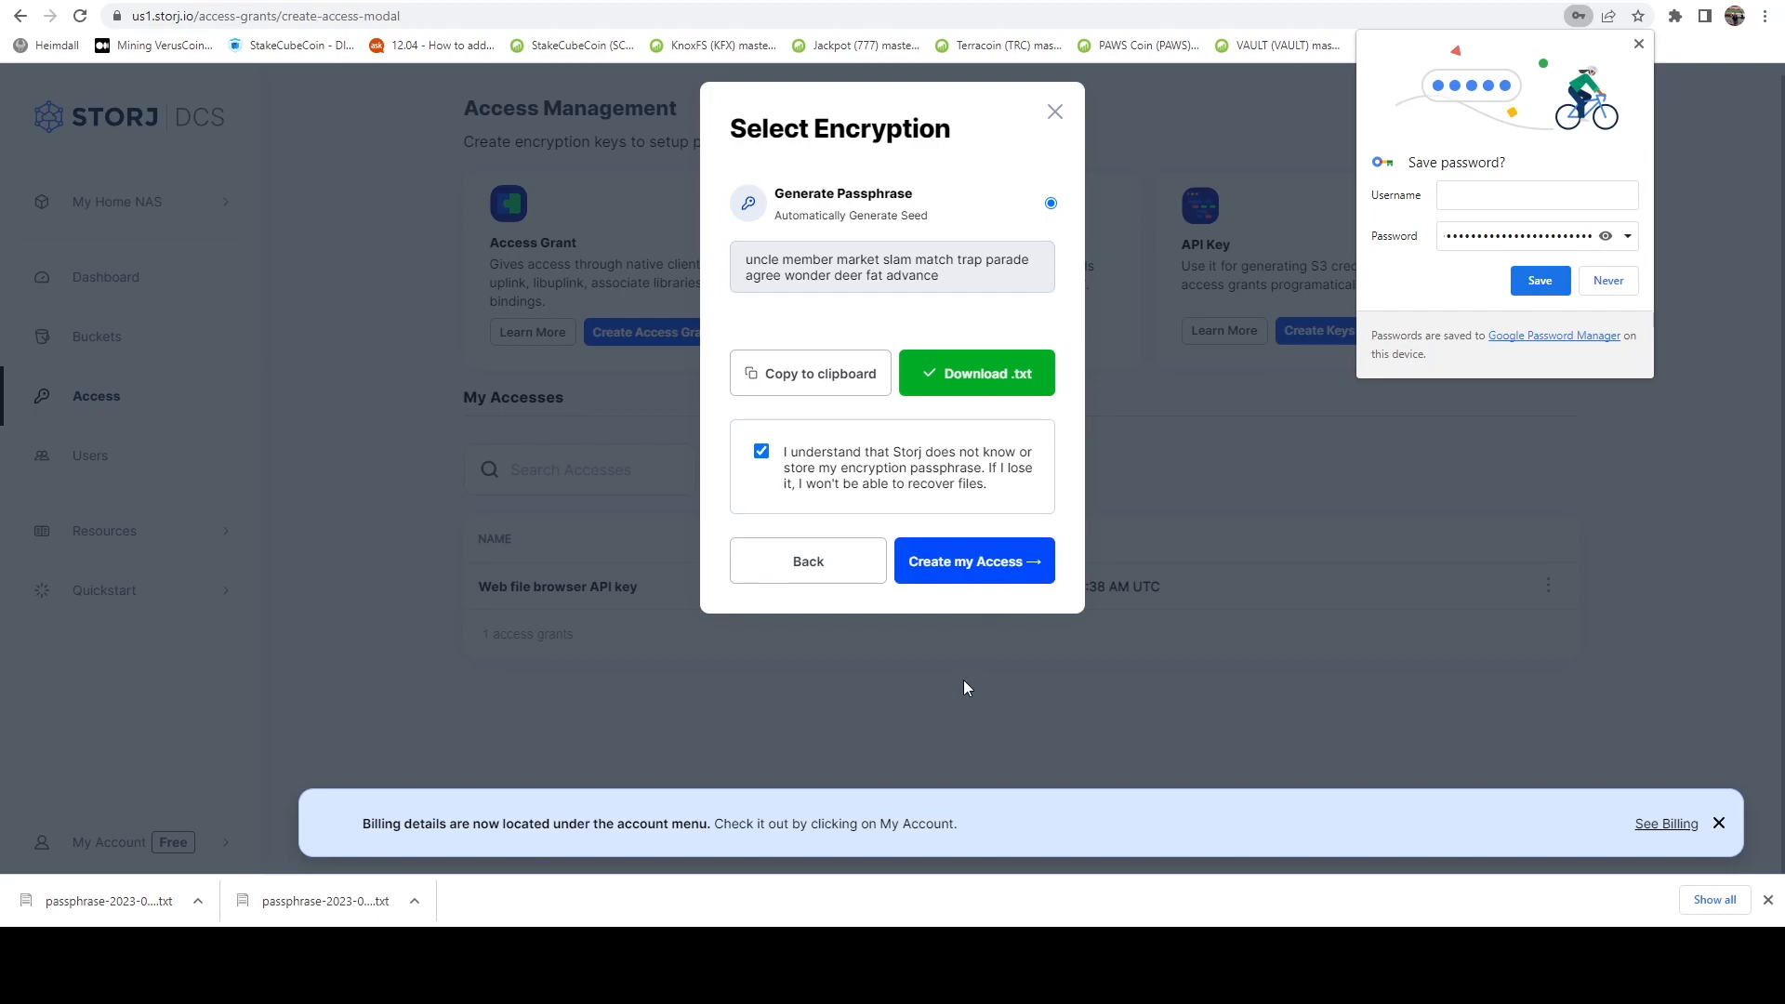
# Create the NAS Backup access and save its S3 access key, secret key and endpoint as .txt
pyautogui.click(974, 560)
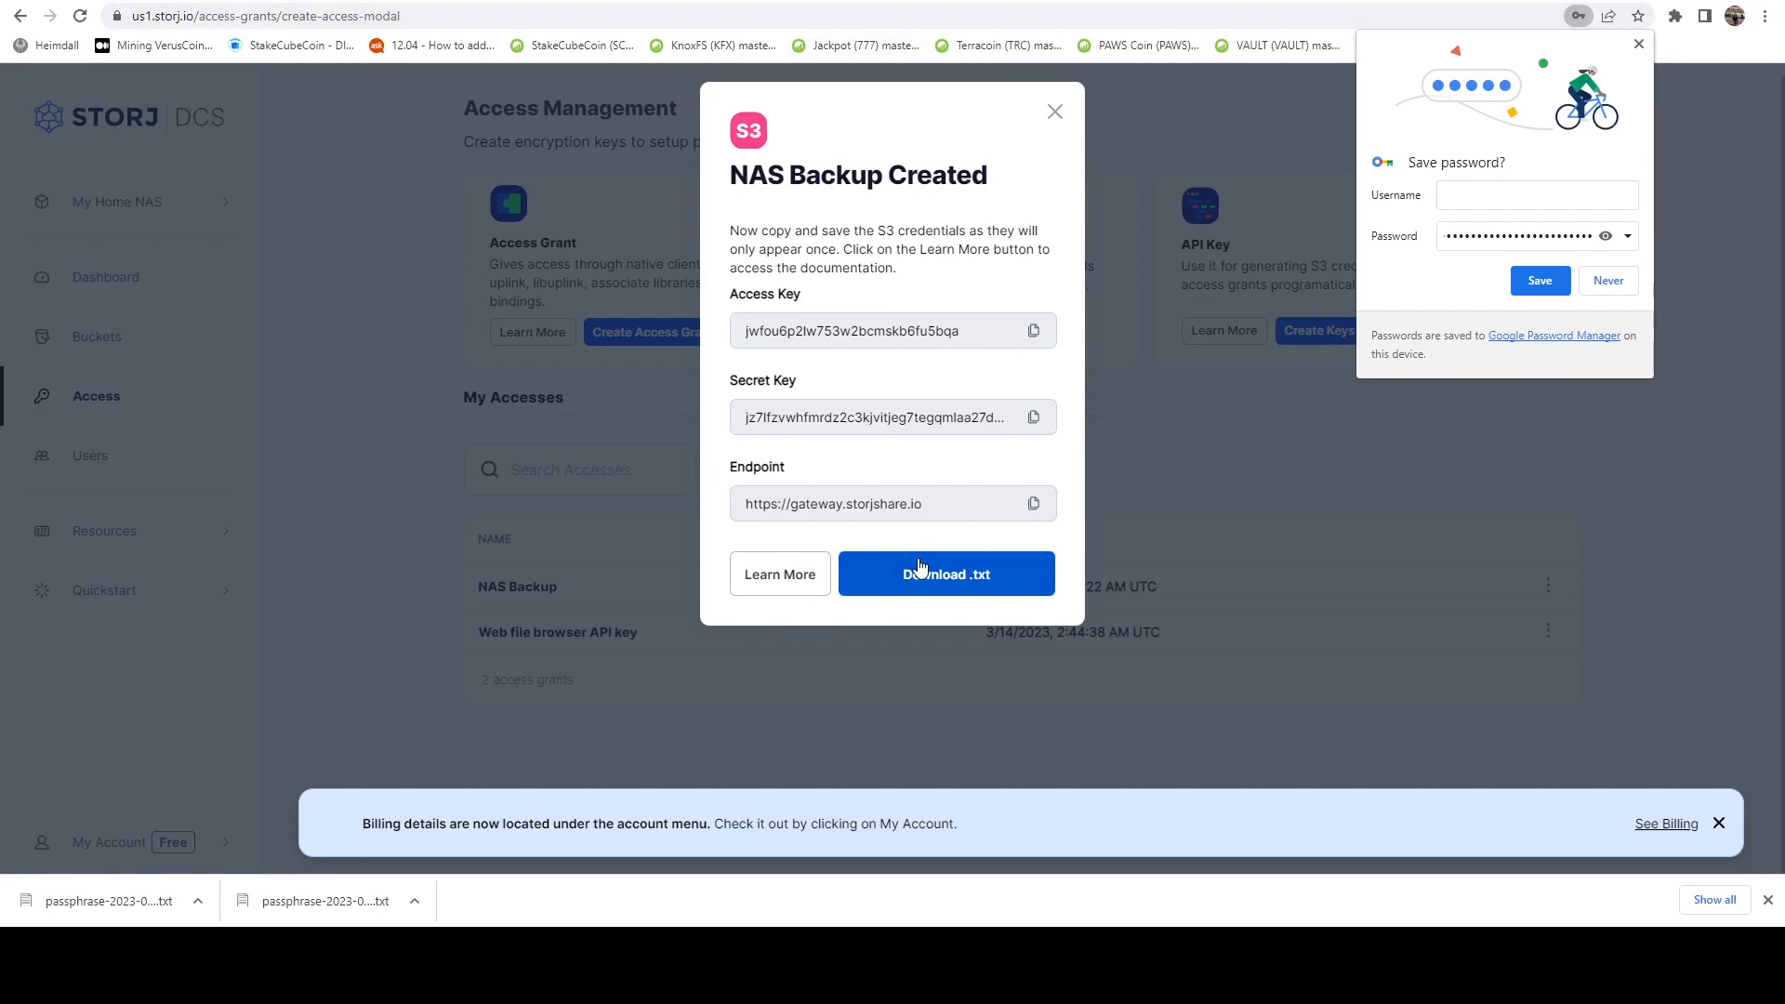
pyautogui.click(947, 573)
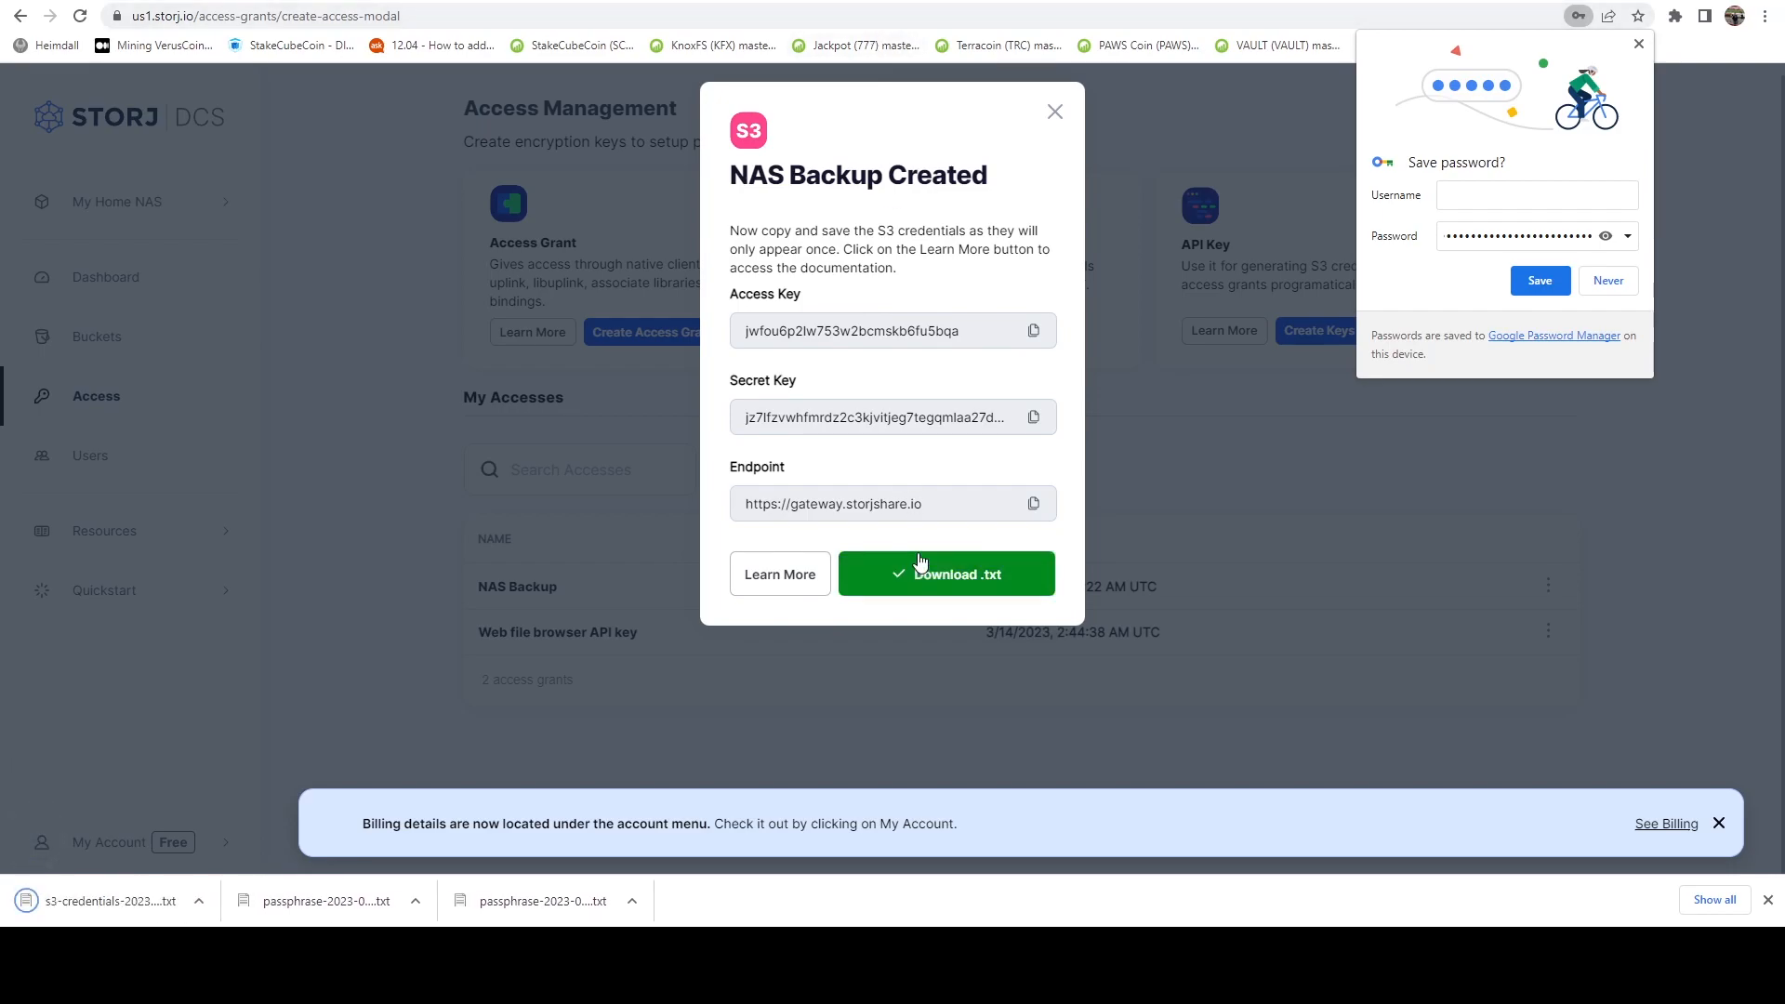
pyautogui.click(1052, 112)
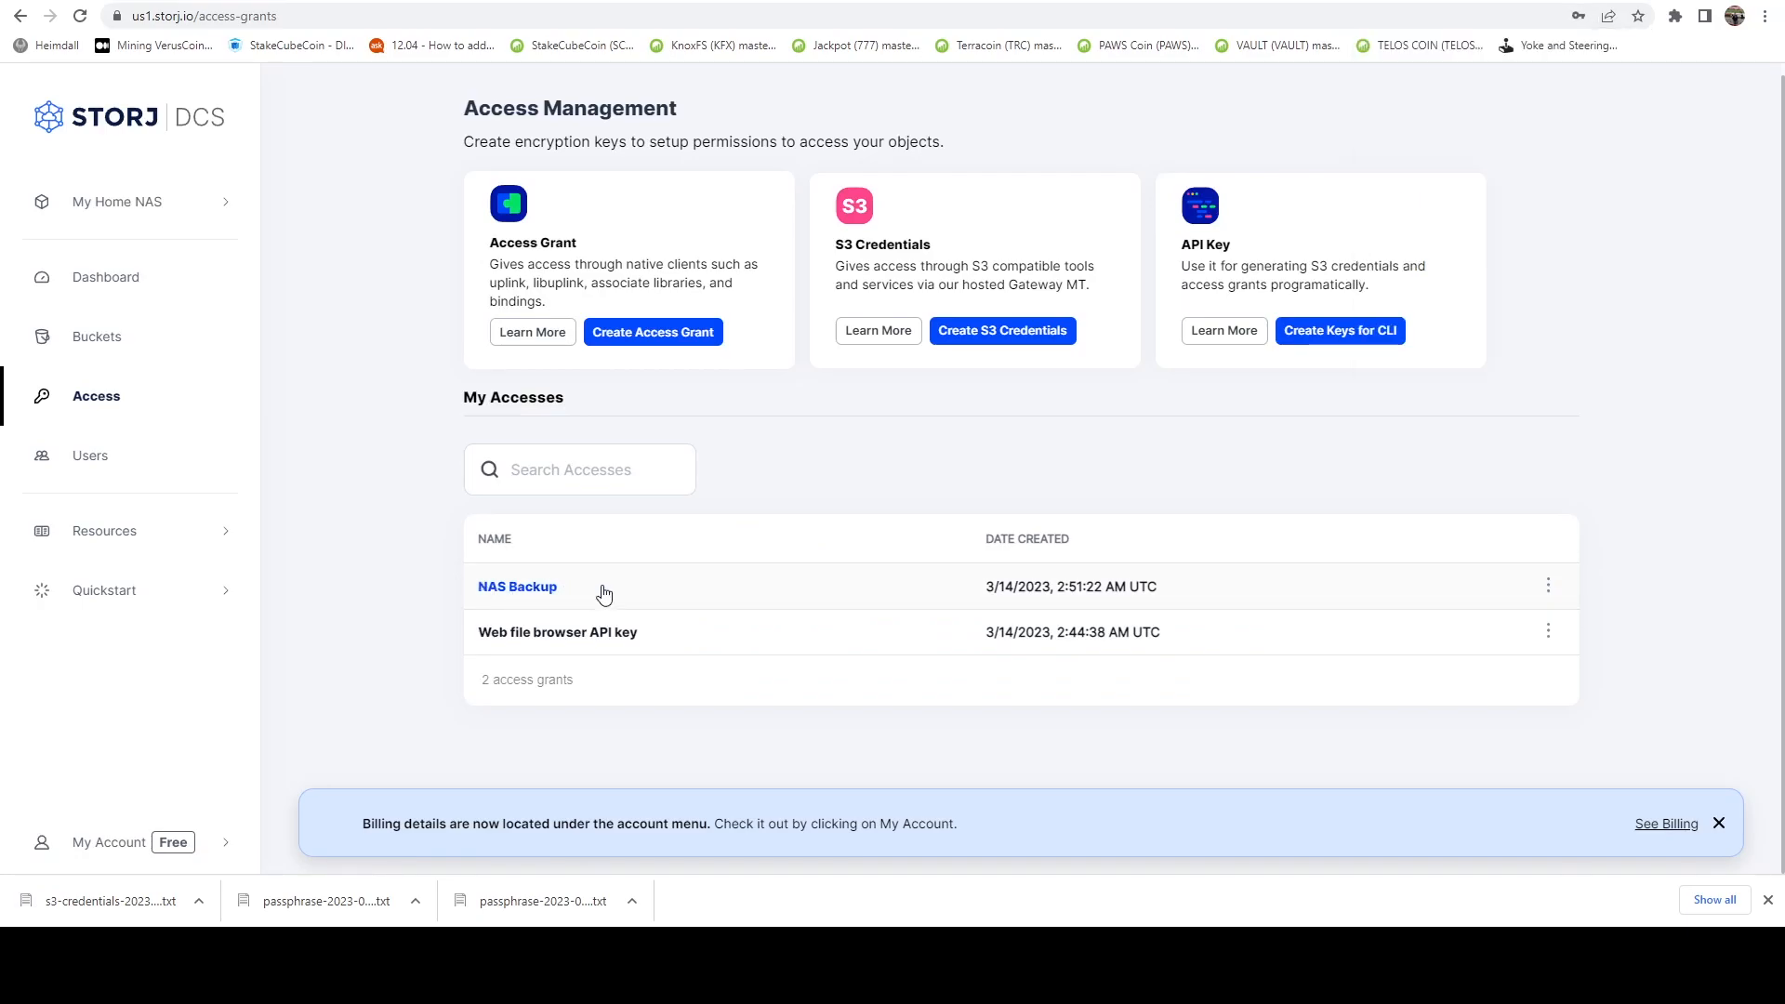
pyautogui.moveTo(550, 587)
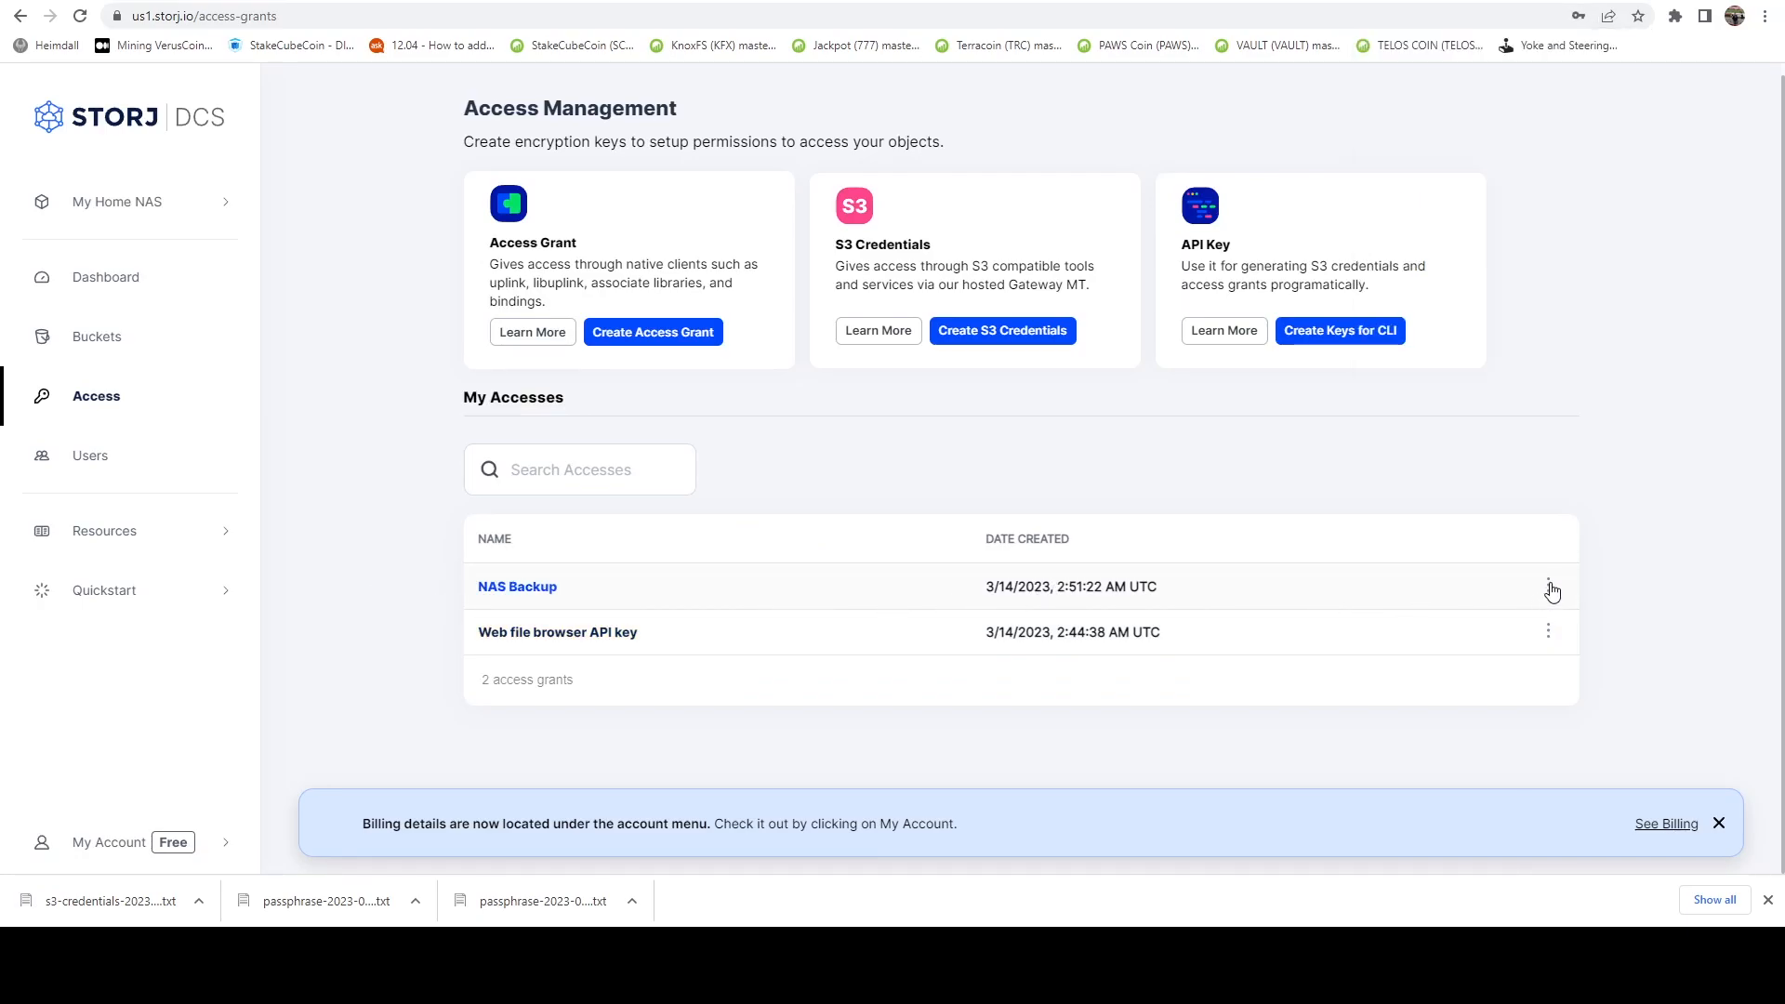
pyautogui.click(1547, 584)
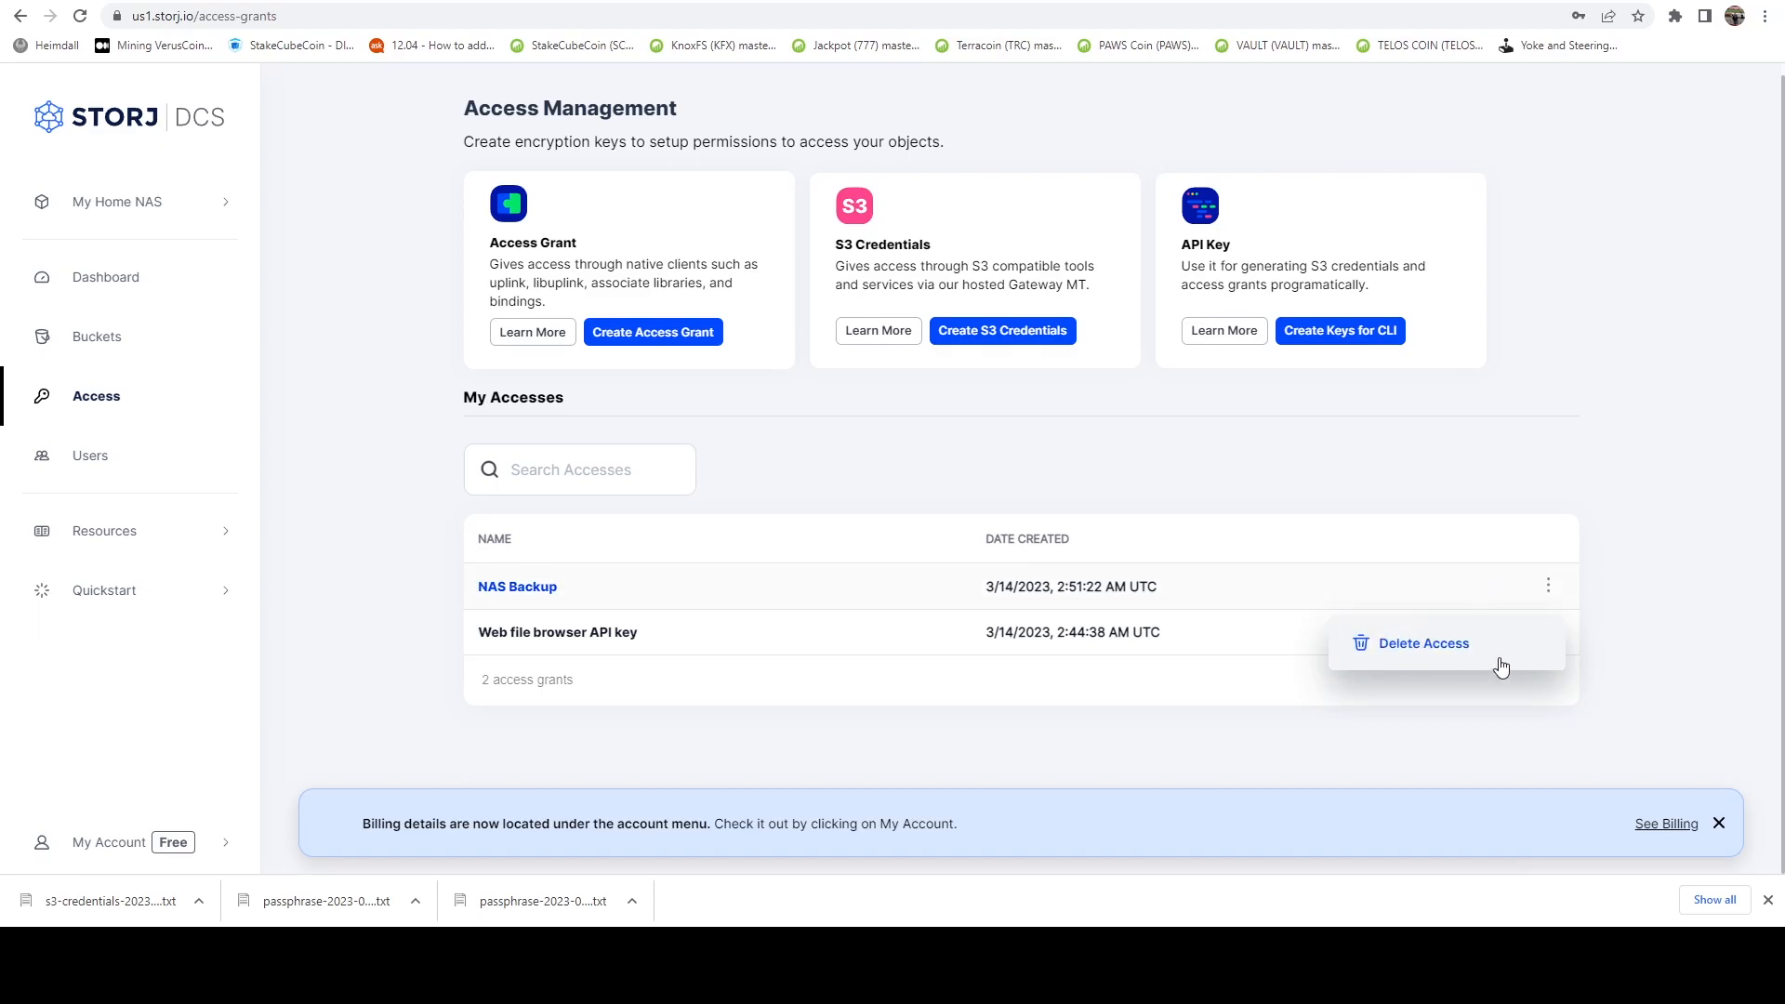
pyautogui.click(1547, 585)
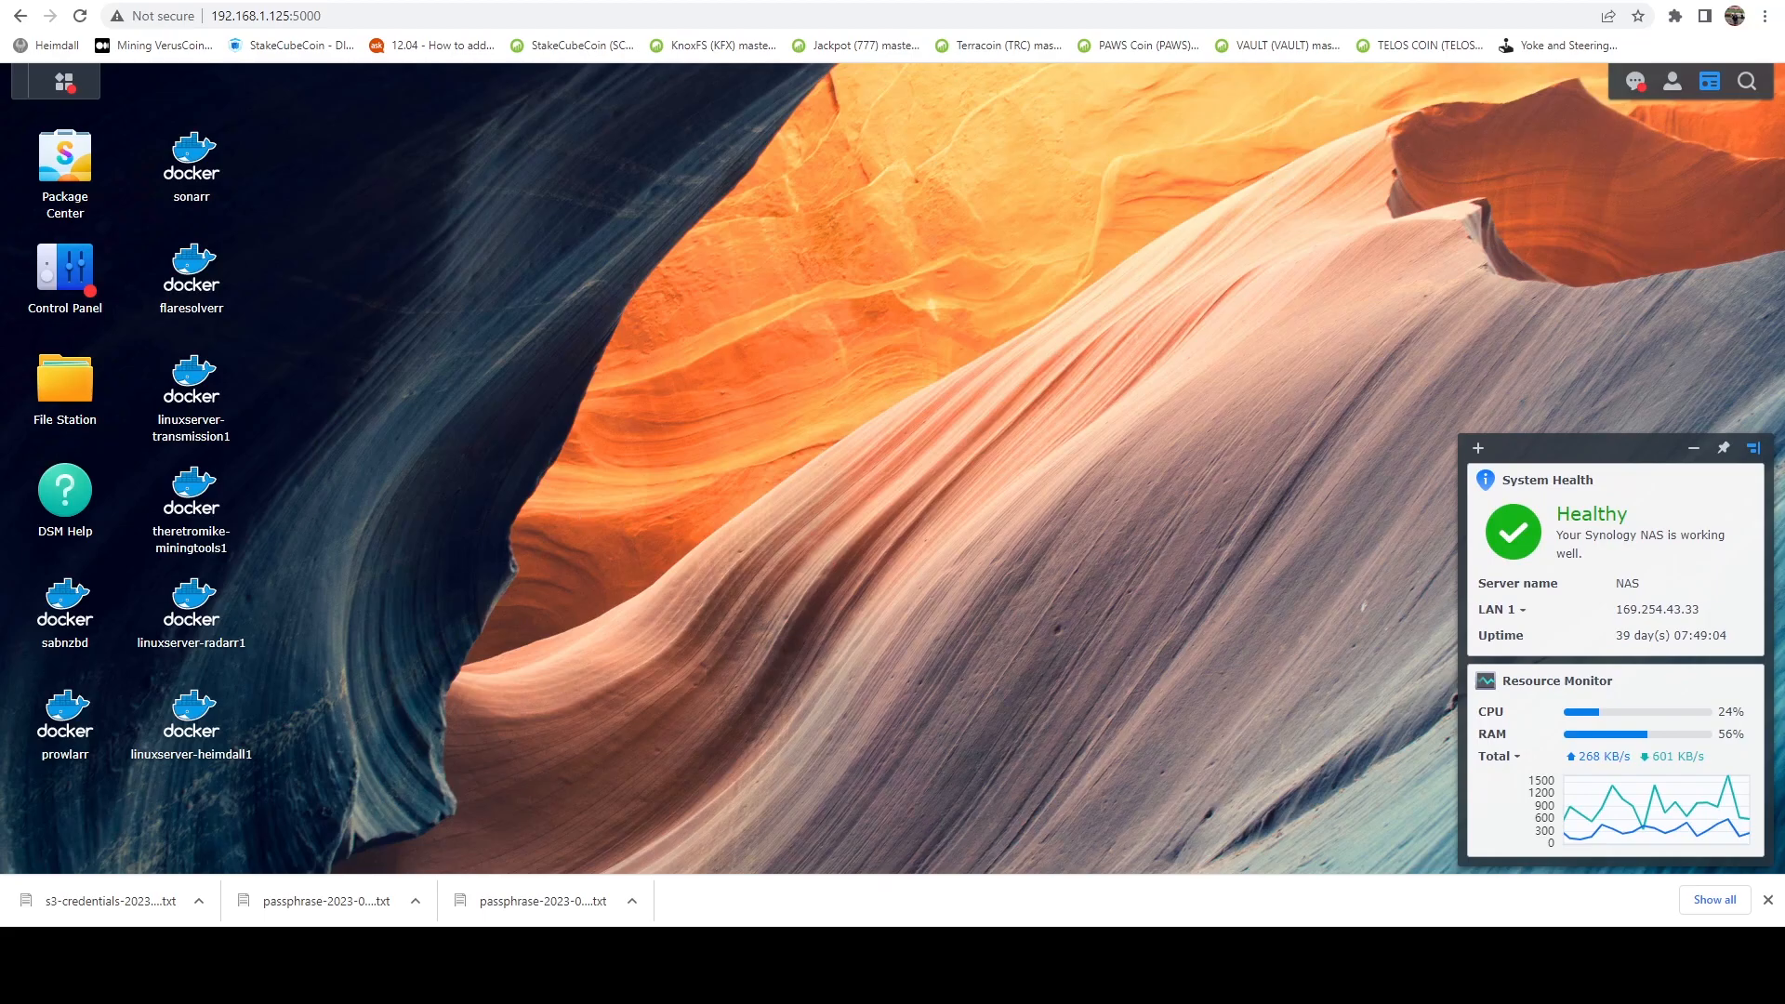
# In File Station, add a folder named StorjSync inside DATA/Files
pyautogui.doubleClick(64, 381)
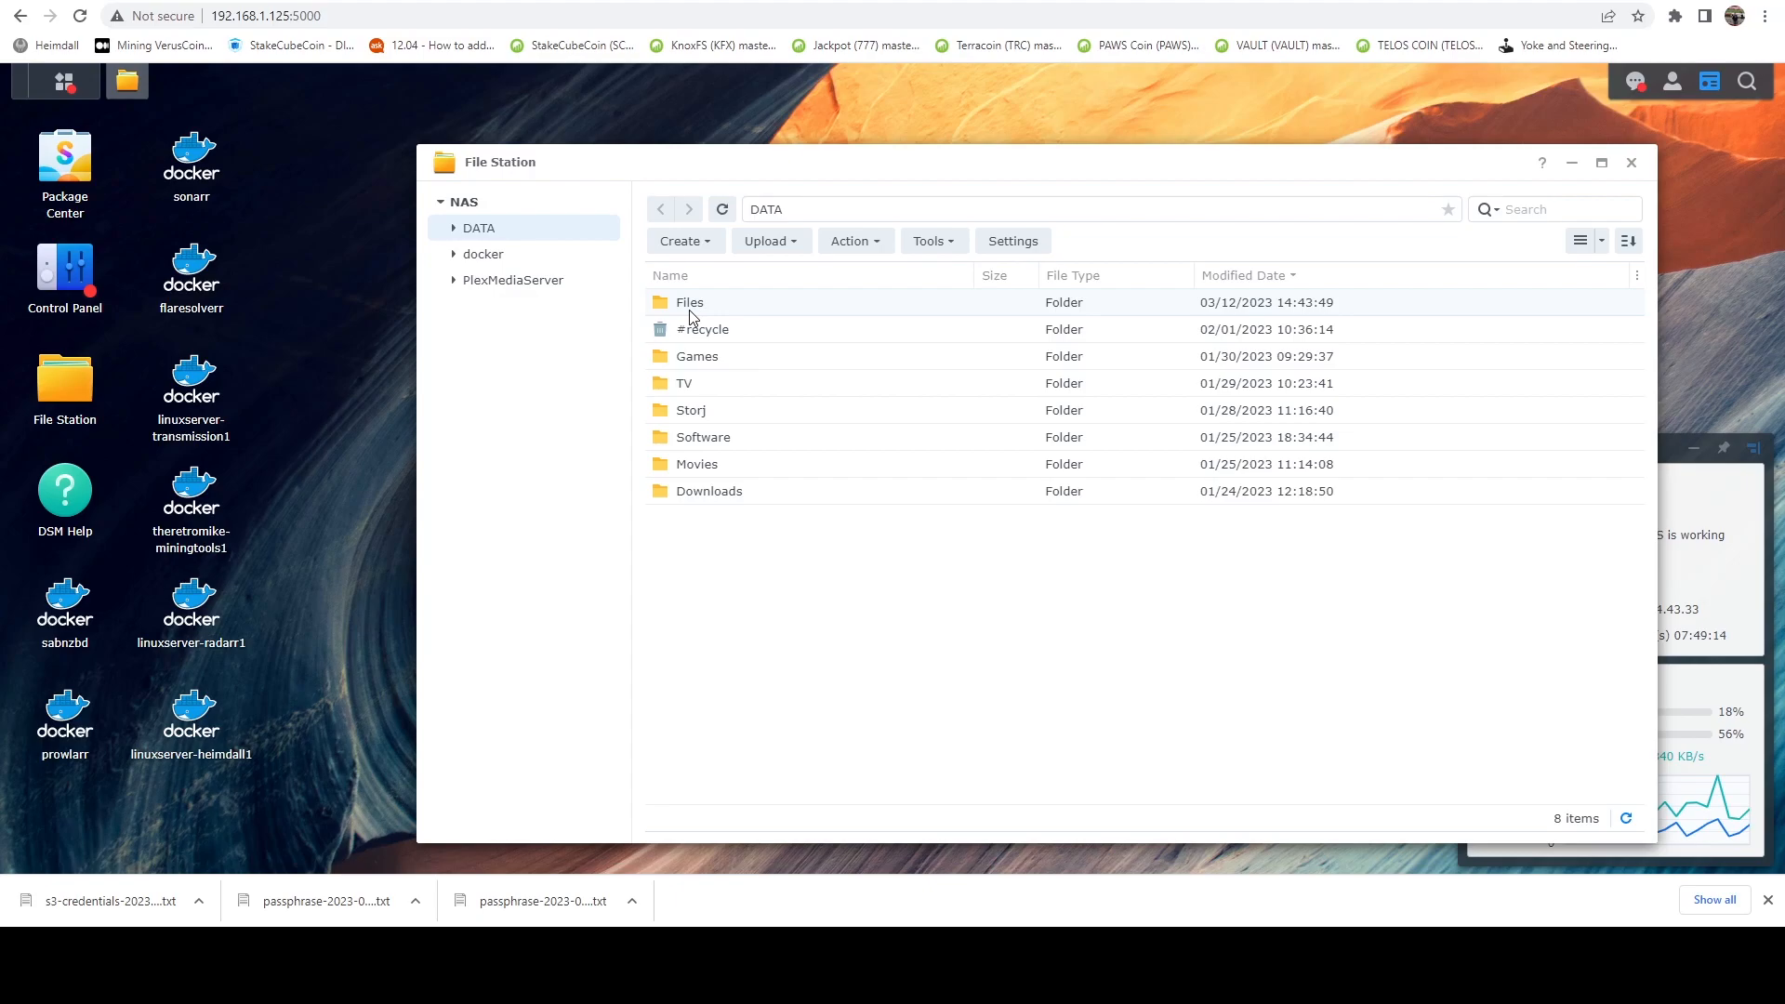
pyautogui.doubleClick(690, 301)
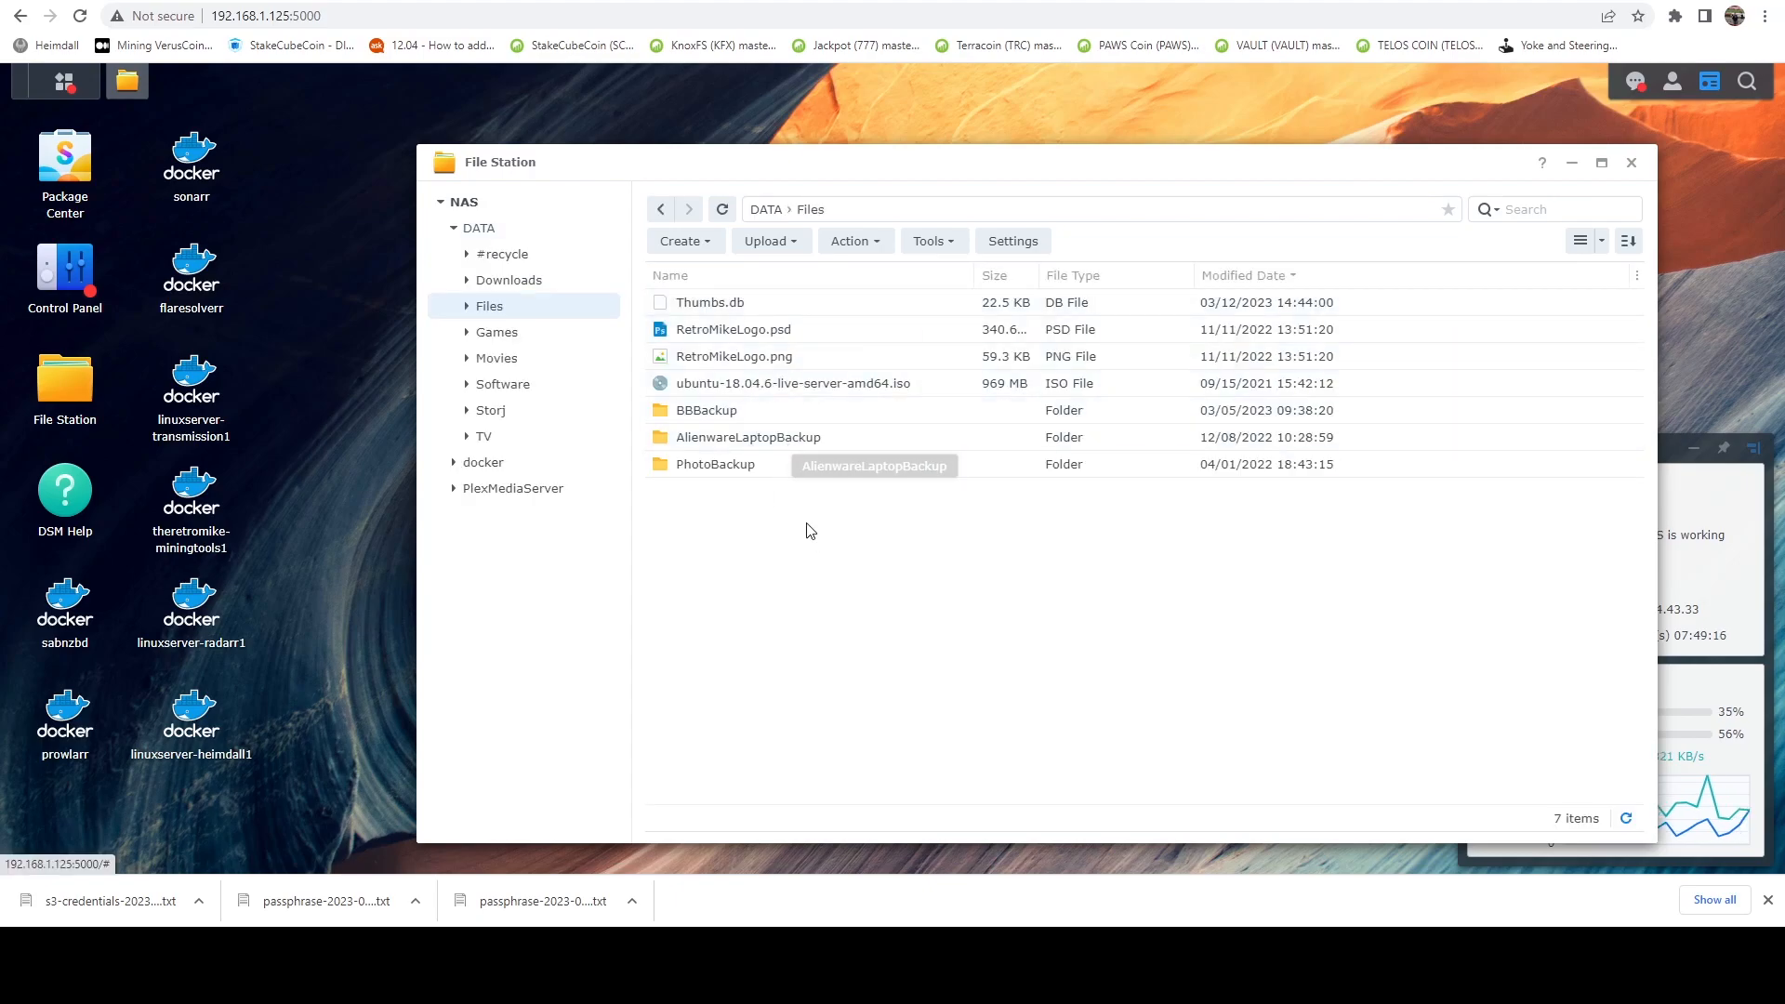
pyautogui.rightClick(808, 529)
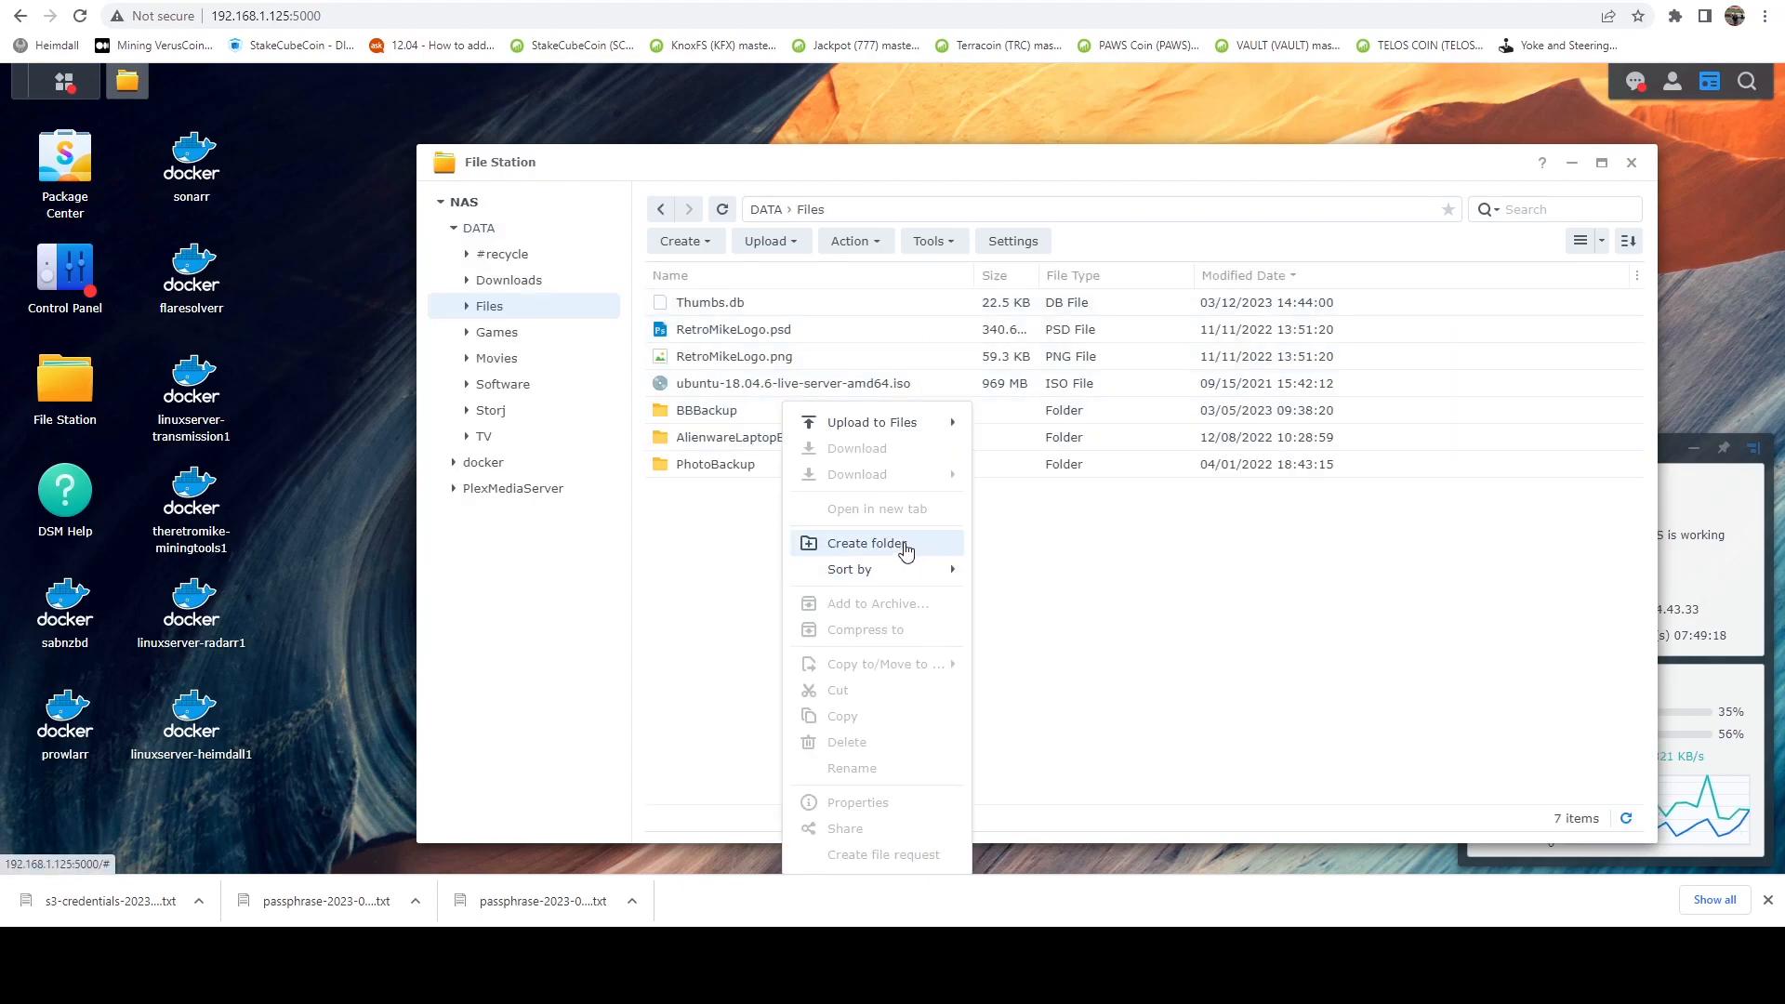
pyautogui.click(867, 543)
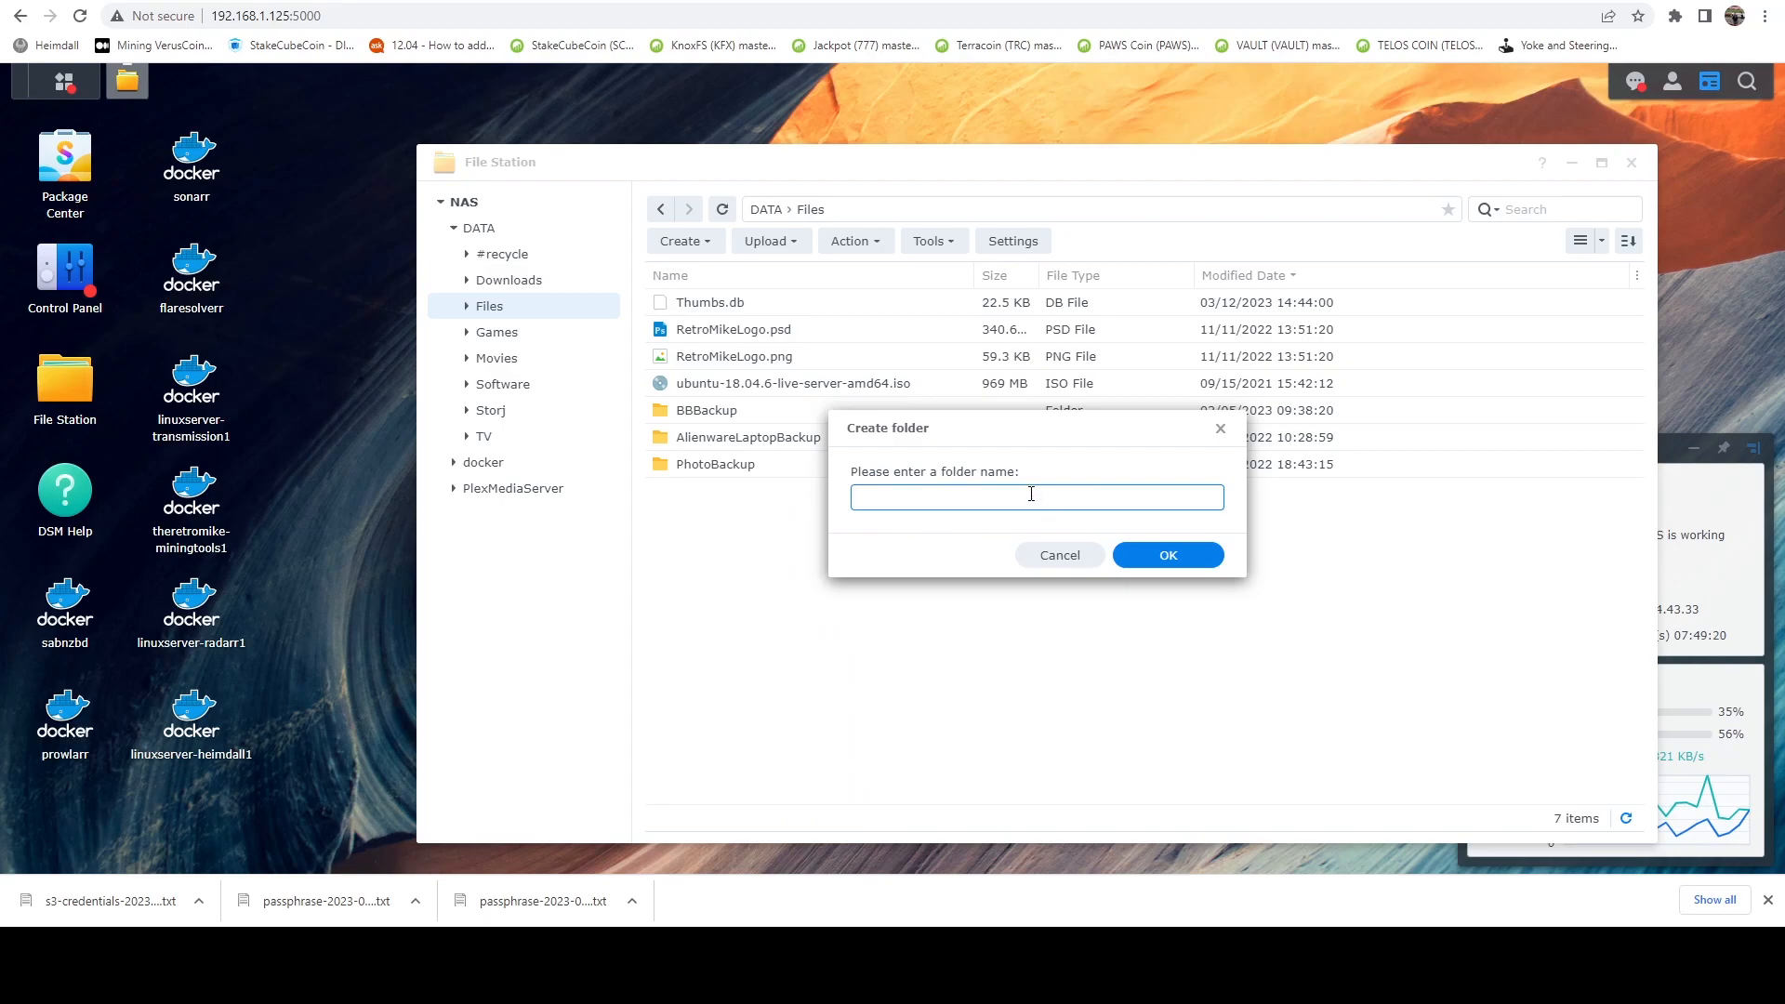
pyautogui.click(1034, 497)
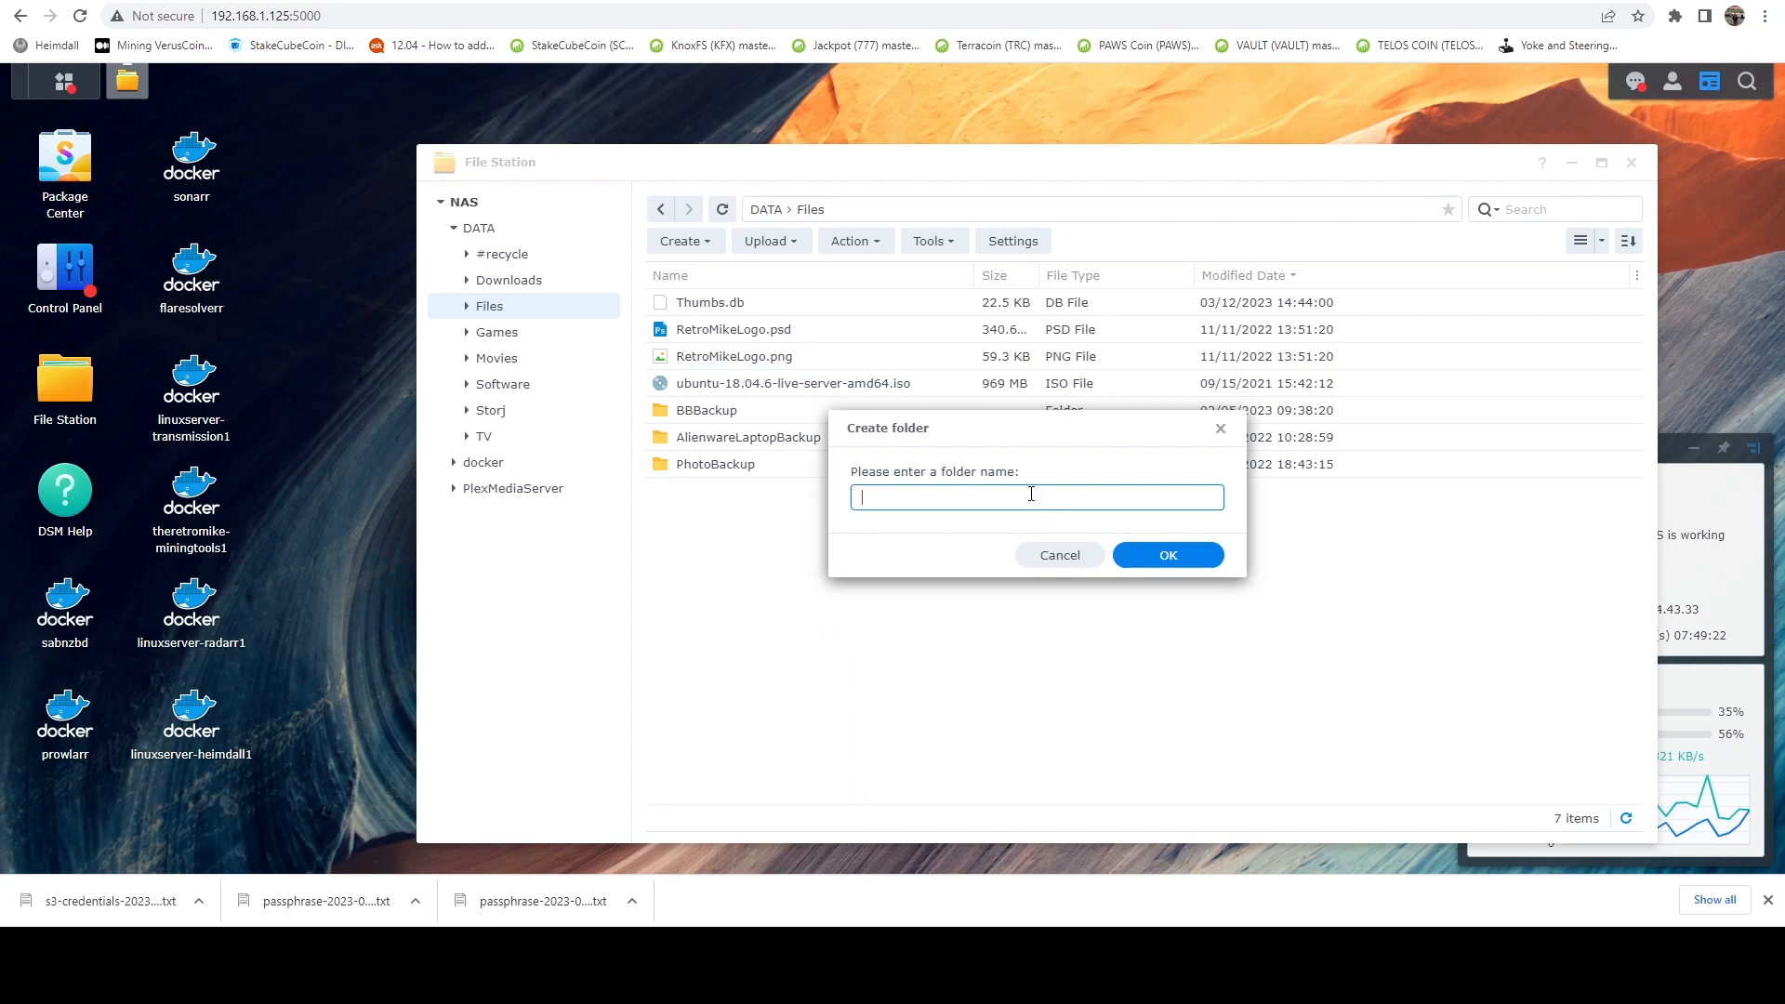
pyautogui.write('Storj')
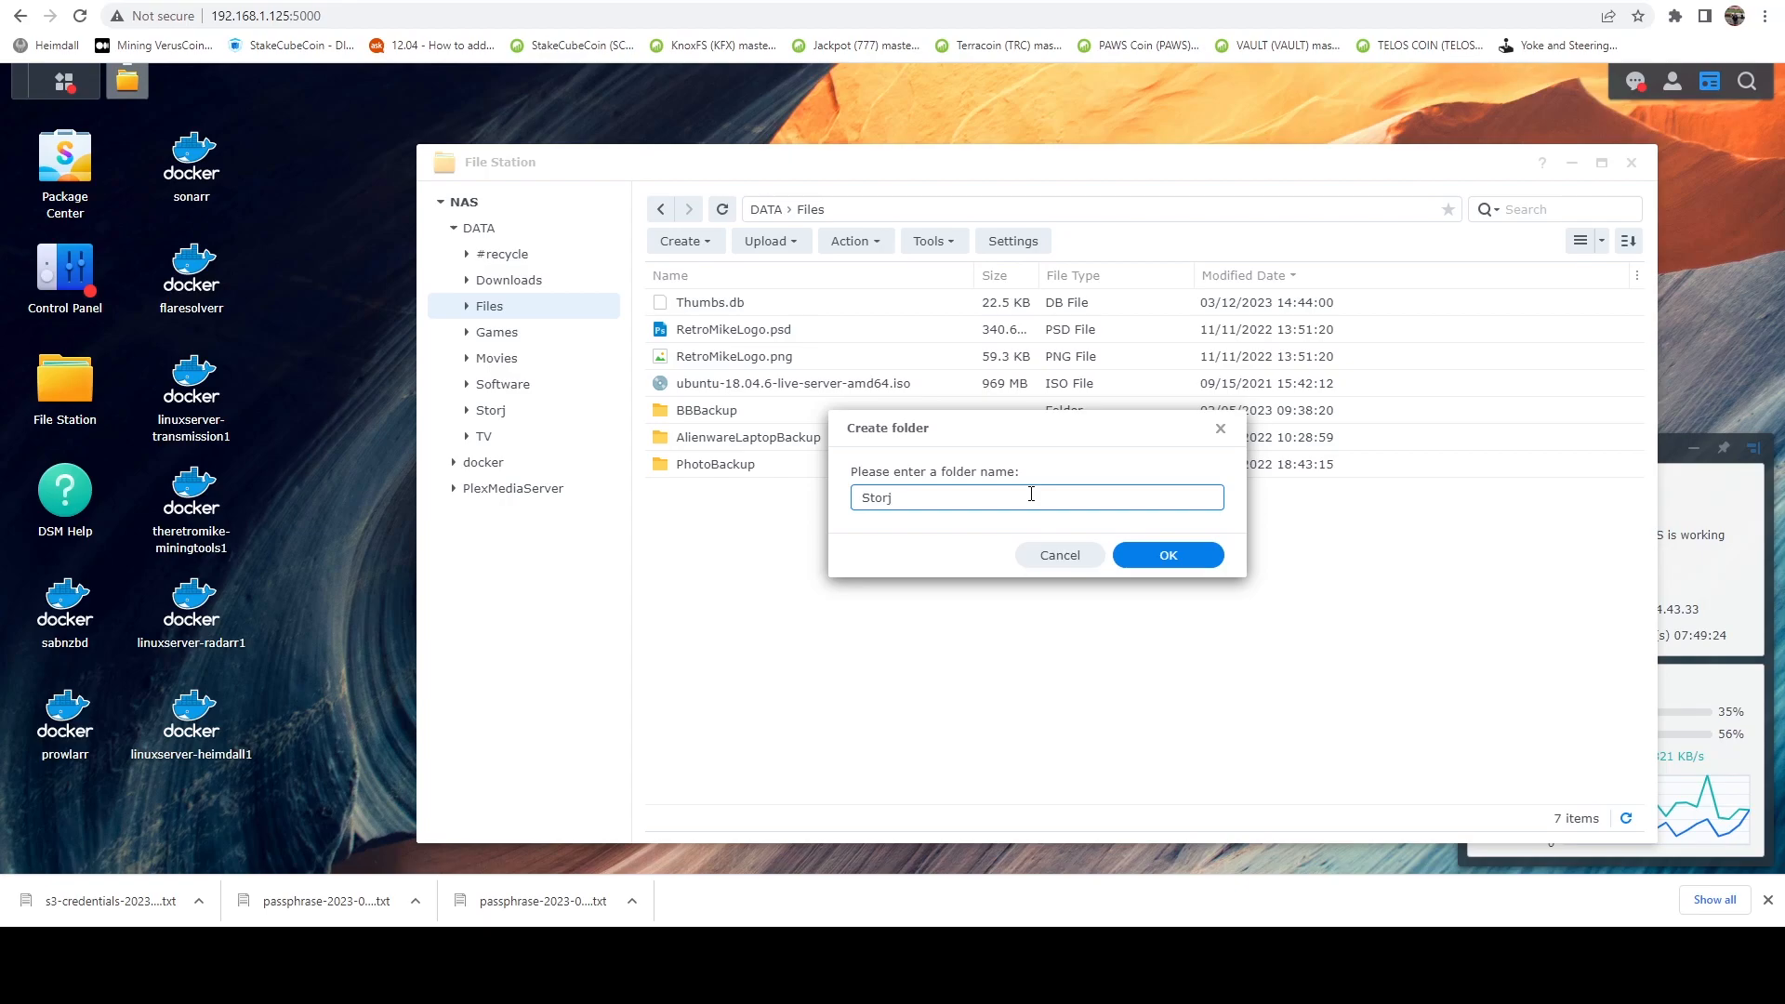
pyautogui.write('Sync')
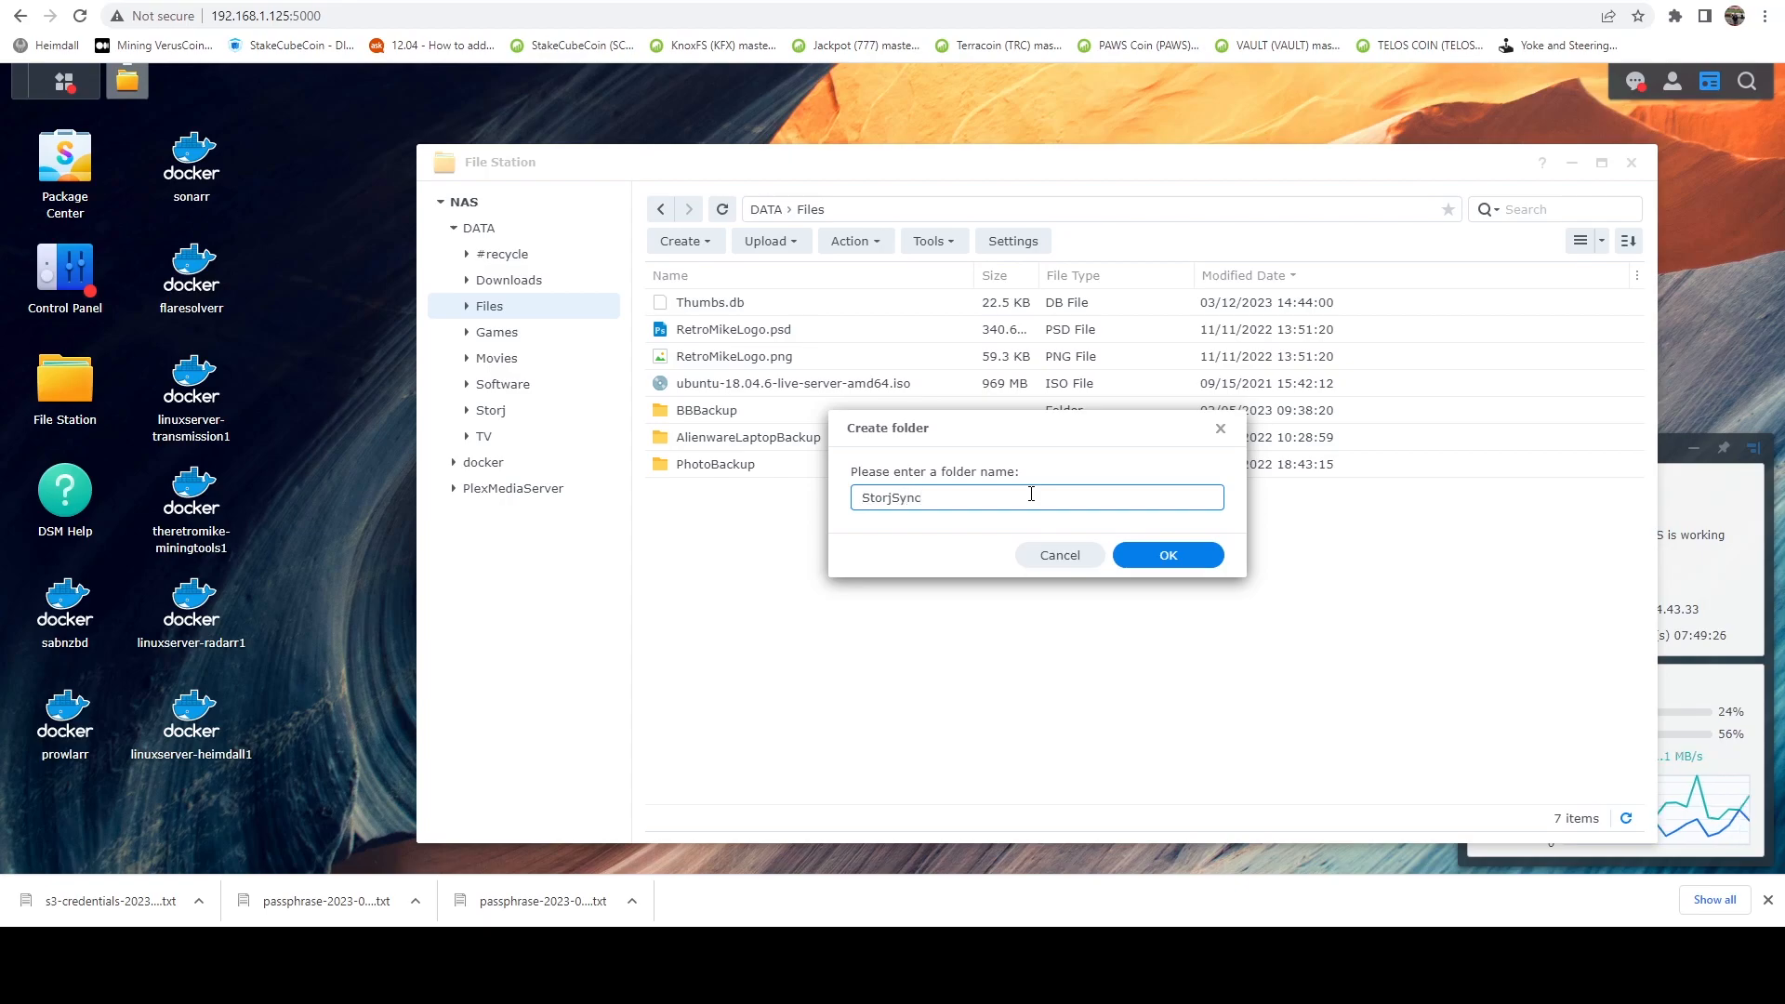
pyautogui.click(1166, 554)
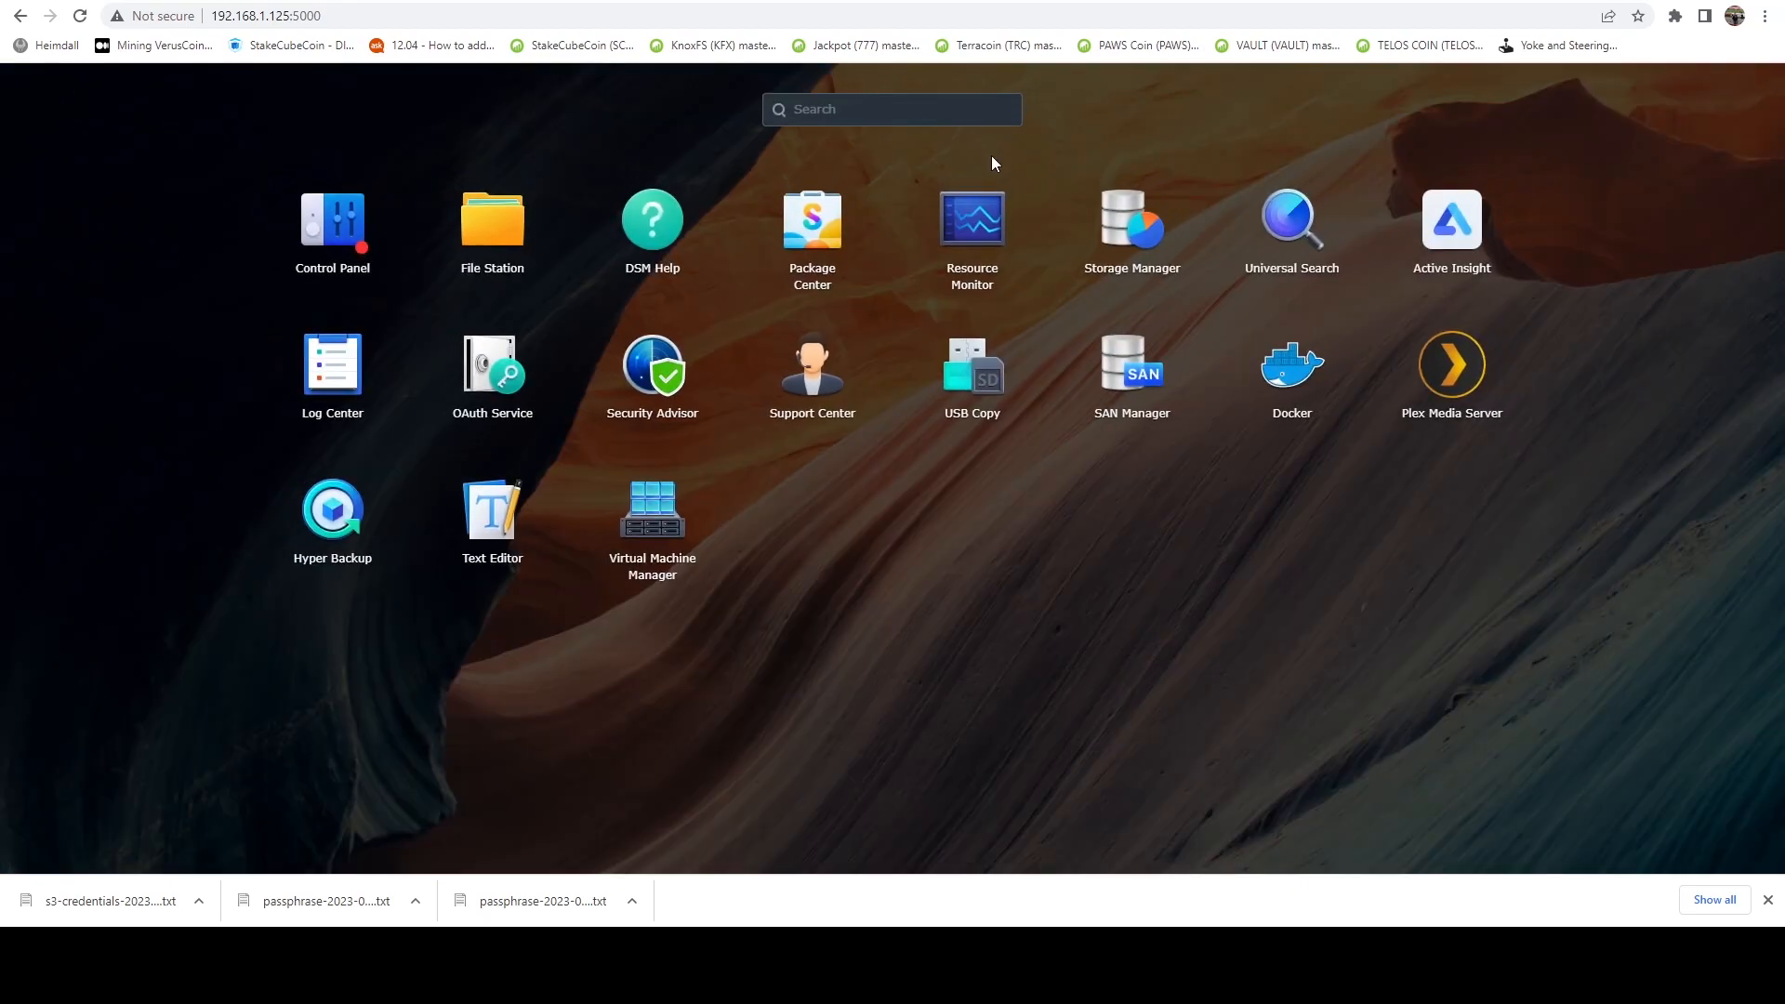
# Find Hyper Backup via a 'hyper' search, launch it, and start a new backup task
pyautogui.click(891, 107)
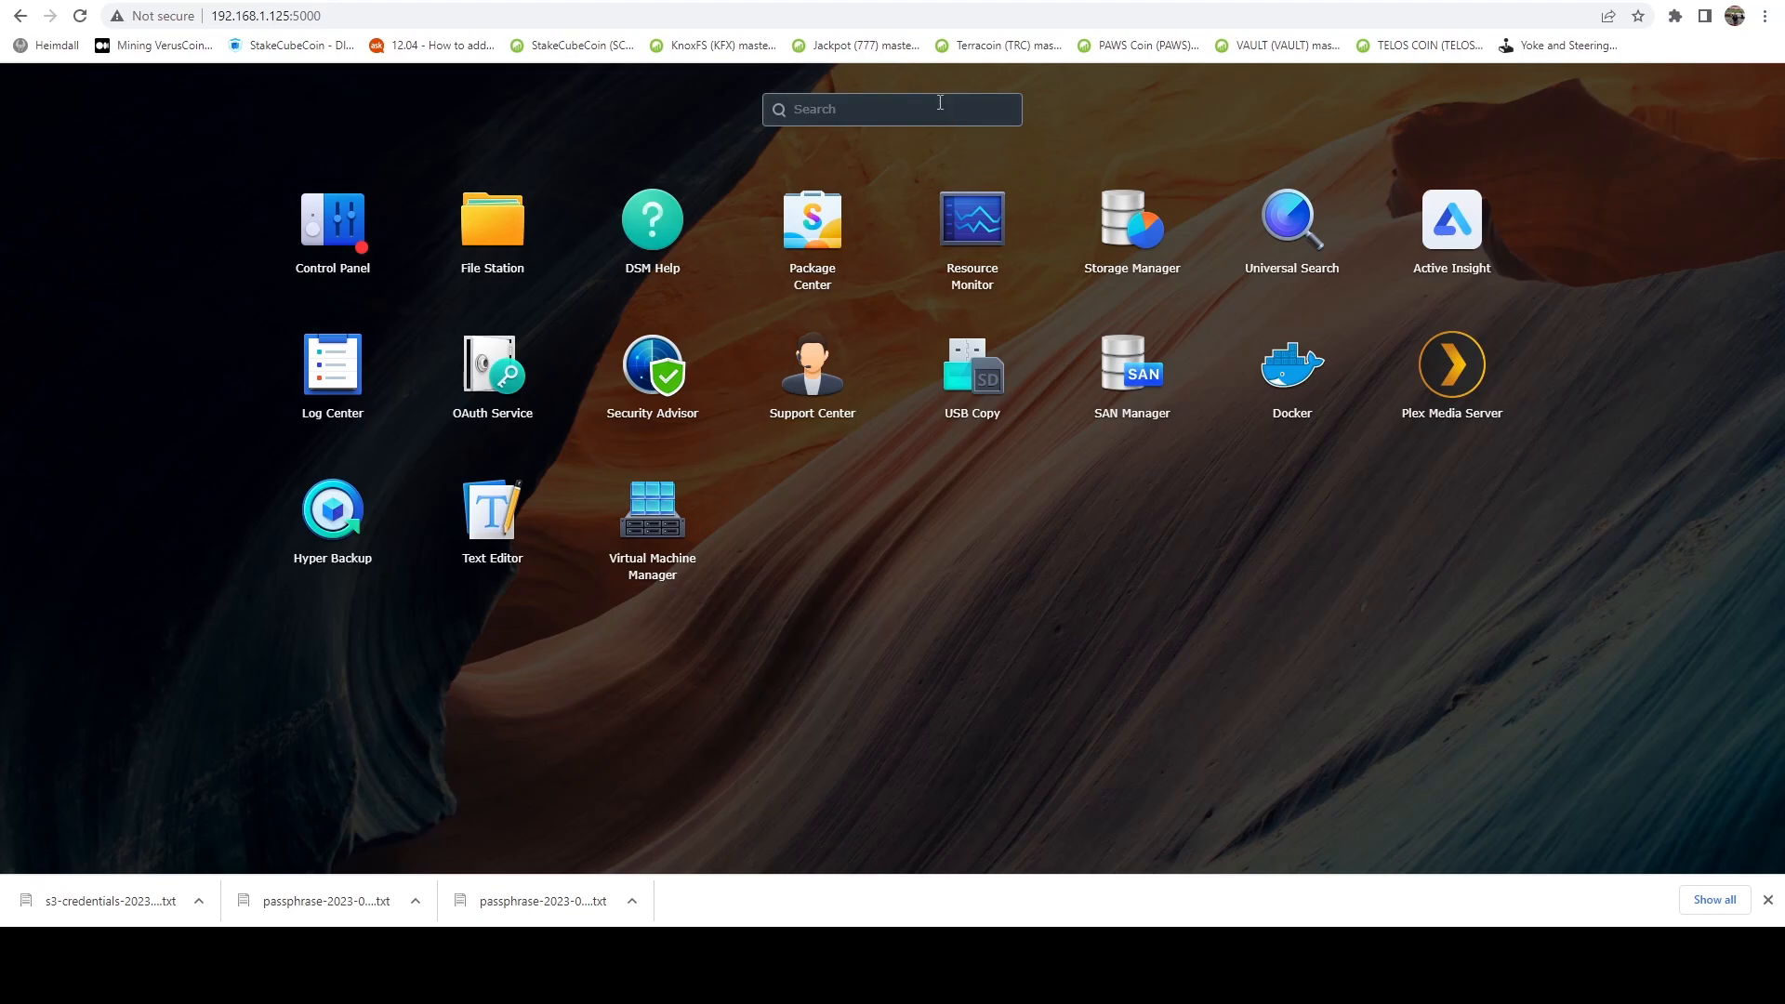
pyautogui.click(891, 110)
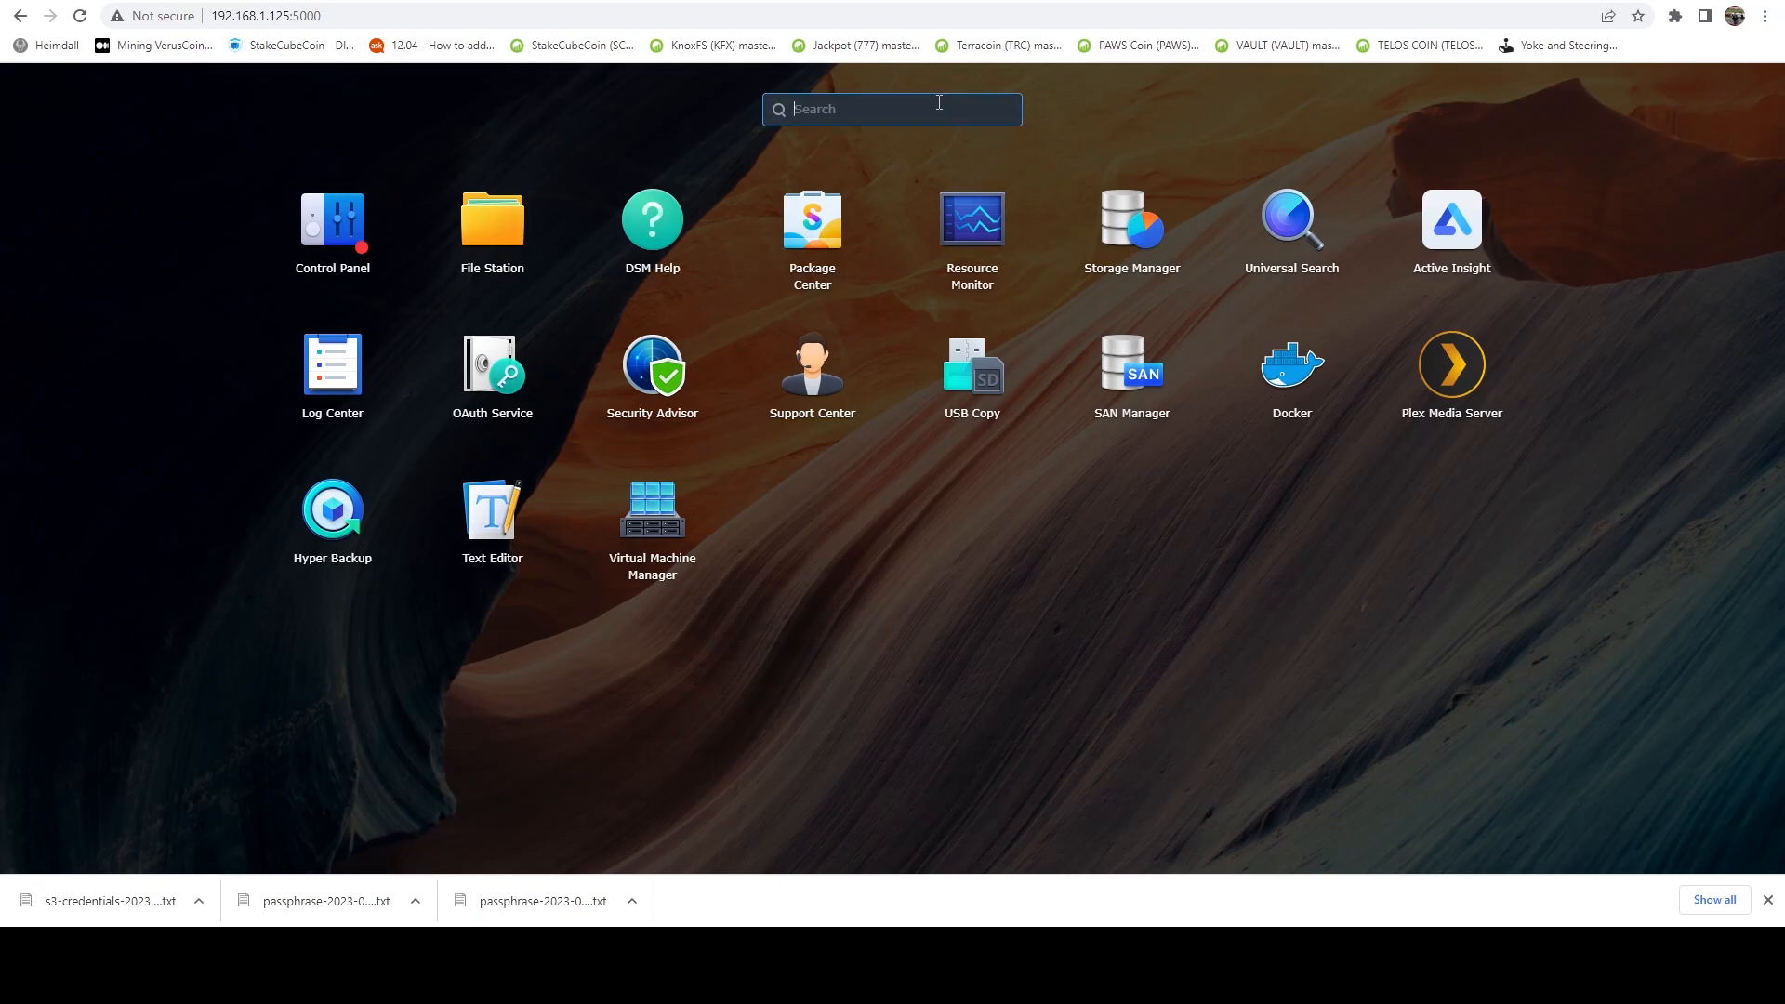
pyautogui.write('hyper')
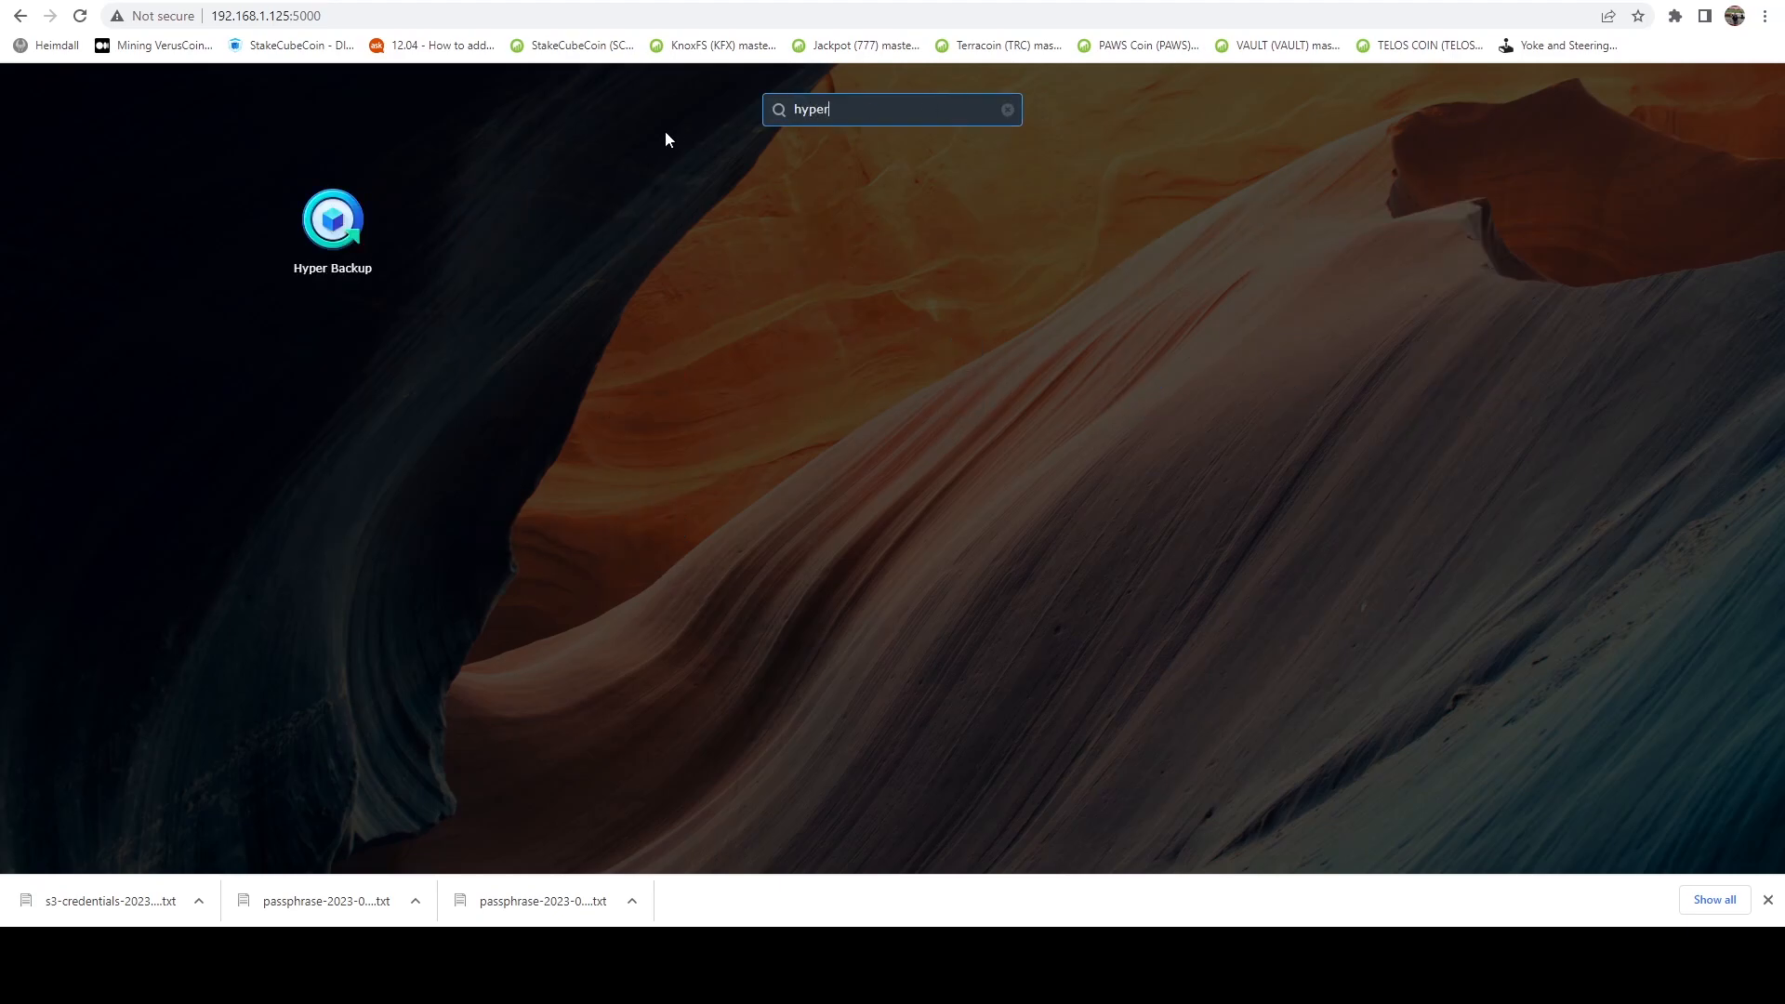
pyautogui.doubleClick(331, 219)
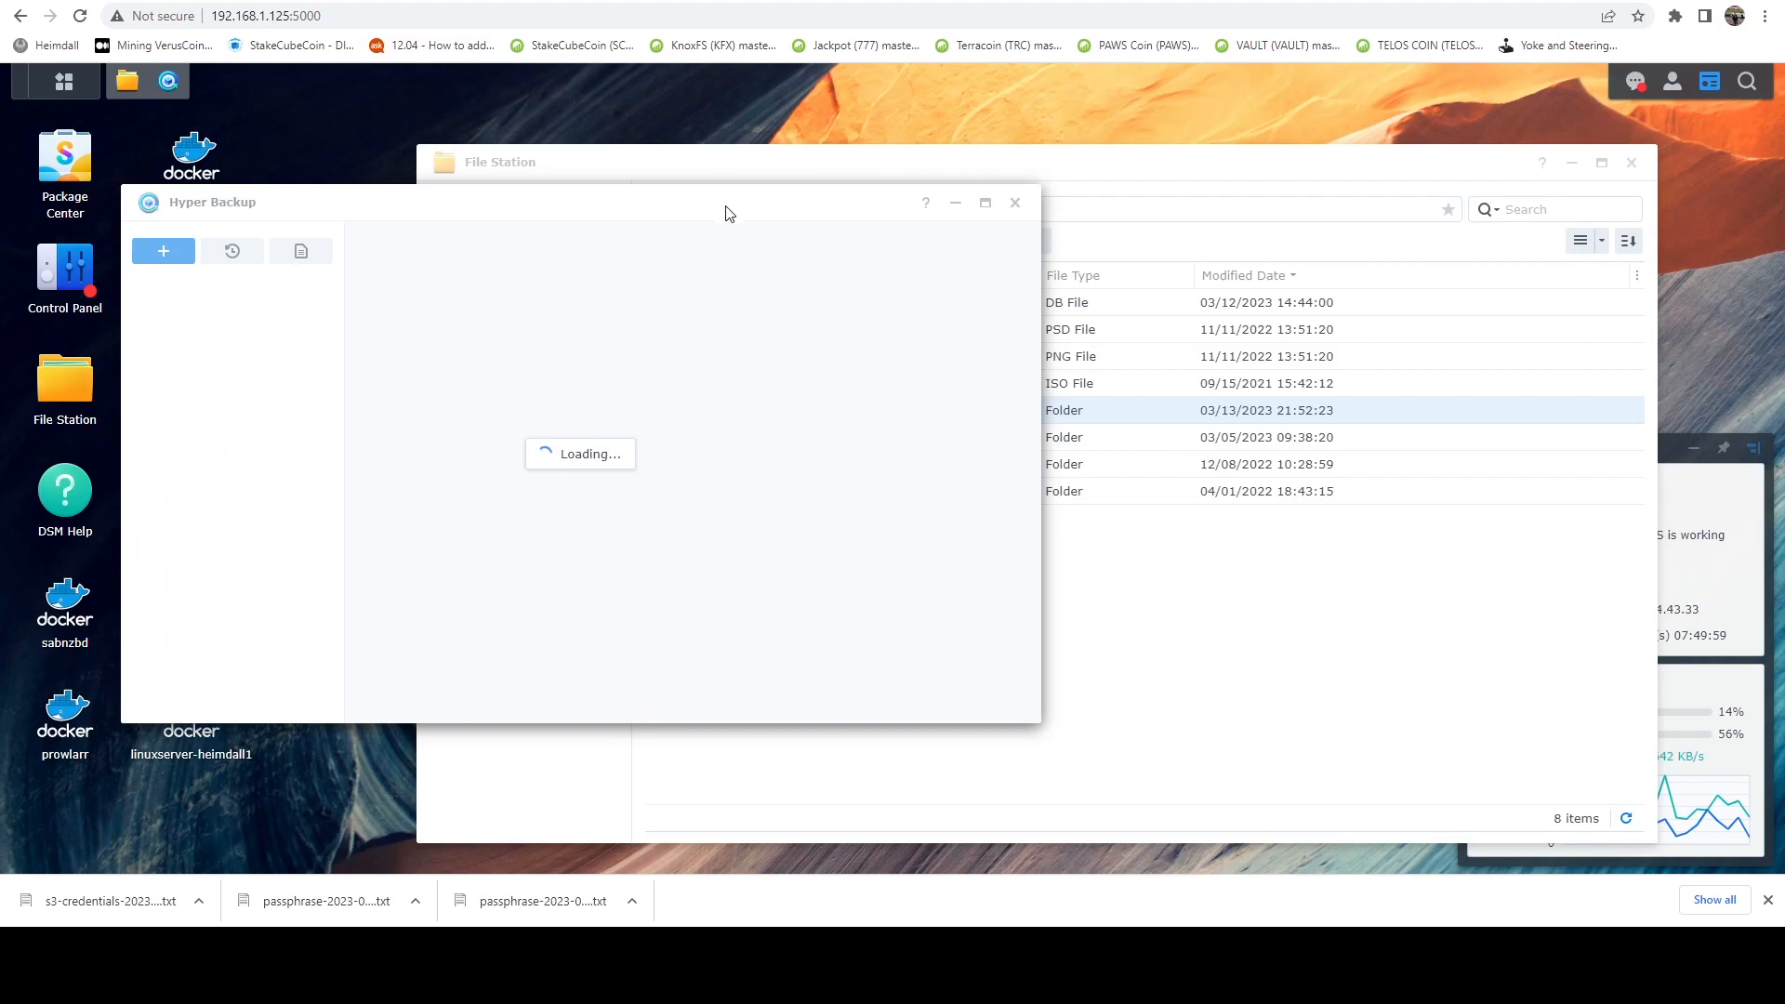
pyautogui.click(163, 250)
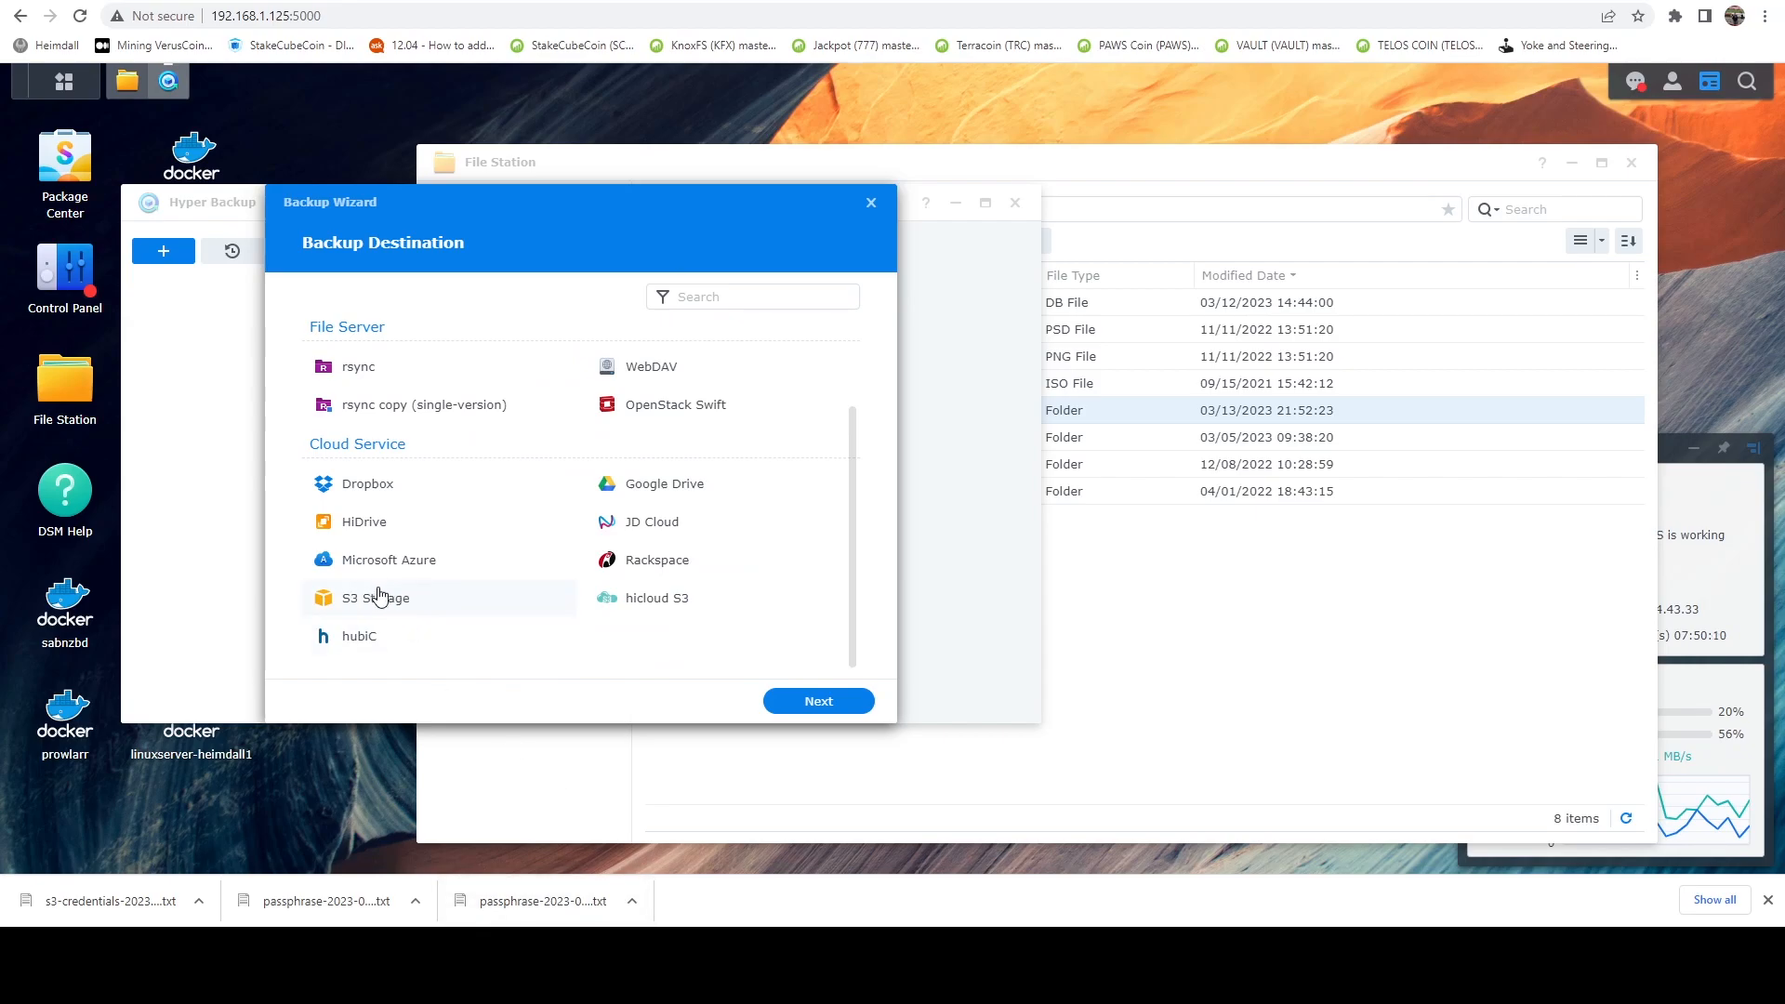
pyautogui.moveTo(415, 406)
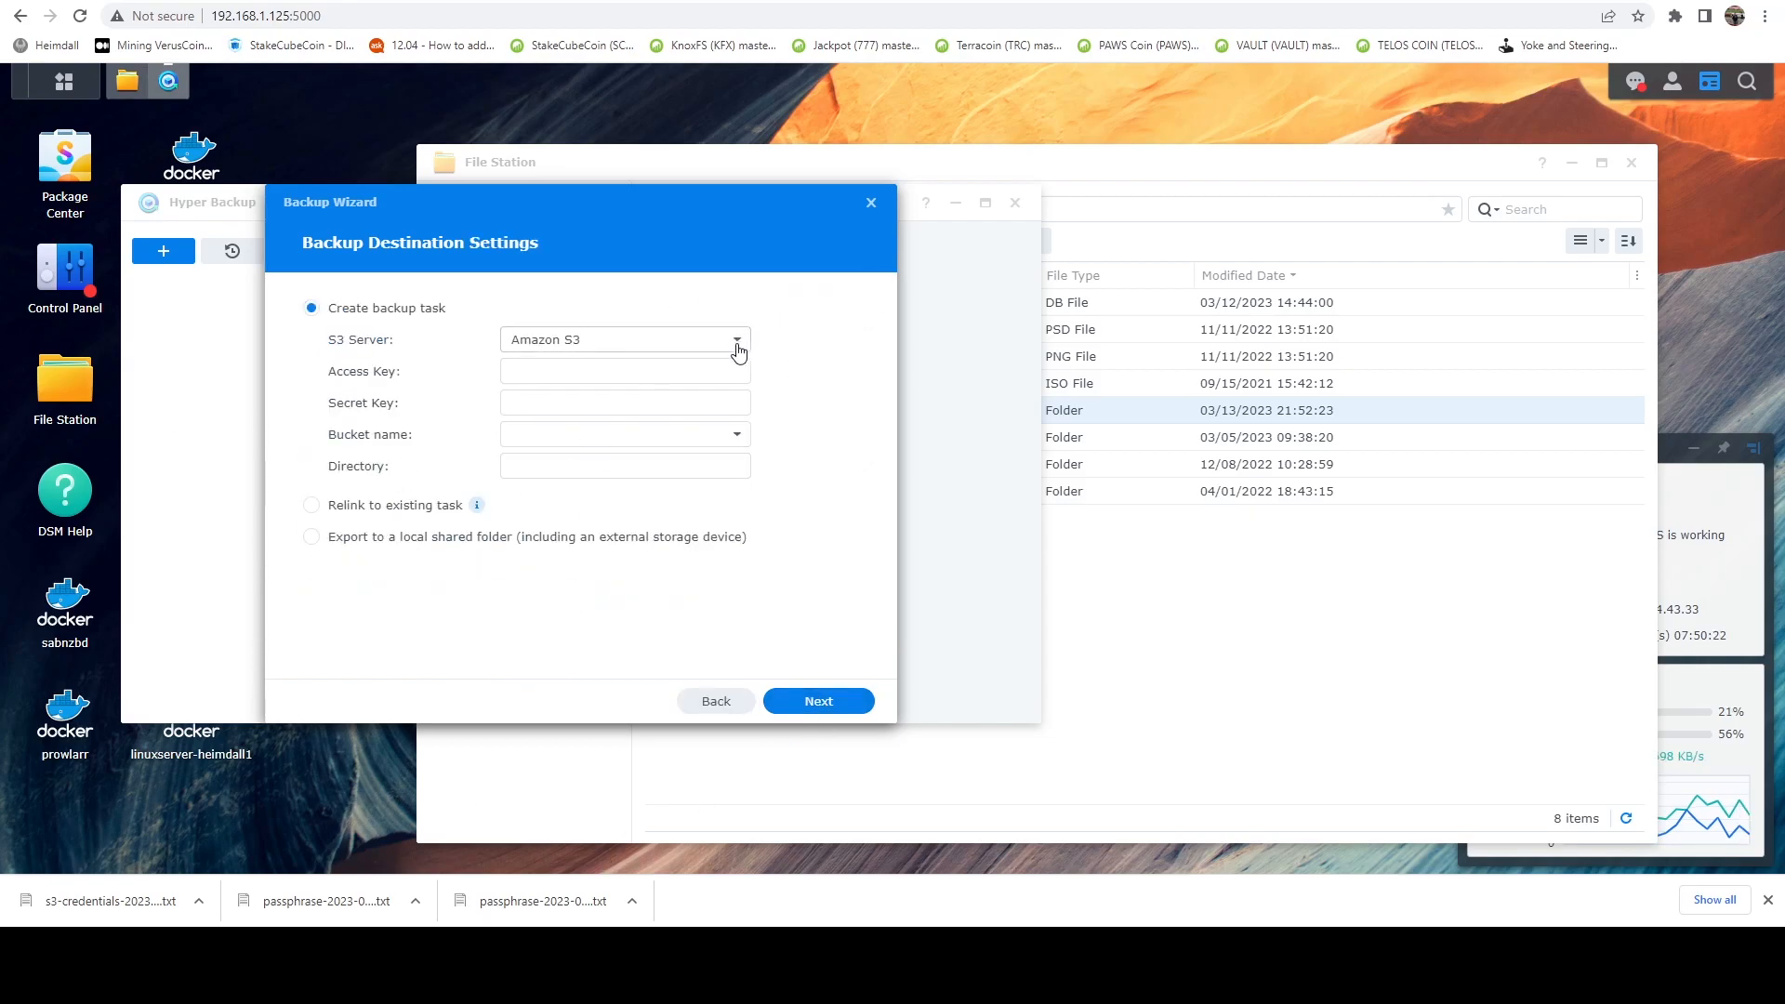
# Choose Custom Server URL as the S3 server type
pyautogui.click(736, 339)
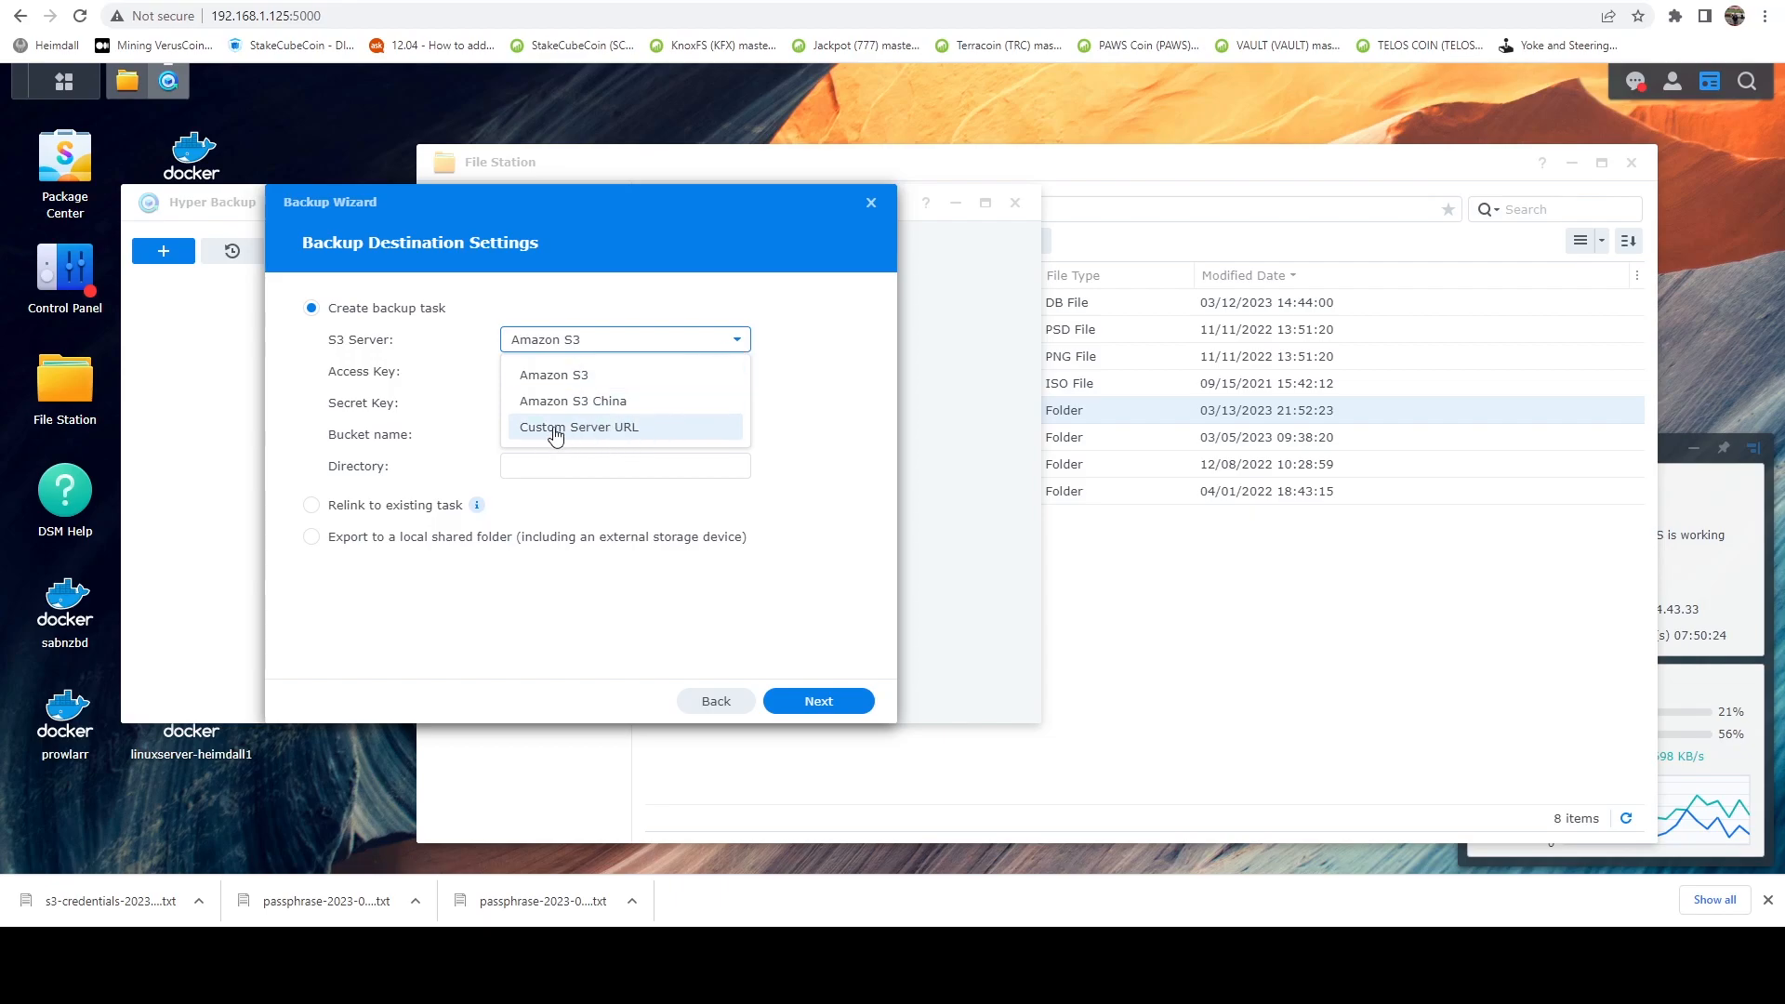
pyautogui.click(579, 426)
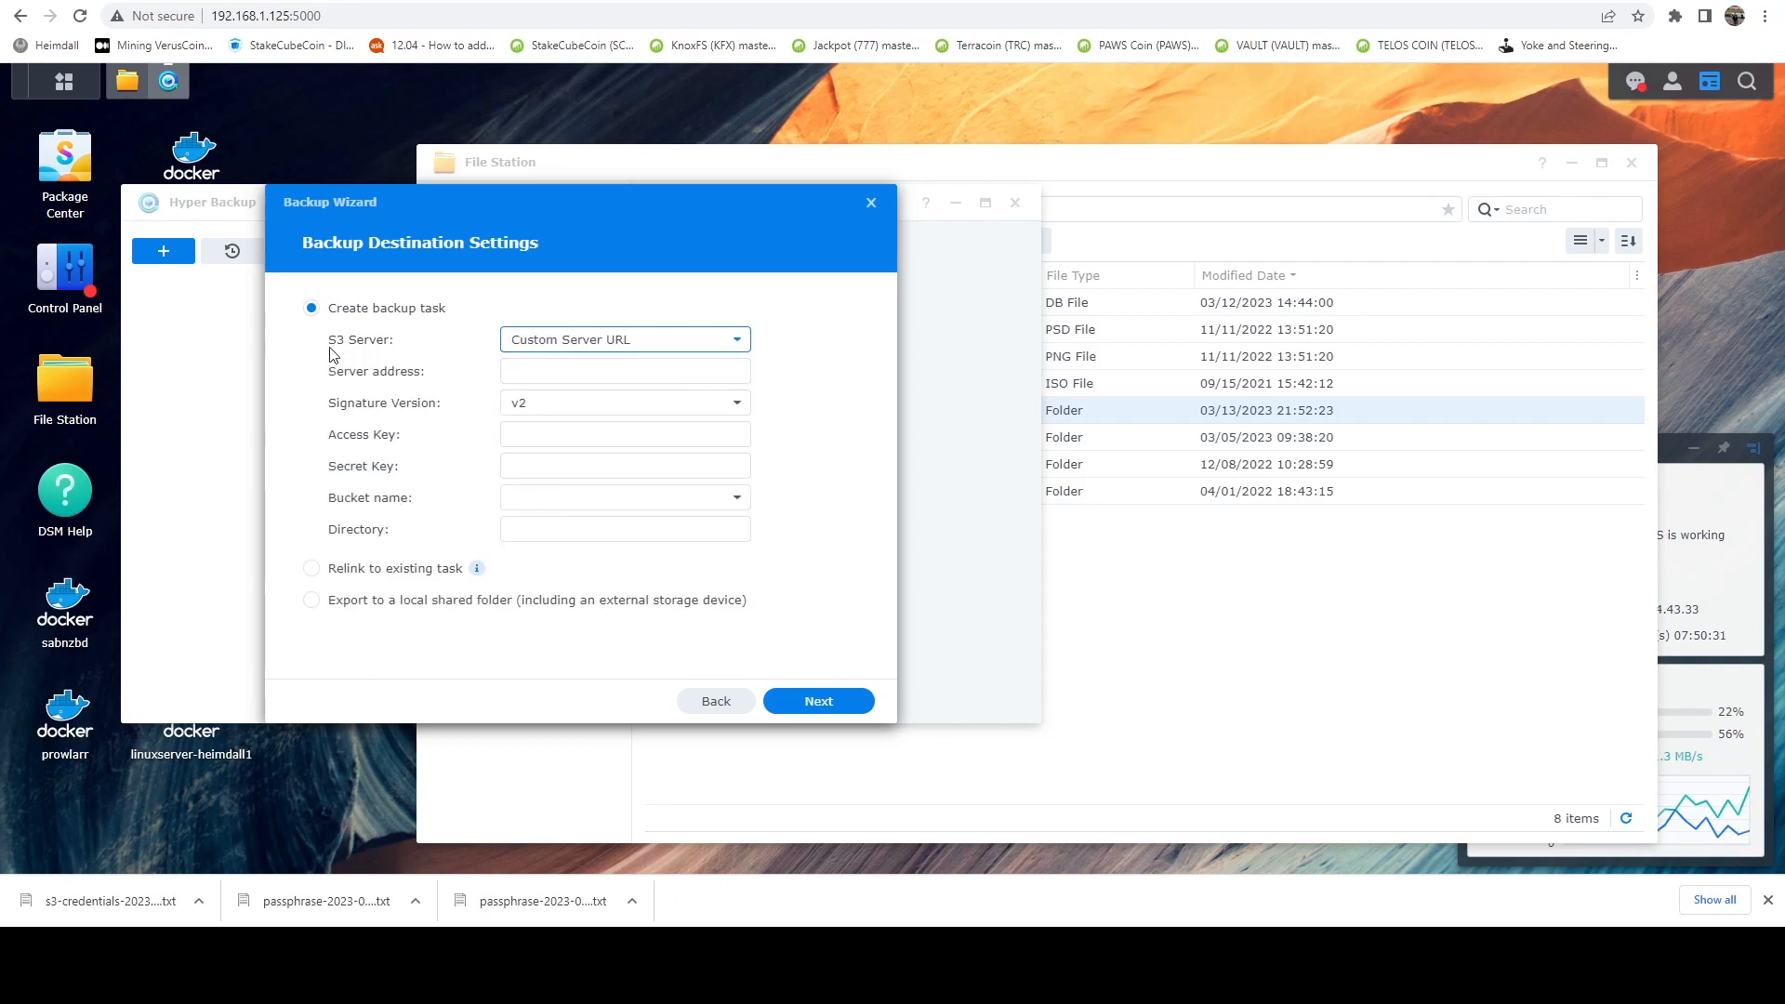
pyautogui.click(624, 370)
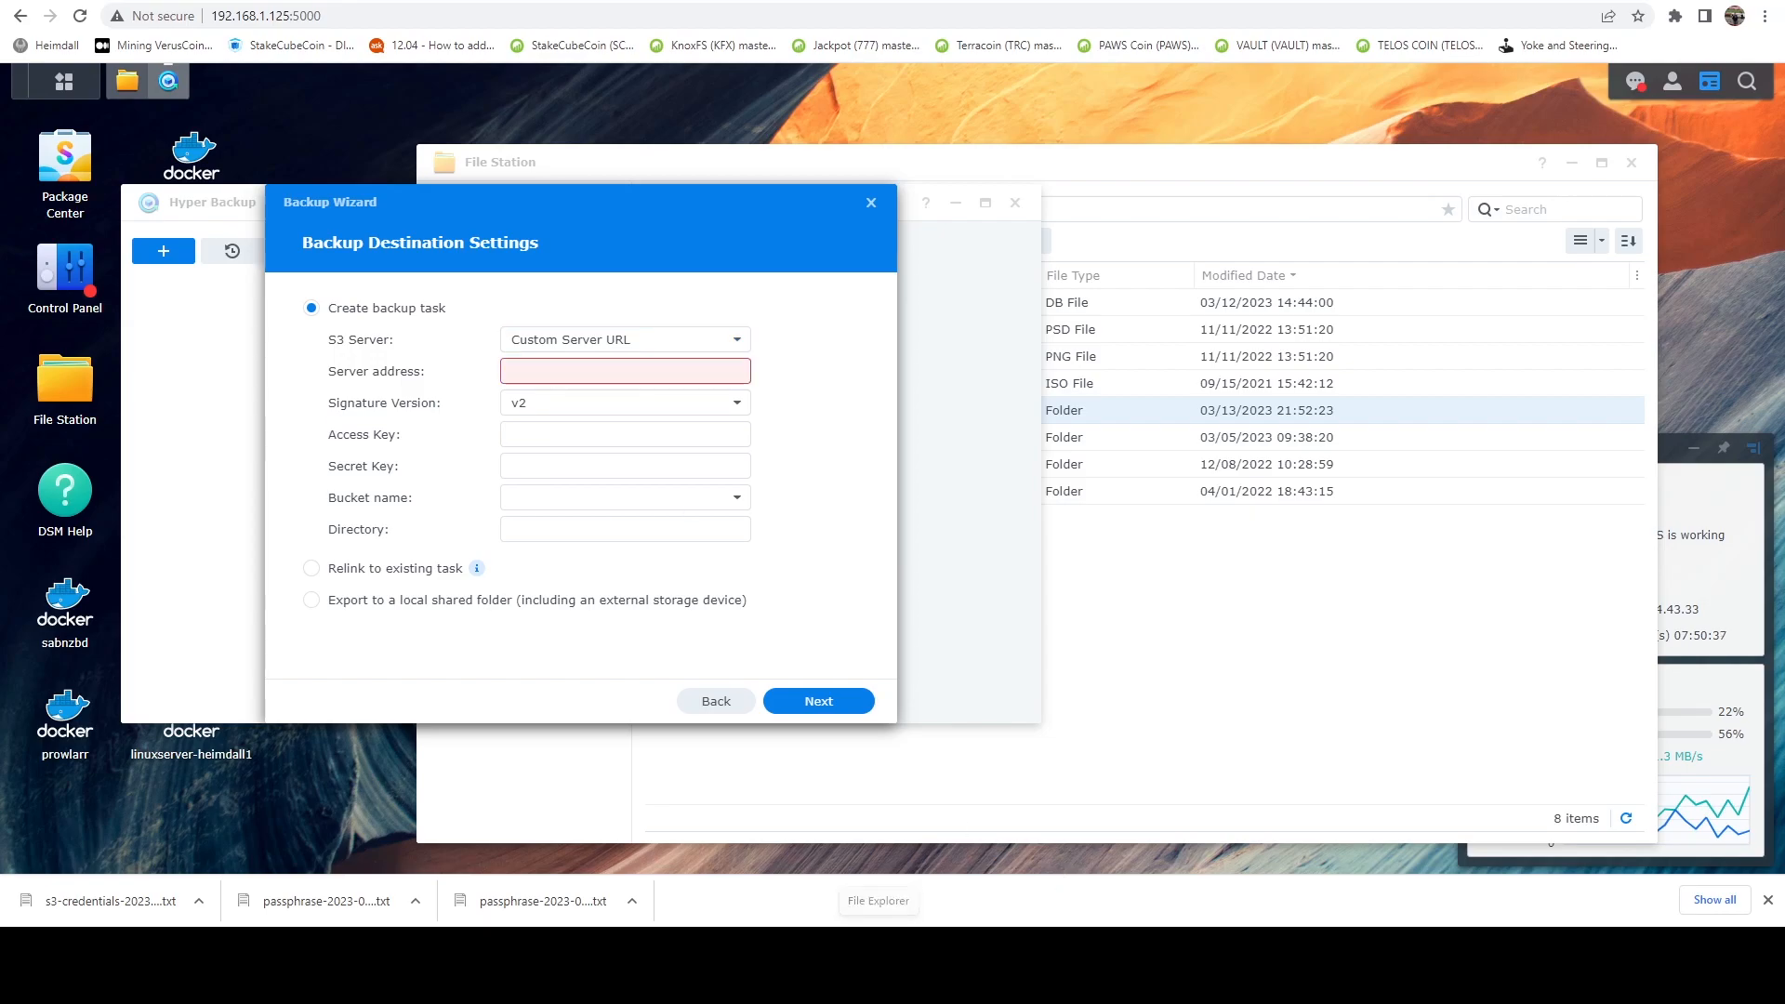
pyautogui.click(878, 901)
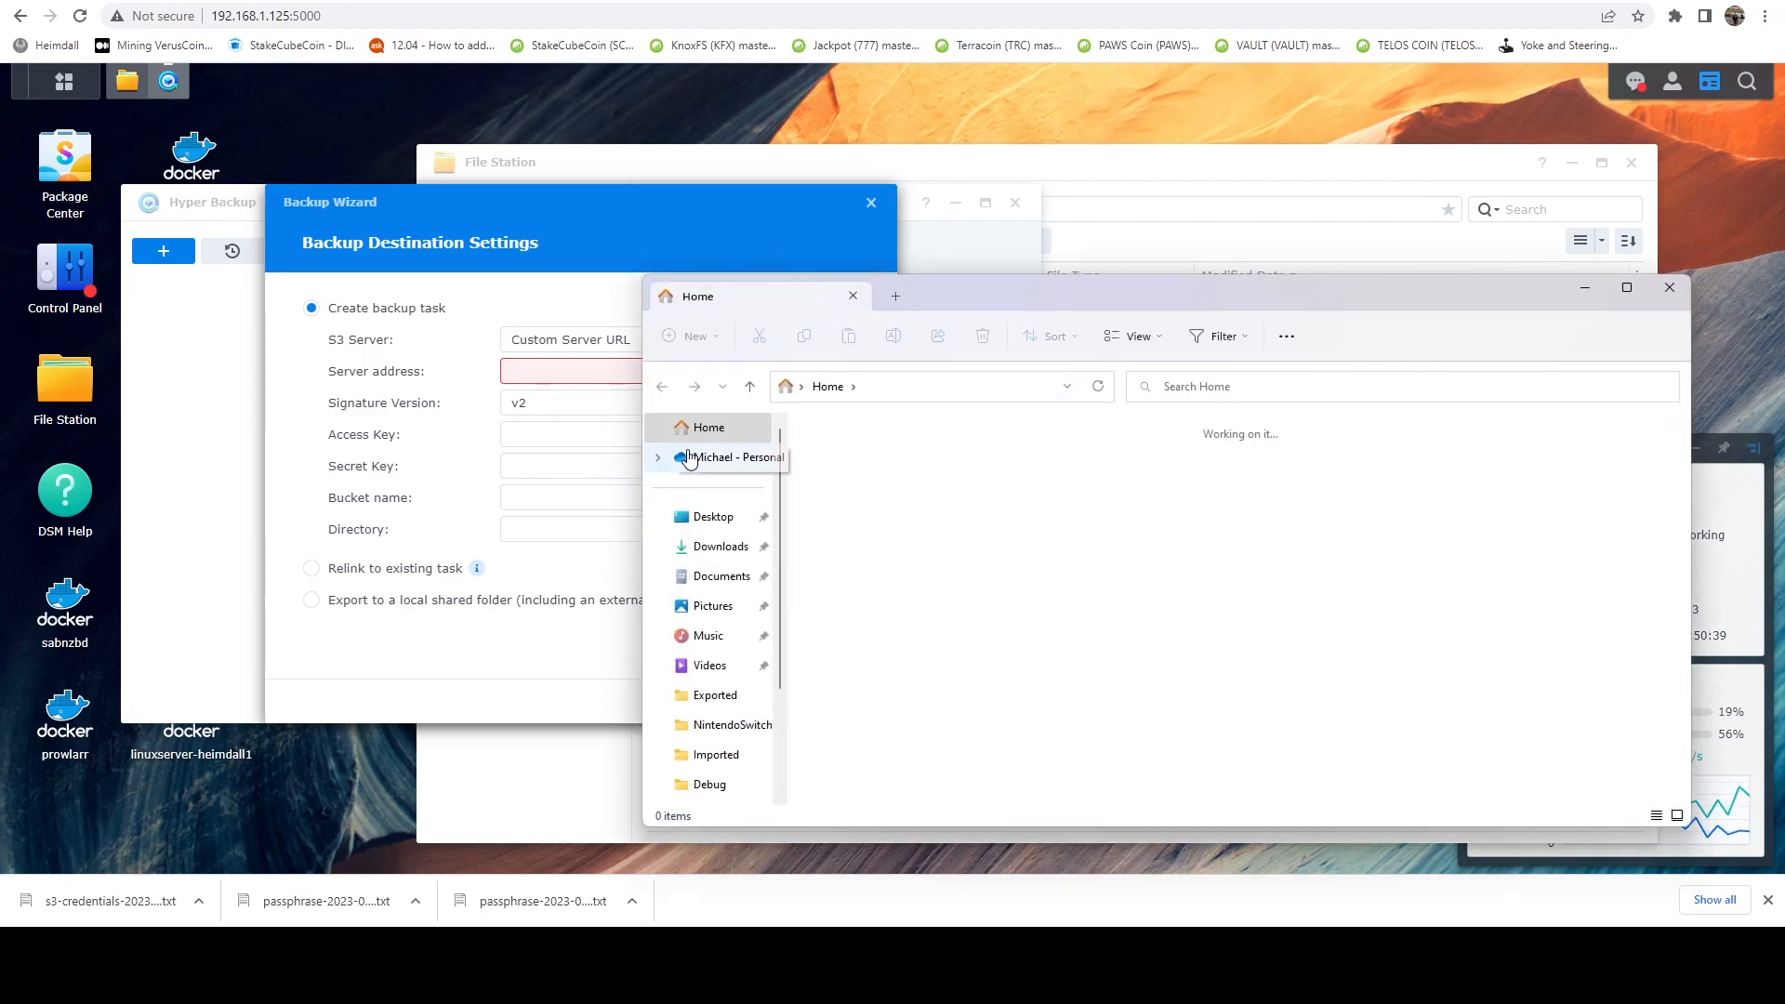
pyautogui.click(719, 546)
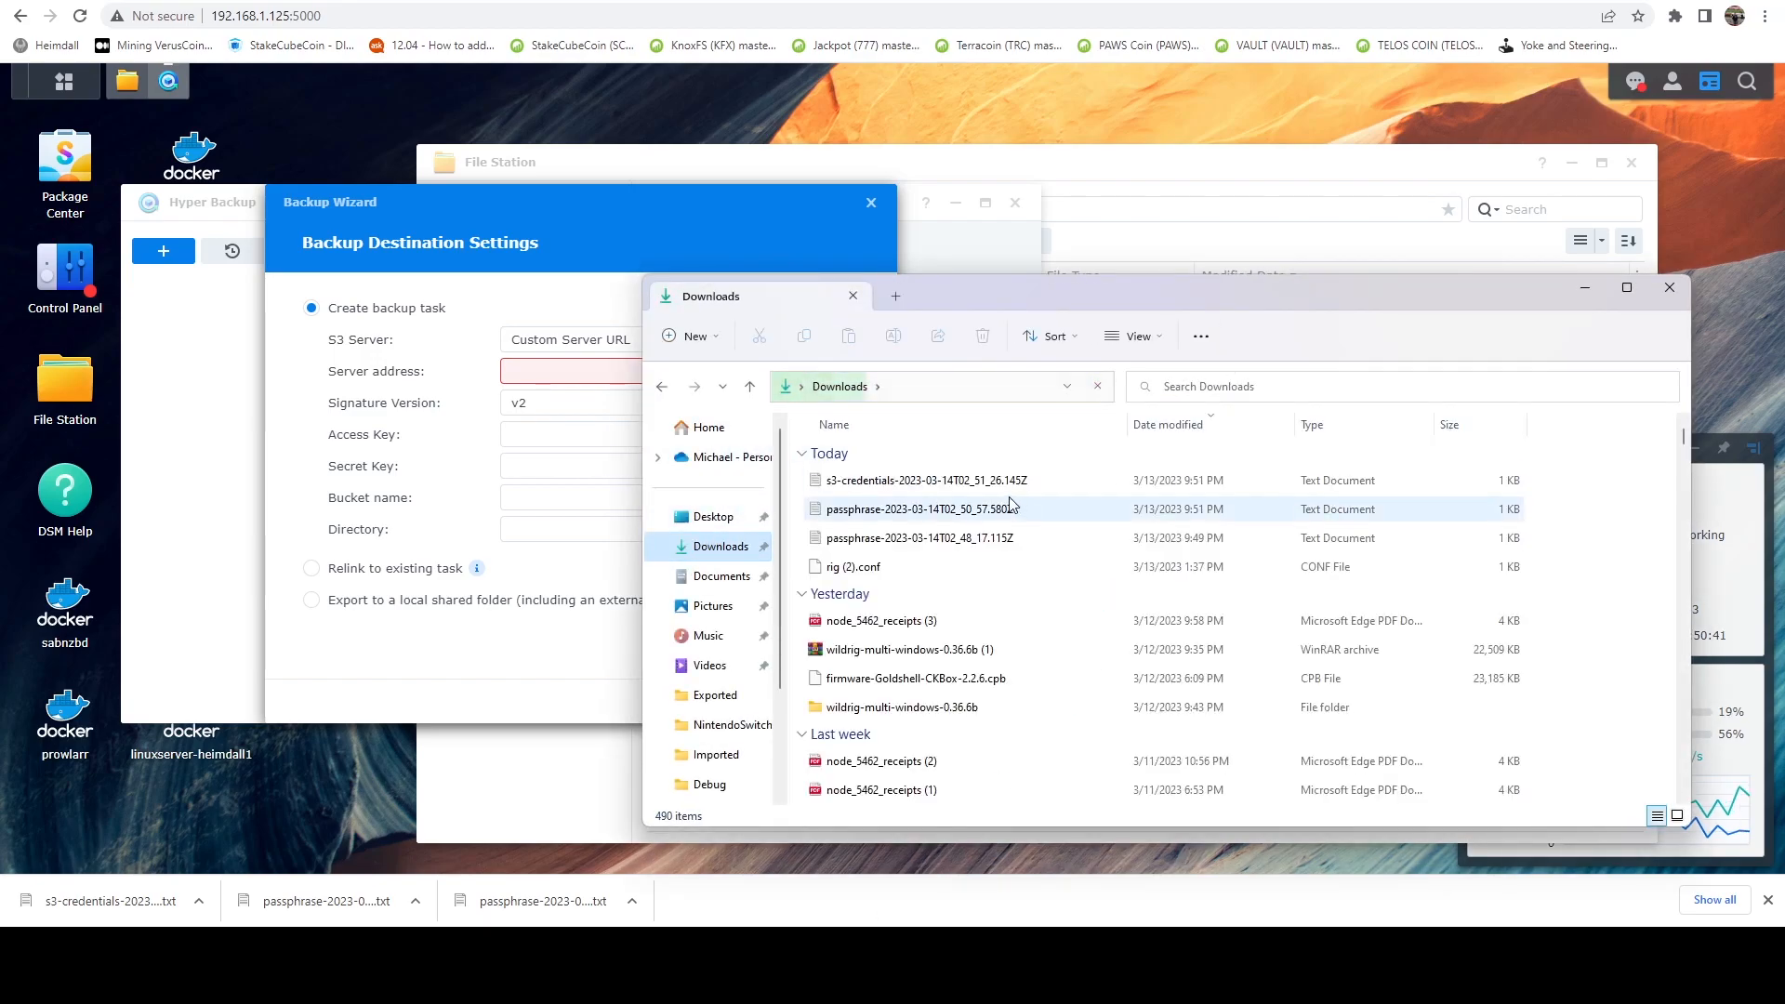
pyautogui.click(922, 480)
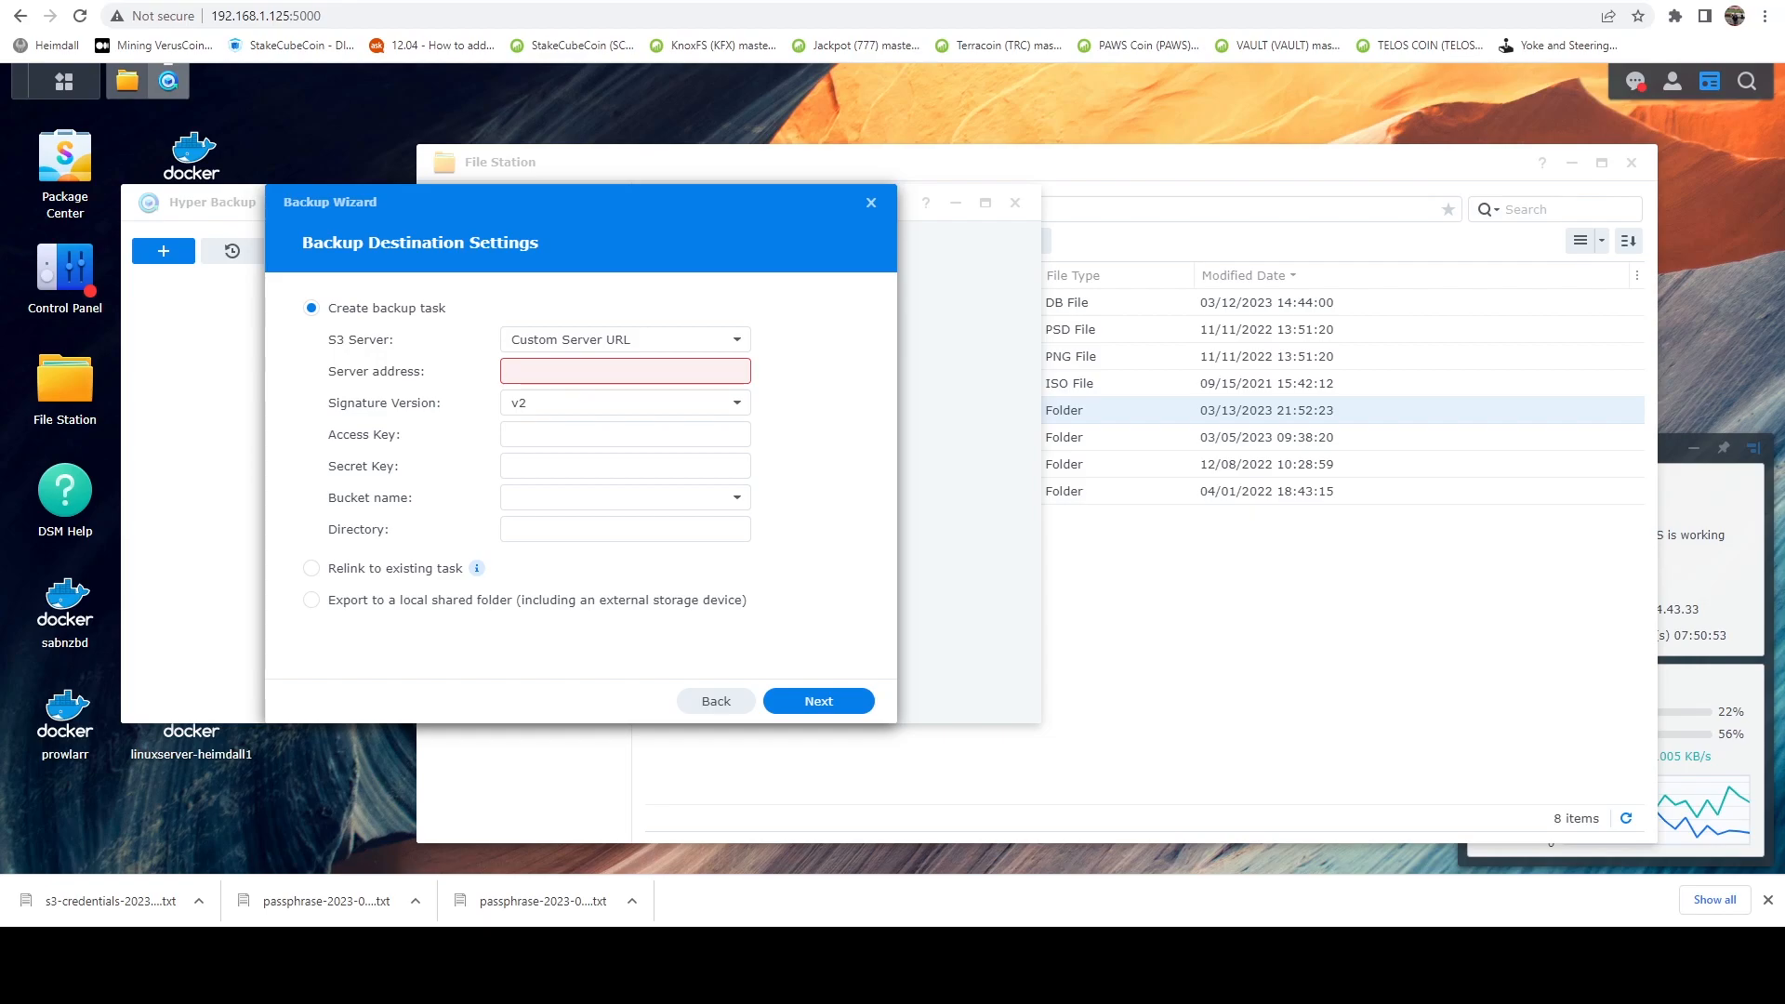
pyautogui.write('https://gateway.storjshare.io')
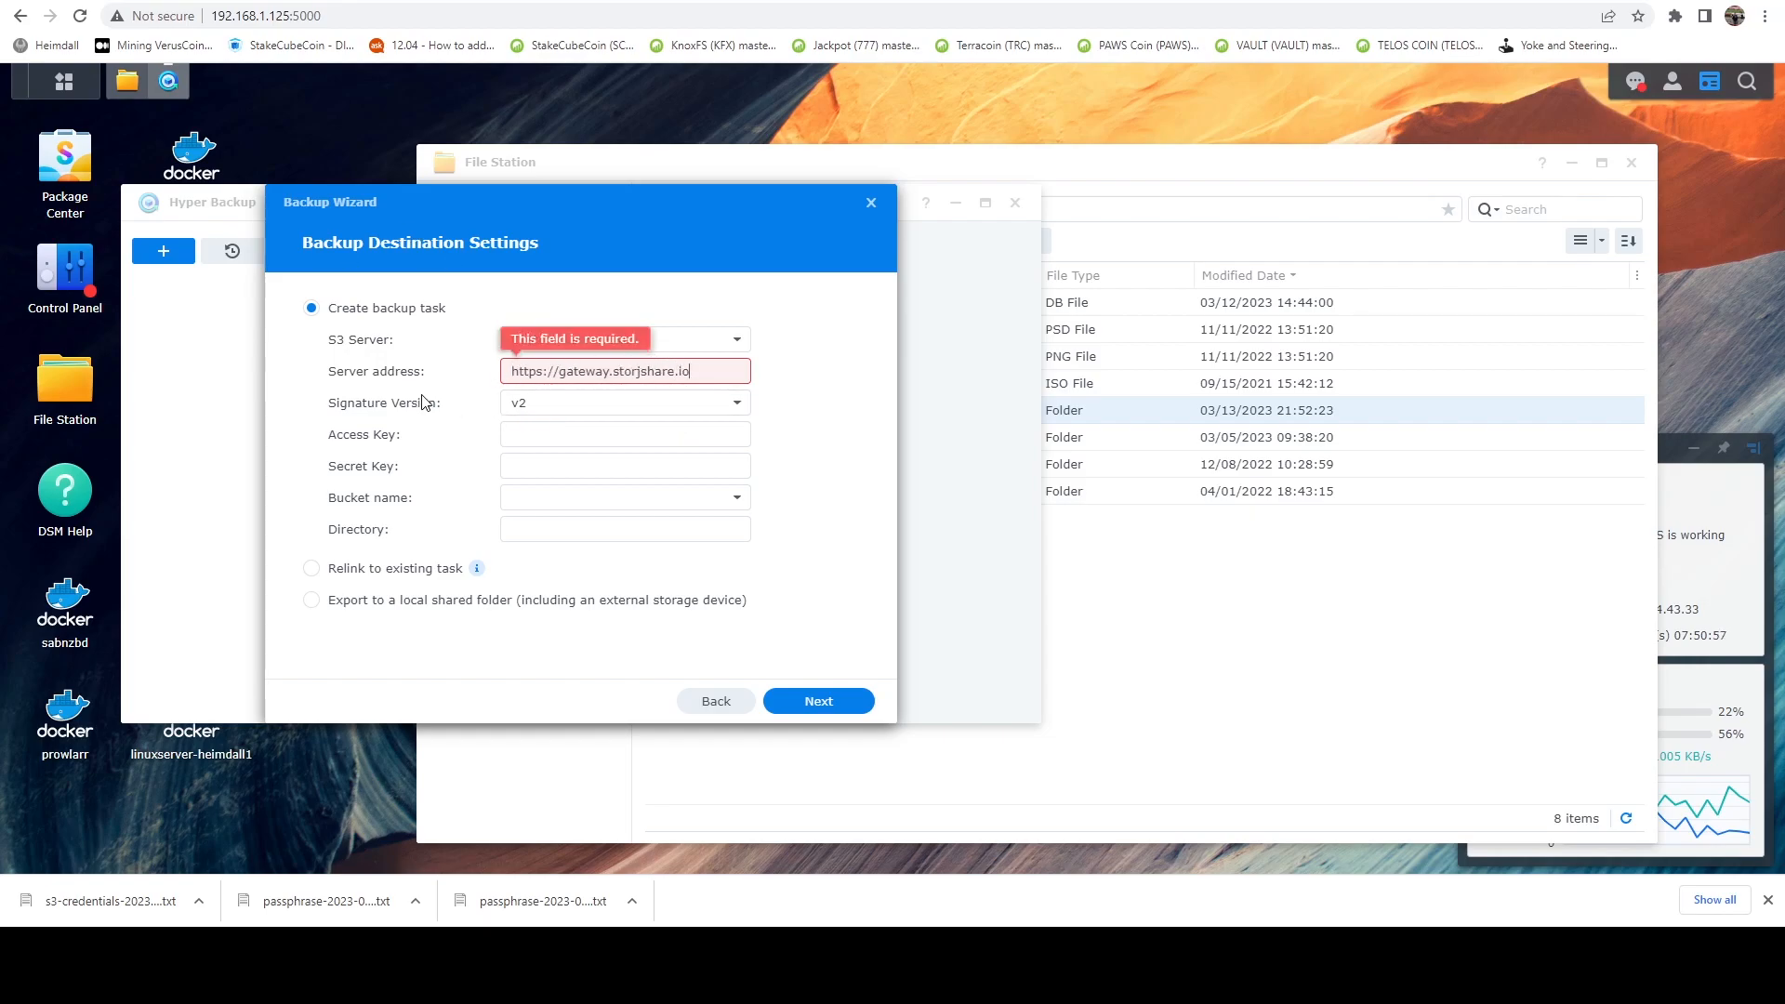
pyautogui.click(624, 339)
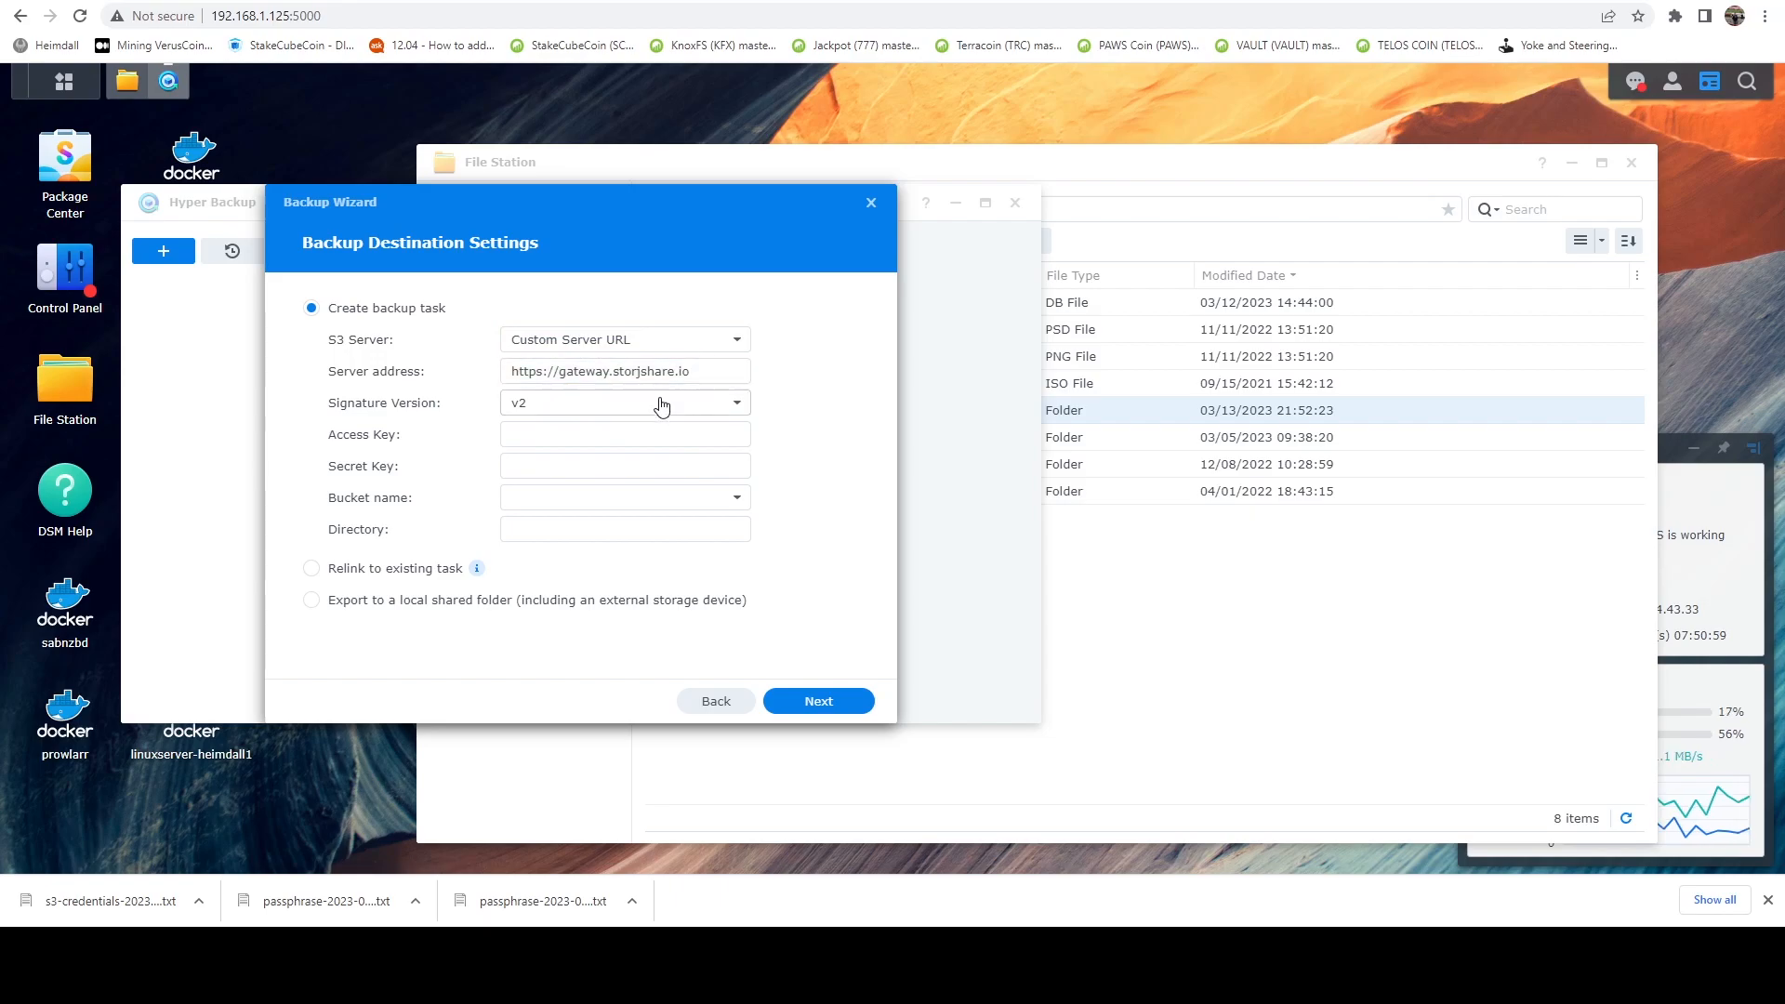
pyautogui.click(624, 402)
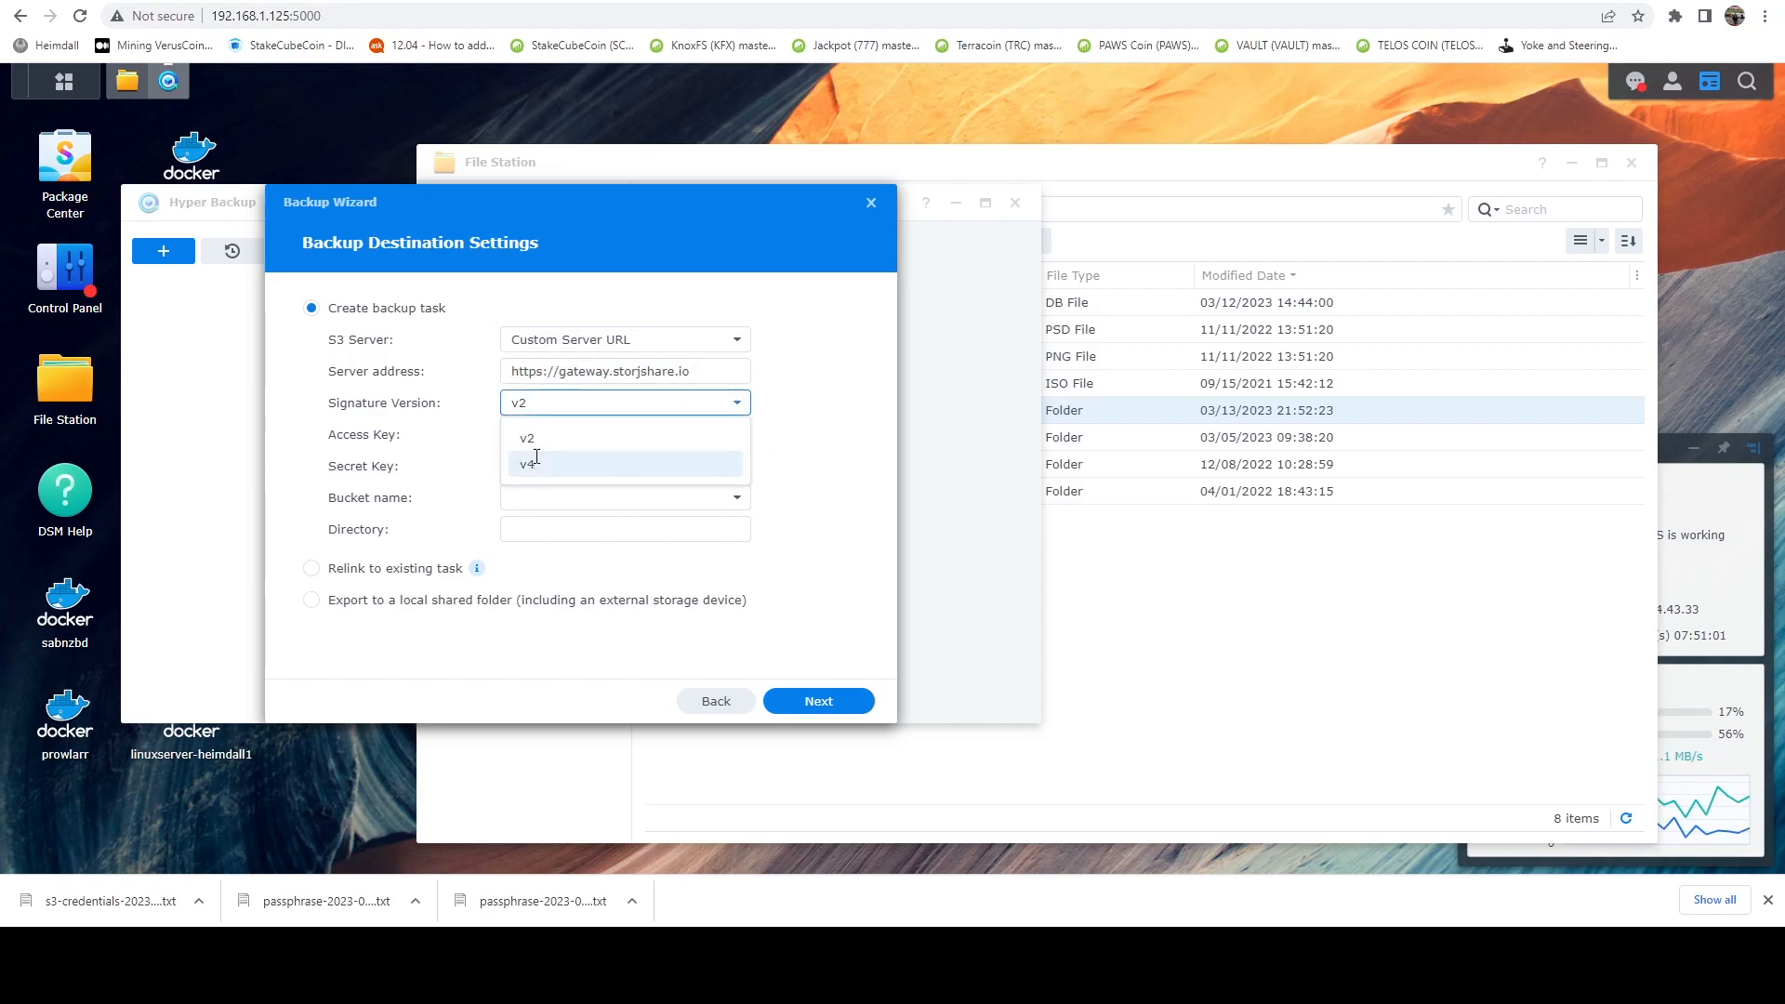
pyautogui.click(532, 461)
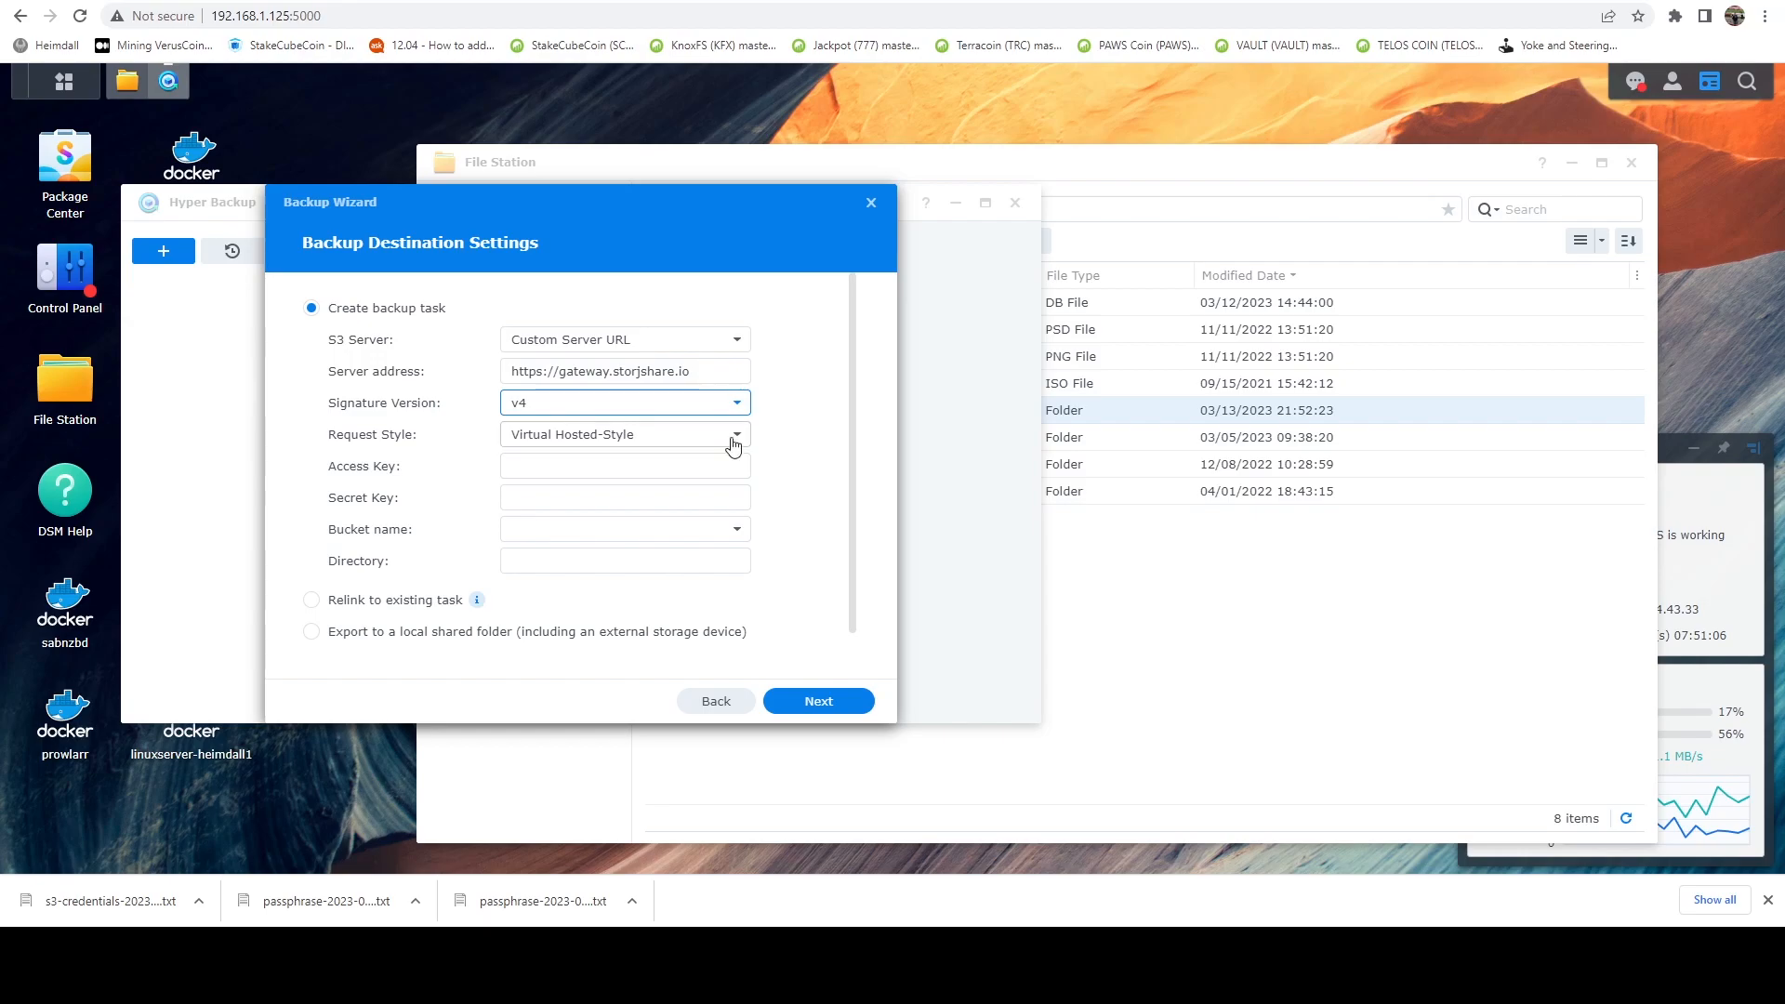
pyautogui.click(624, 435)
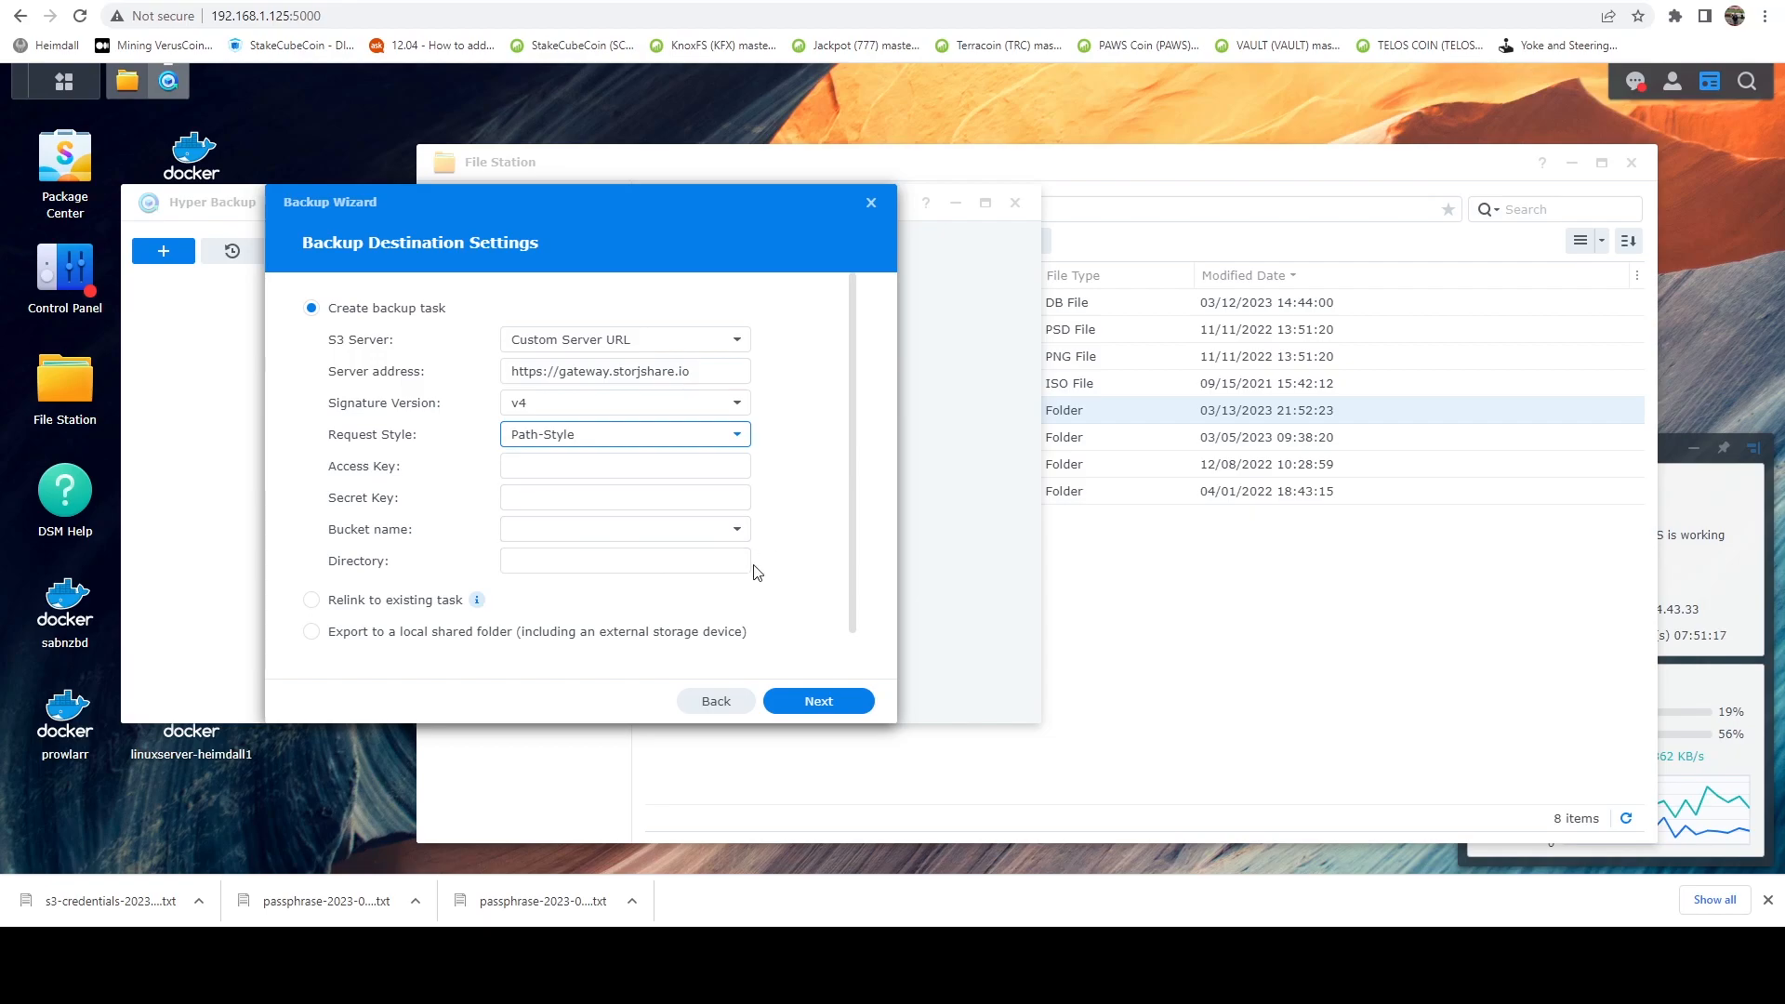
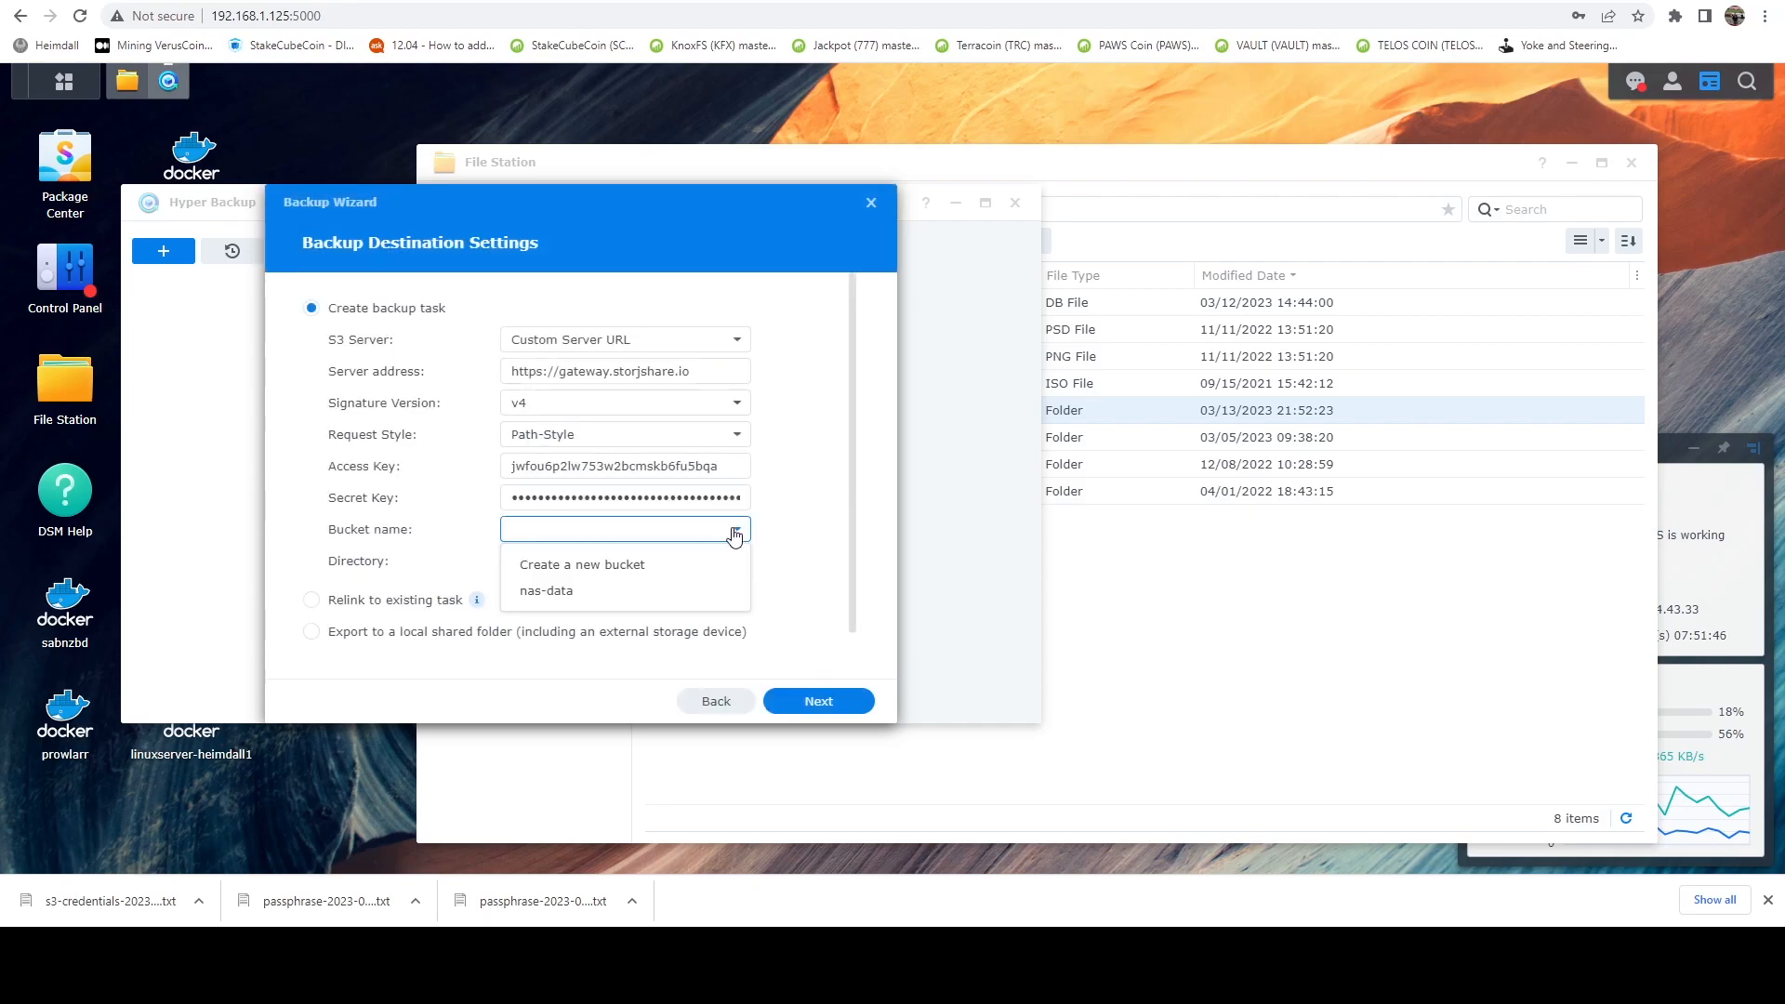
pyautogui.moveTo(547, 591)
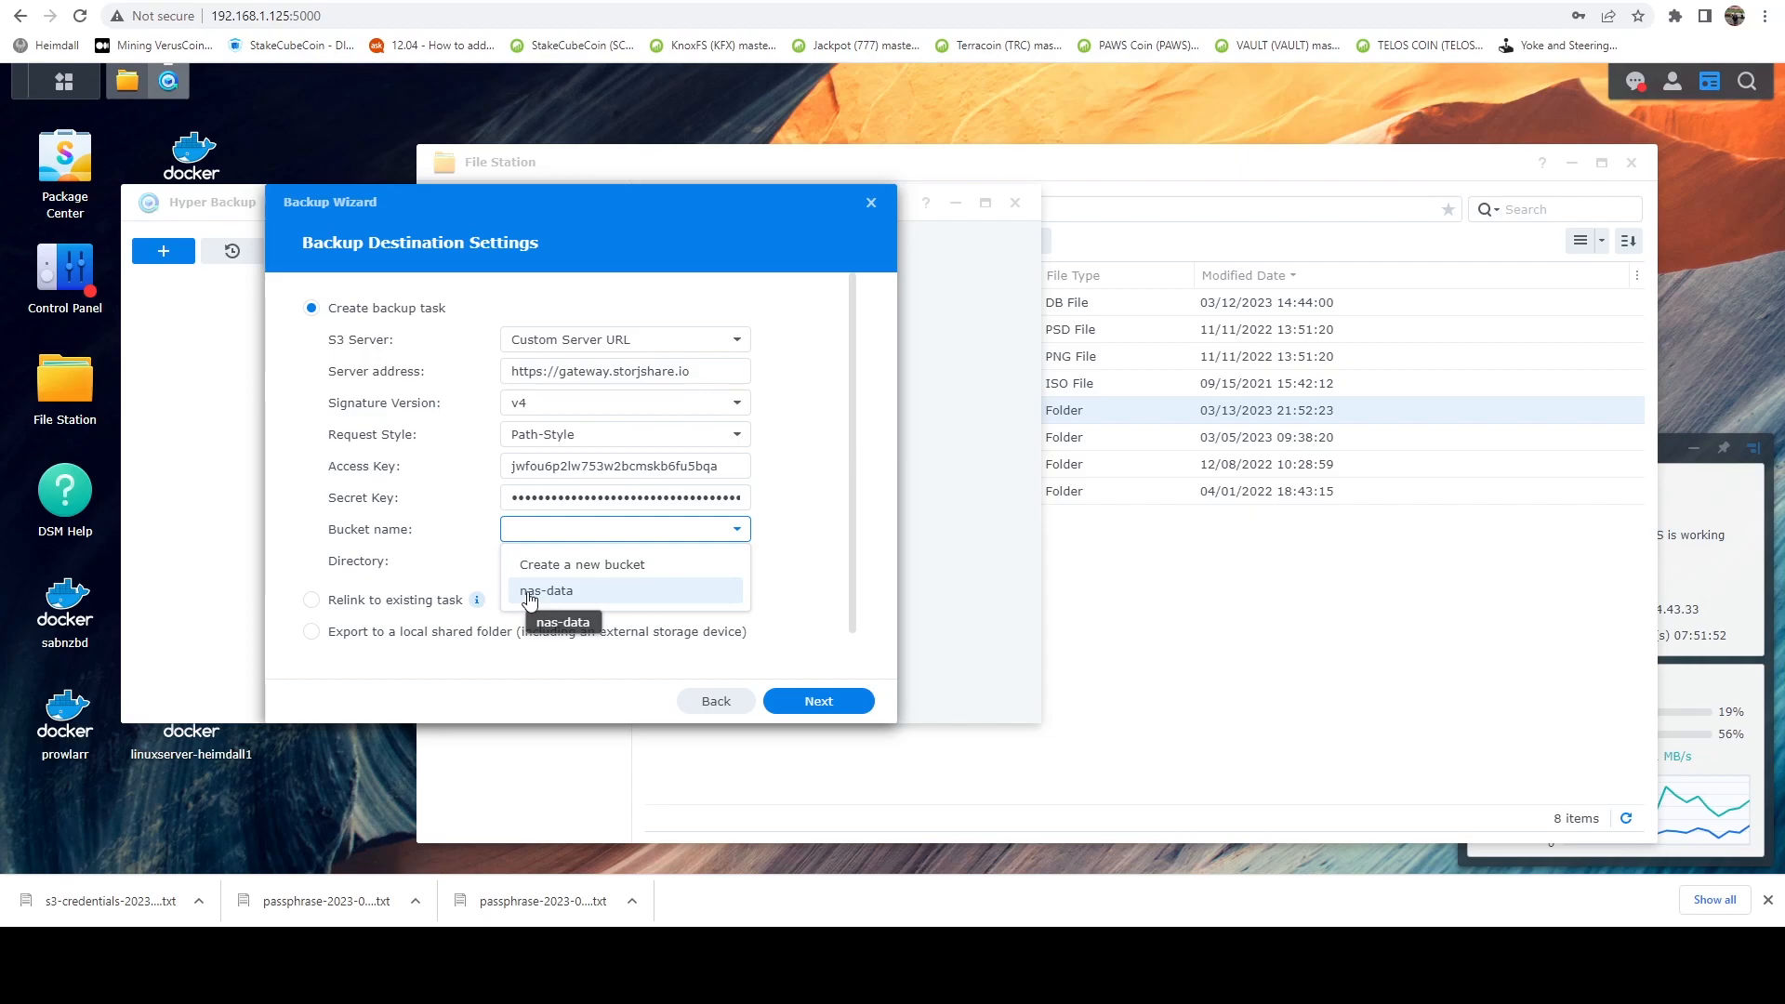
pyautogui.click(546, 590)
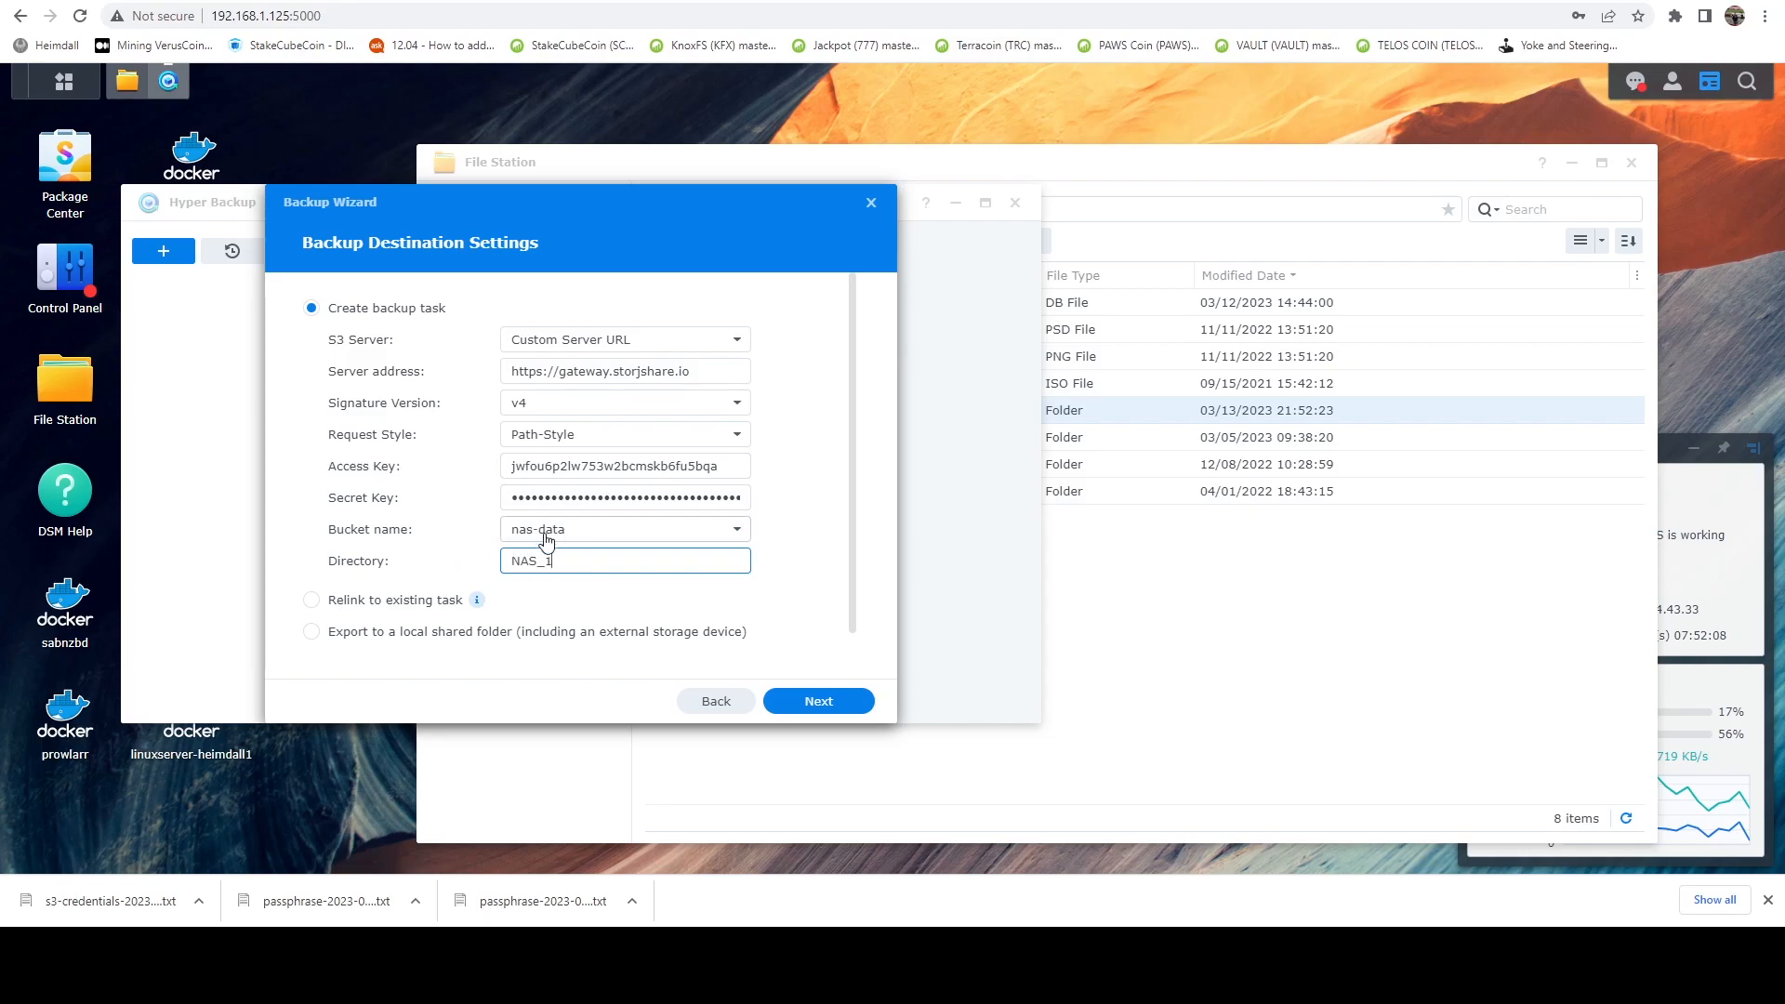
pyautogui.doubleClick(529, 560)
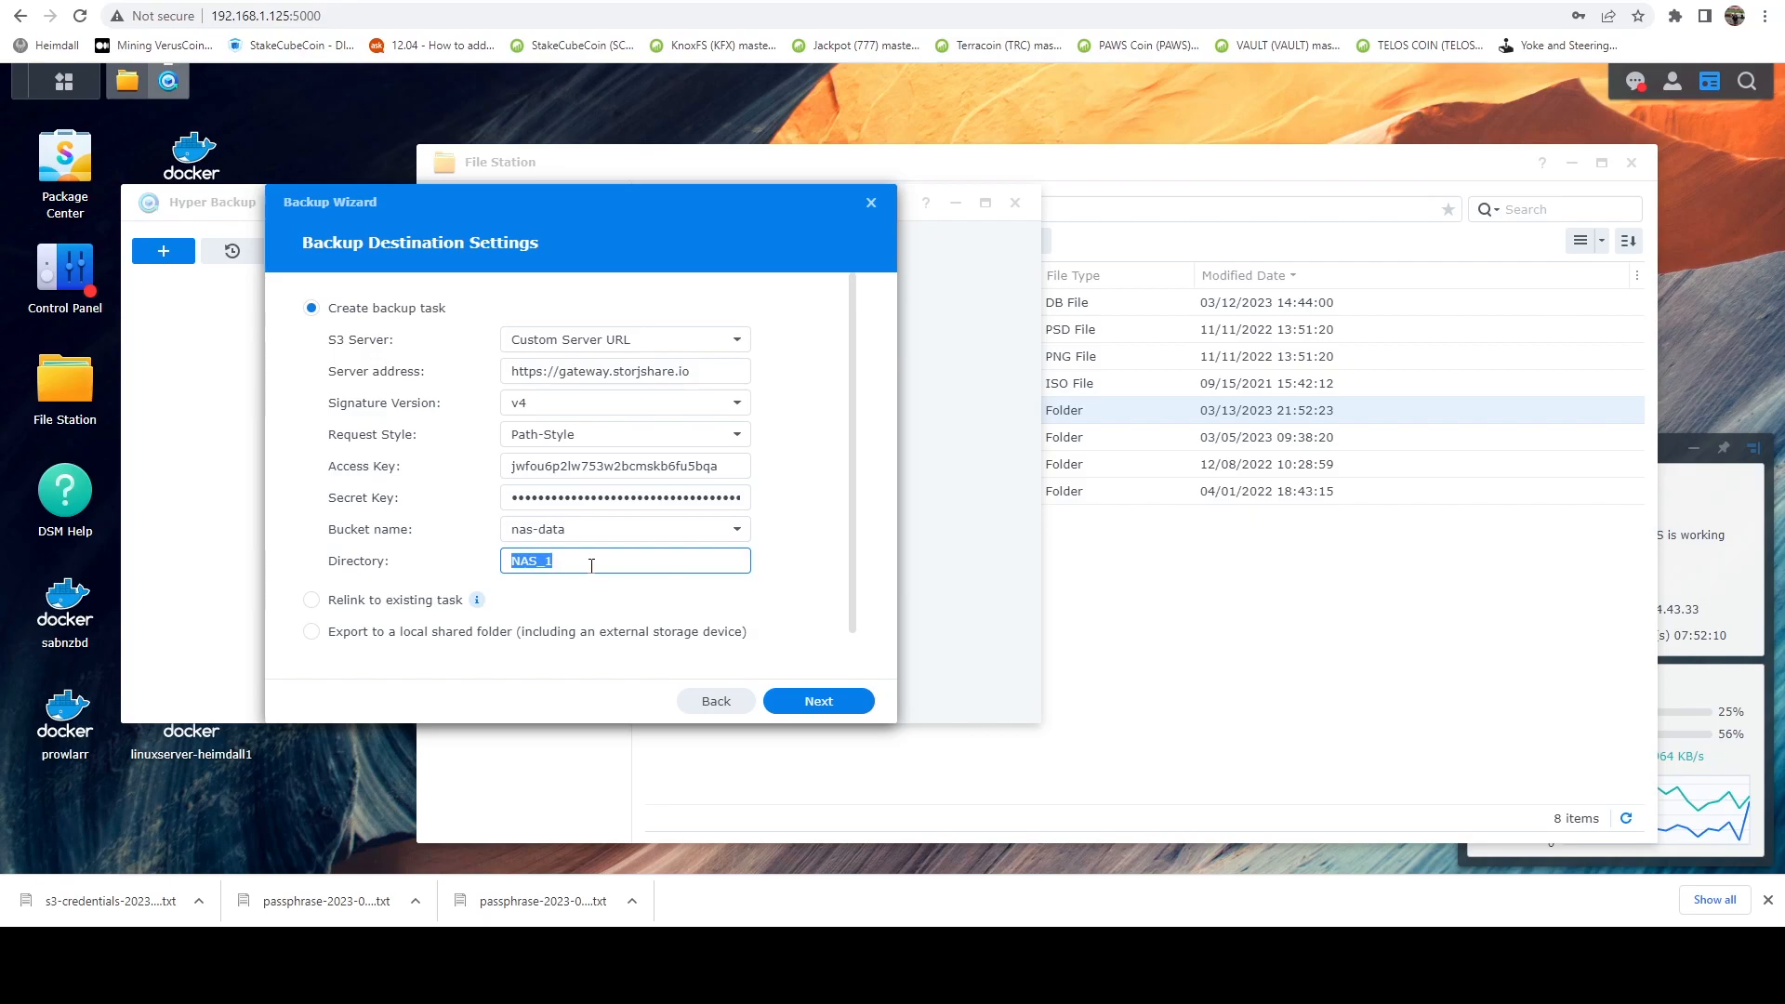
pyautogui.write('B')
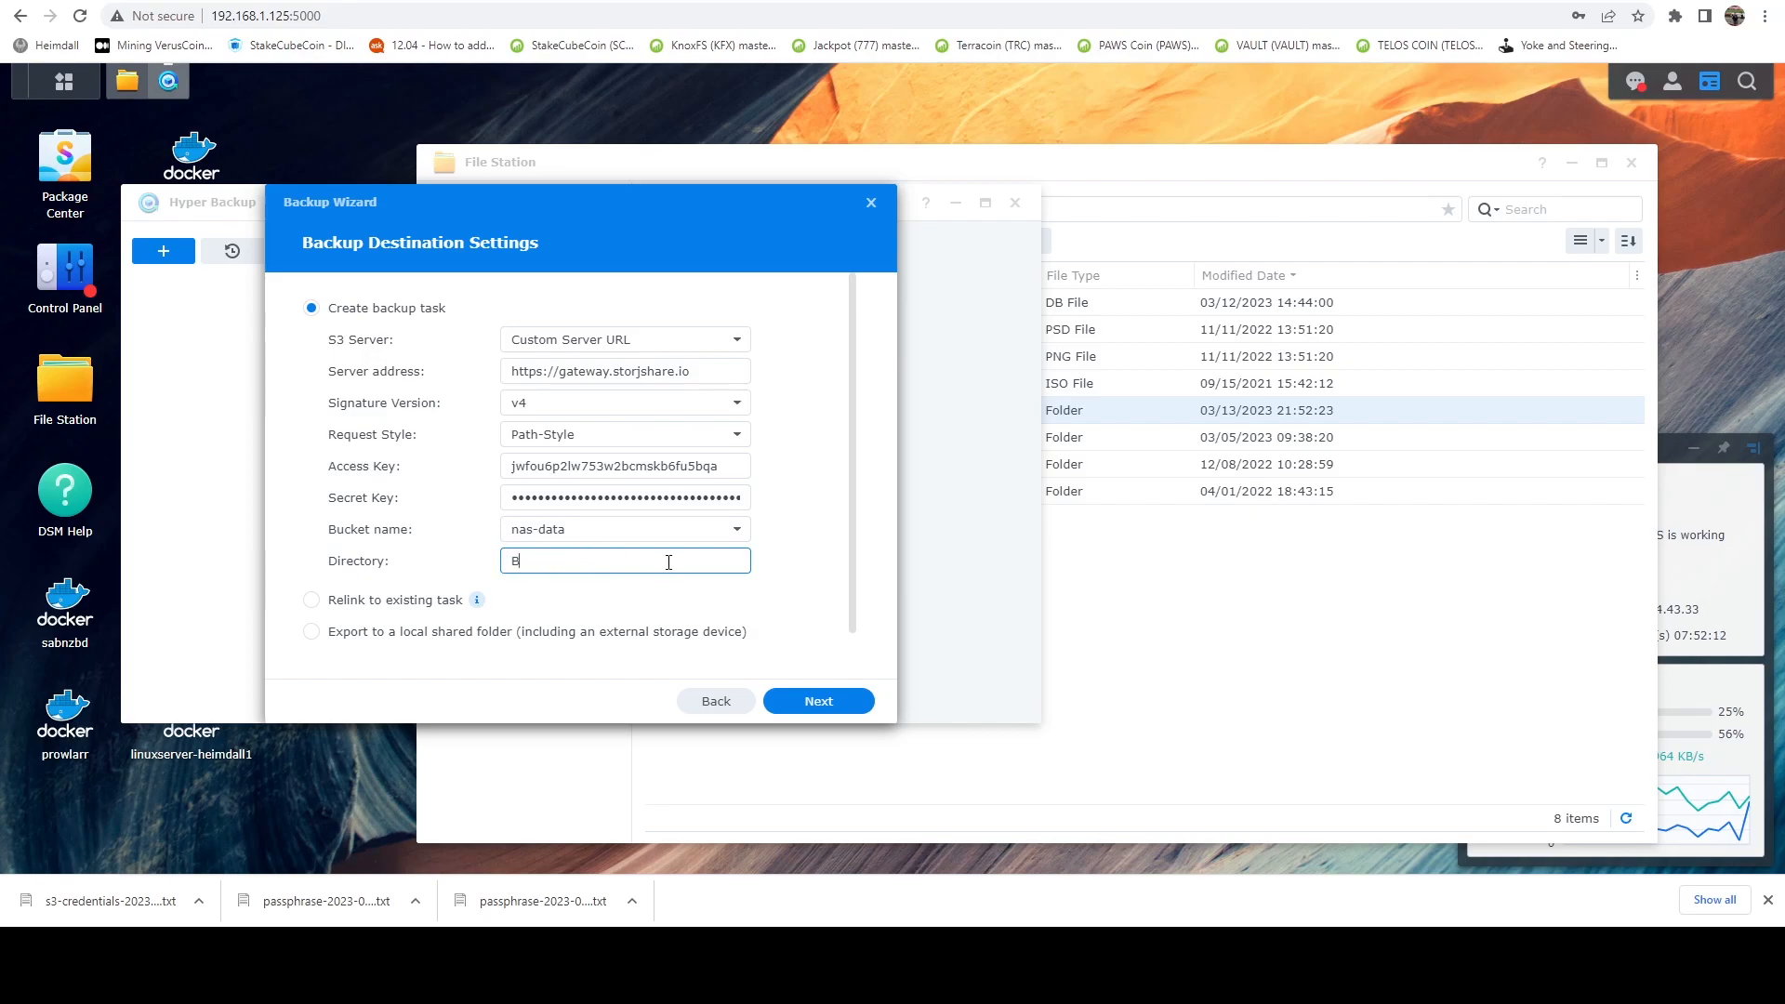
pyautogui.write('ackup')
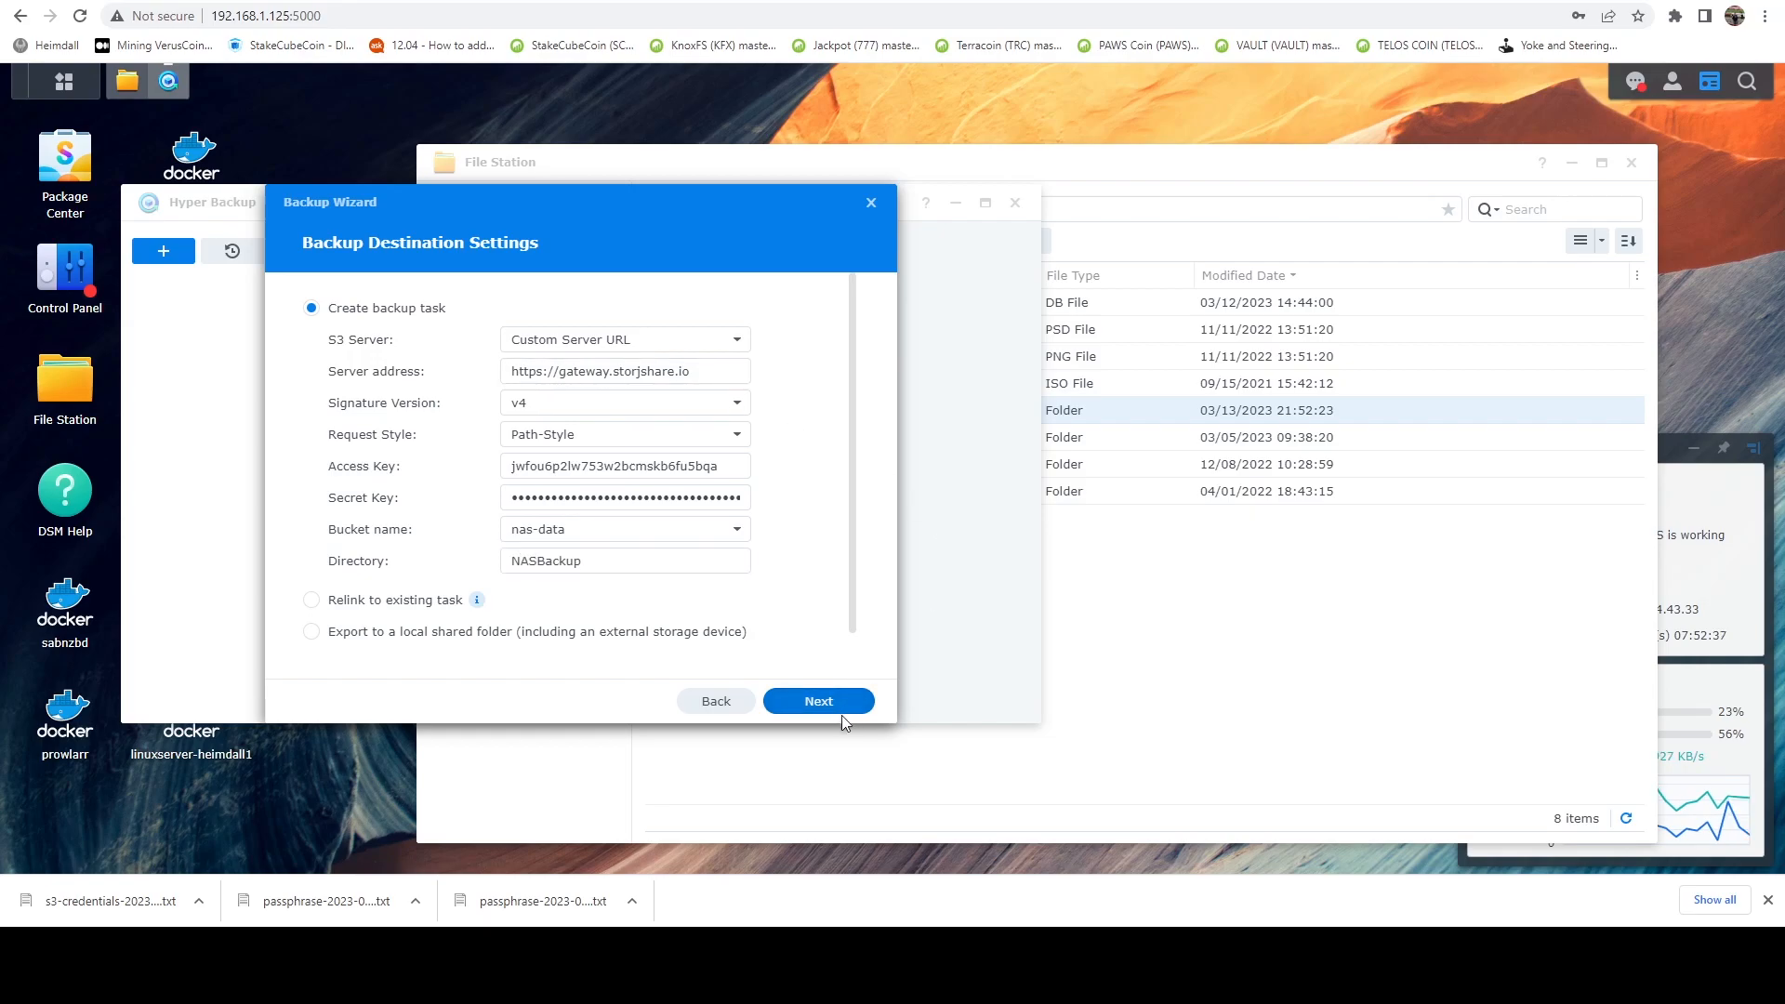
# Select only DATA/Files/StorjSync for backup and include no applications
pyautogui.click(818, 700)
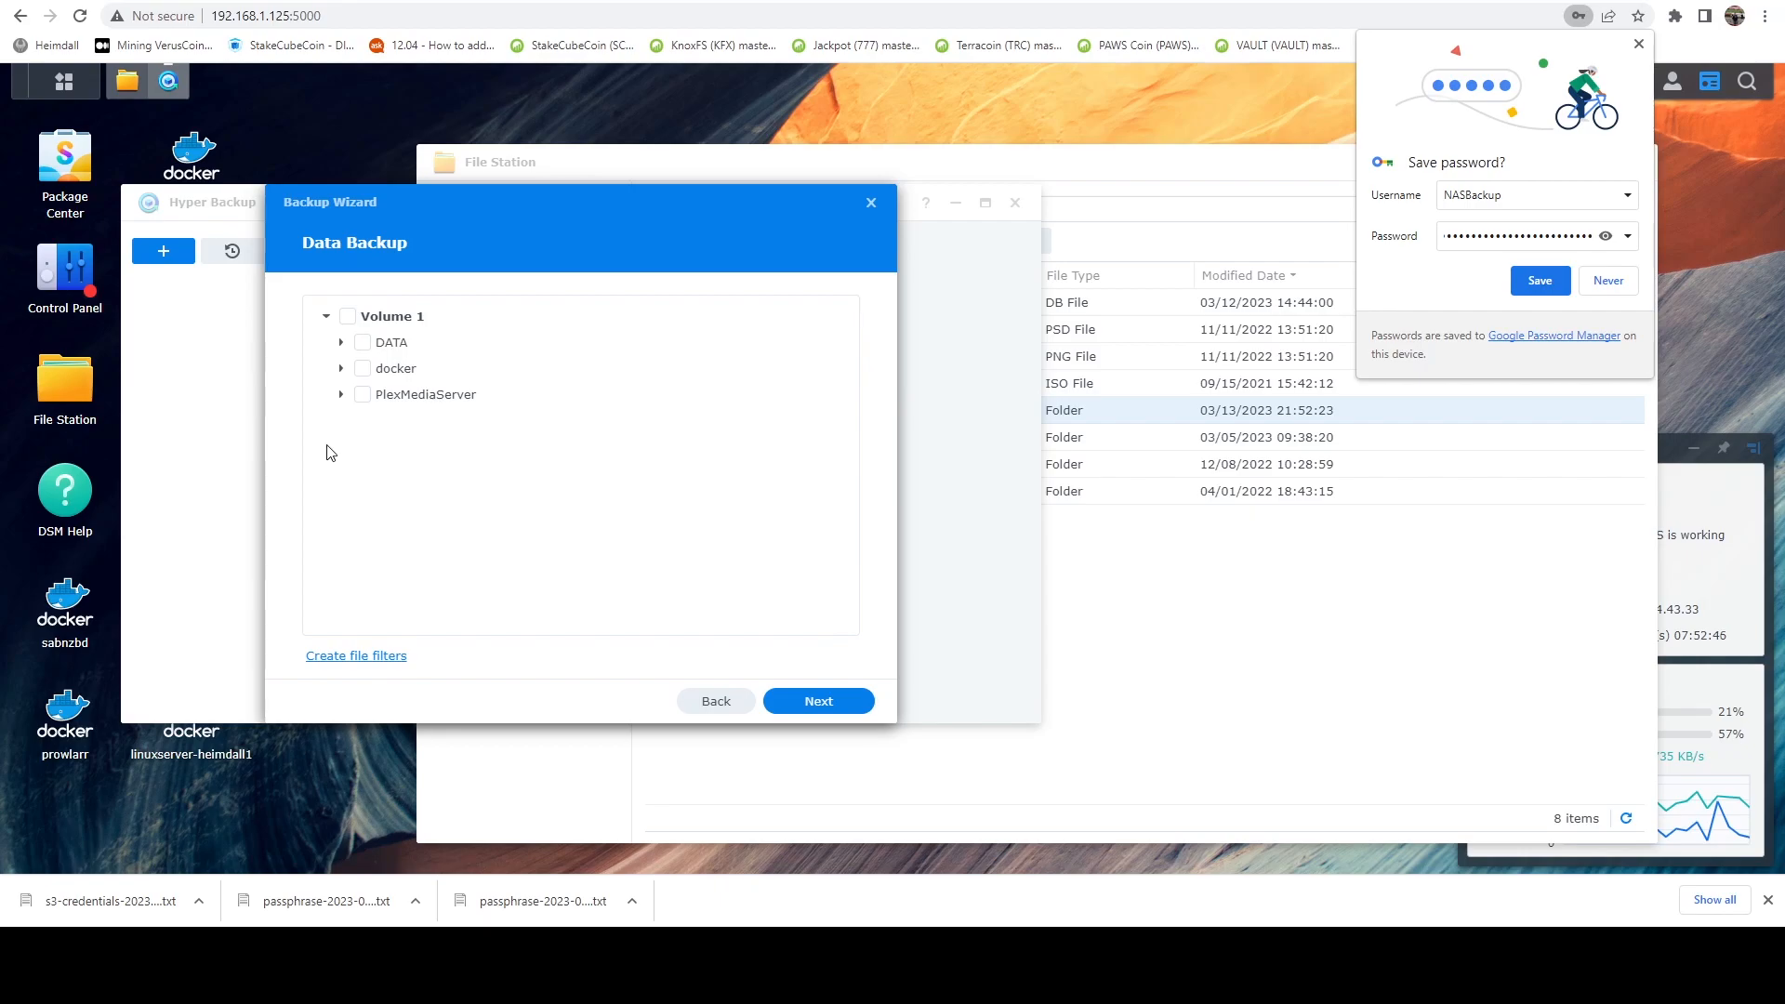
pyautogui.click(341, 341)
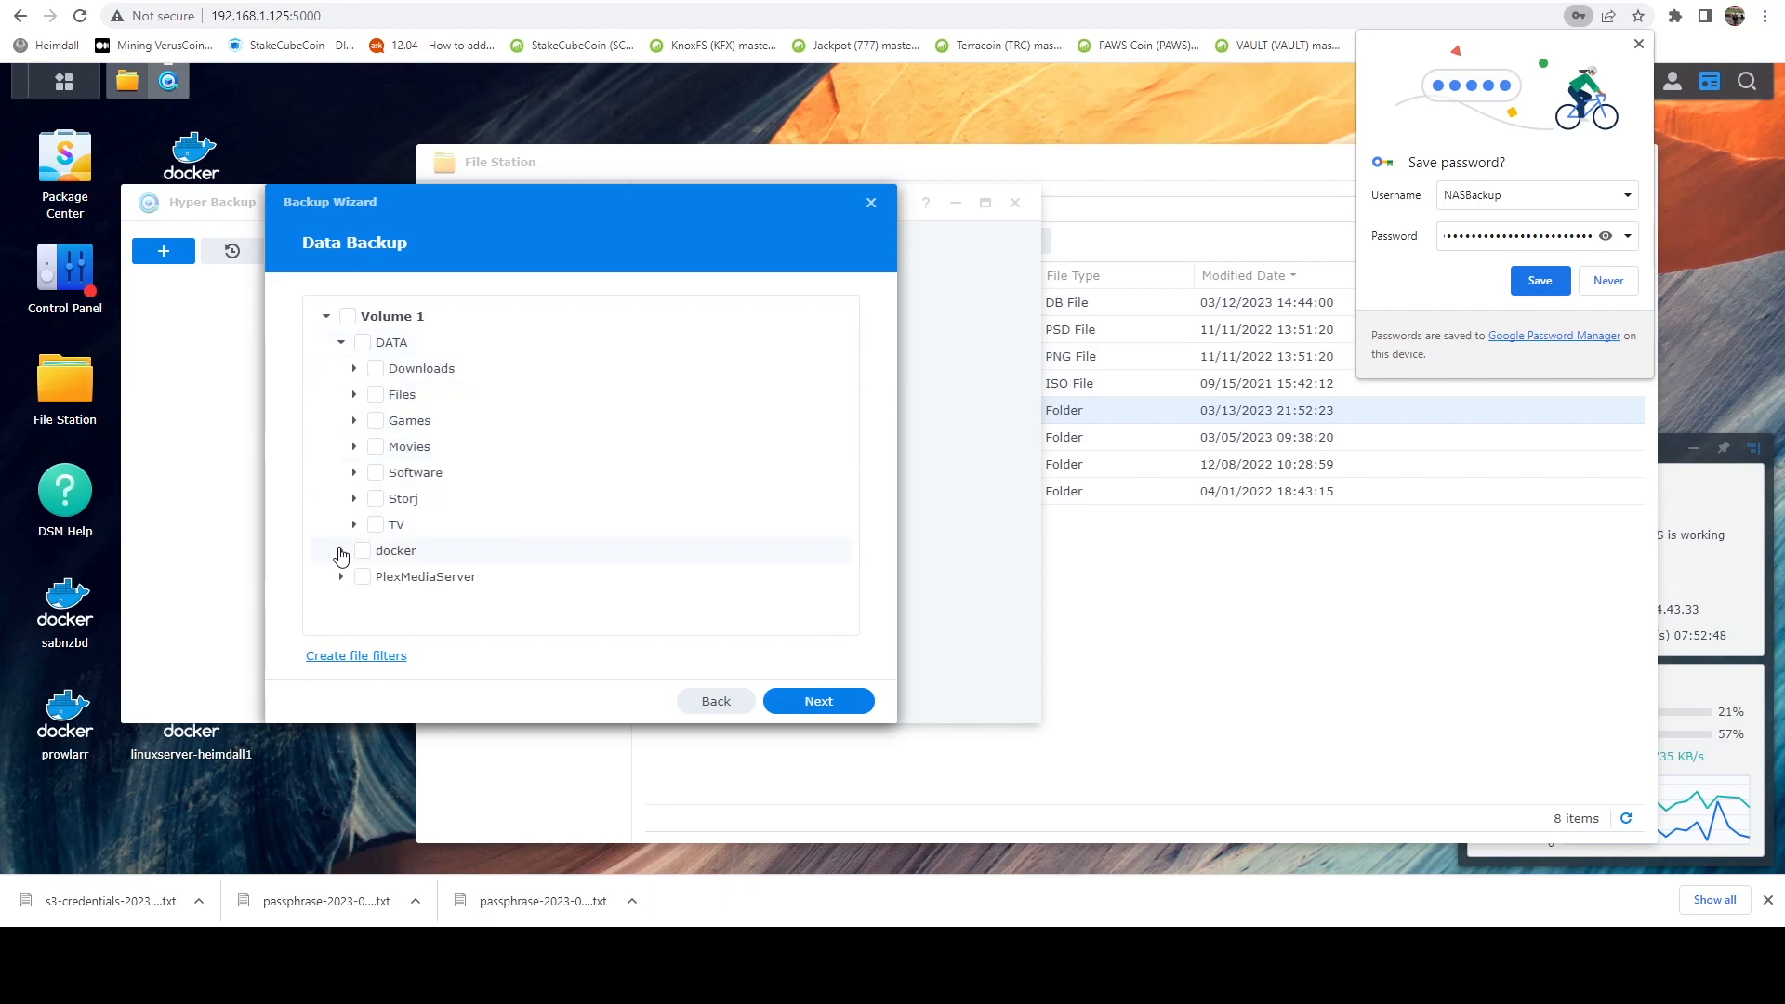
pyautogui.click(353, 394)
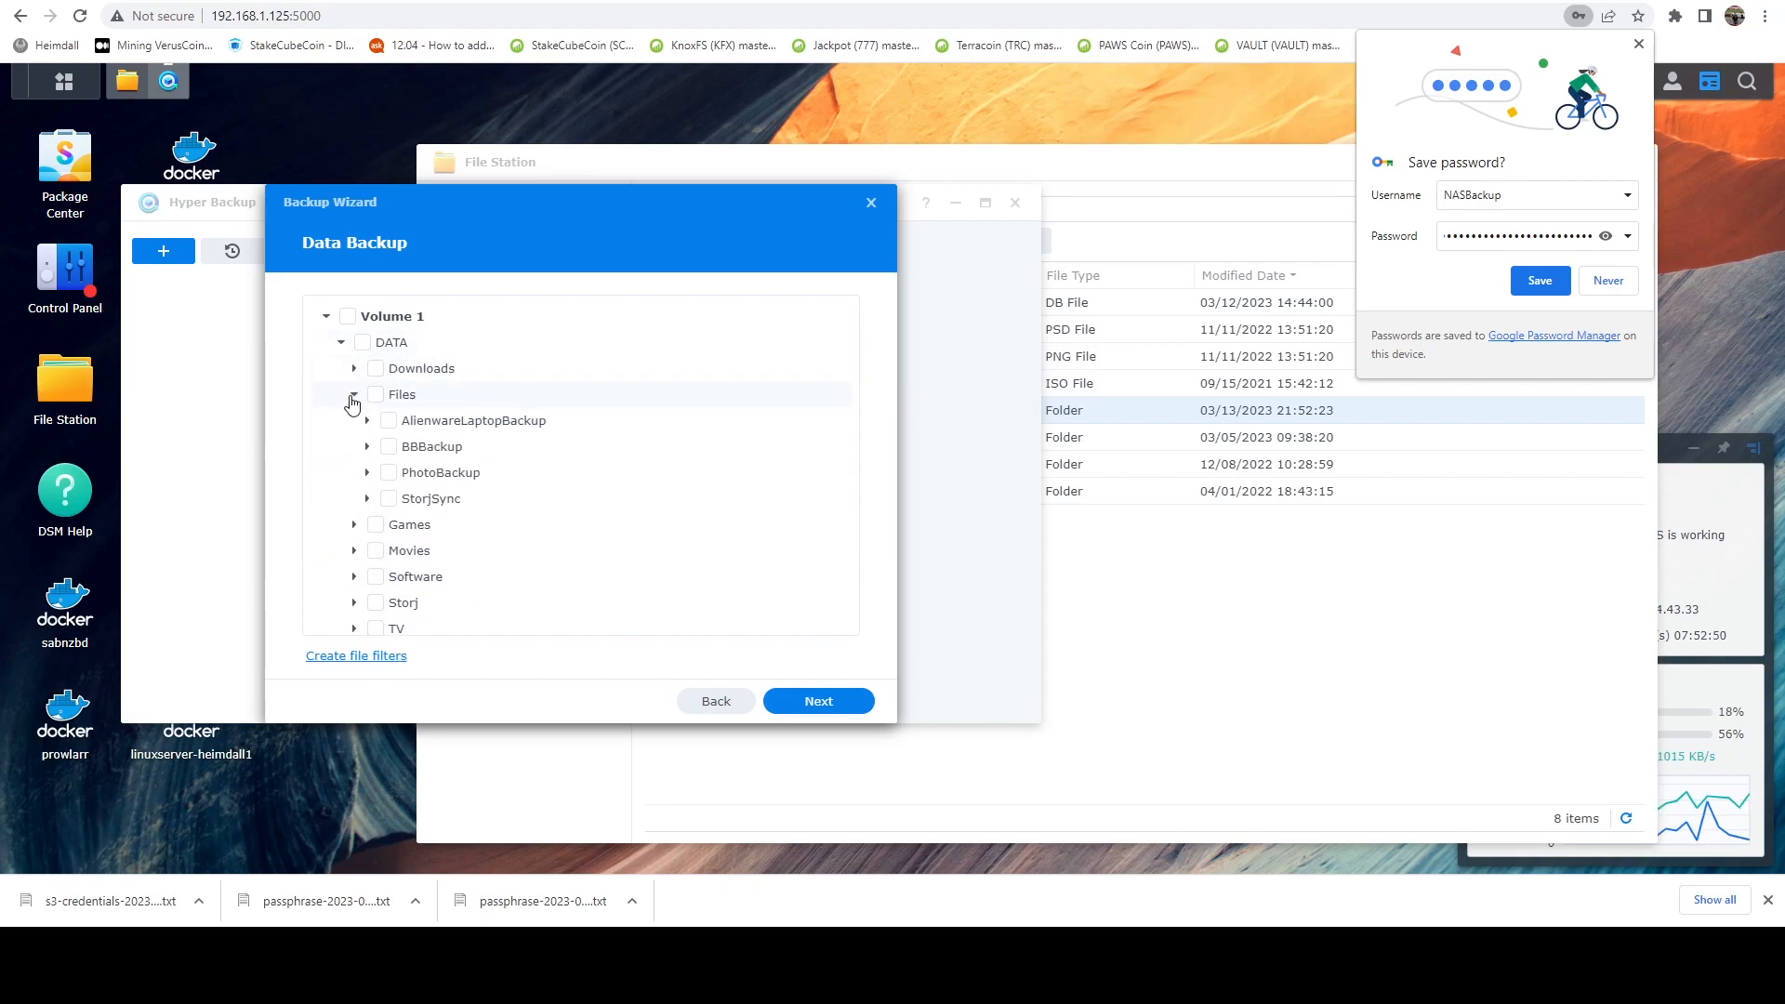
pyautogui.click(387, 498)
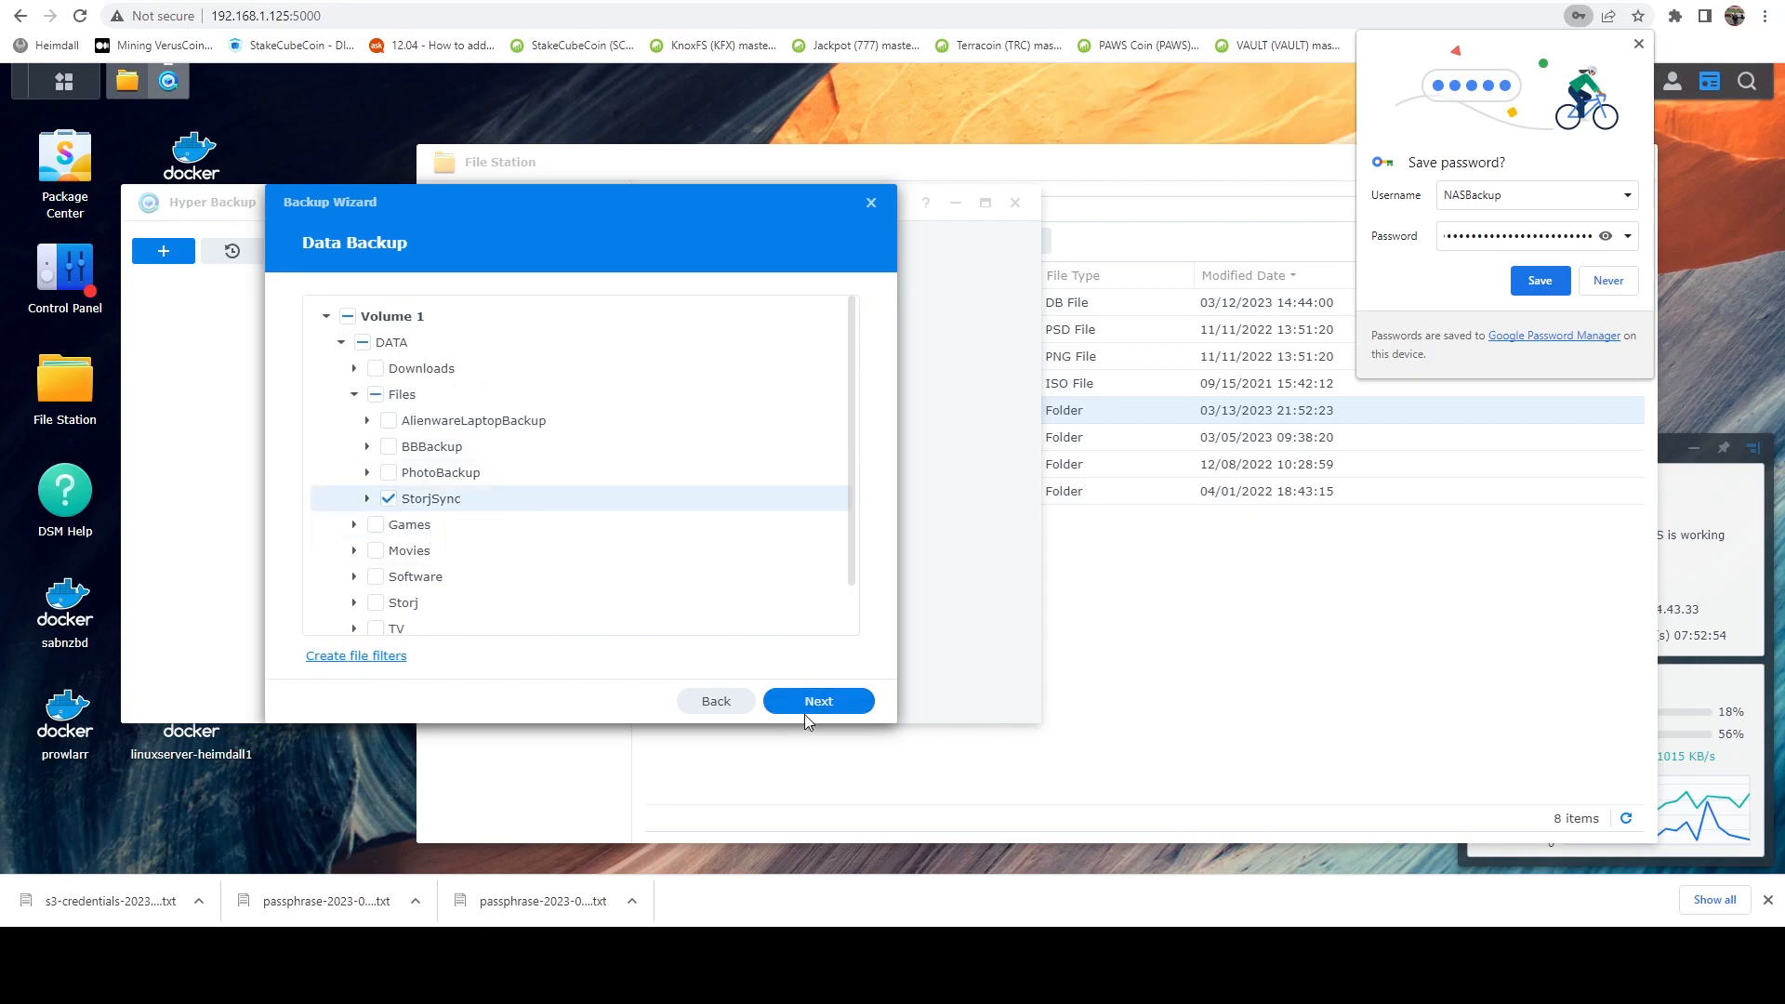
pyautogui.click(818, 701)
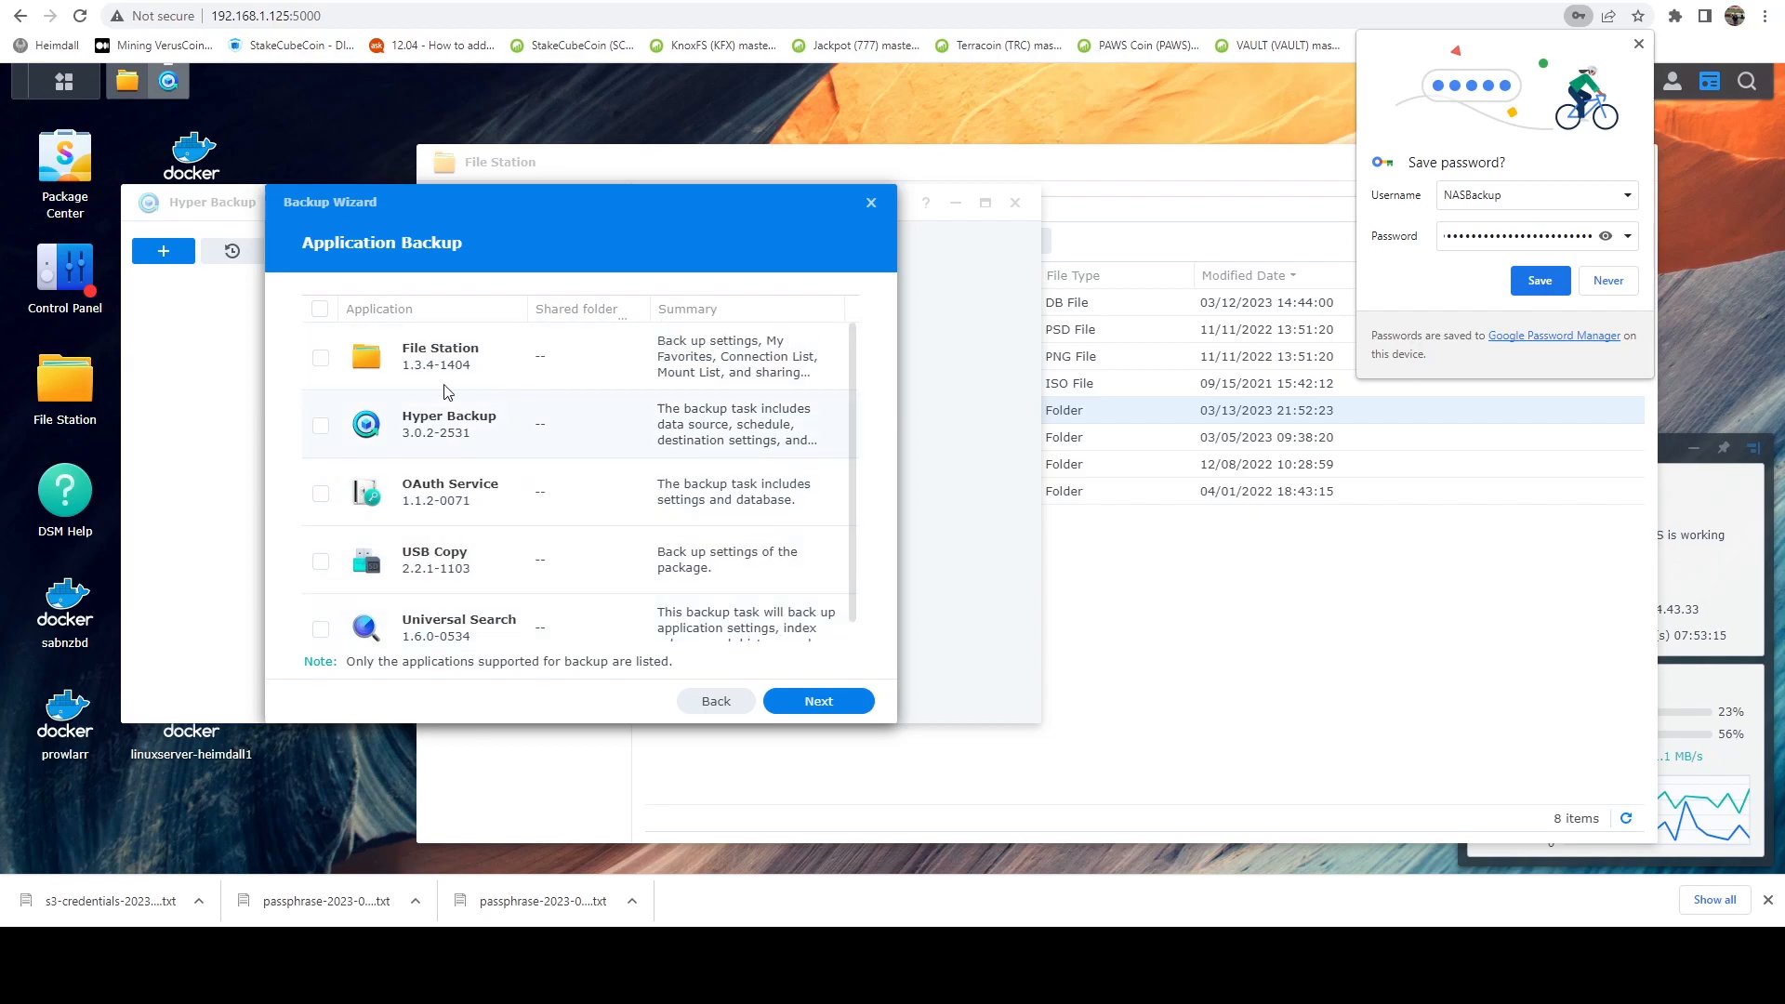
pyautogui.moveTo(604, 508)
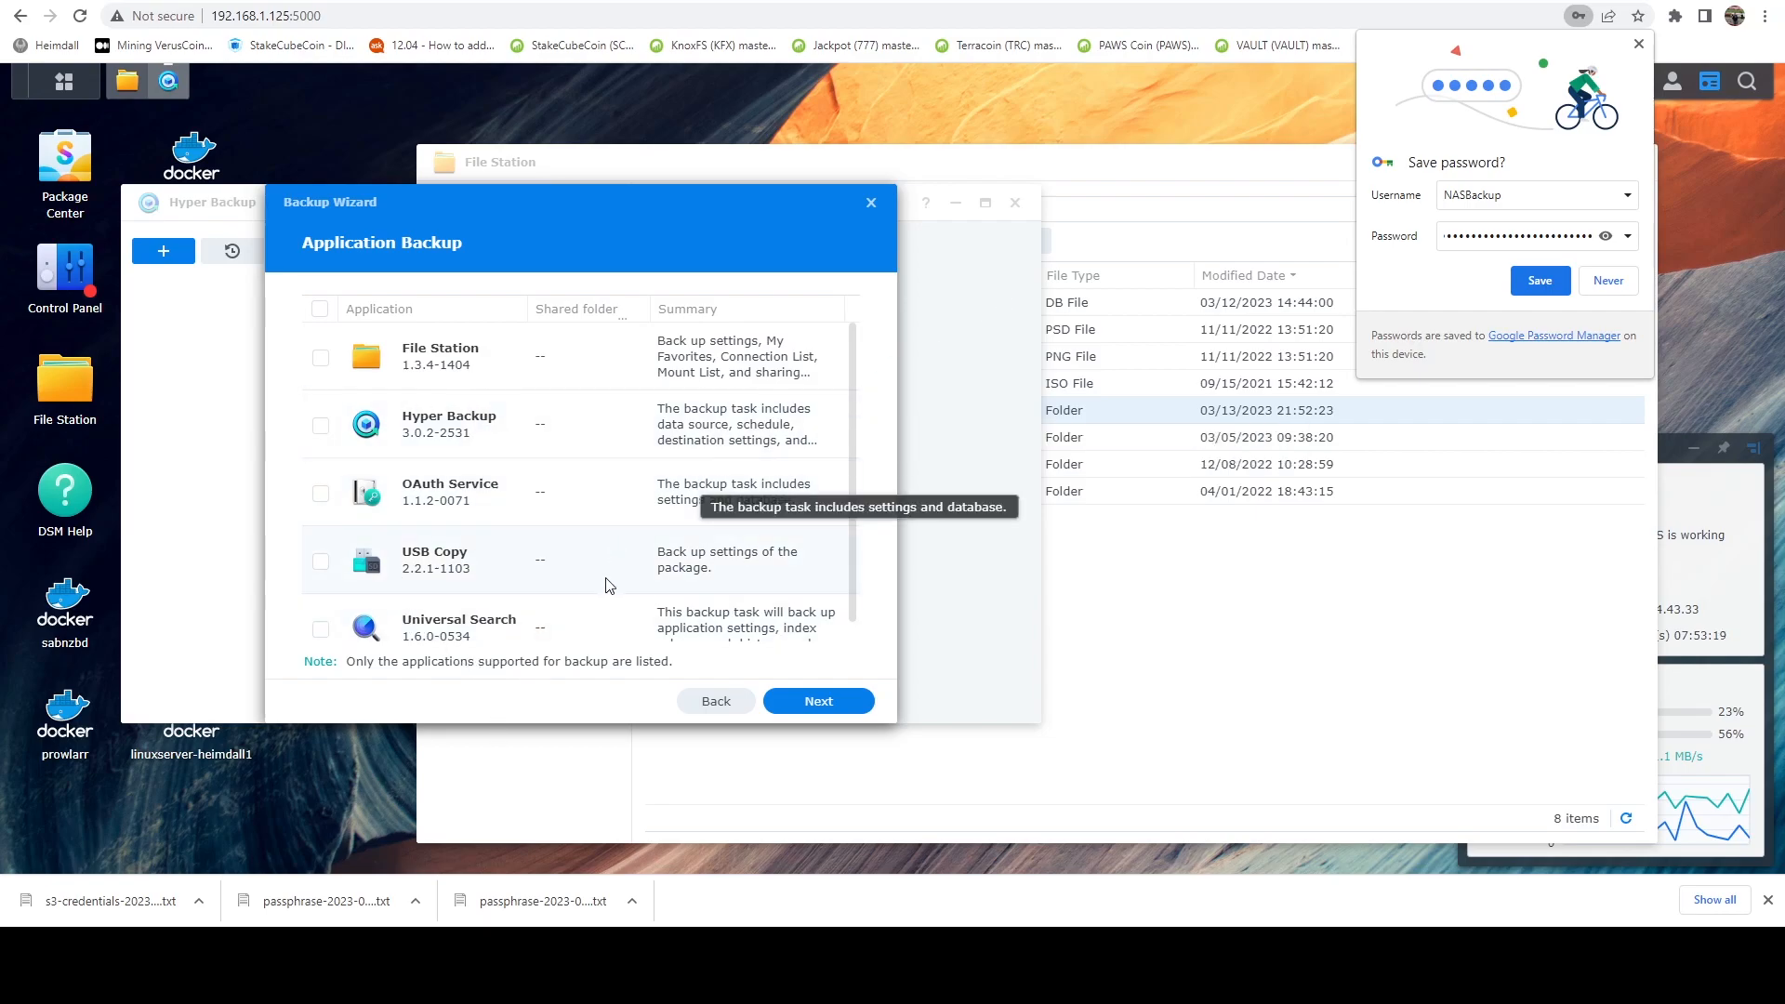
pyautogui.click(818, 700)
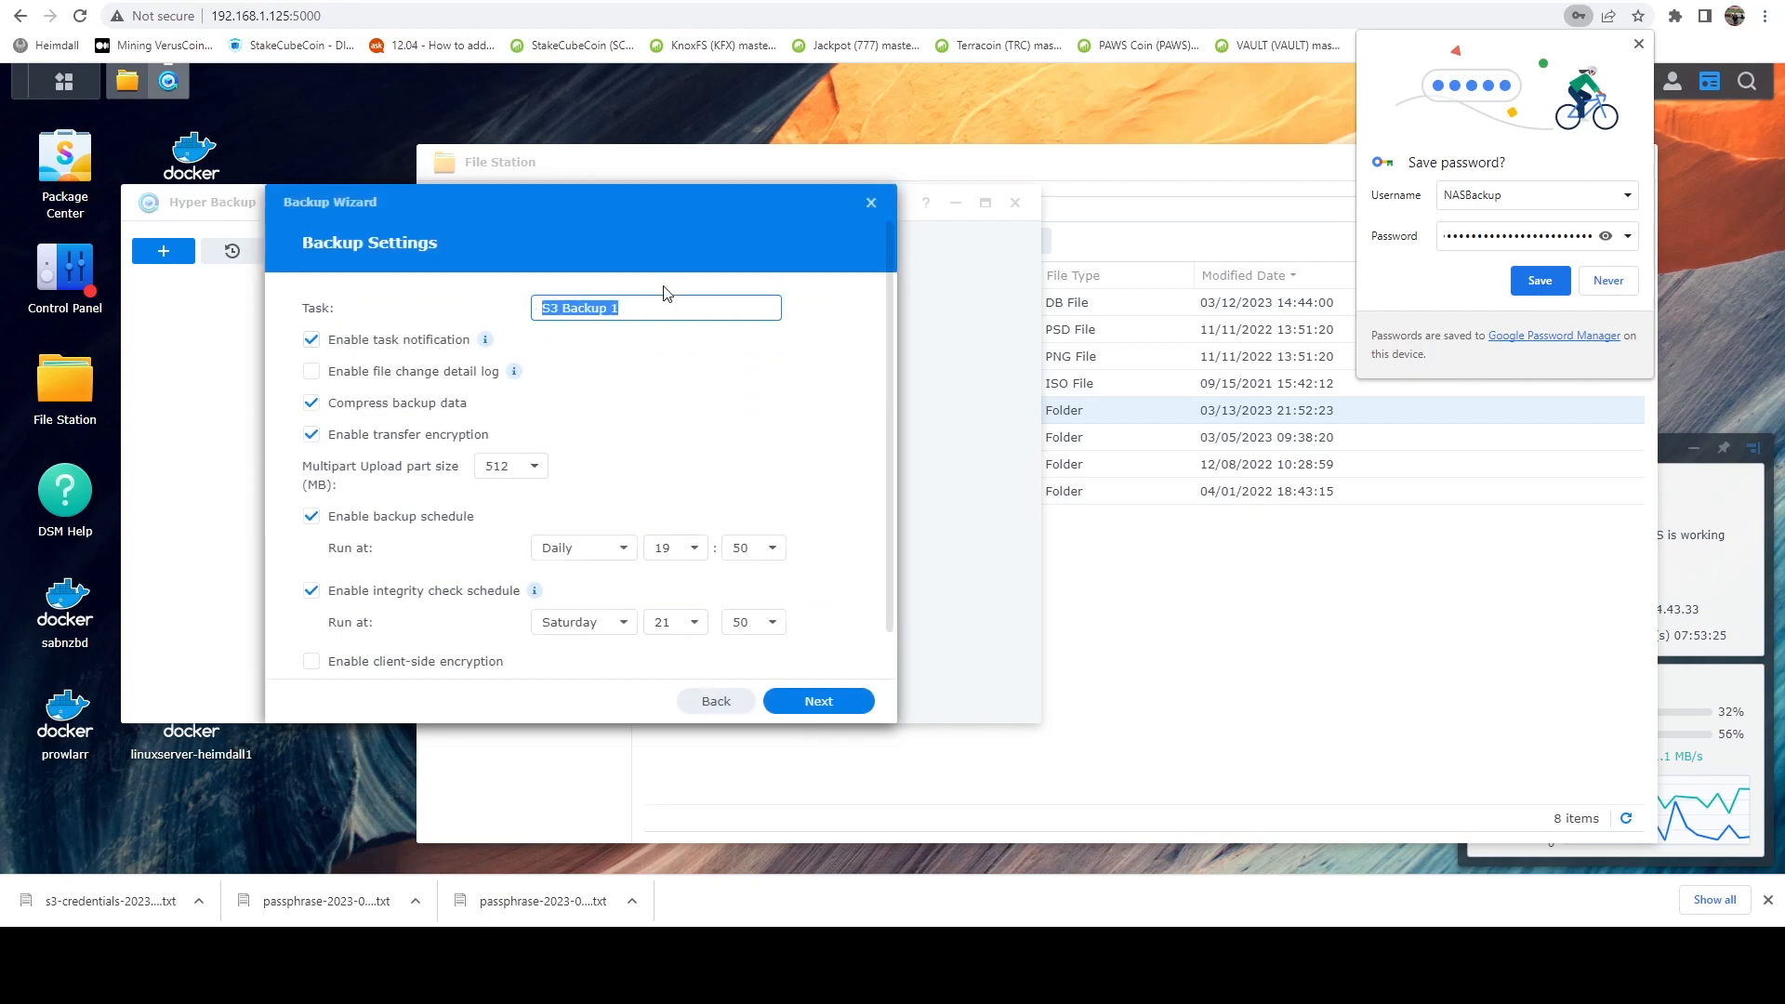
# Name the task 'StorJ Backup Sync' and set the multipart upload part size to 64 MB
pyautogui.write('StorJ S')
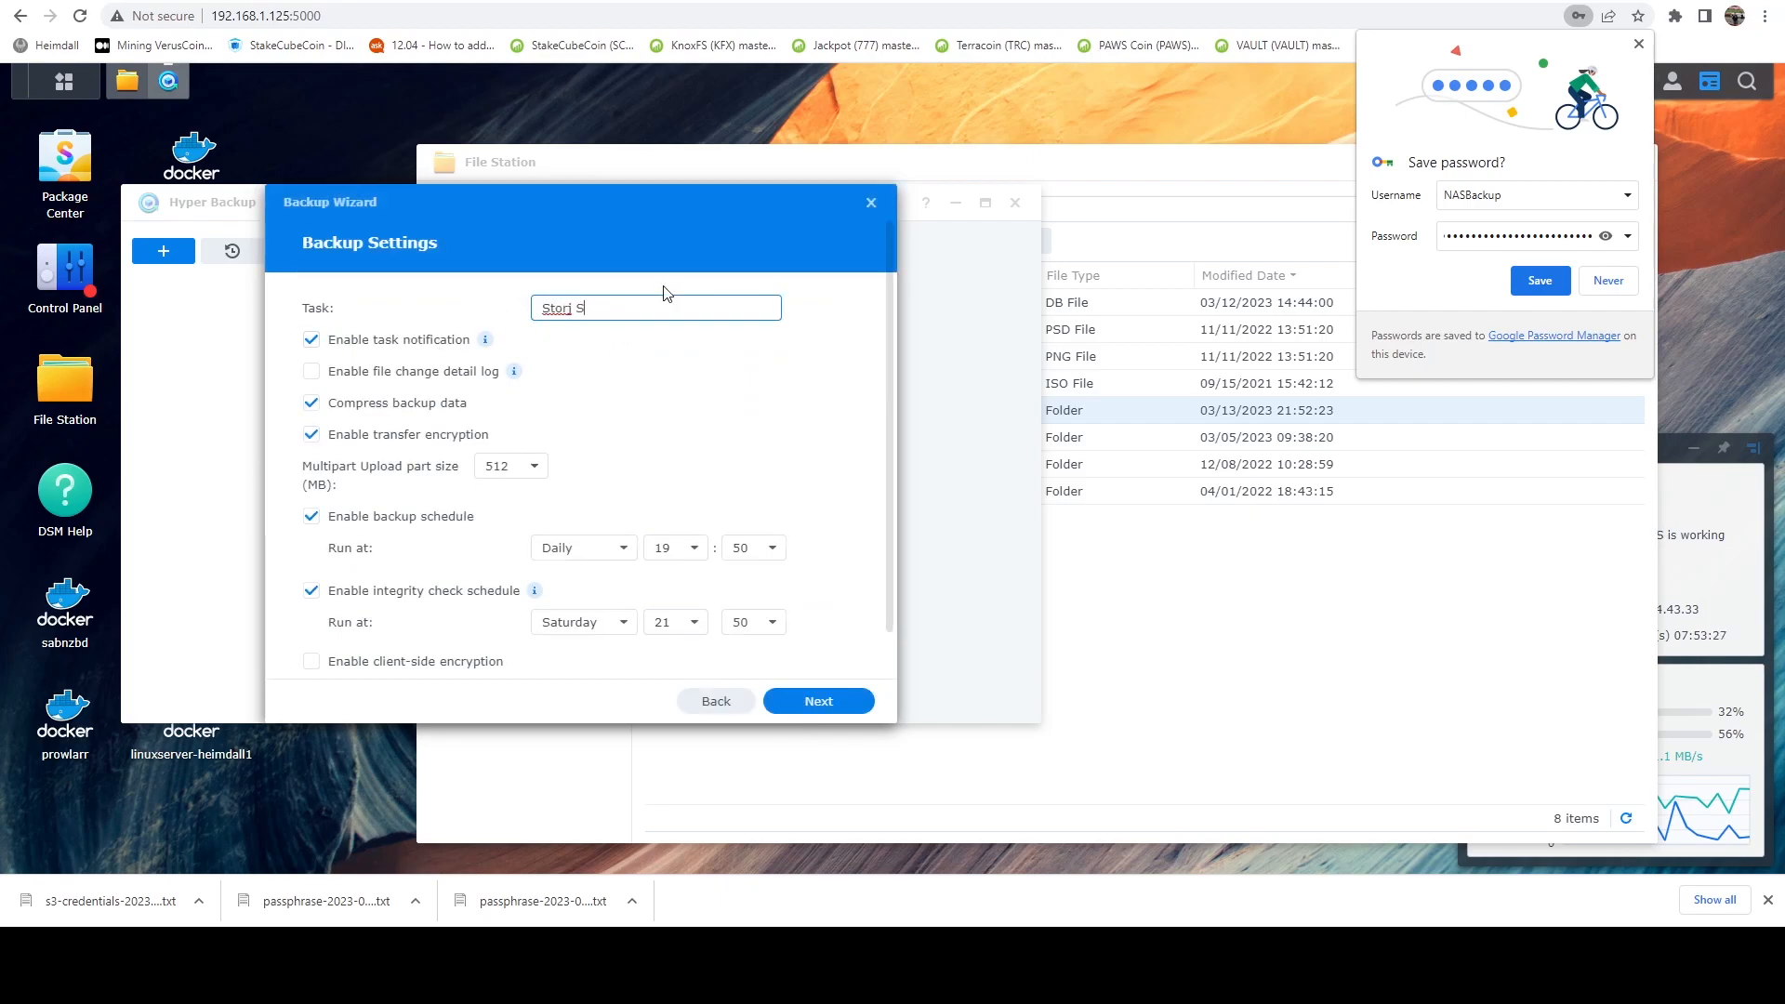
pyautogui.write('ync')
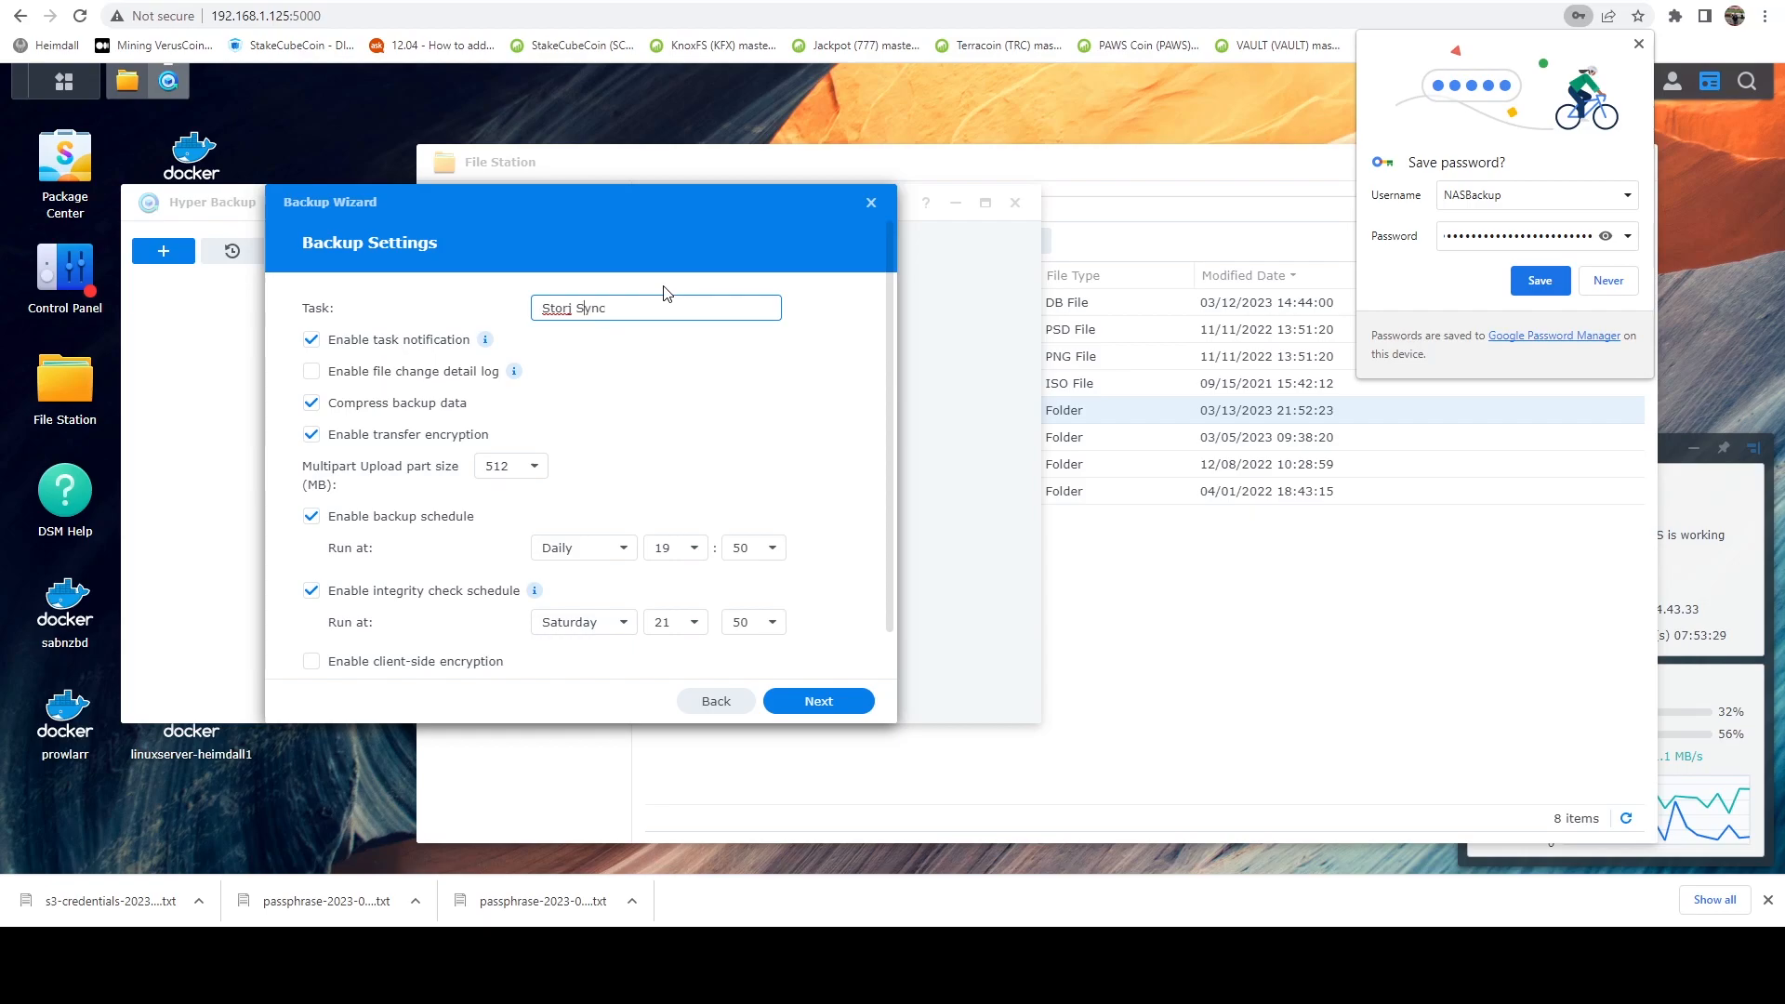
pyautogui.write('Backup')
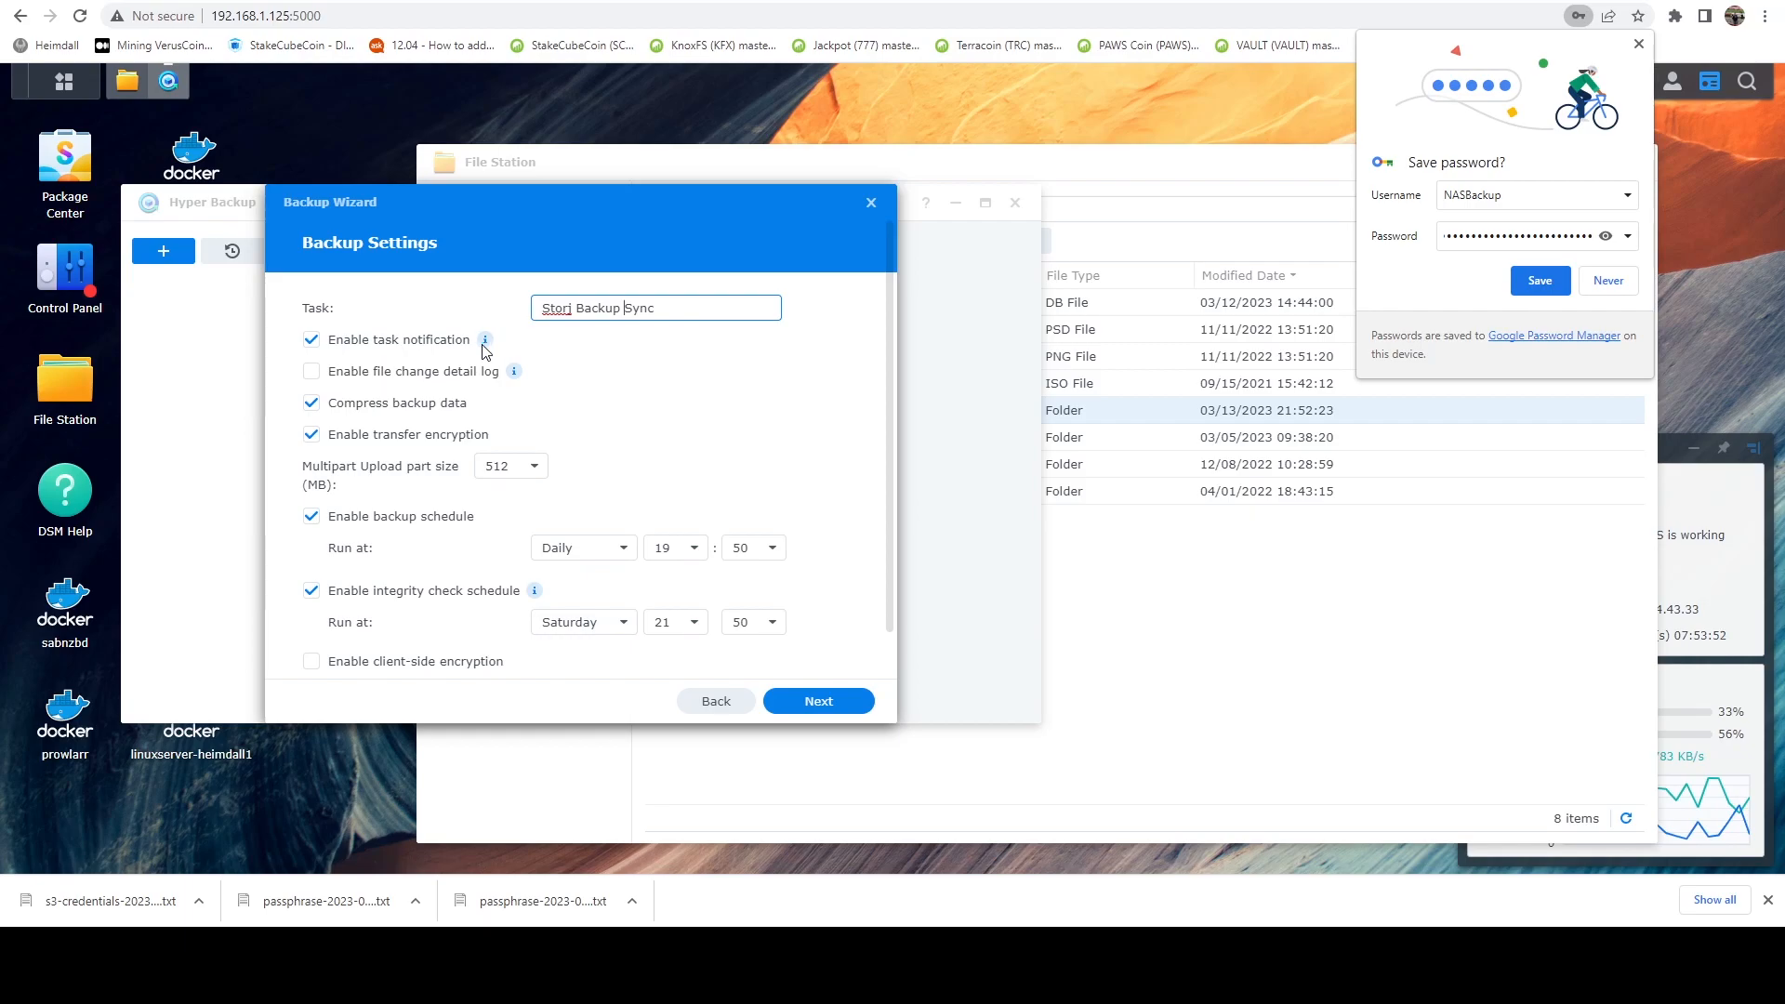
pyautogui.moveTo(486, 339)
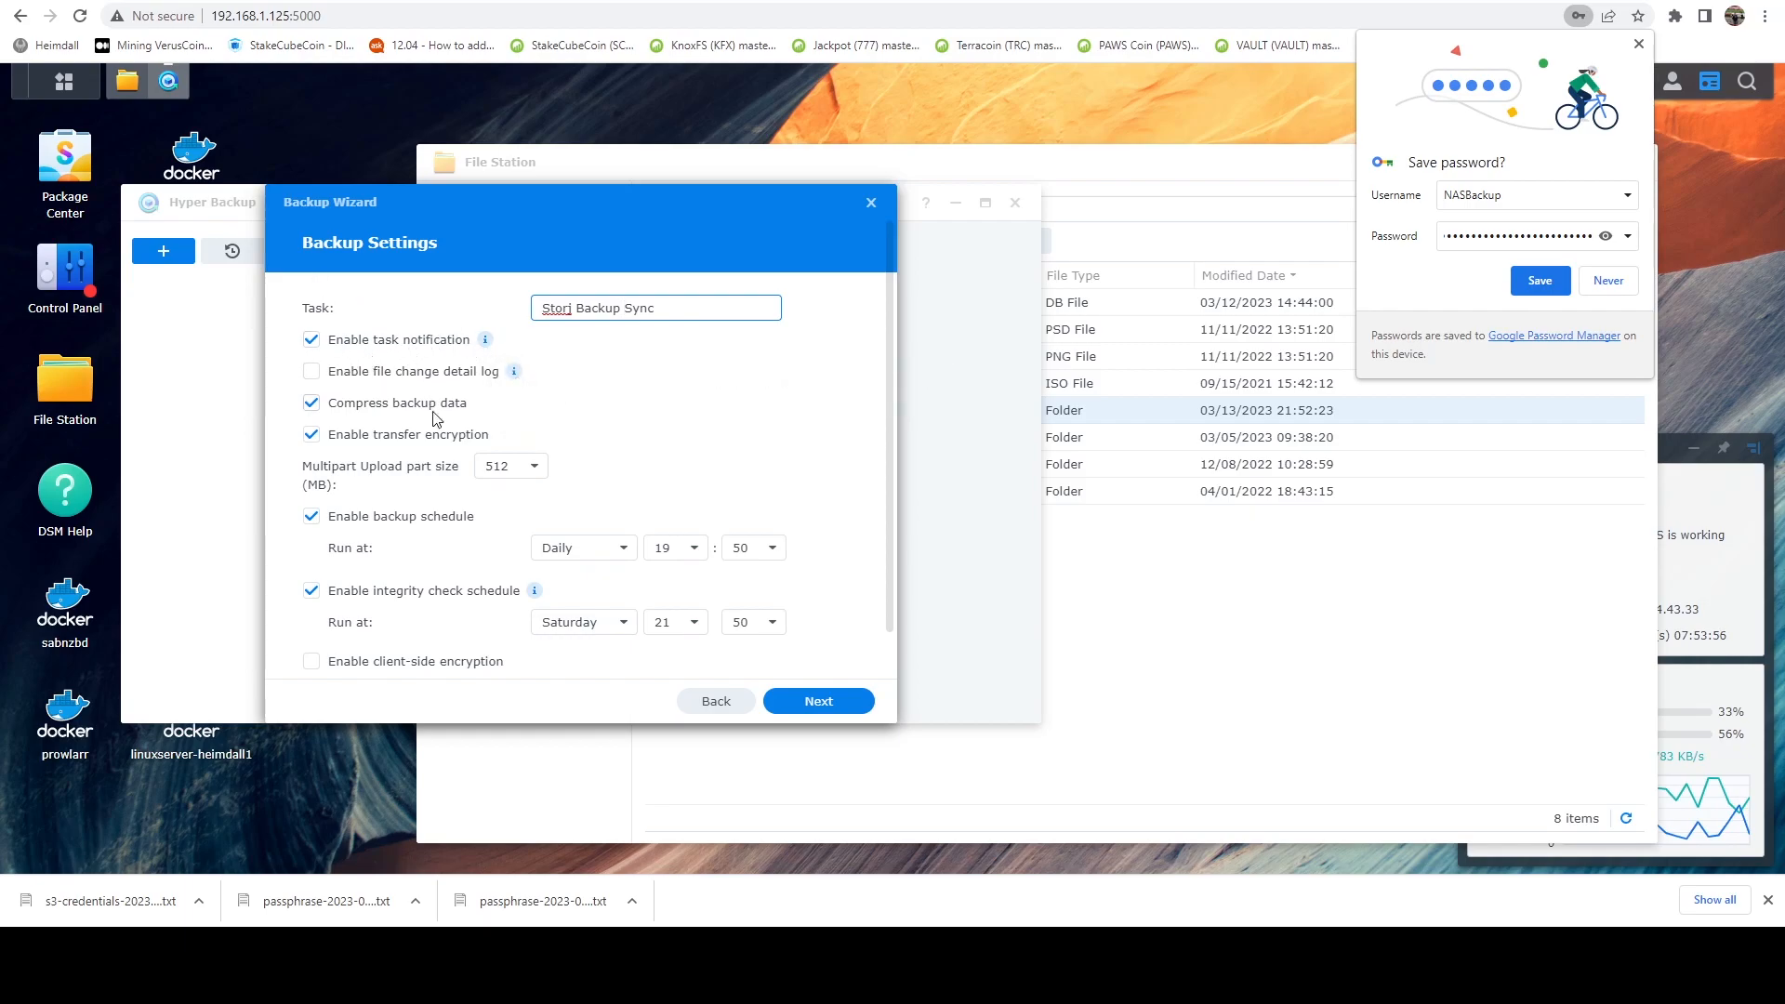
pyautogui.moveTo(377, 415)
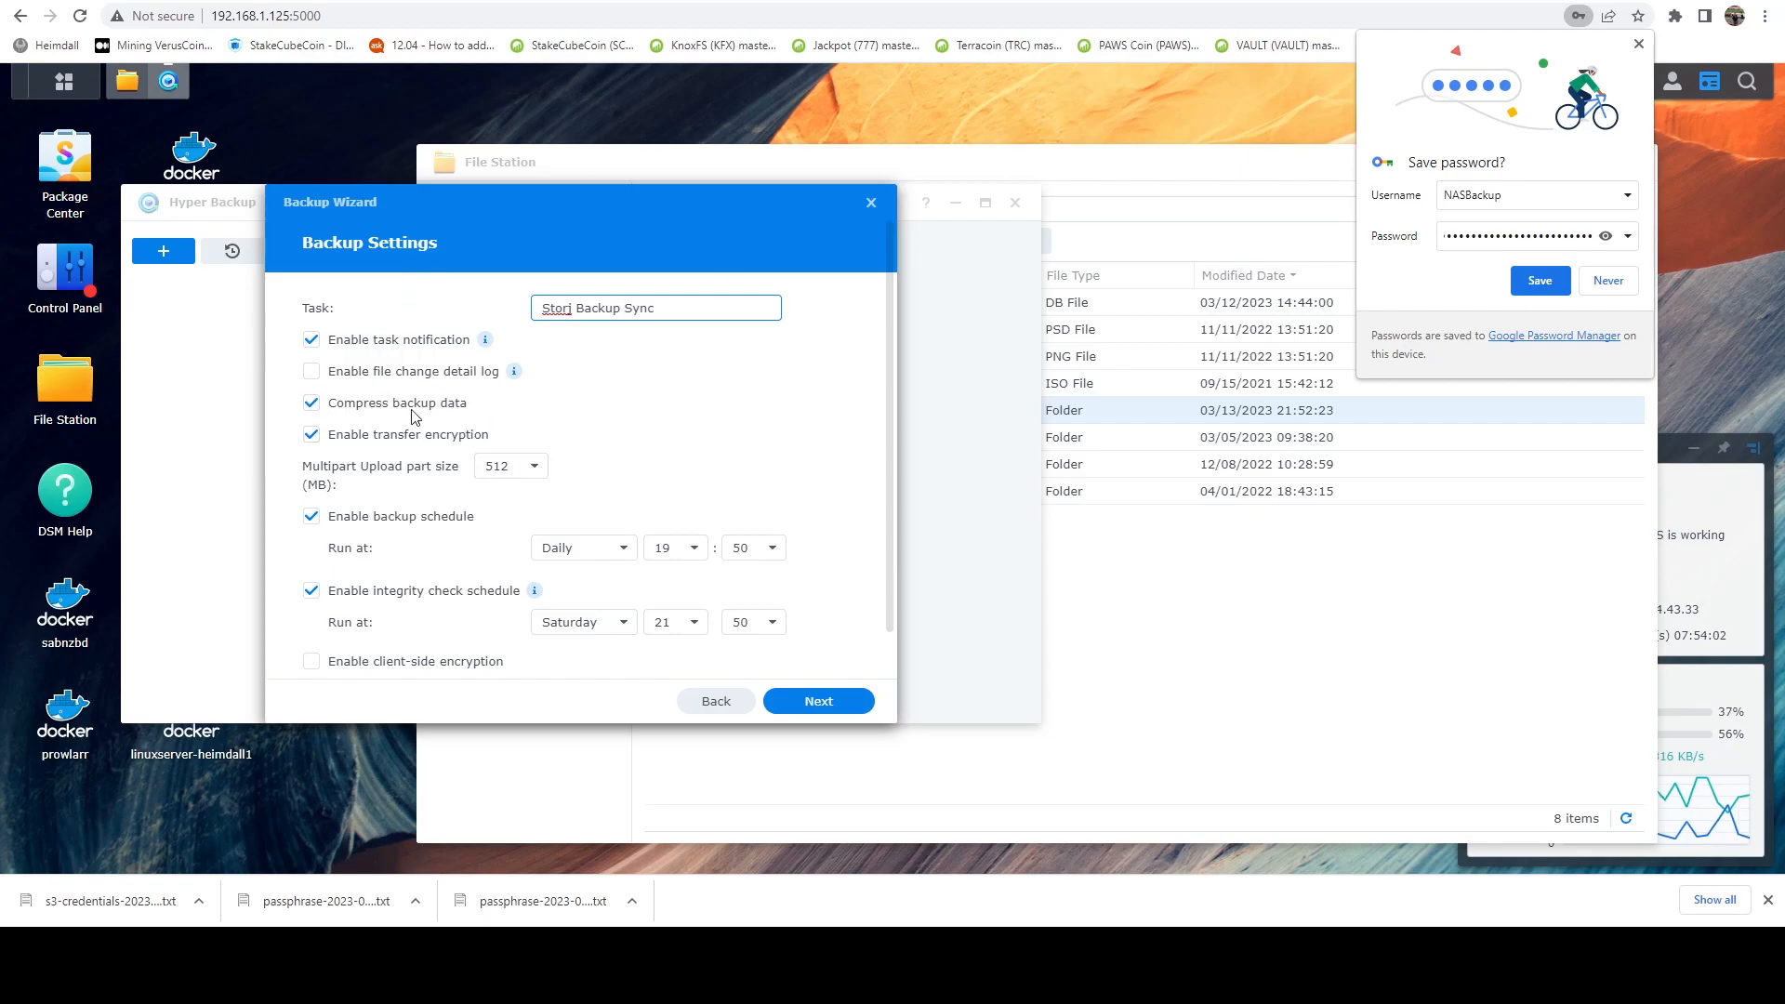
pyautogui.moveTo(316, 482)
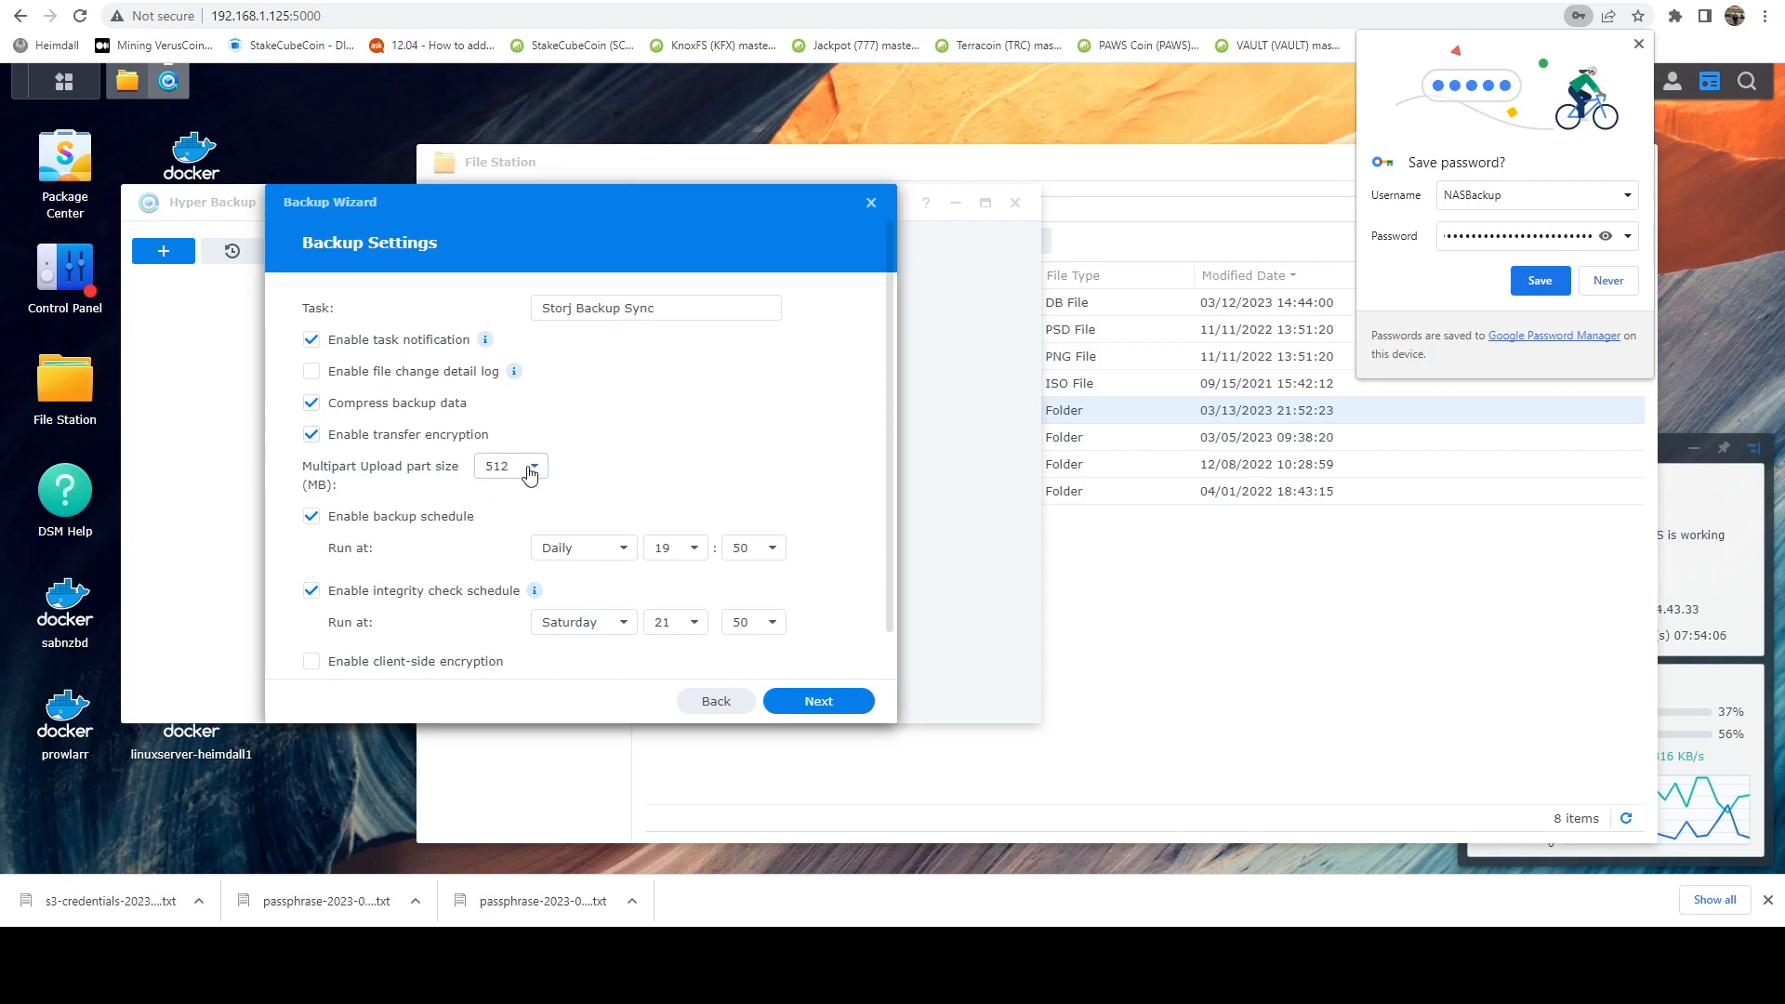
pyautogui.click(511, 466)
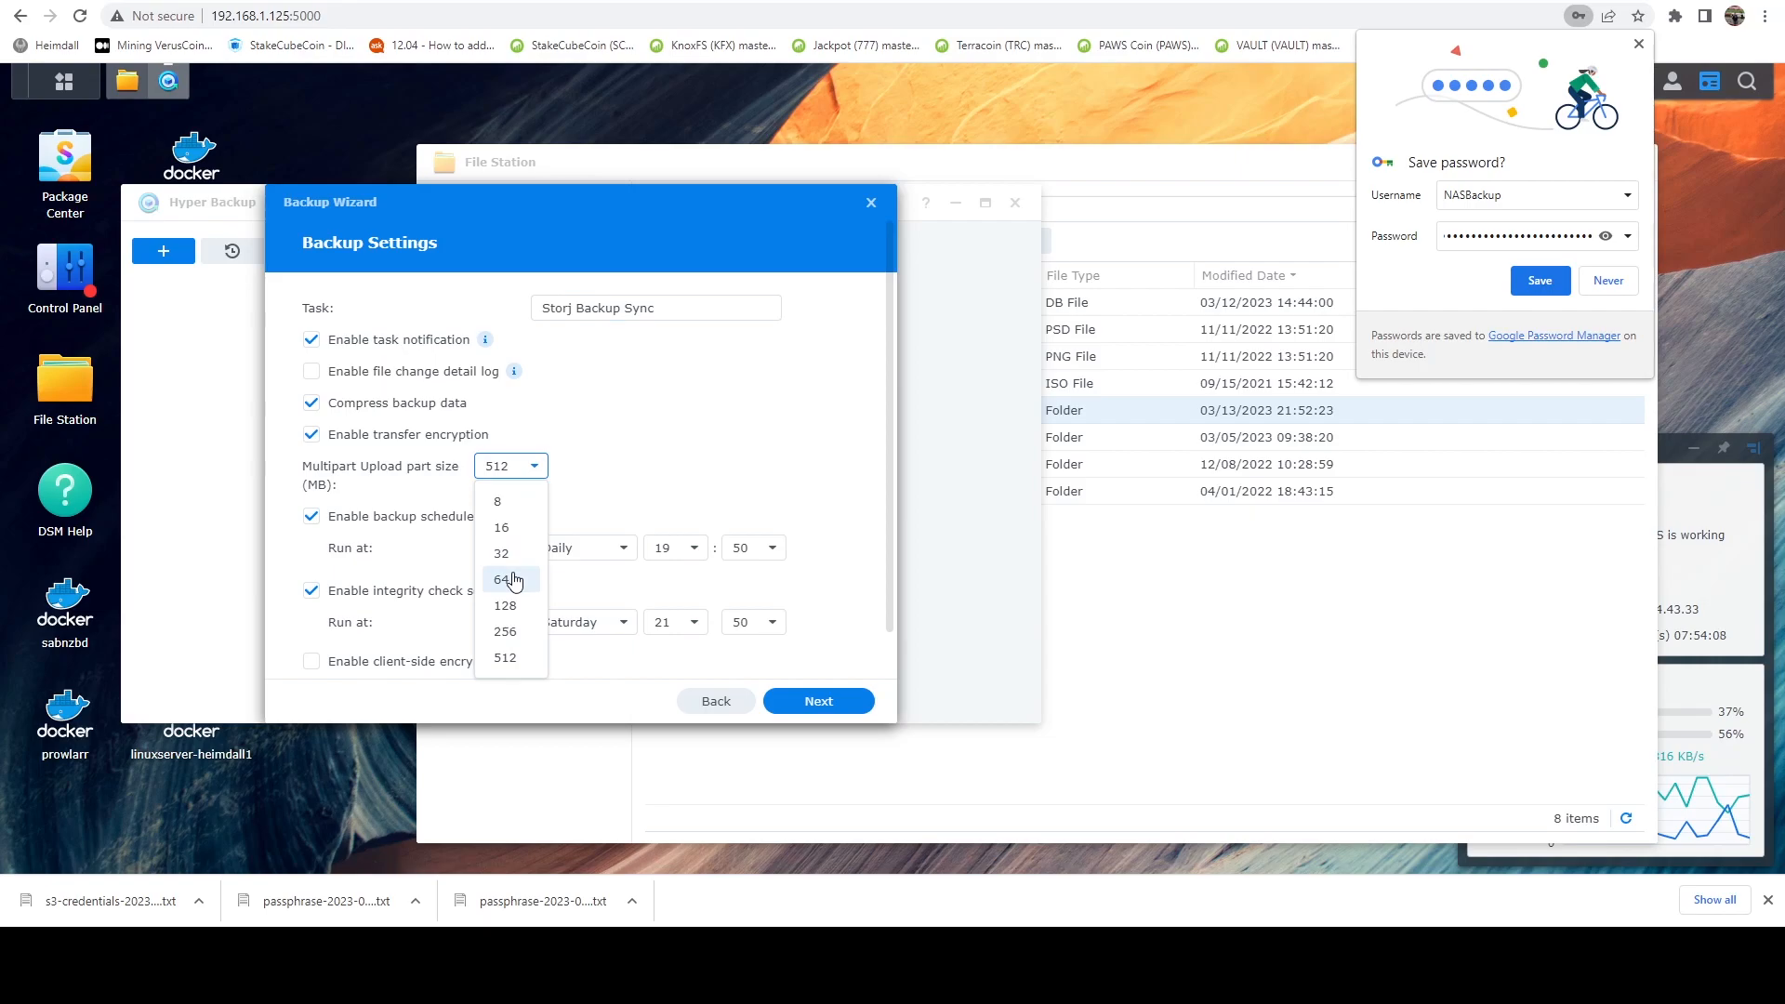
pyautogui.click(501, 579)
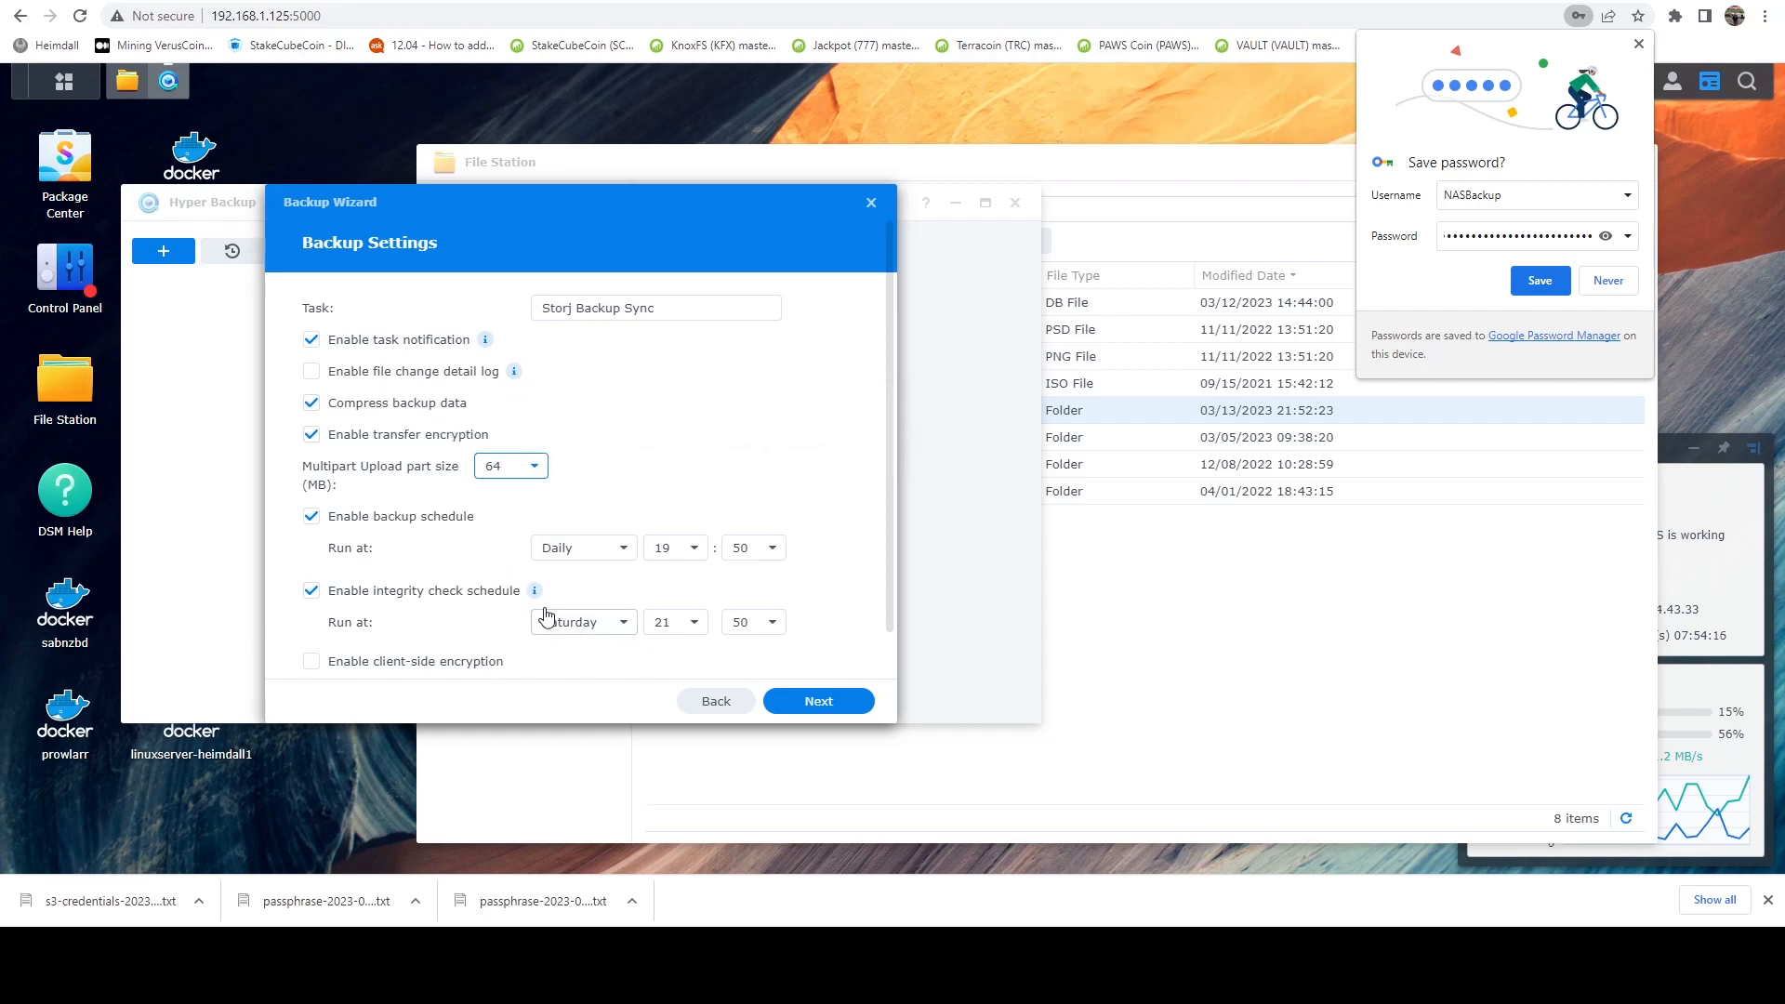
# Schedule the backup daily at 20:00 and disable the integrity check schedule
pyautogui.click(582, 497)
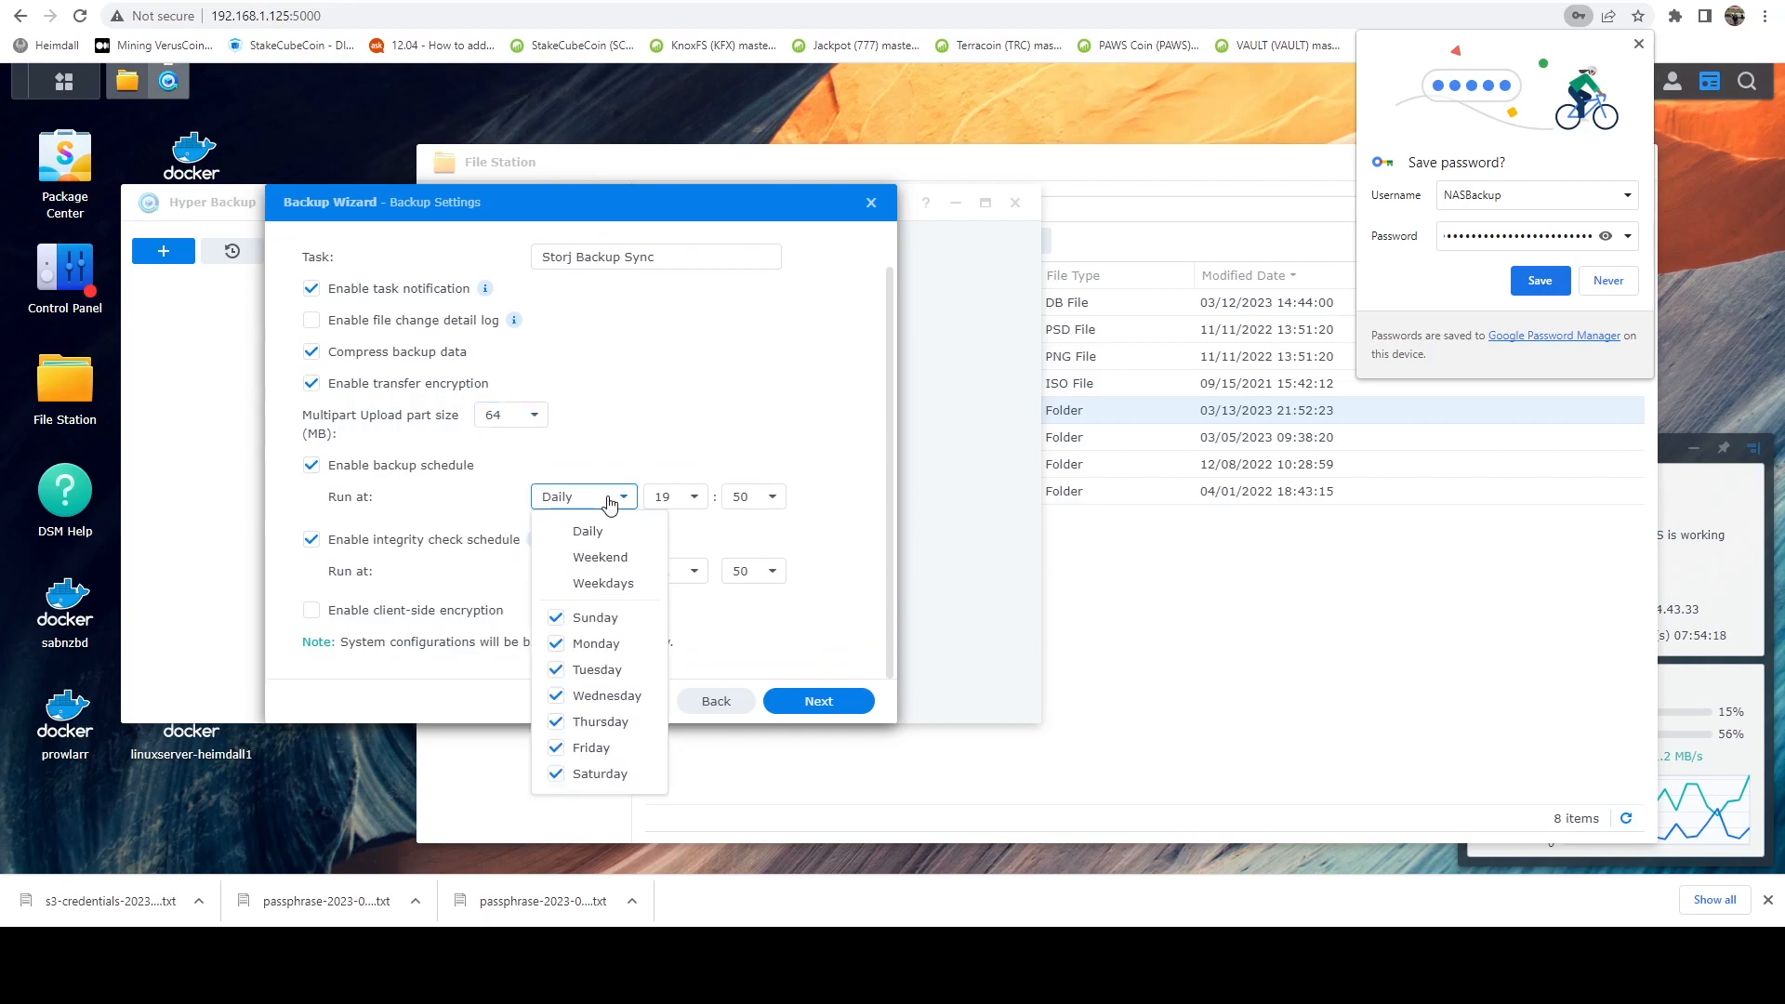
pyautogui.moveTo(612, 504)
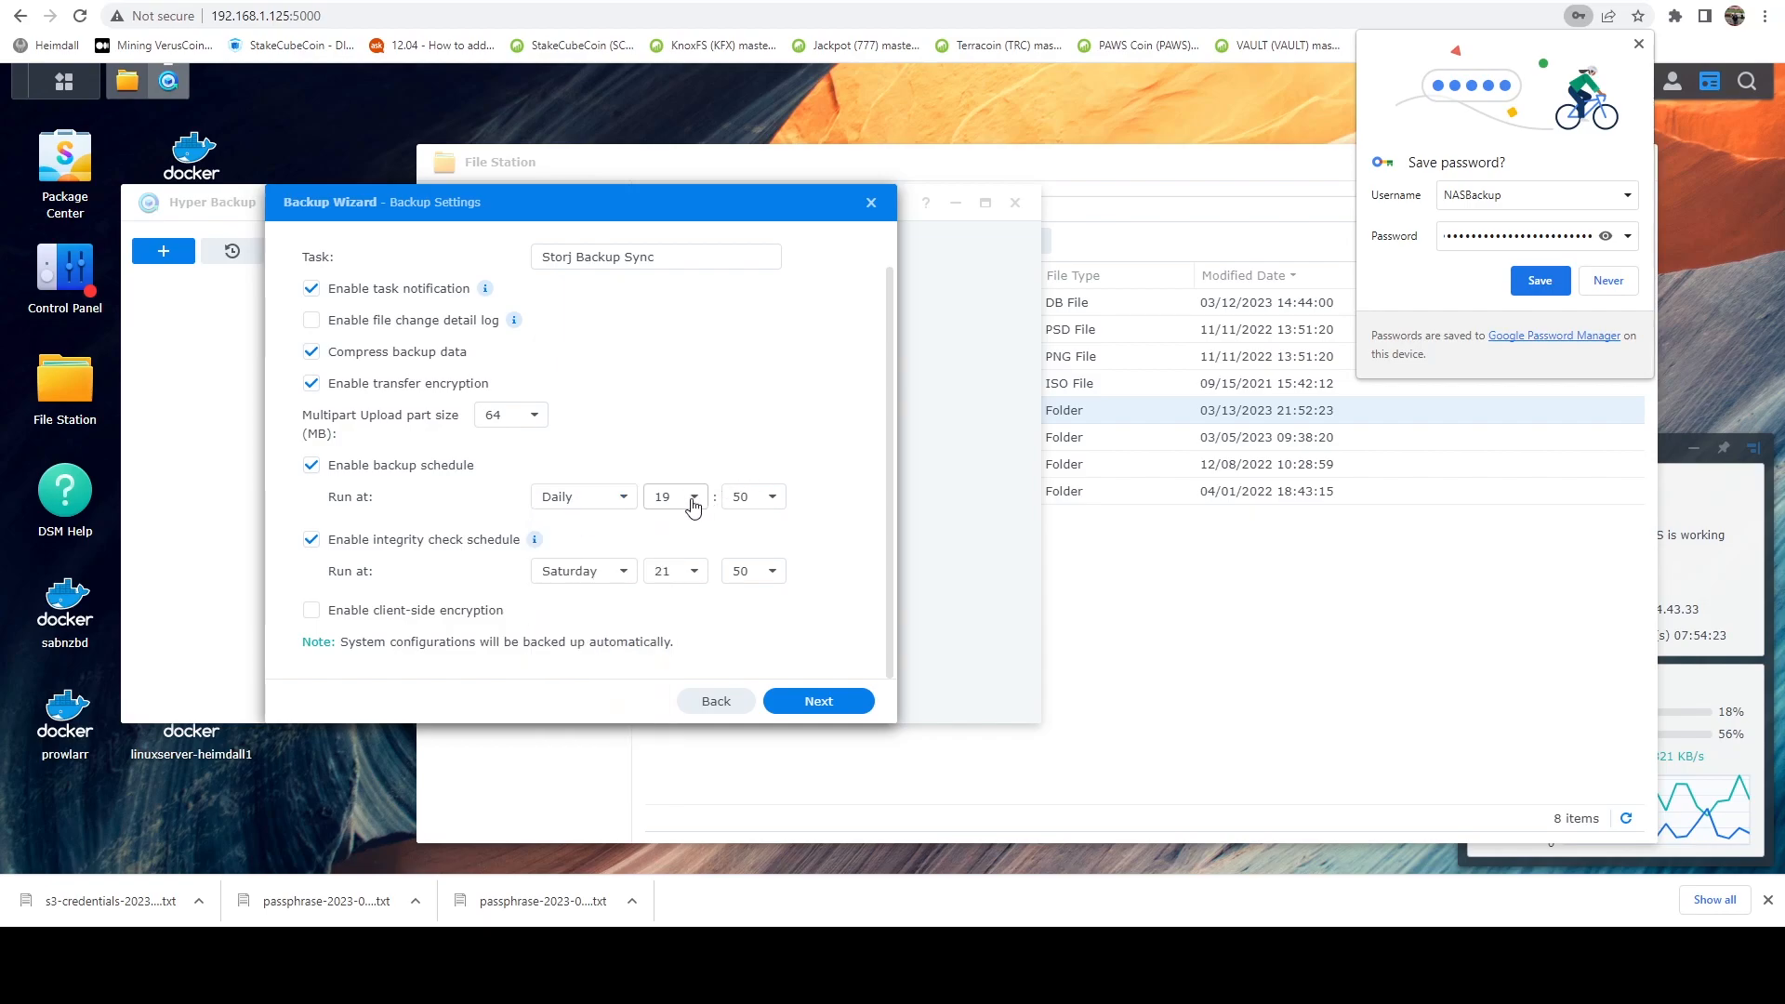
pyautogui.click(690, 496)
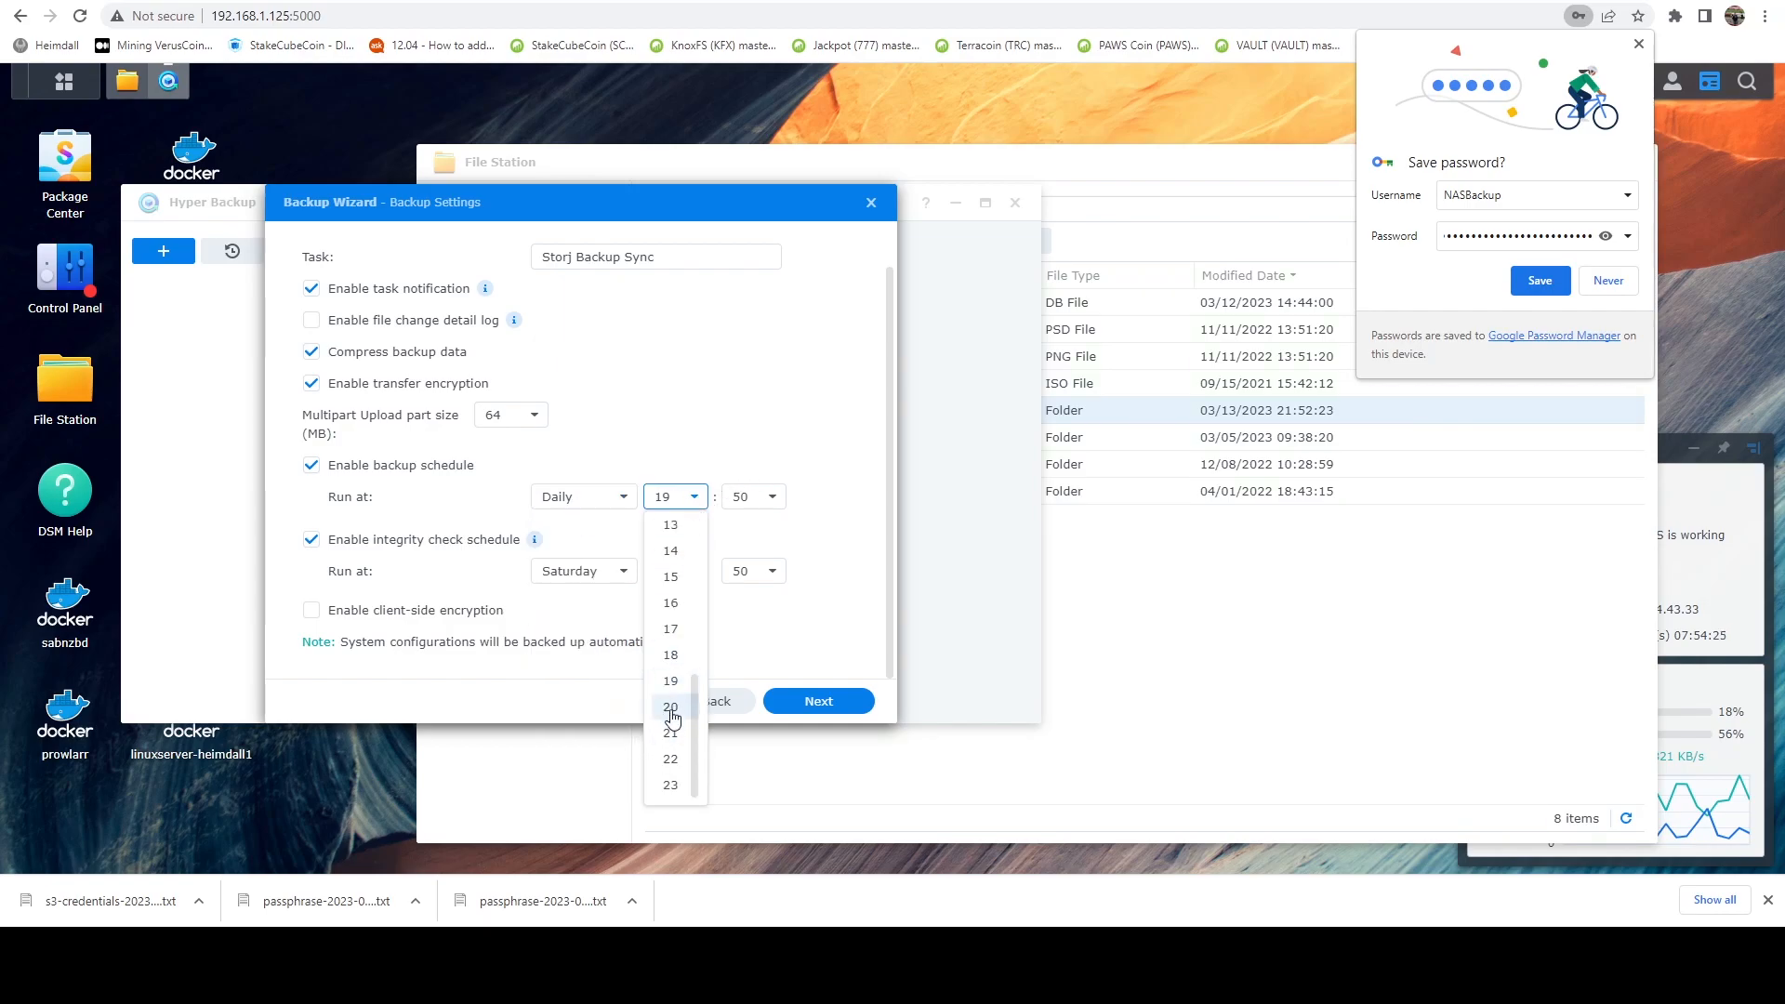
pyautogui.click(670, 706)
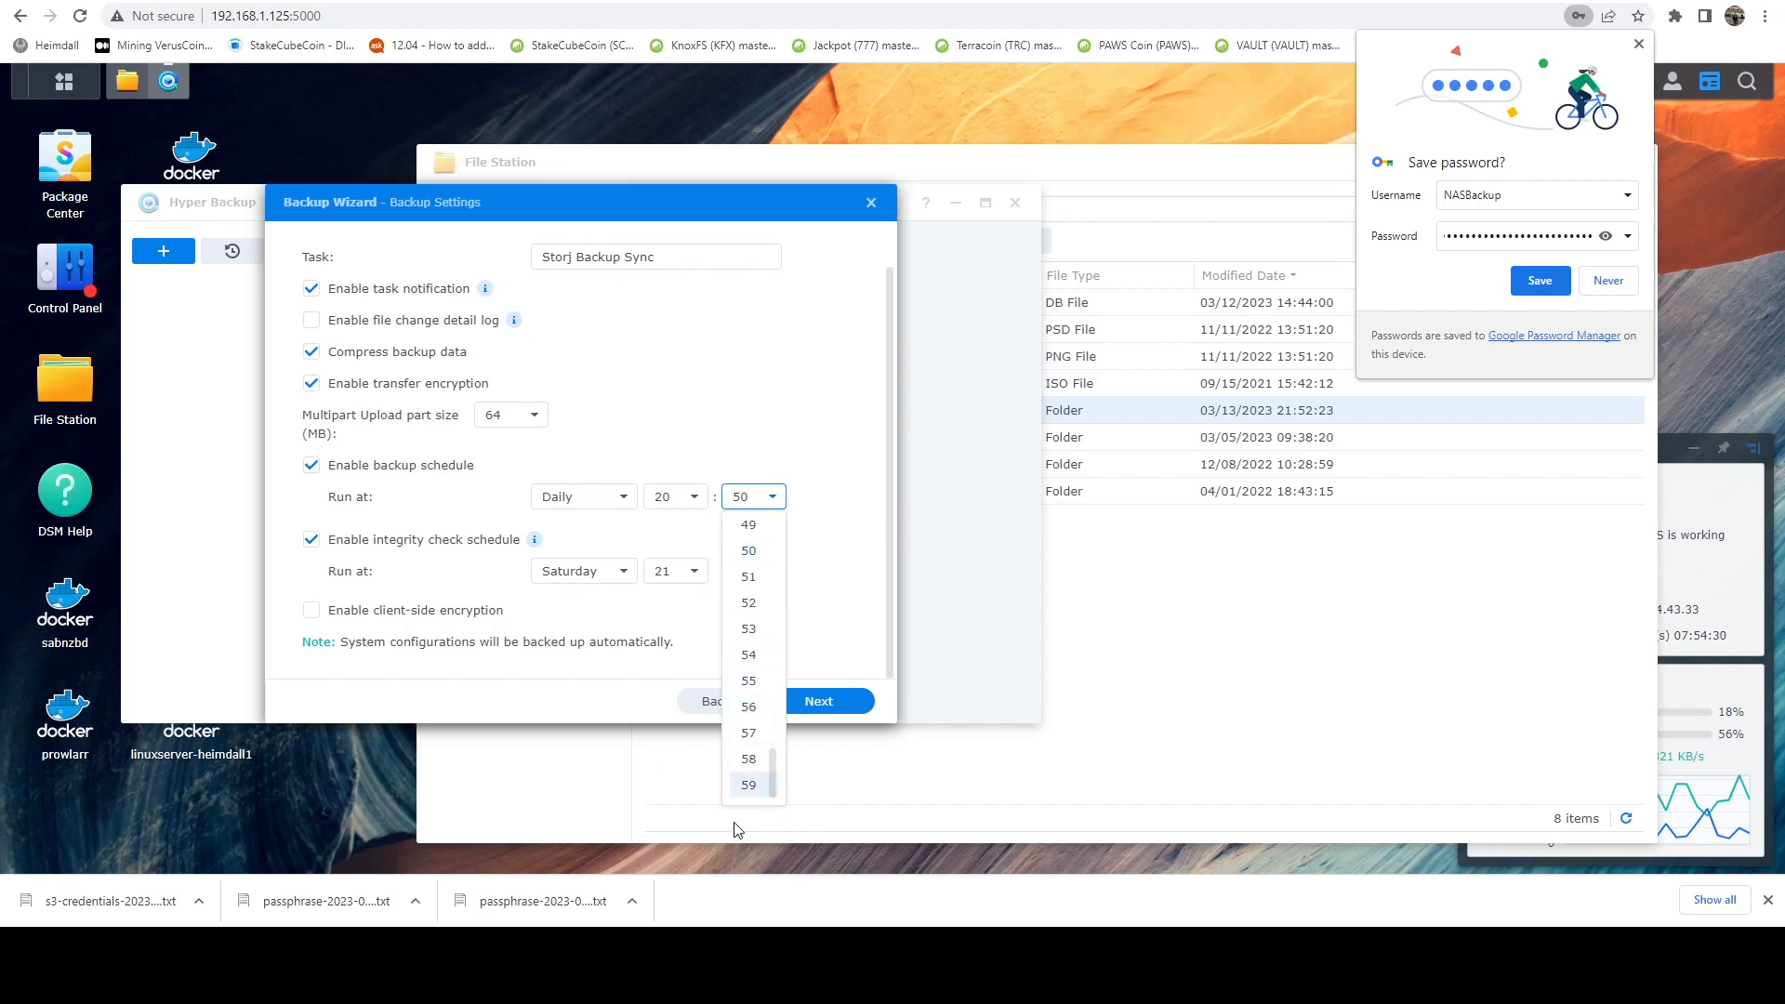
pyautogui.click(748, 549)
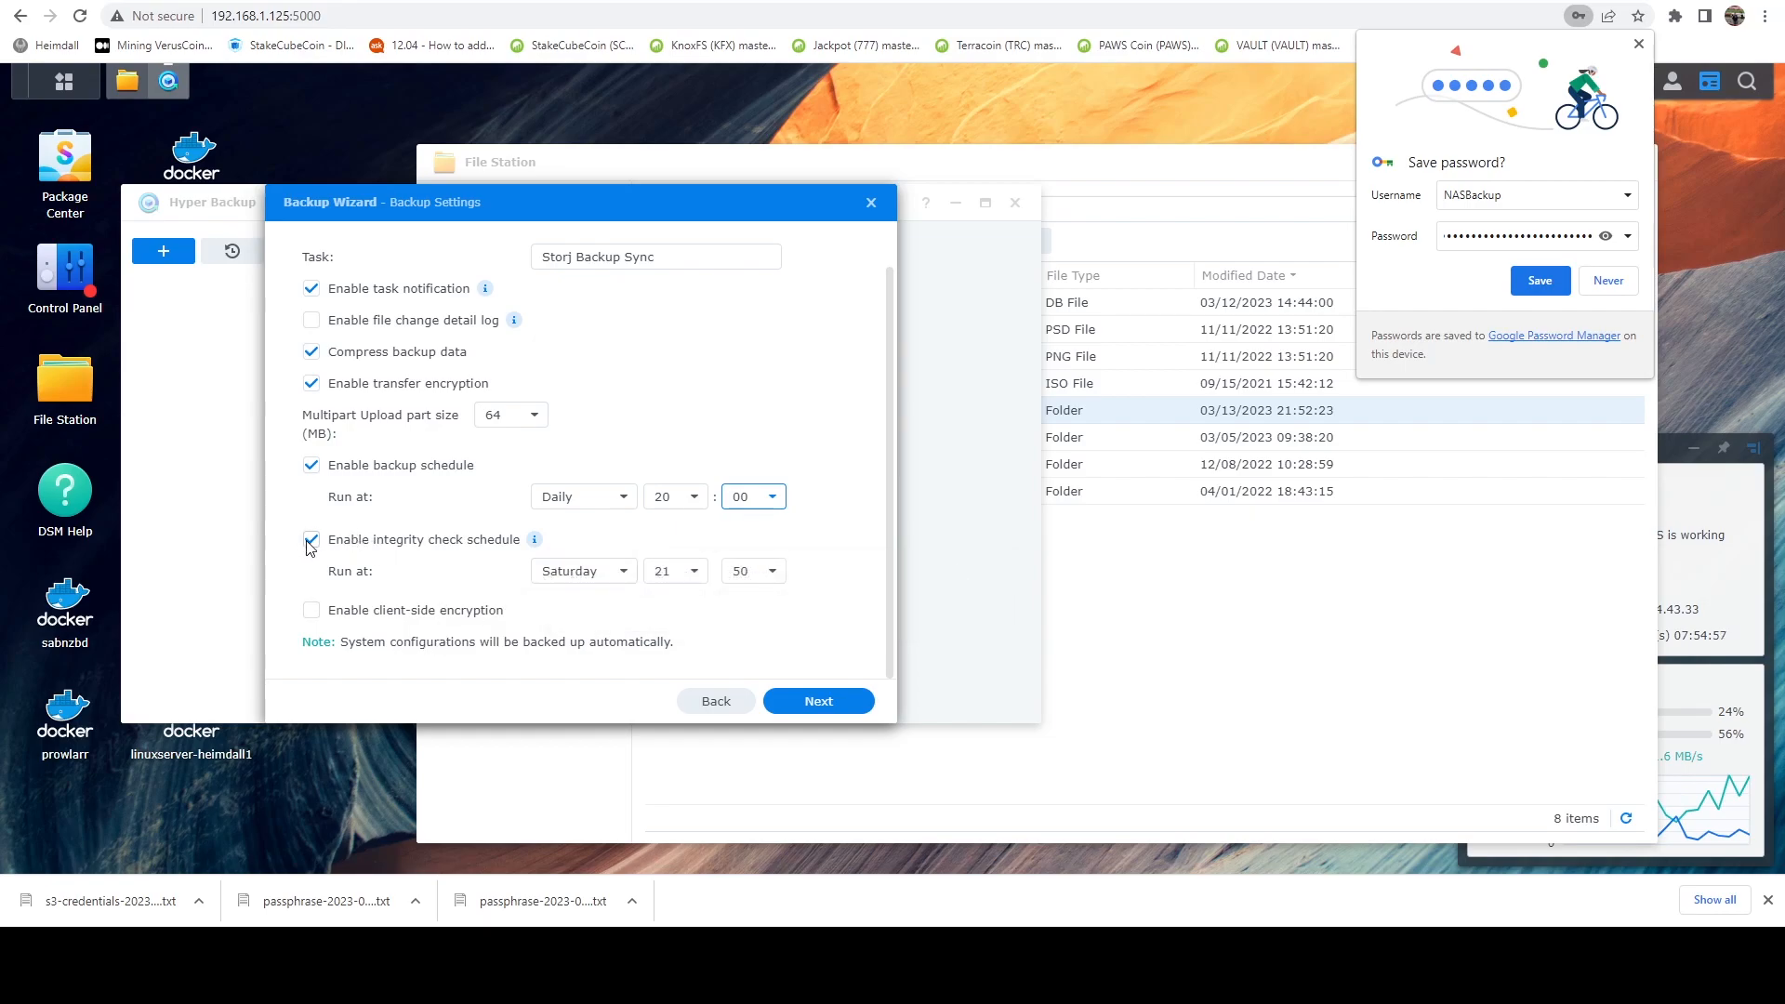
pyautogui.click(313, 540)
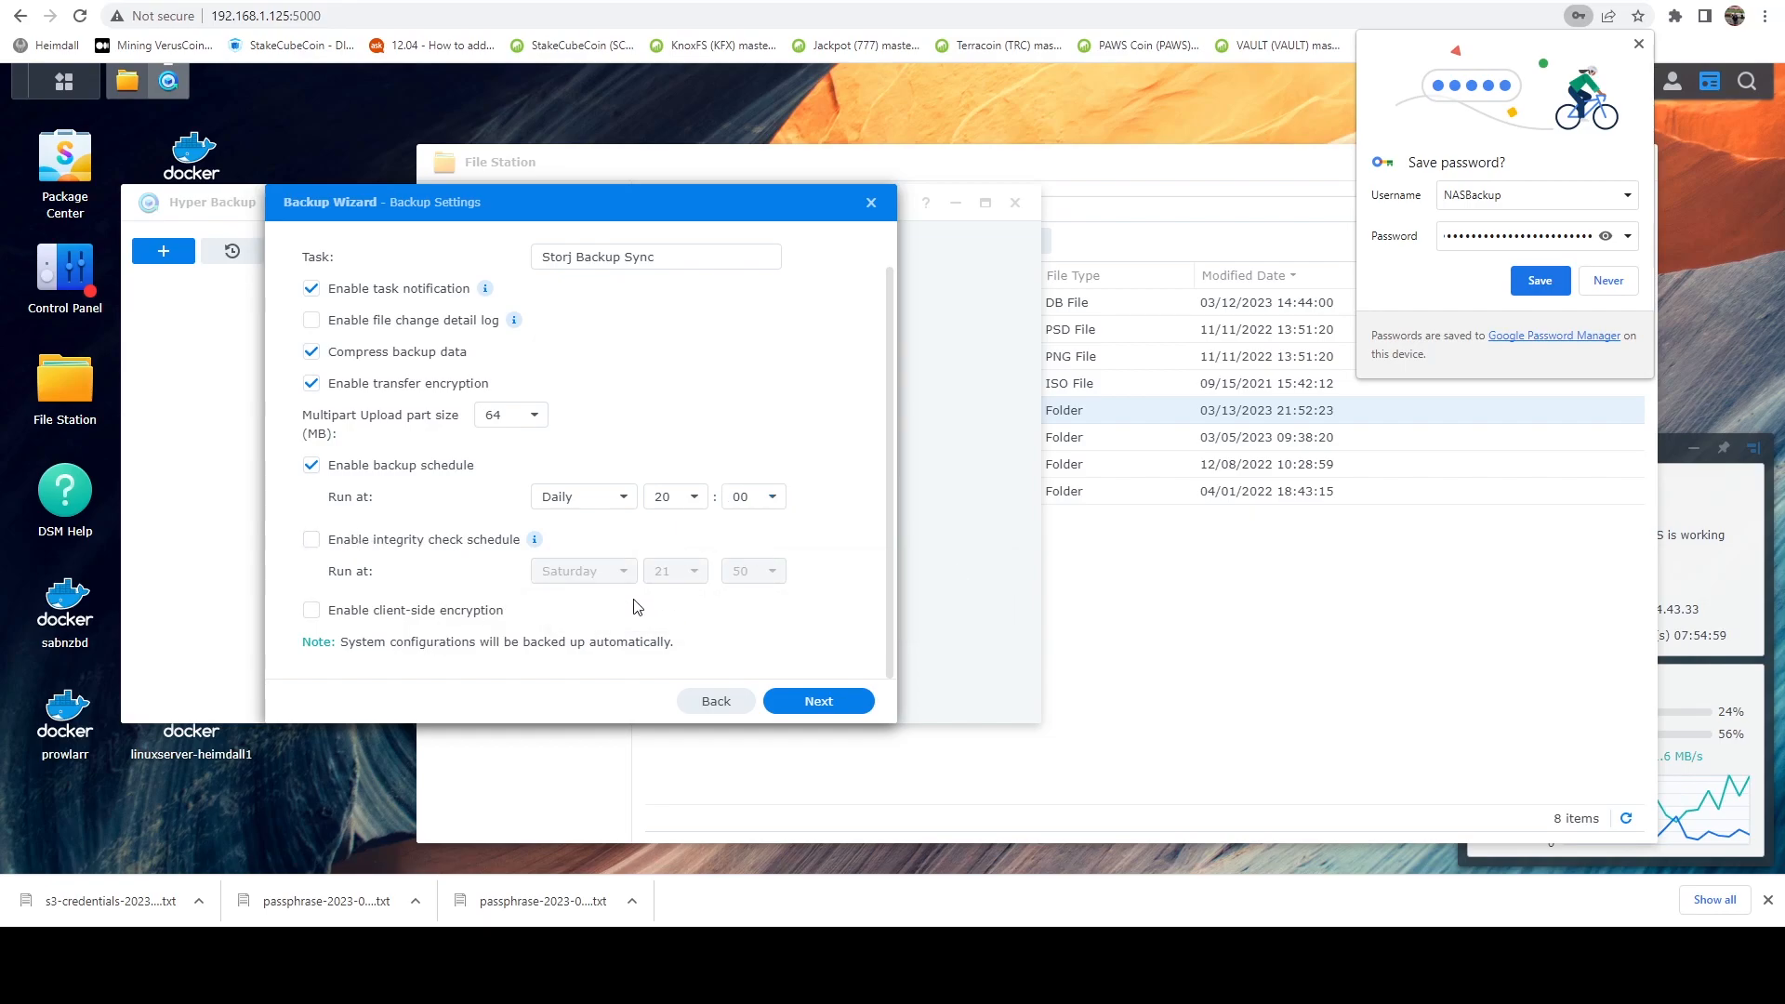
pyautogui.moveTo(604, 597)
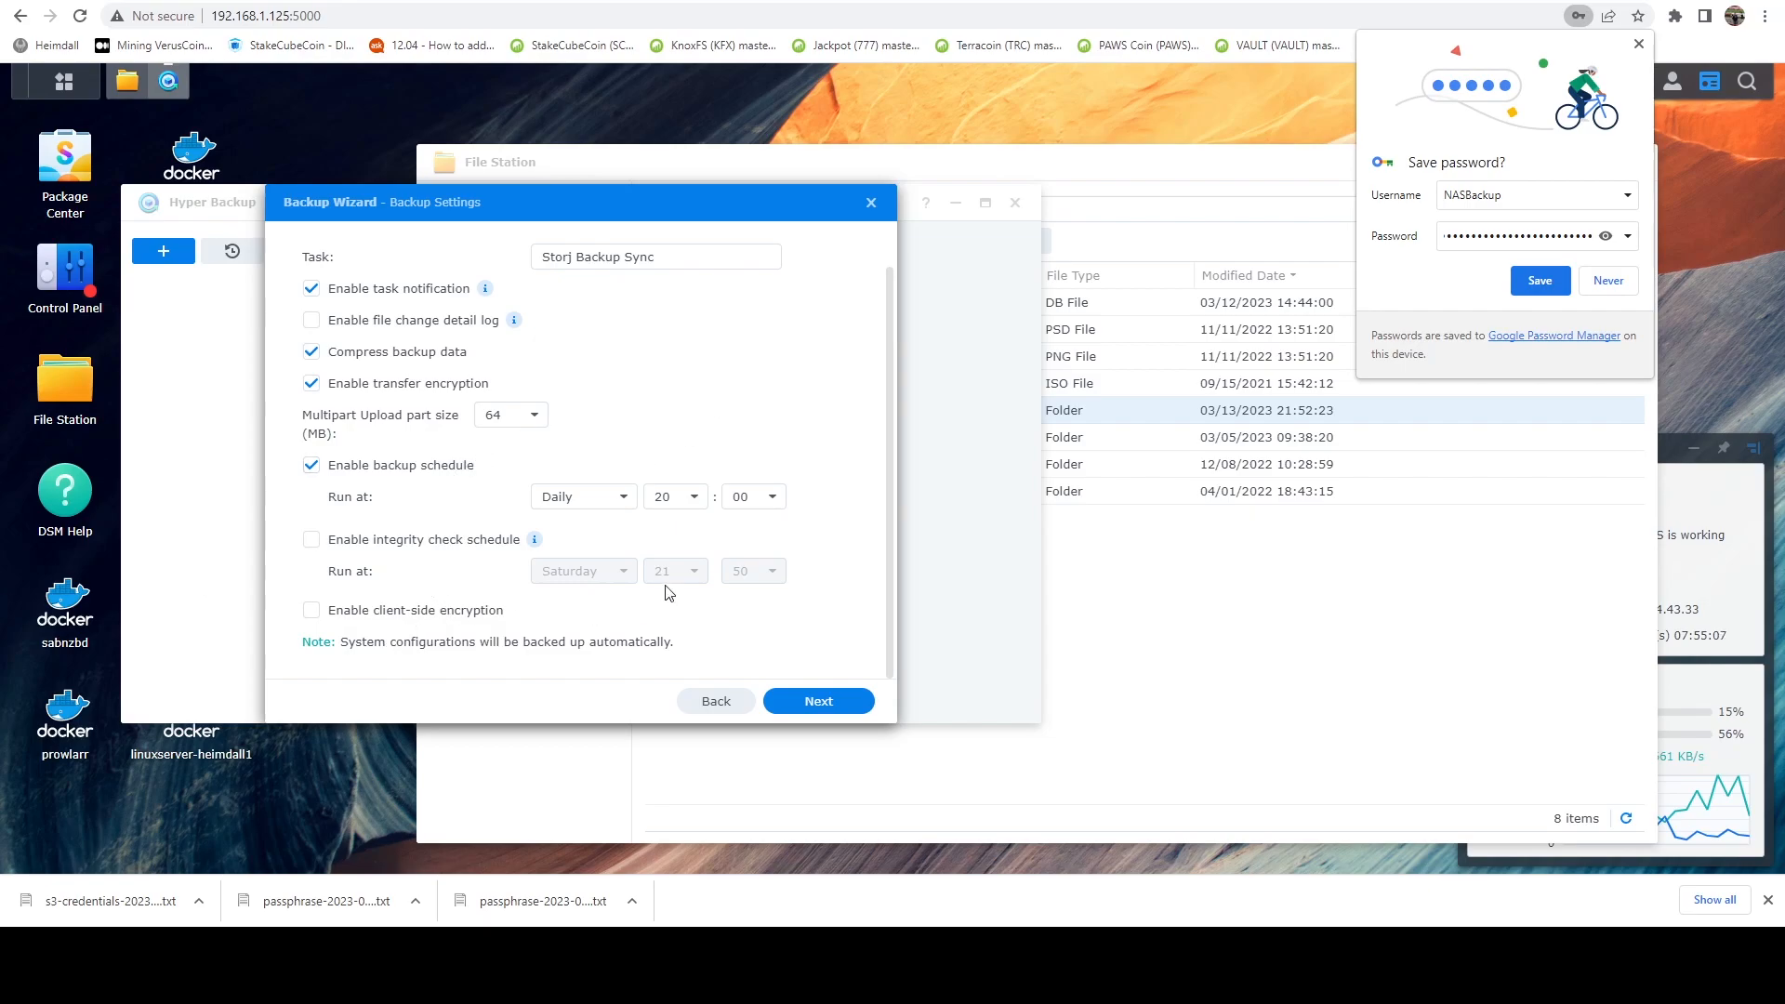
pyautogui.moveTo(610, 605)
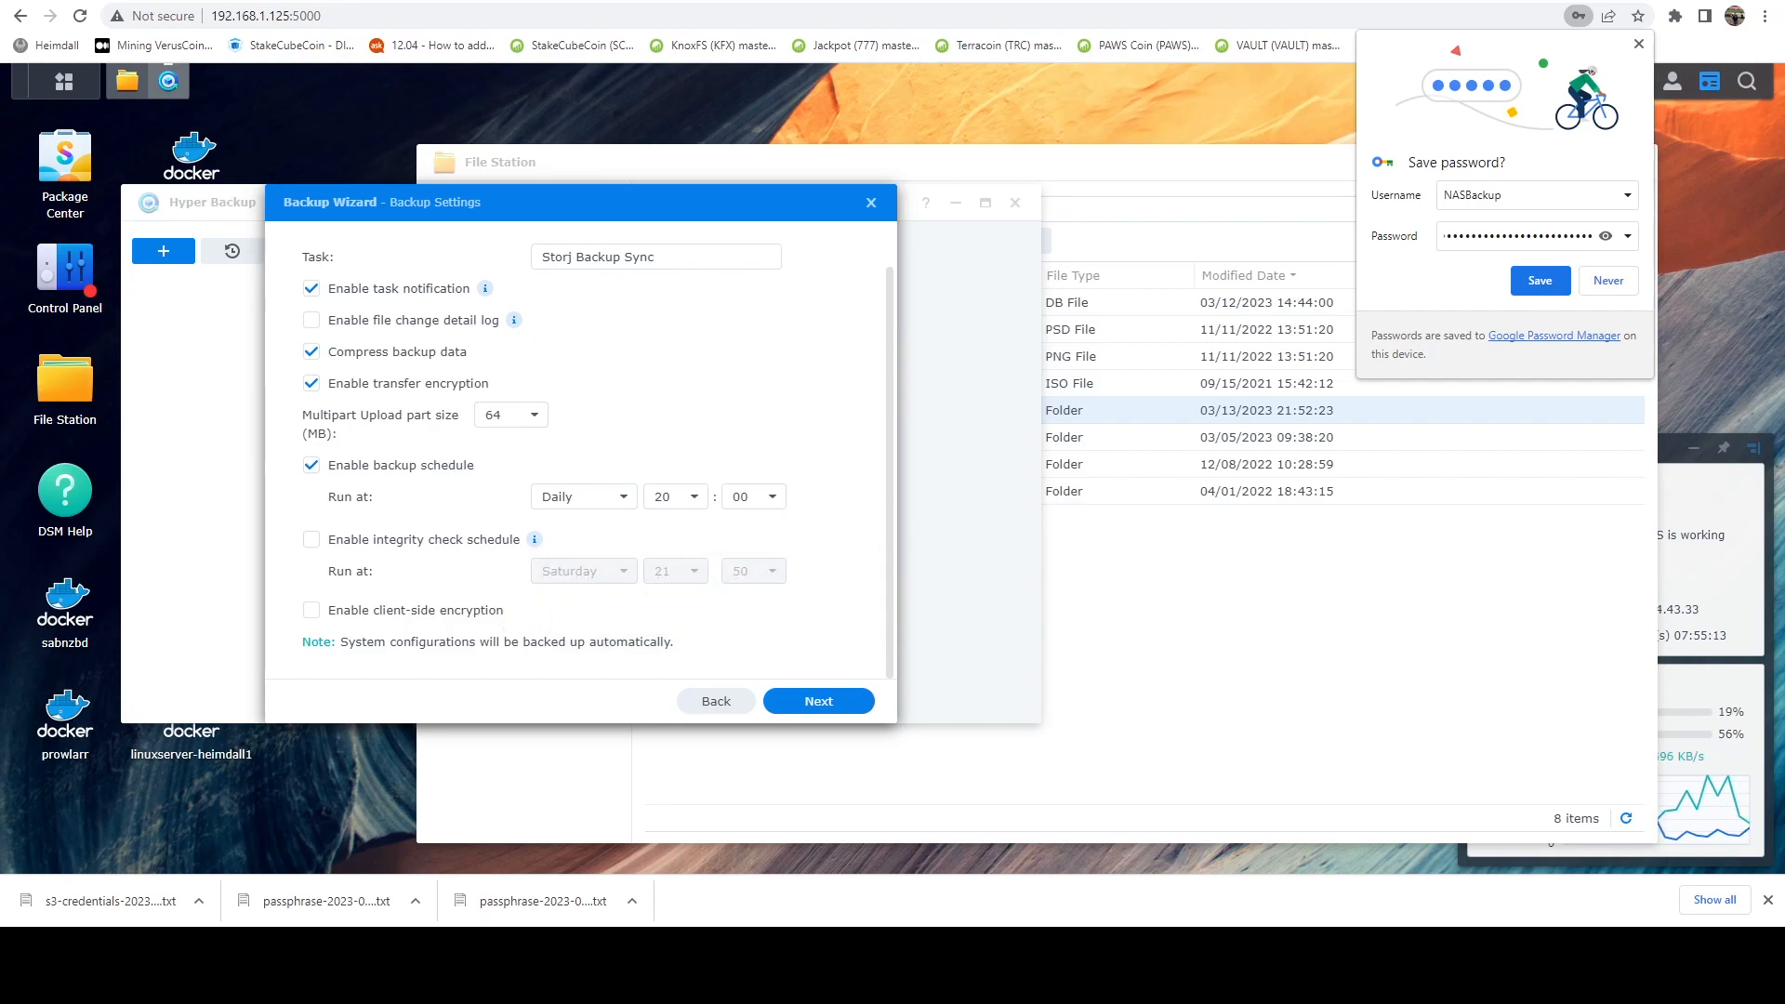
pyautogui.moveTo(539, 600)
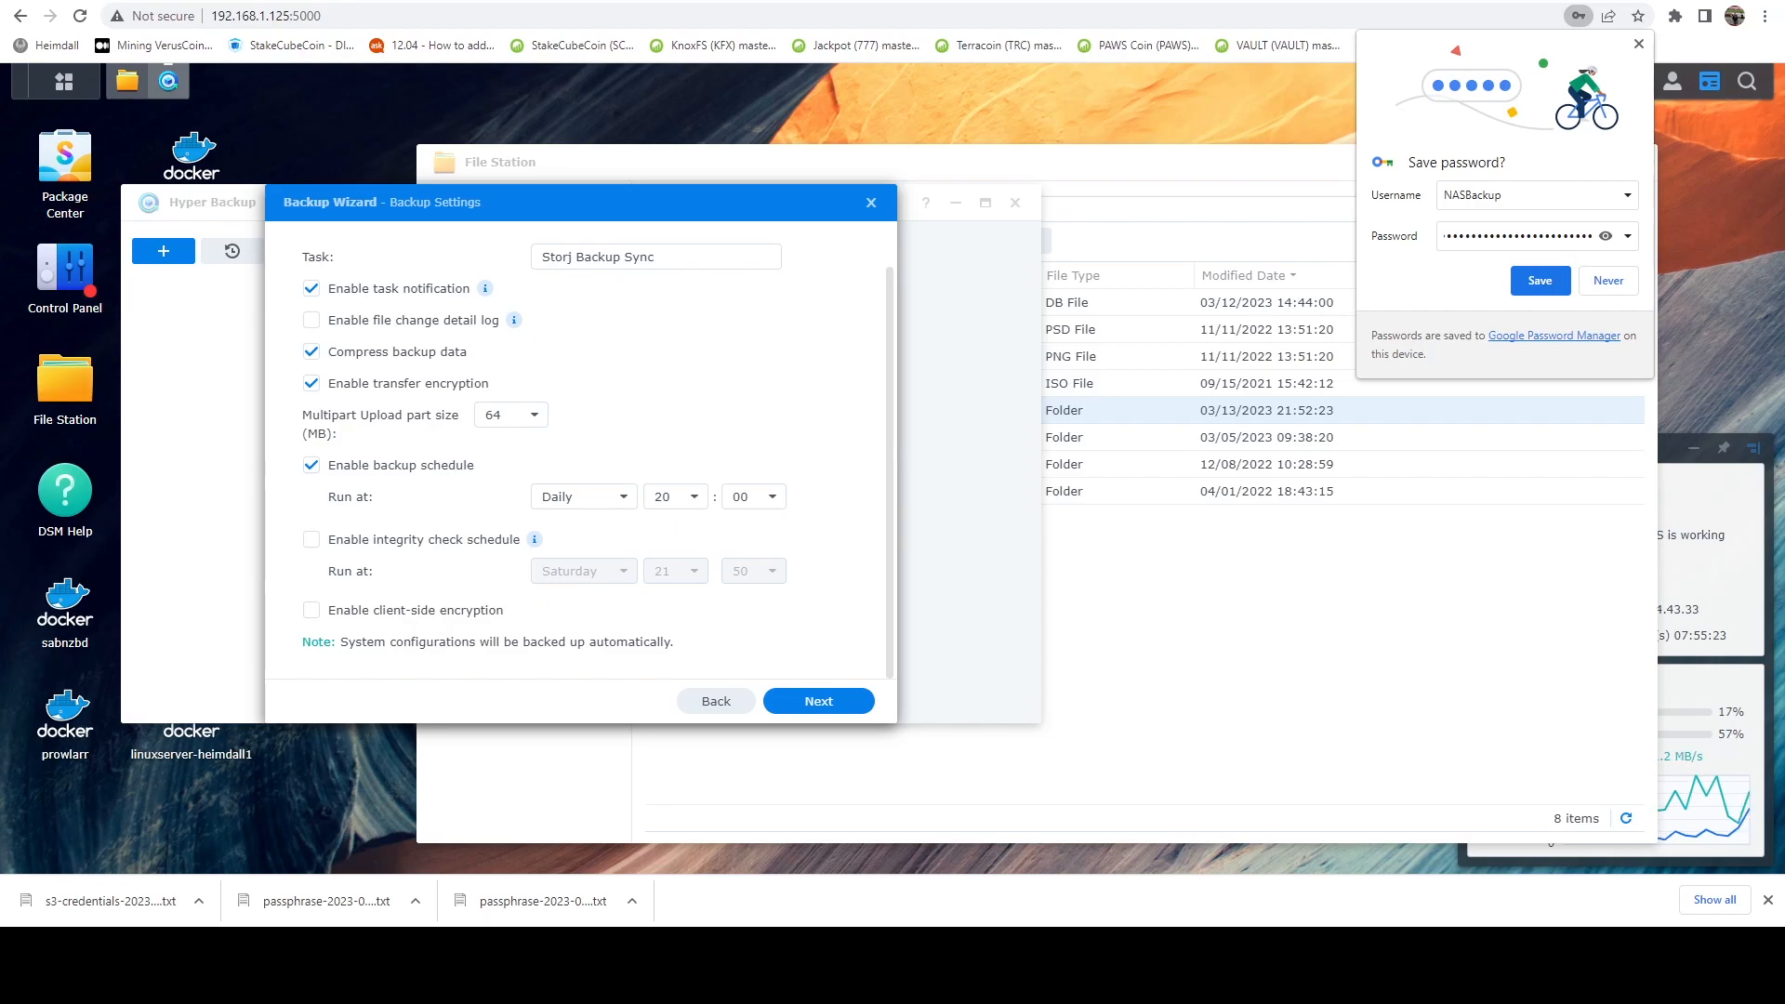
pyautogui.click(817, 700)
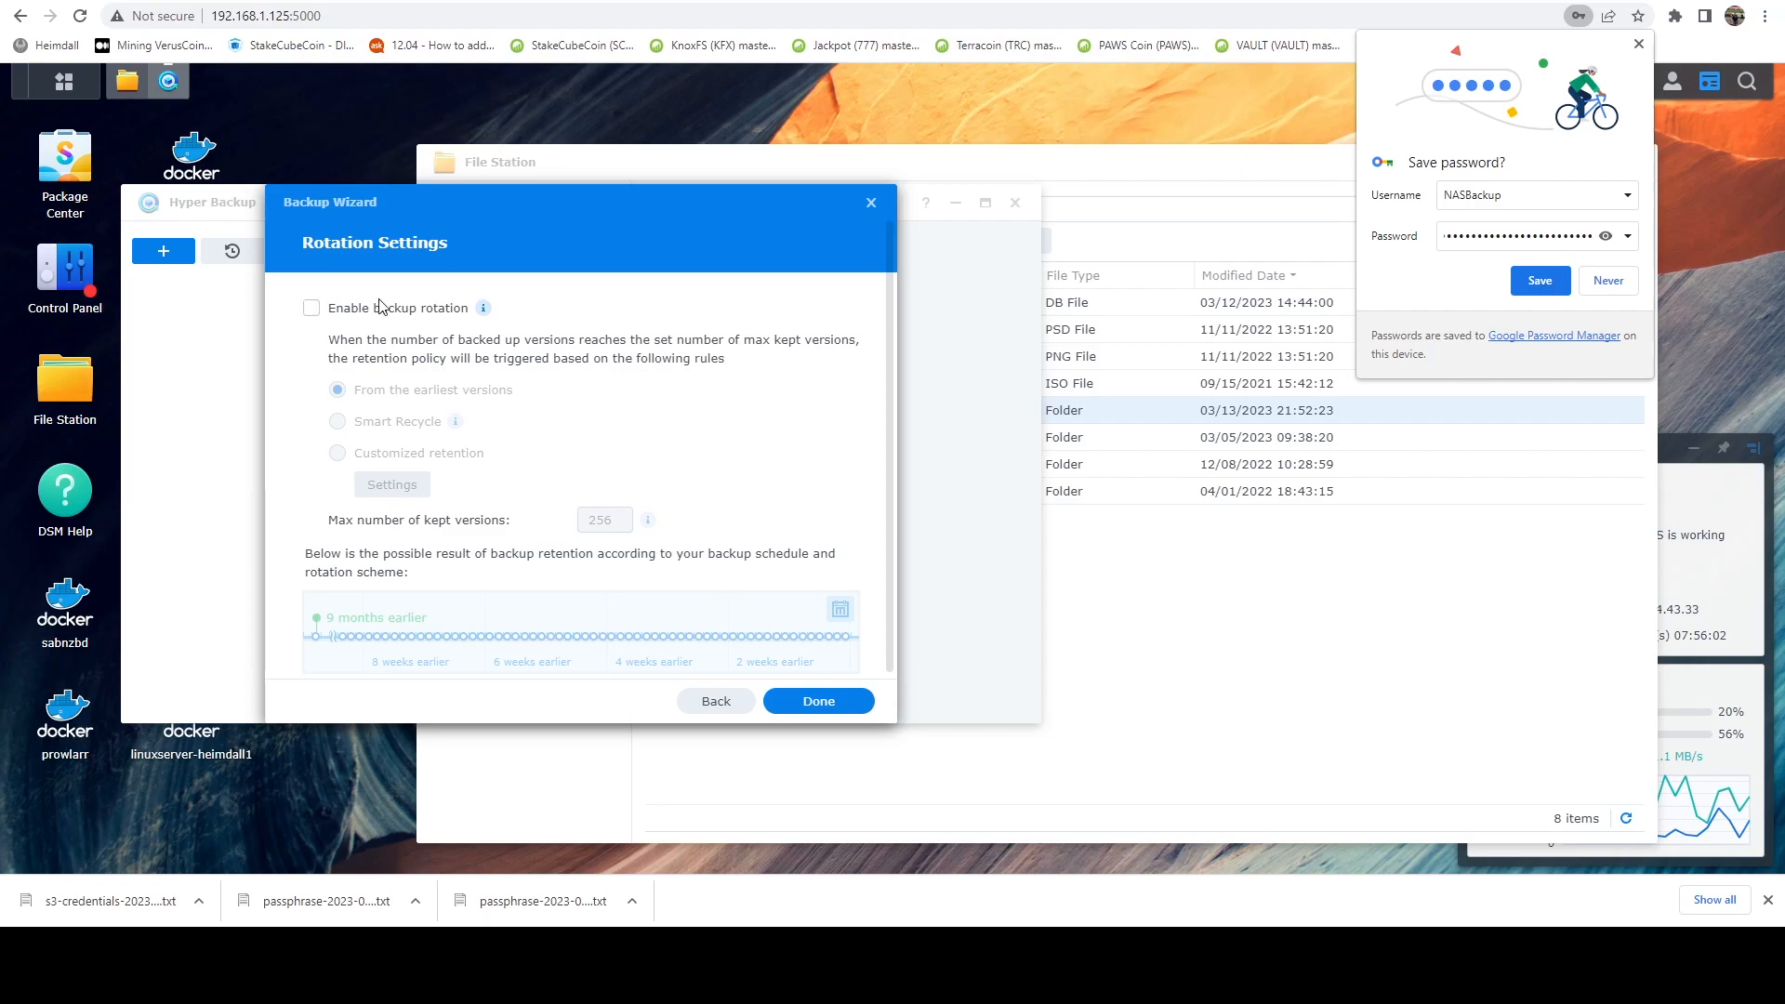
# Enable backup rotation with Smart Recycle retention and finish the wizard
pyautogui.click(311, 308)
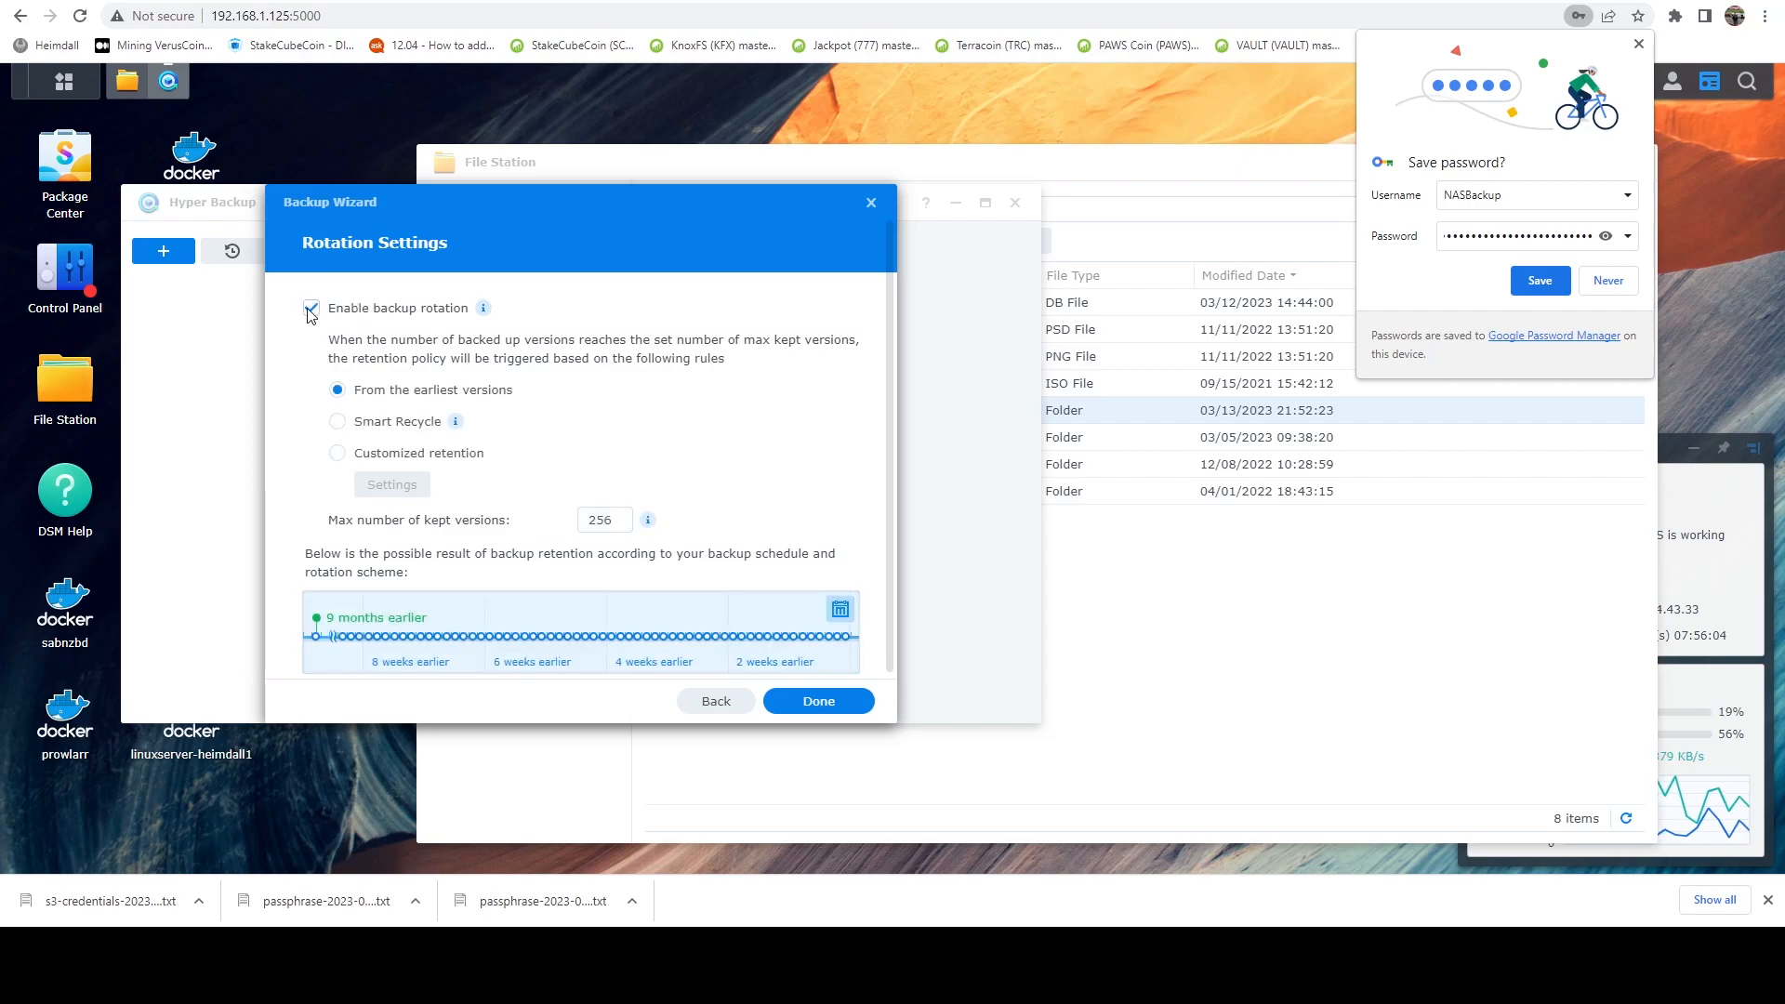
pyautogui.click(336, 421)
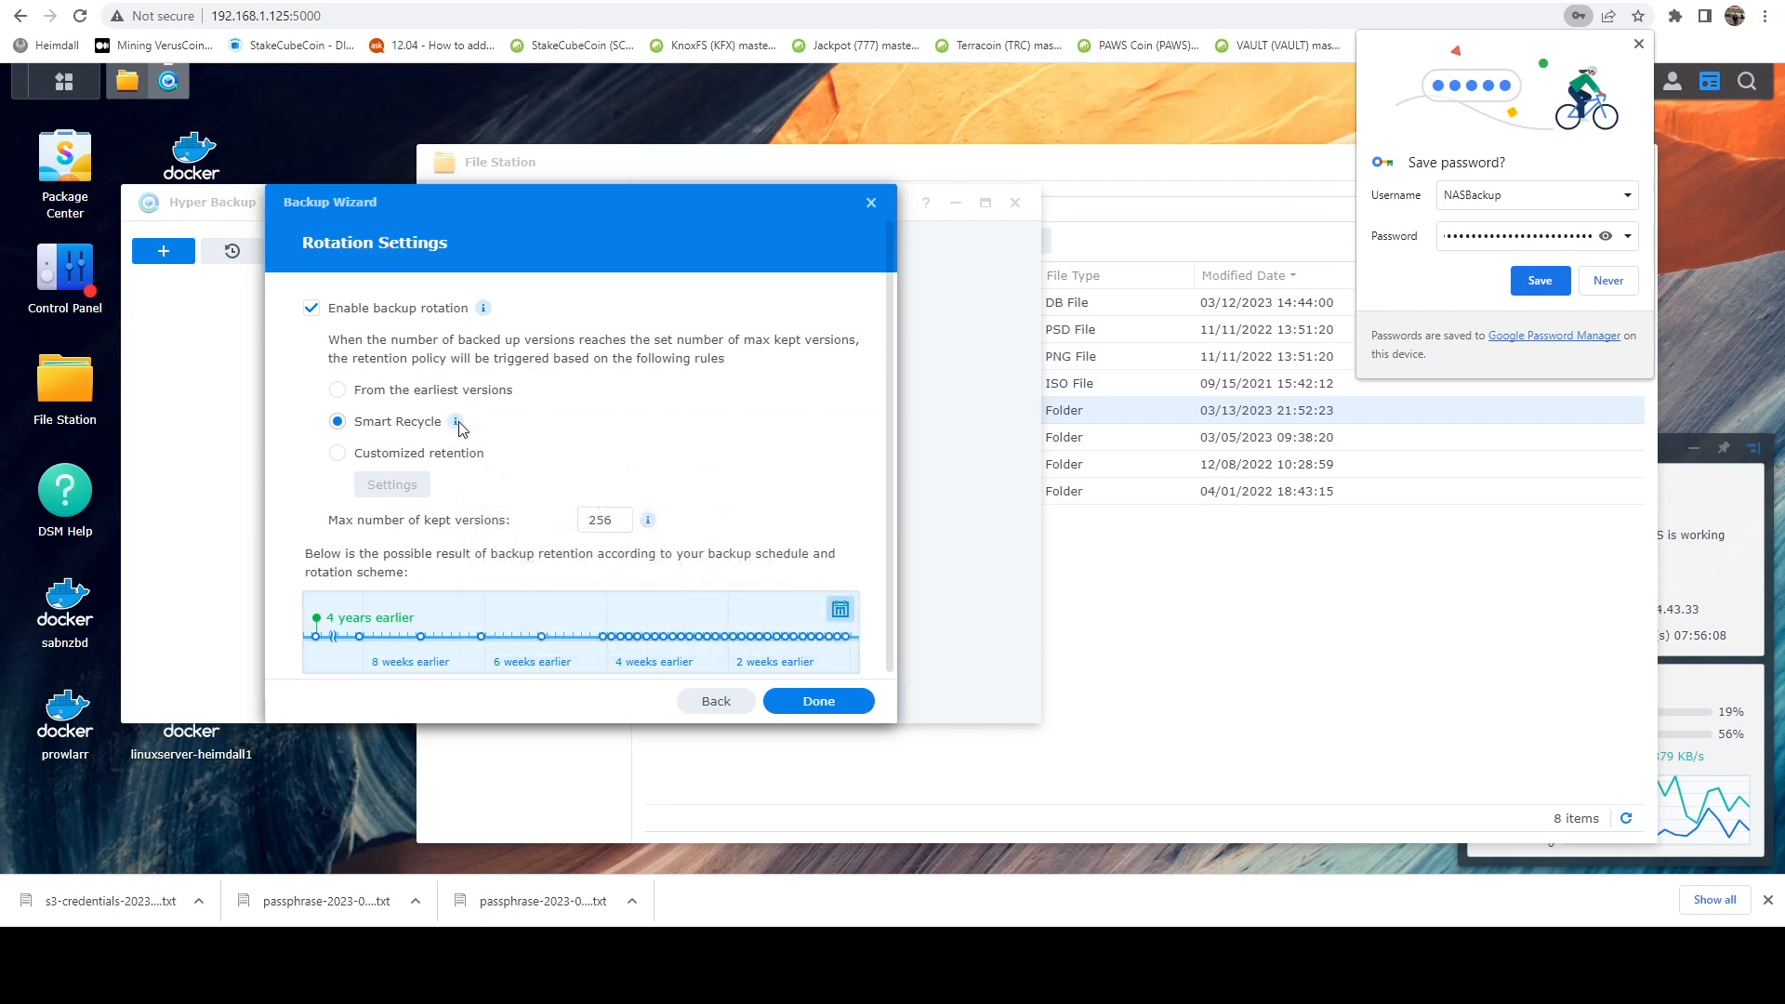
pyautogui.moveTo(456, 421)
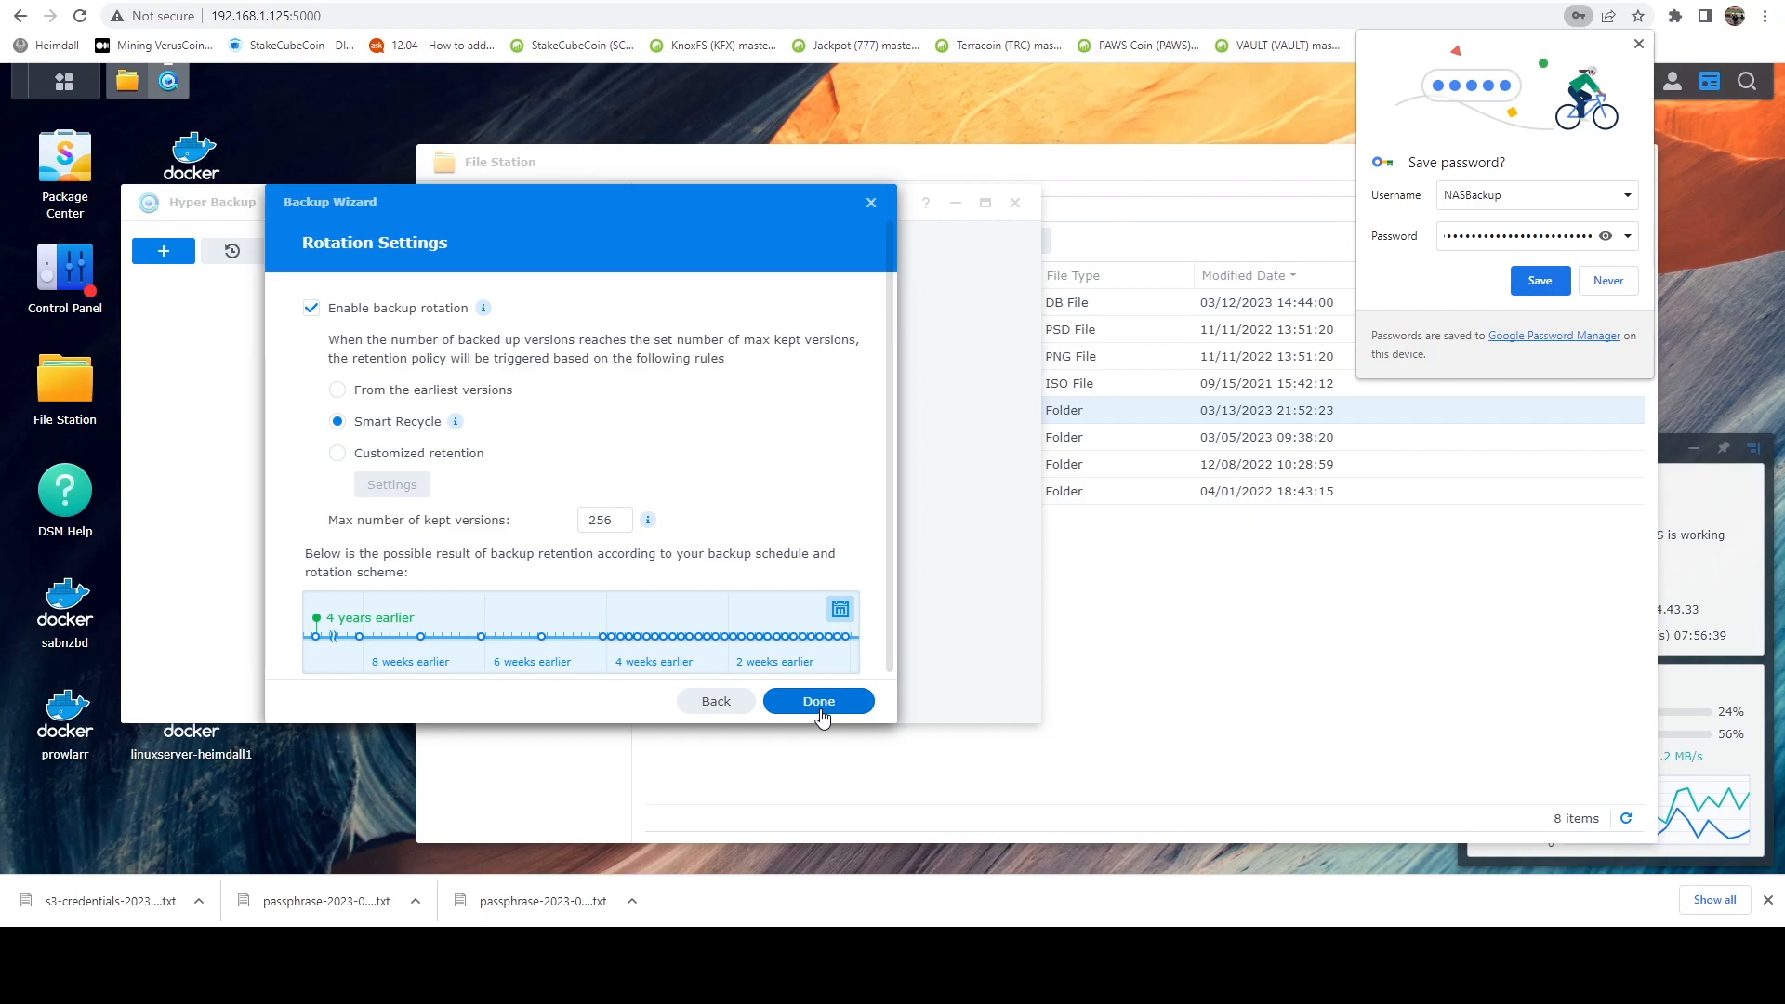
pyautogui.click(818, 700)
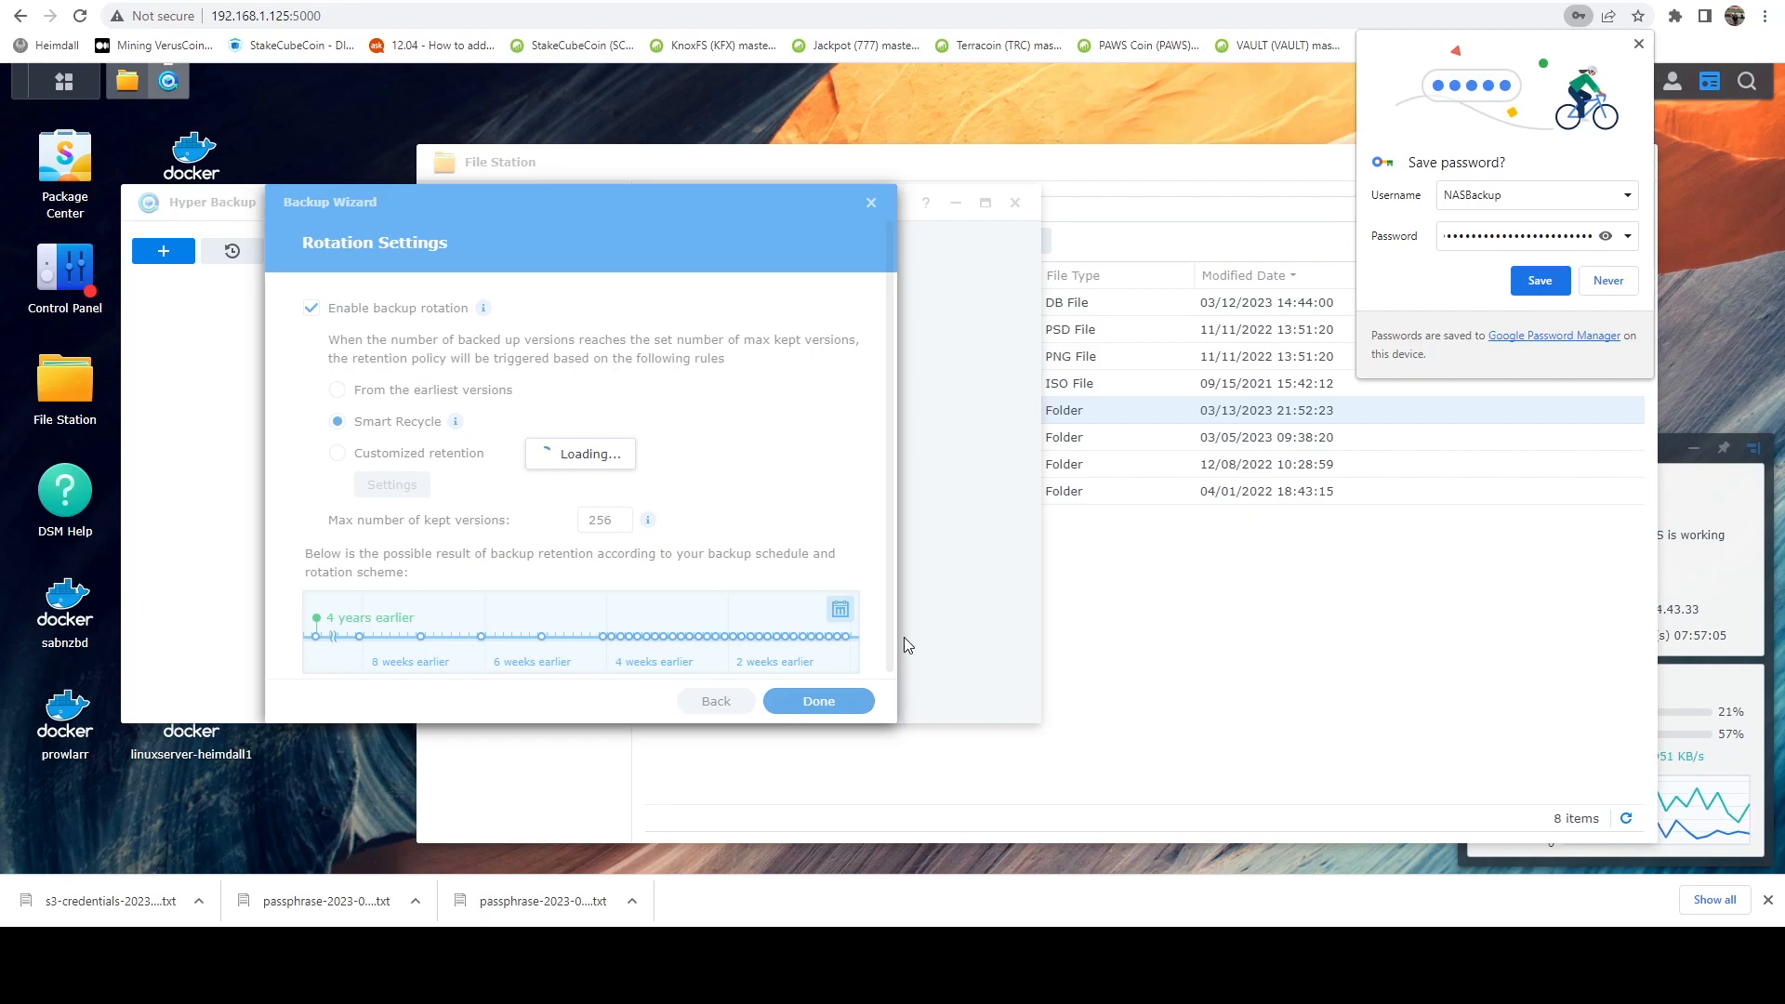
# In File Station, open StorjSync, return to Files, then open BBBackup
pyautogui.click(818, 701)
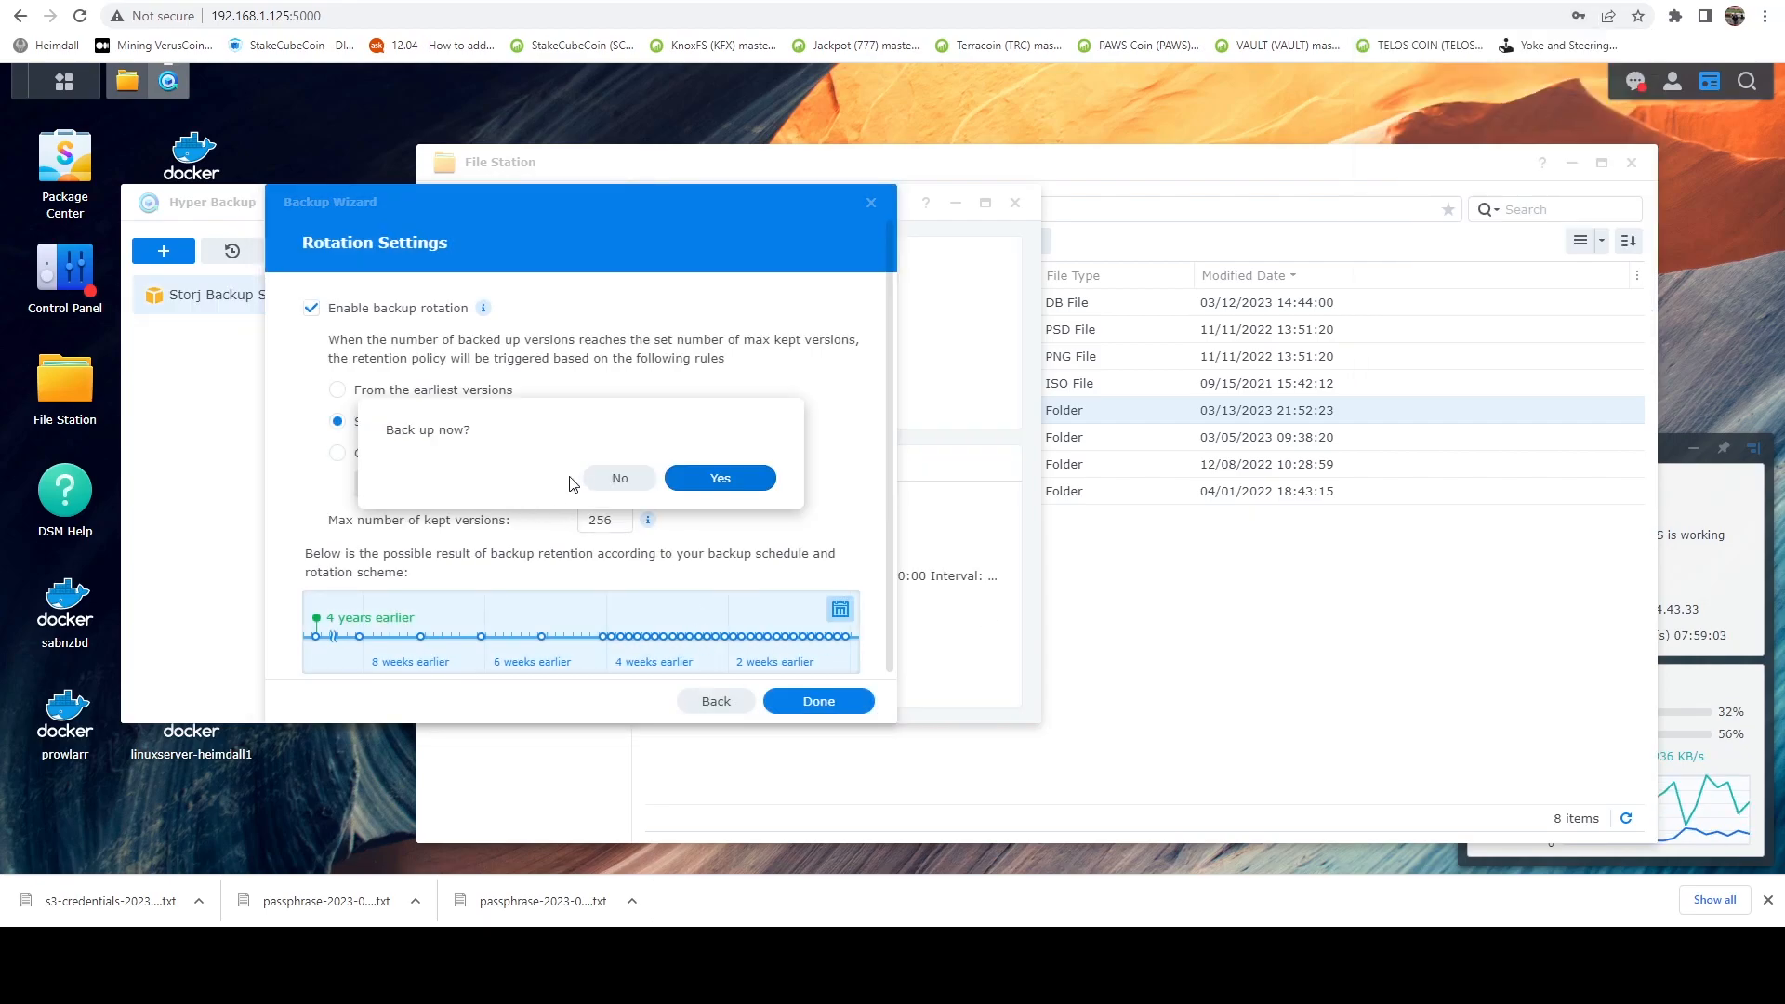
pyautogui.moveTo(400, 445)
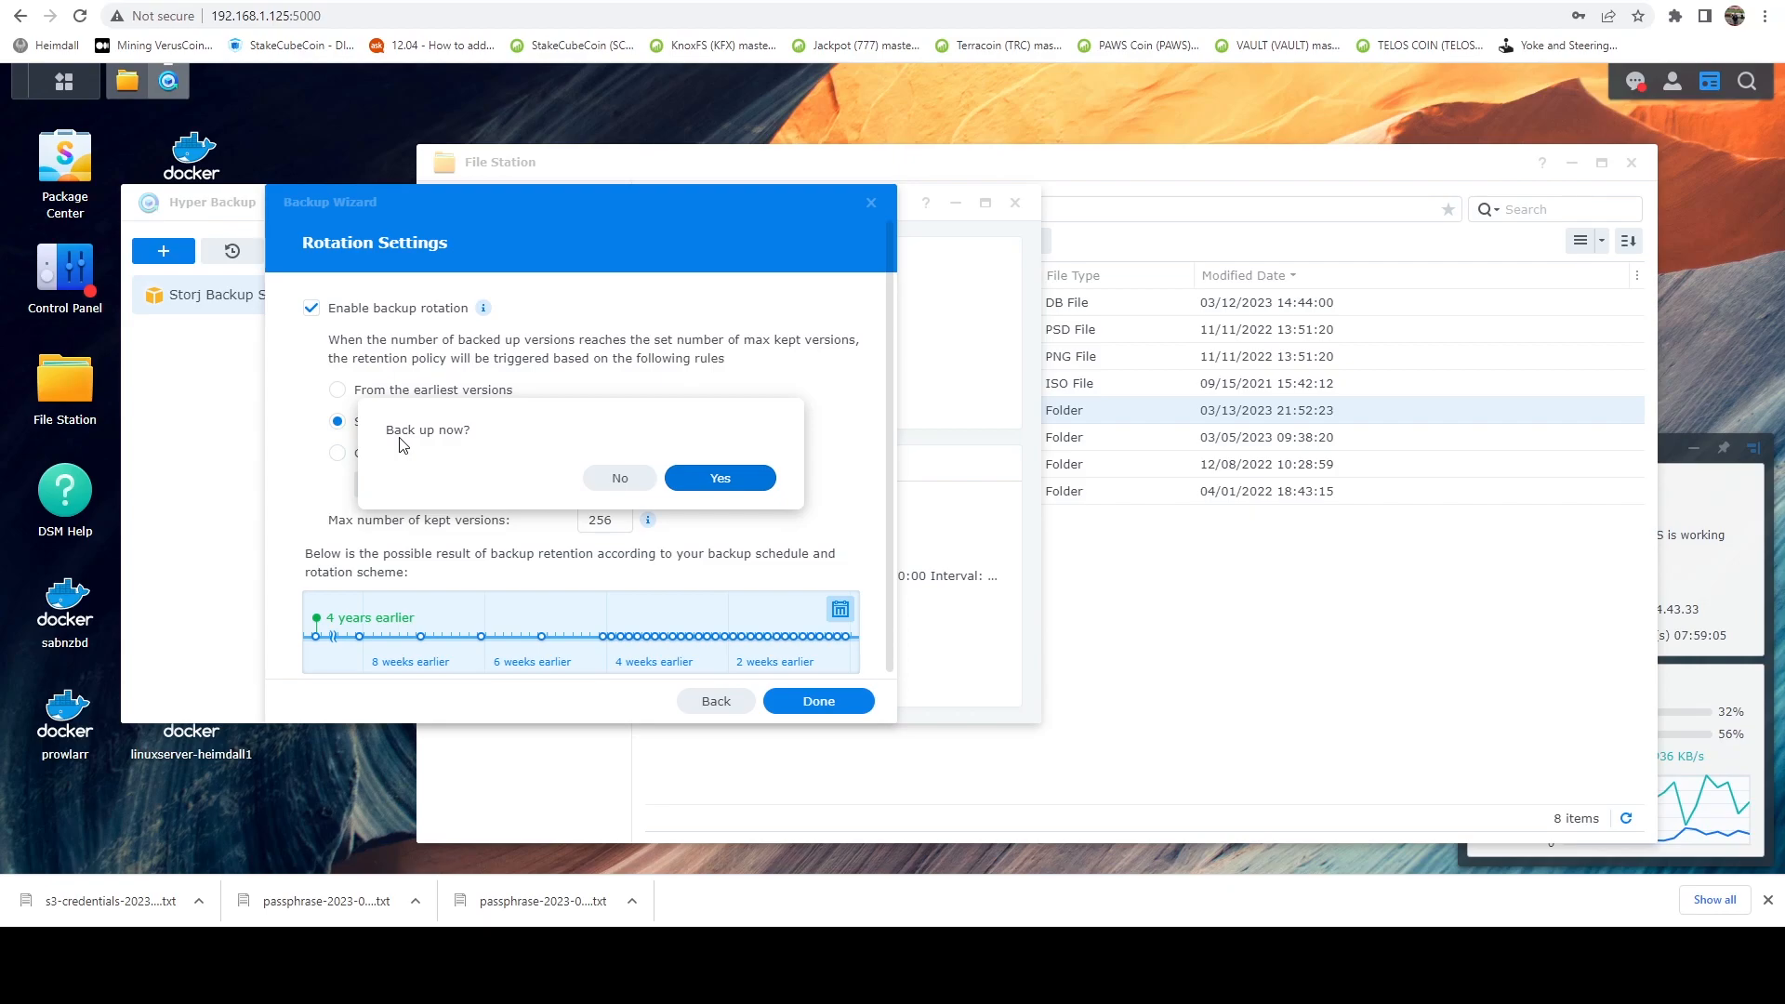
pyautogui.moveTo(1034, 217)
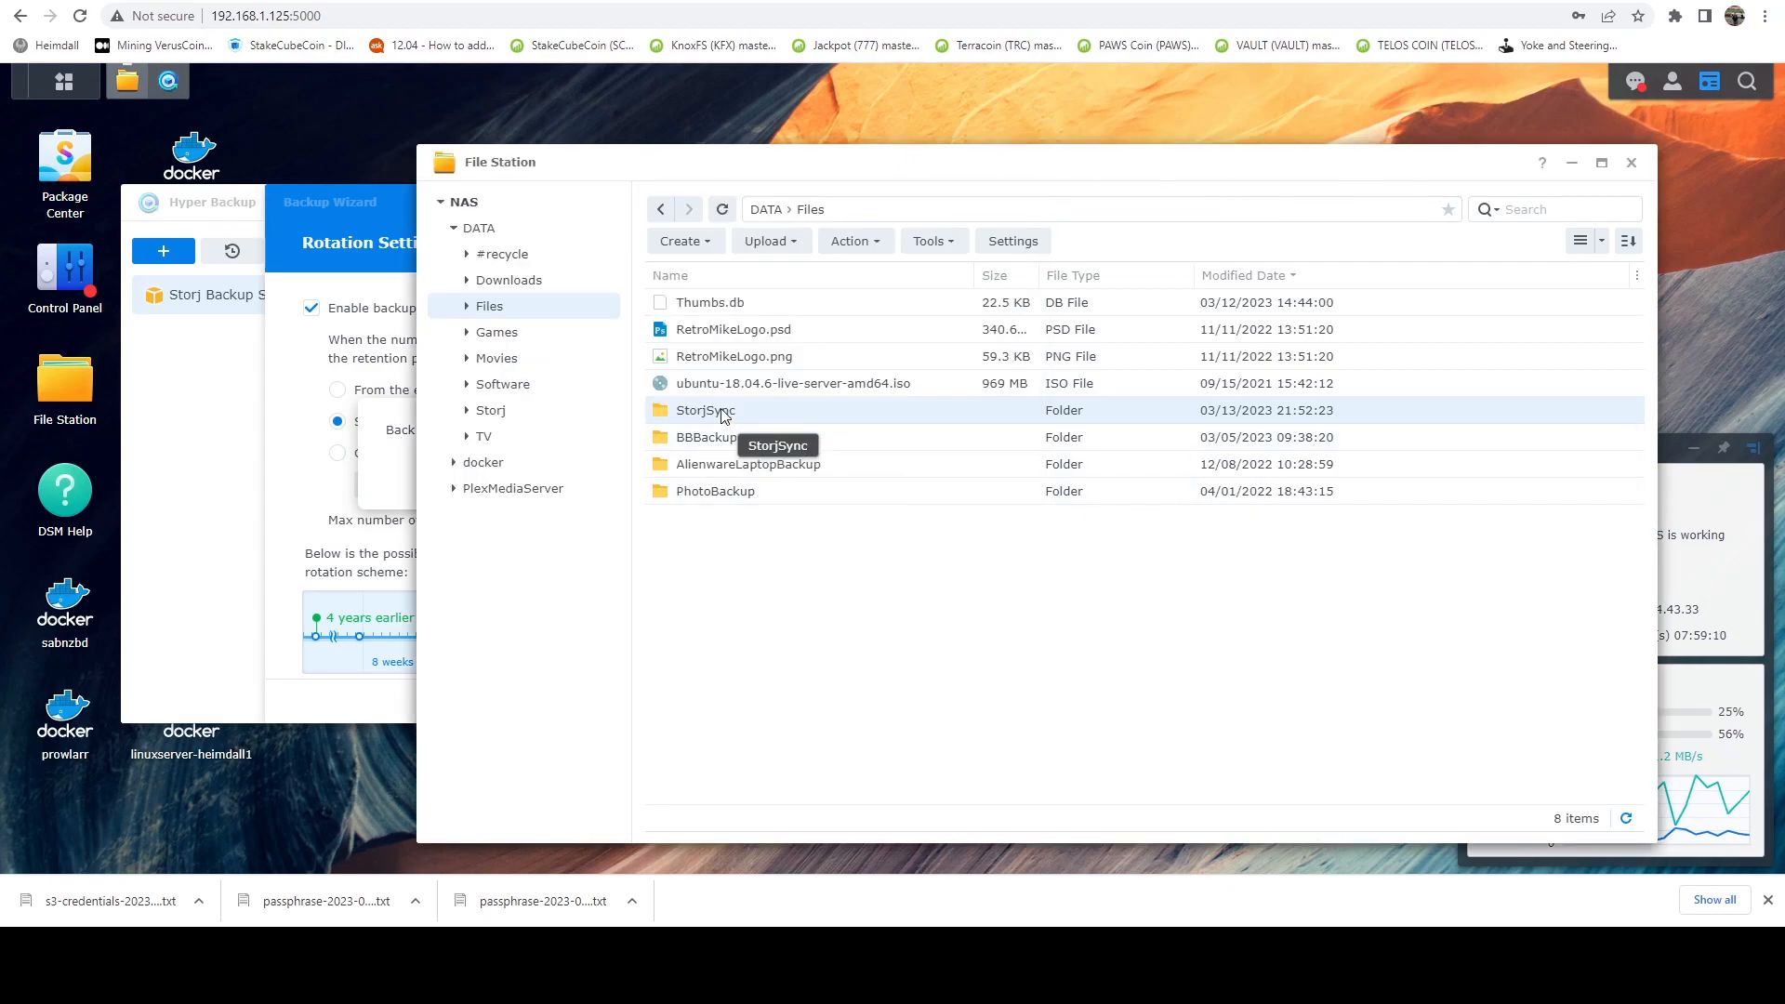
pyautogui.doubleClick(704, 411)
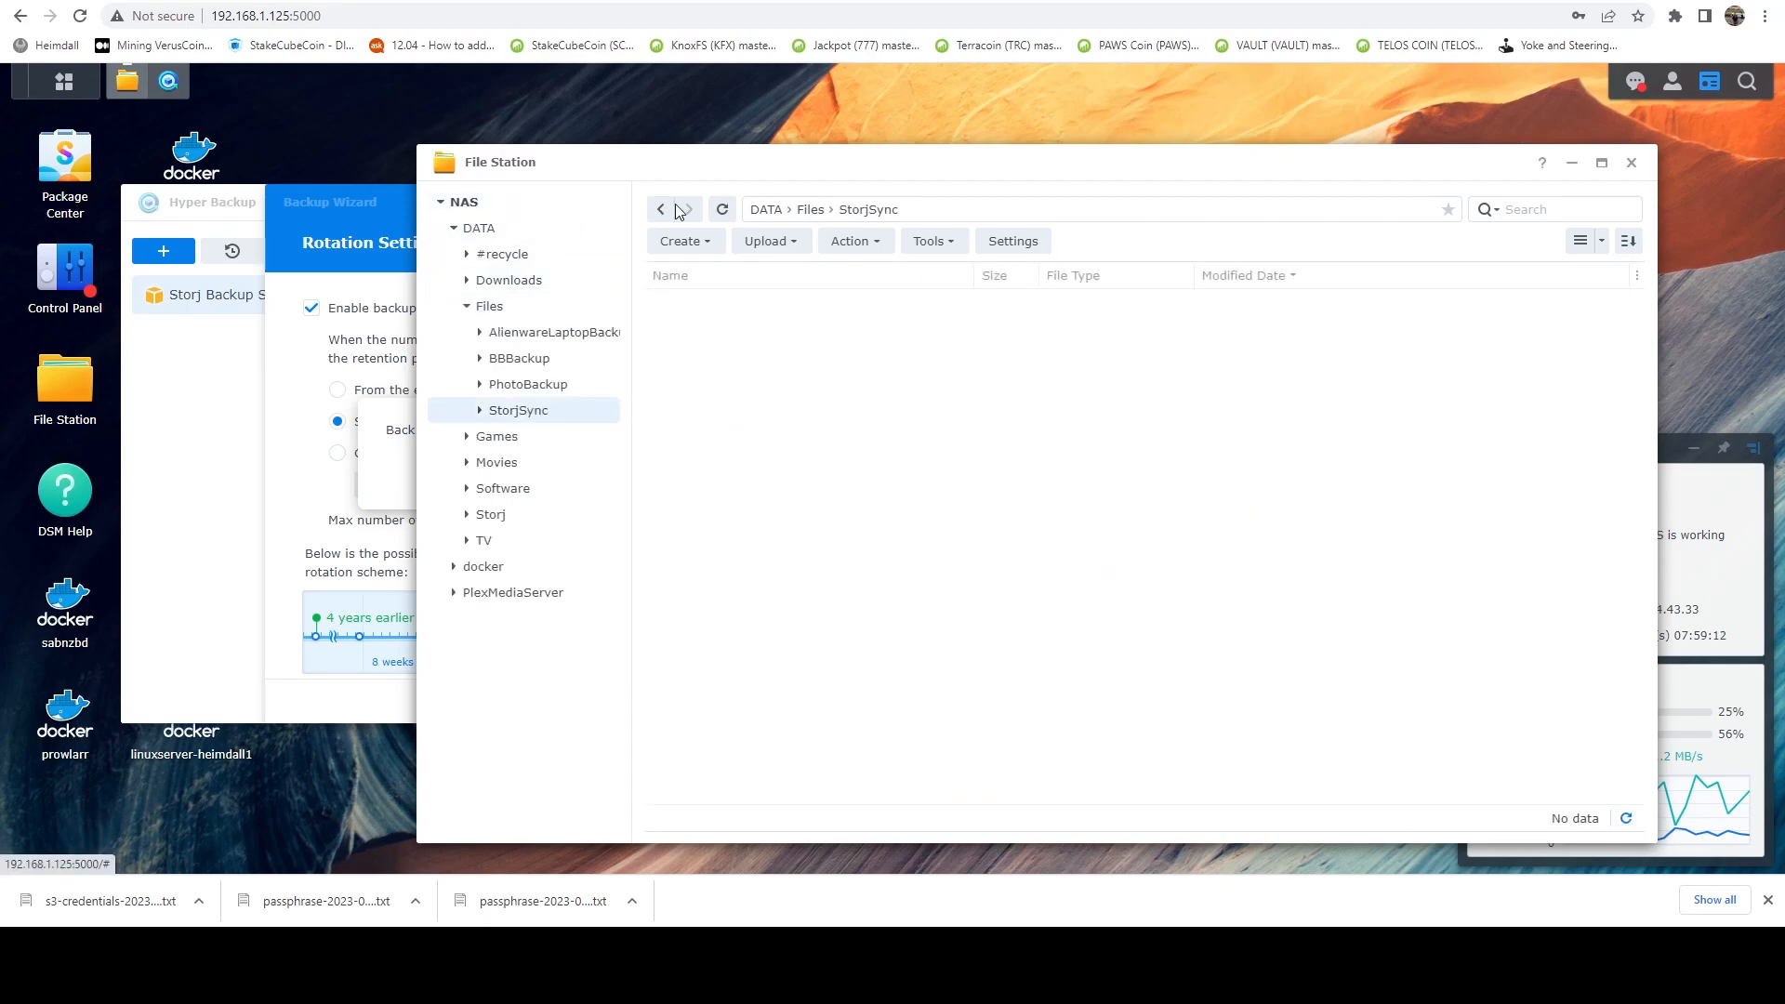
pyautogui.click(660, 209)
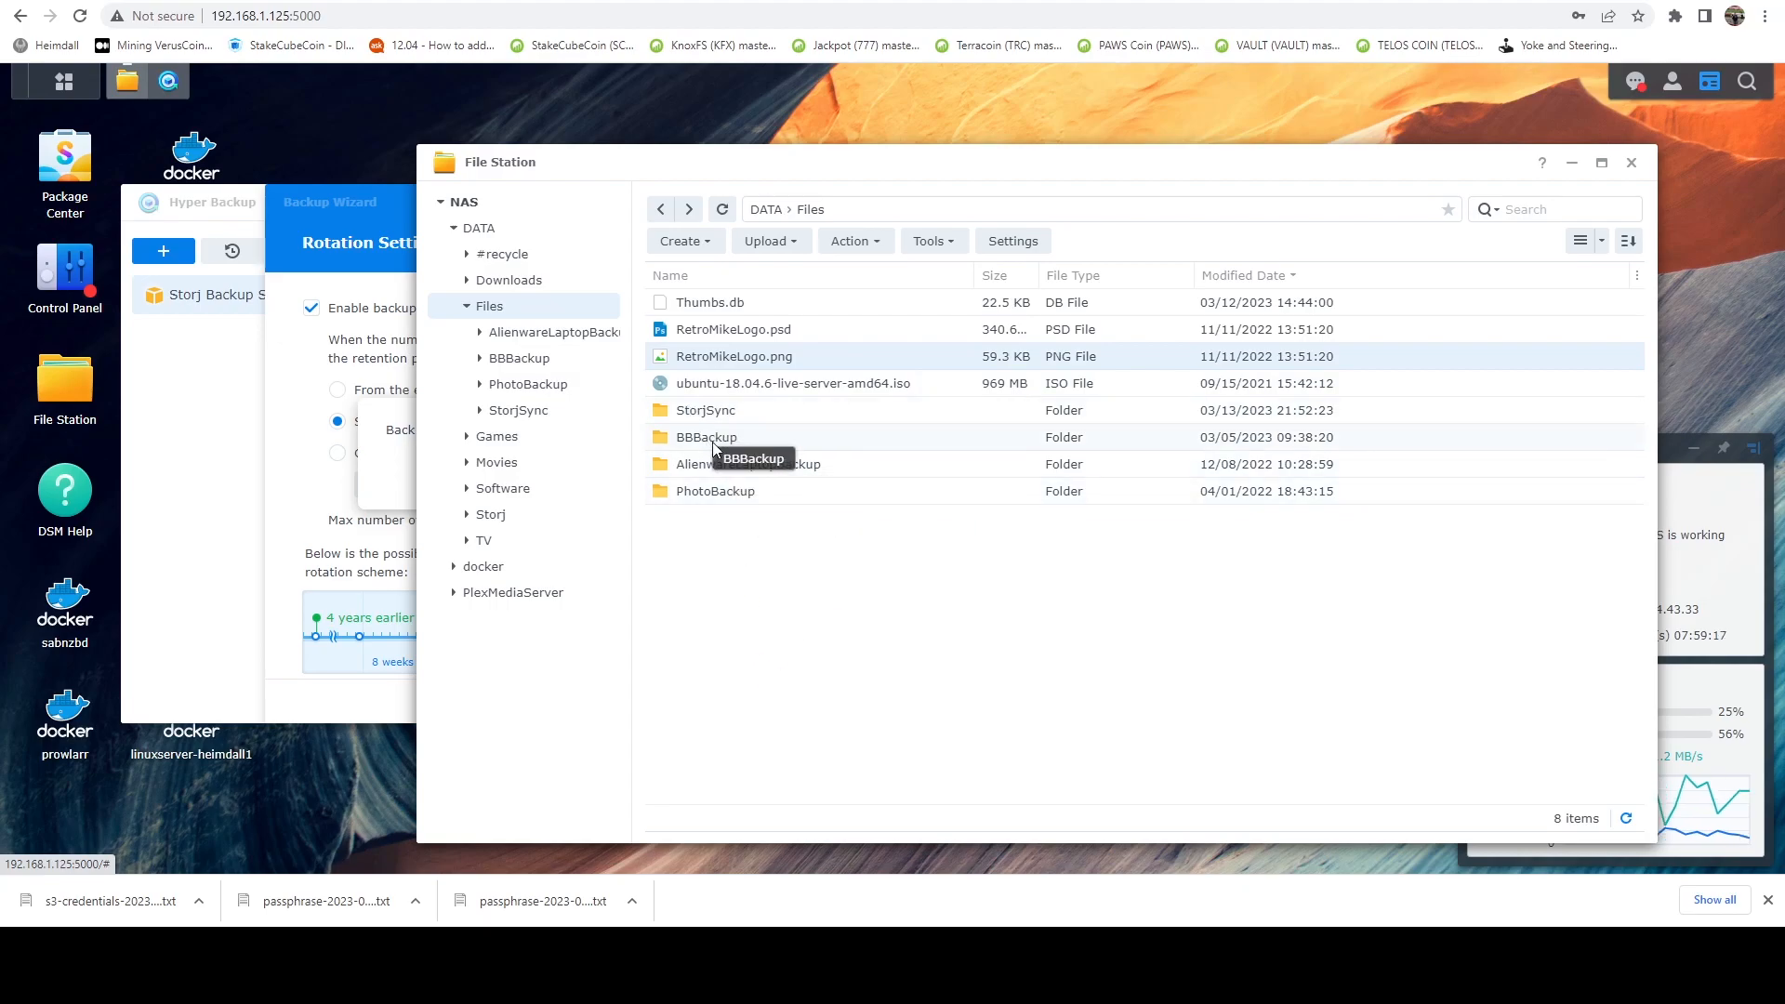
pyautogui.doubleClick(706, 410)
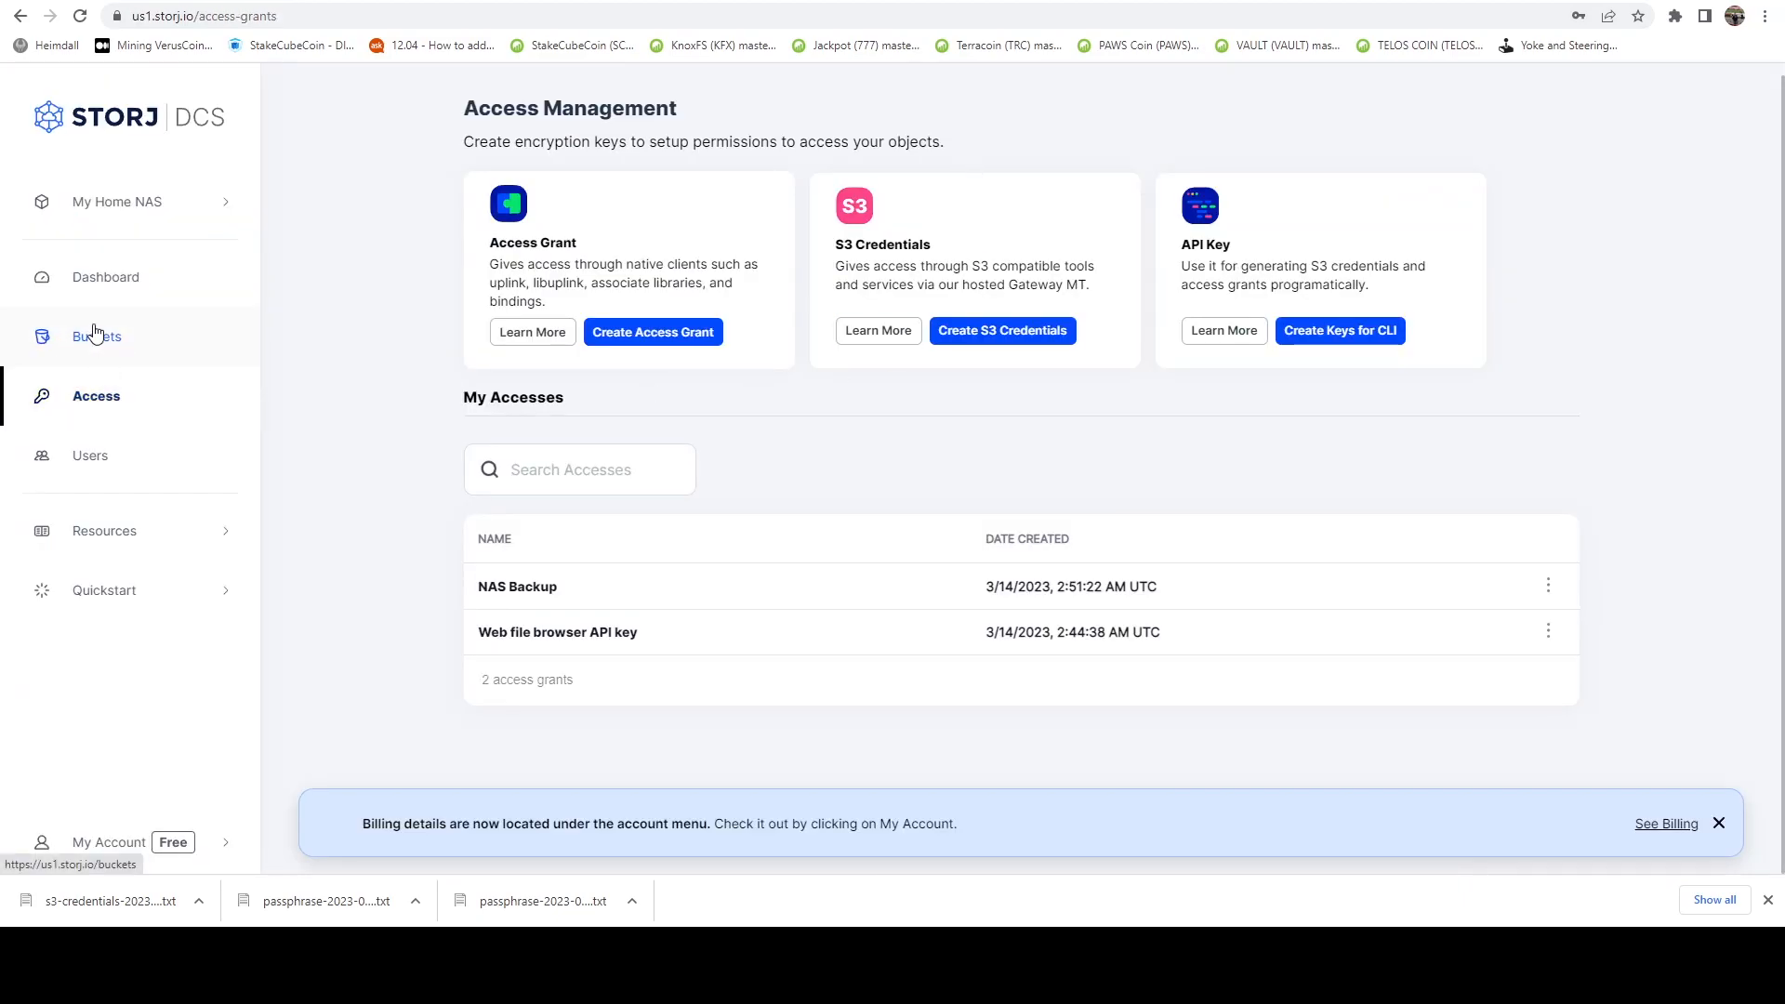
# Open the nas-data bucket from the Buckets list, confirming it still holds 0 objects
pyautogui.click(97, 336)
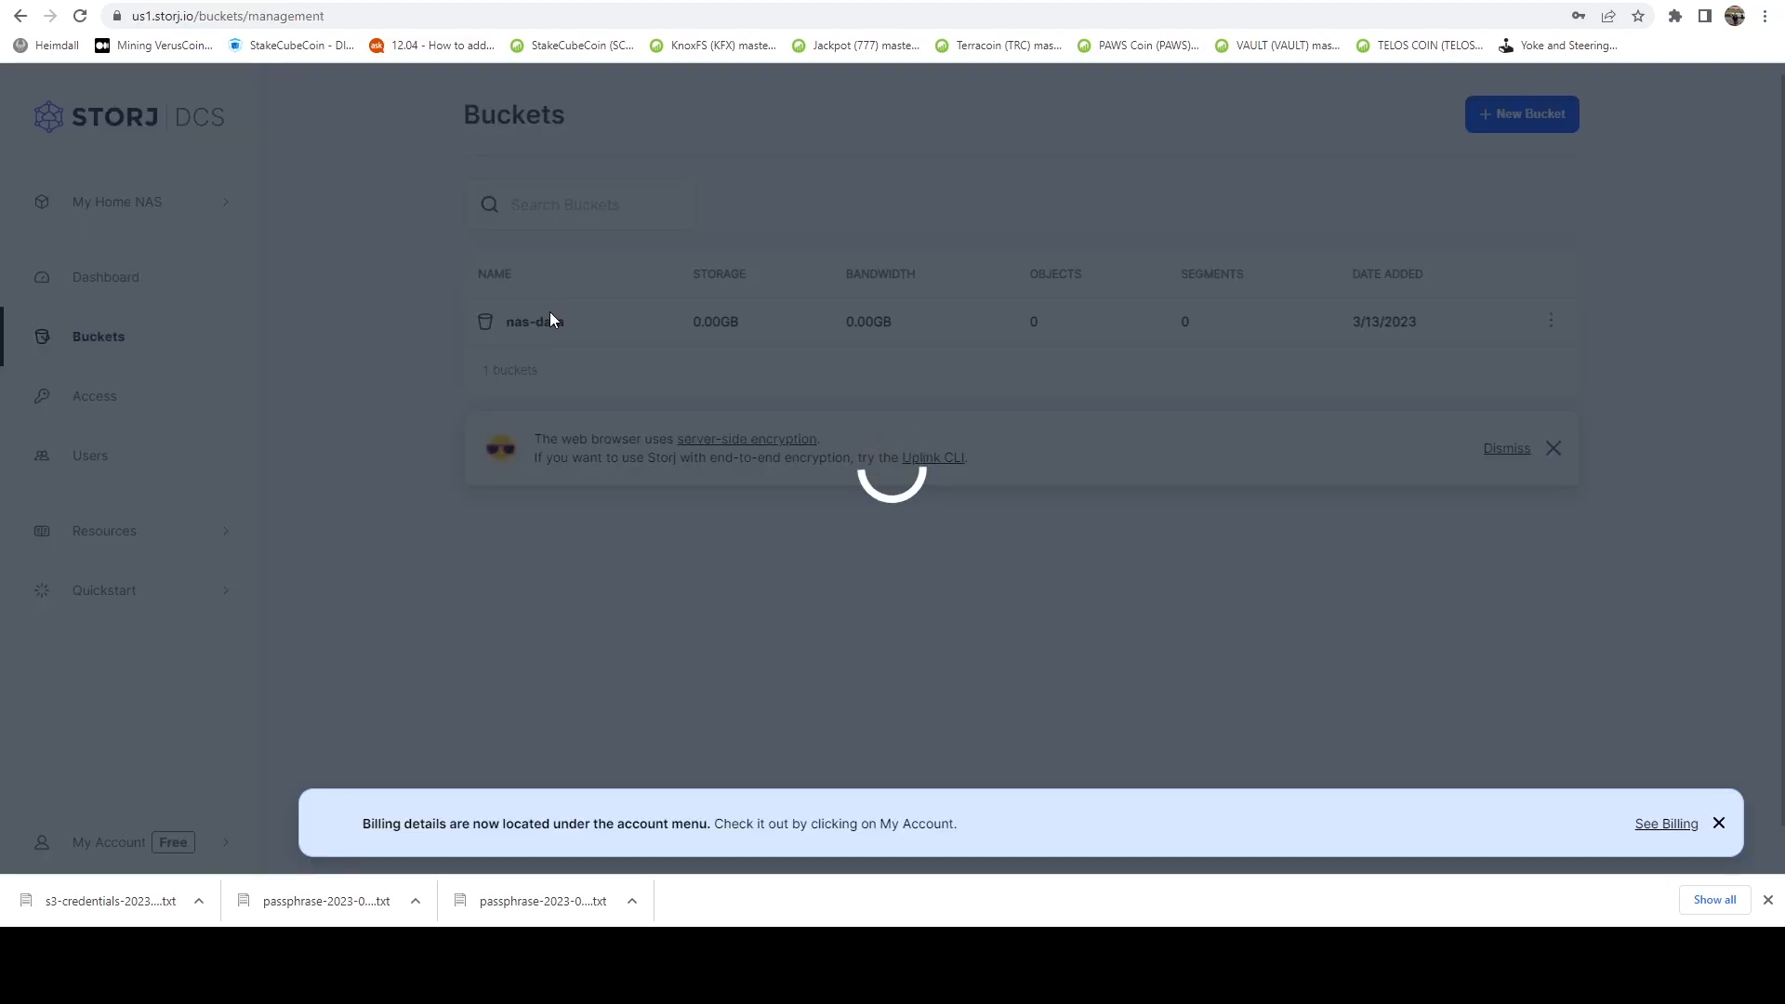
pyautogui.click(532, 321)
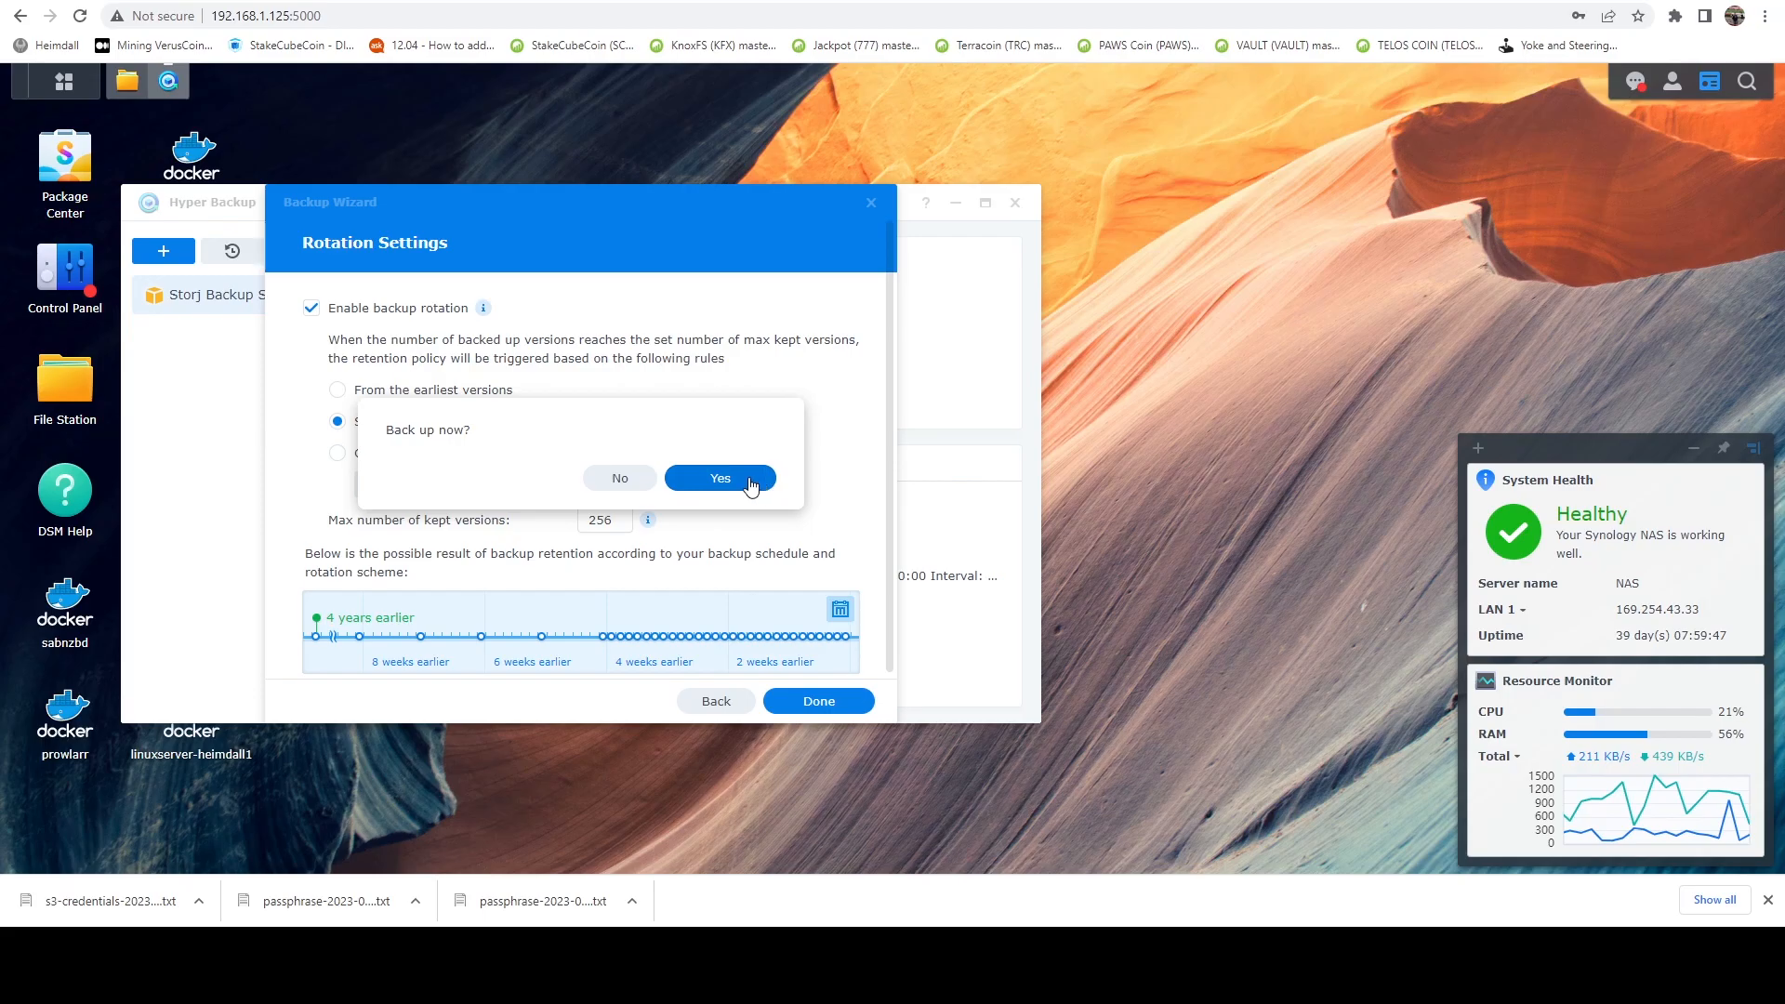
# Run the Storj Backup Sync task now so it succeeds with 518 KB stored
pyautogui.click(720, 477)
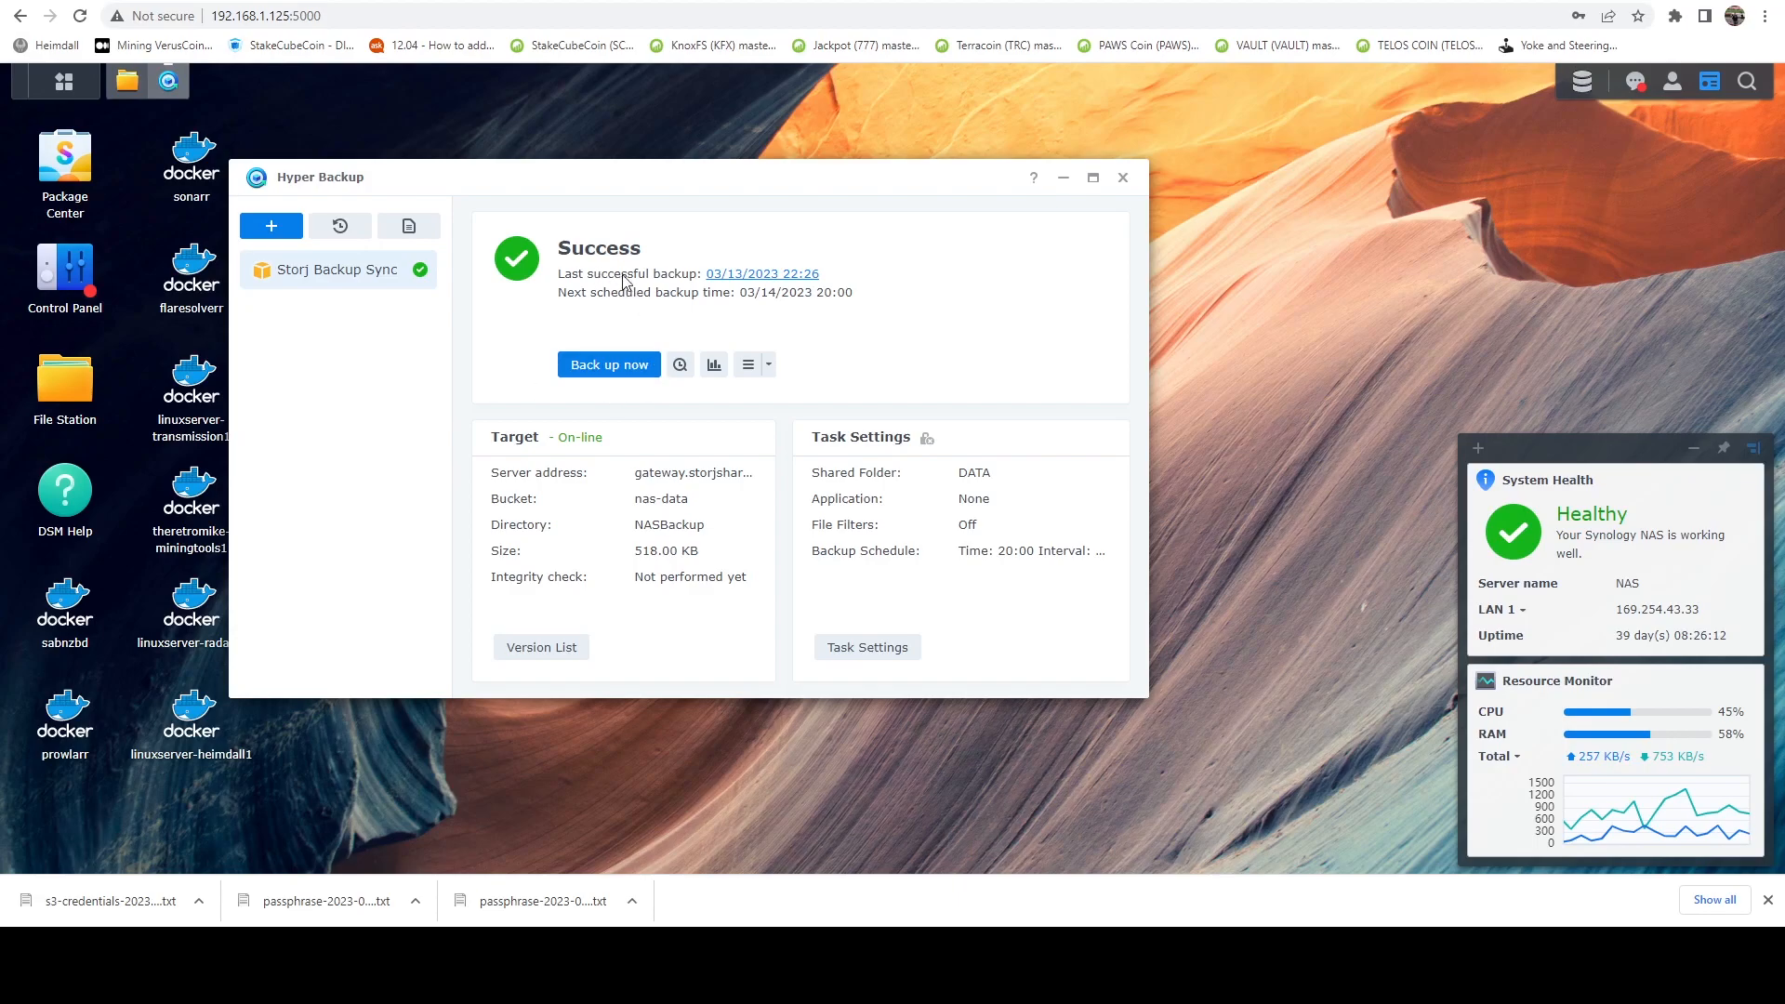
pyautogui.moveTo(829, 264)
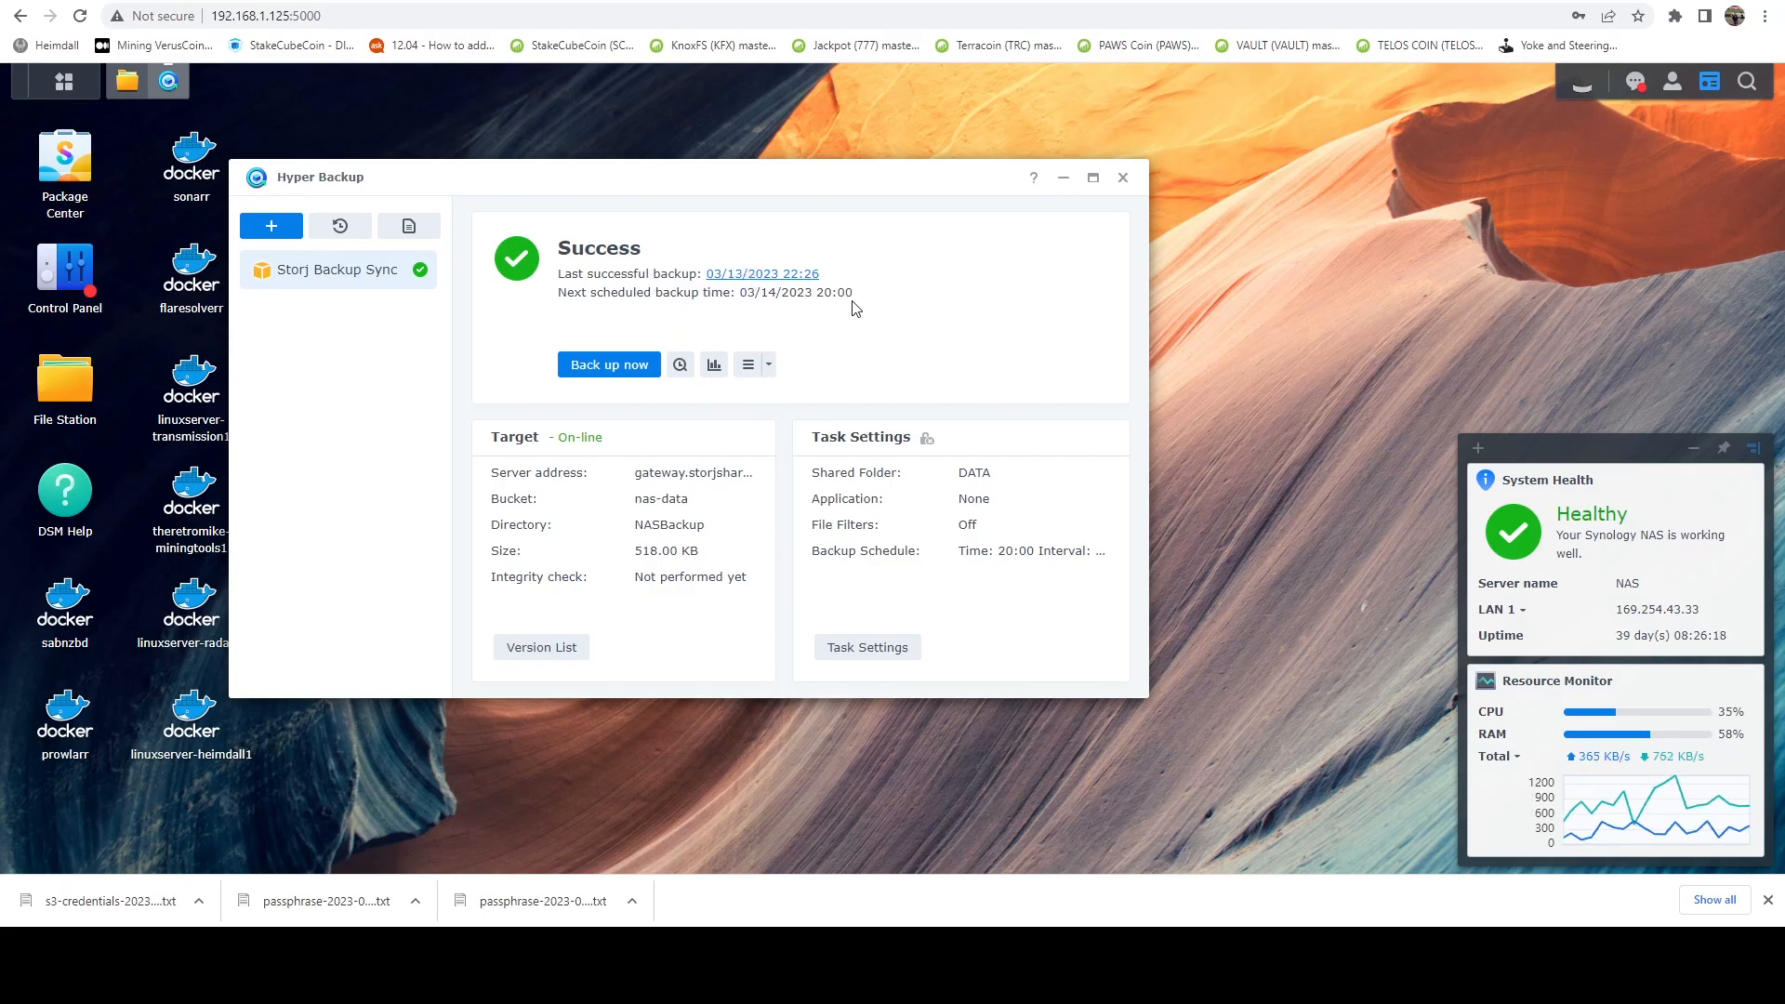
pyautogui.moveTo(597, 512)
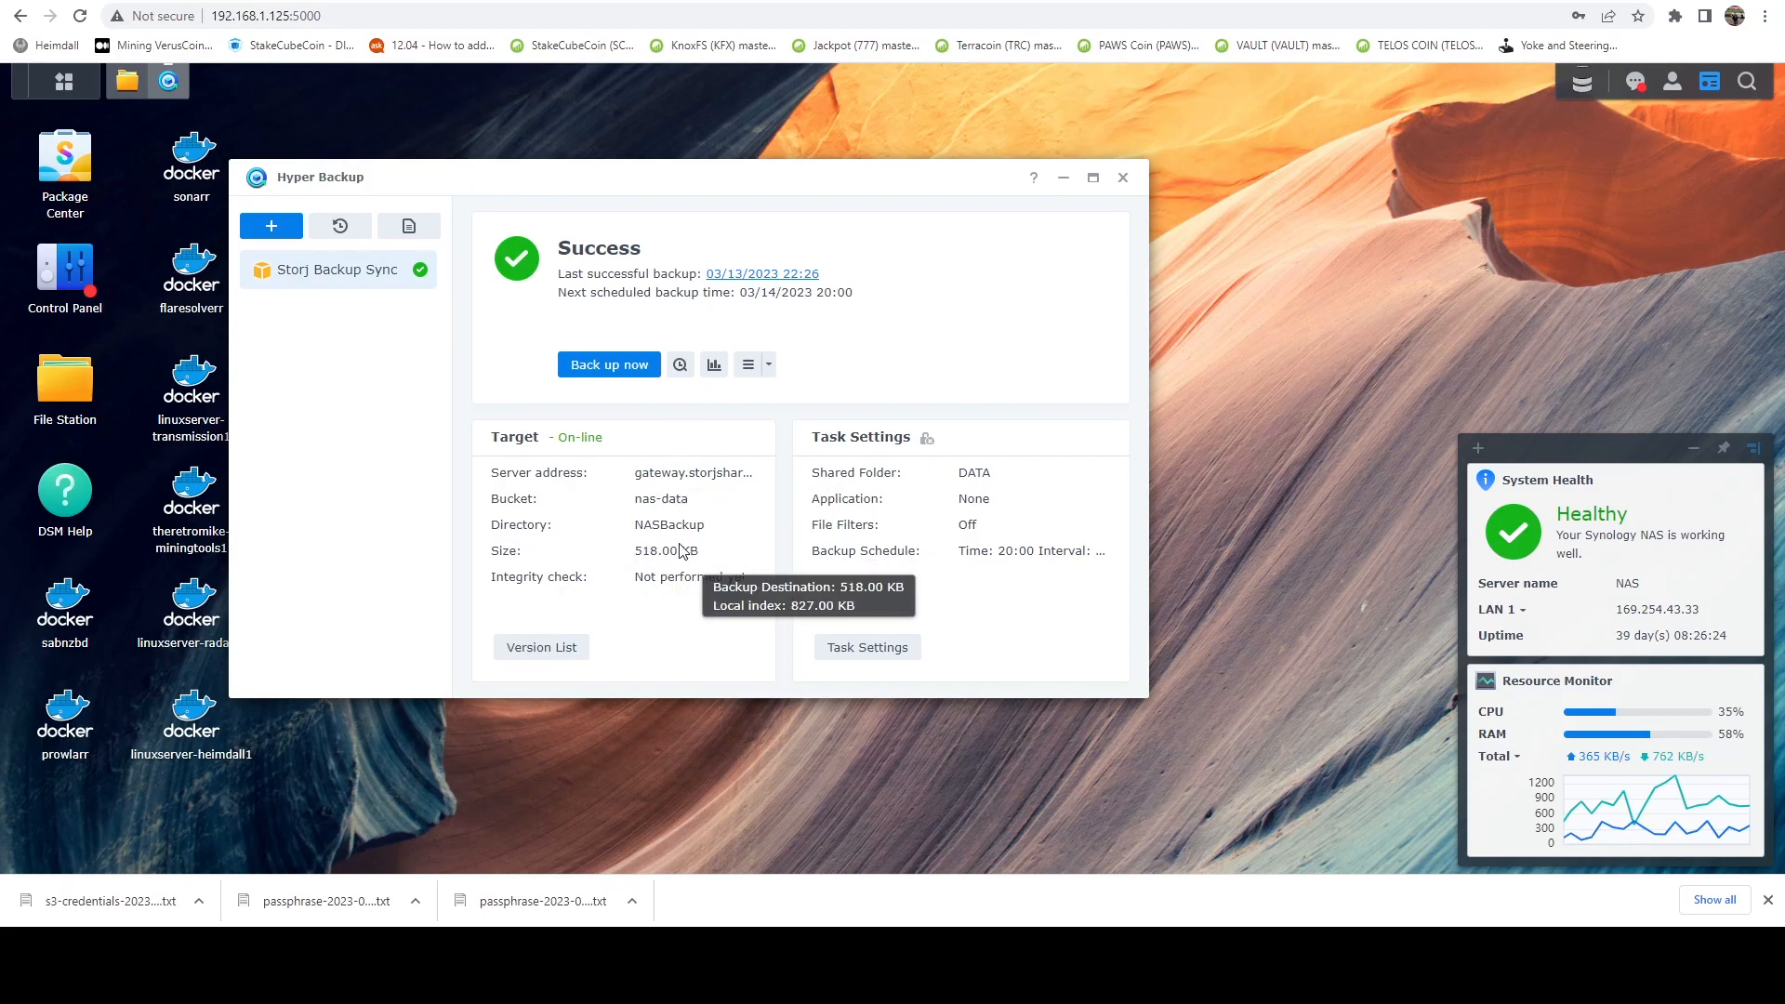
pyautogui.moveTo(683, 576)
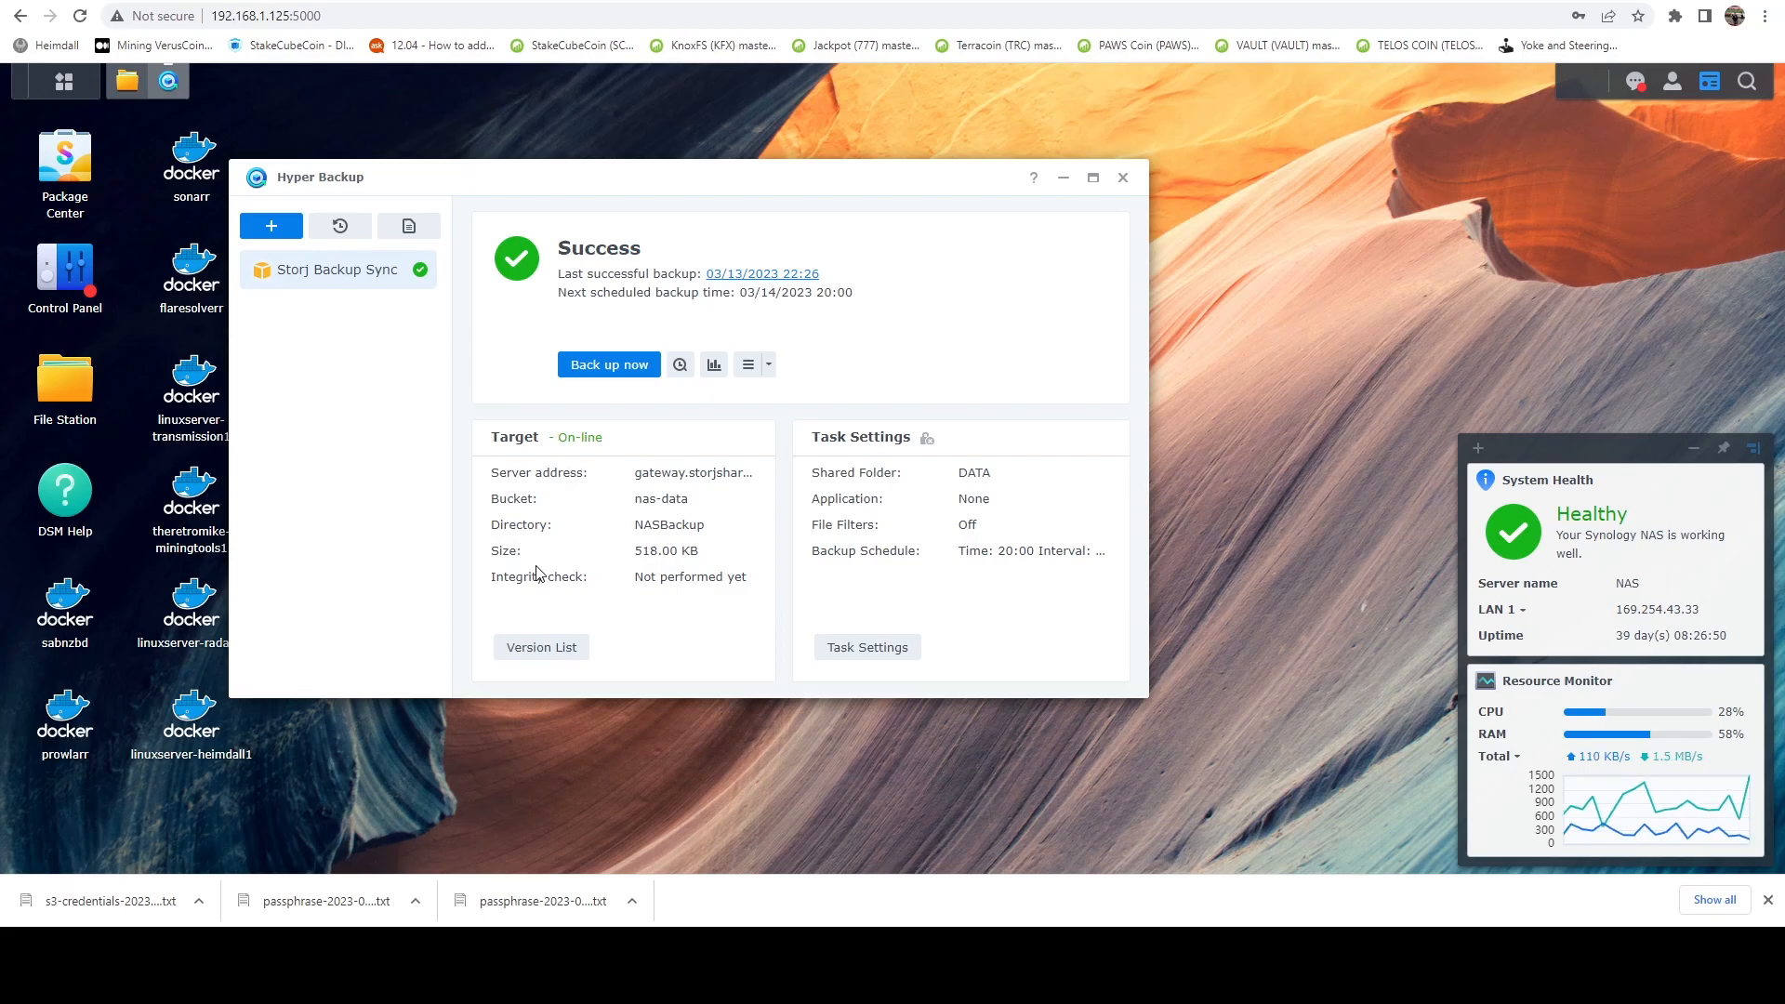
pyautogui.moveTo(319, 466)
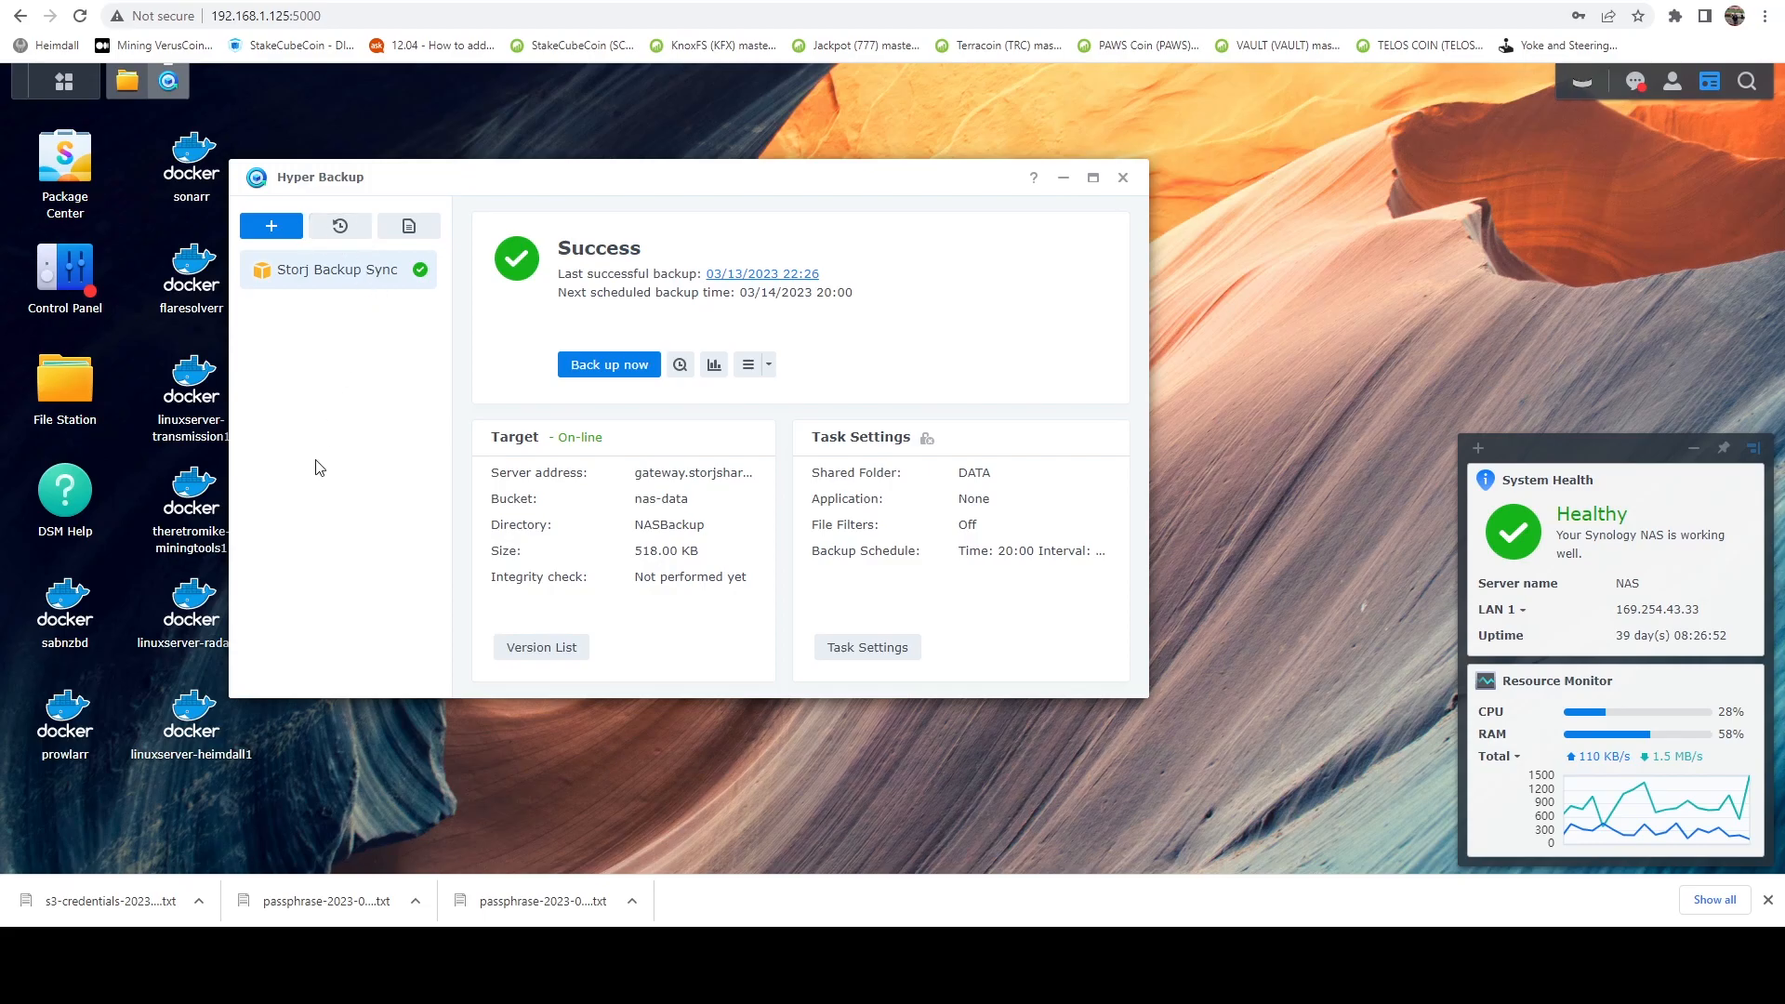
pyautogui.moveTo(337, 592)
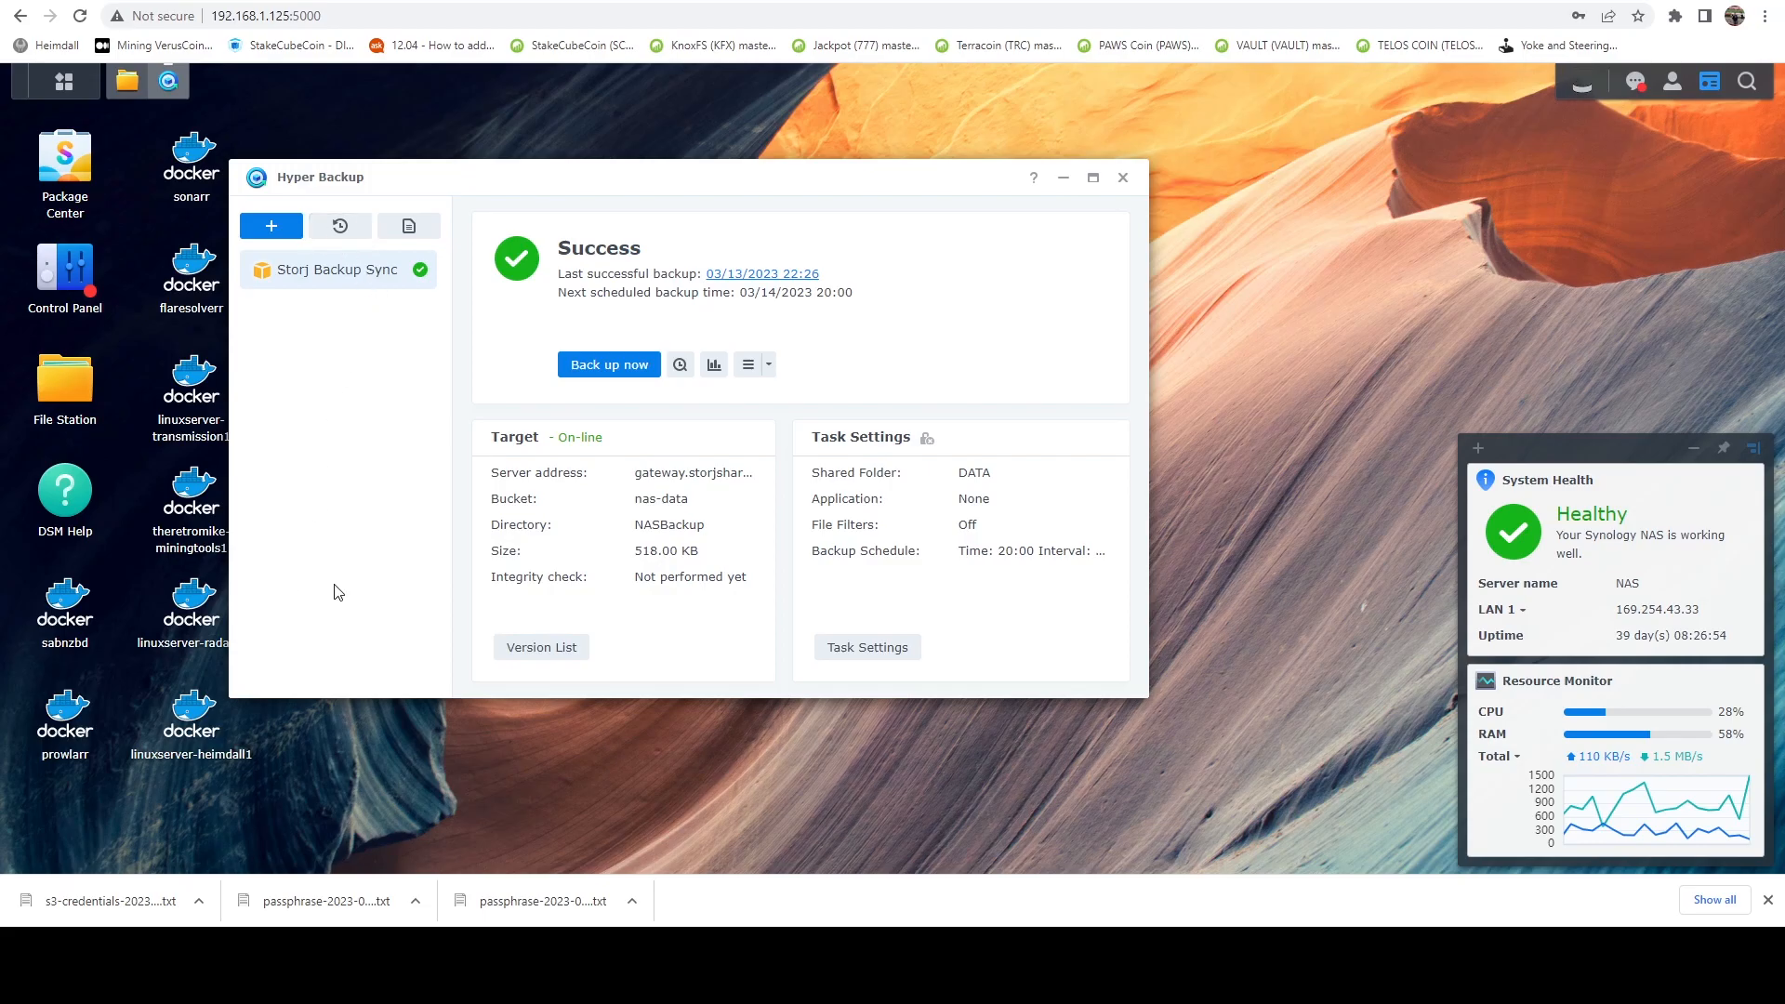
pyautogui.moveTo(369, 688)
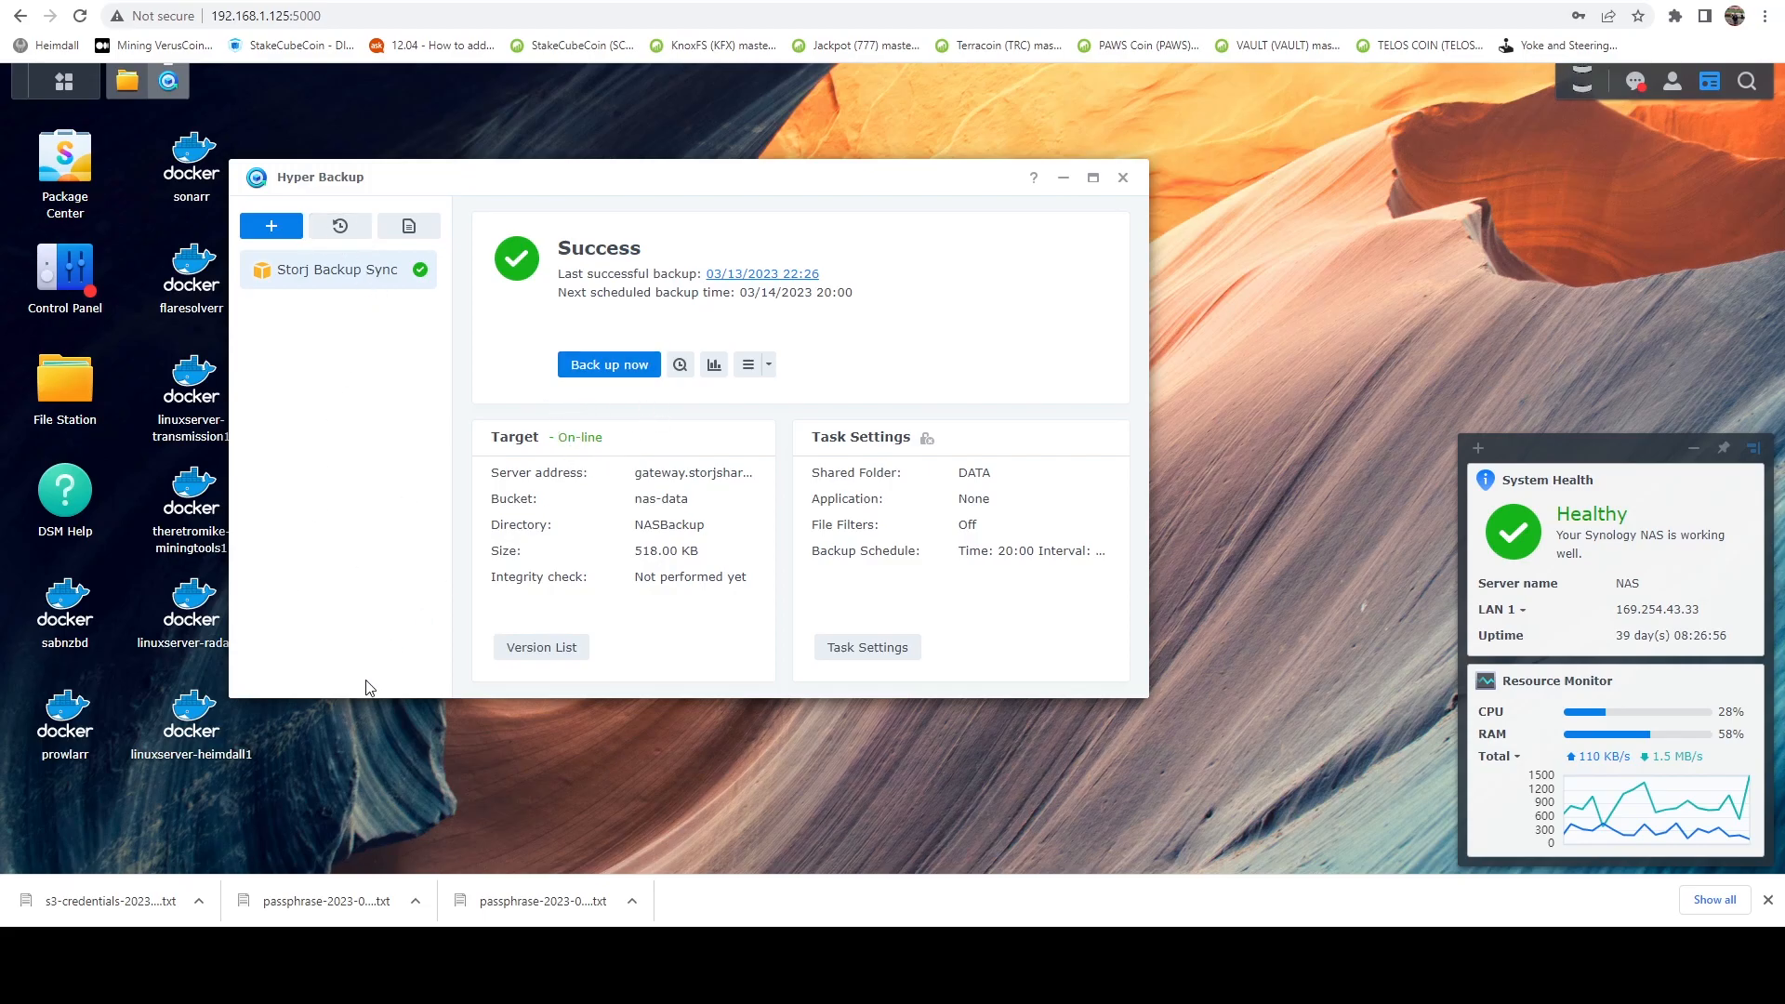
pyautogui.moveTo(415, 602)
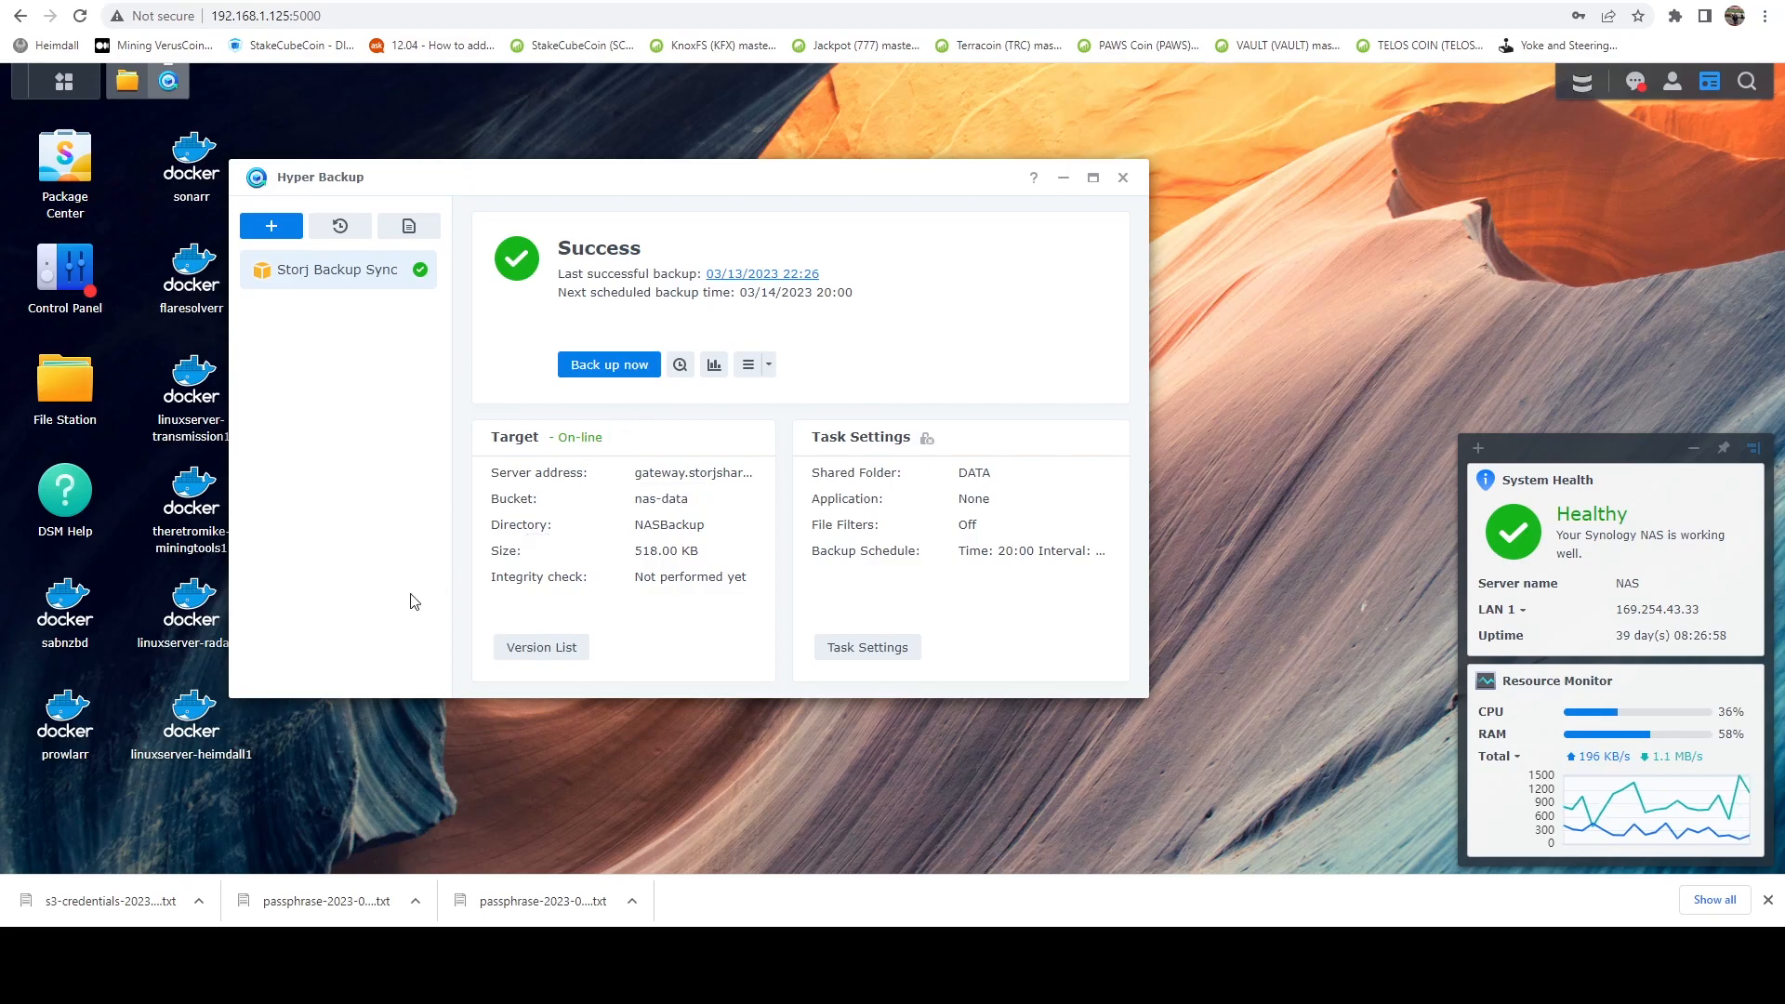
# Start a data restore to show the wizard listing Storj Backup Sync
pyautogui.click(339, 225)
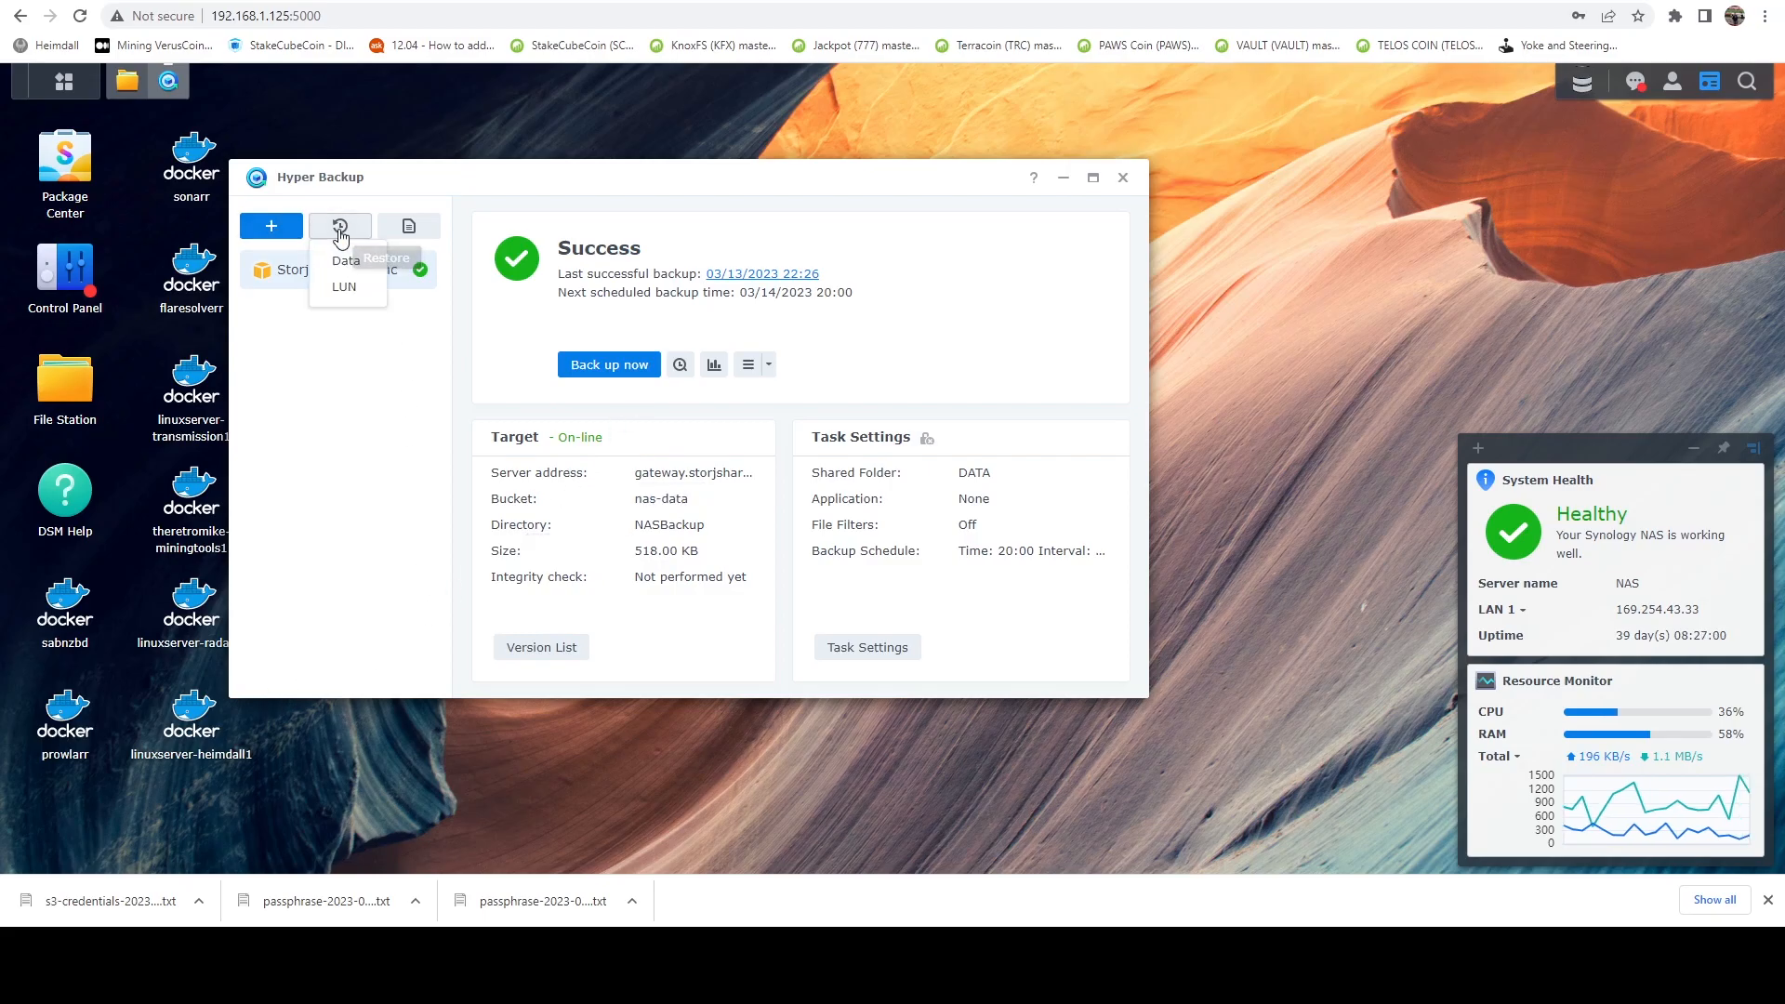
pyautogui.click(345, 259)
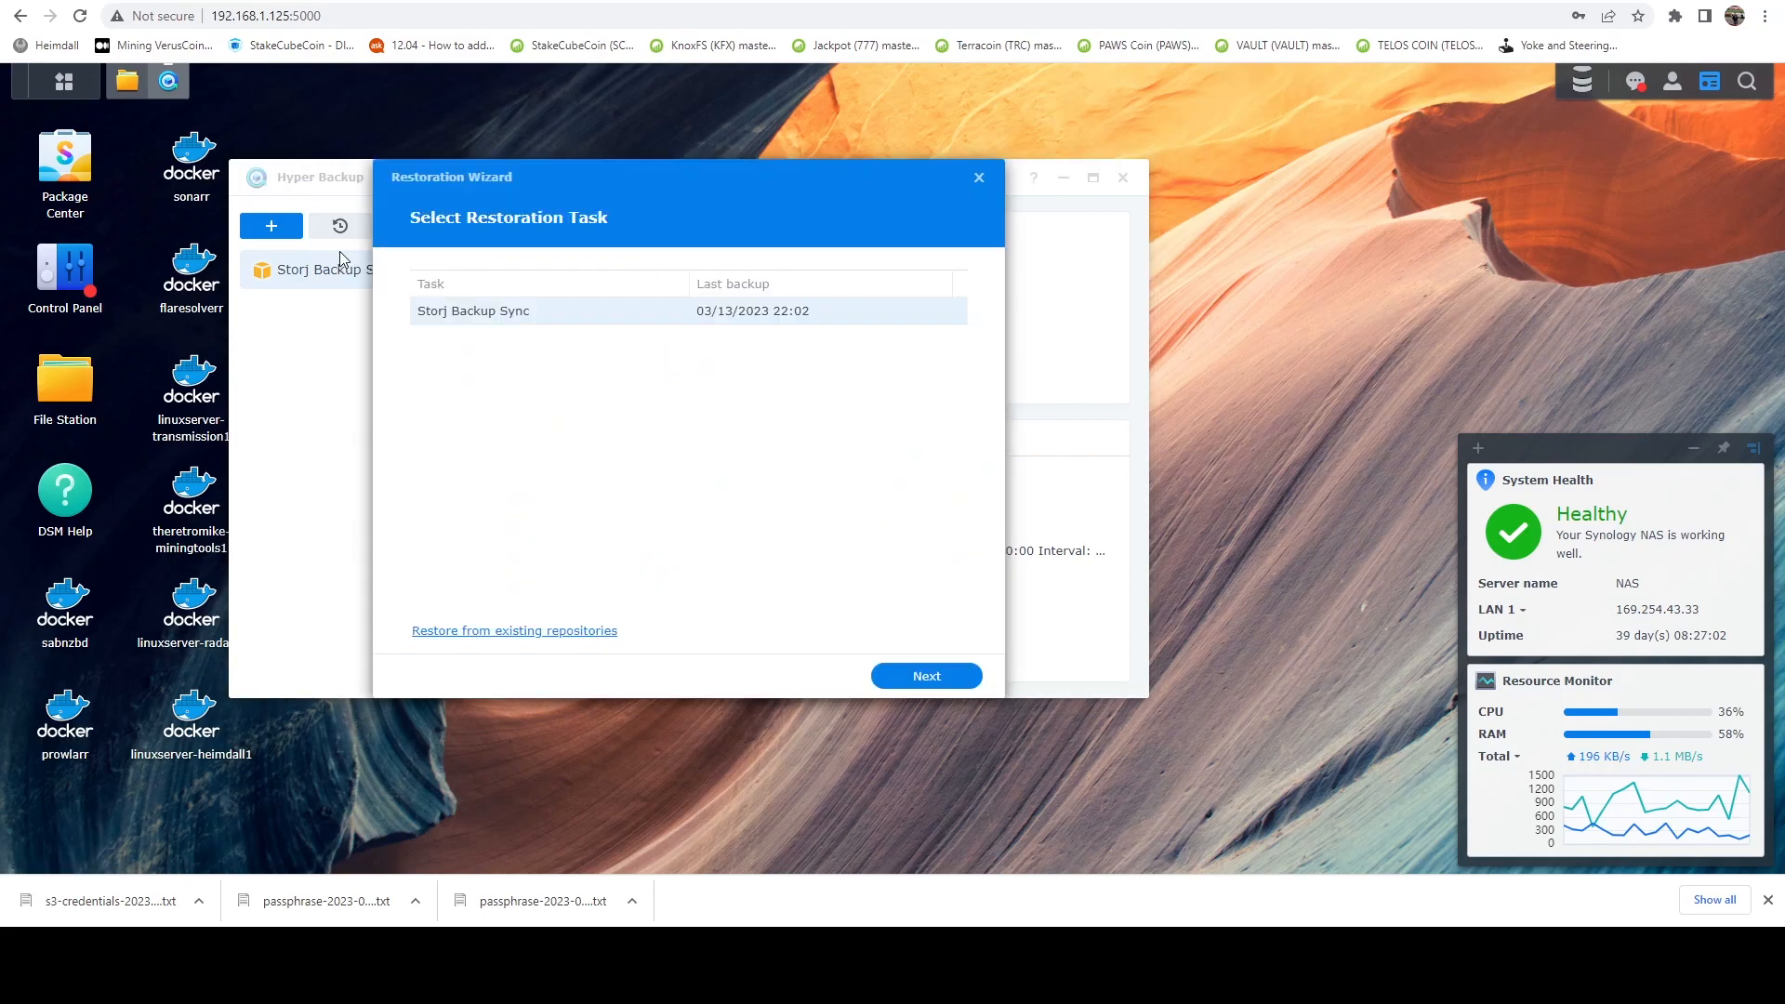
pyautogui.moveTo(750, 281)
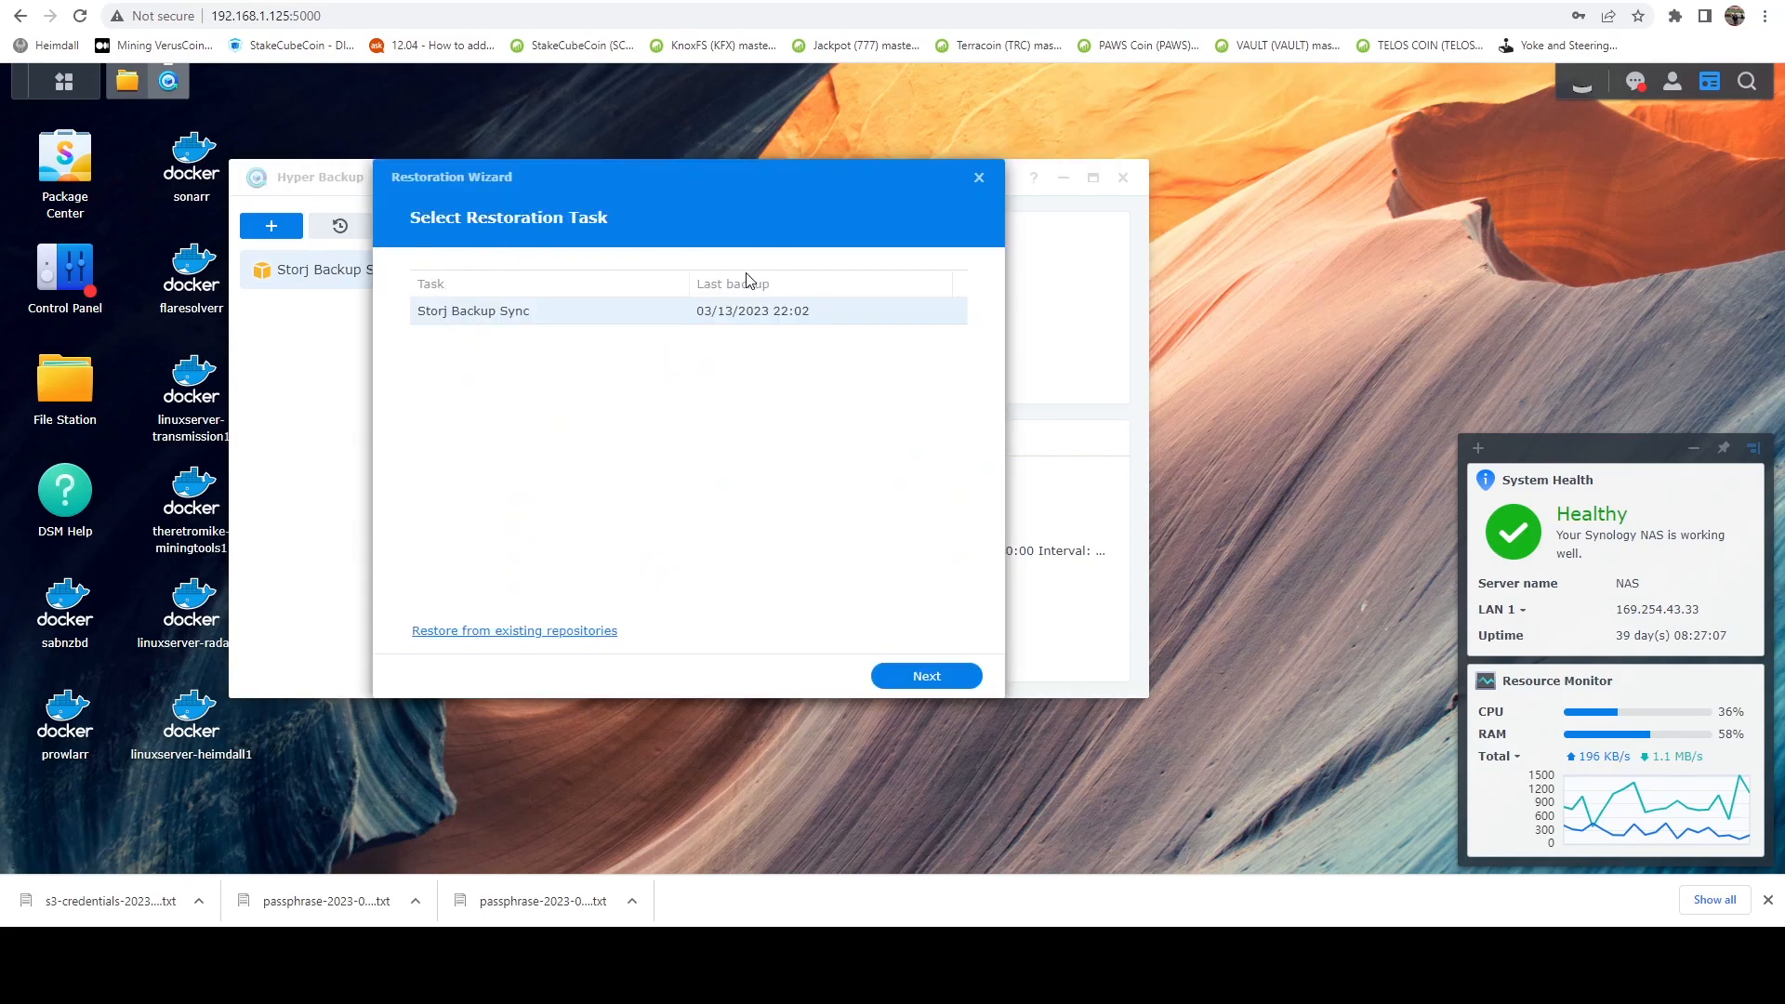
pyautogui.moveTo(511, 318)
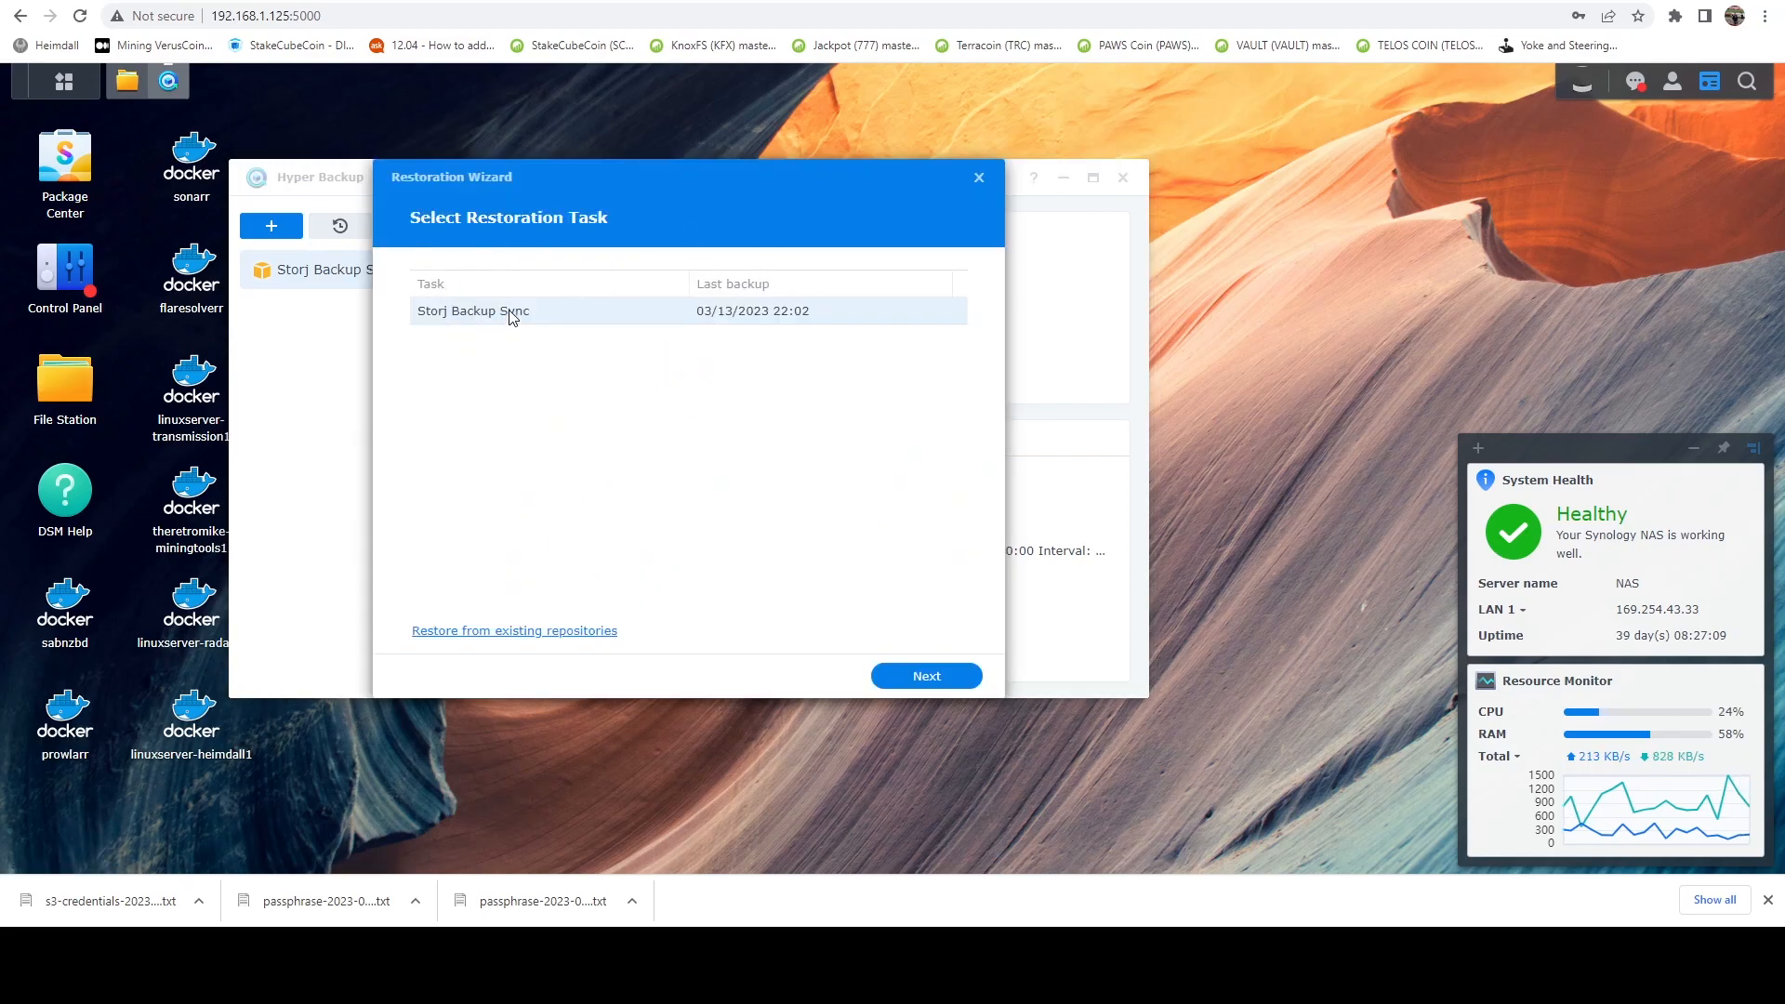
pyautogui.moveTo(559, 385)
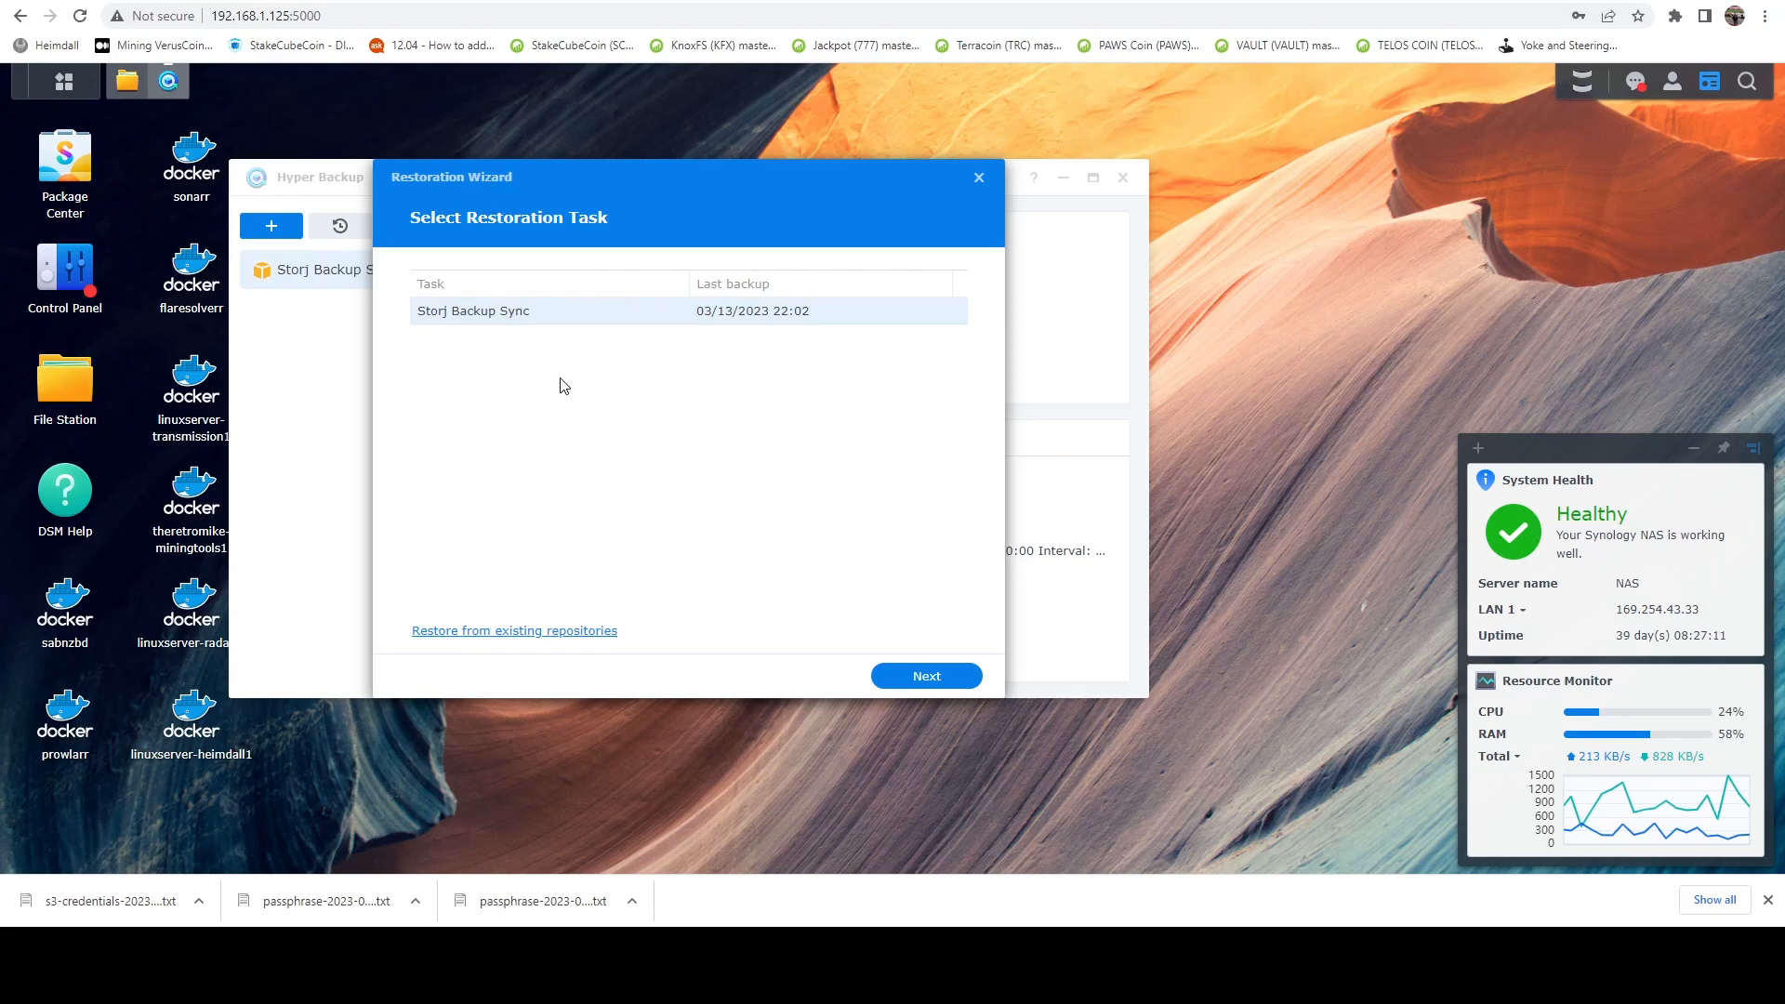
pyautogui.moveTo(970, 133)
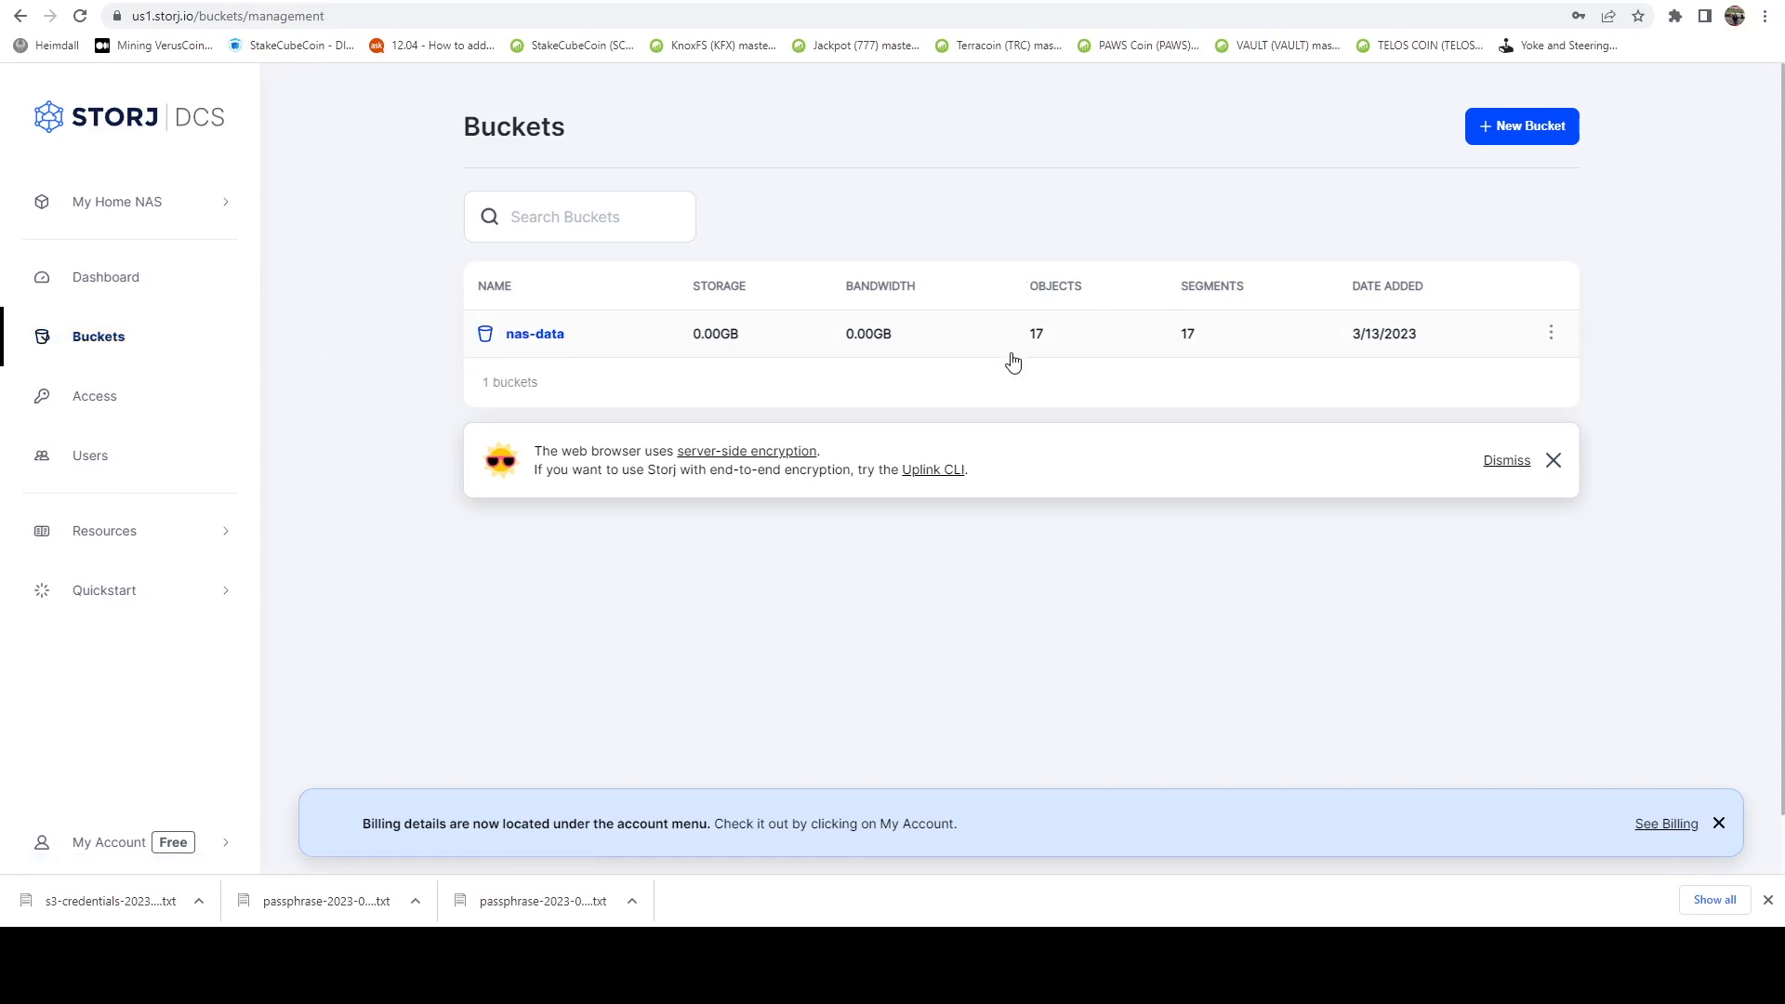
pyautogui.moveTo(1038, 369)
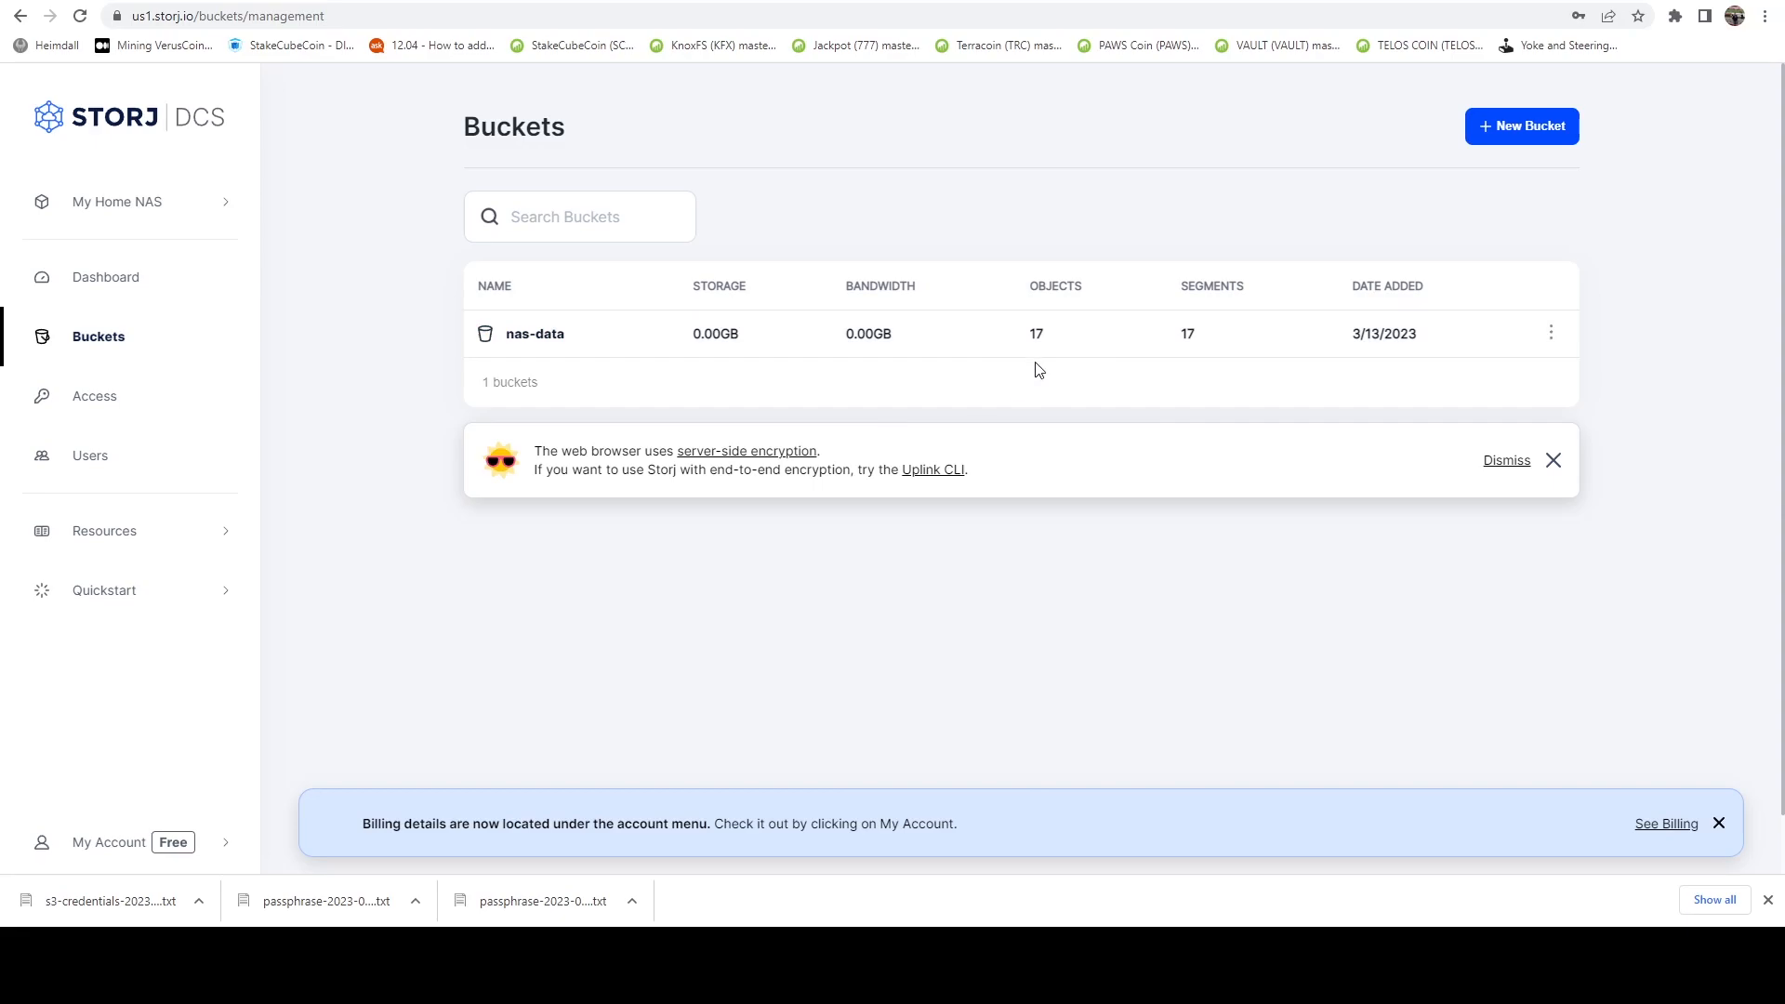
# Open NASBackup.hbk in nas-data to list Config, Control, Guard, Pool and backup files
pyautogui.click(536, 333)
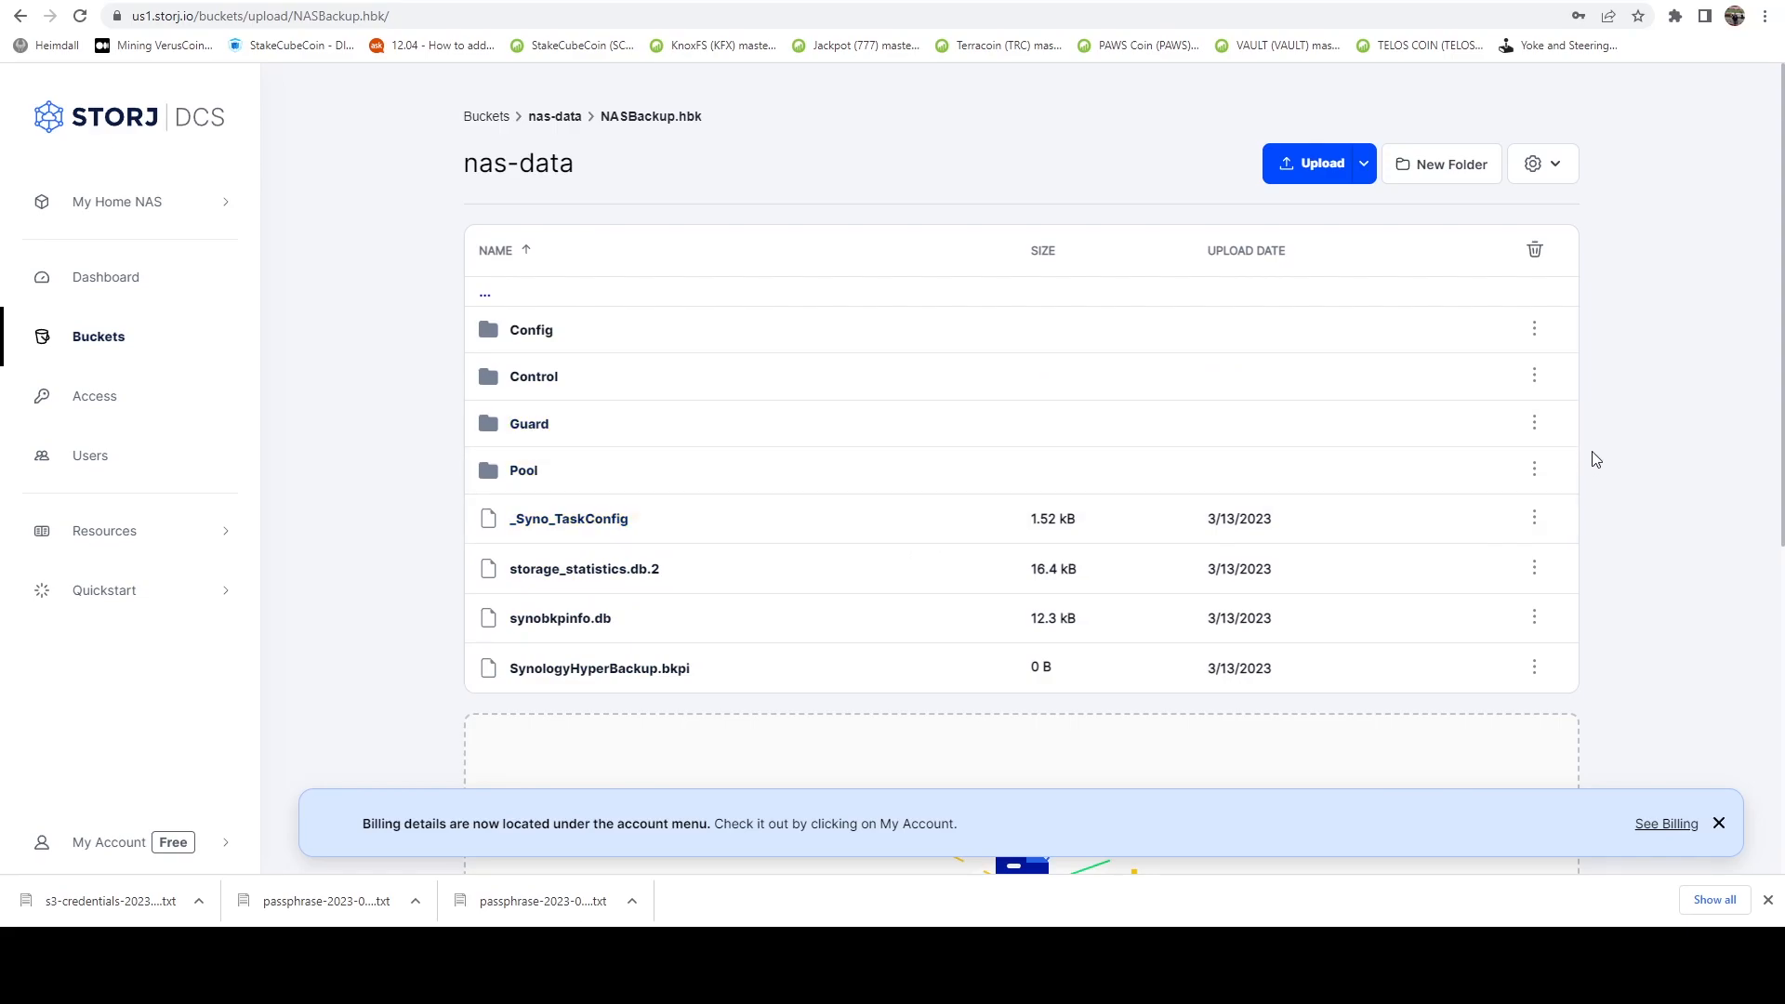
pyautogui.moveTo(1727, 654)
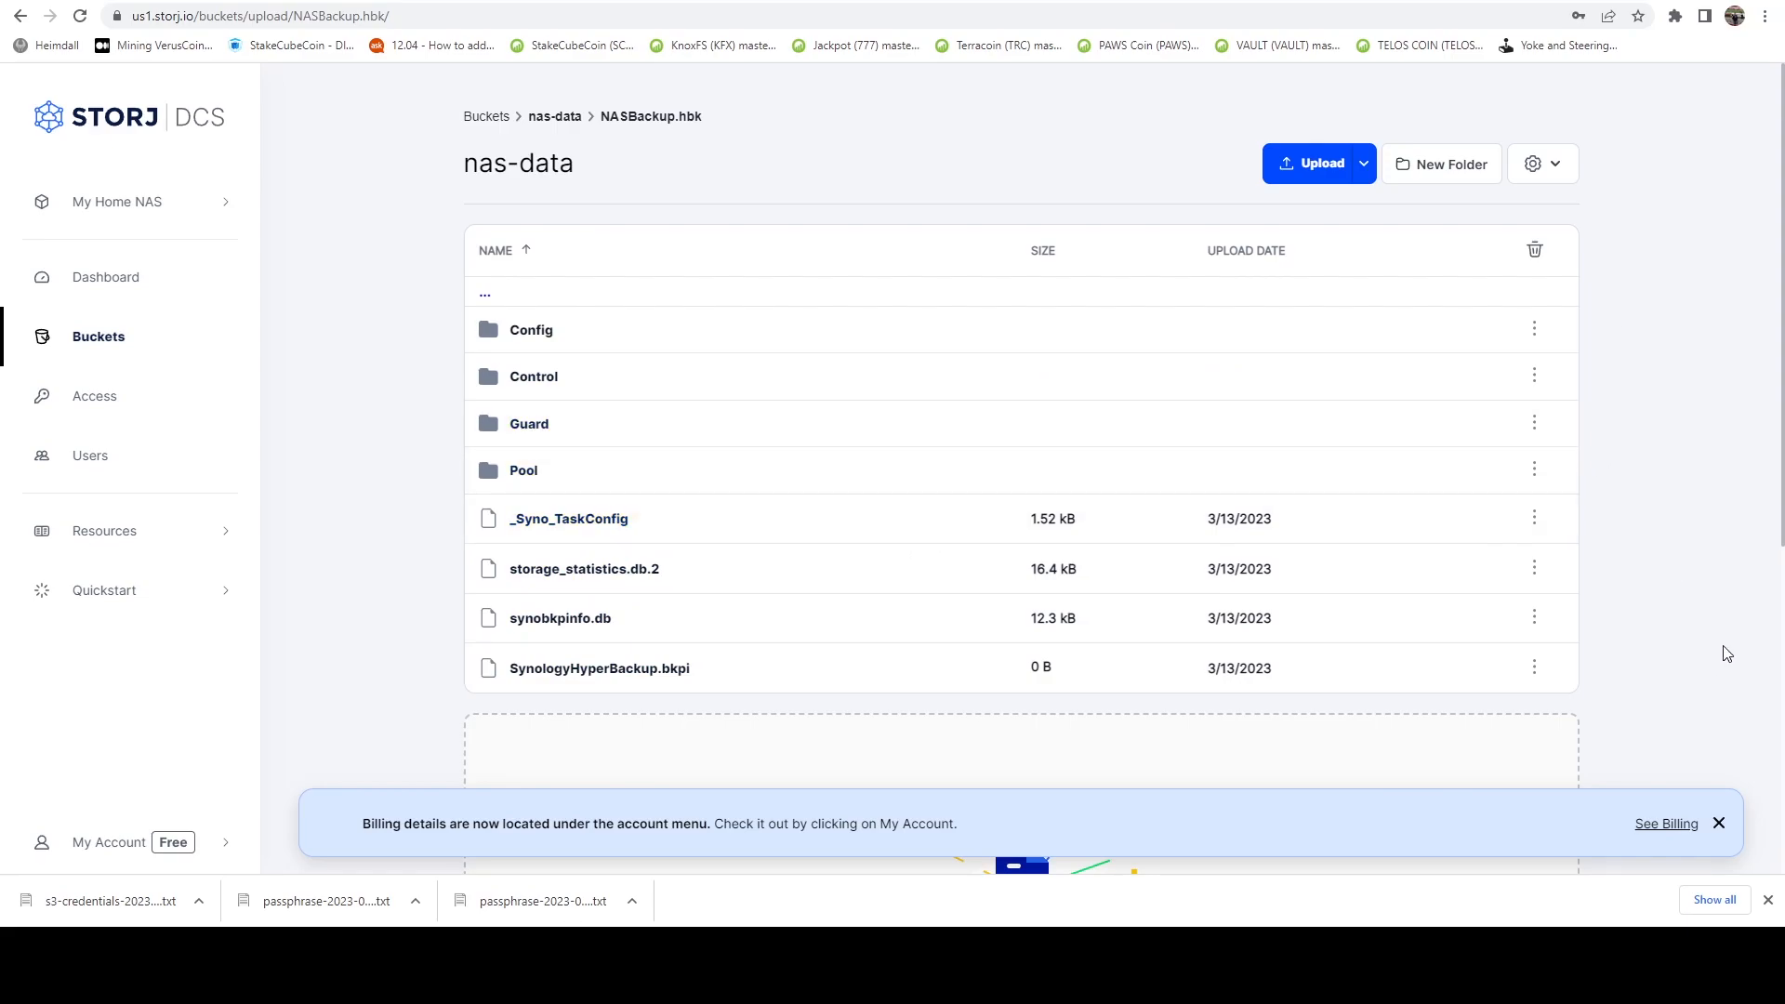
pyautogui.moveTo(1588, 418)
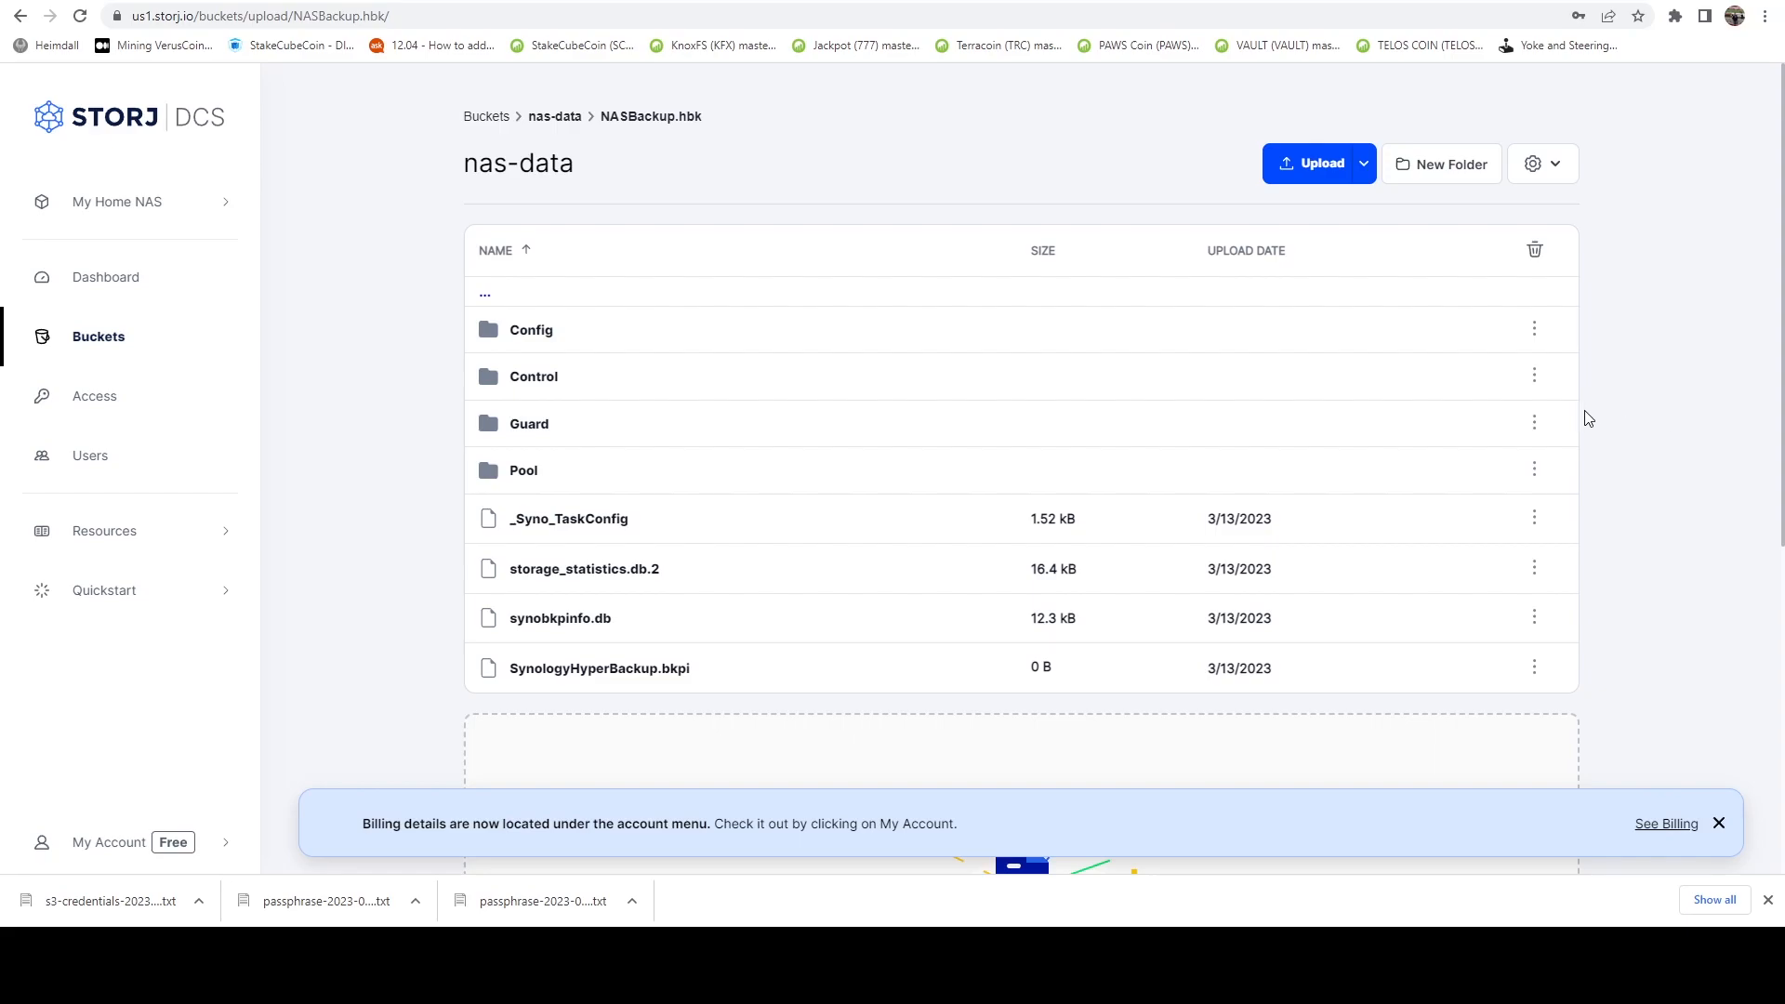
pyautogui.moveTo(1587, 411)
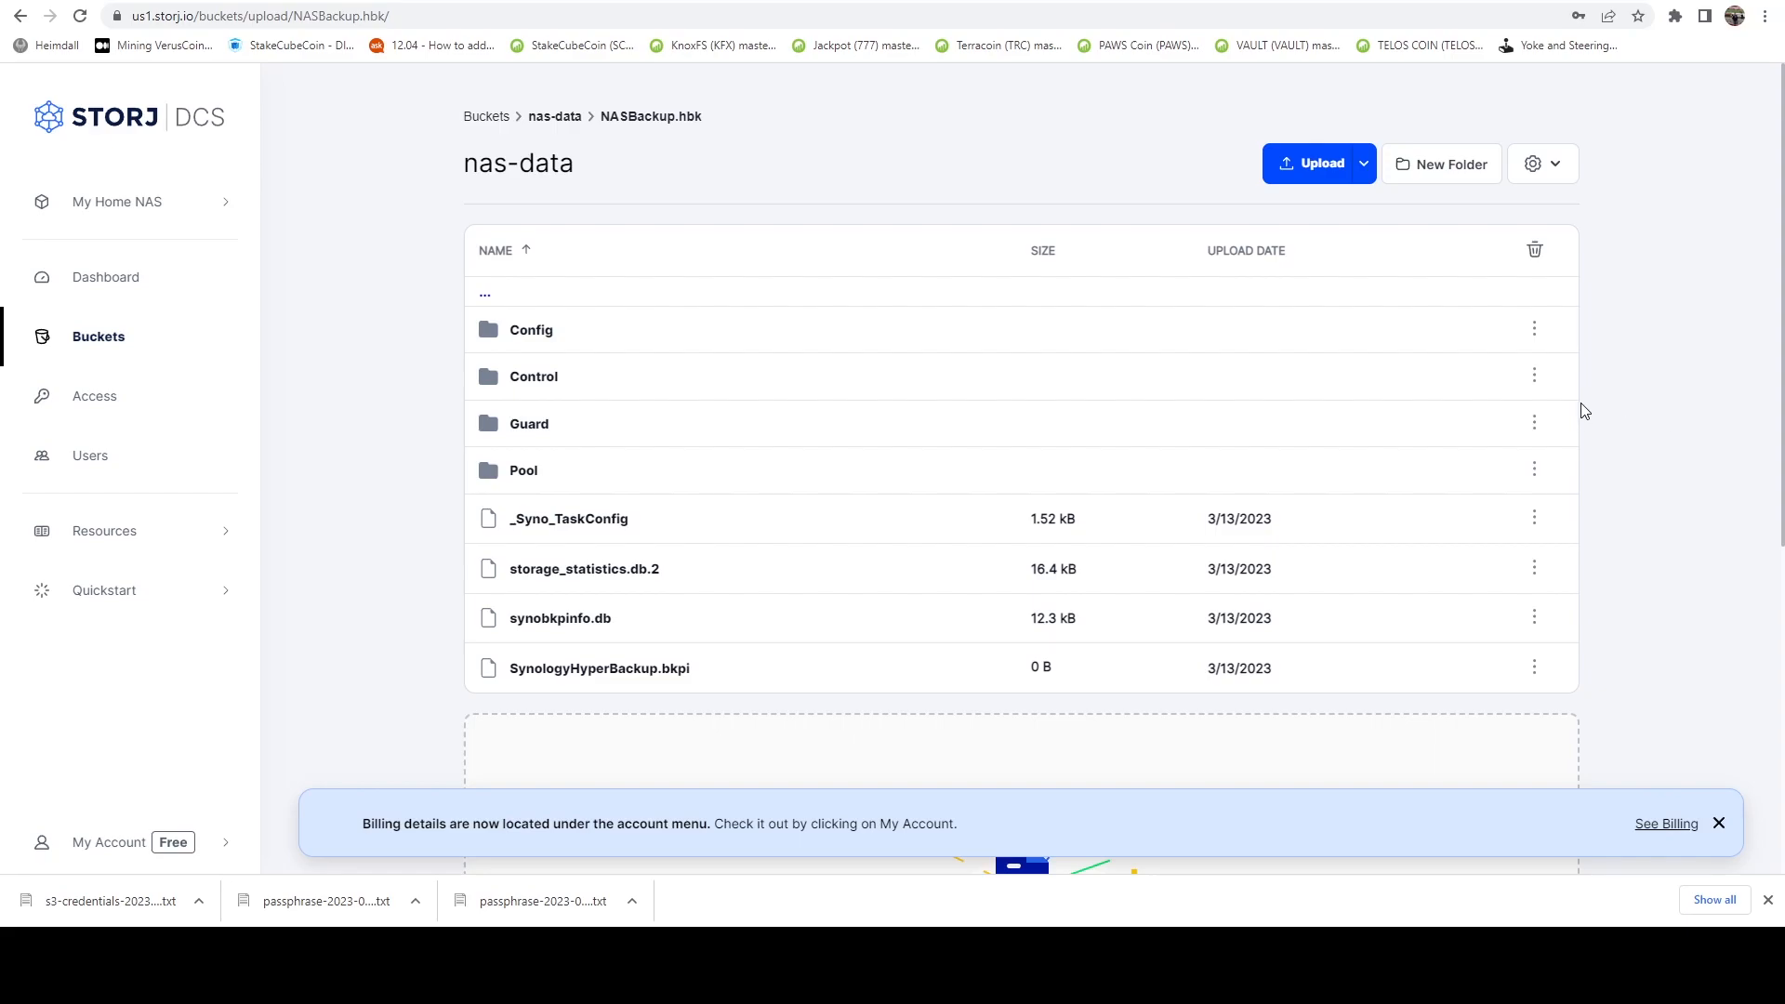
pyautogui.moveTo(1629, 413)
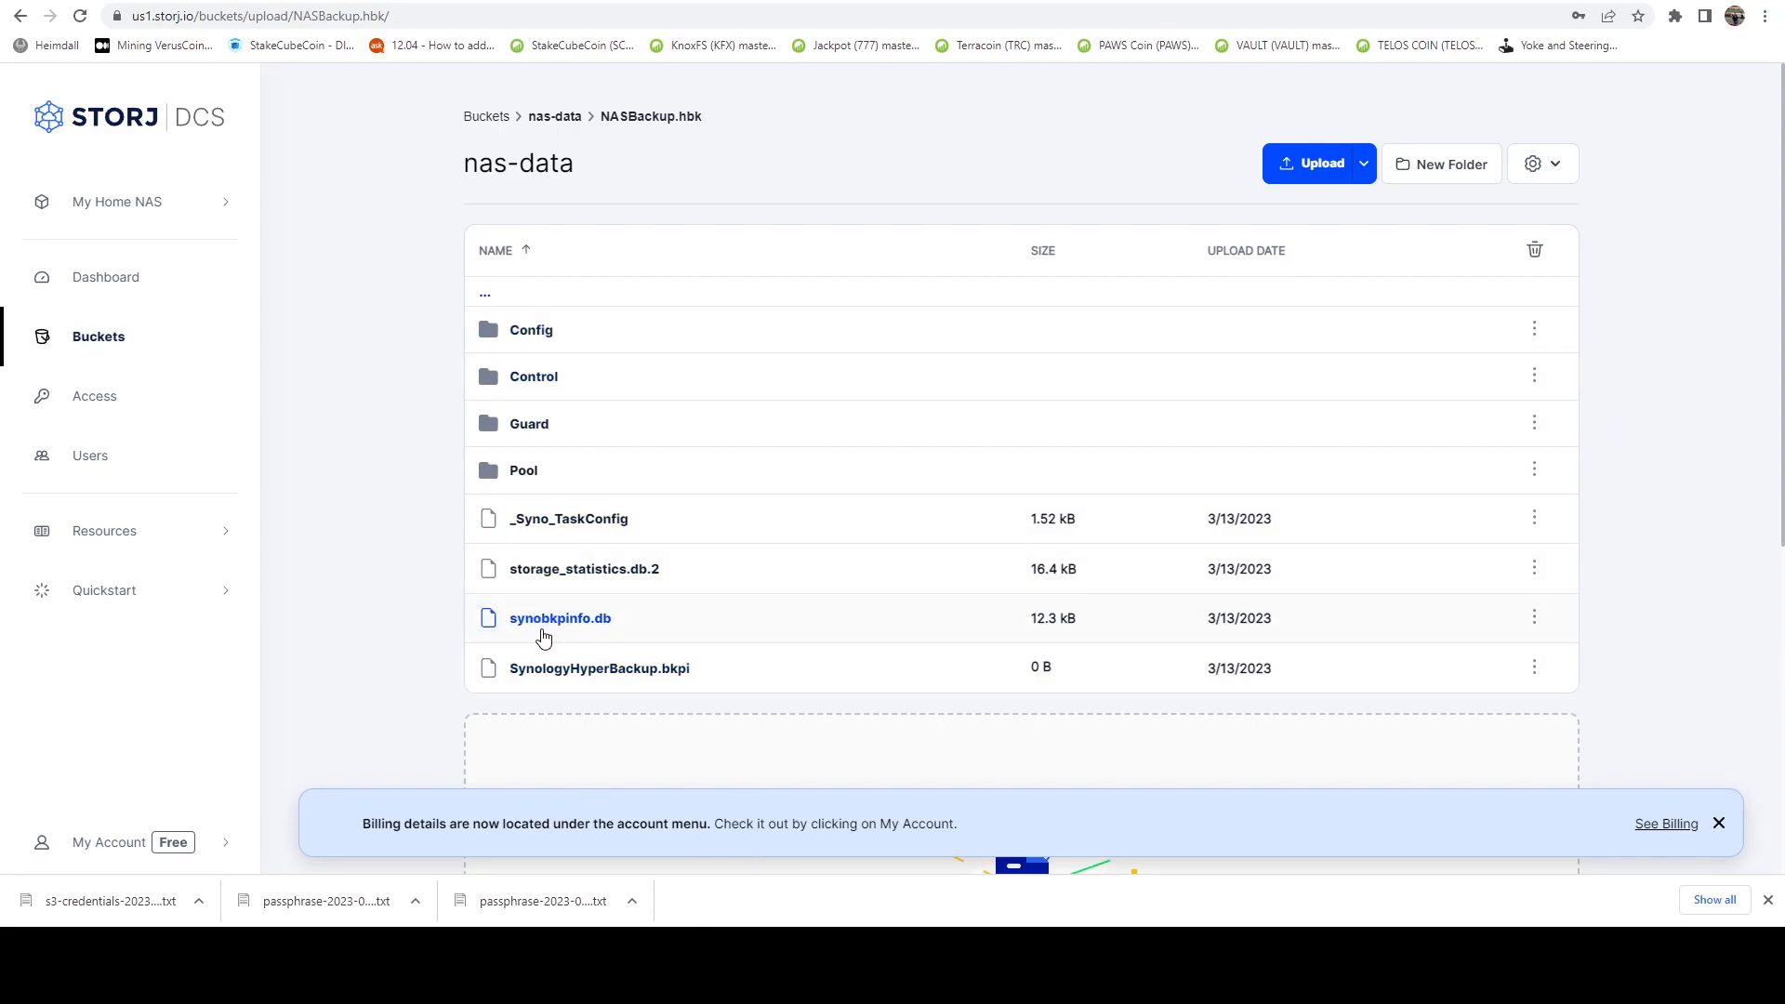
# Review synobkpinfo.db's 12.3 kB size, date and node map, then close its details
pyautogui.click(560, 618)
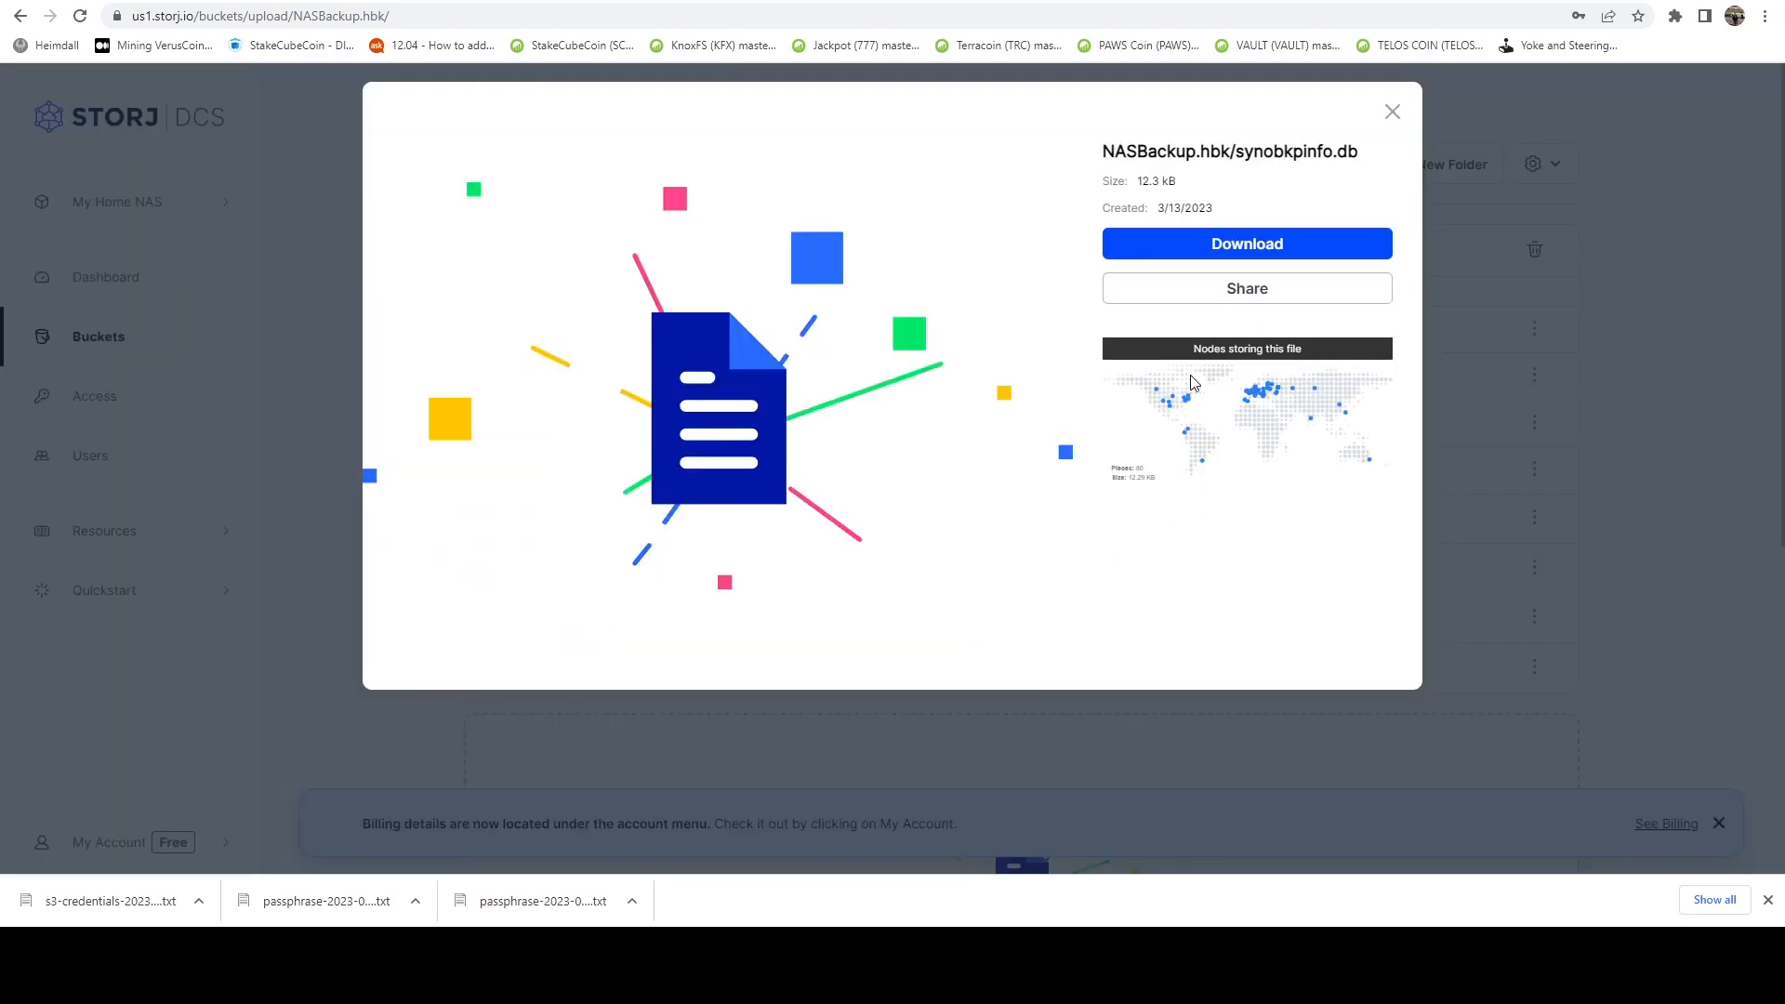
pyautogui.moveTo(1244, 502)
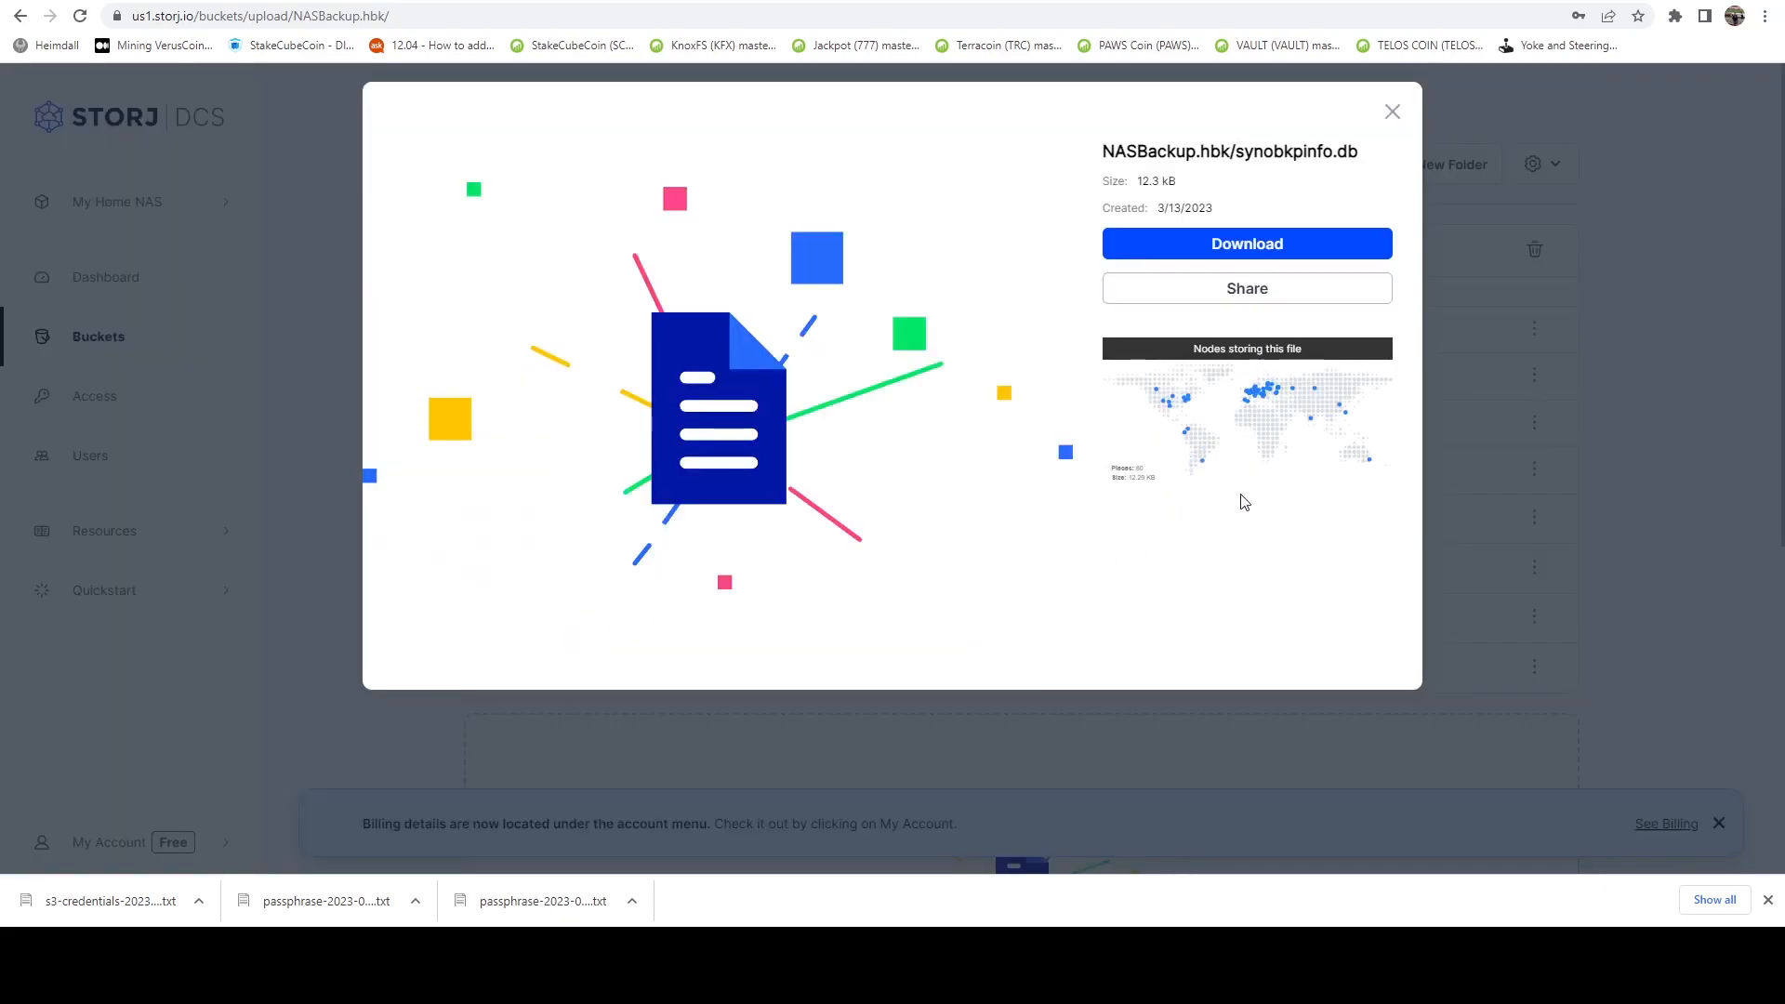
pyautogui.moveTo(1320, 504)
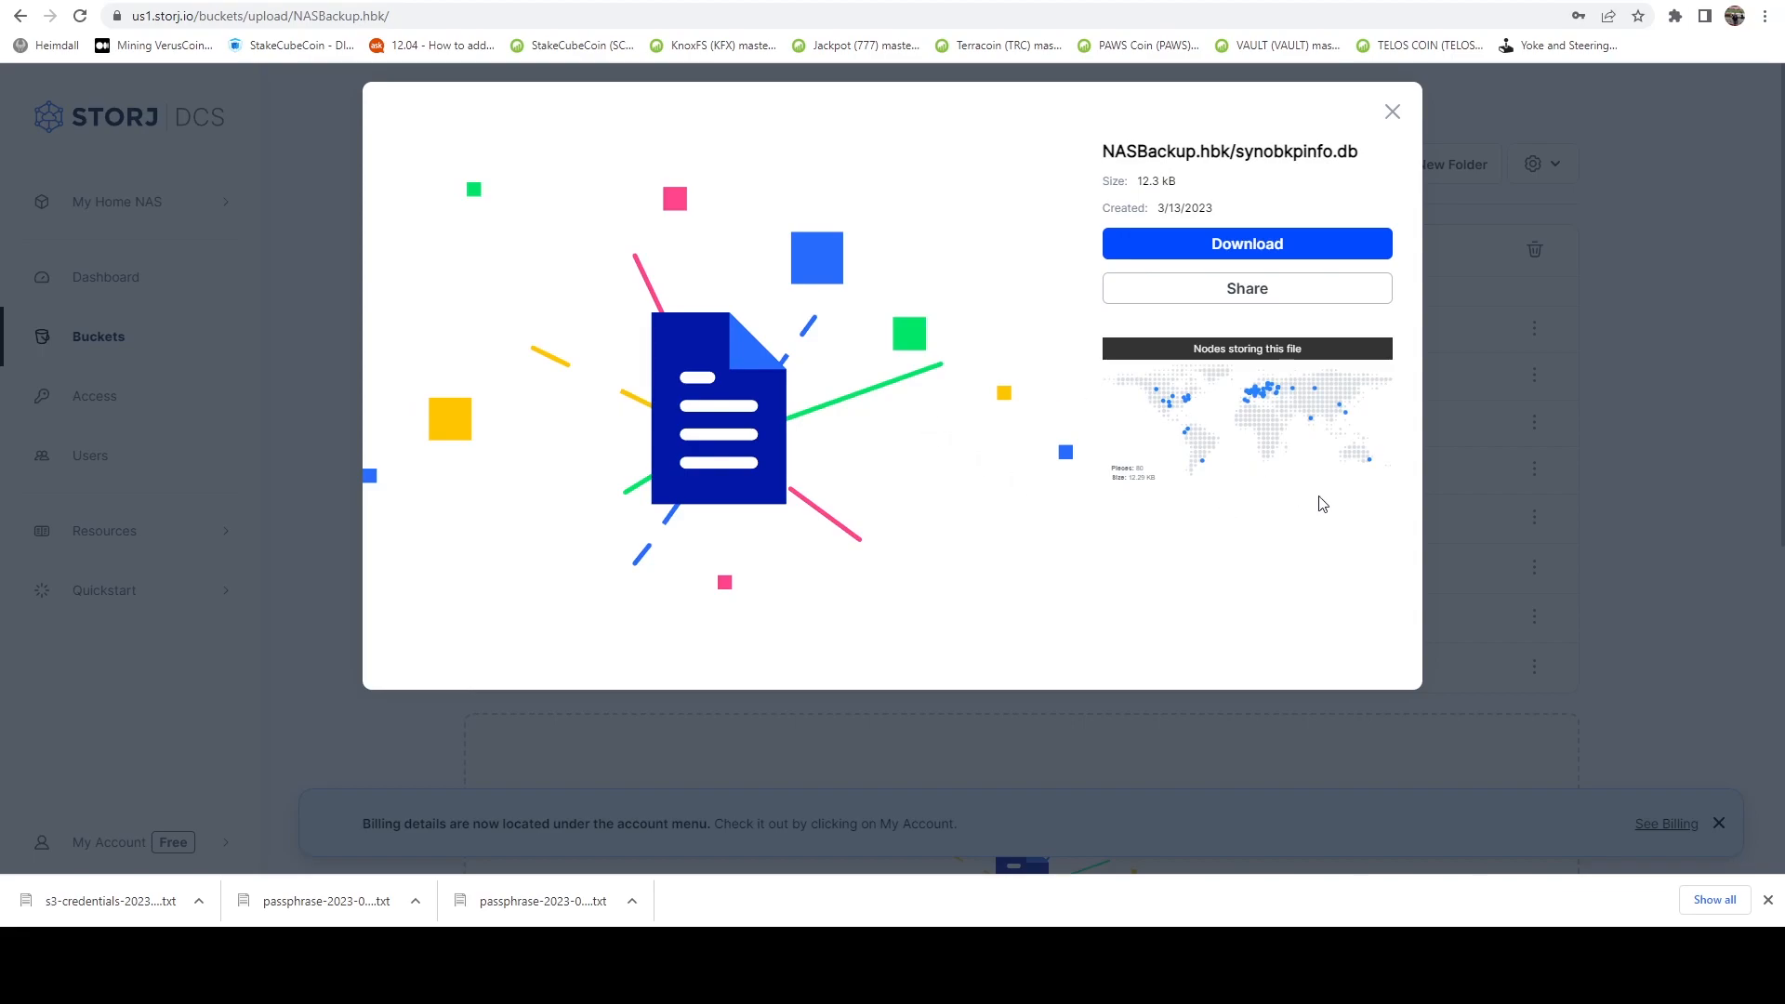
pyautogui.moveTo(1376, 470)
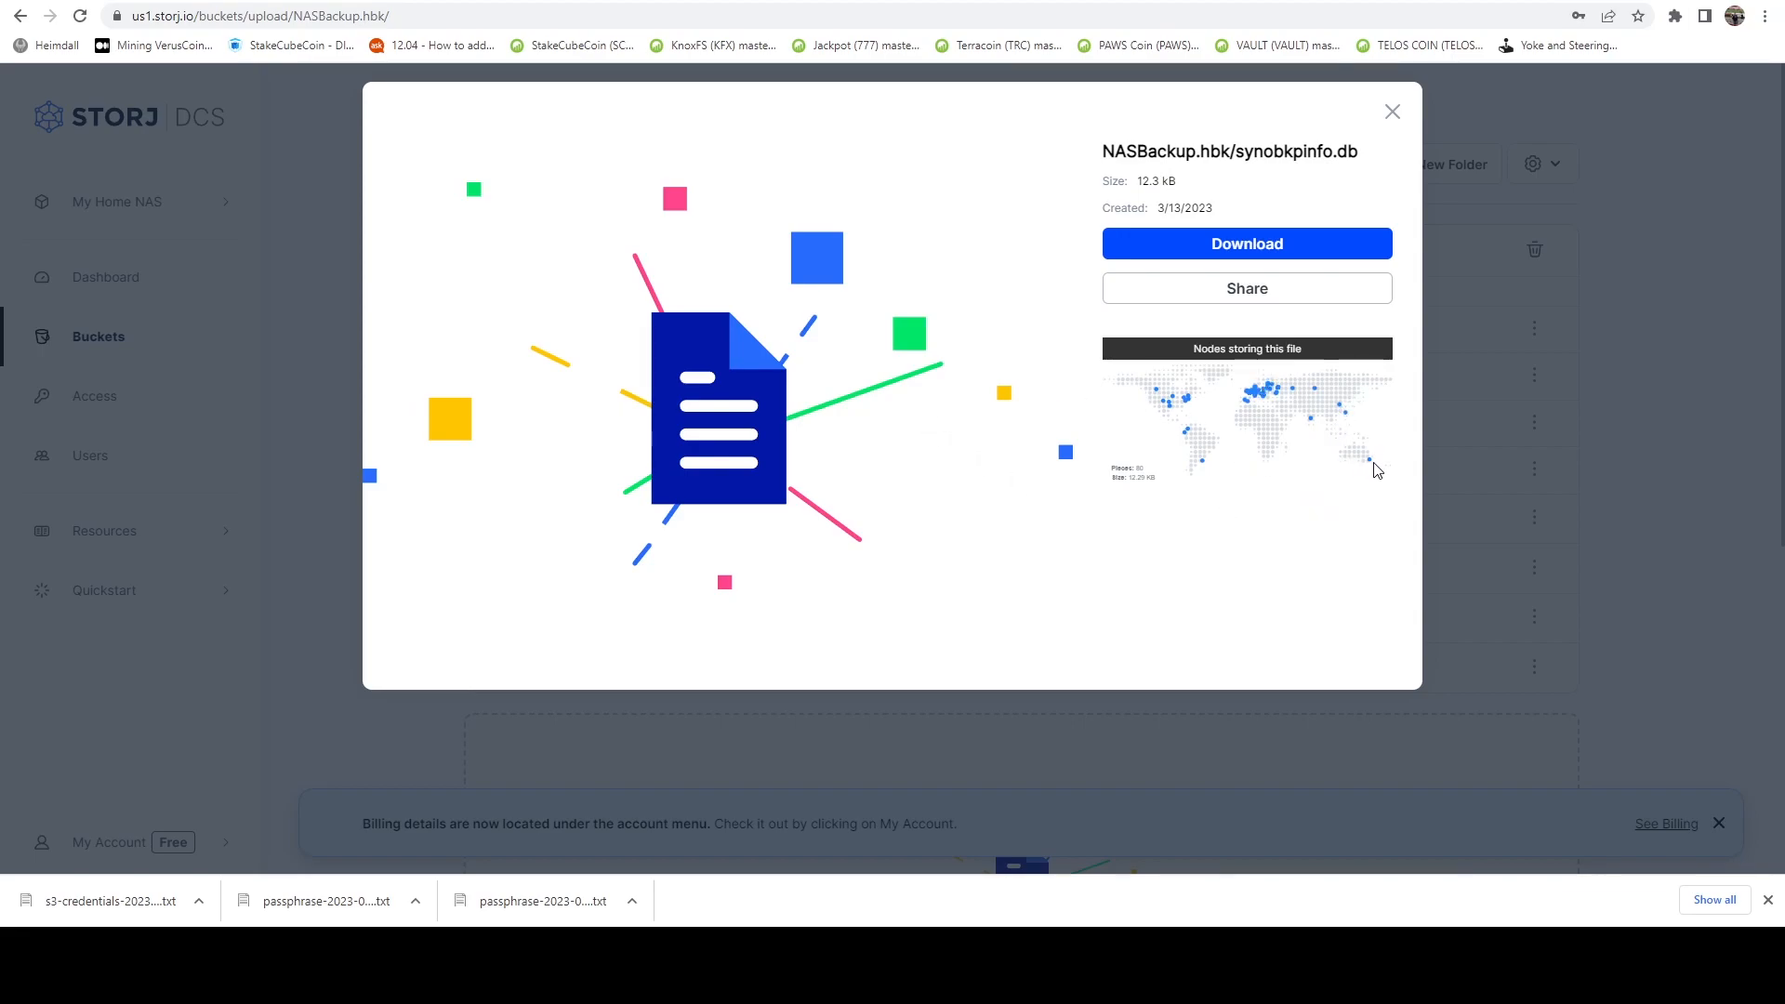
pyautogui.moveTo(1231, 412)
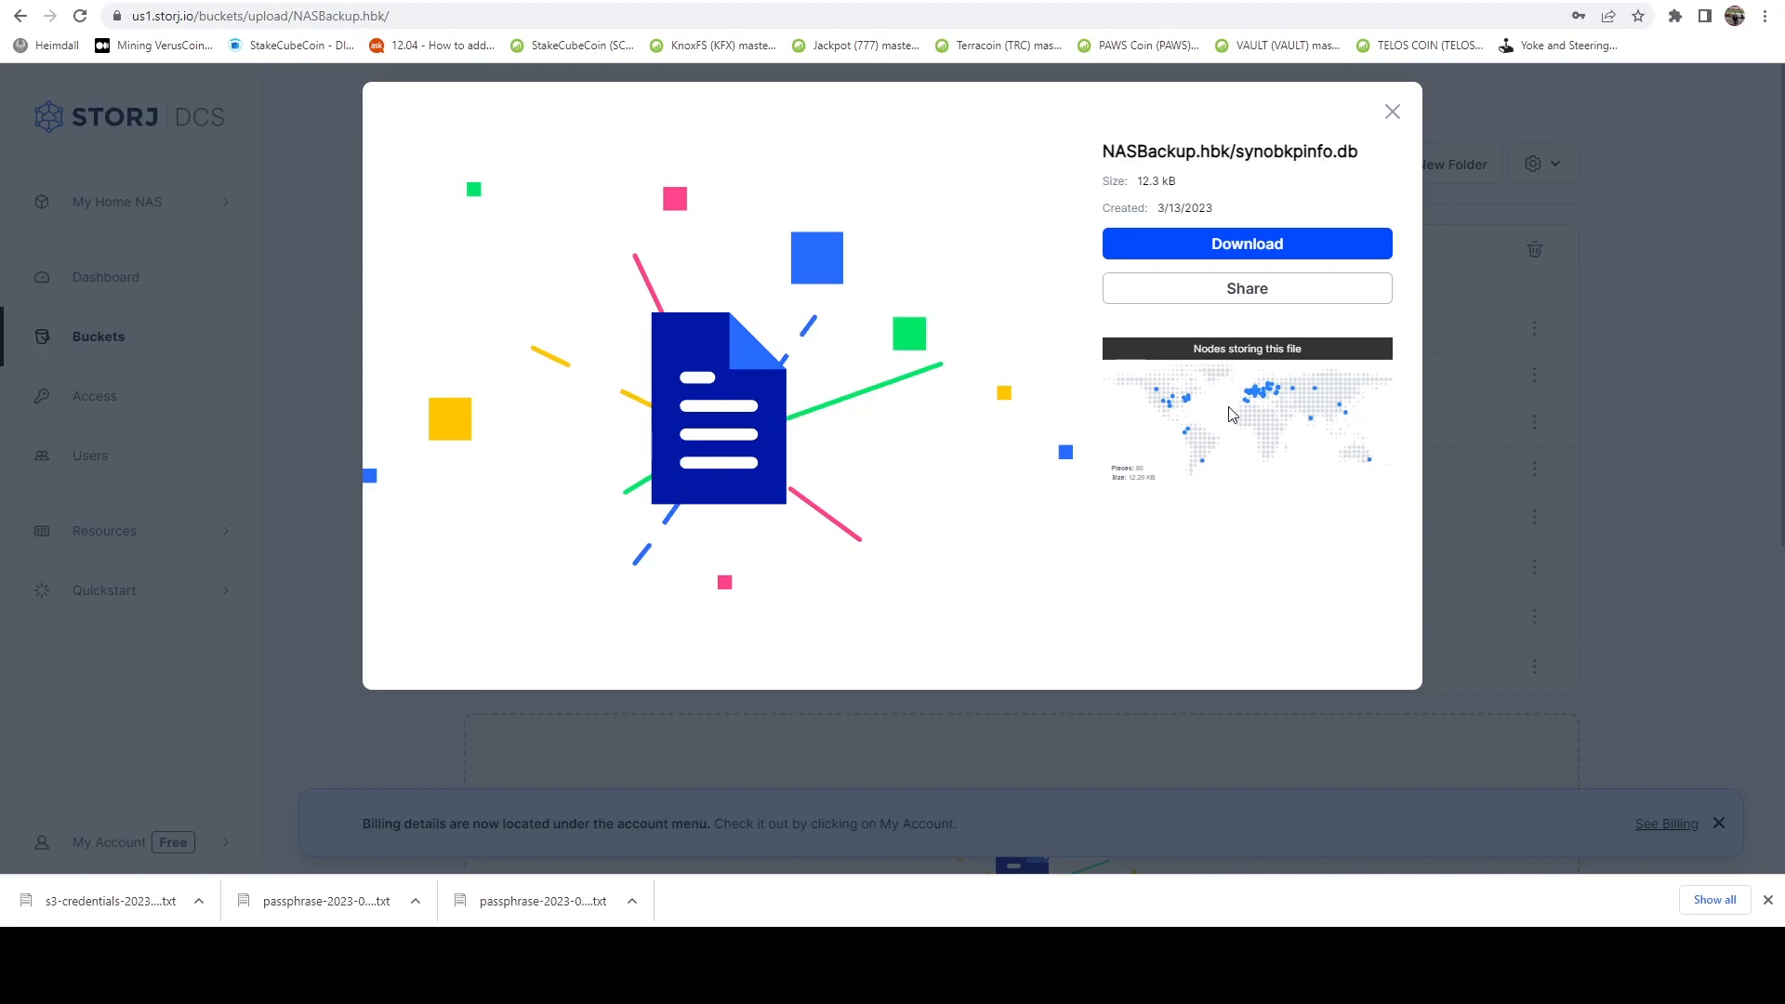
pyautogui.moveTo(1189, 410)
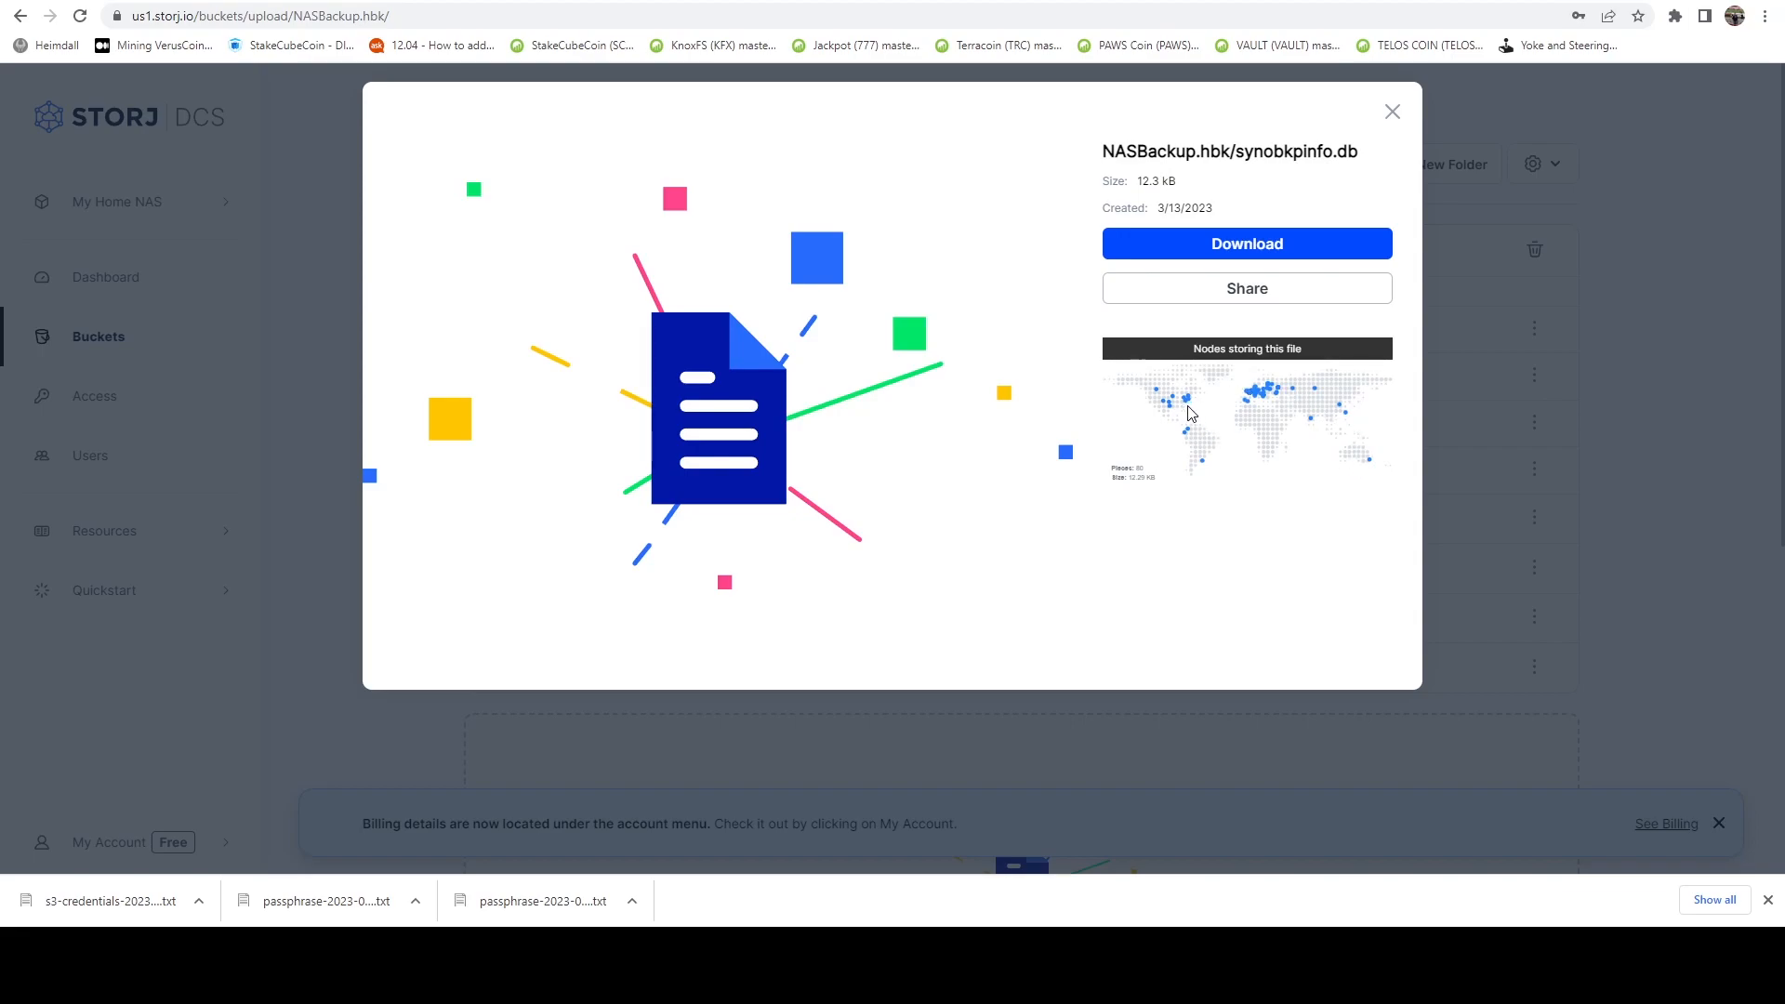
pyautogui.moveTo(1206, 405)
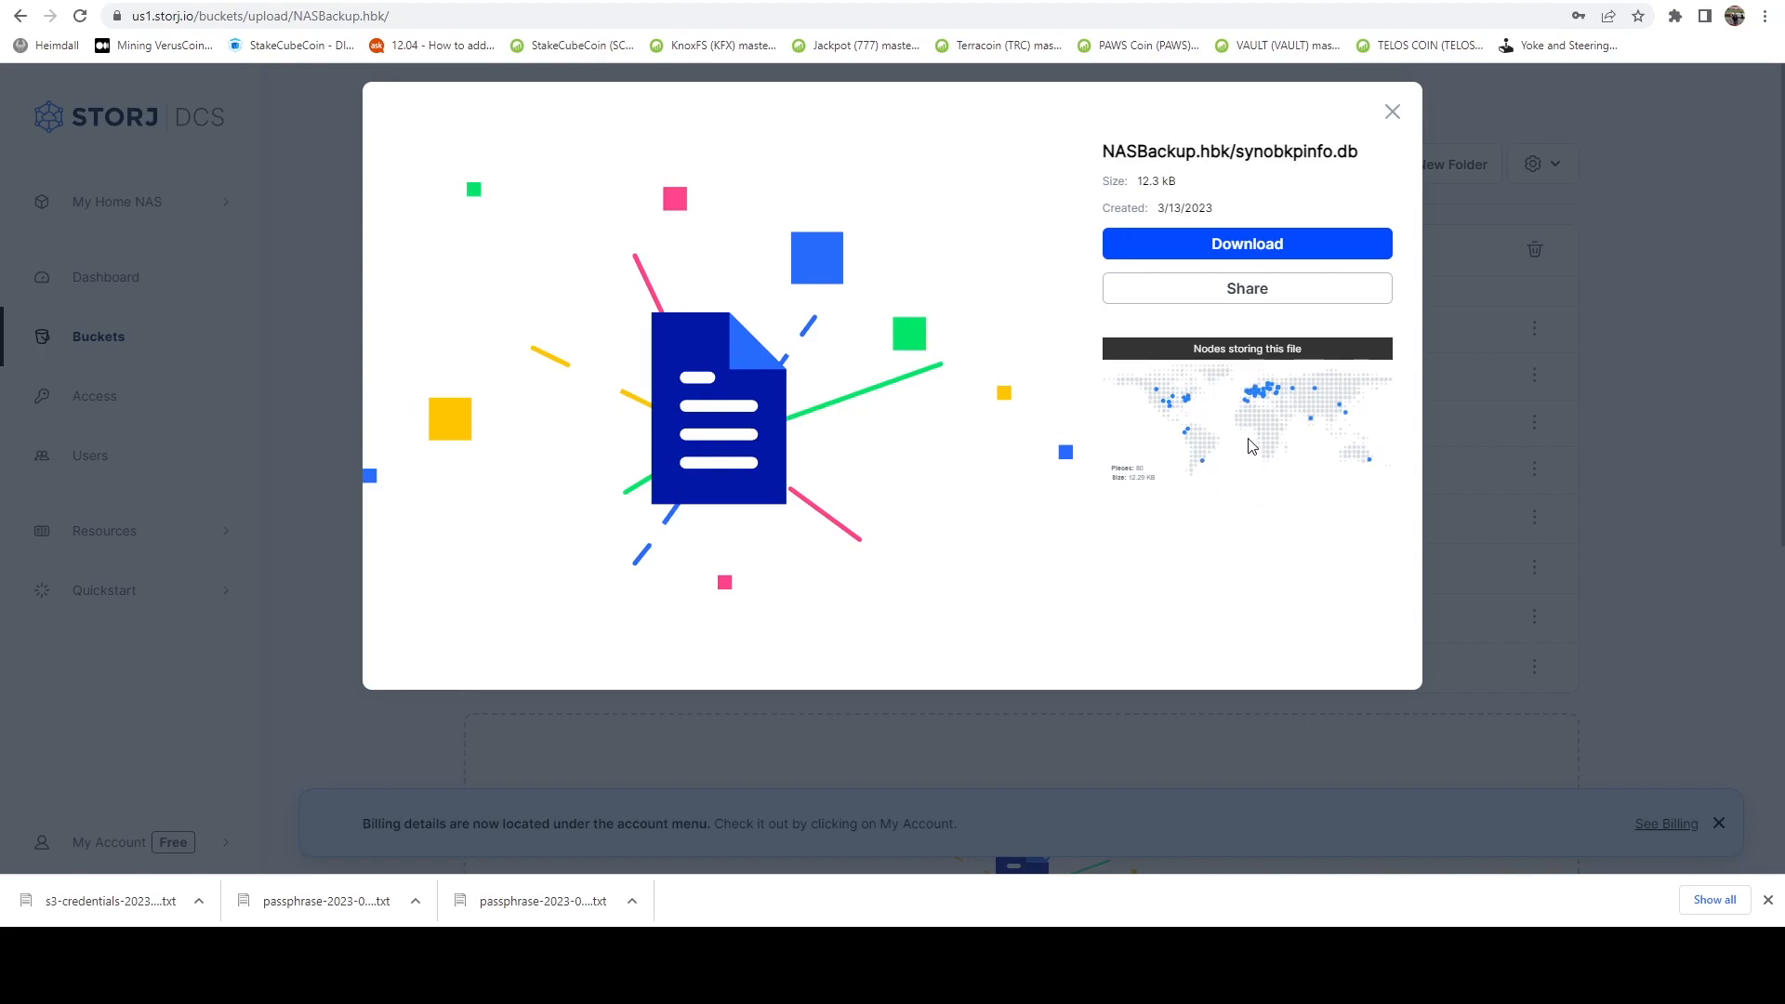
pyautogui.moveTo(1136, 473)
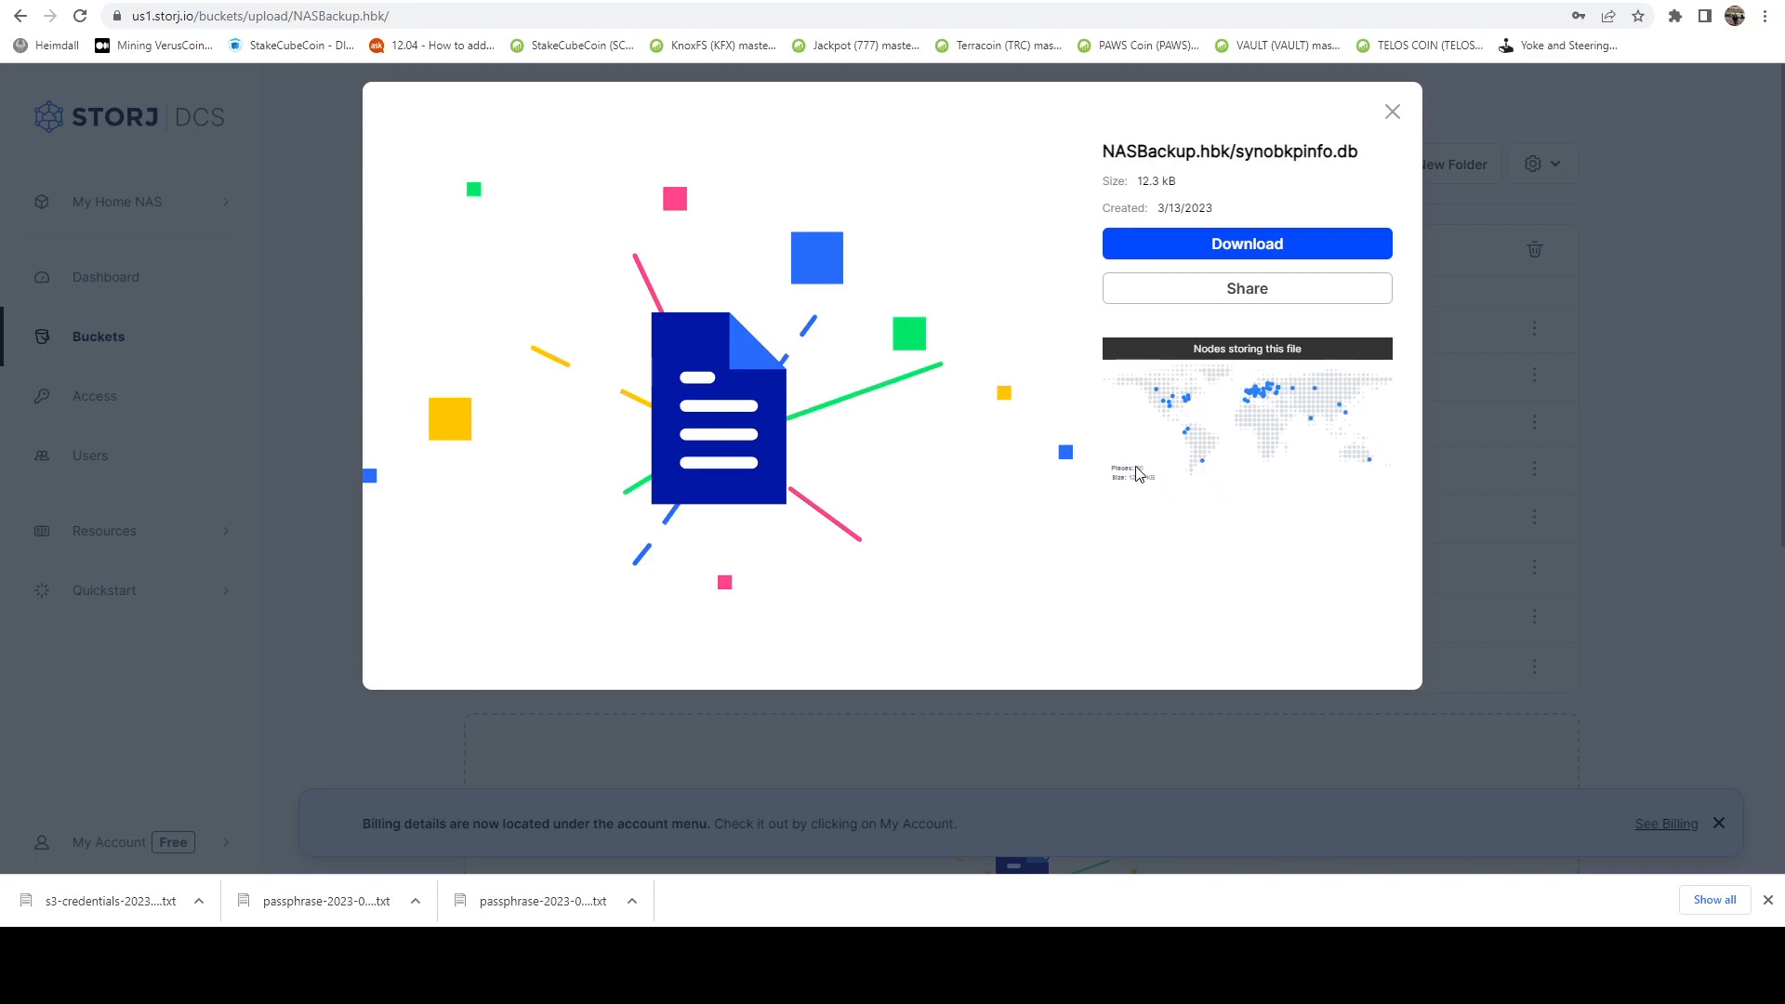
pyautogui.click(1391, 112)
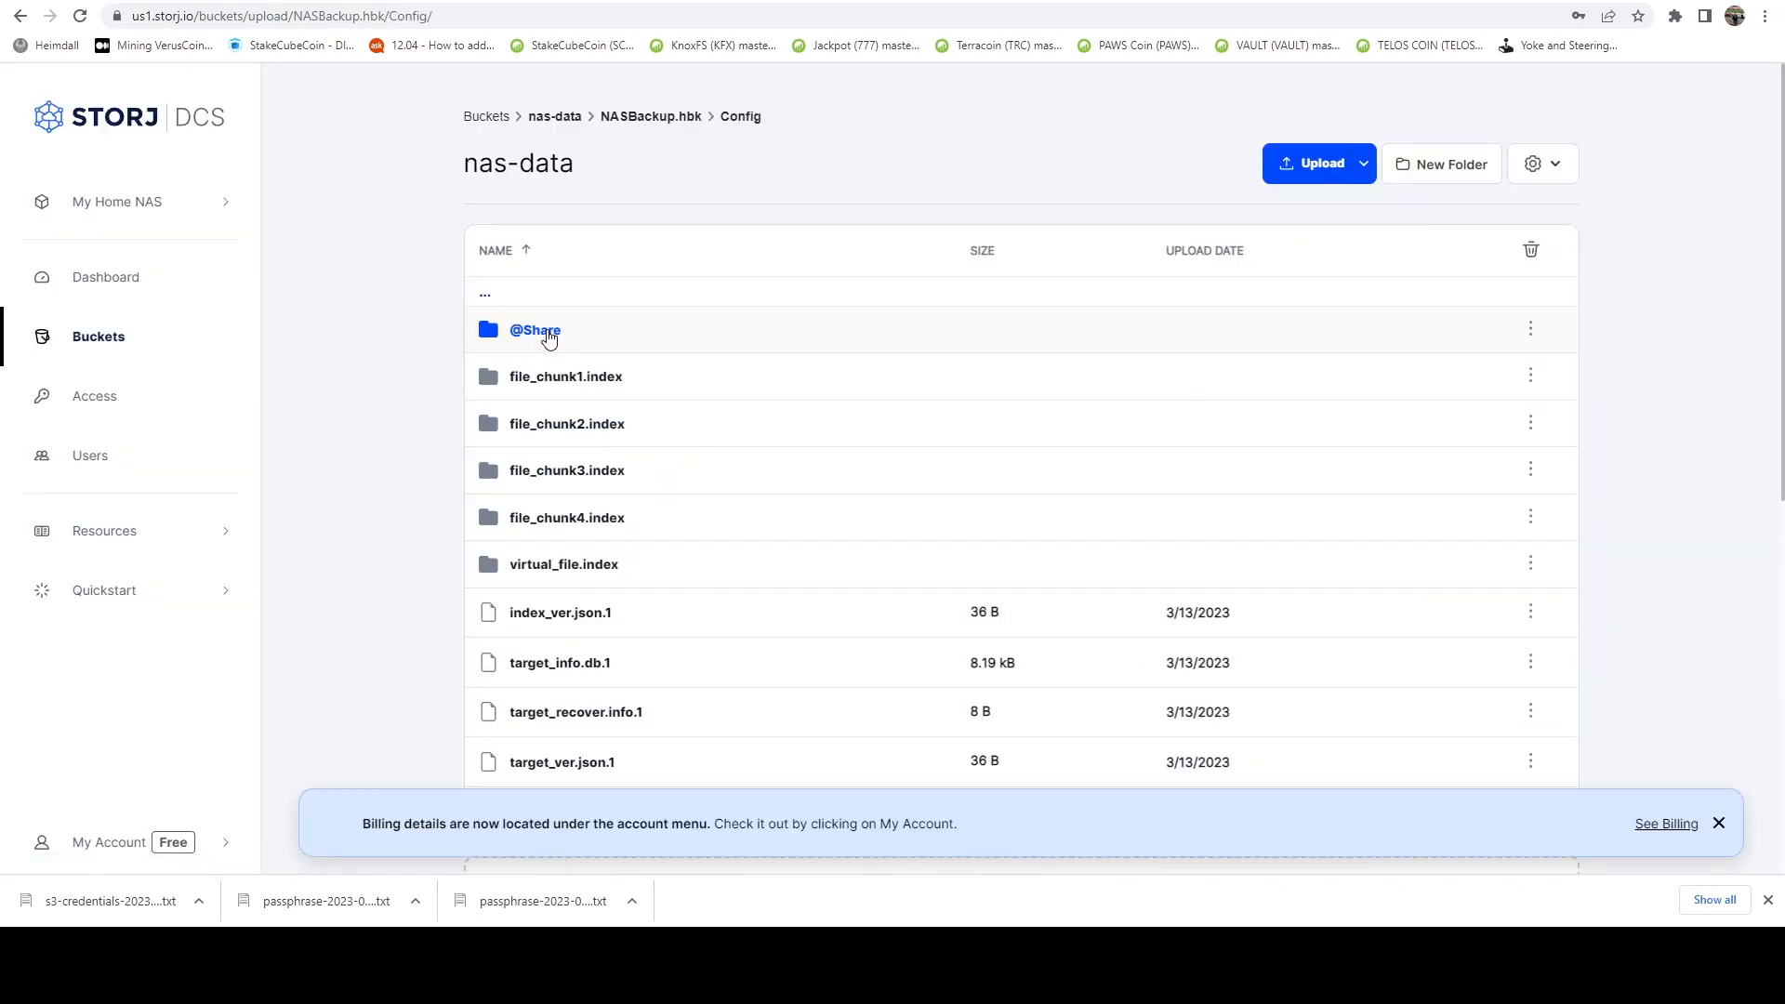
pyautogui.click(535, 330)
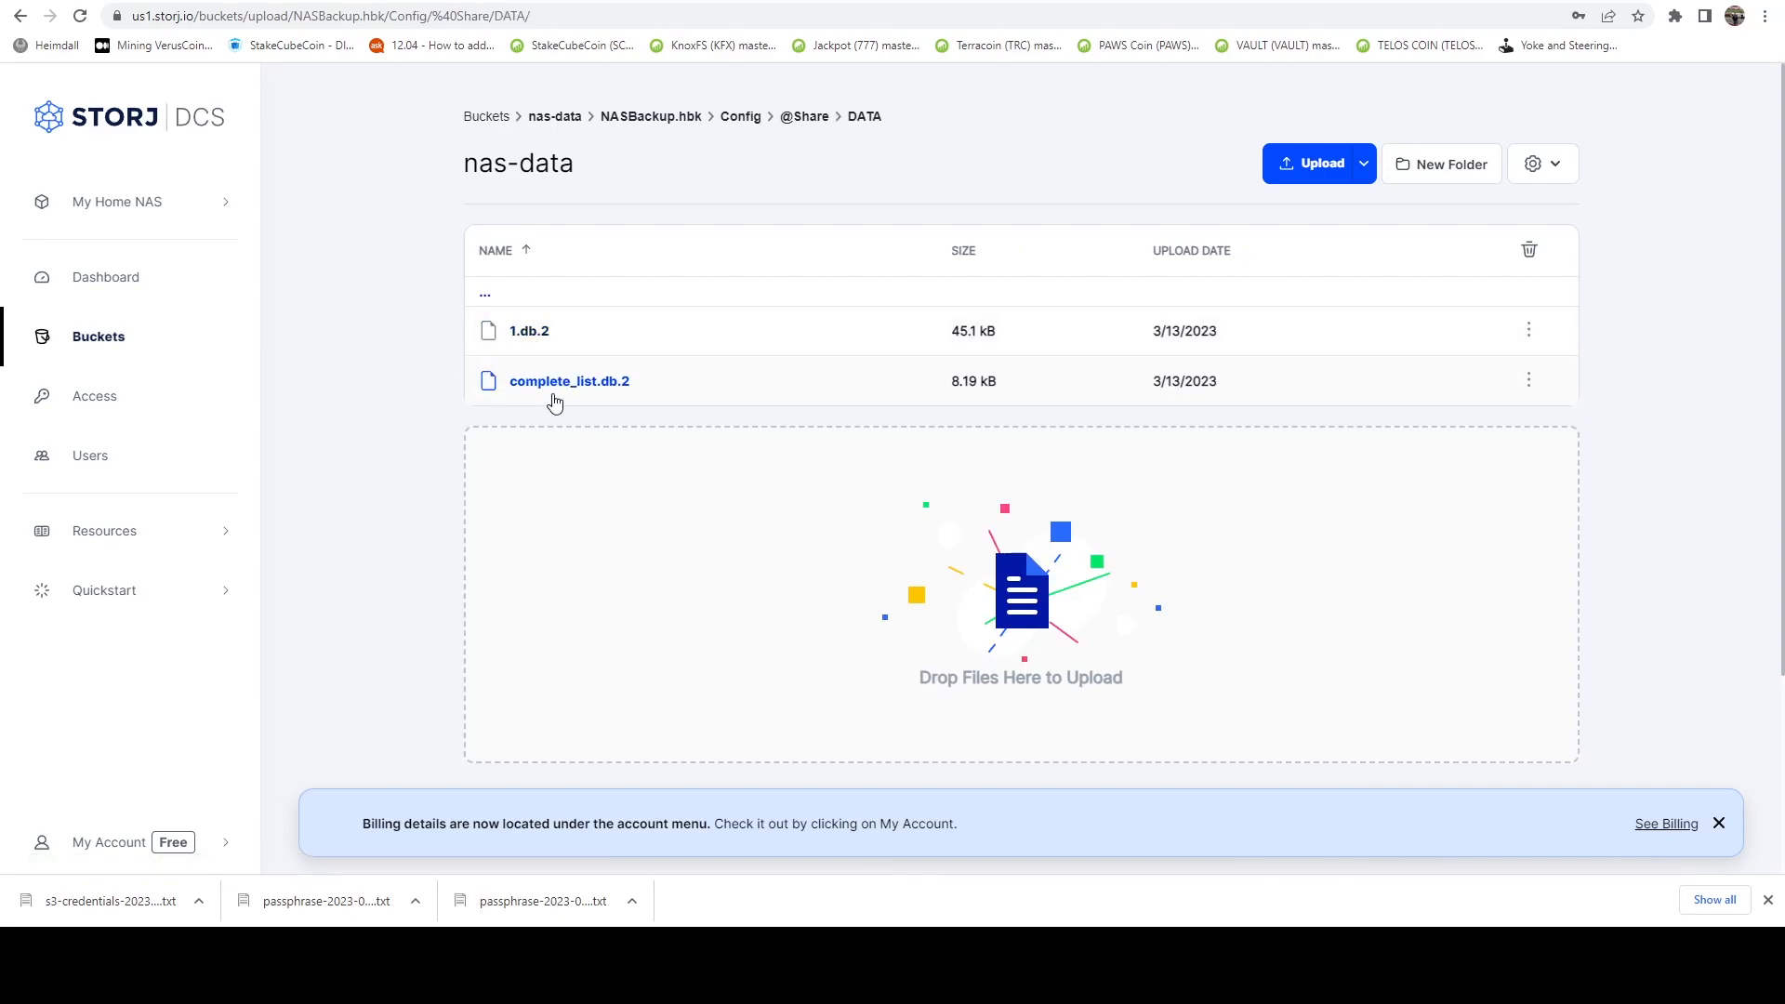
pyautogui.click(569, 380)
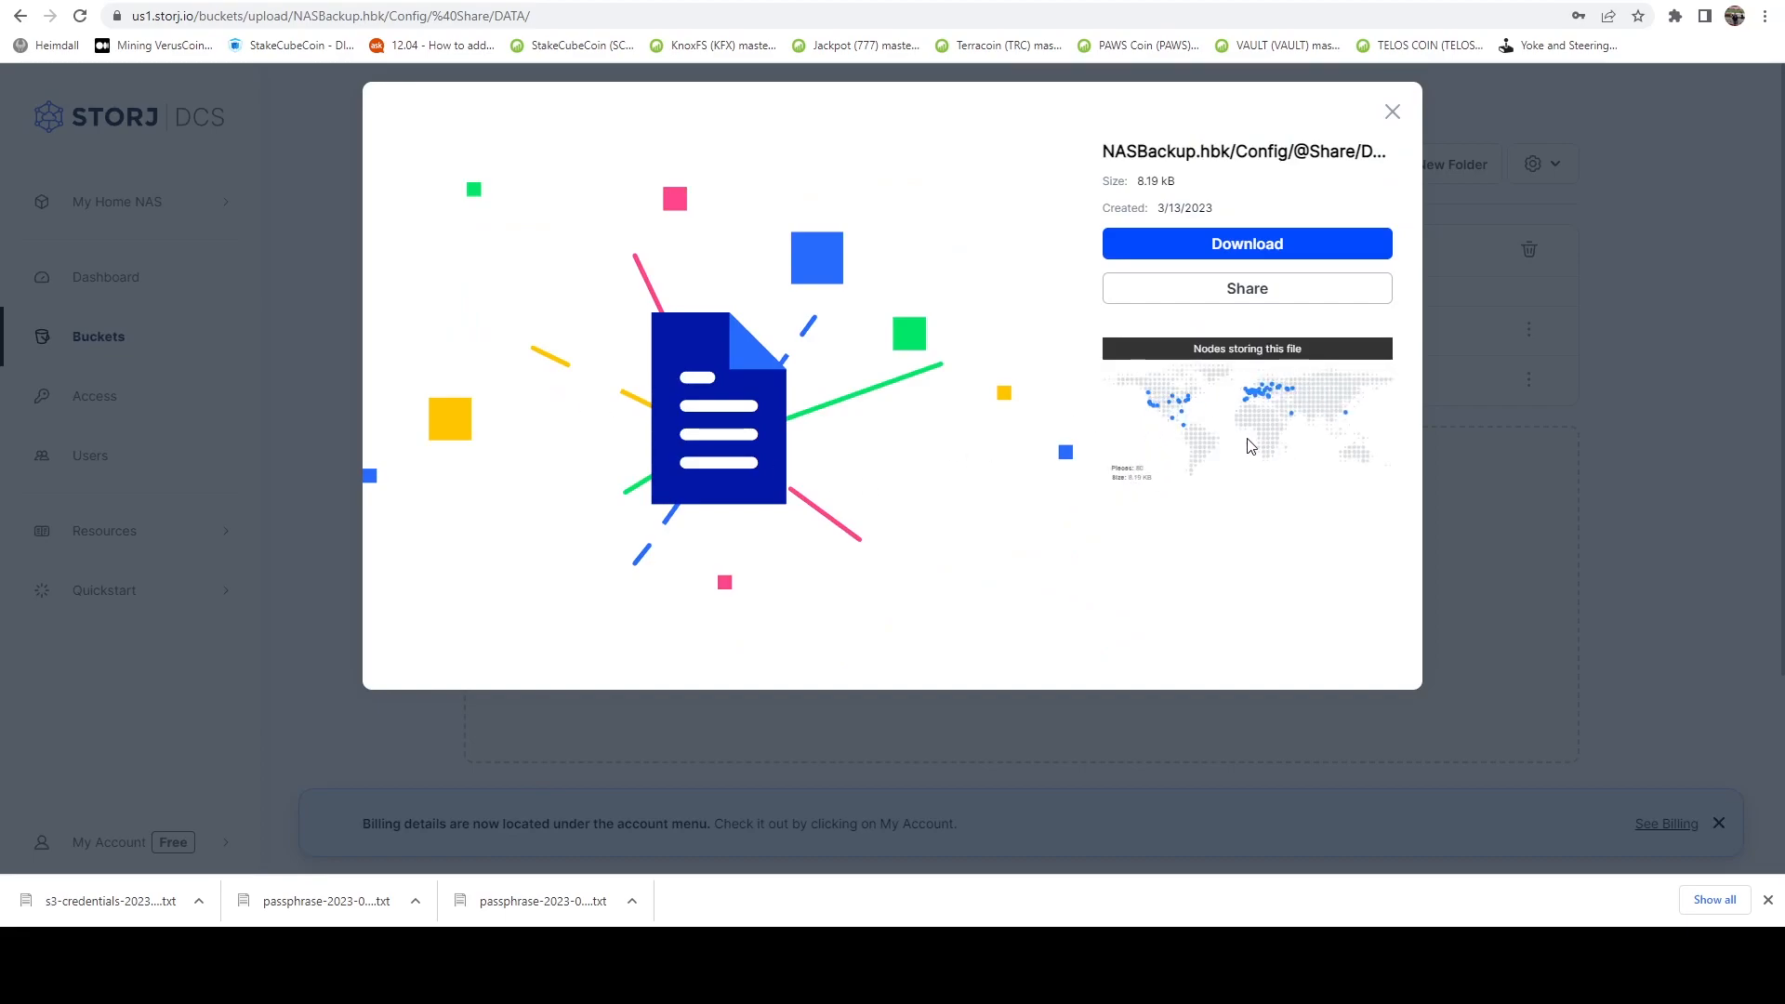
pyautogui.moveTo(950, 456)
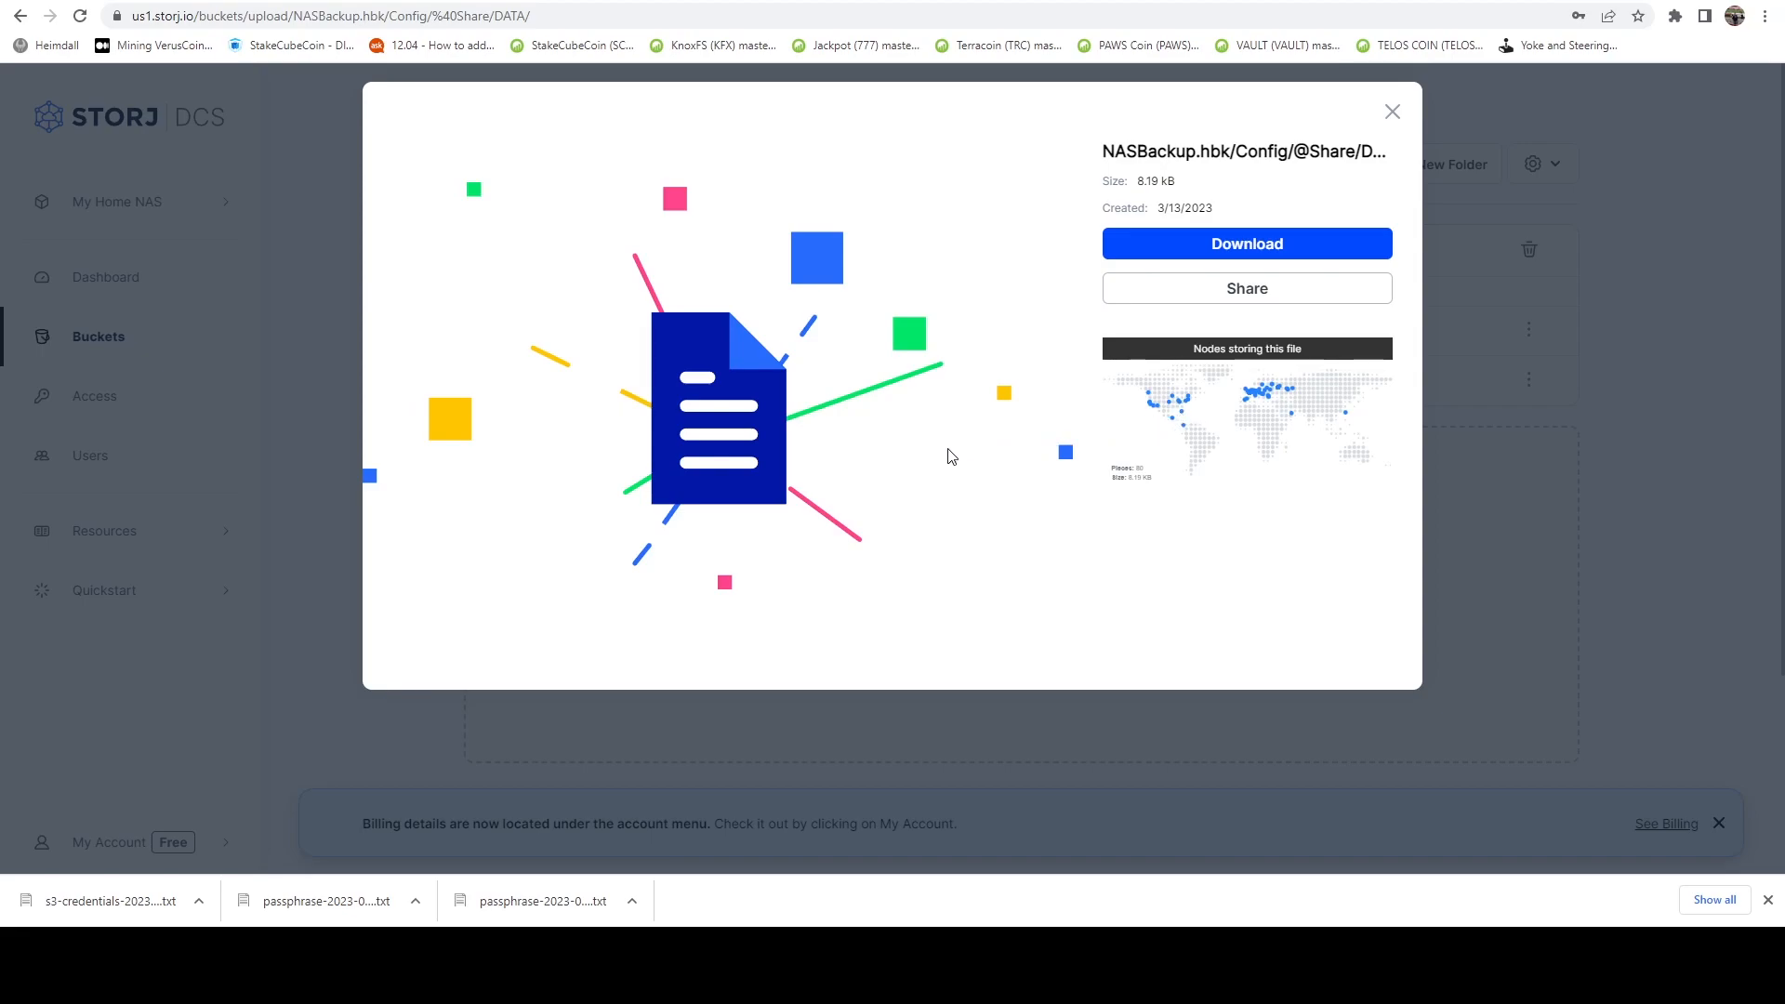
pyautogui.moveTo(1167, 420)
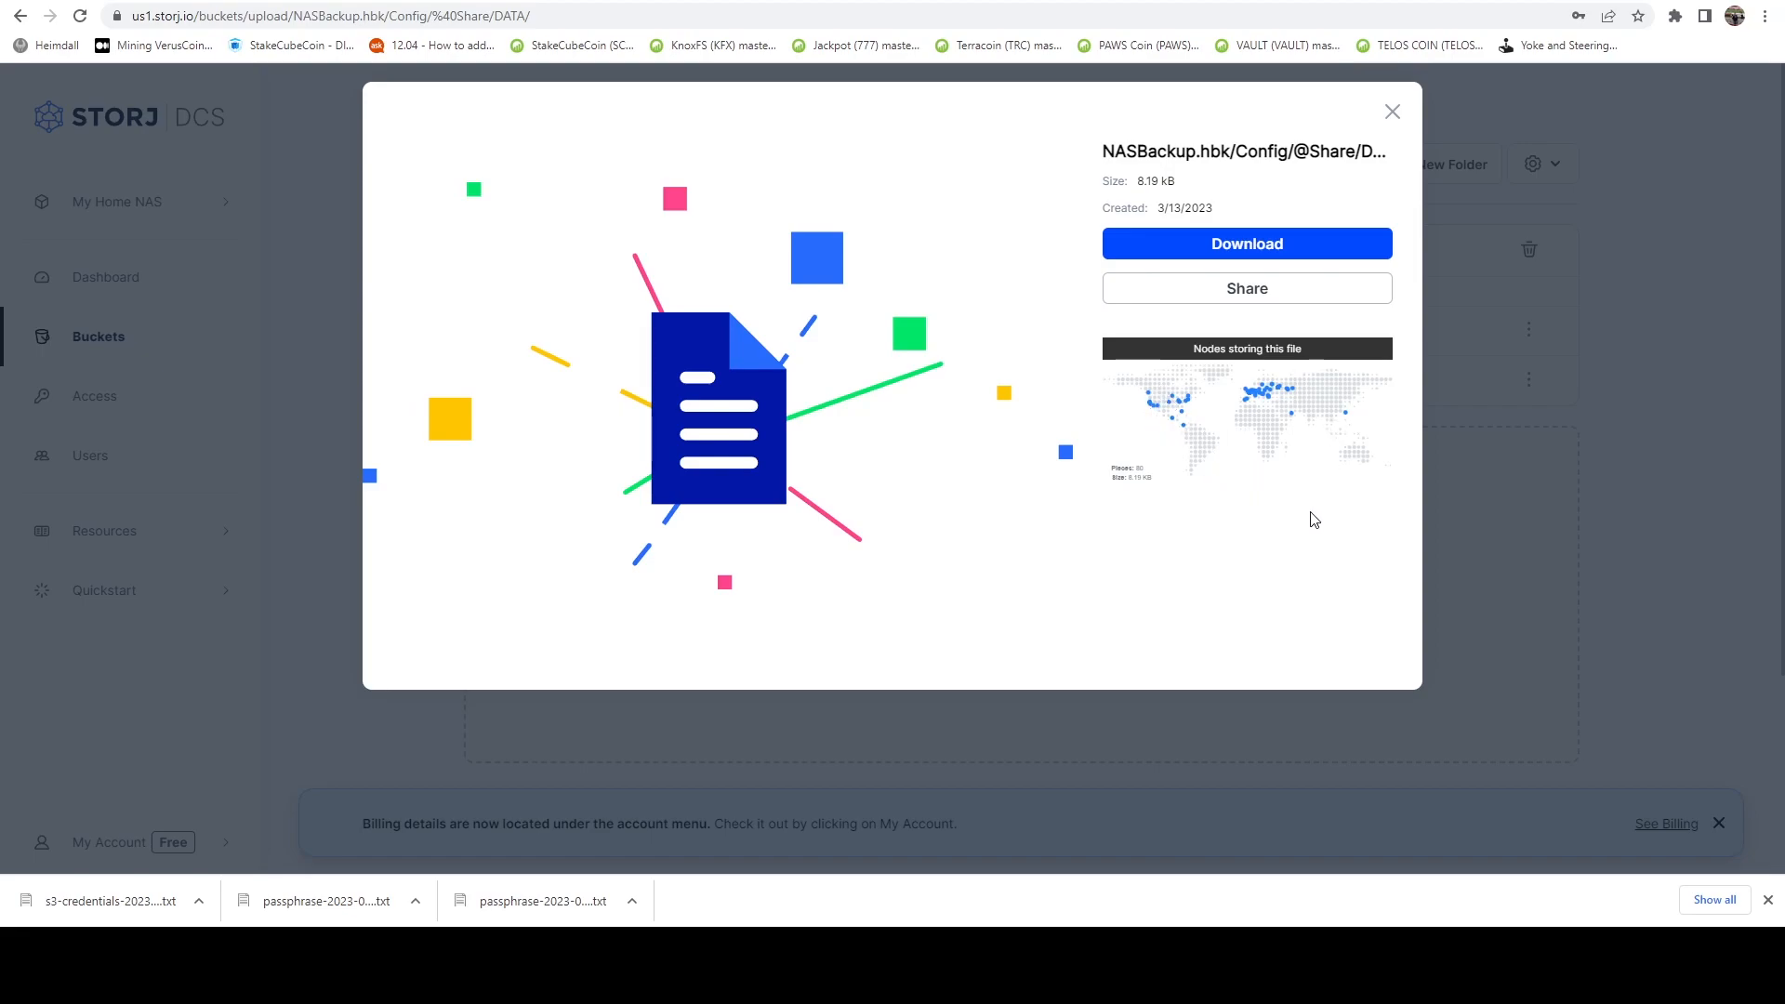
pyautogui.moveTo(1312, 300)
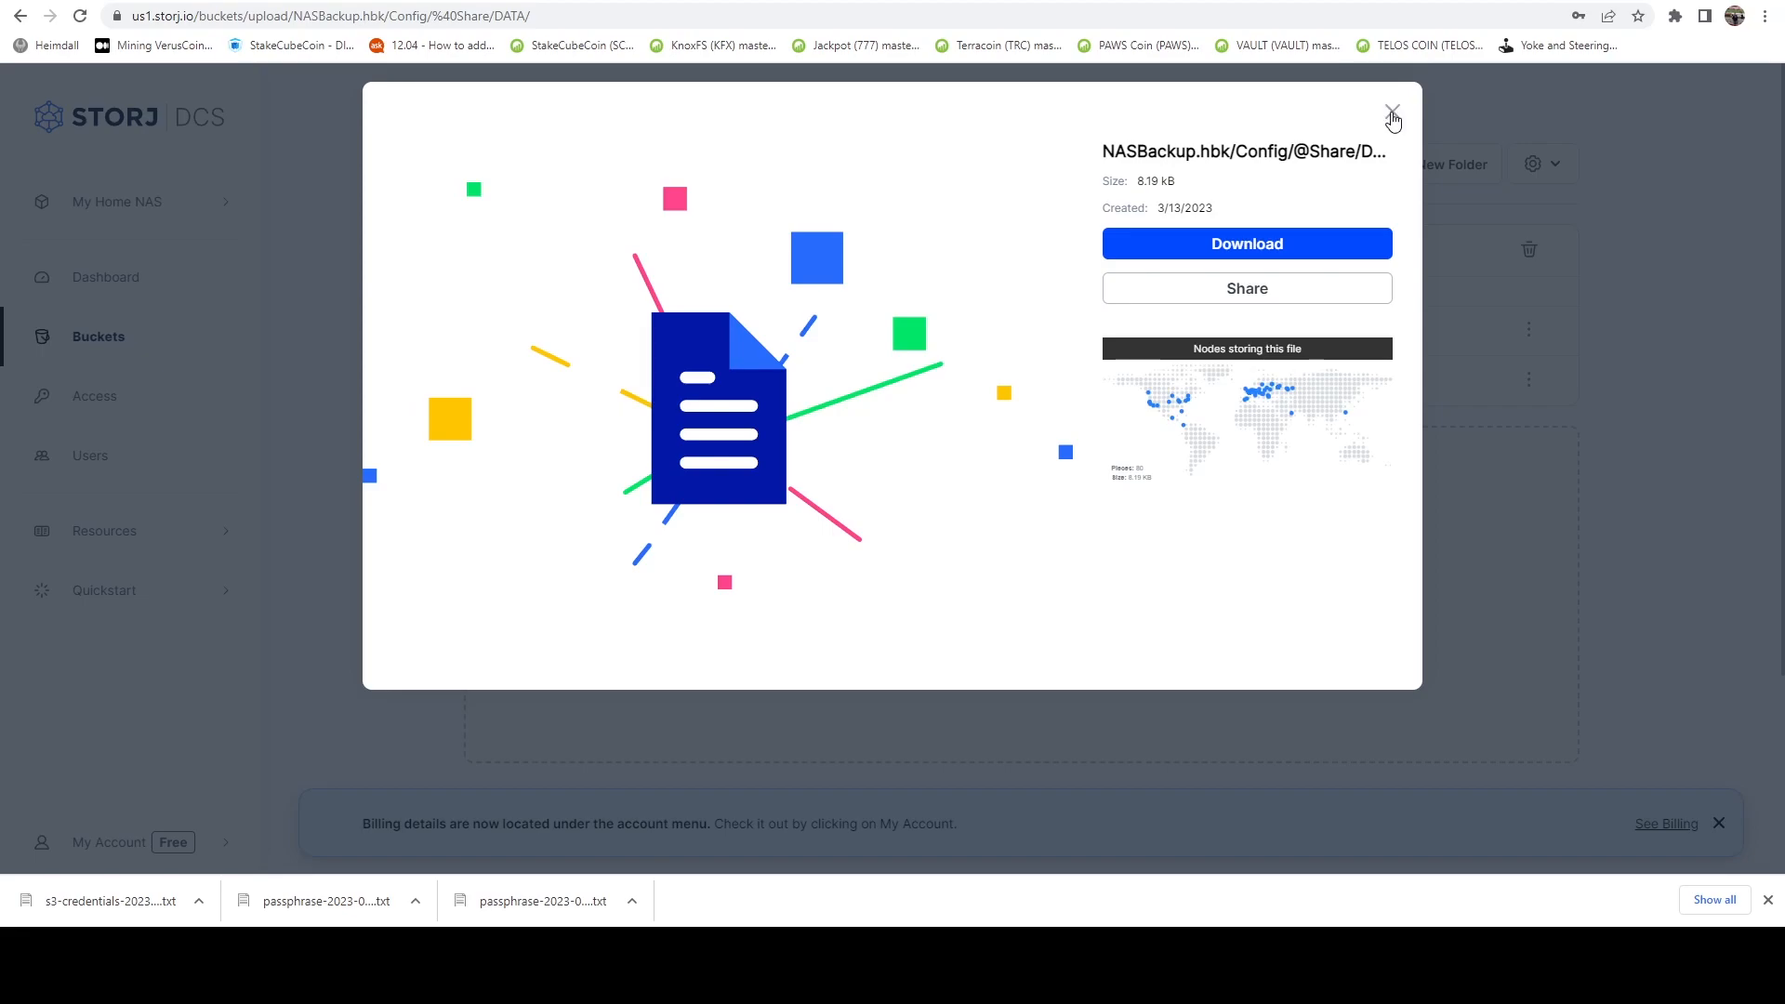
pyautogui.moveTo(1393, 121)
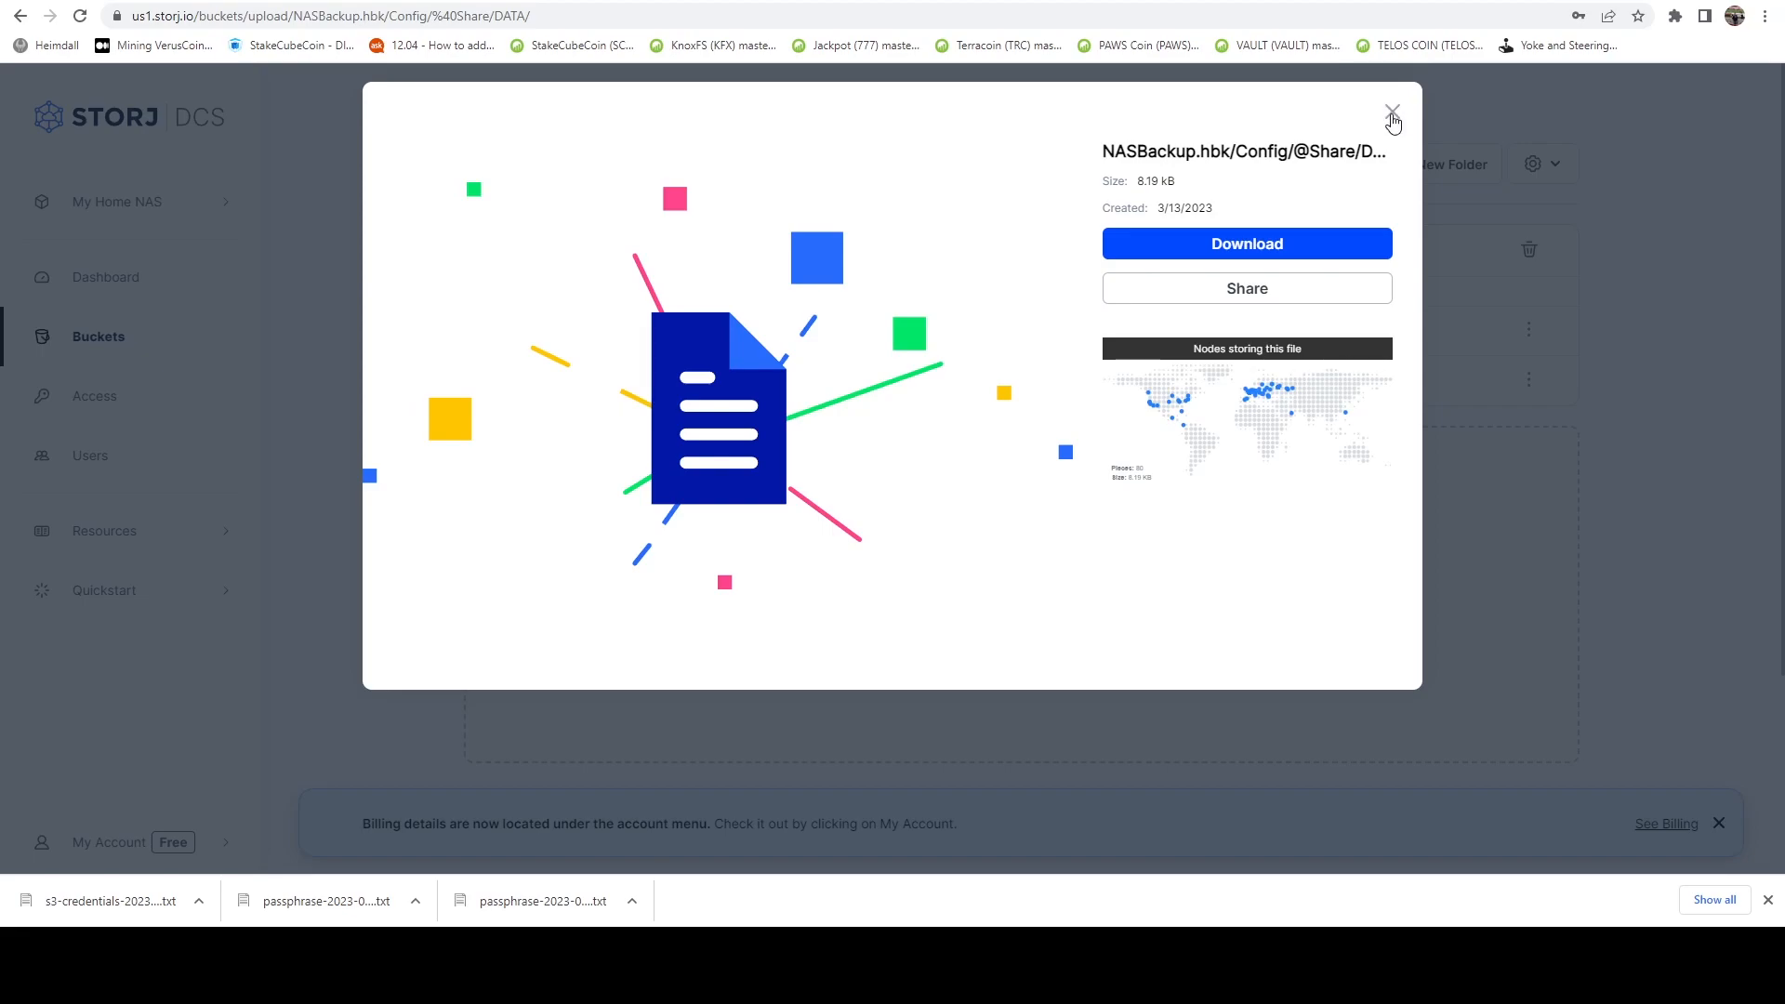
pyautogui.moveTo(950, 451)
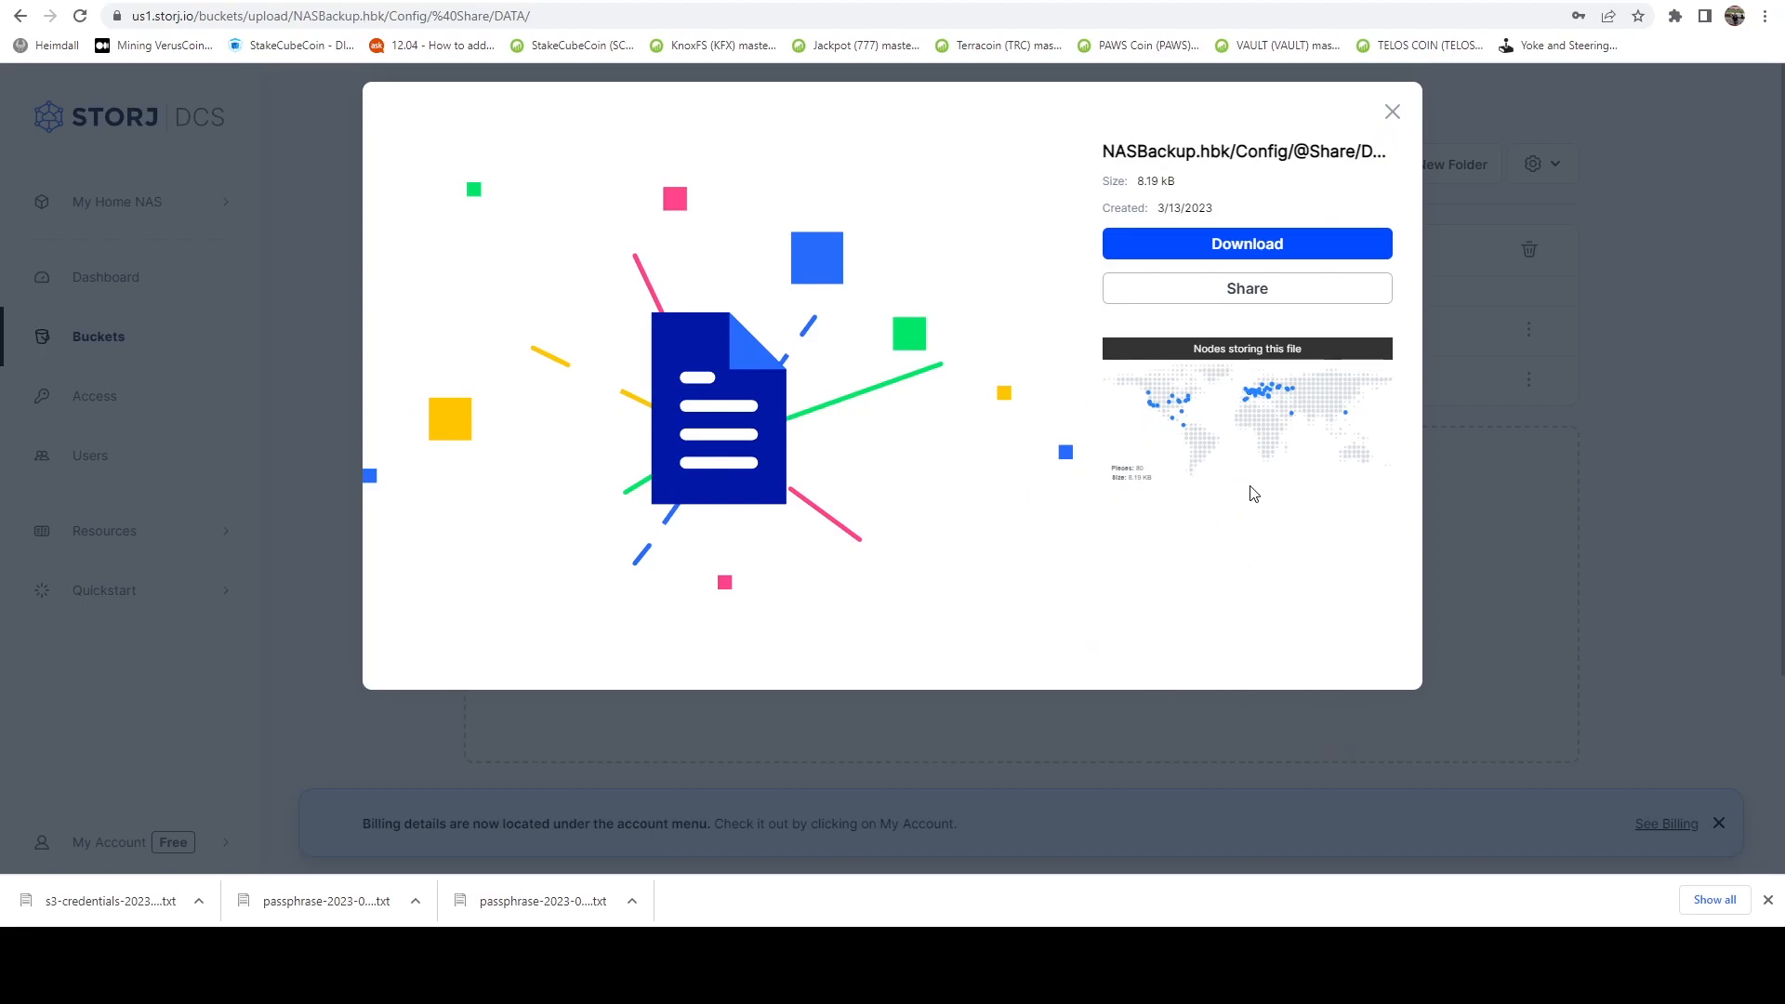
pyautogui.moveTo(1229, 412)
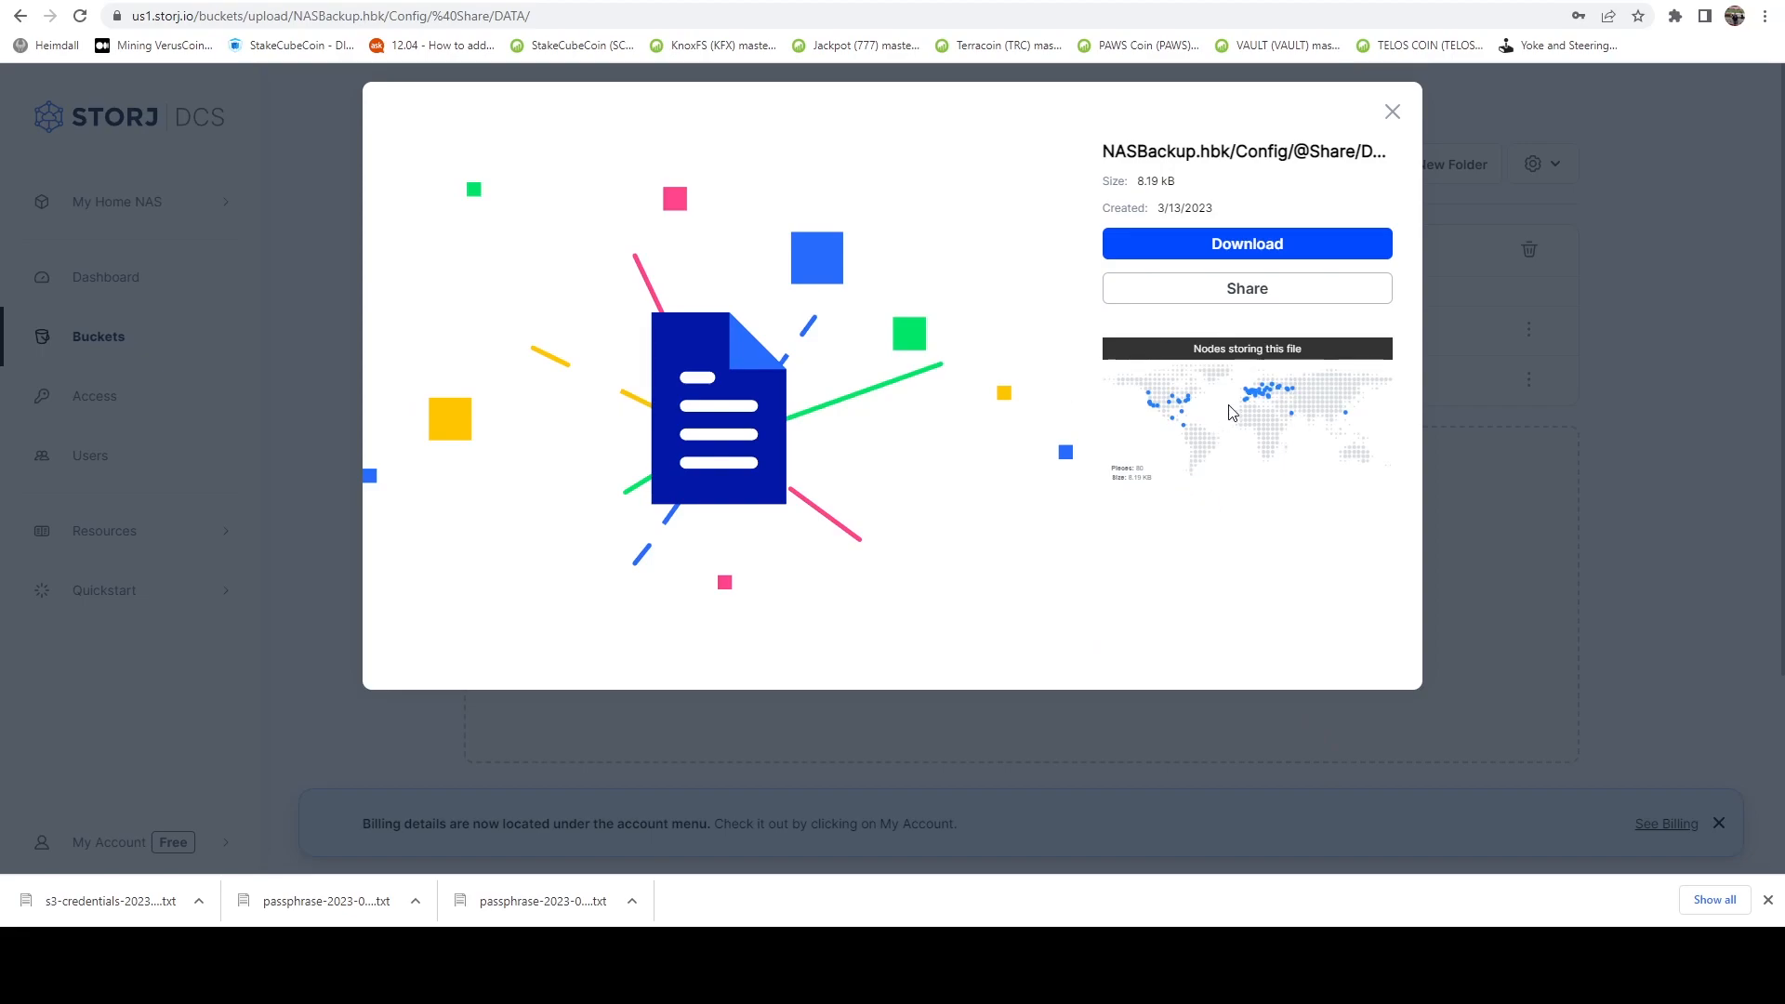
pyautogui.moveTo(1260, 332)
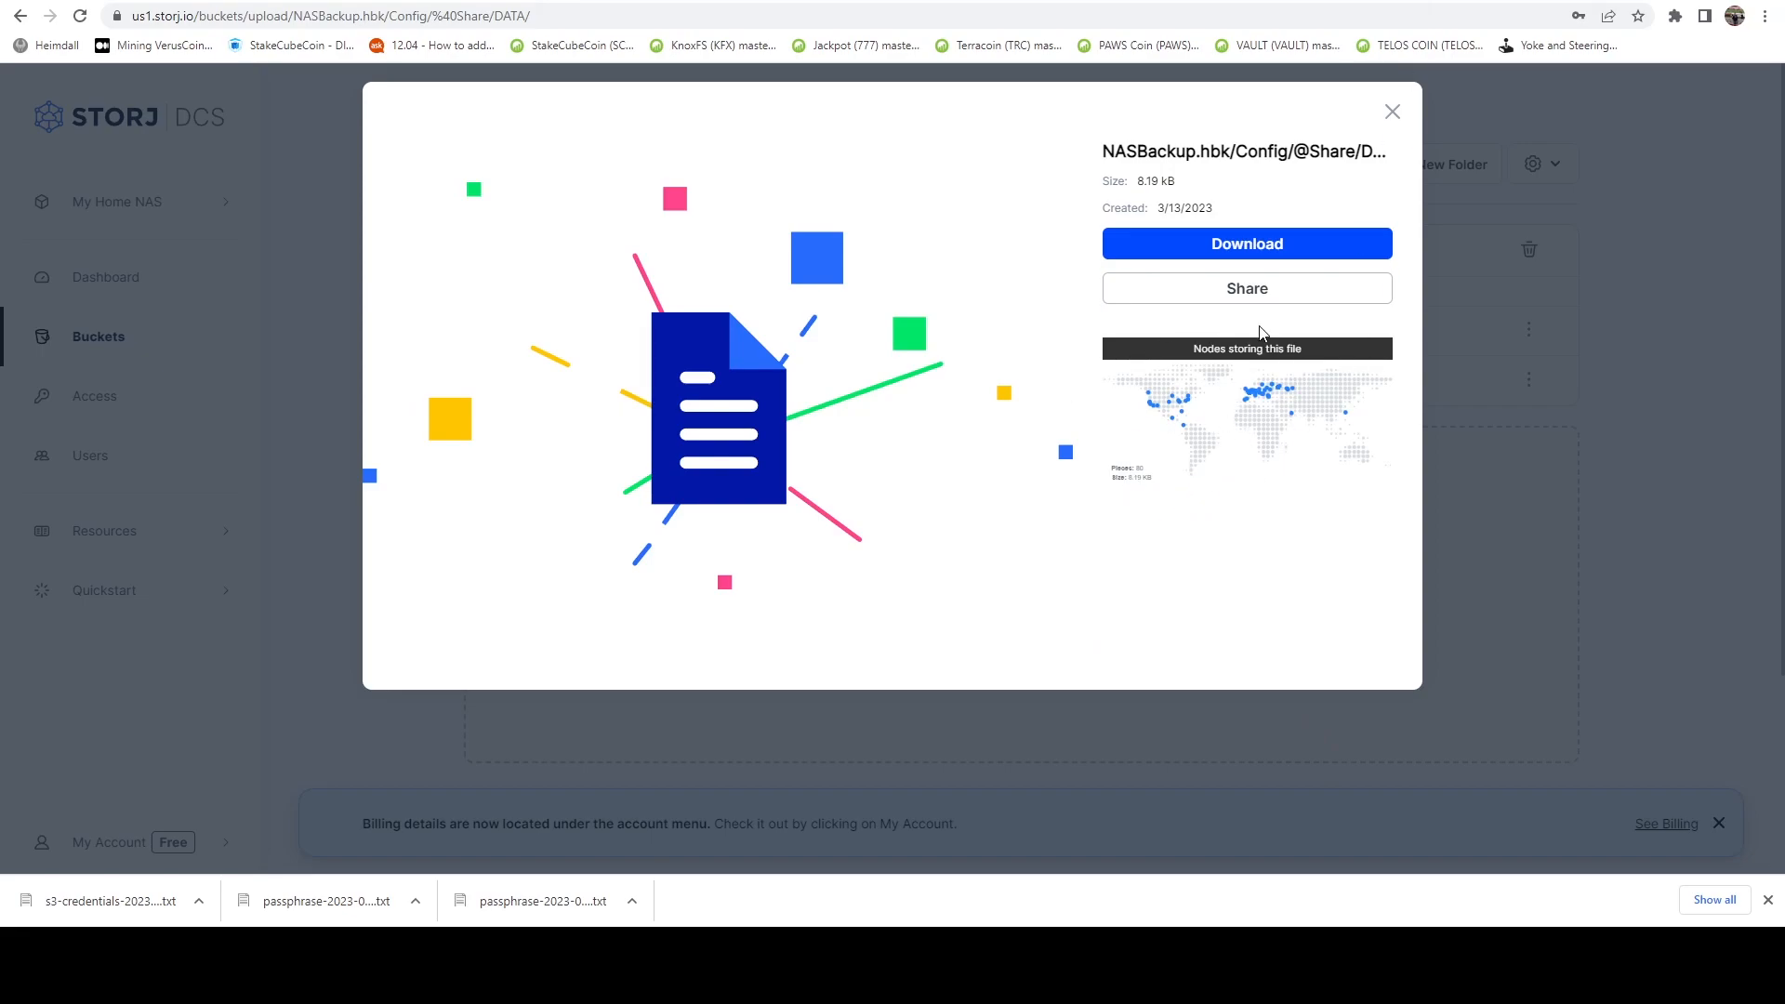
pyautogui.moveTo(1374, 206)
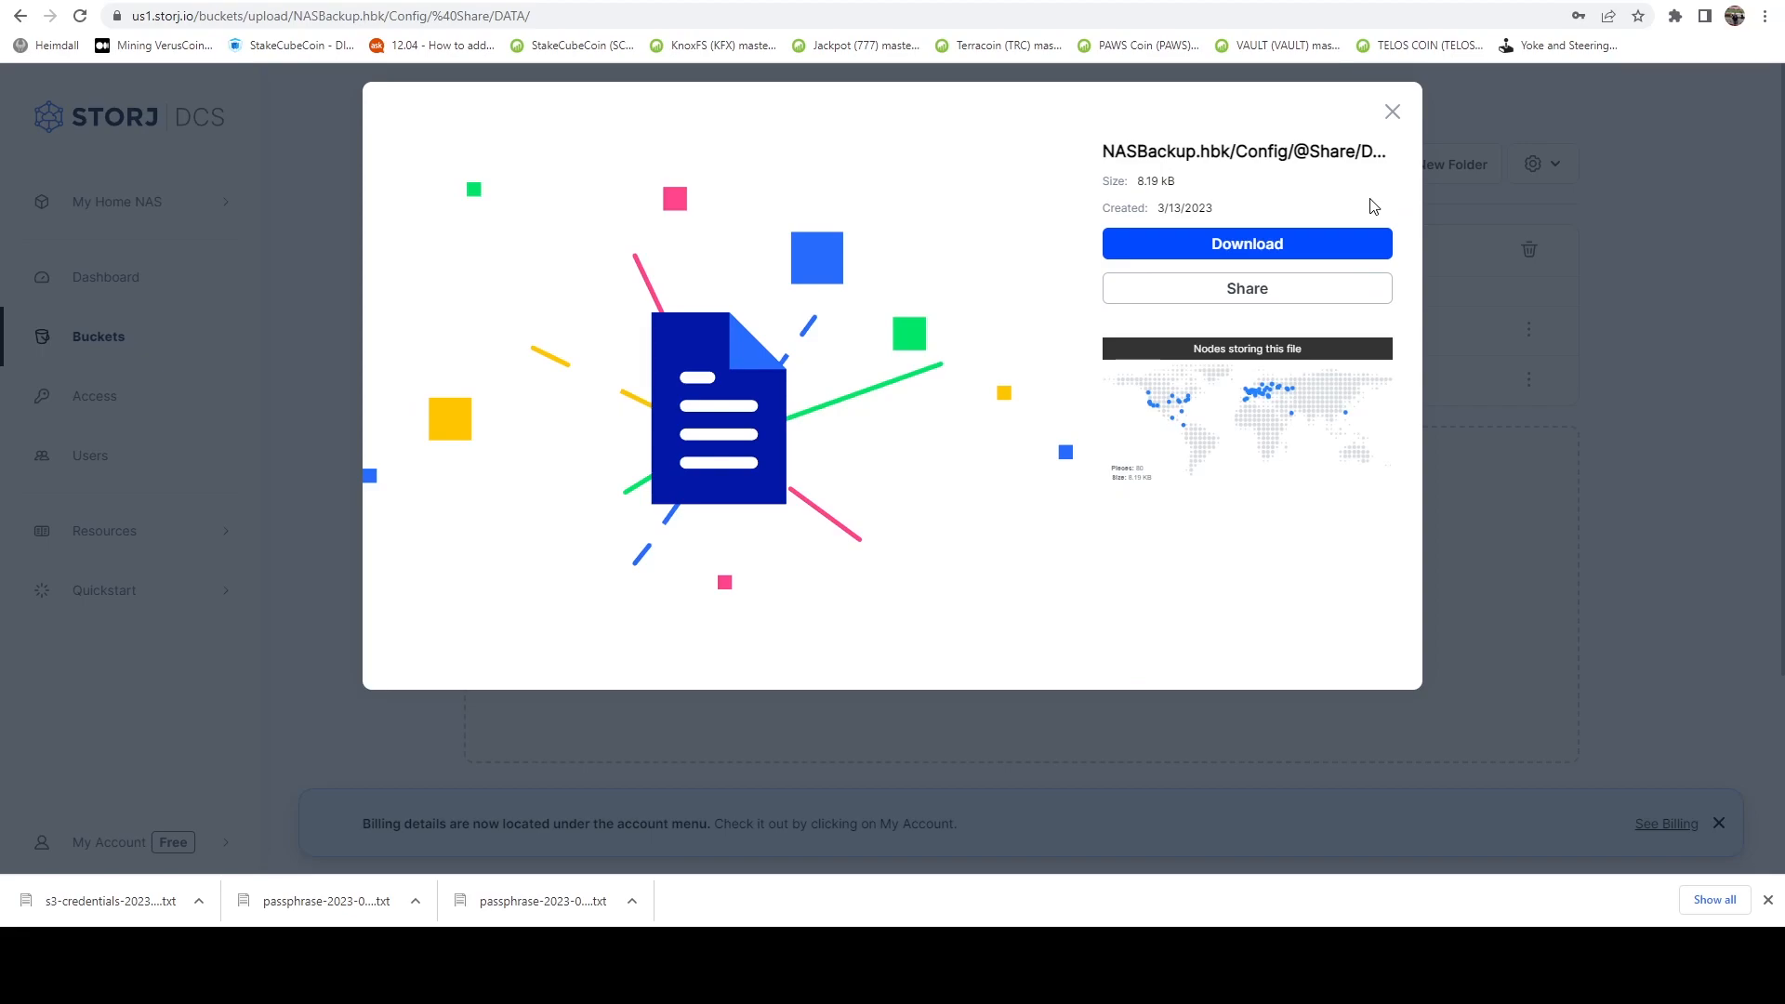
pyautogui.moveTo(1227, 808)
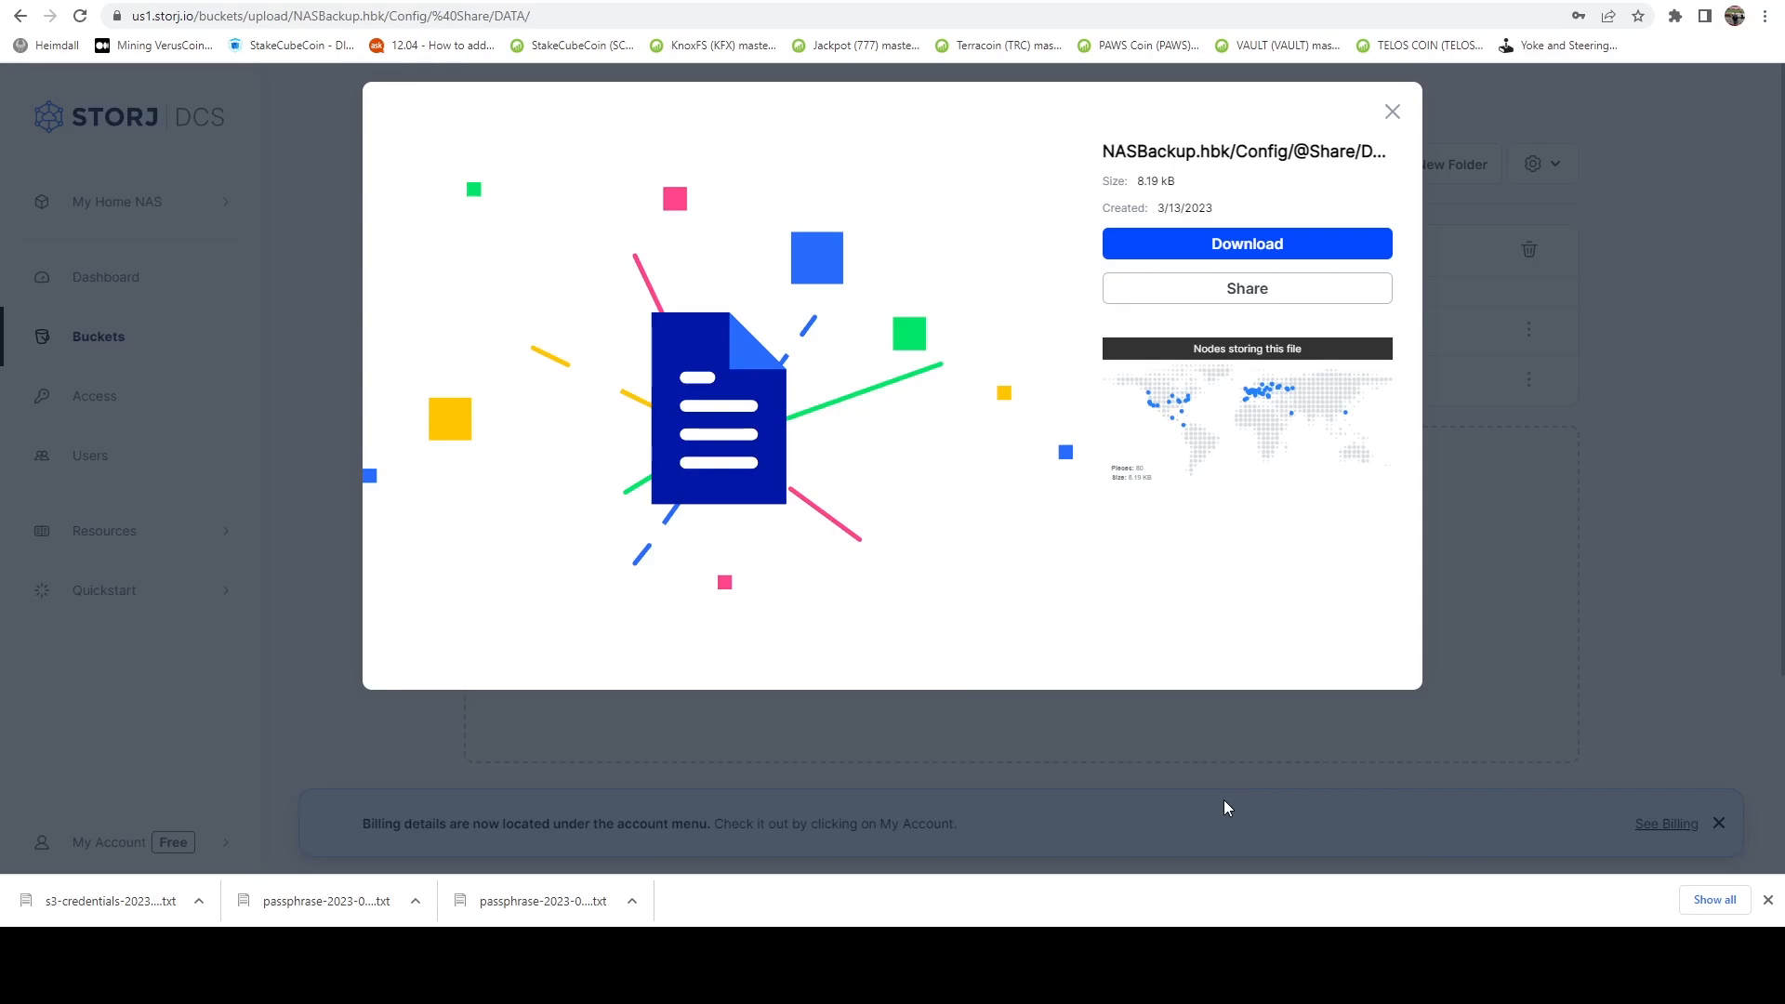
pyautogui.click(1391, 112)
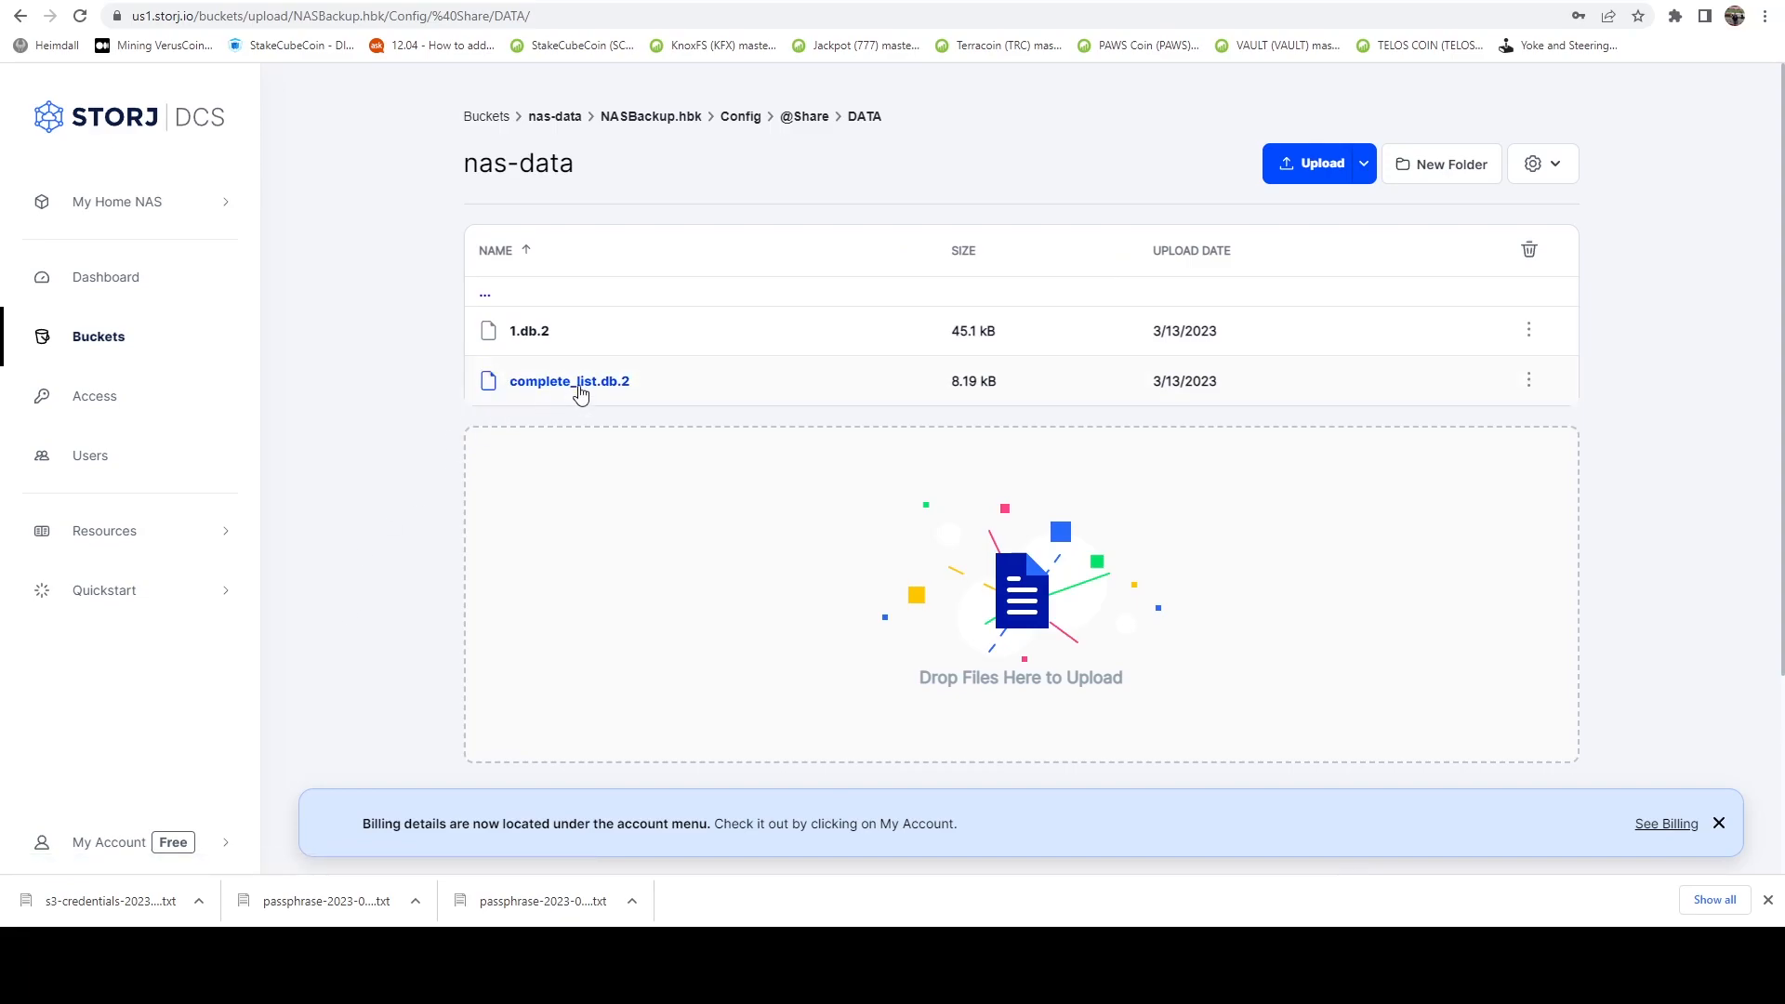
pyautogui.click(569, 380)
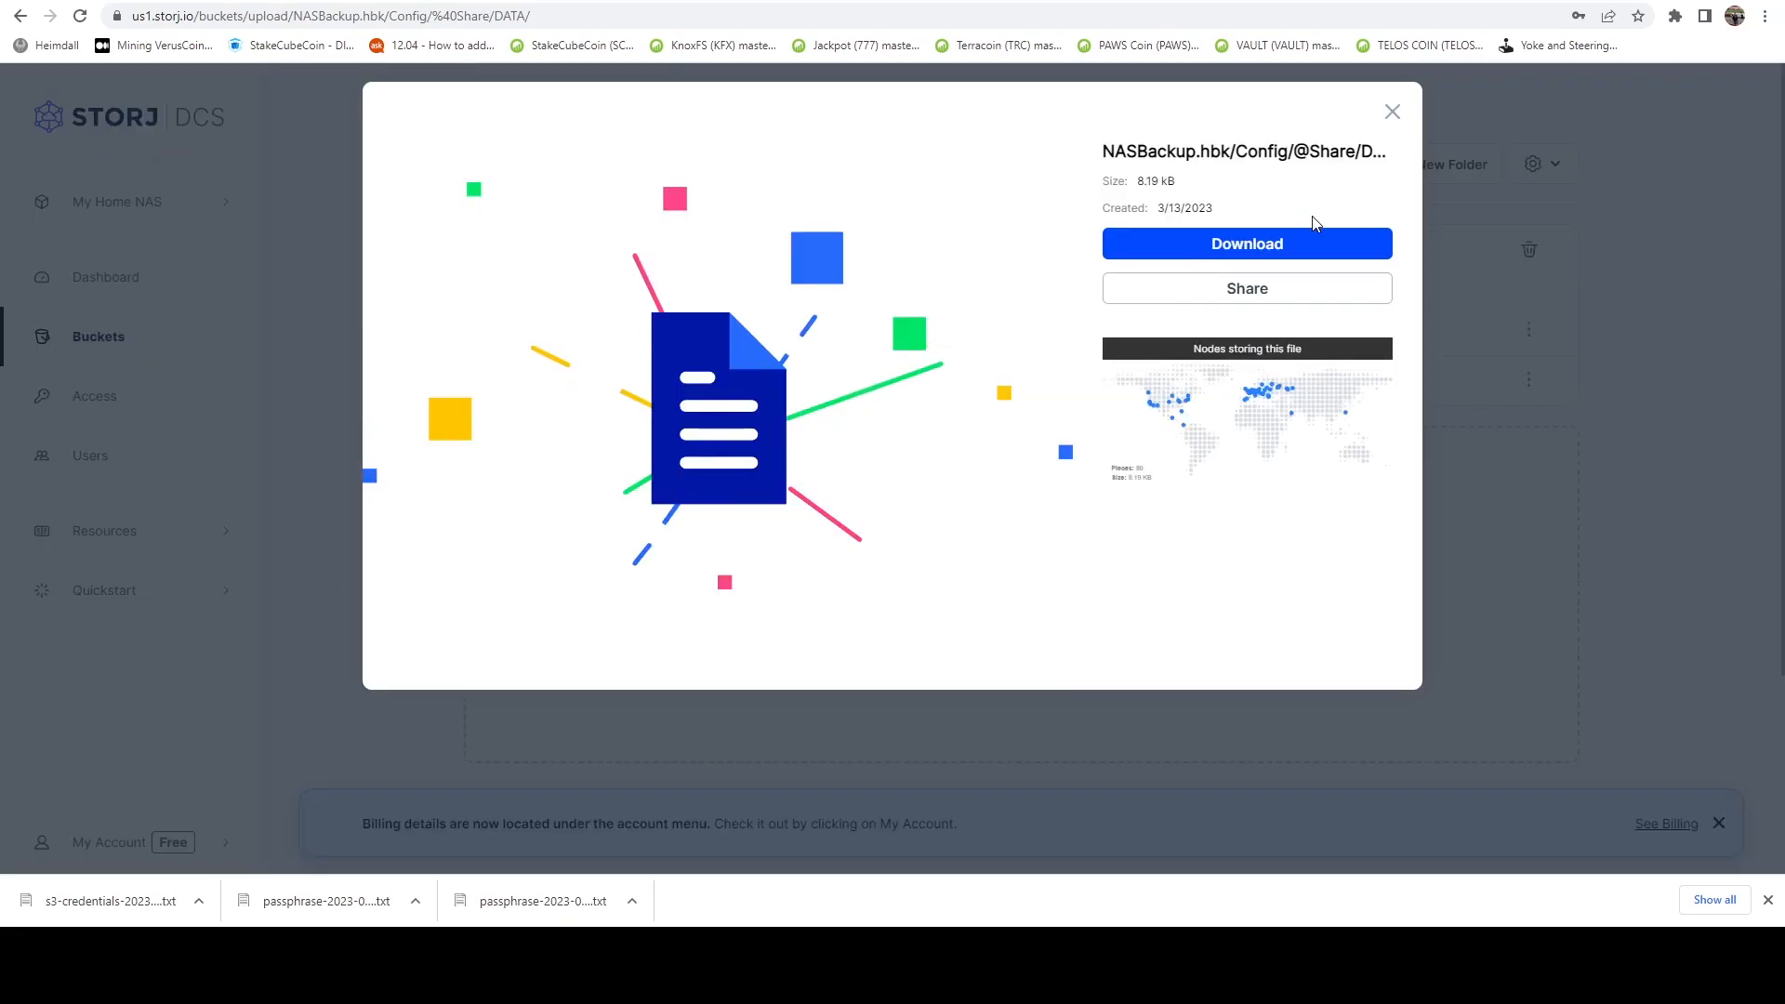
# Download complete_list.db.2 and copy its public share link
pyautogui.click(1246, 244)
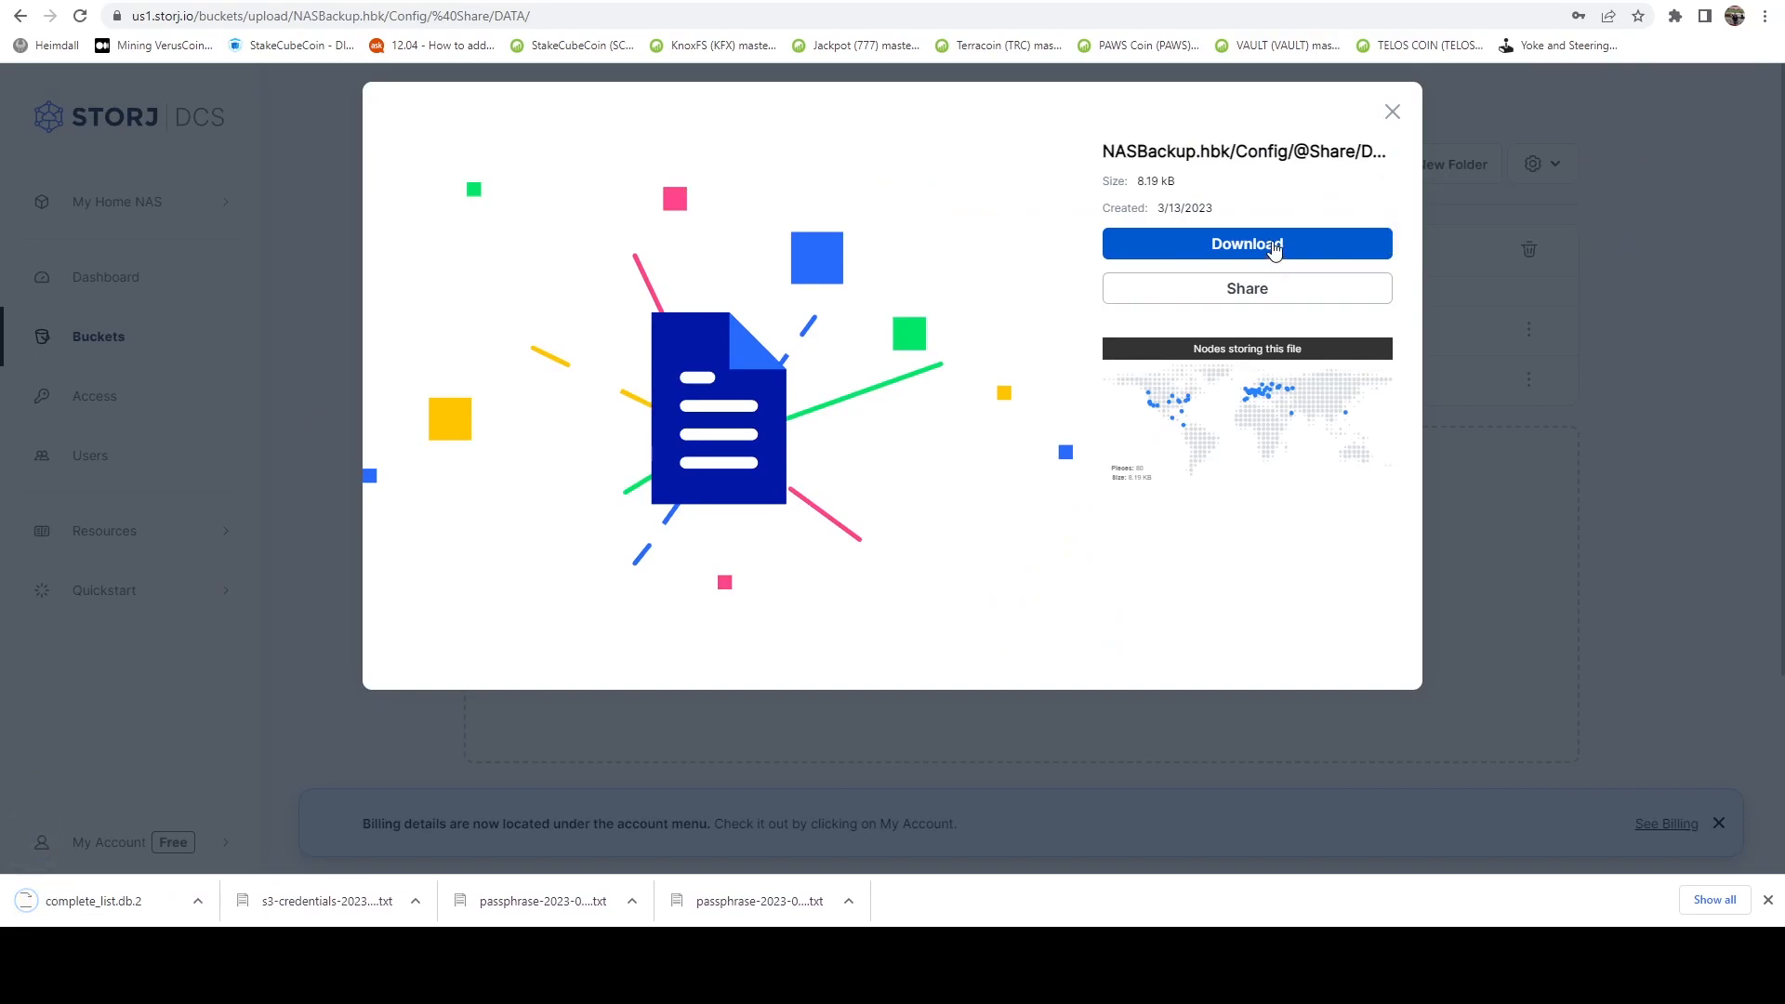
pyautogui.click(1246, 243)
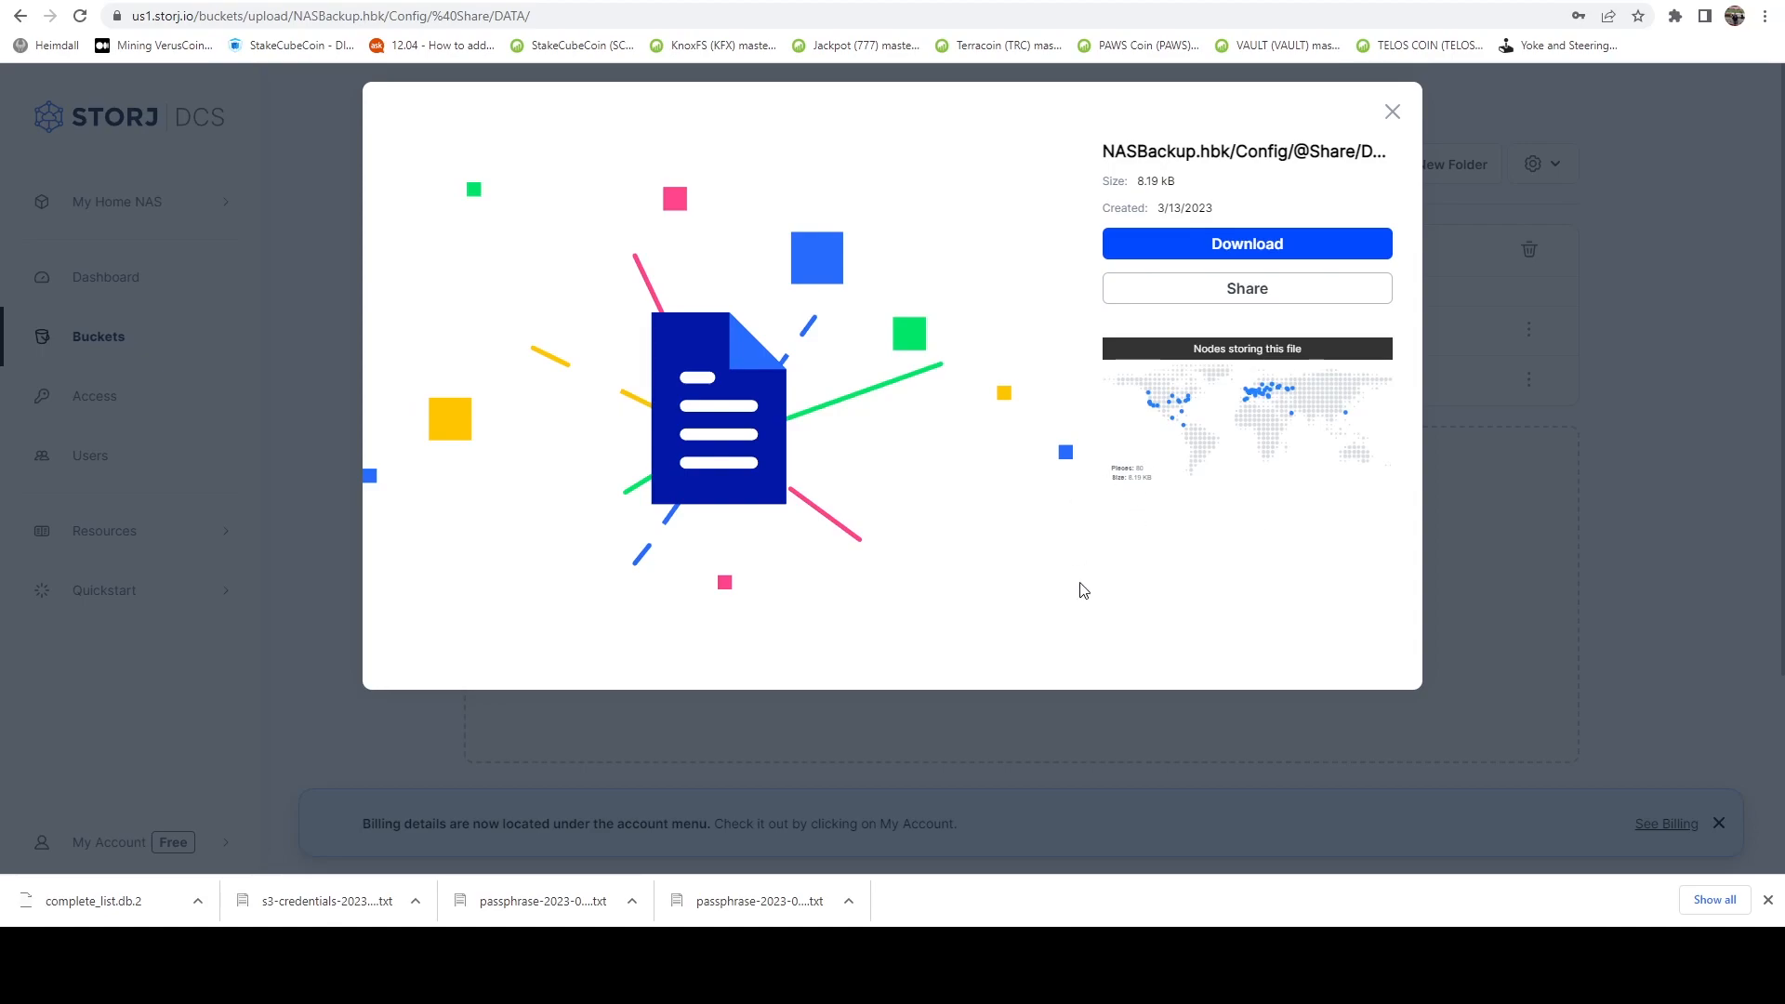
pyautogui.moveTo(1247, 288)
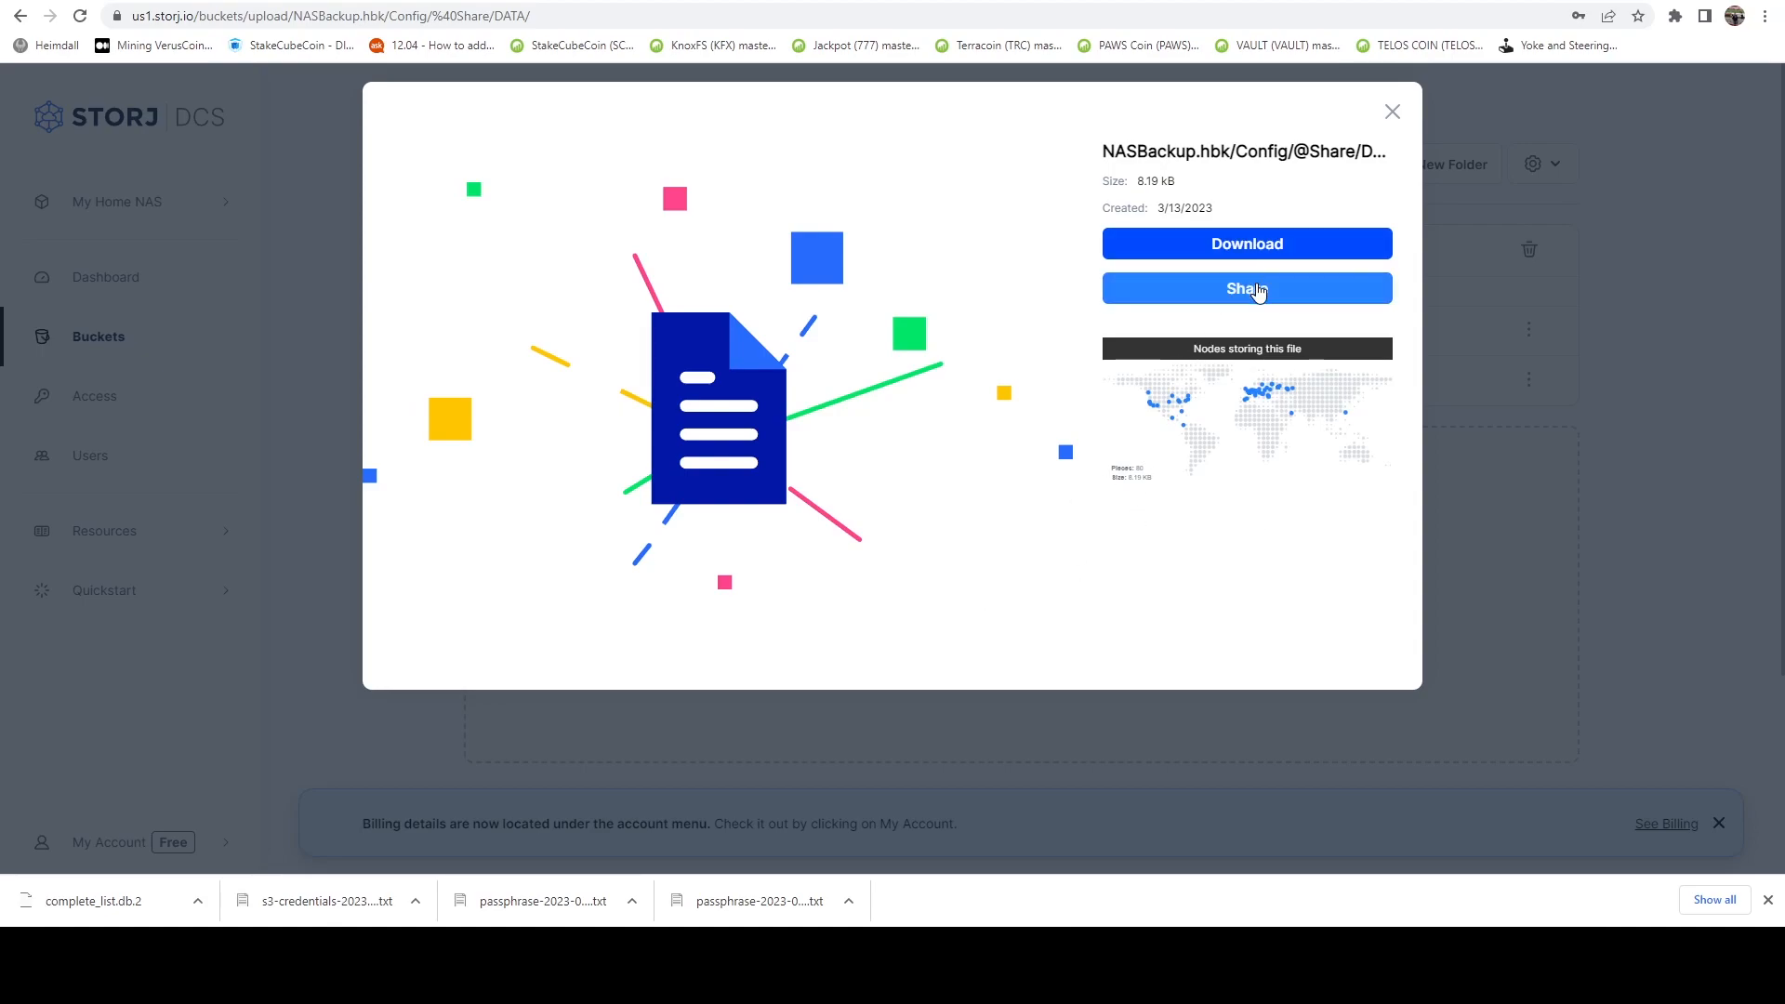
pyautogui.click(1246, 288)
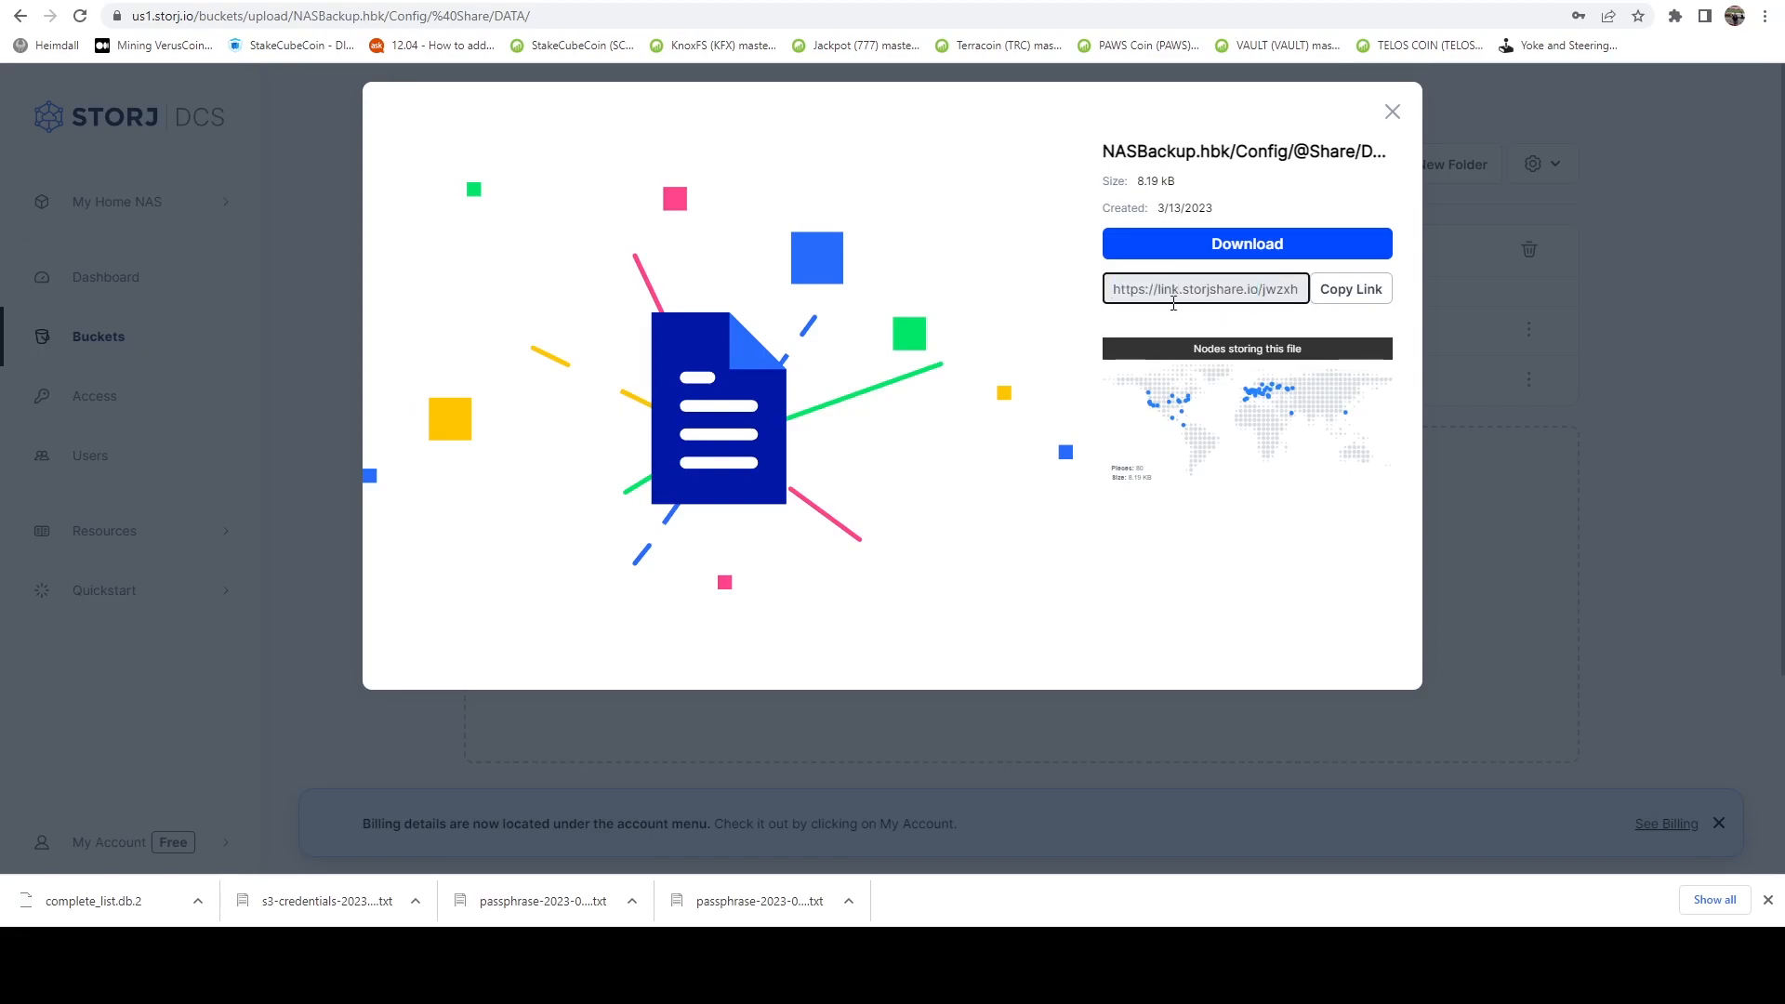
pyautogui.click(1205, 288)
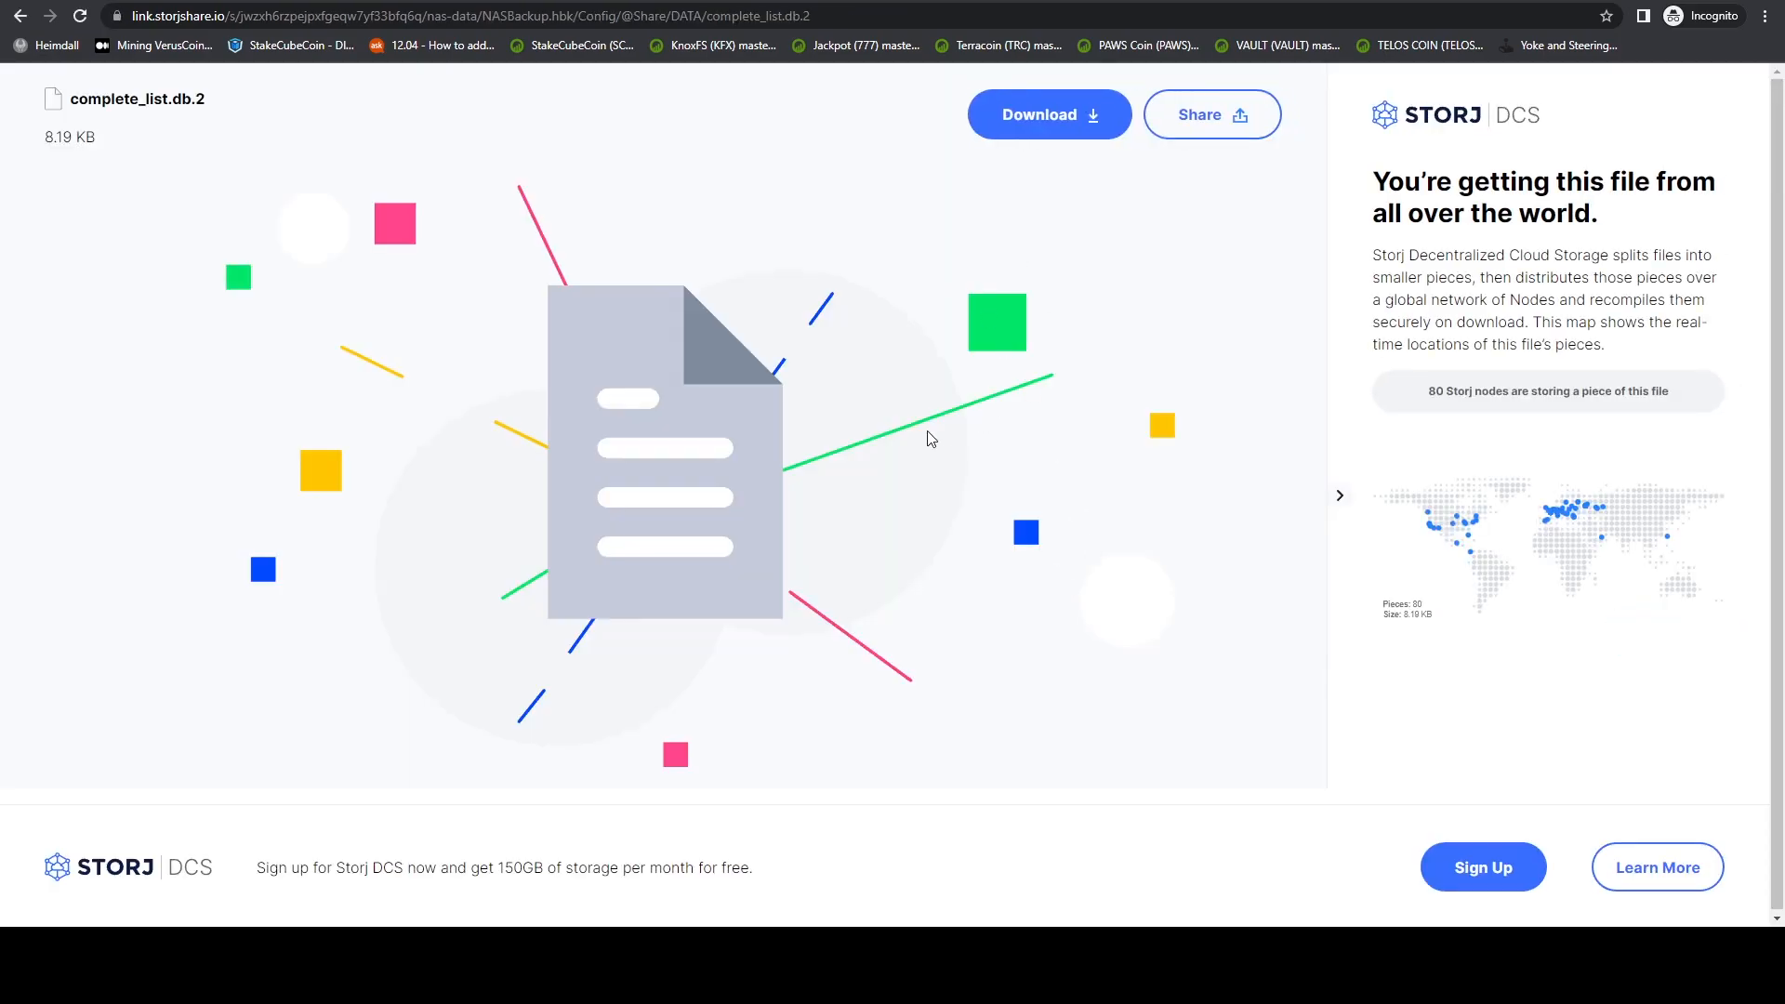
pyautogui.moveTo(1587, 252)
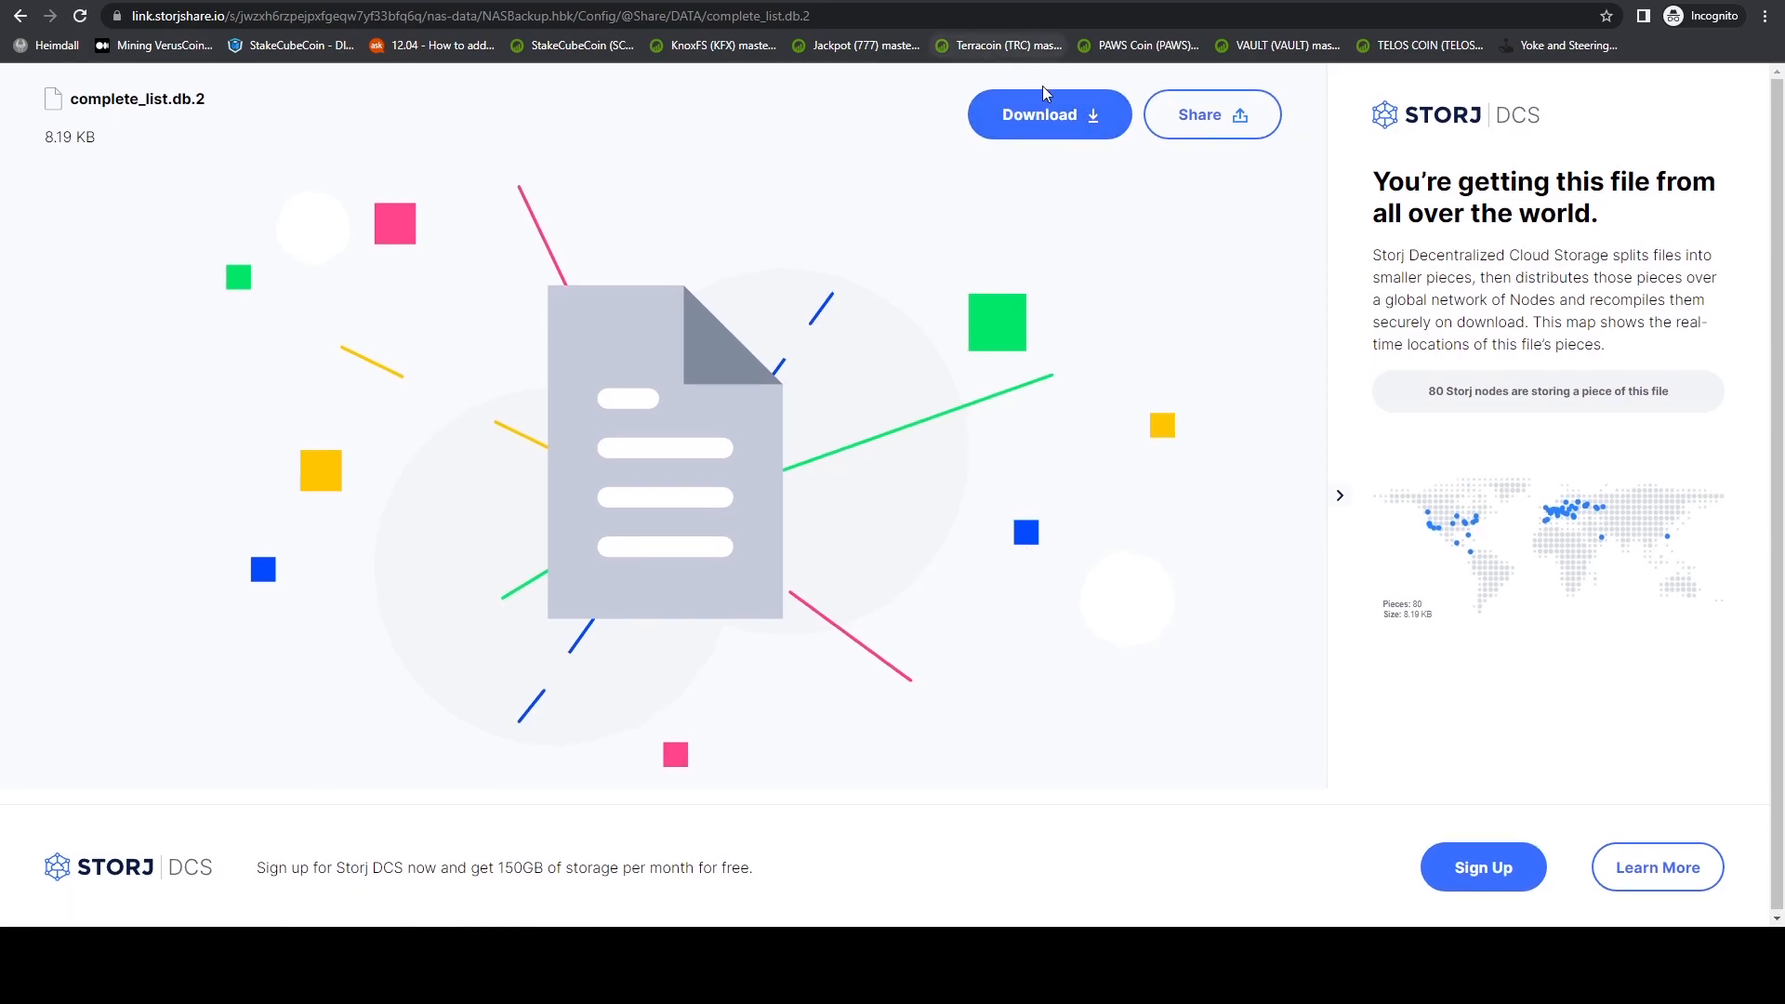
# Download complete_list.db.2 from its public linkshare page as a second copy
pyautogui.click(1049, 113)
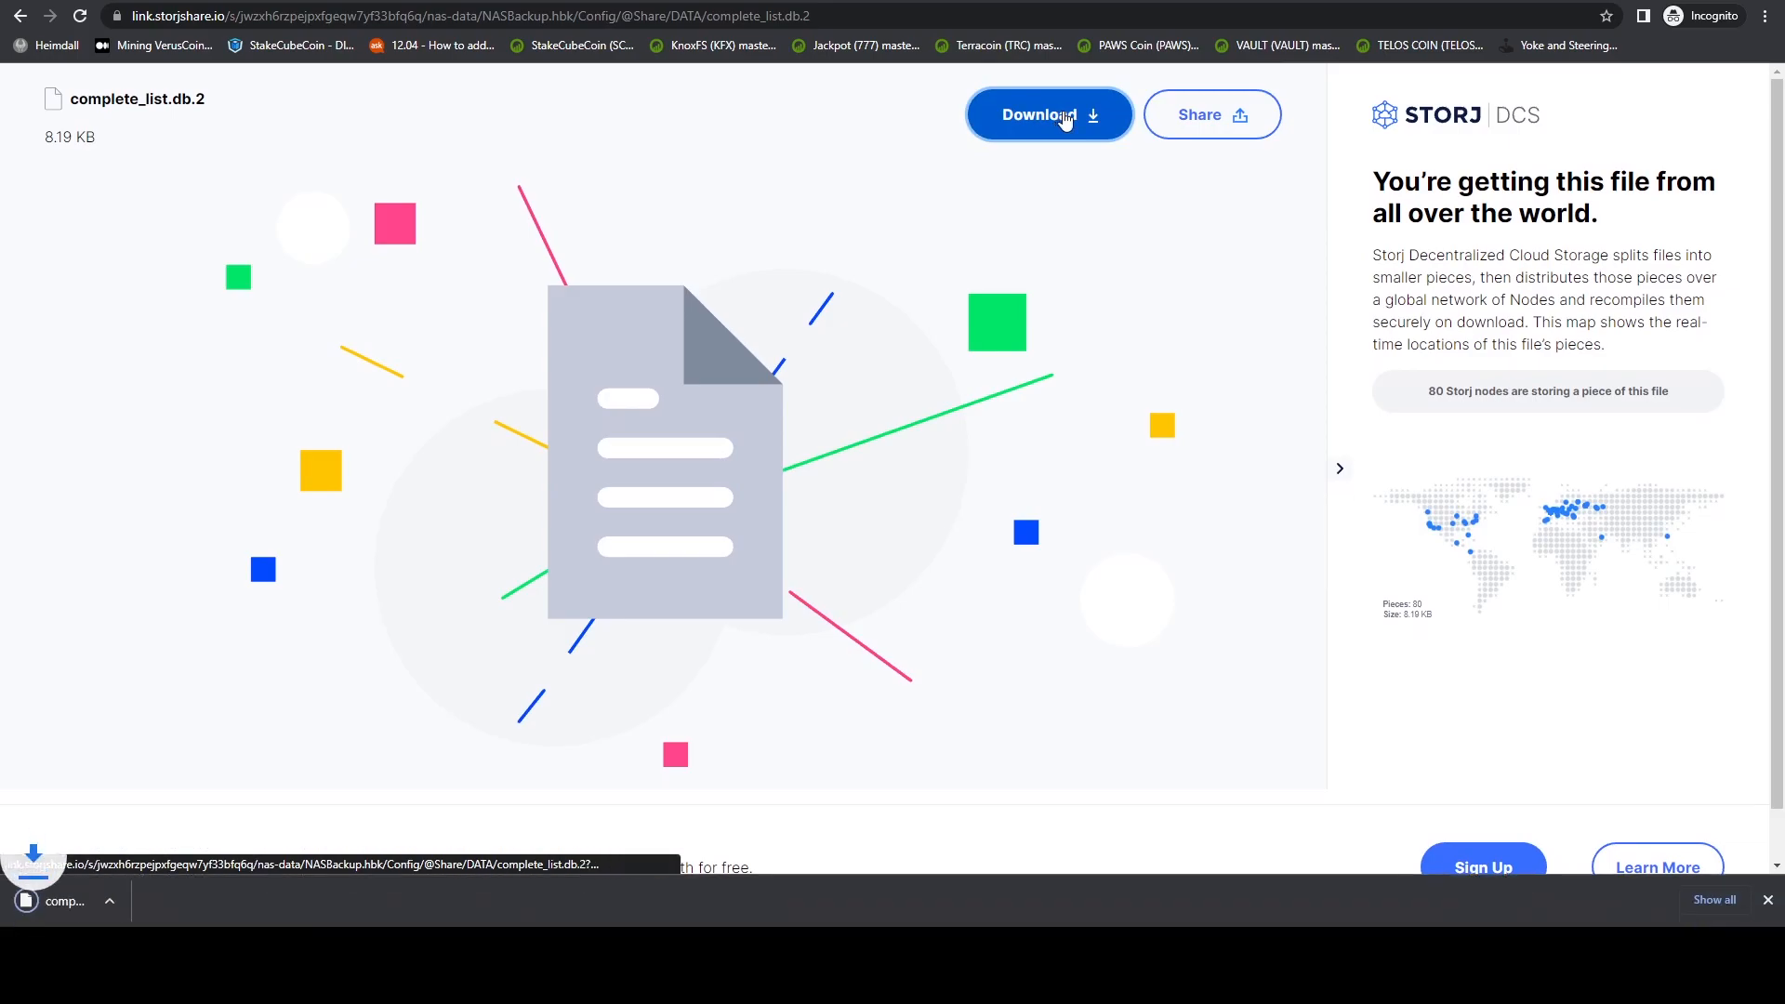
pyautogui.click(1047, 114)
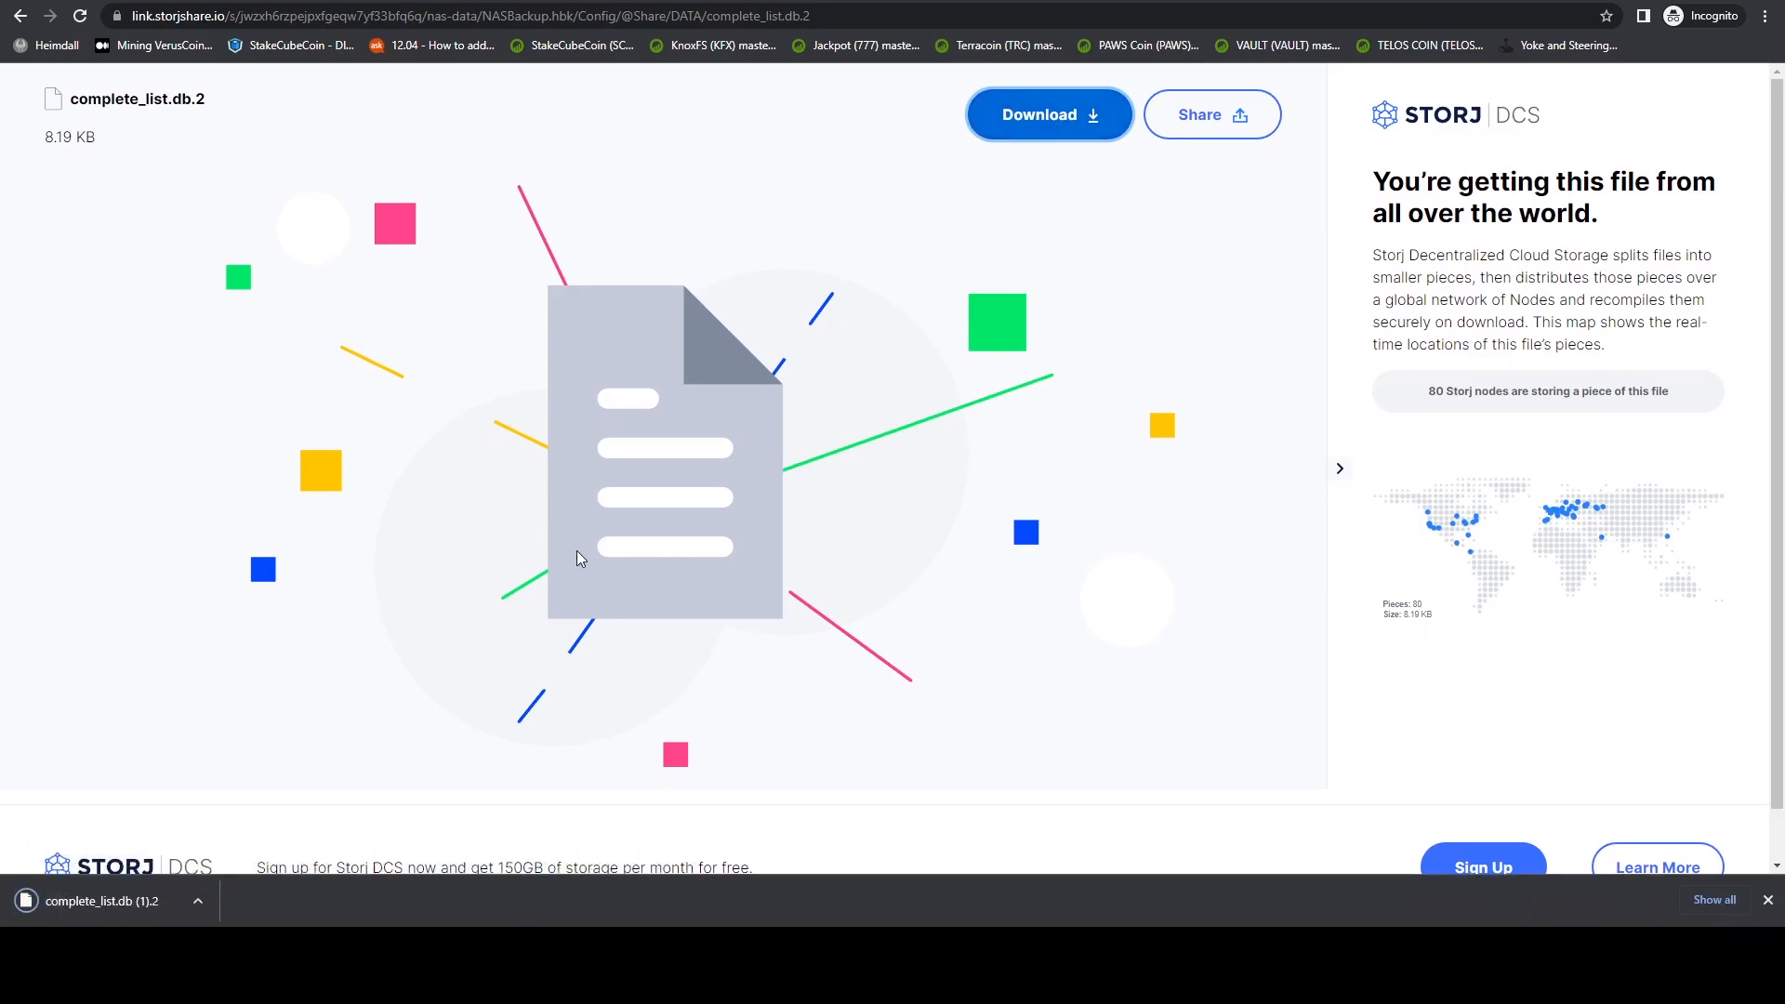
pyautogui.moveTo(541, 413)
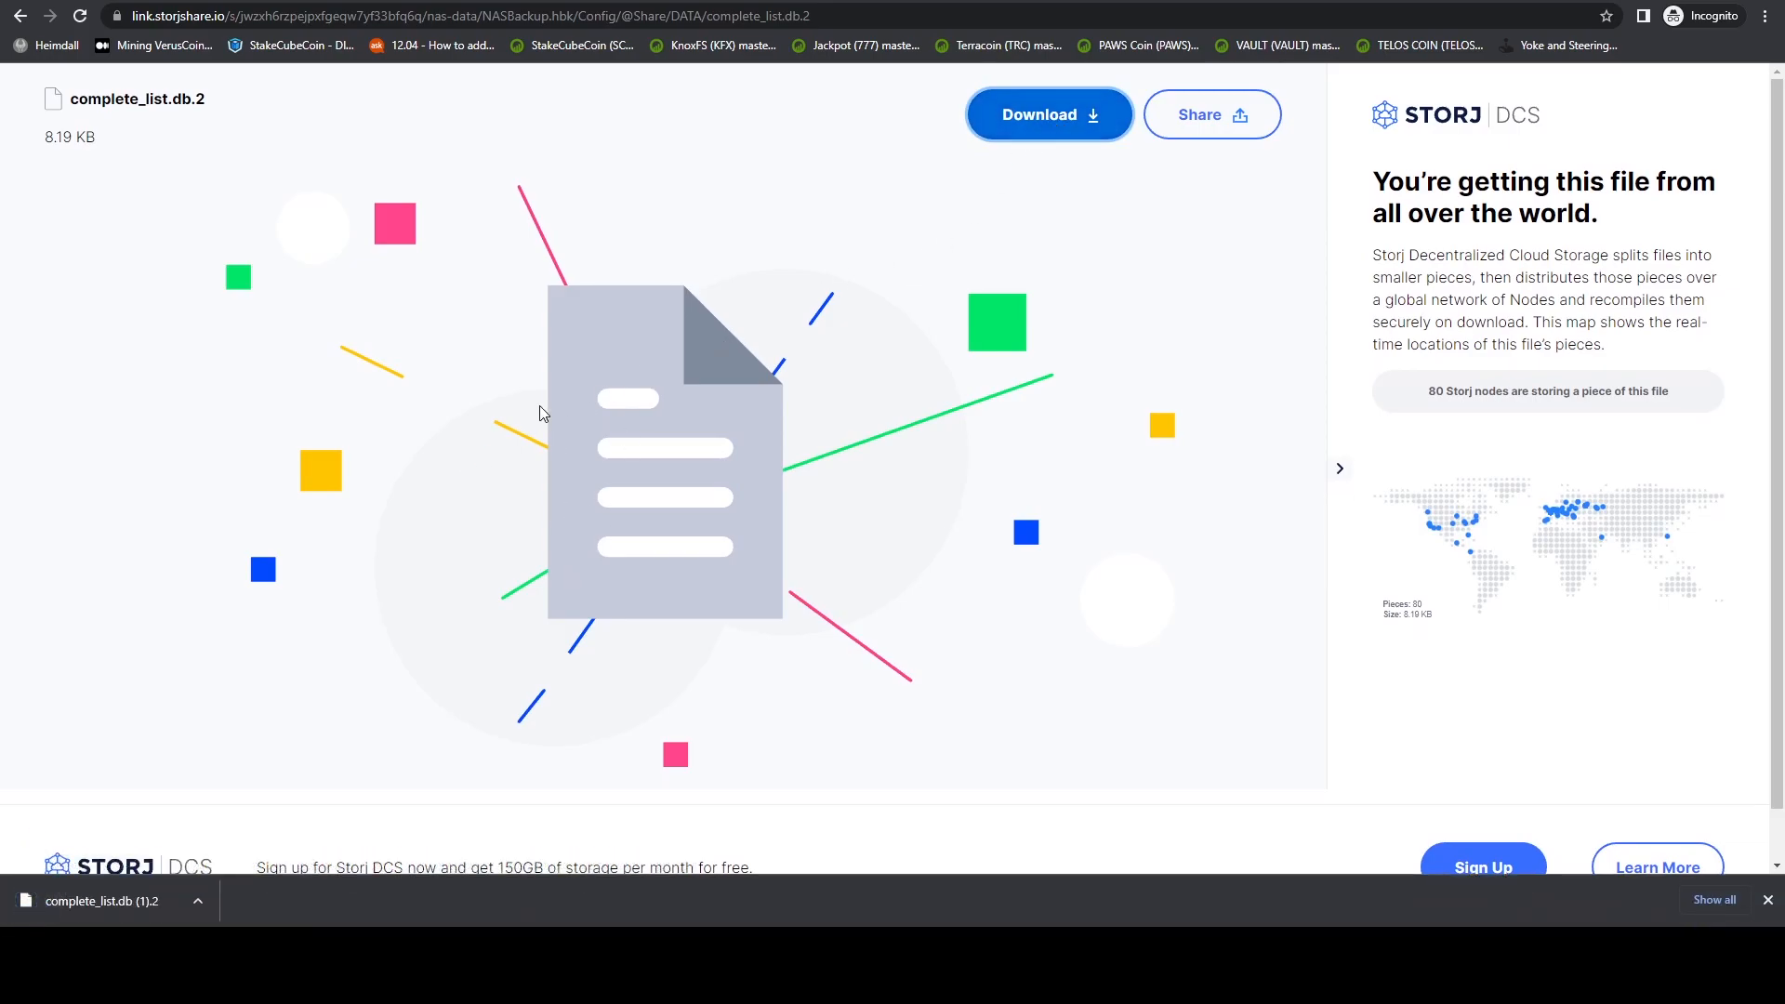
pyautogui.moveTo(504, 425)
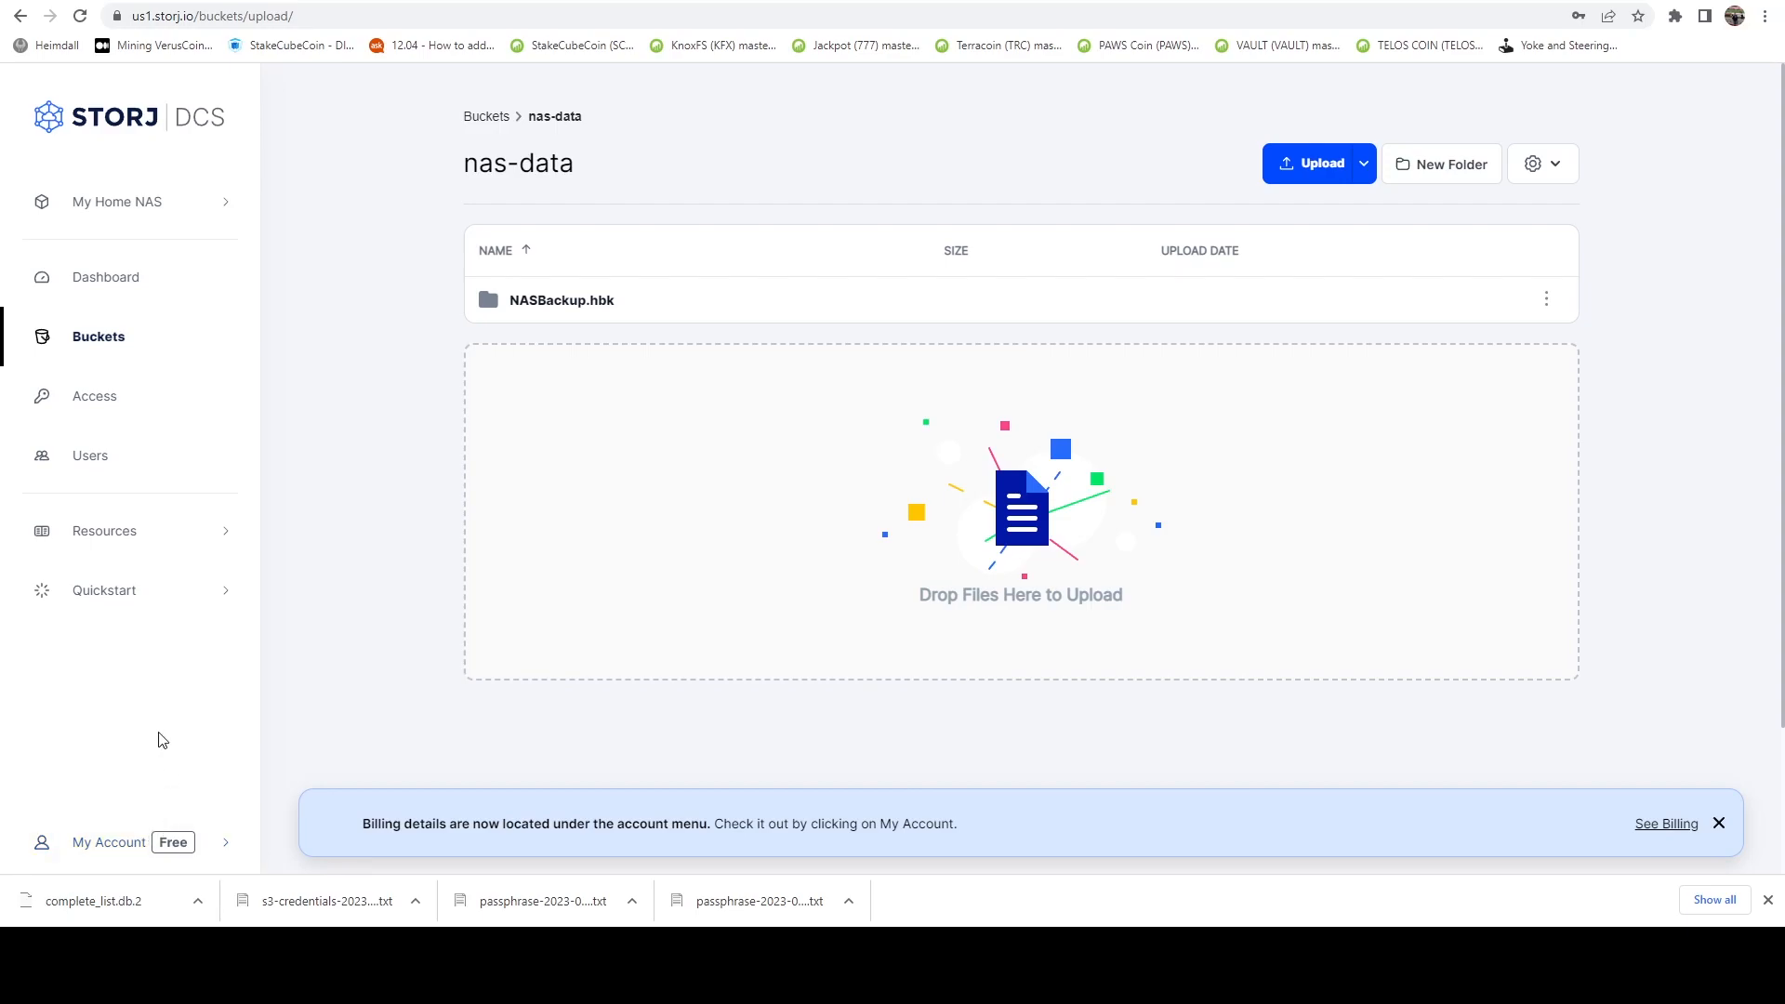
pyautogui.moveTo(1339, 201)
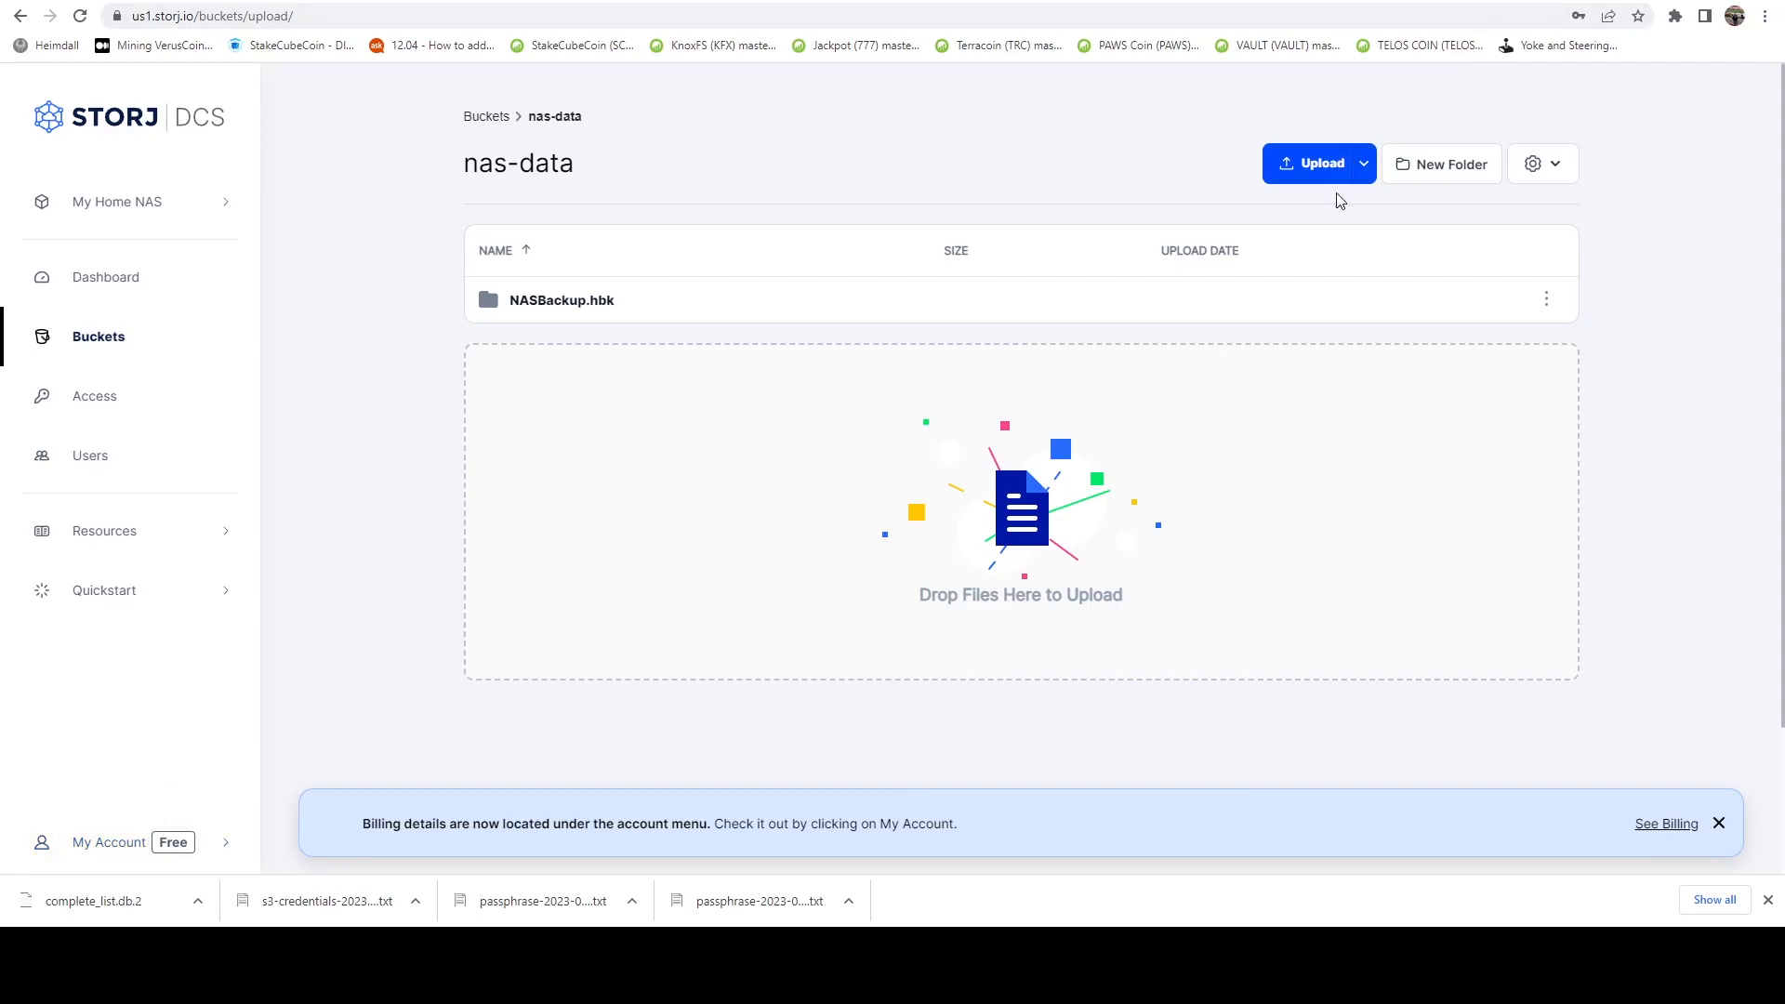
# Upload node_5462_receipts (3).pdf from Downloads into nas-data
pyautogui.click(1363, 163)
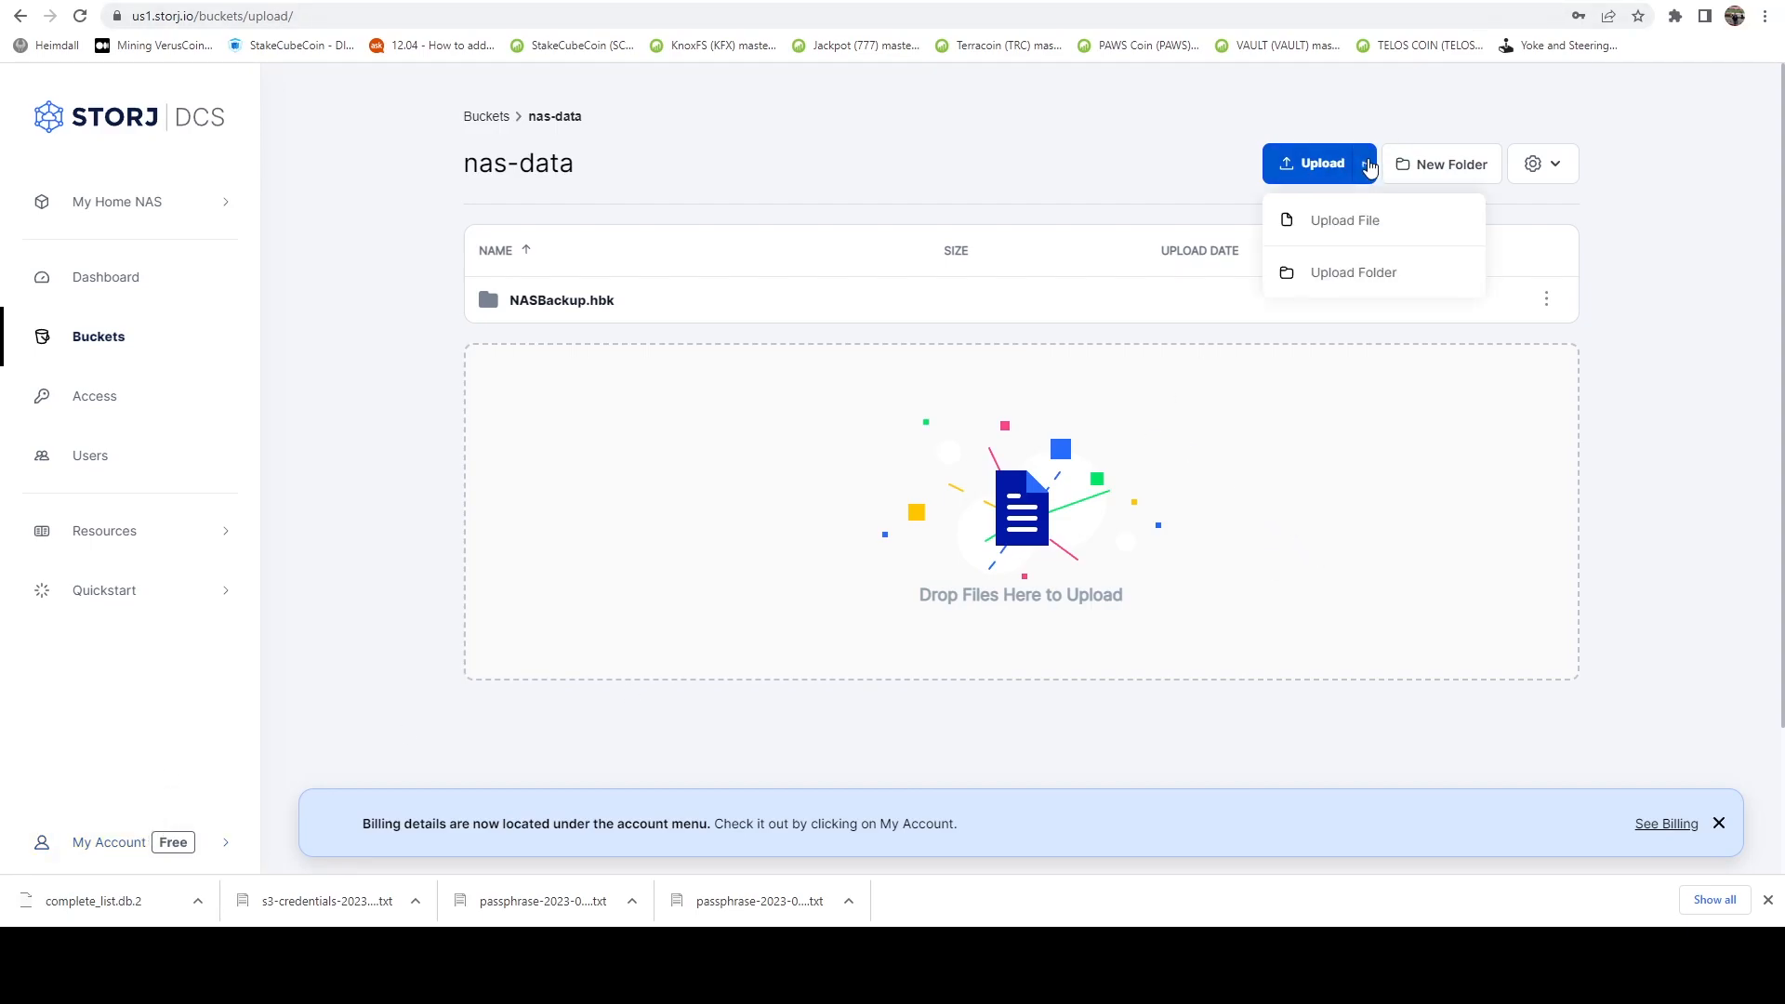
pyautogui.click(1345, 219)
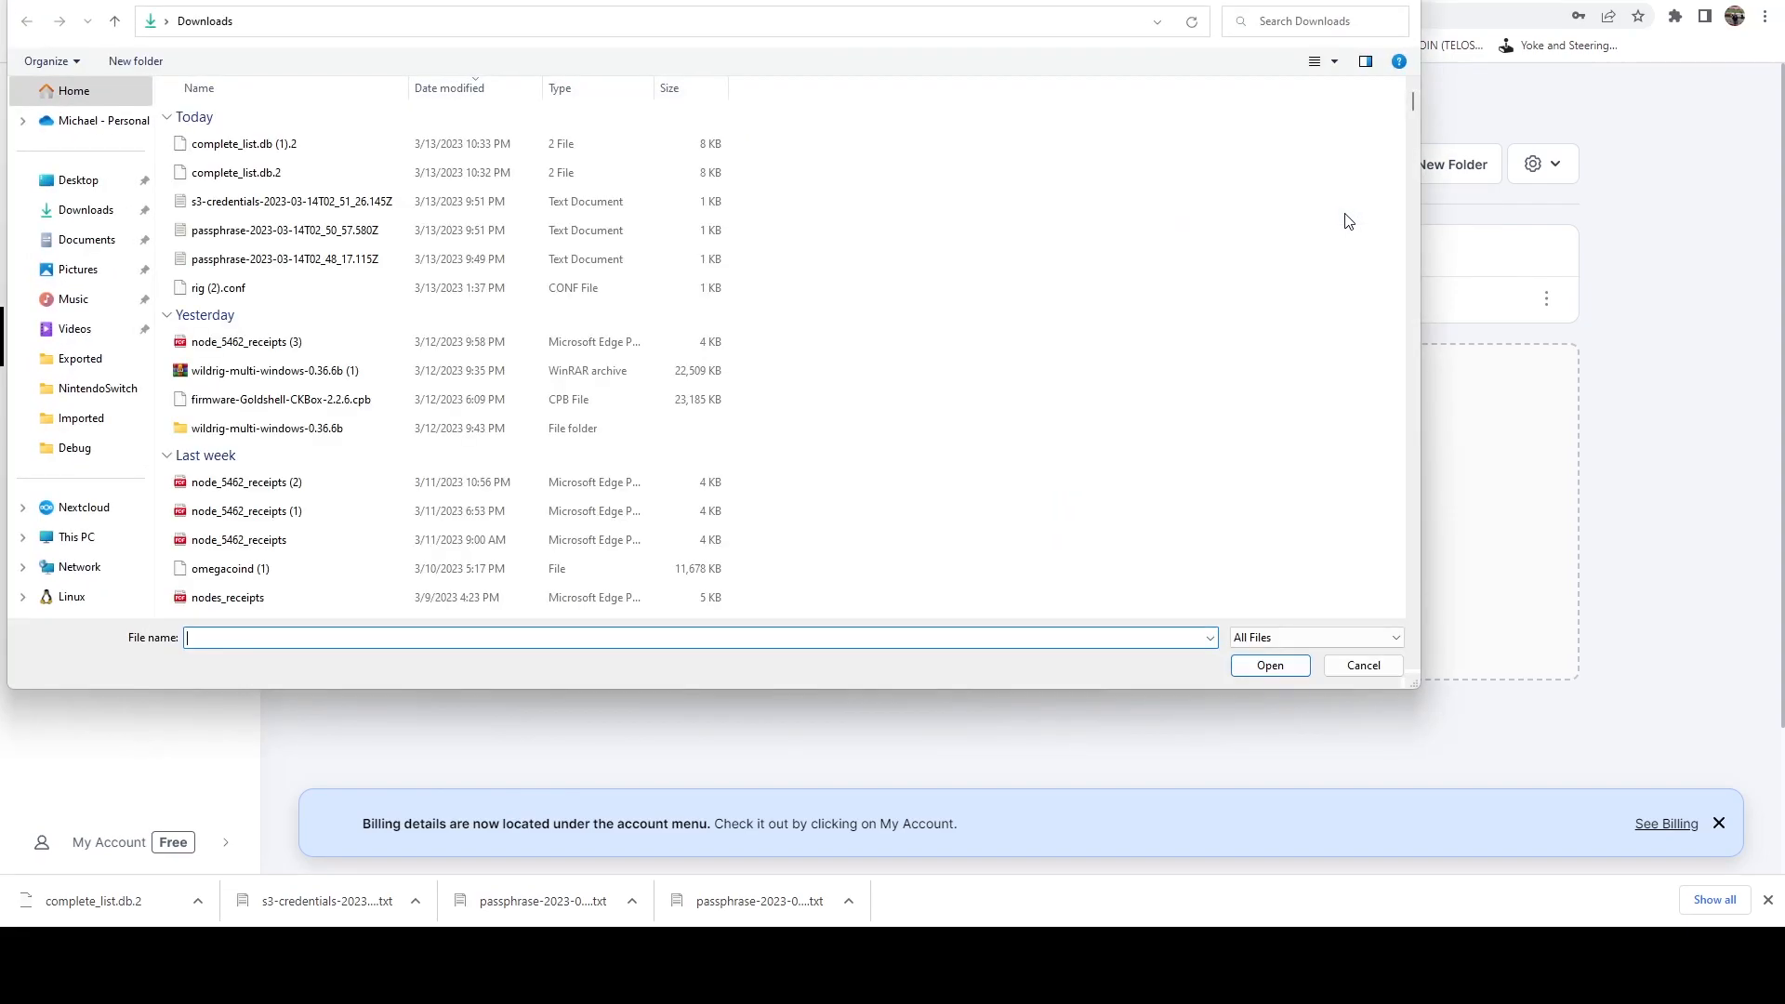
pyautogui.click(239, 540)
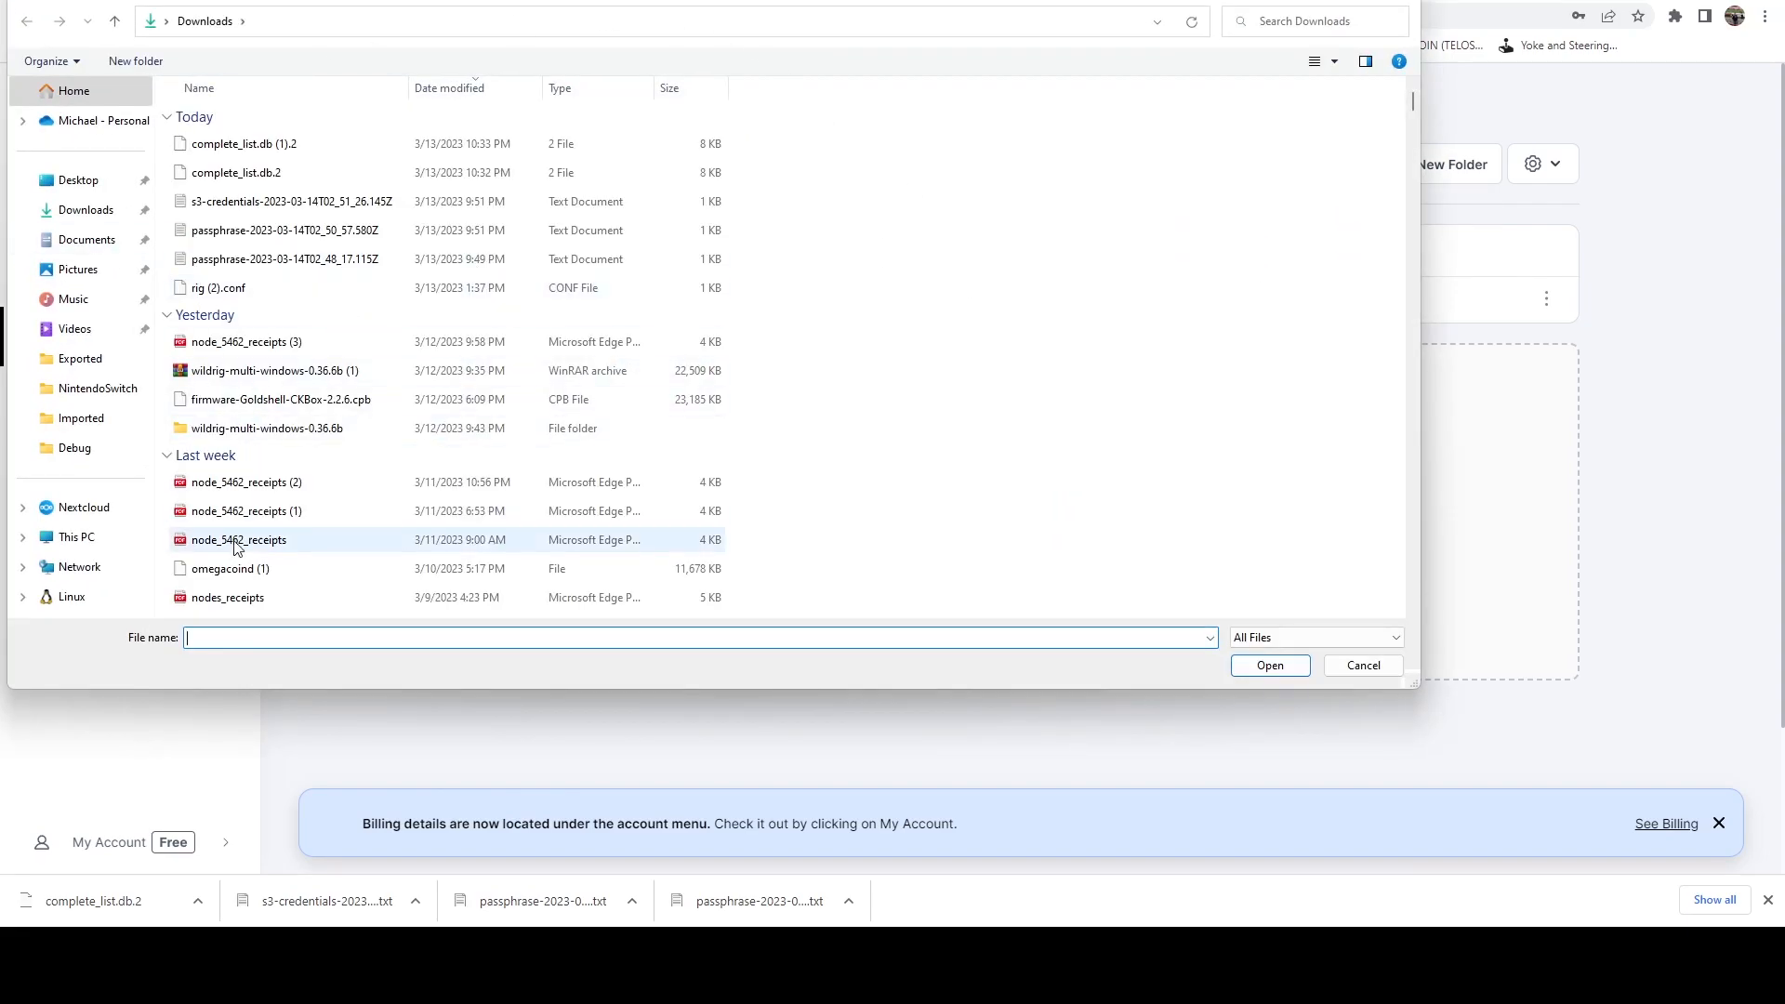
pyautogui.click(245, 341)
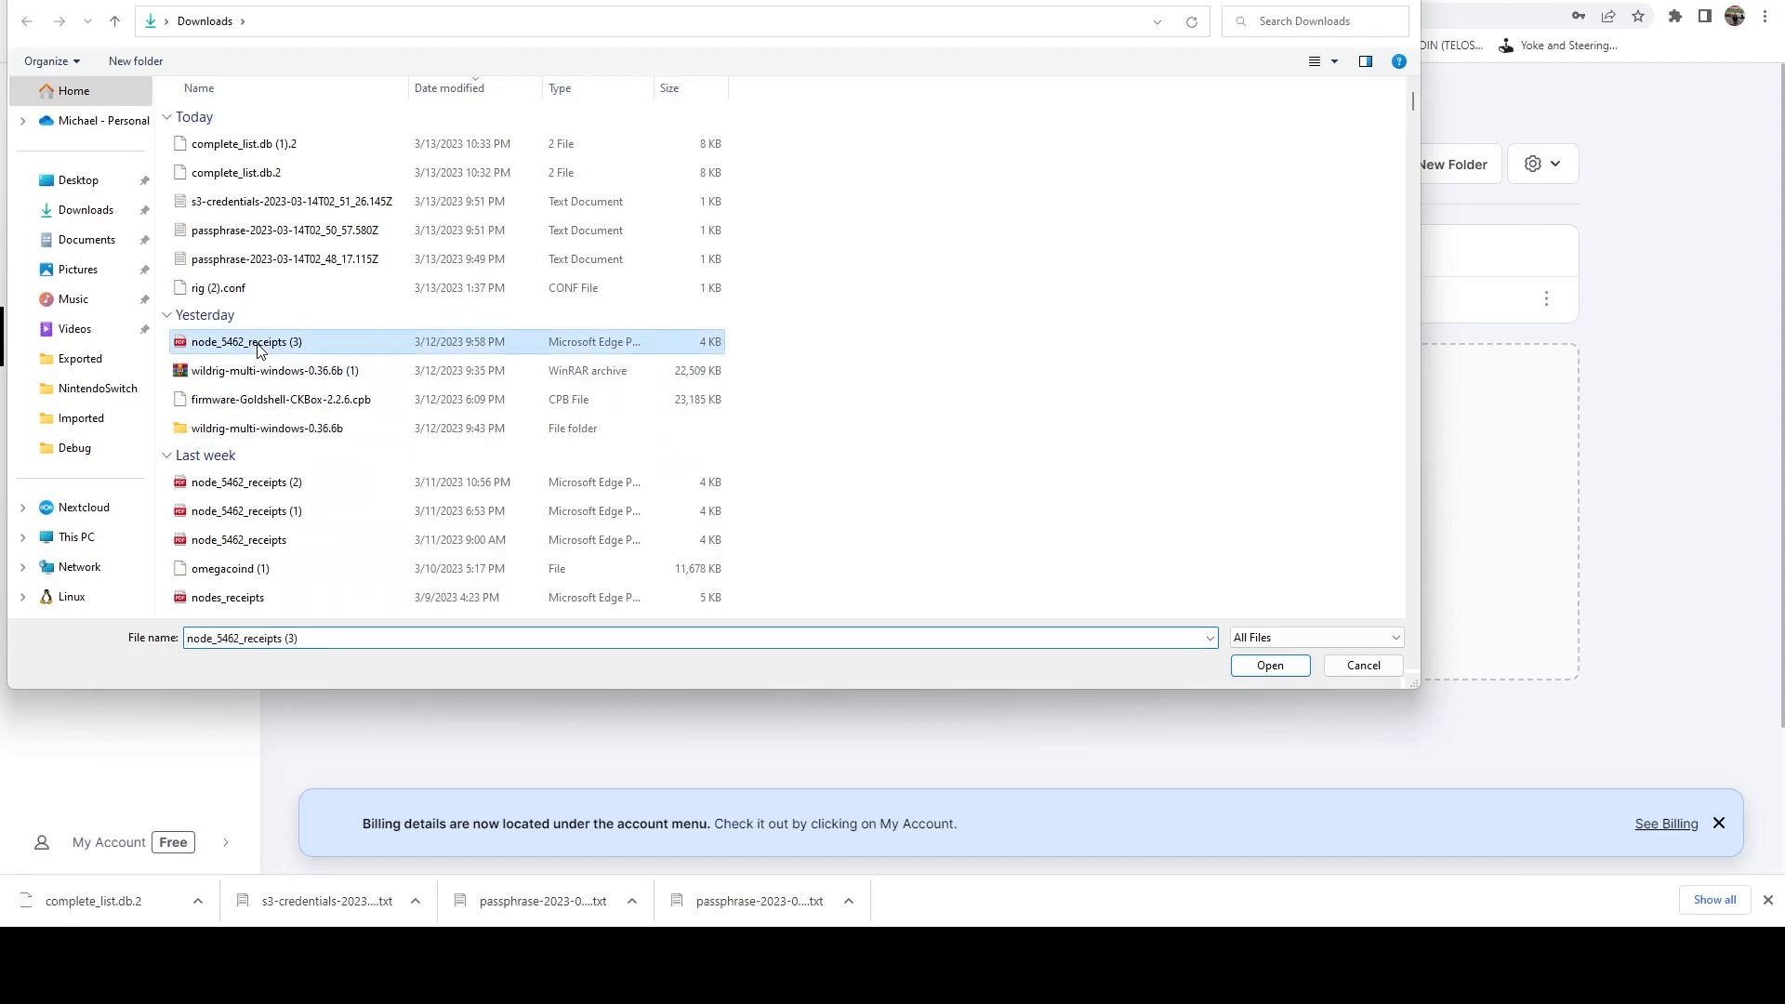
pyautogui.click(1269, 664)
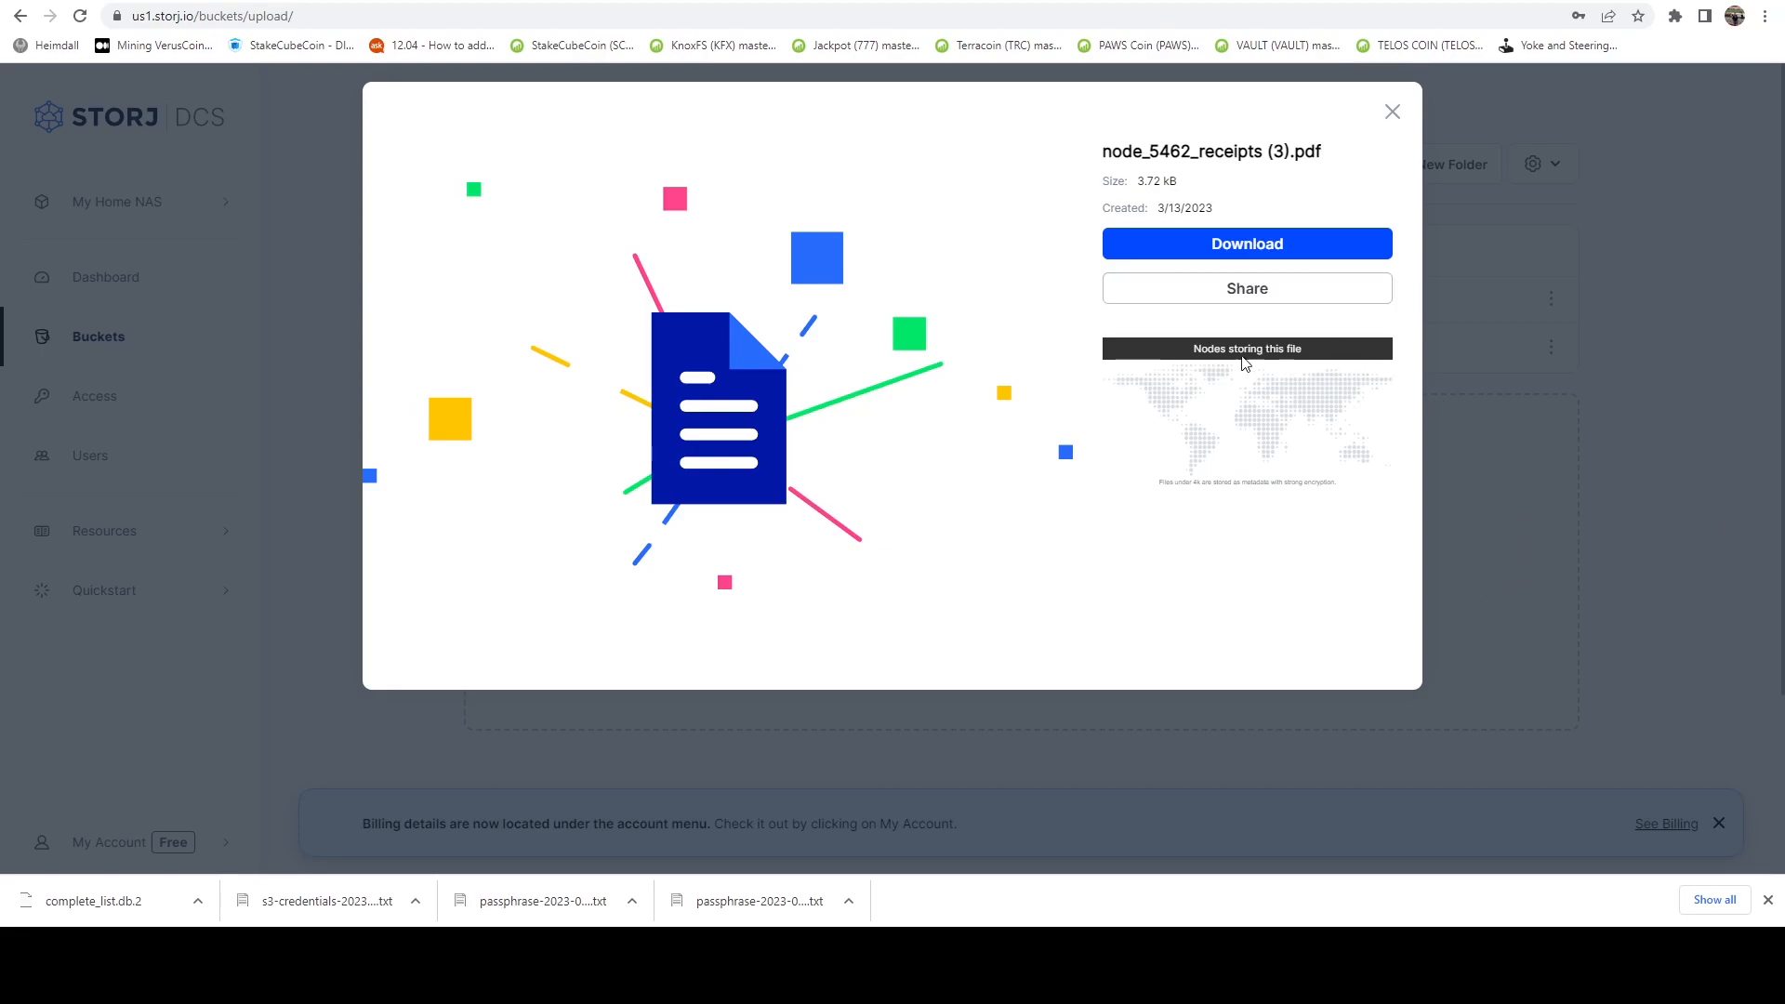
pyautogui.moveTo(1307, 465)
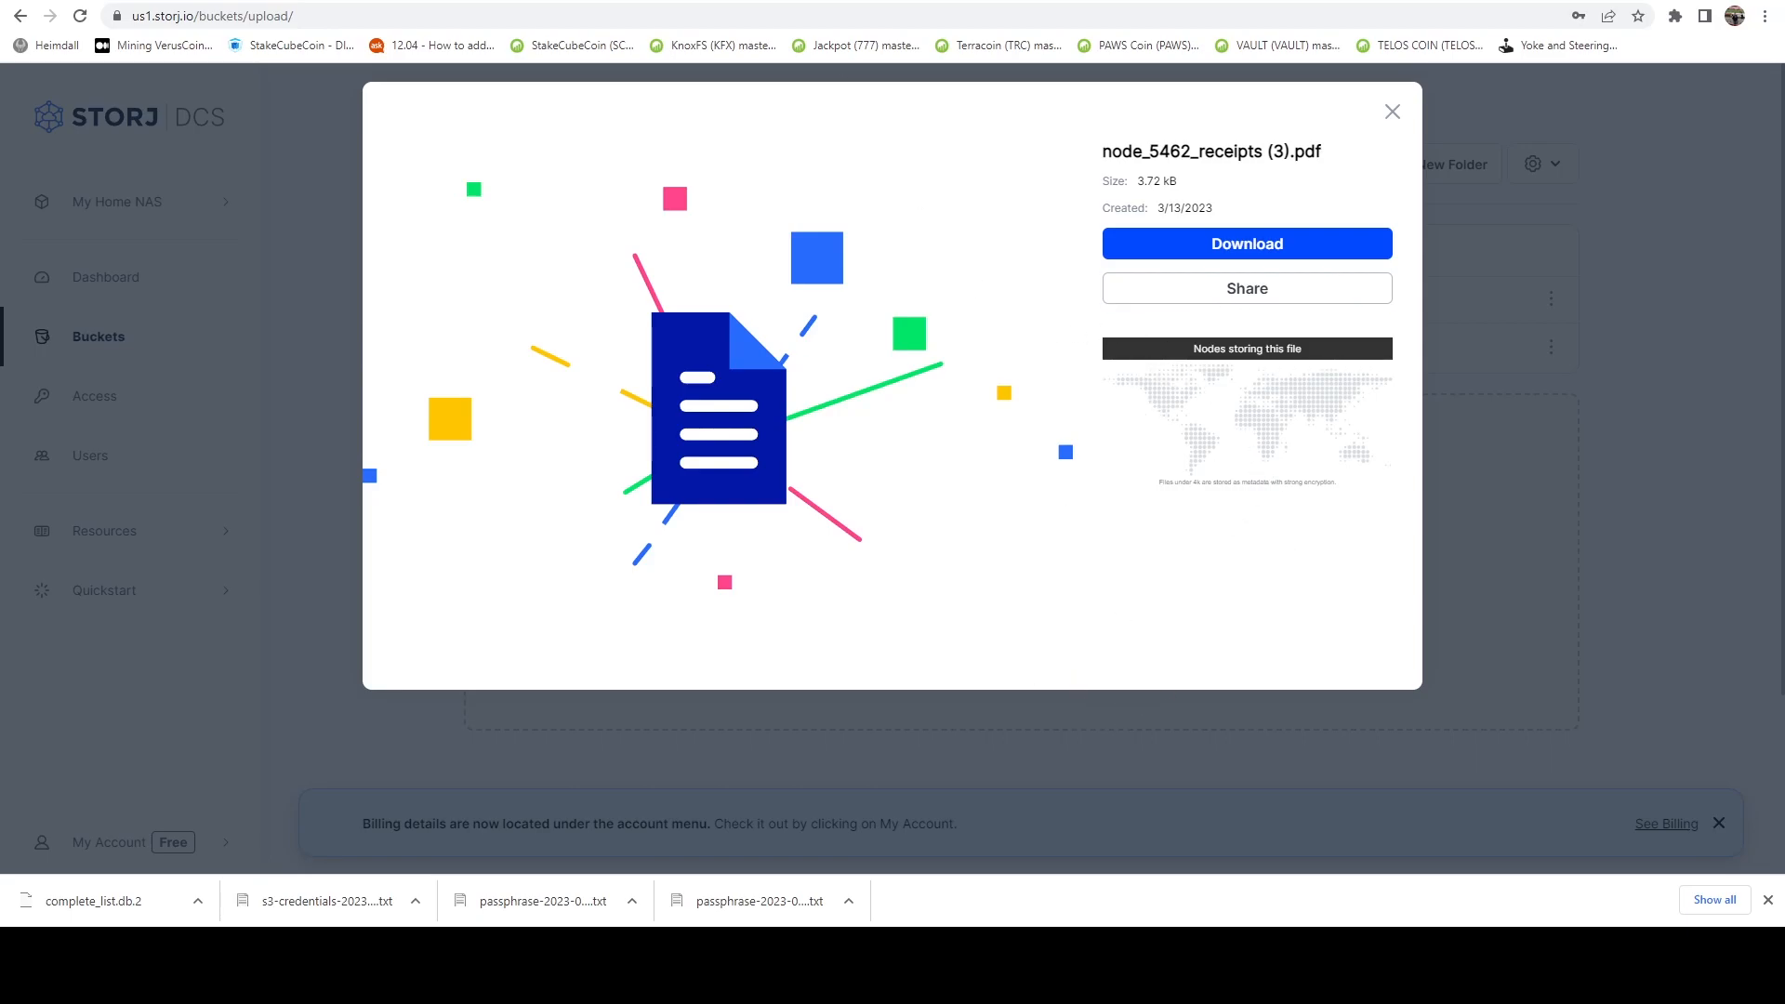
# Preview the uploaded 3.72 kB PDF and close the preview
pyautogui.click(1391, 111)
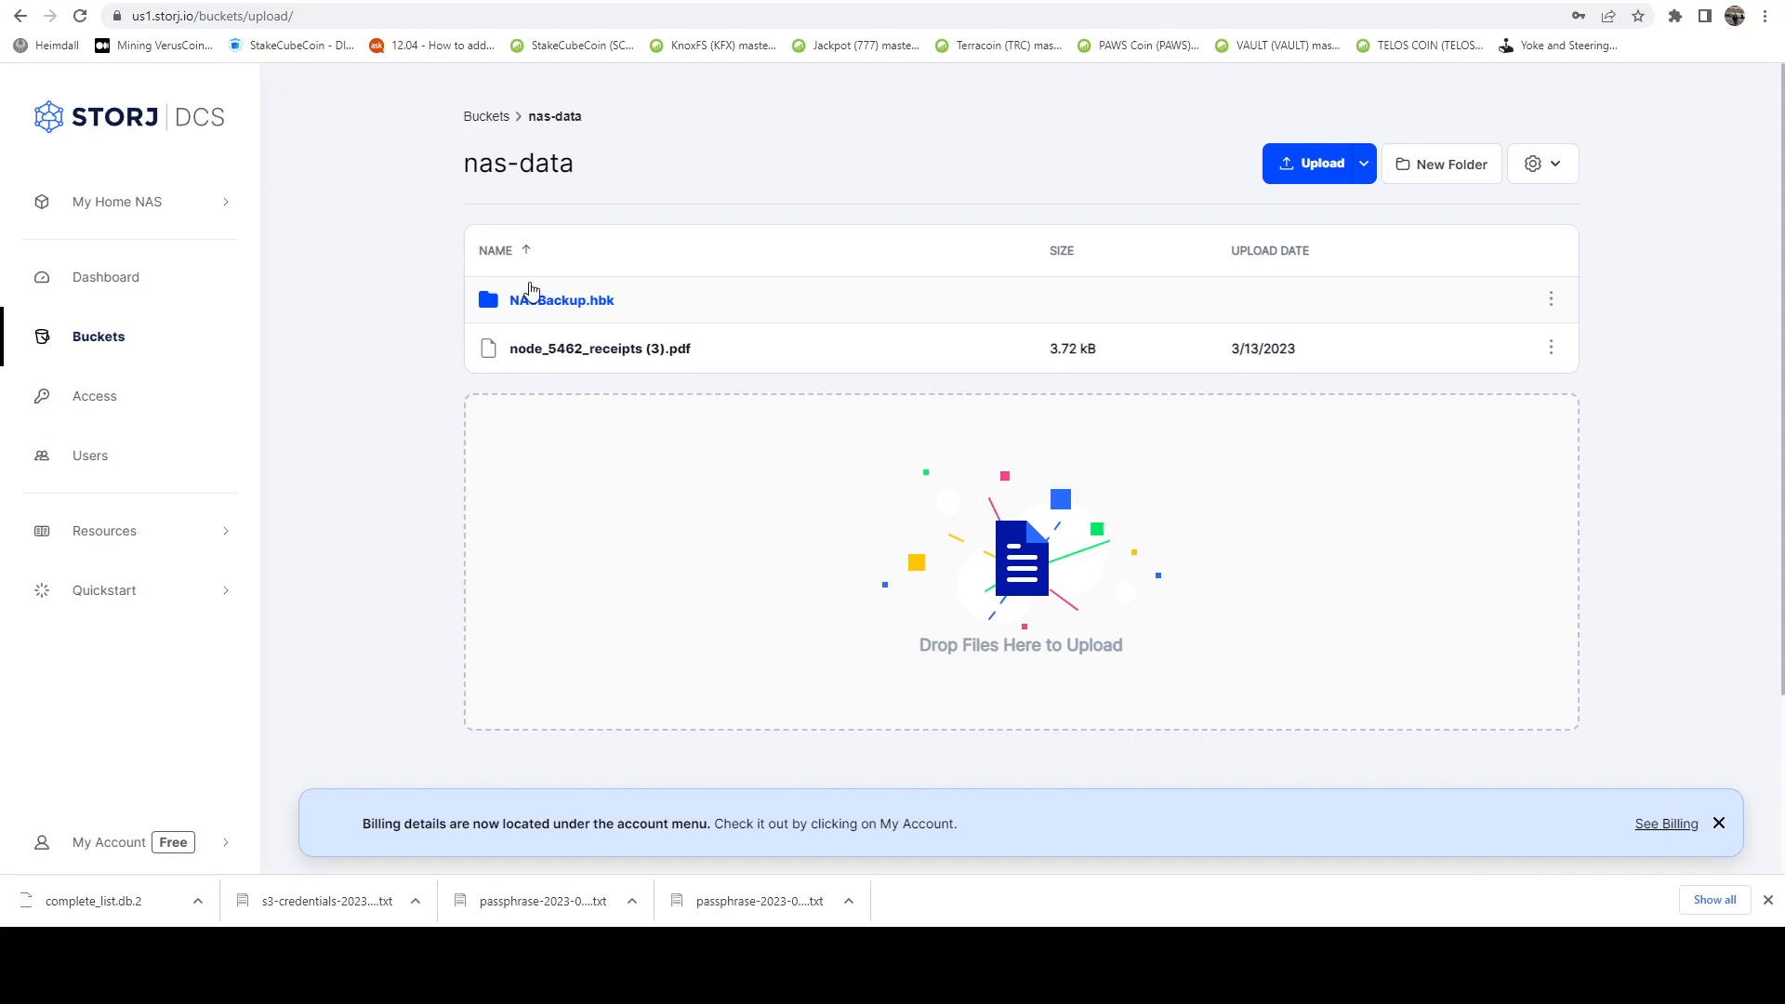
pyautogui.moveTo(587, 310)
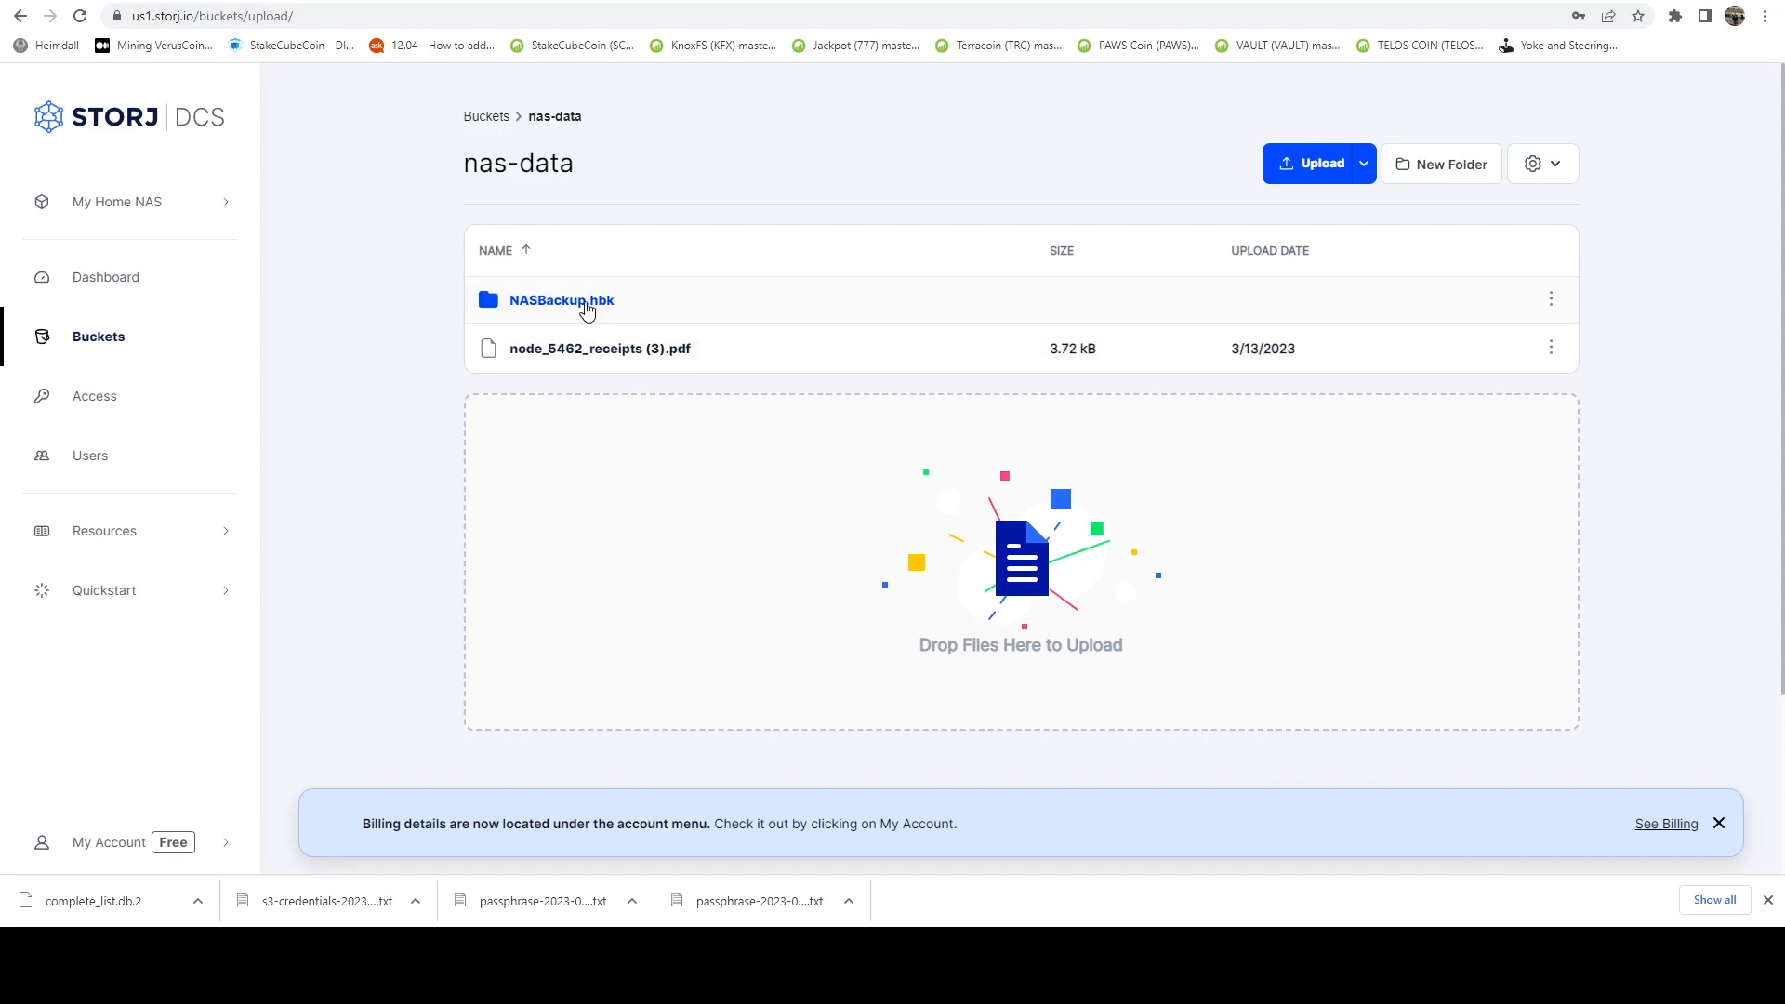
pyautogui.moveTo(602, 326)
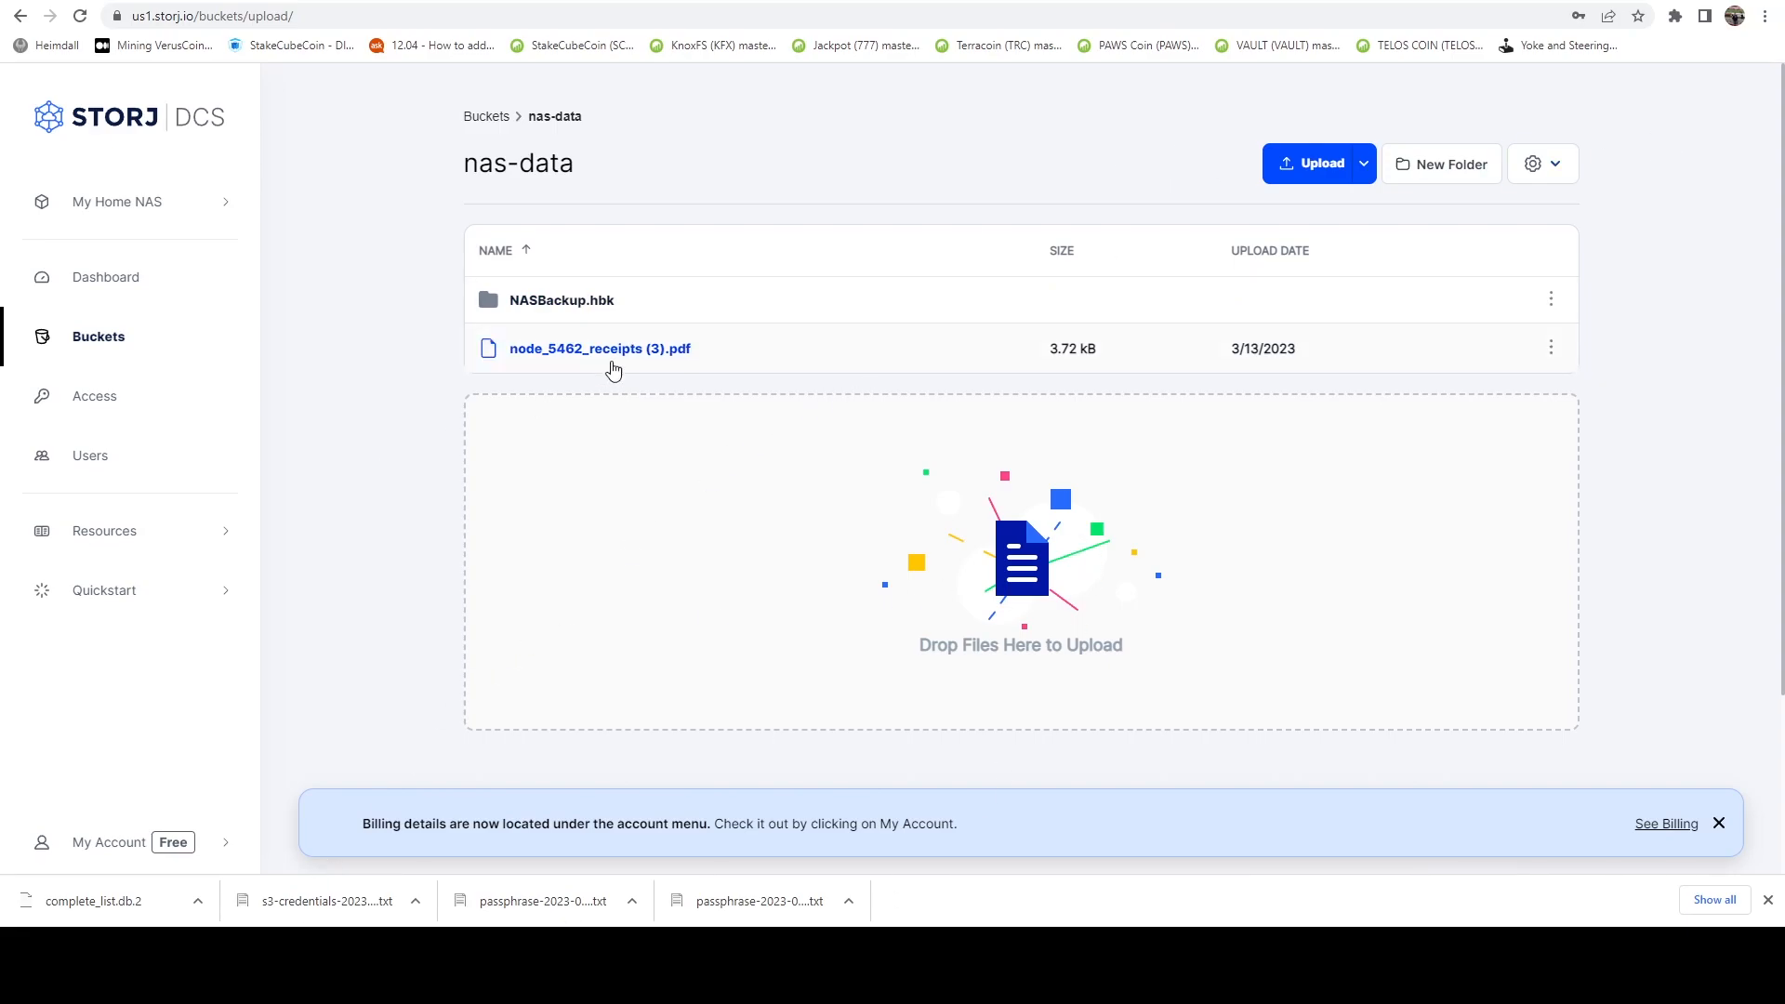
pyautogui.click(600, 349)
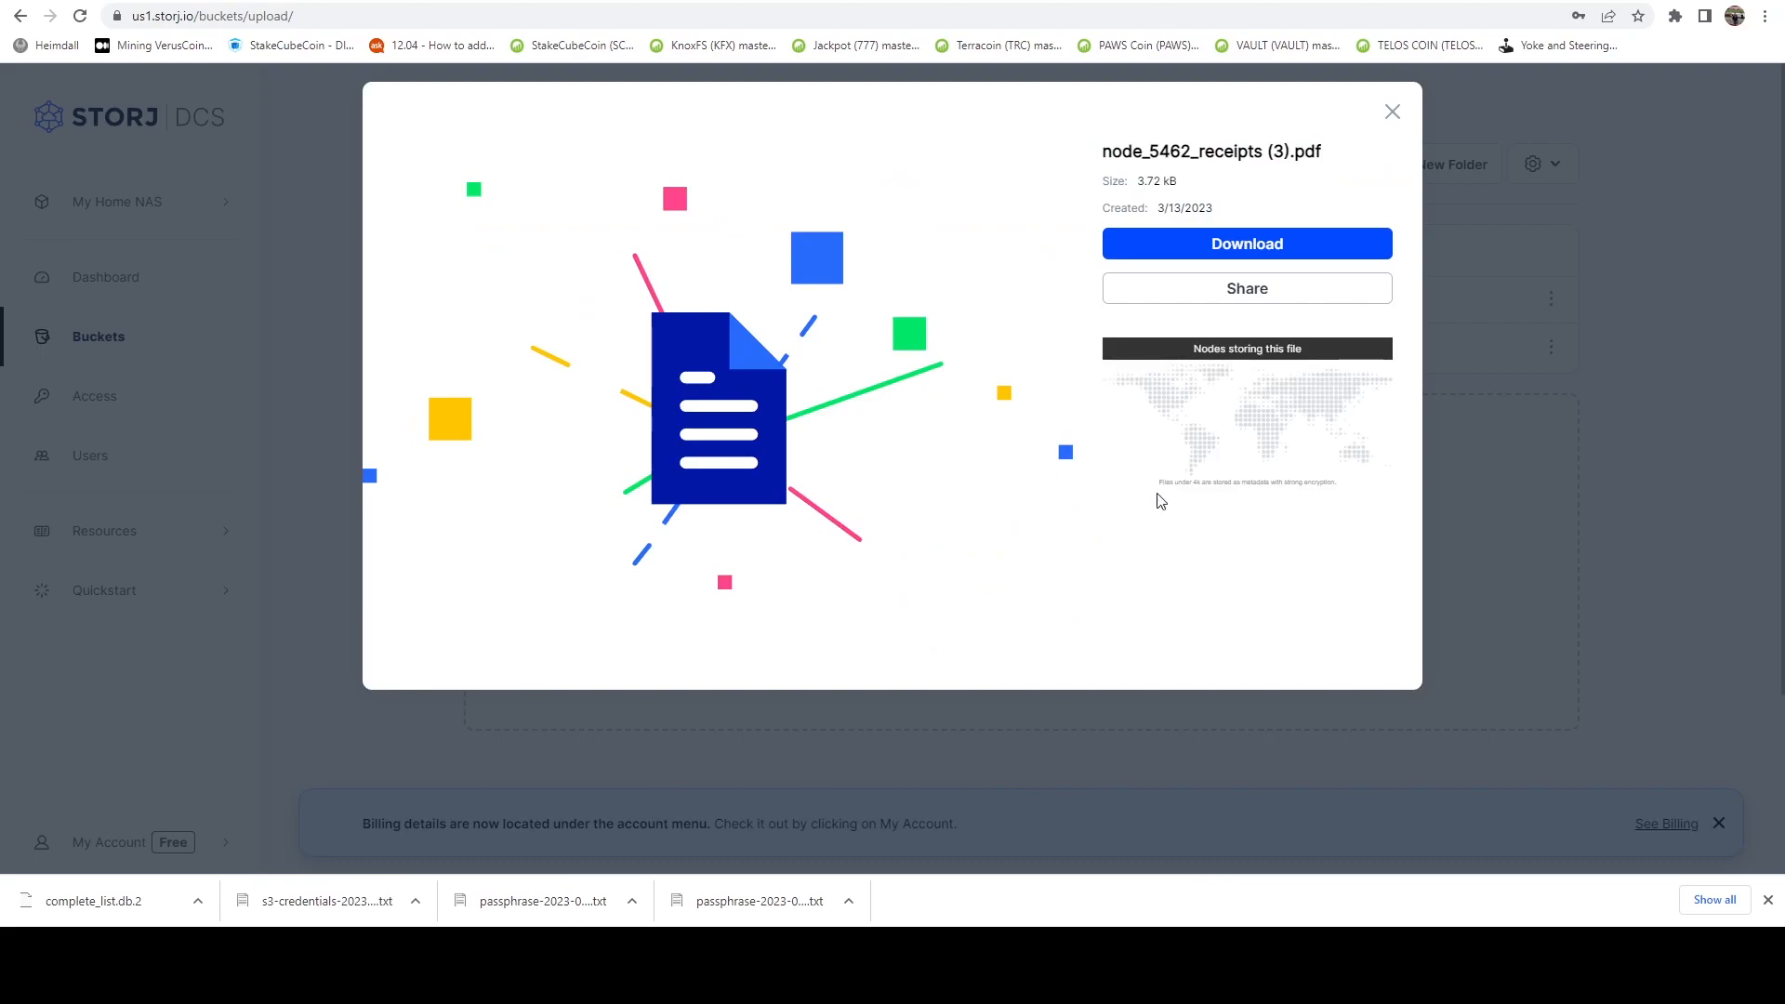
pyautogui.moveTo(1284, 517)
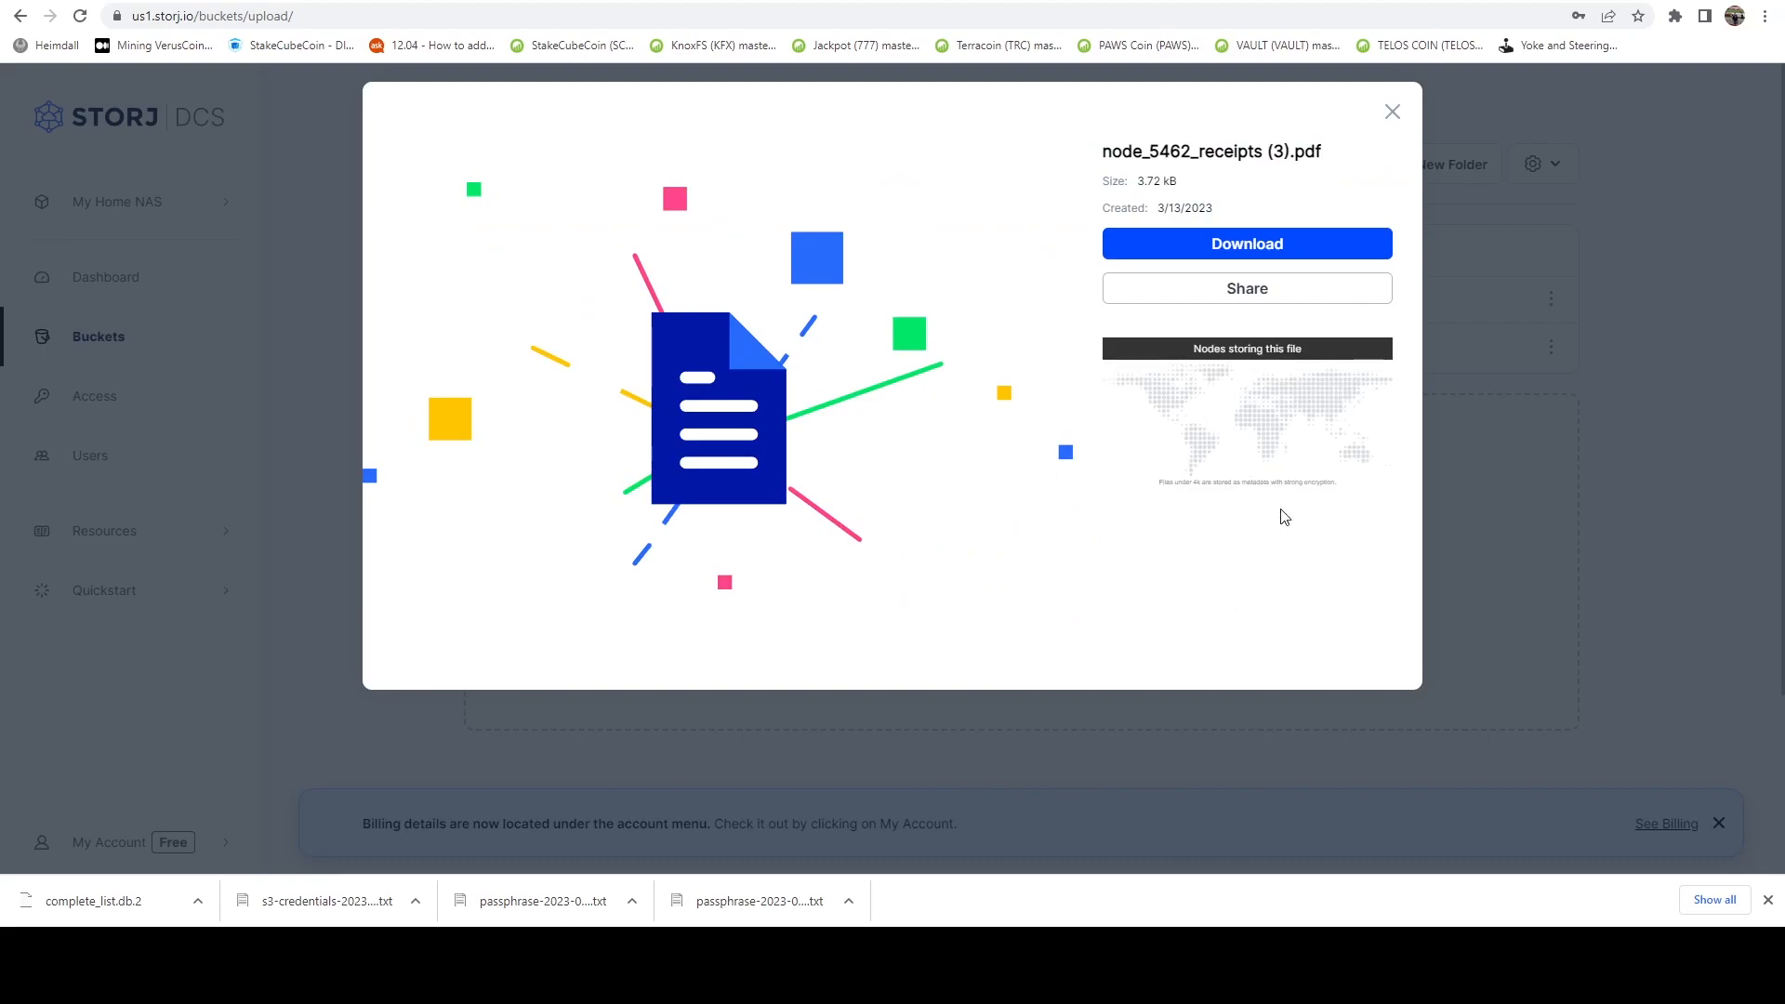
pyautogui.click(1391, 112)
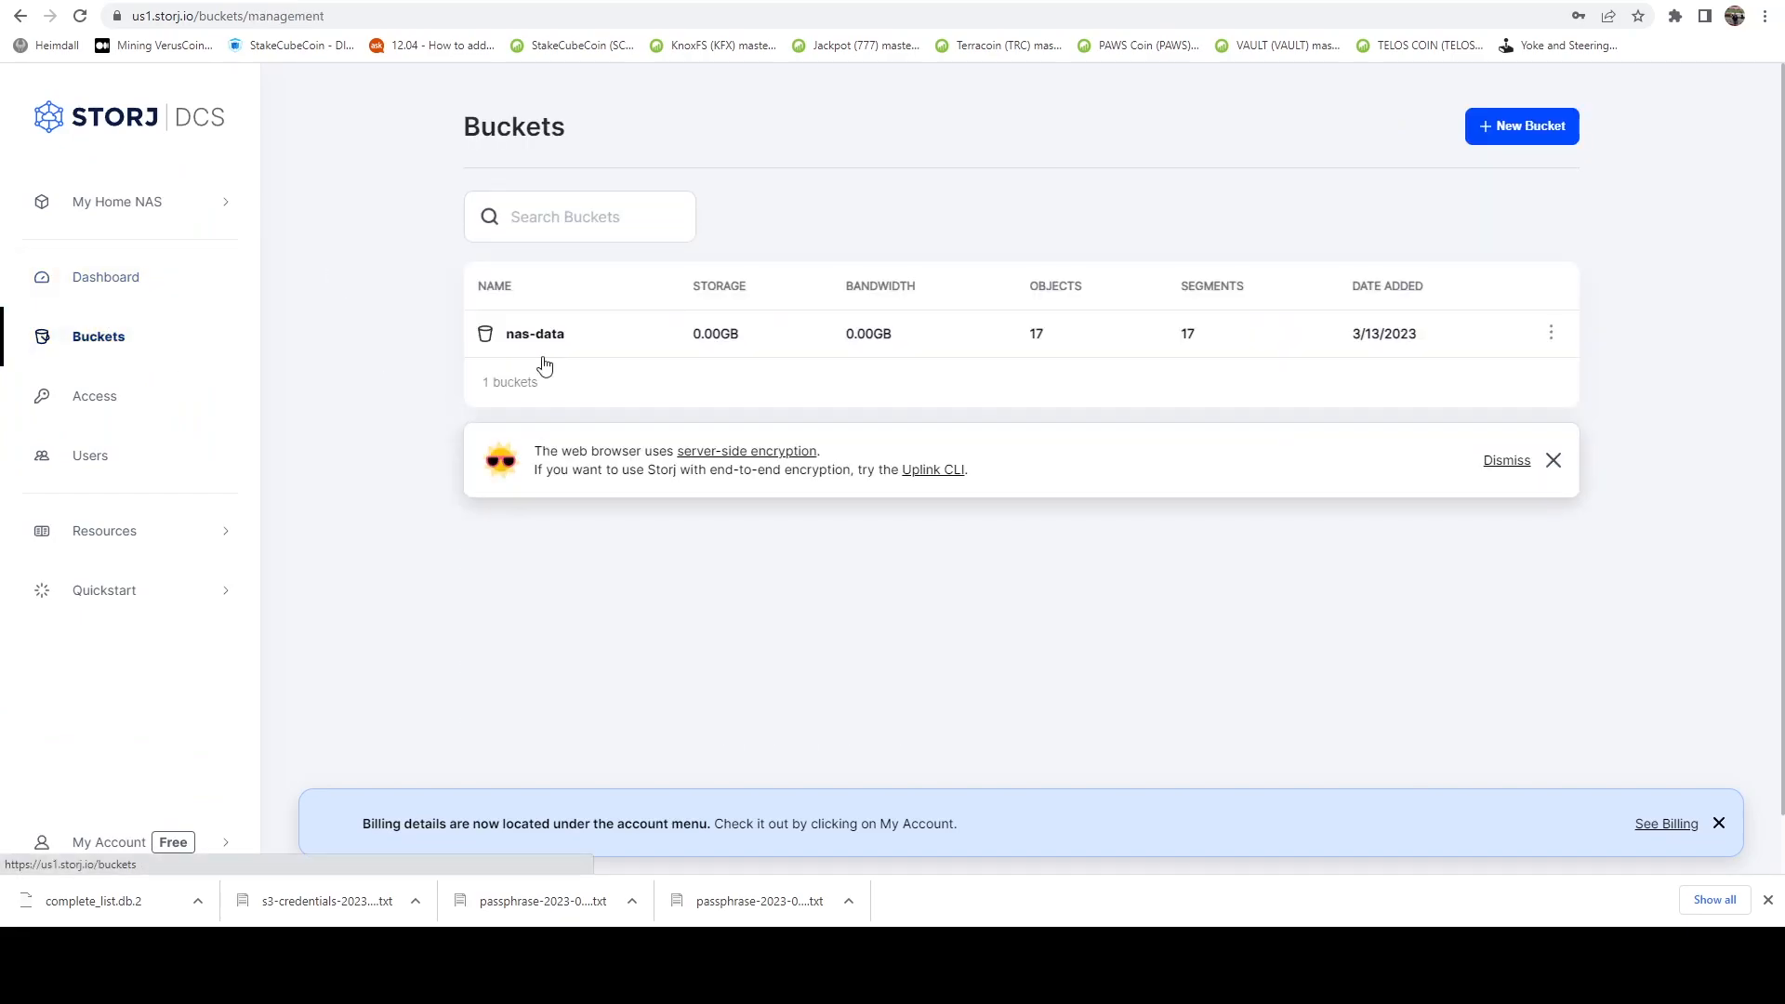
# Download node_5462_receipts (3).pdf from nas-data and open the downloaded copy
pyautogui.click(533, 334)
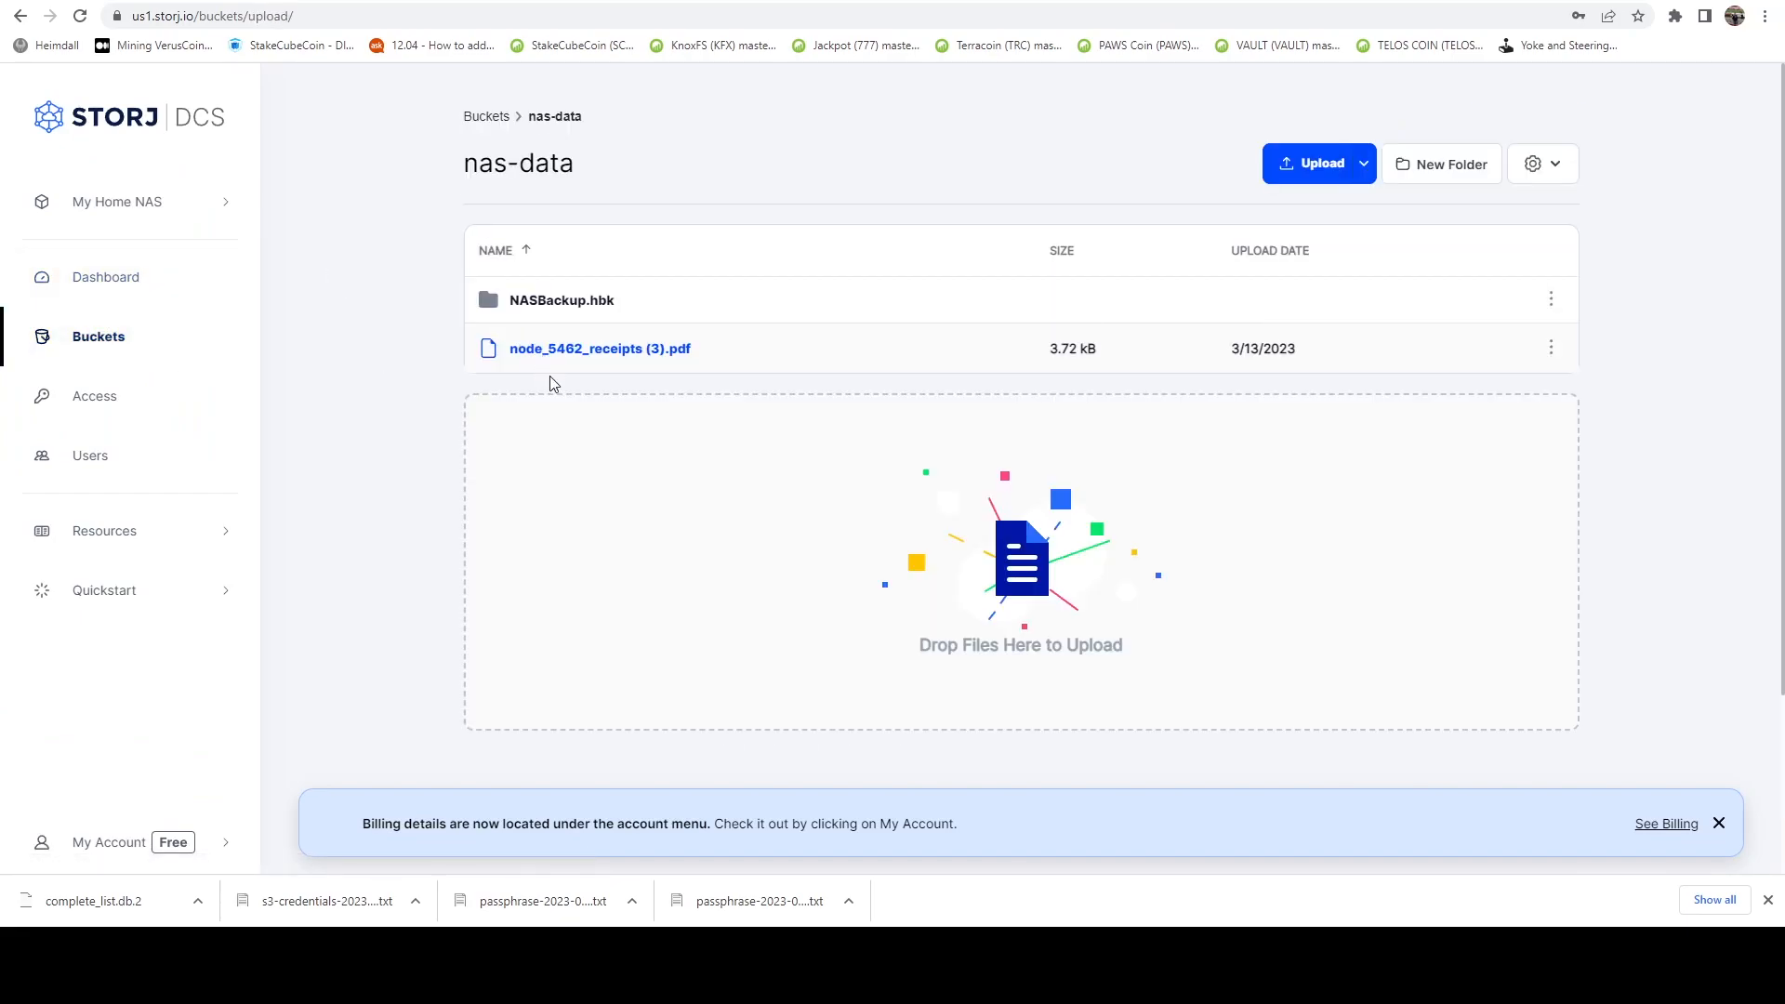
pyautogui.click(1550, 347)
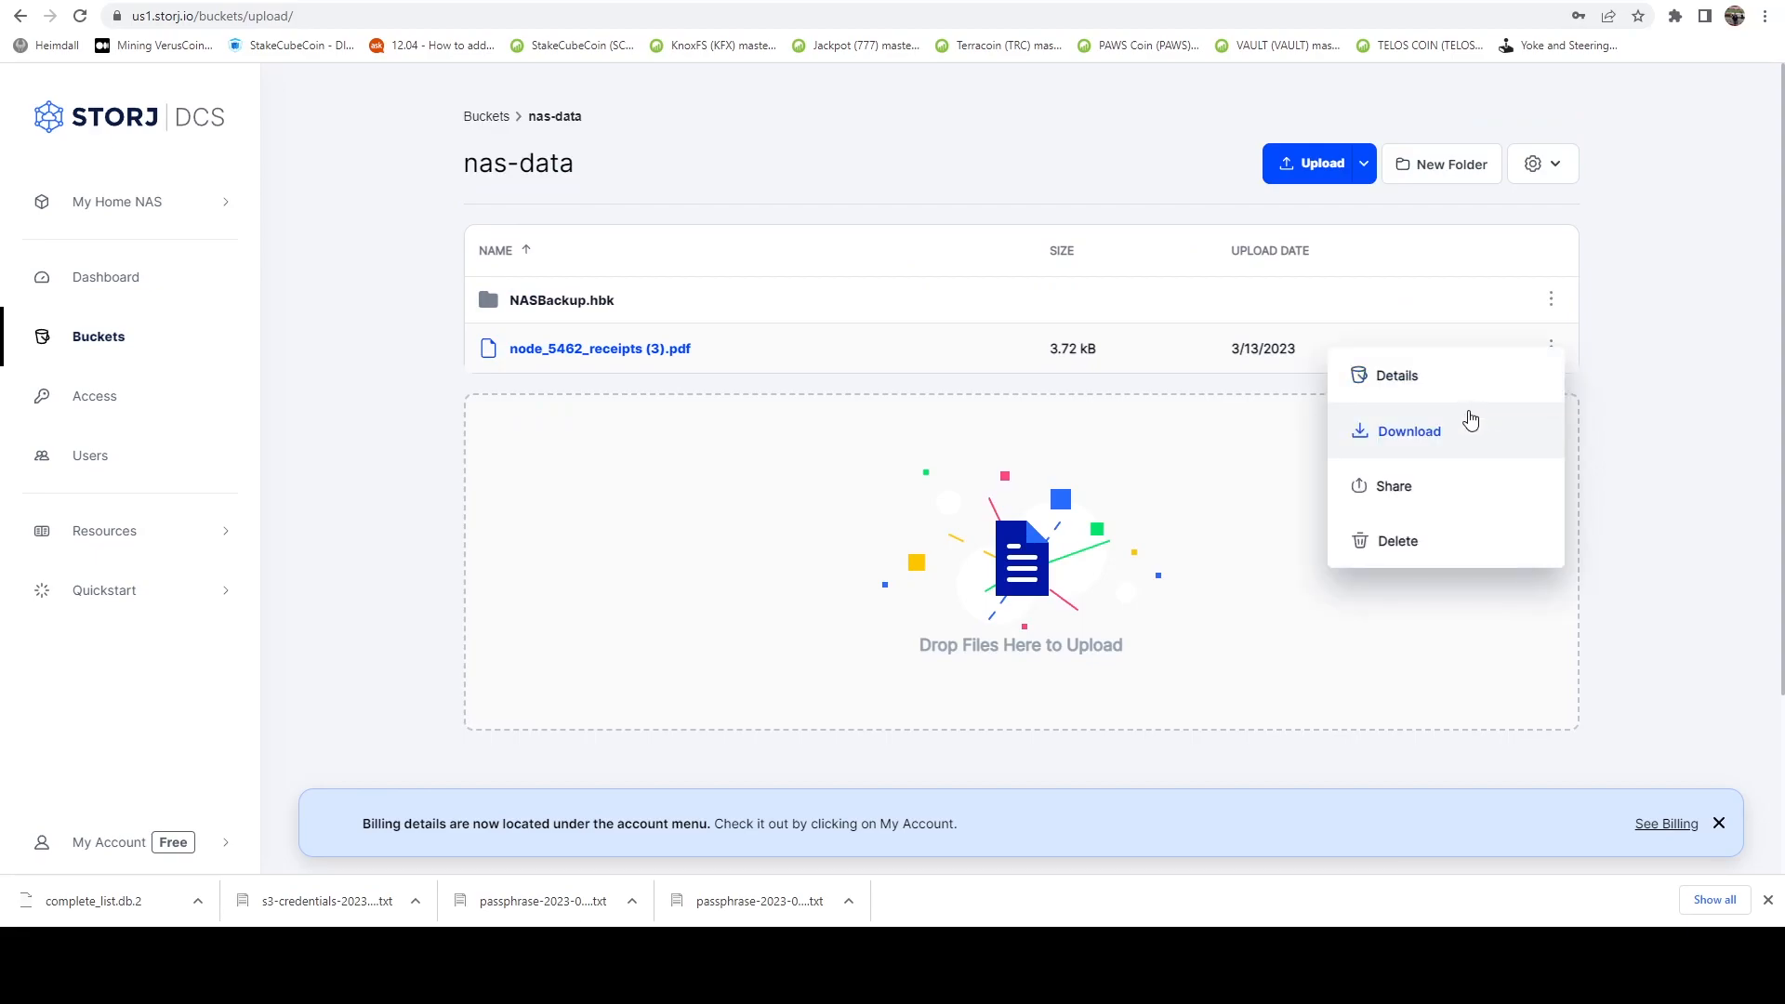
pyautogui.click(1409, 430)
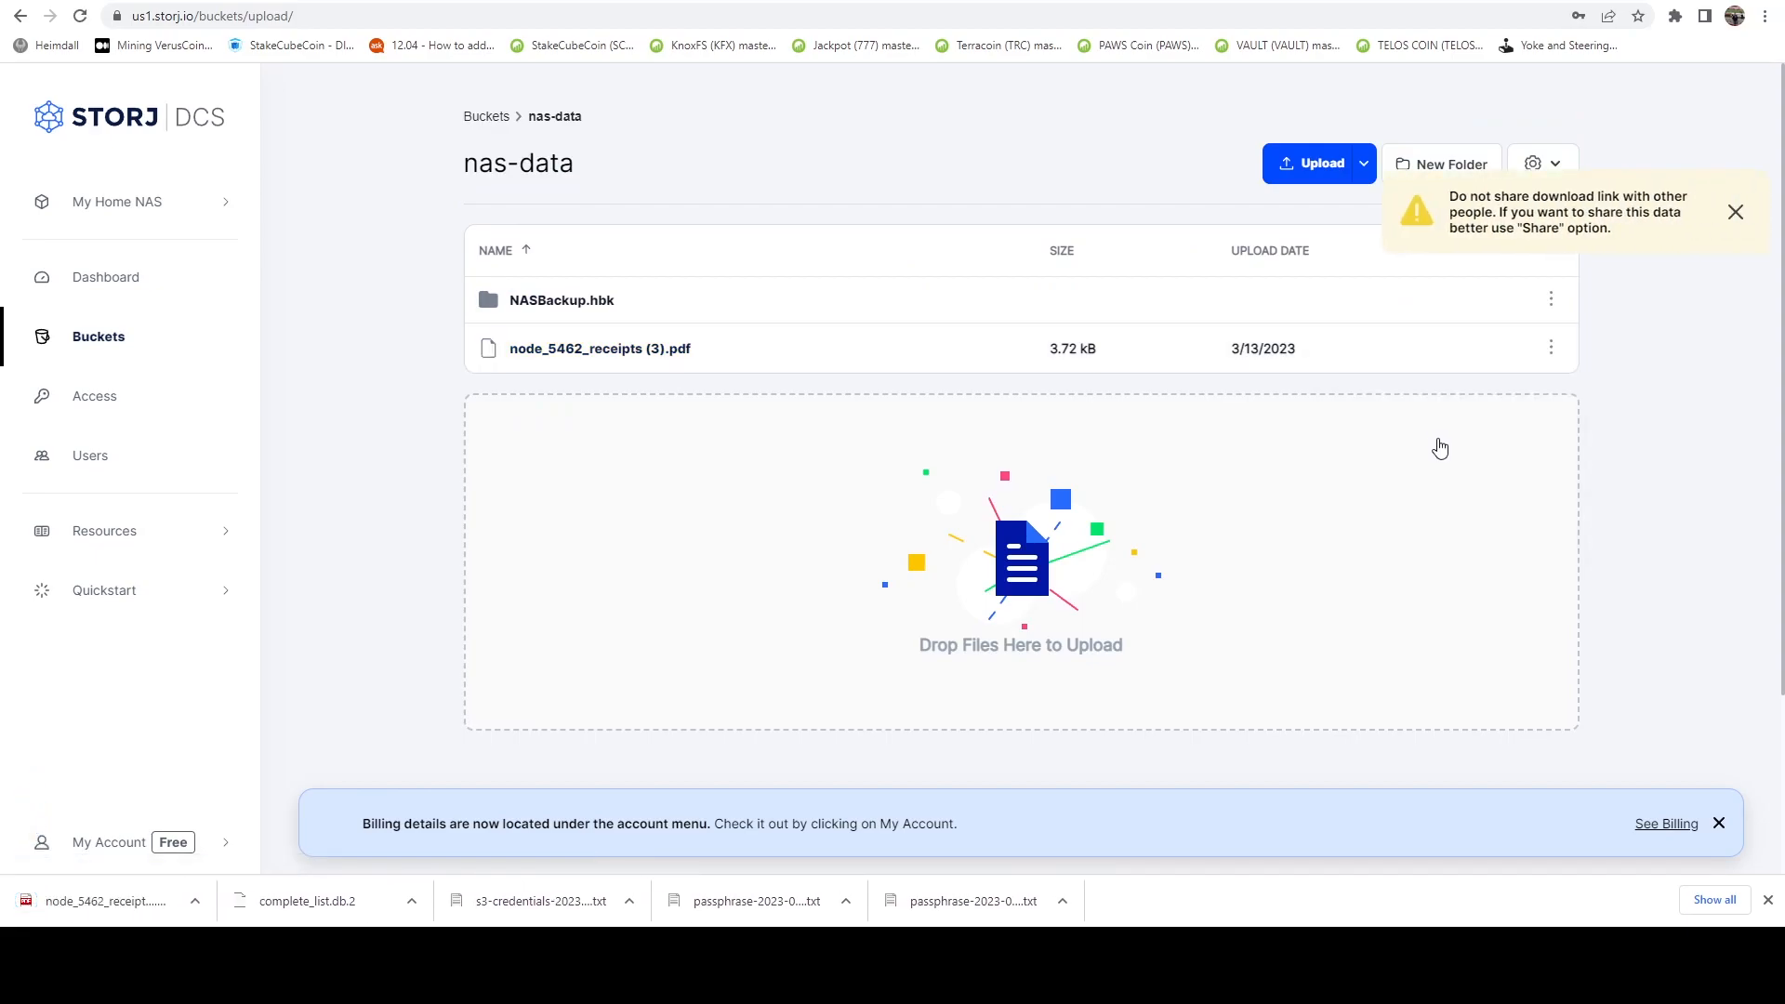
pyautogui.click(1735, 212)
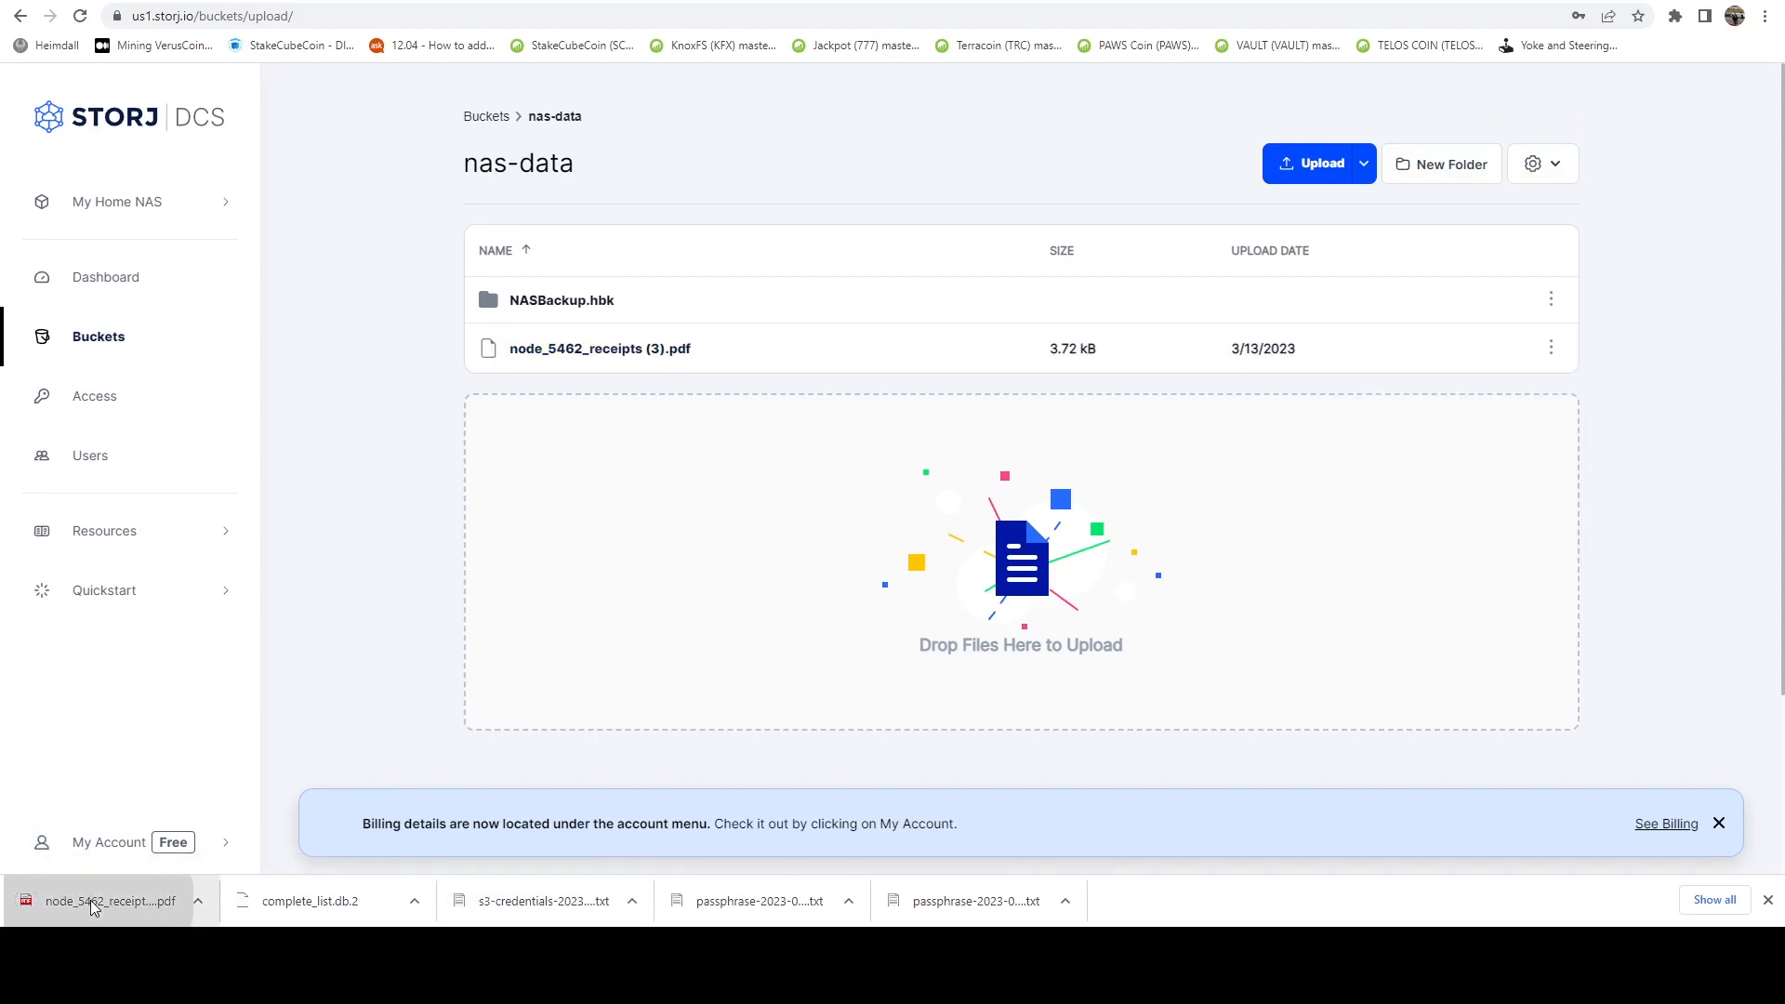
pyautogui.click(108, 900)
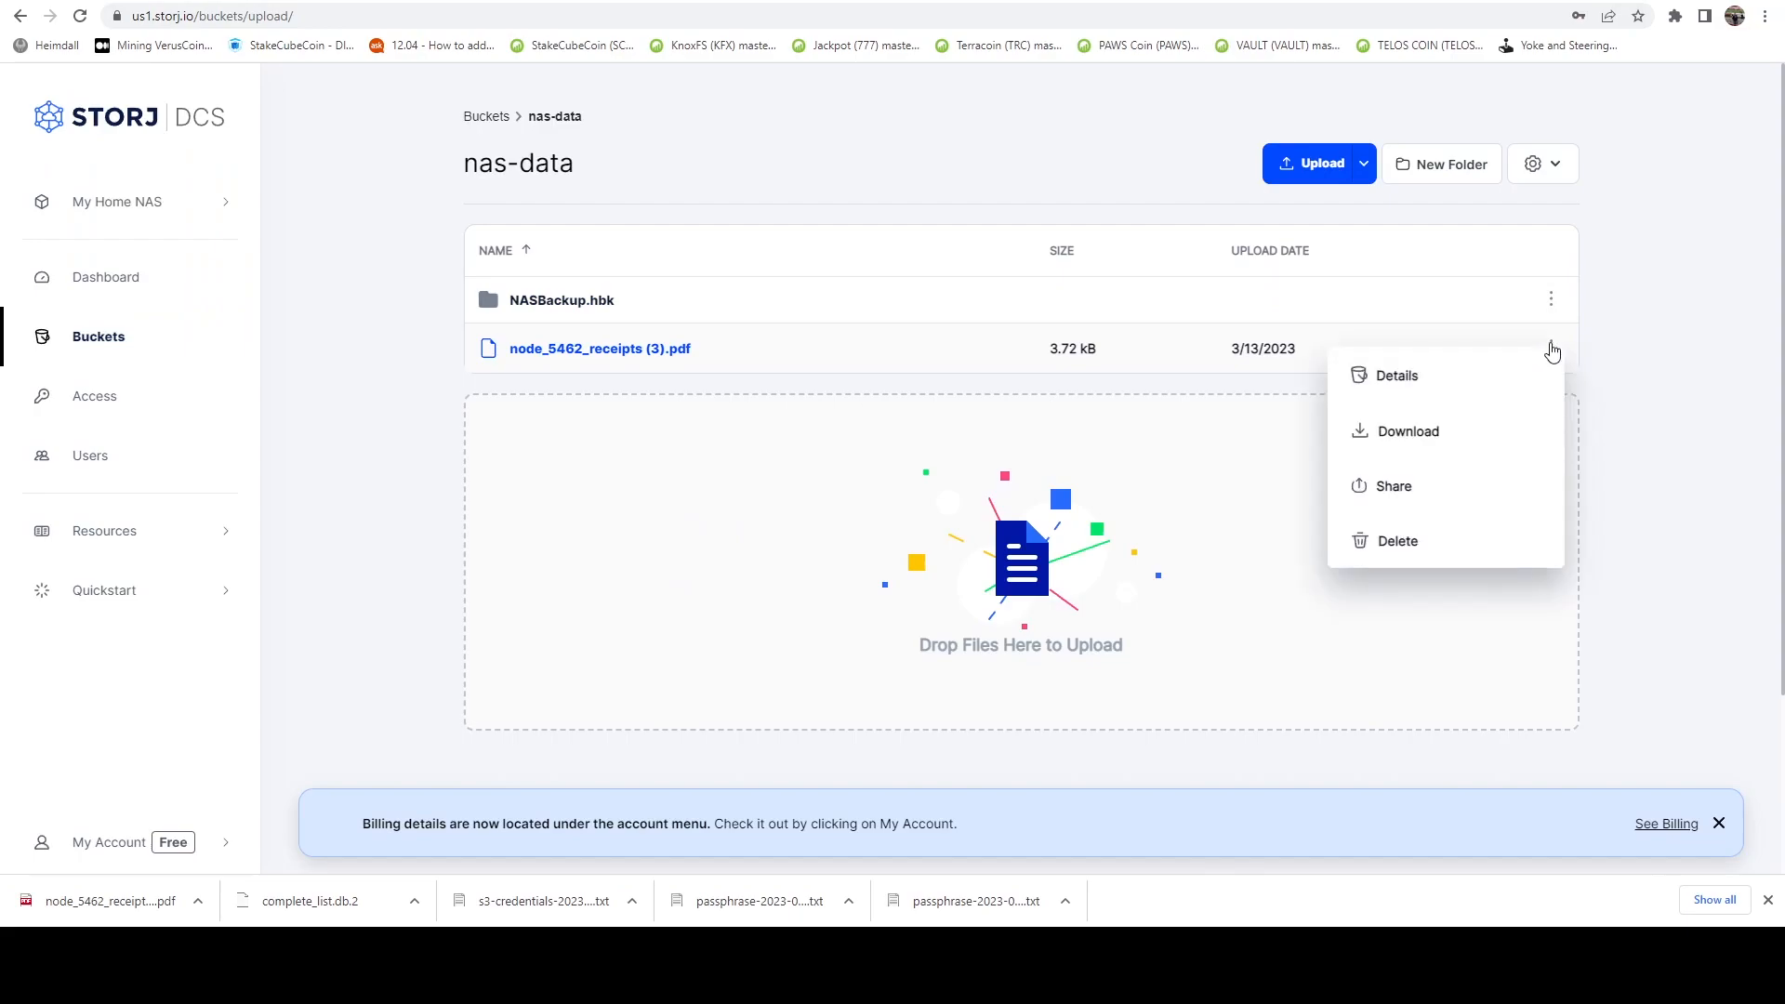
pyautogui.moveTo(1409, 517)
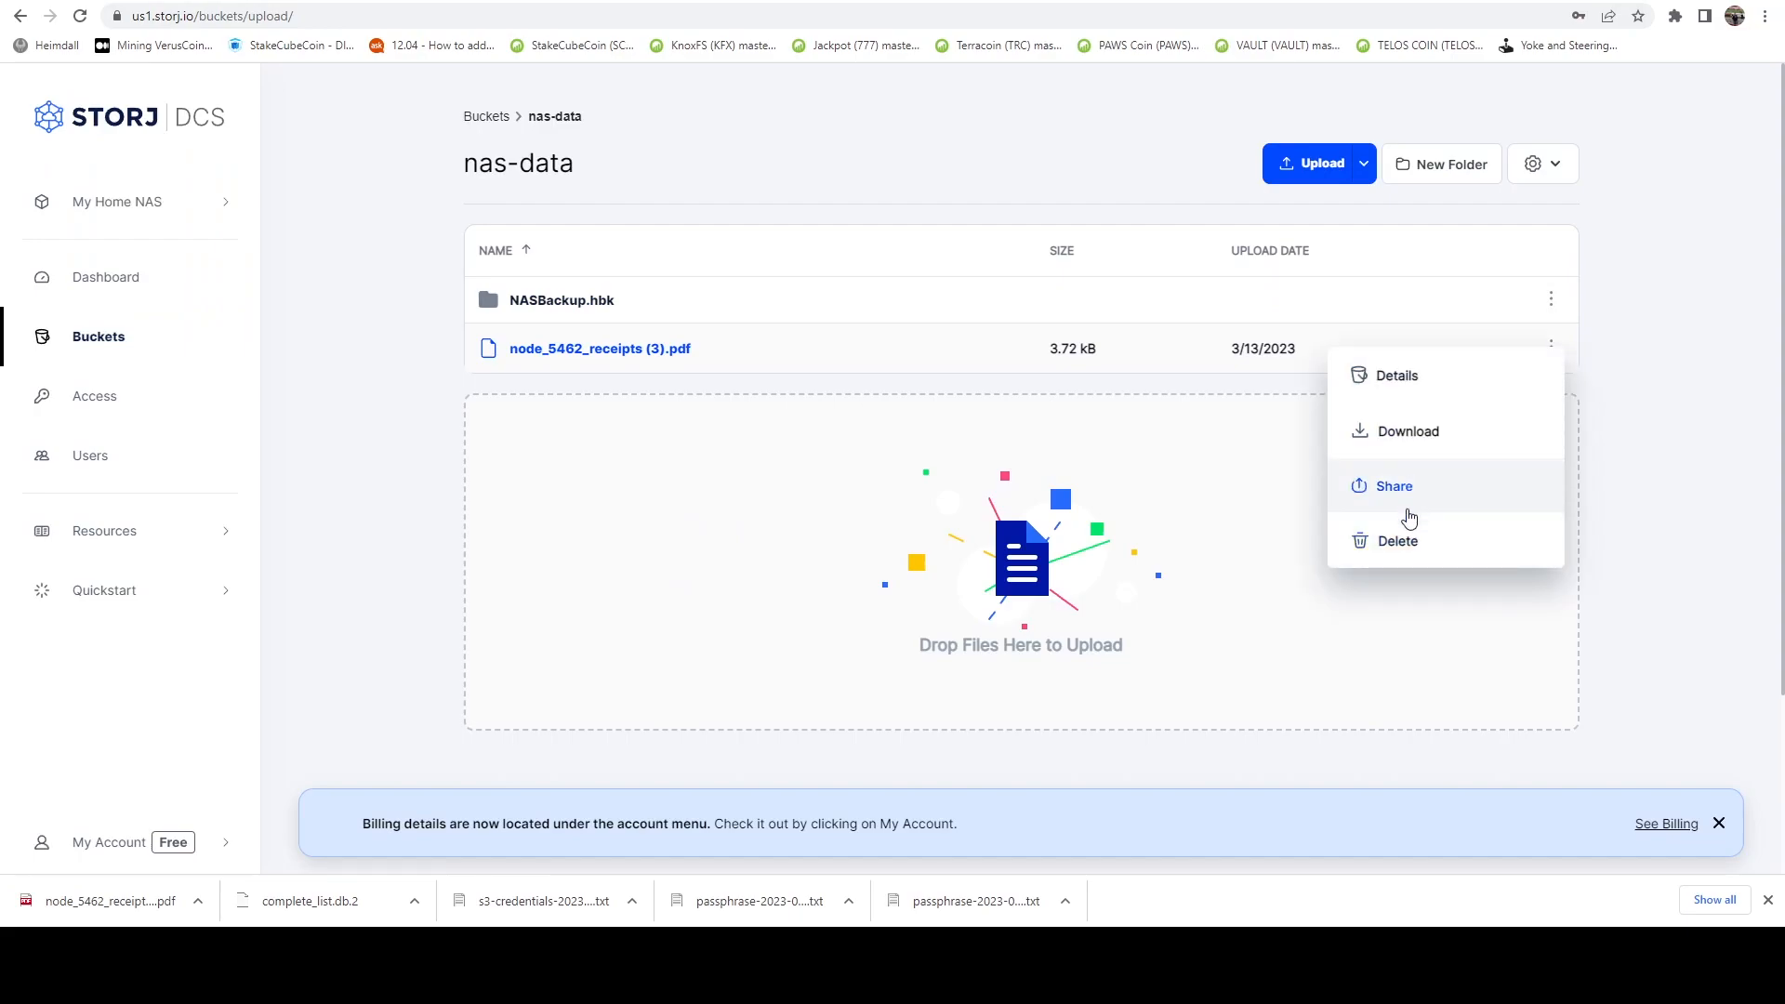
# View the test PDF's sharing options, then delete it from nas-data
pyautogui.click(1394, 375)
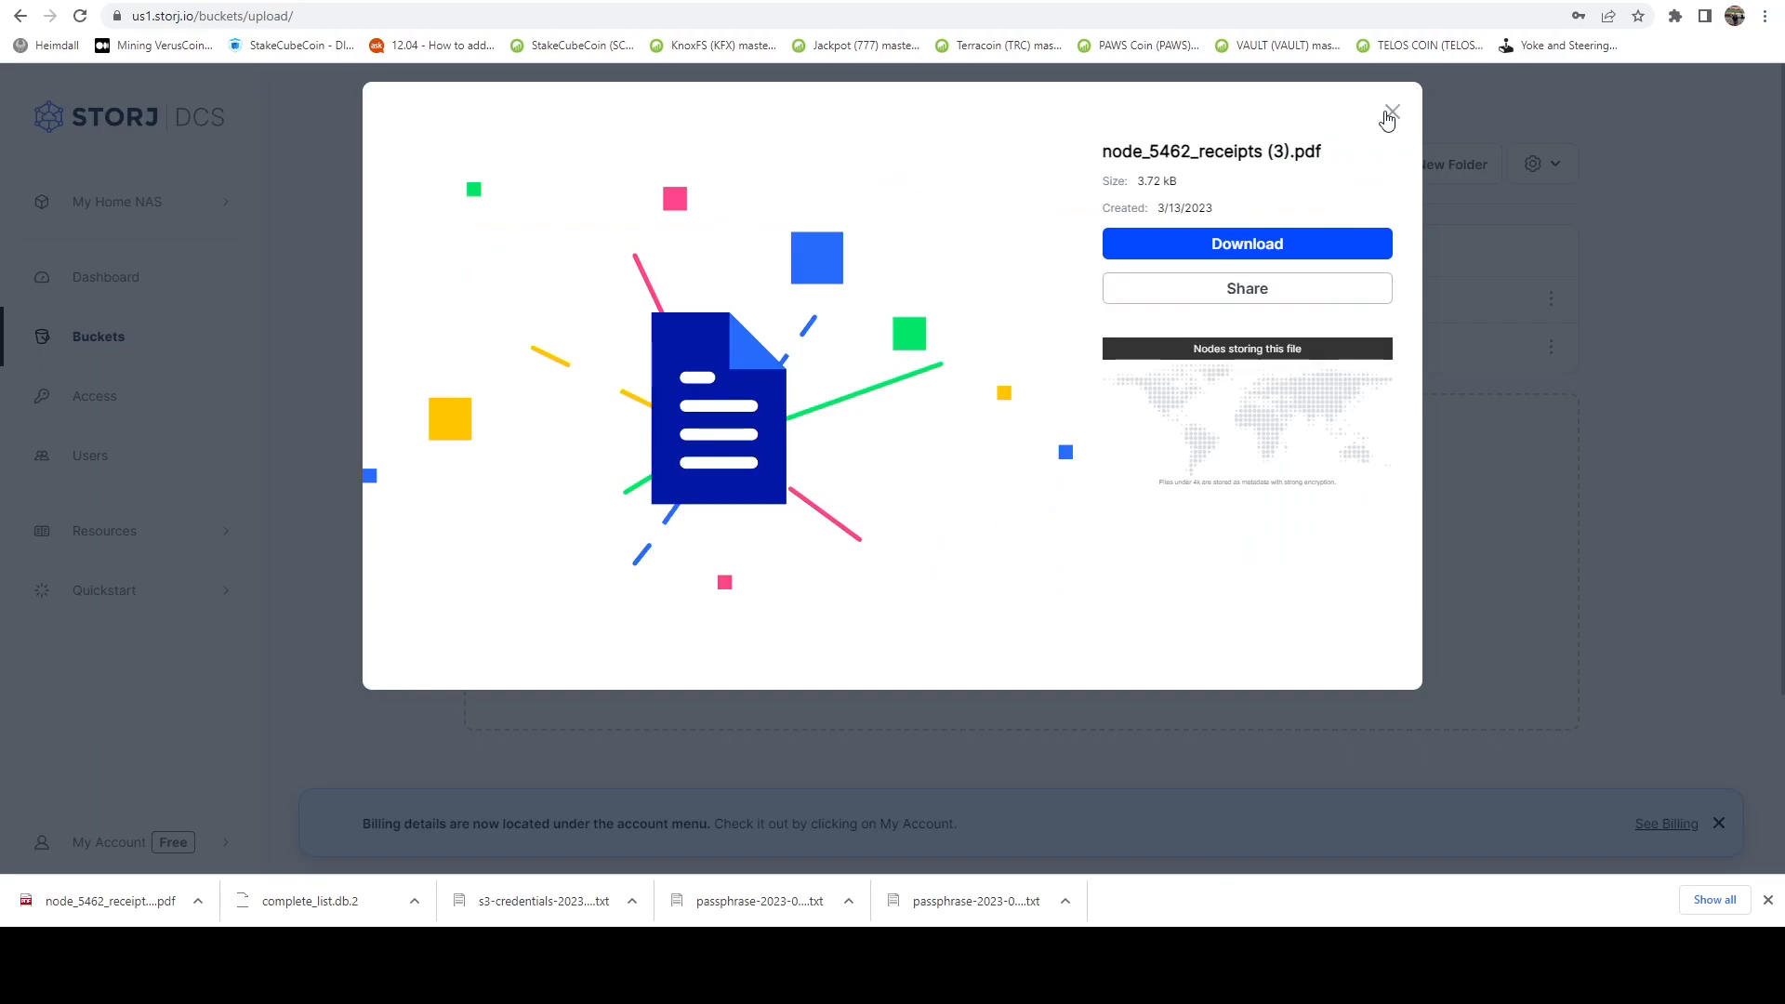
pyautogui.click(1389, 117)
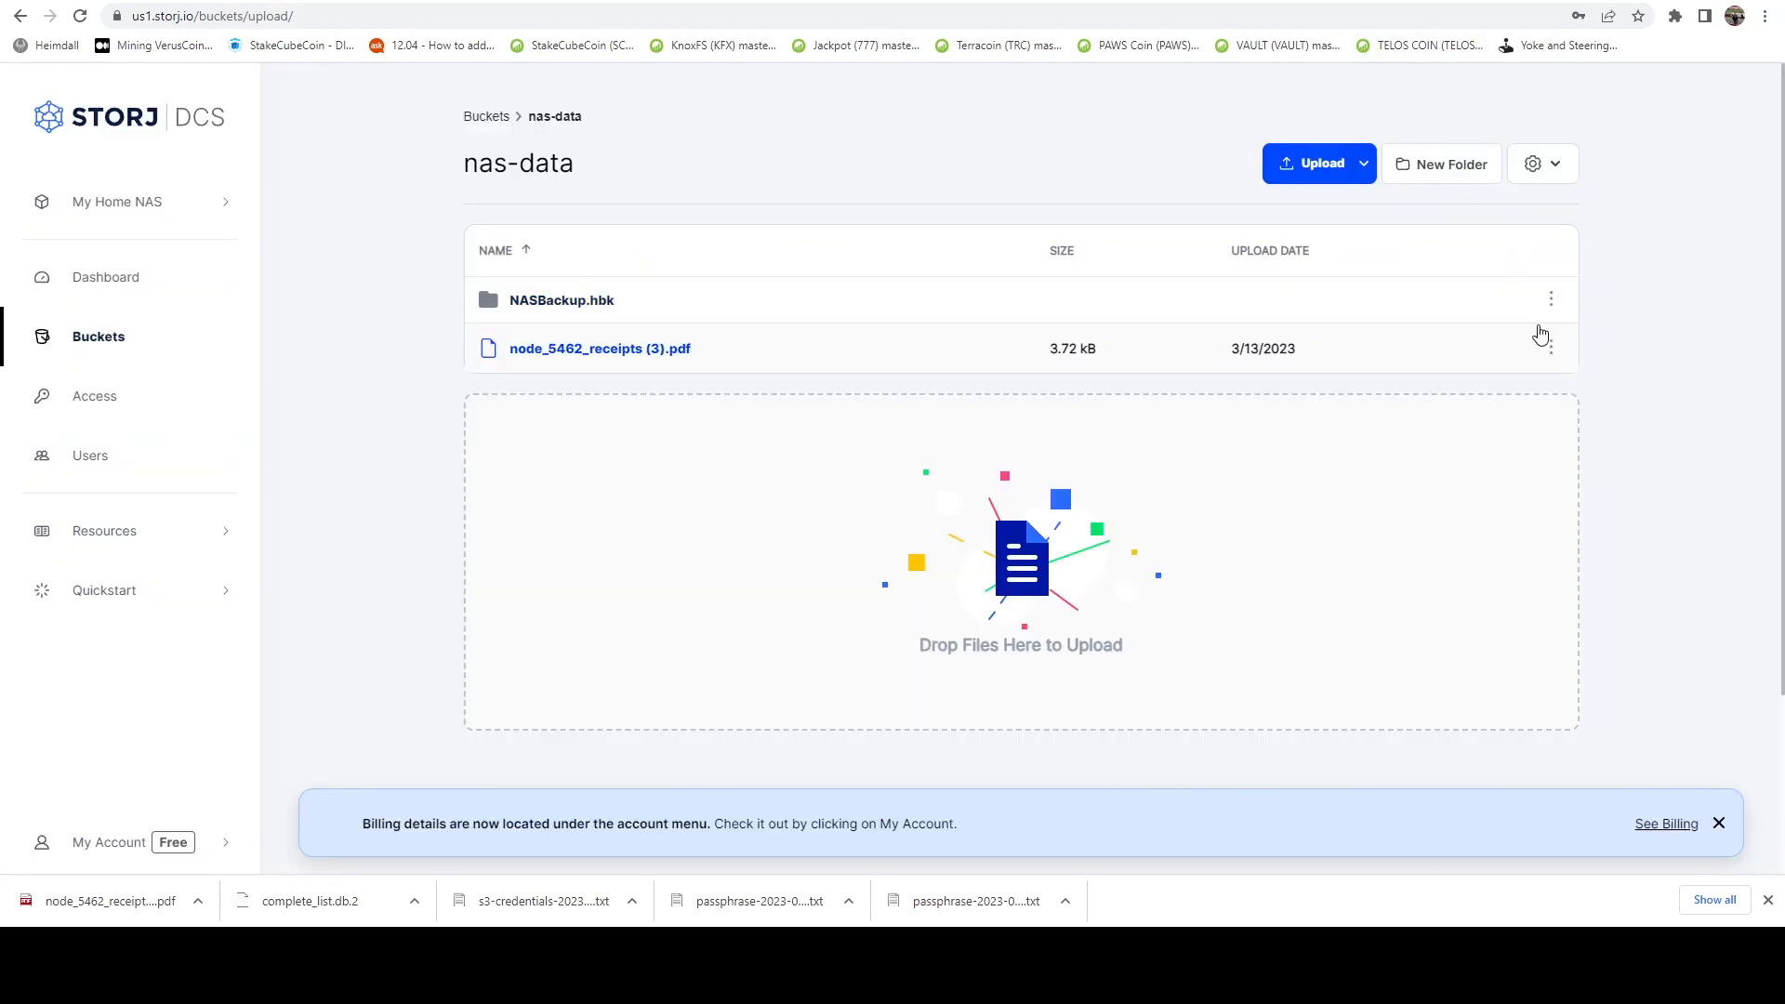
pyautogui.click(1550, 344)
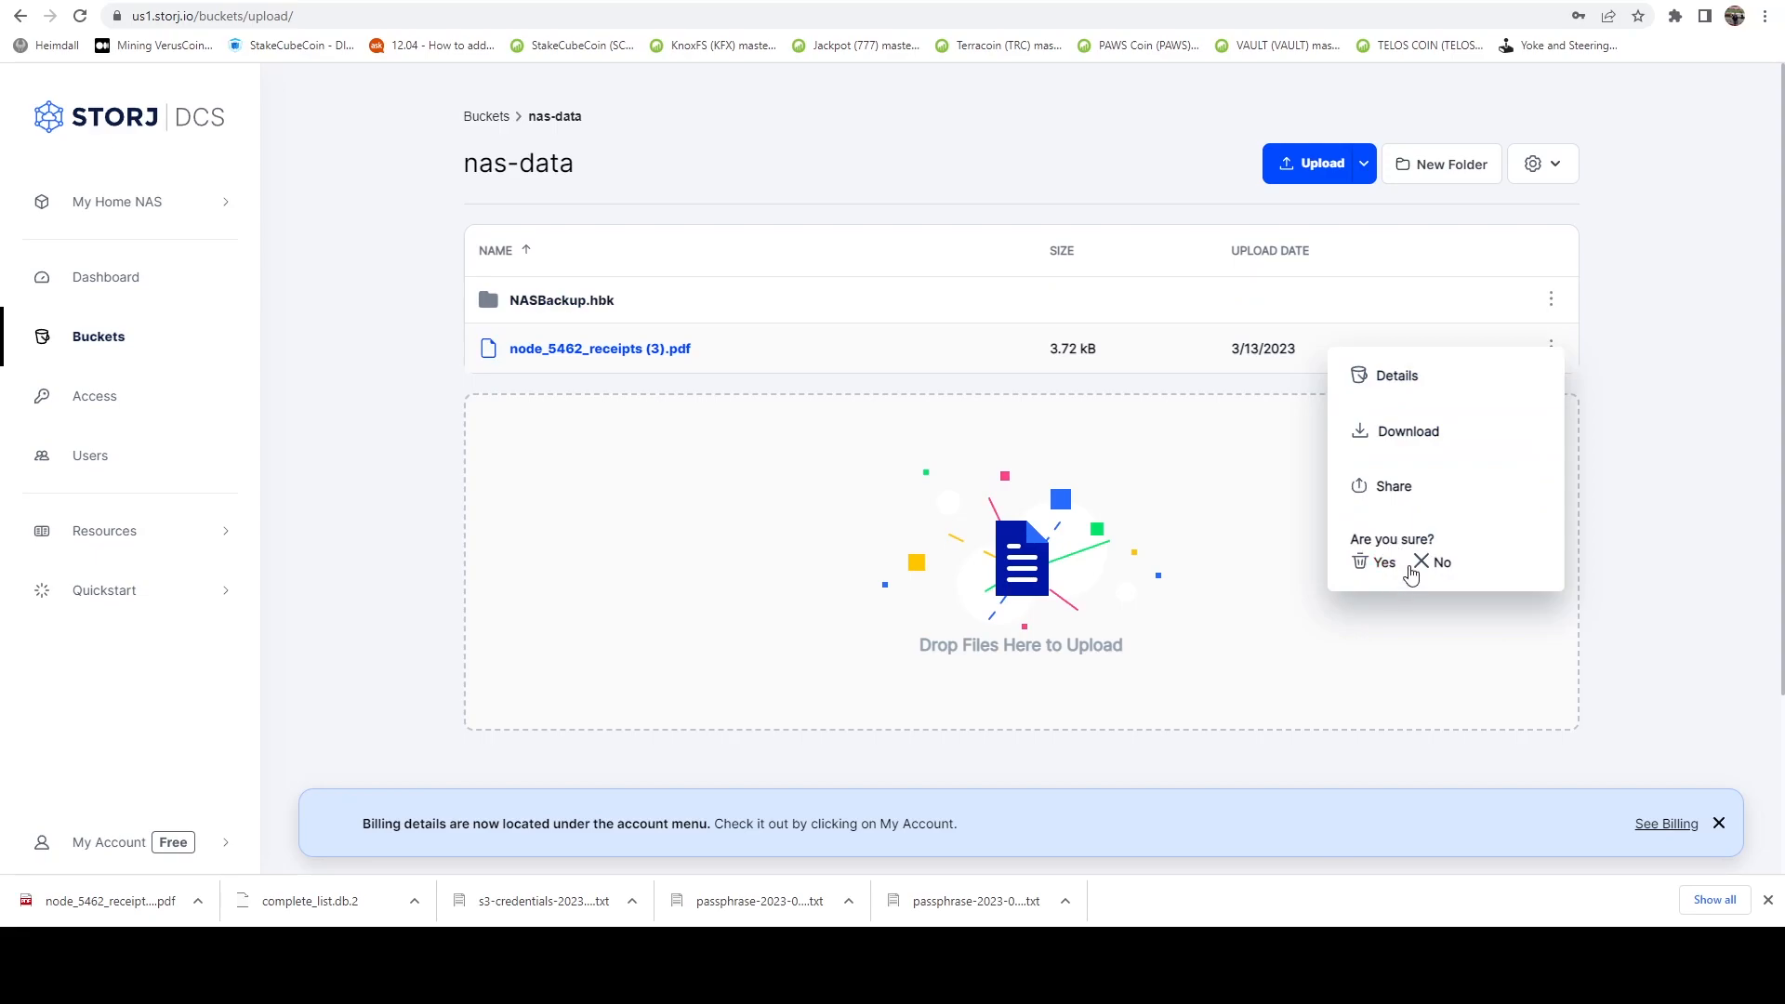
pyautogui.click(1383, 562)
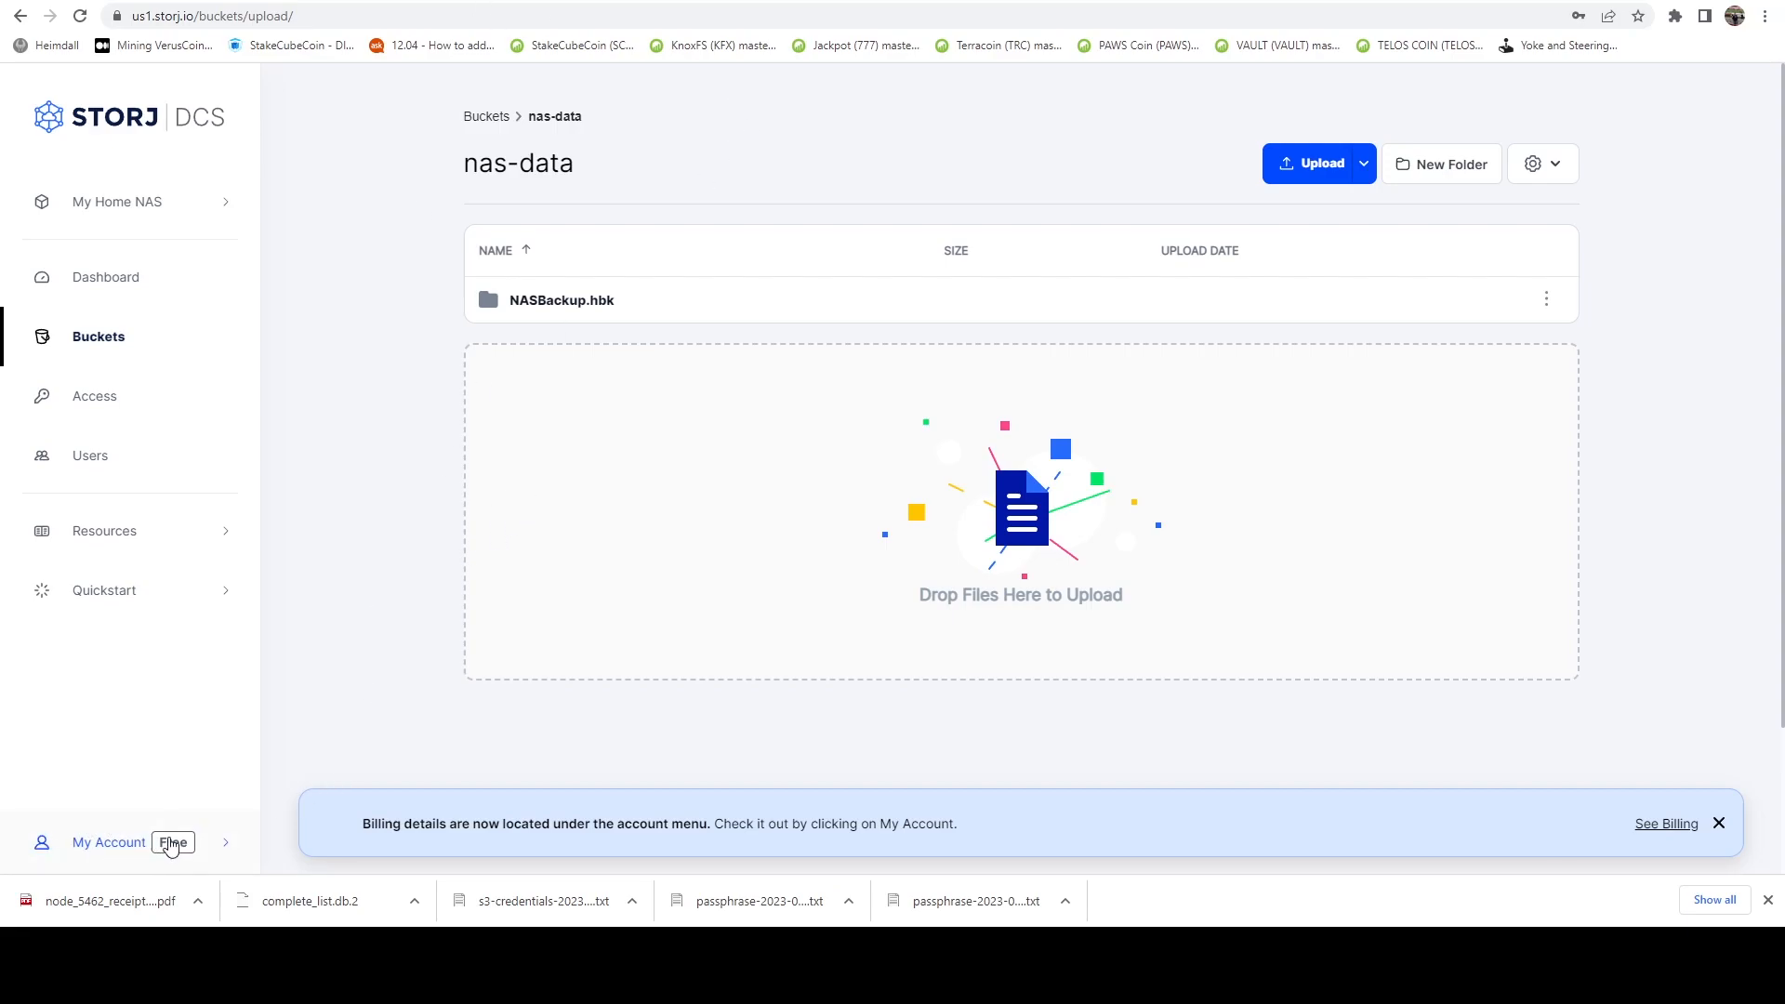
pyautogui.click(110, 842)
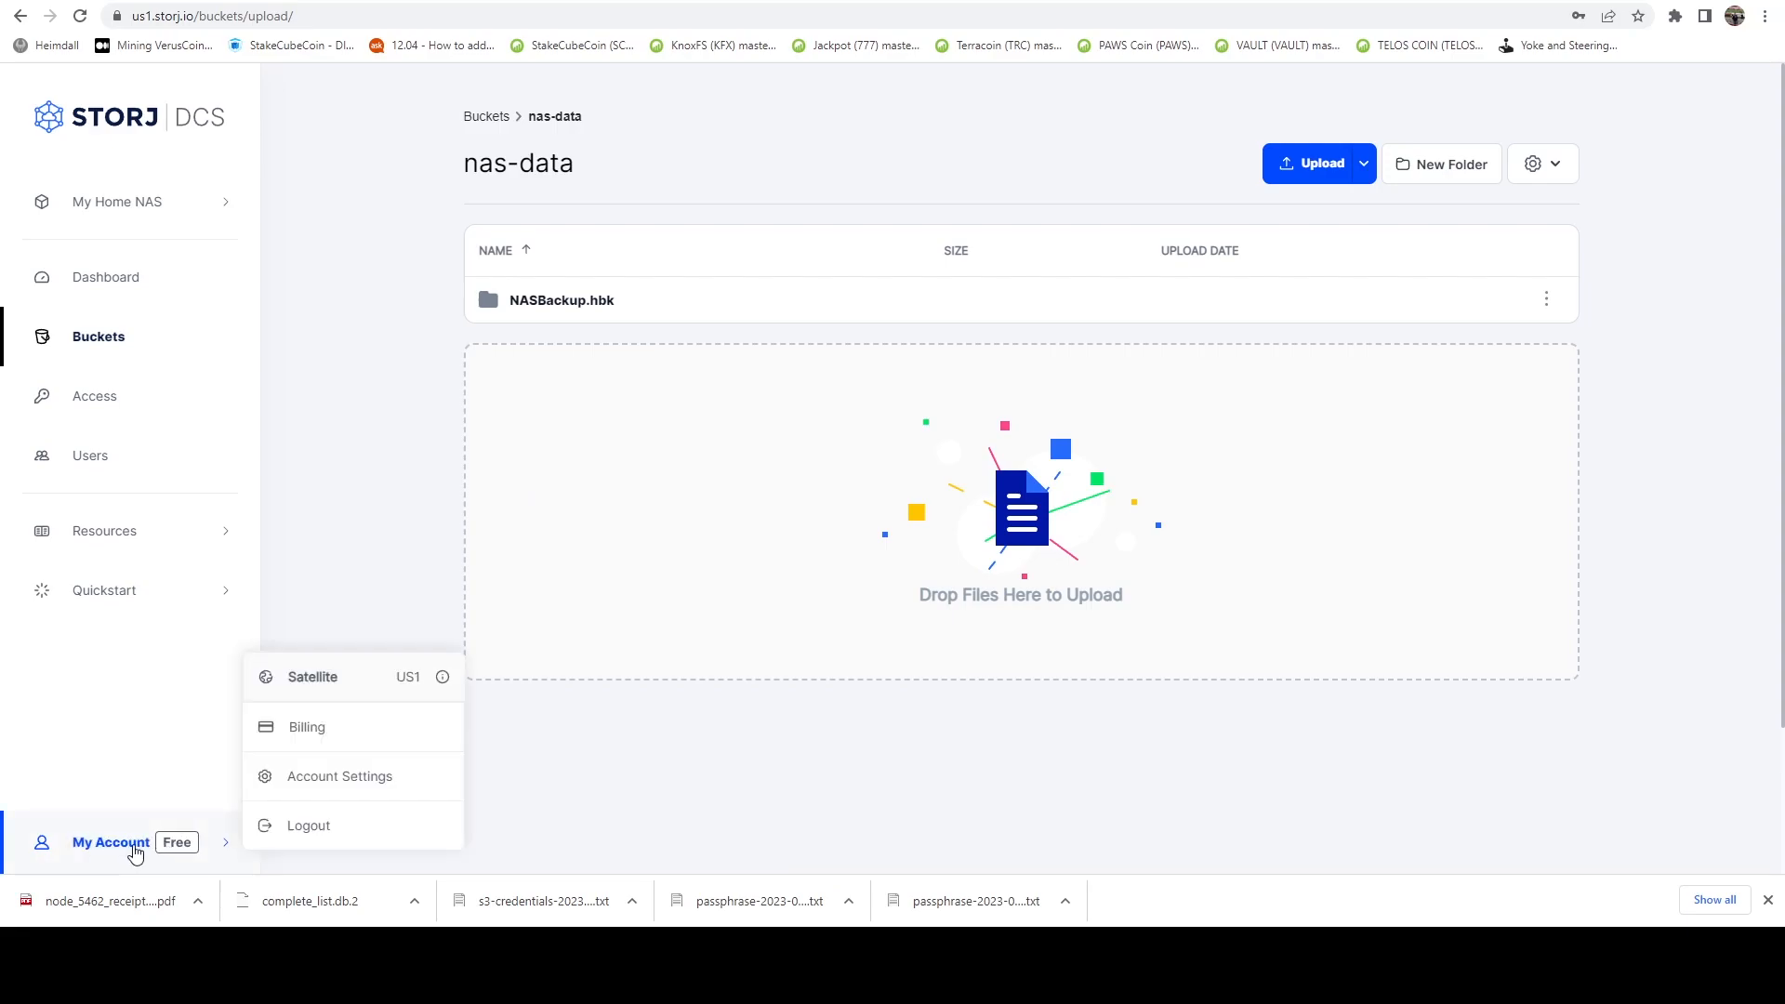
pyautogui.click(110, 842)
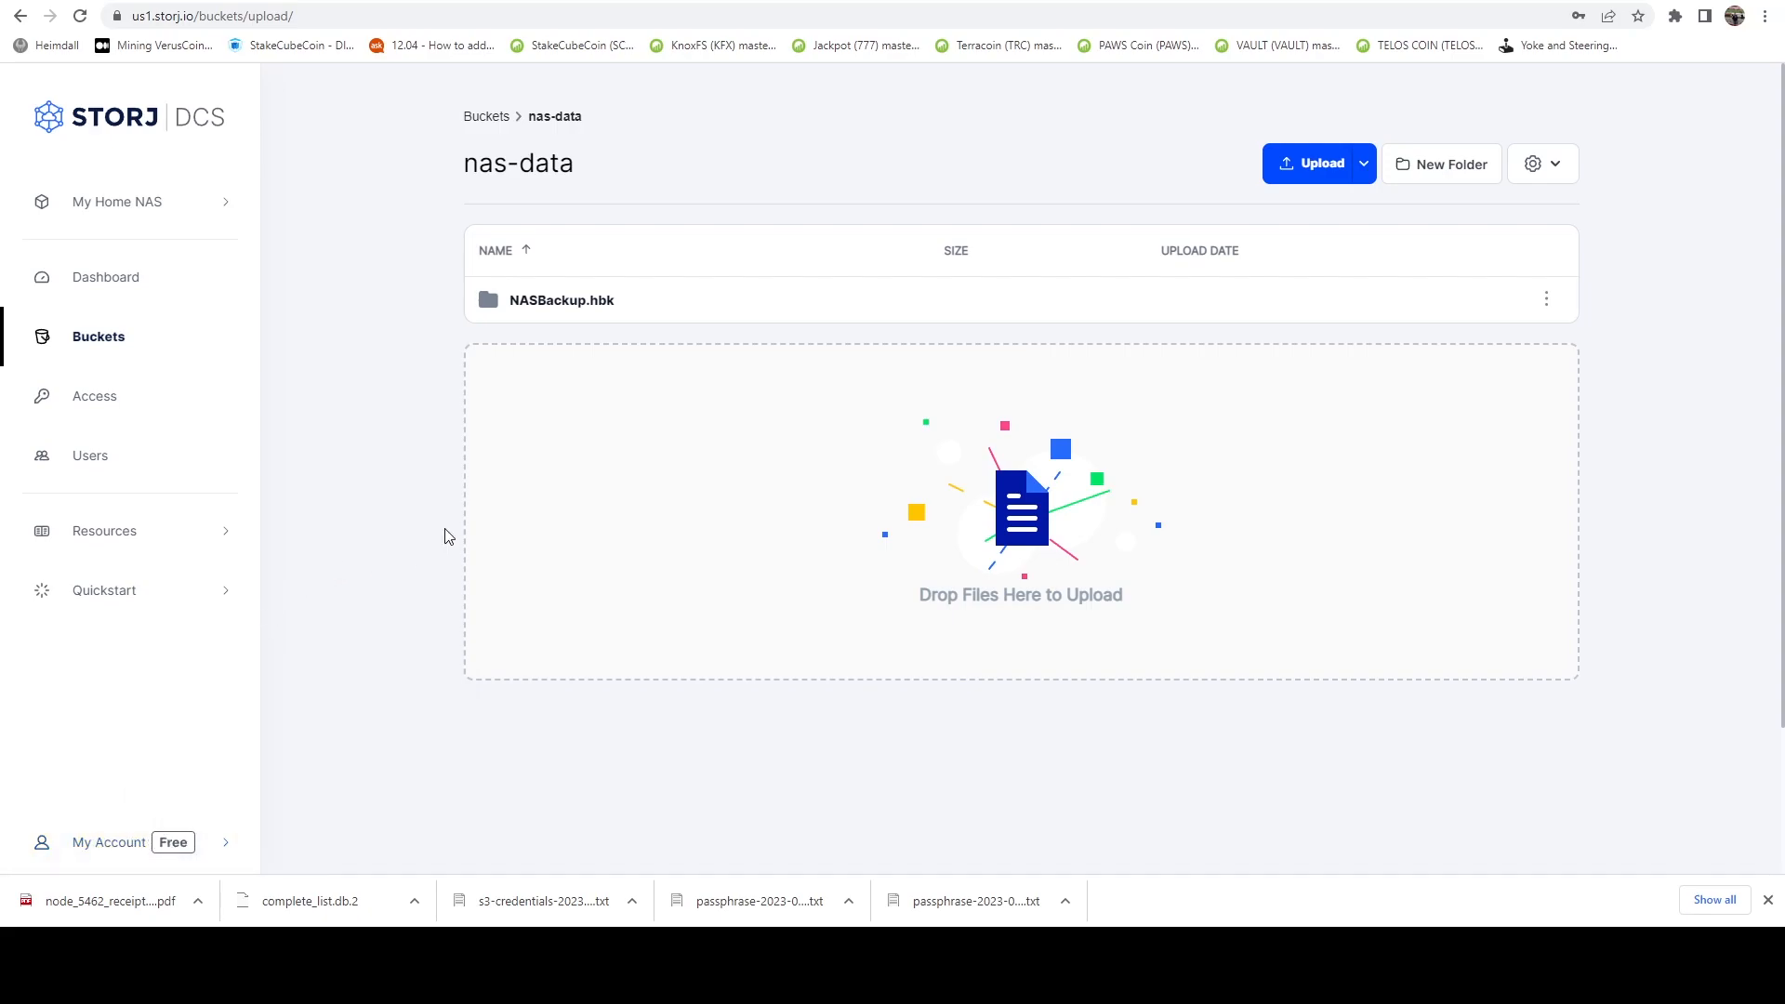
pyautogui.moveTo(516, 396)
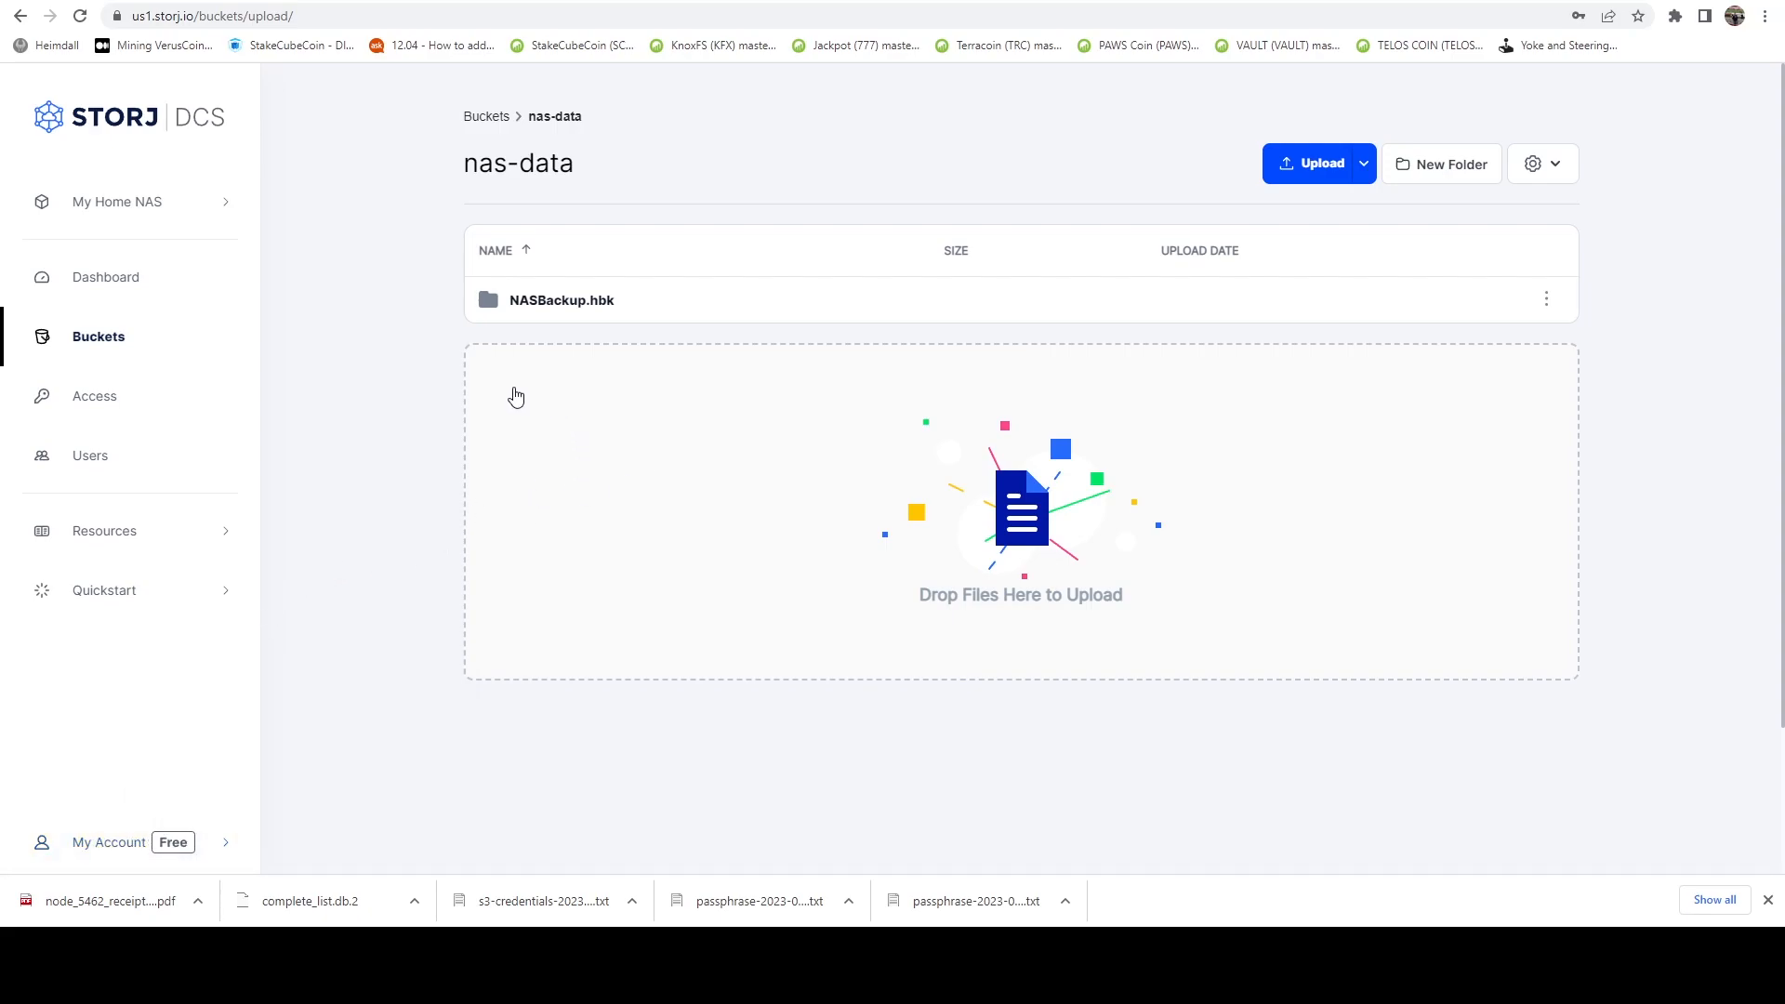